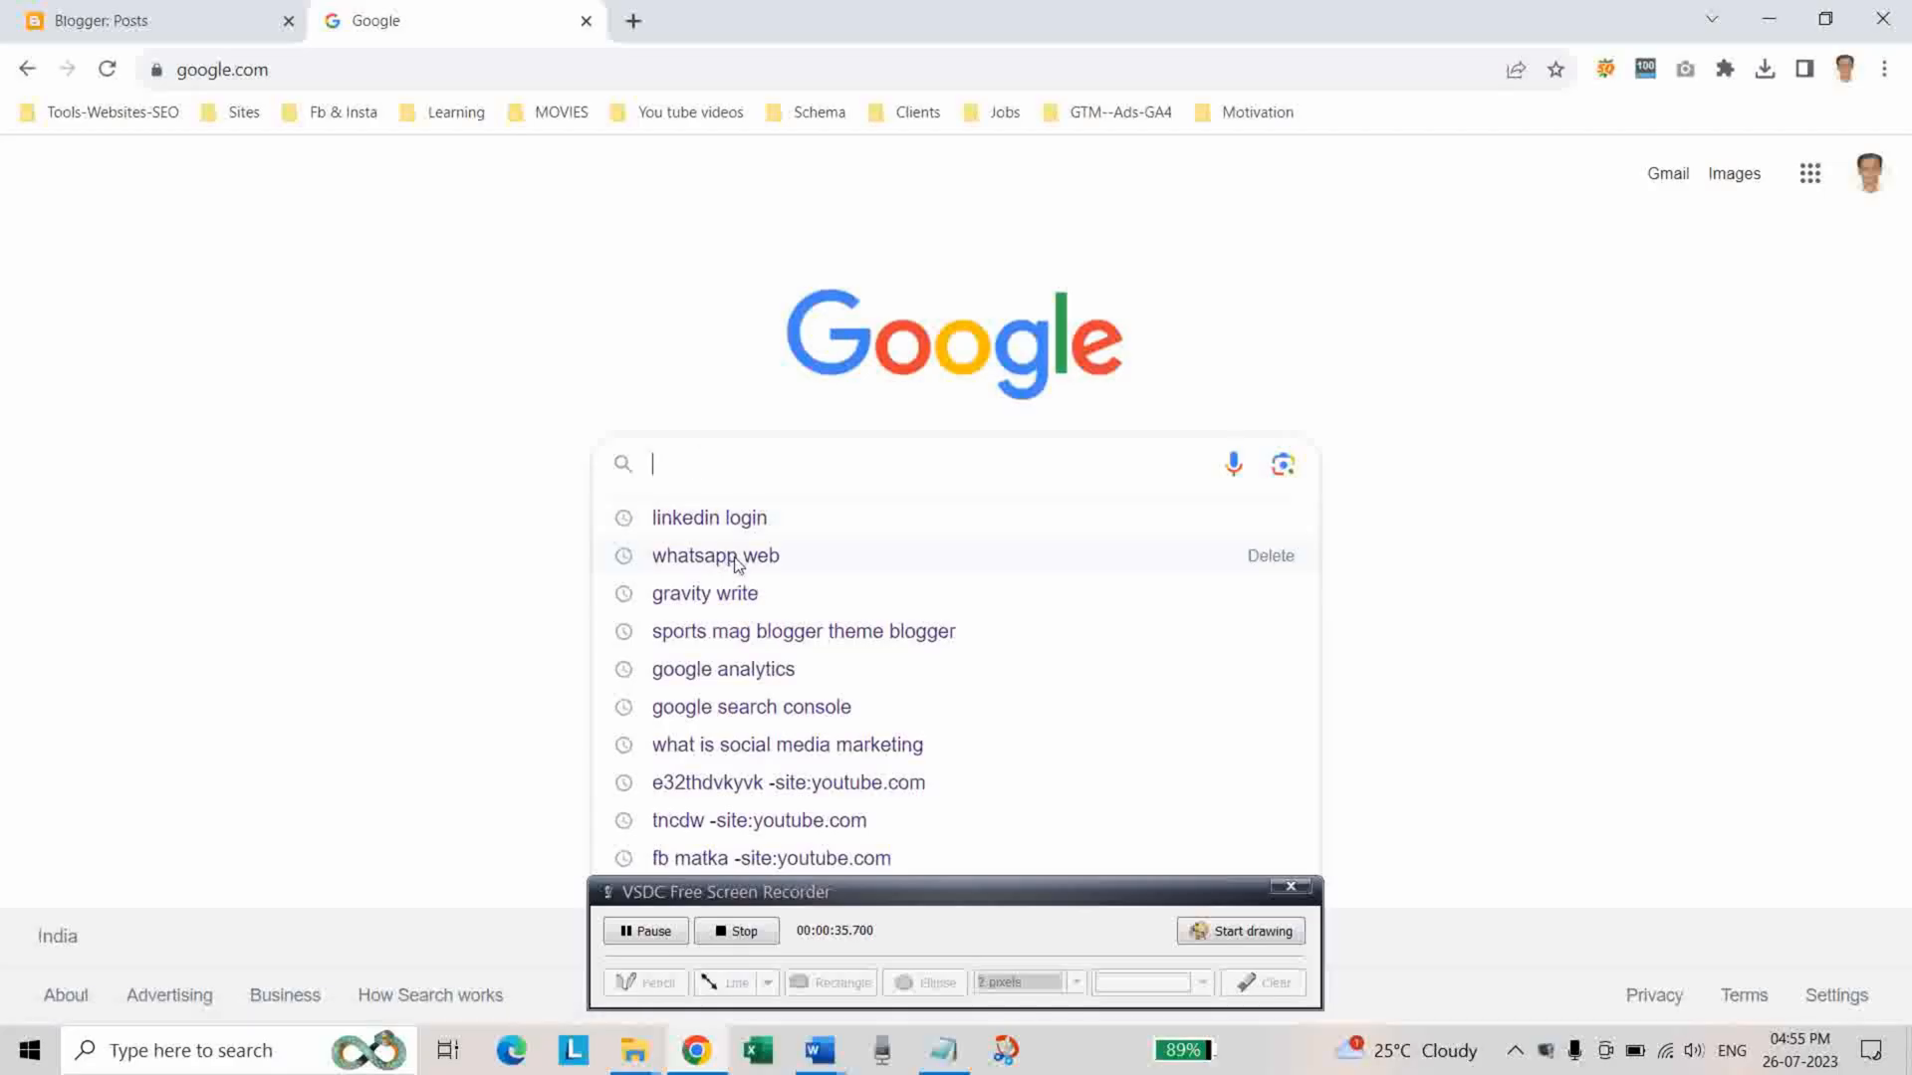
Search 'sports mag blogger theme blogger' and open the SportsMag Blogger Template result in a new tab
click(802, 631)
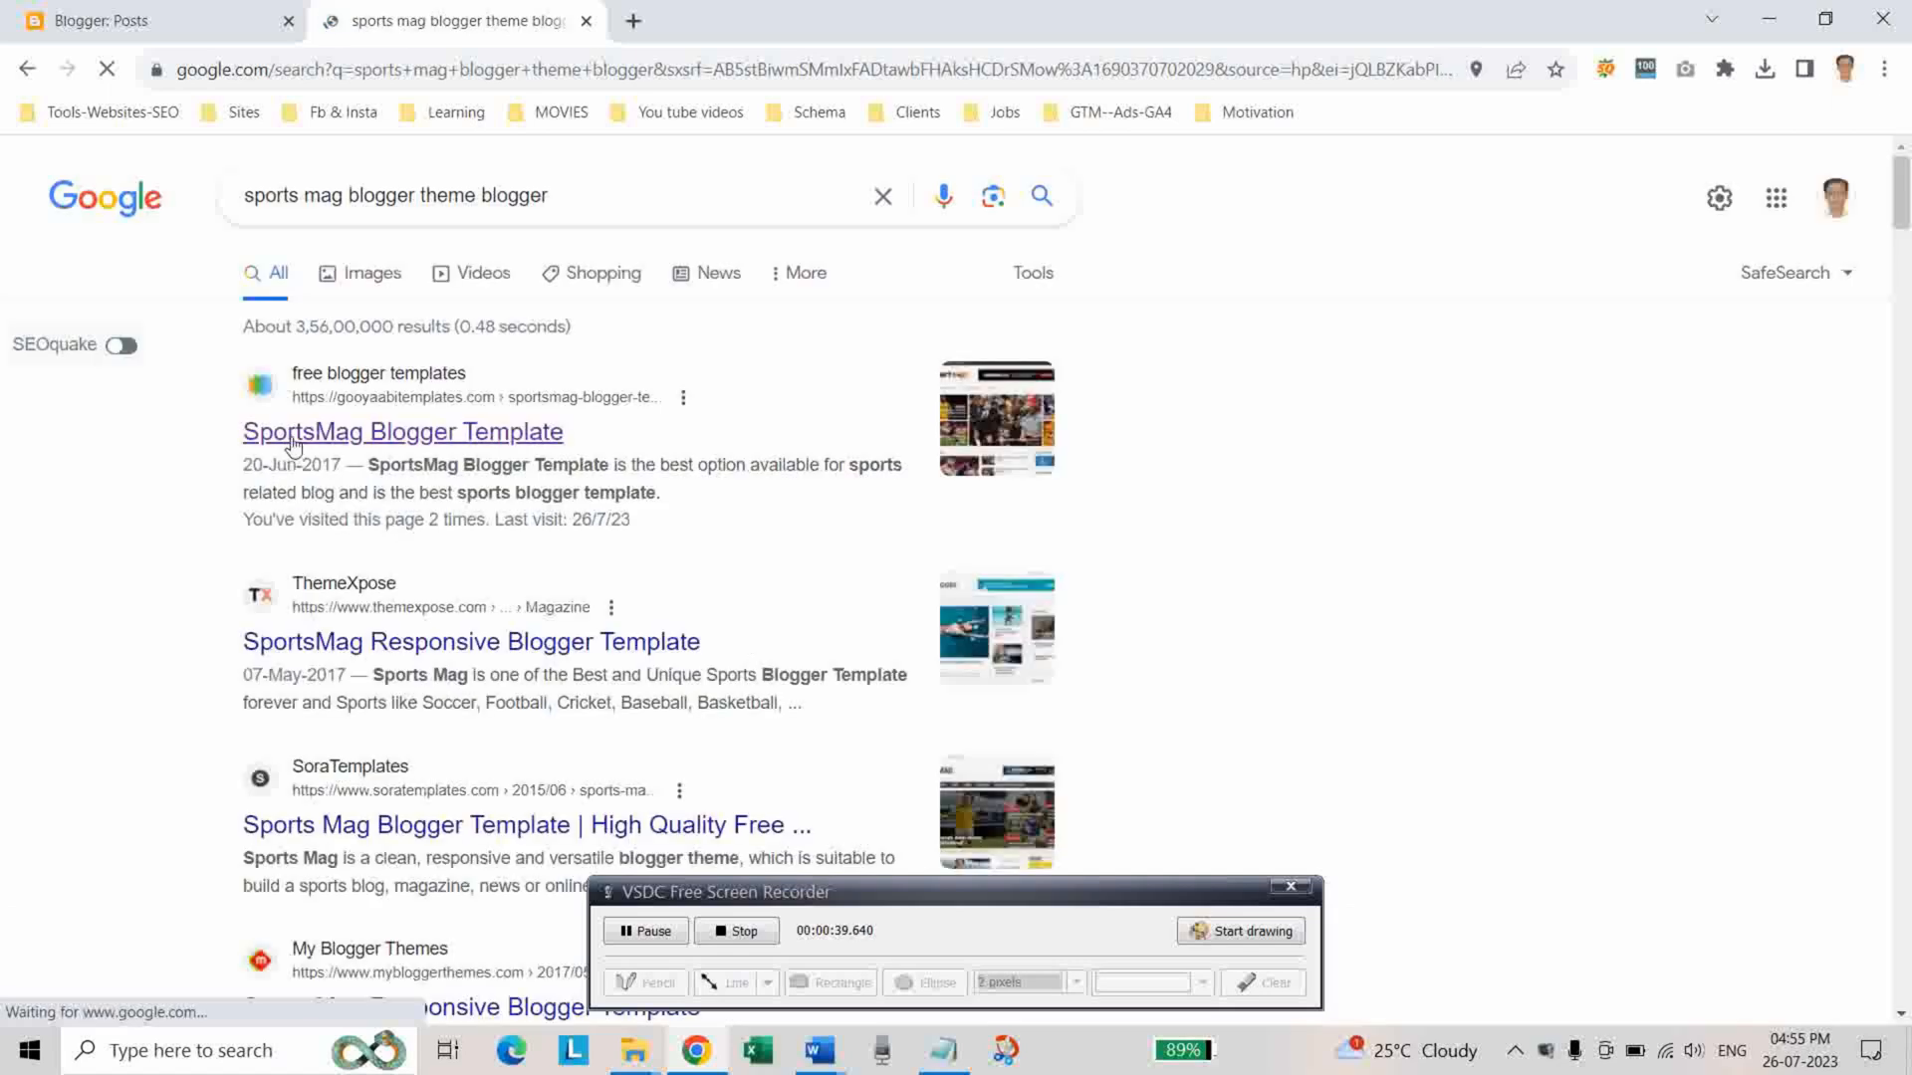
click(402, 432)
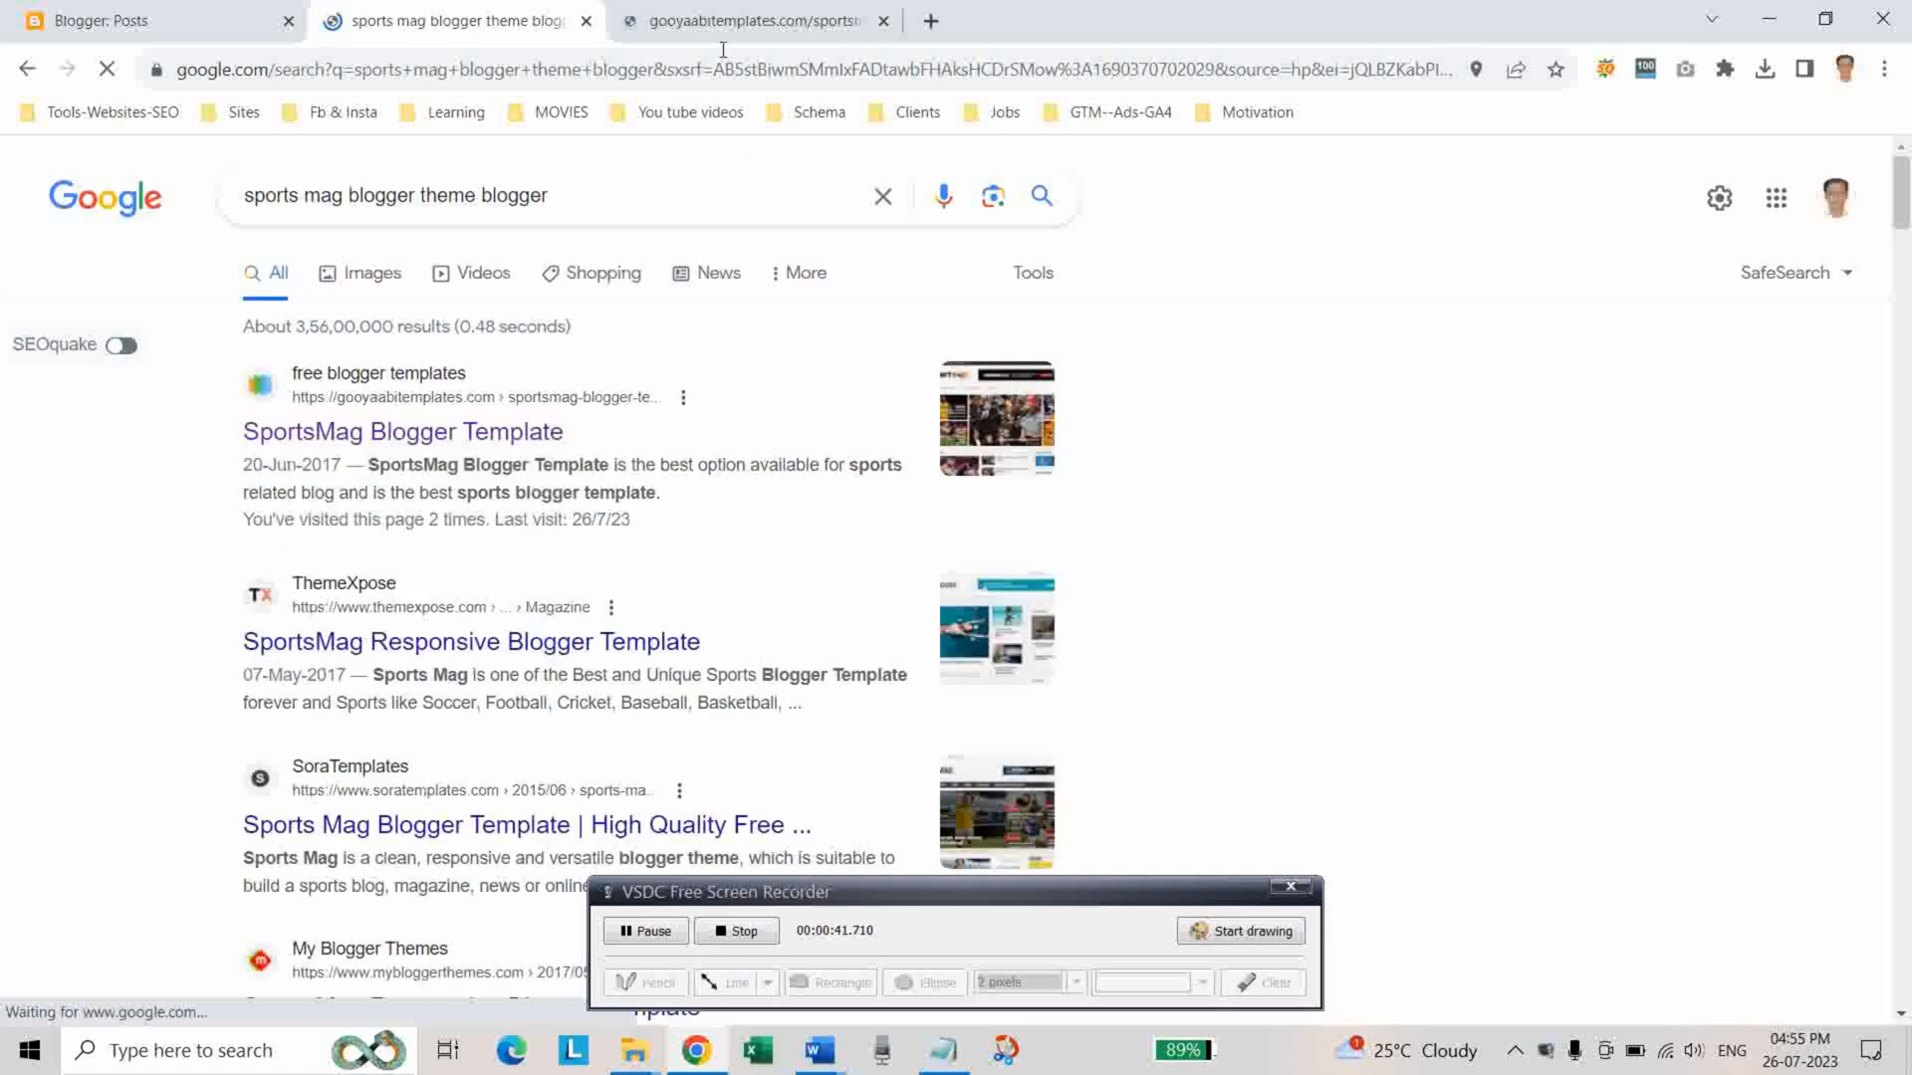
click(402, 432)
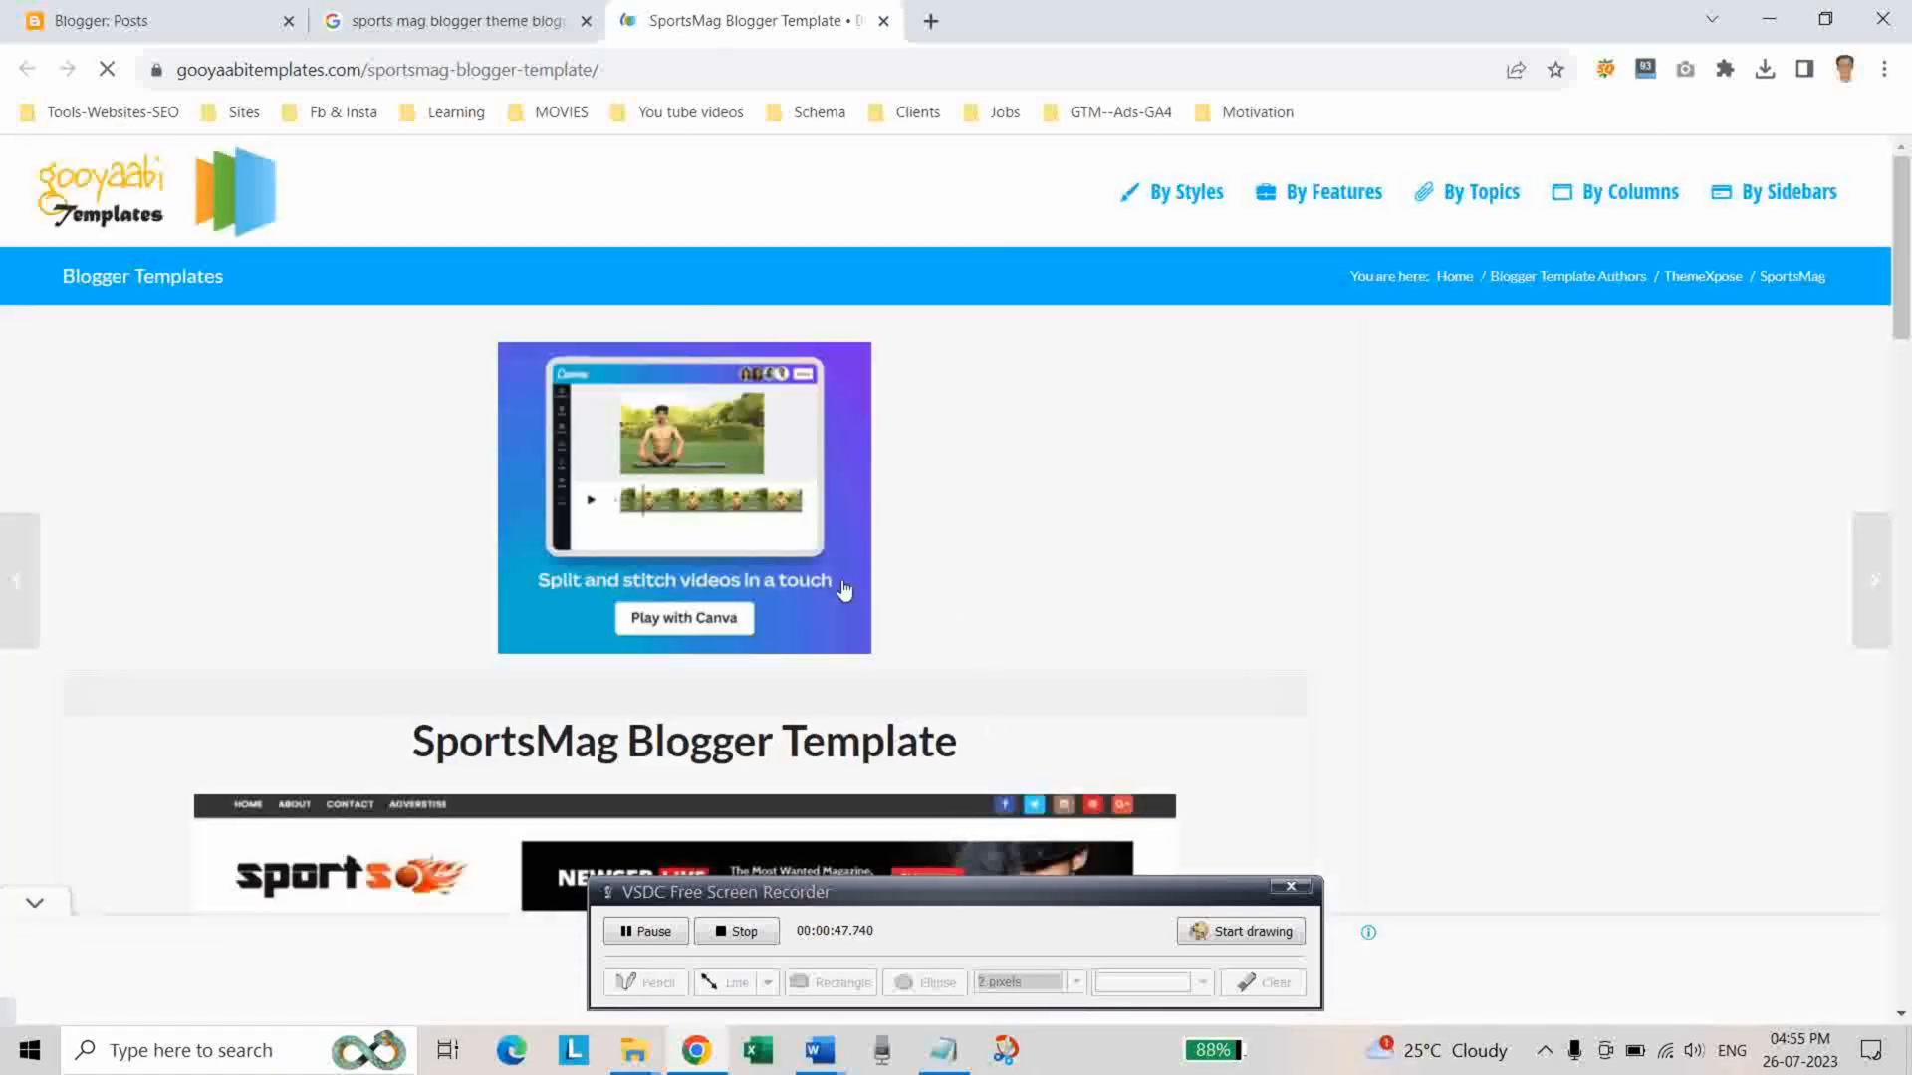
Preview the SportsMag live demo, download the free version, and view Chrome's recent downloads
scroll(down, 3)
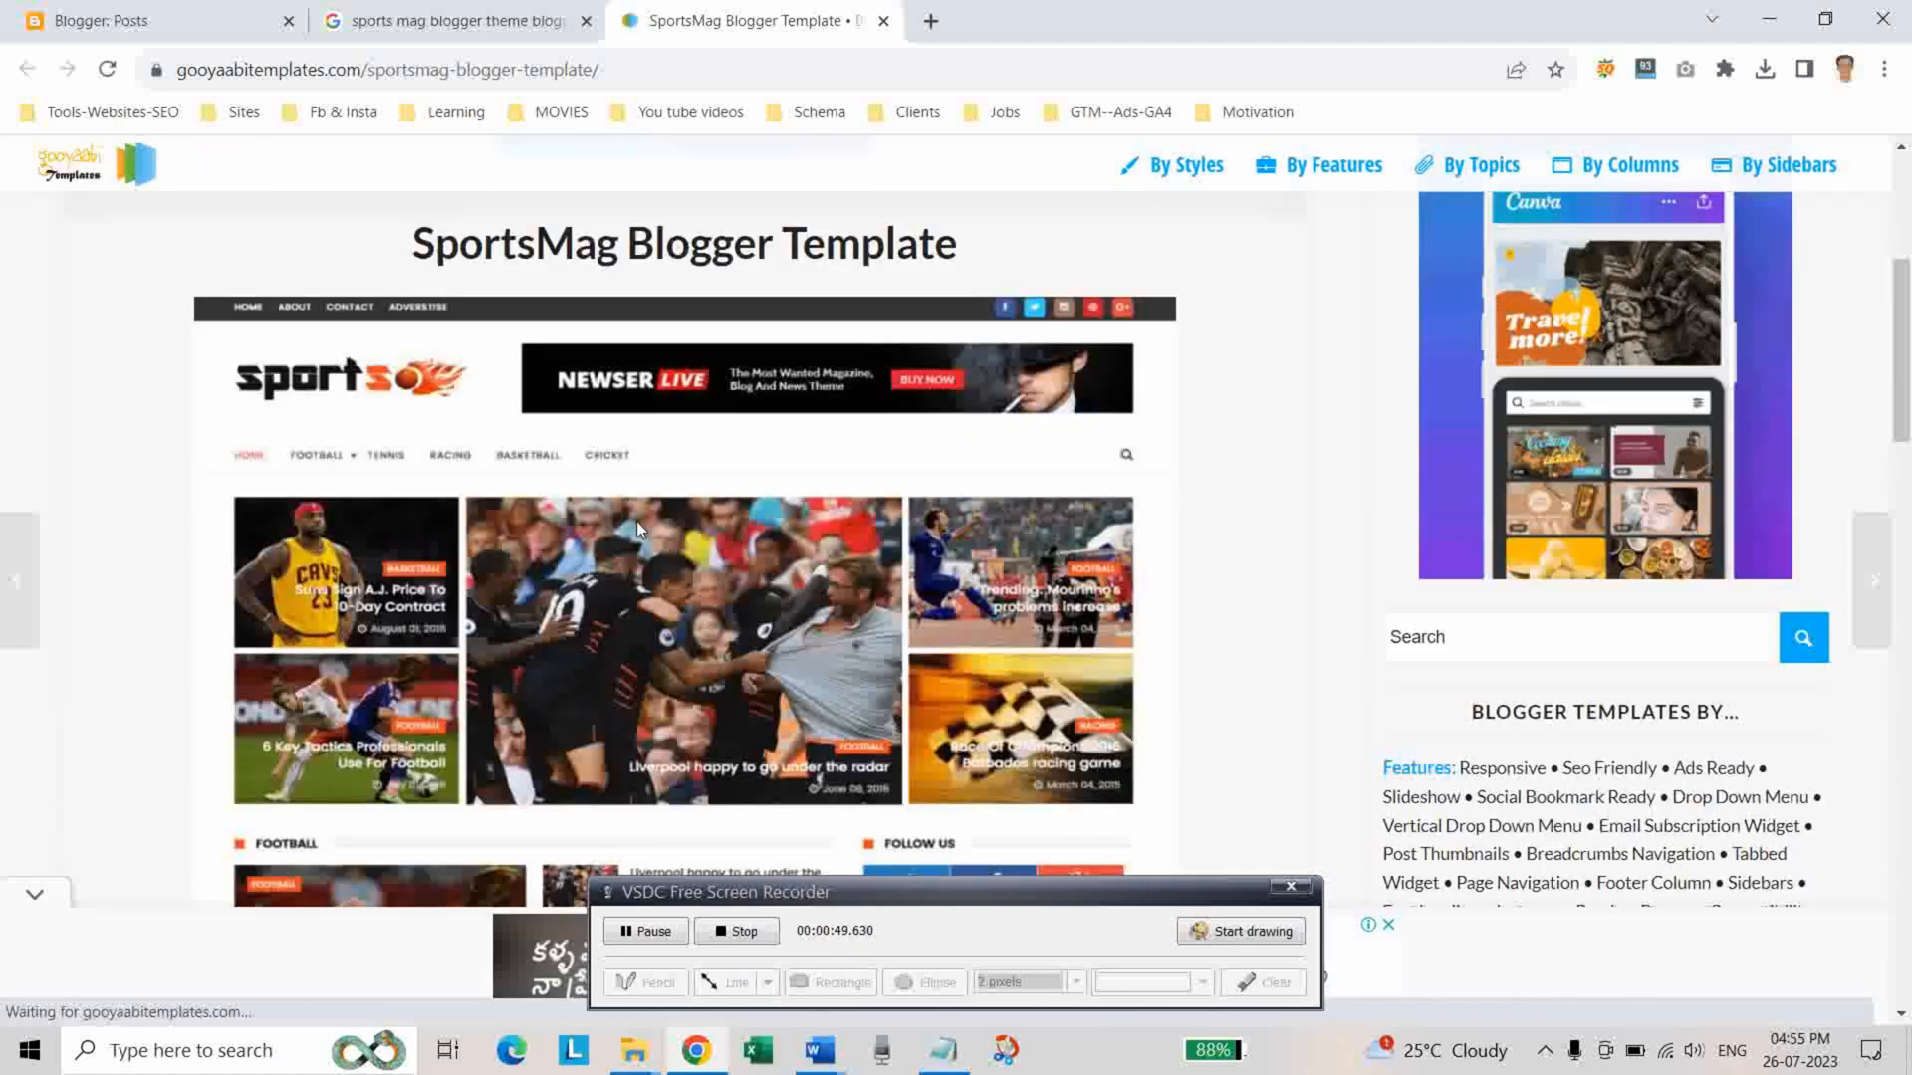
scroll(down, 3)
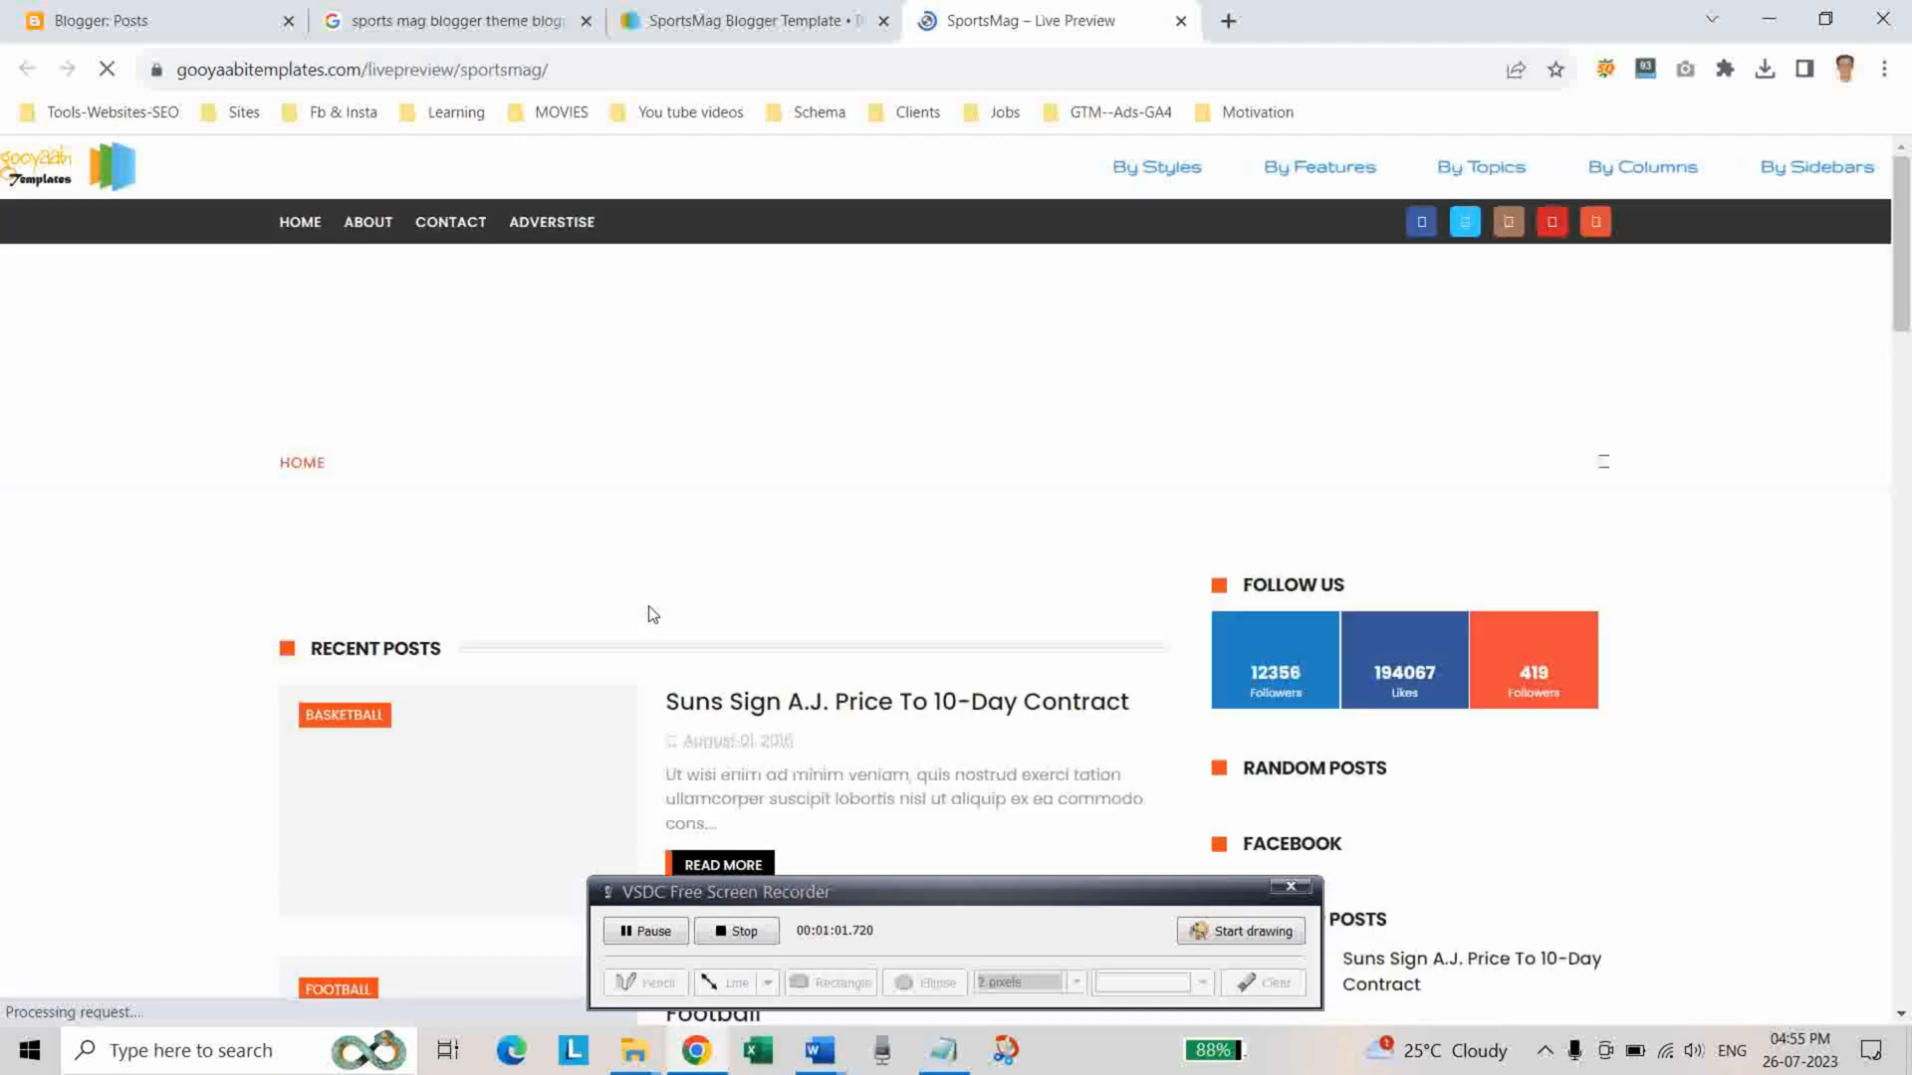
scroll(down, 3)
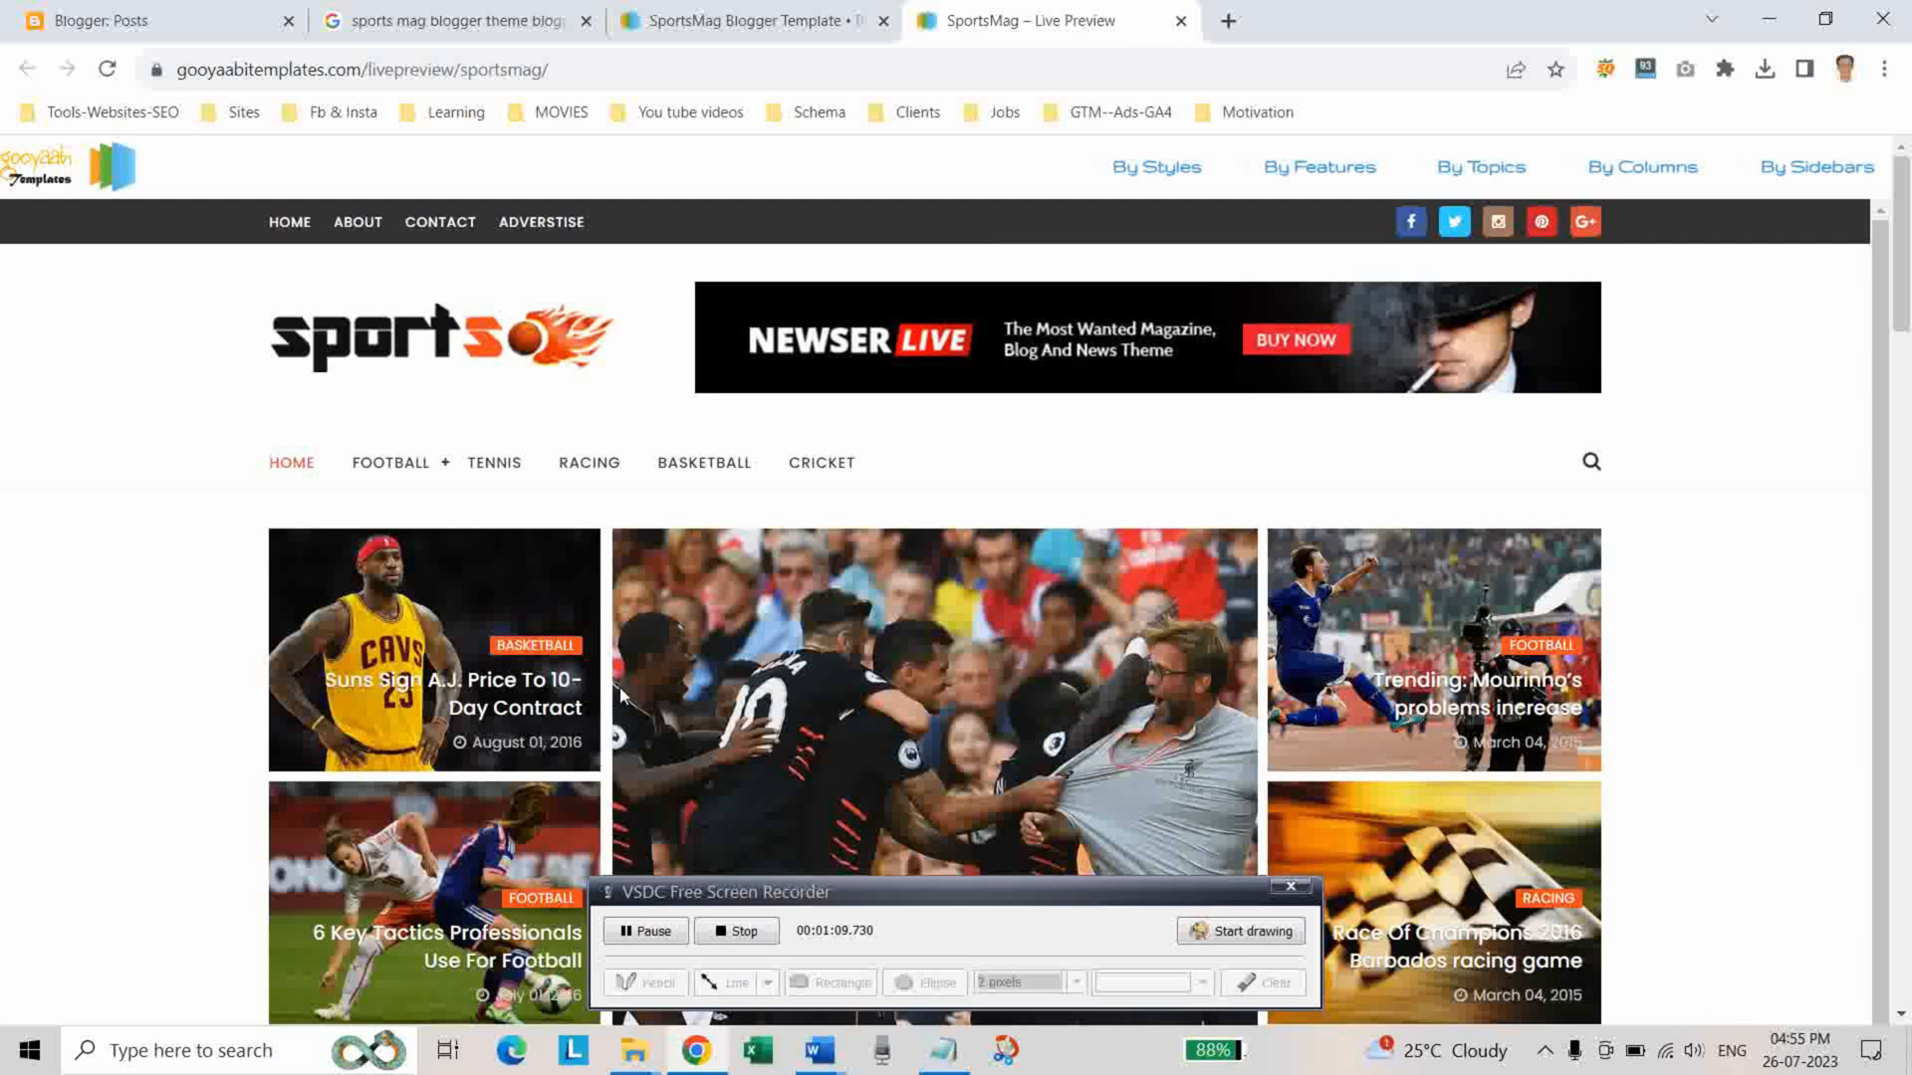
click(1177, 20)
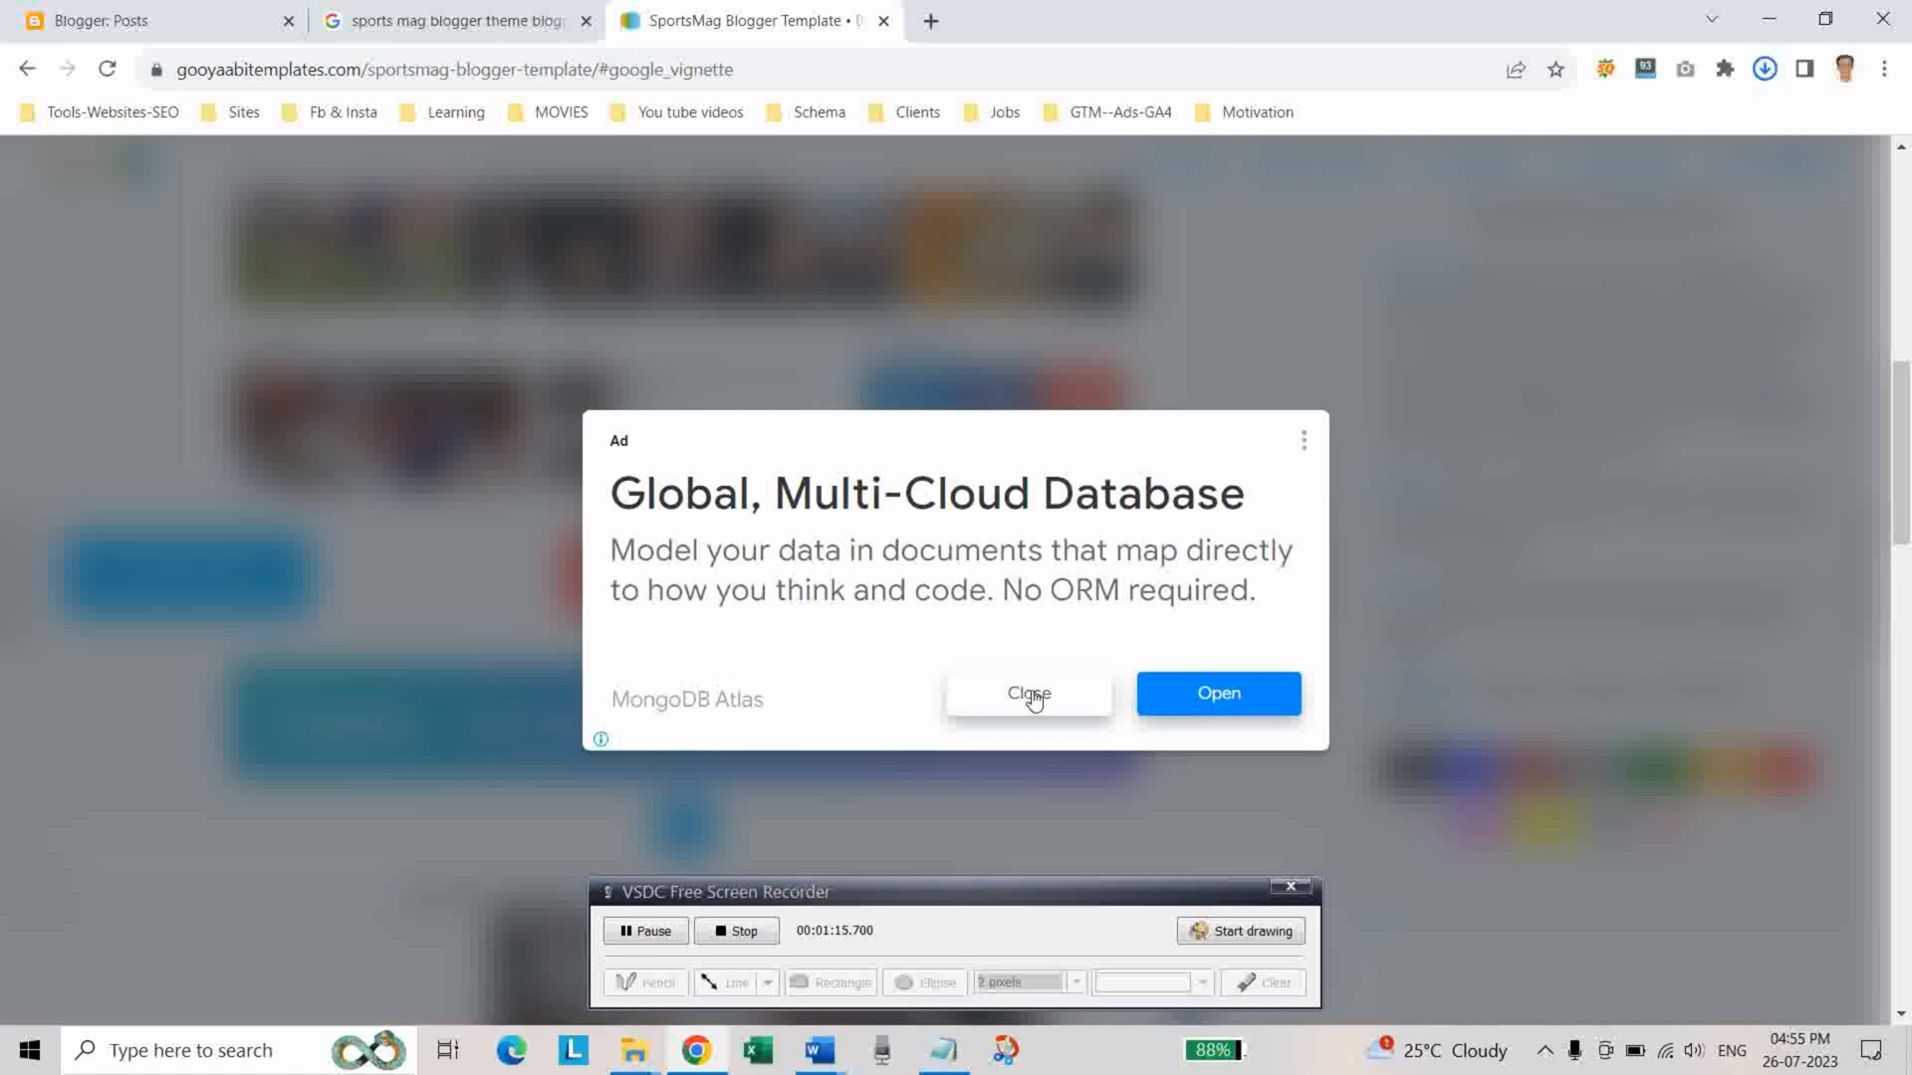
click(1027, 693)
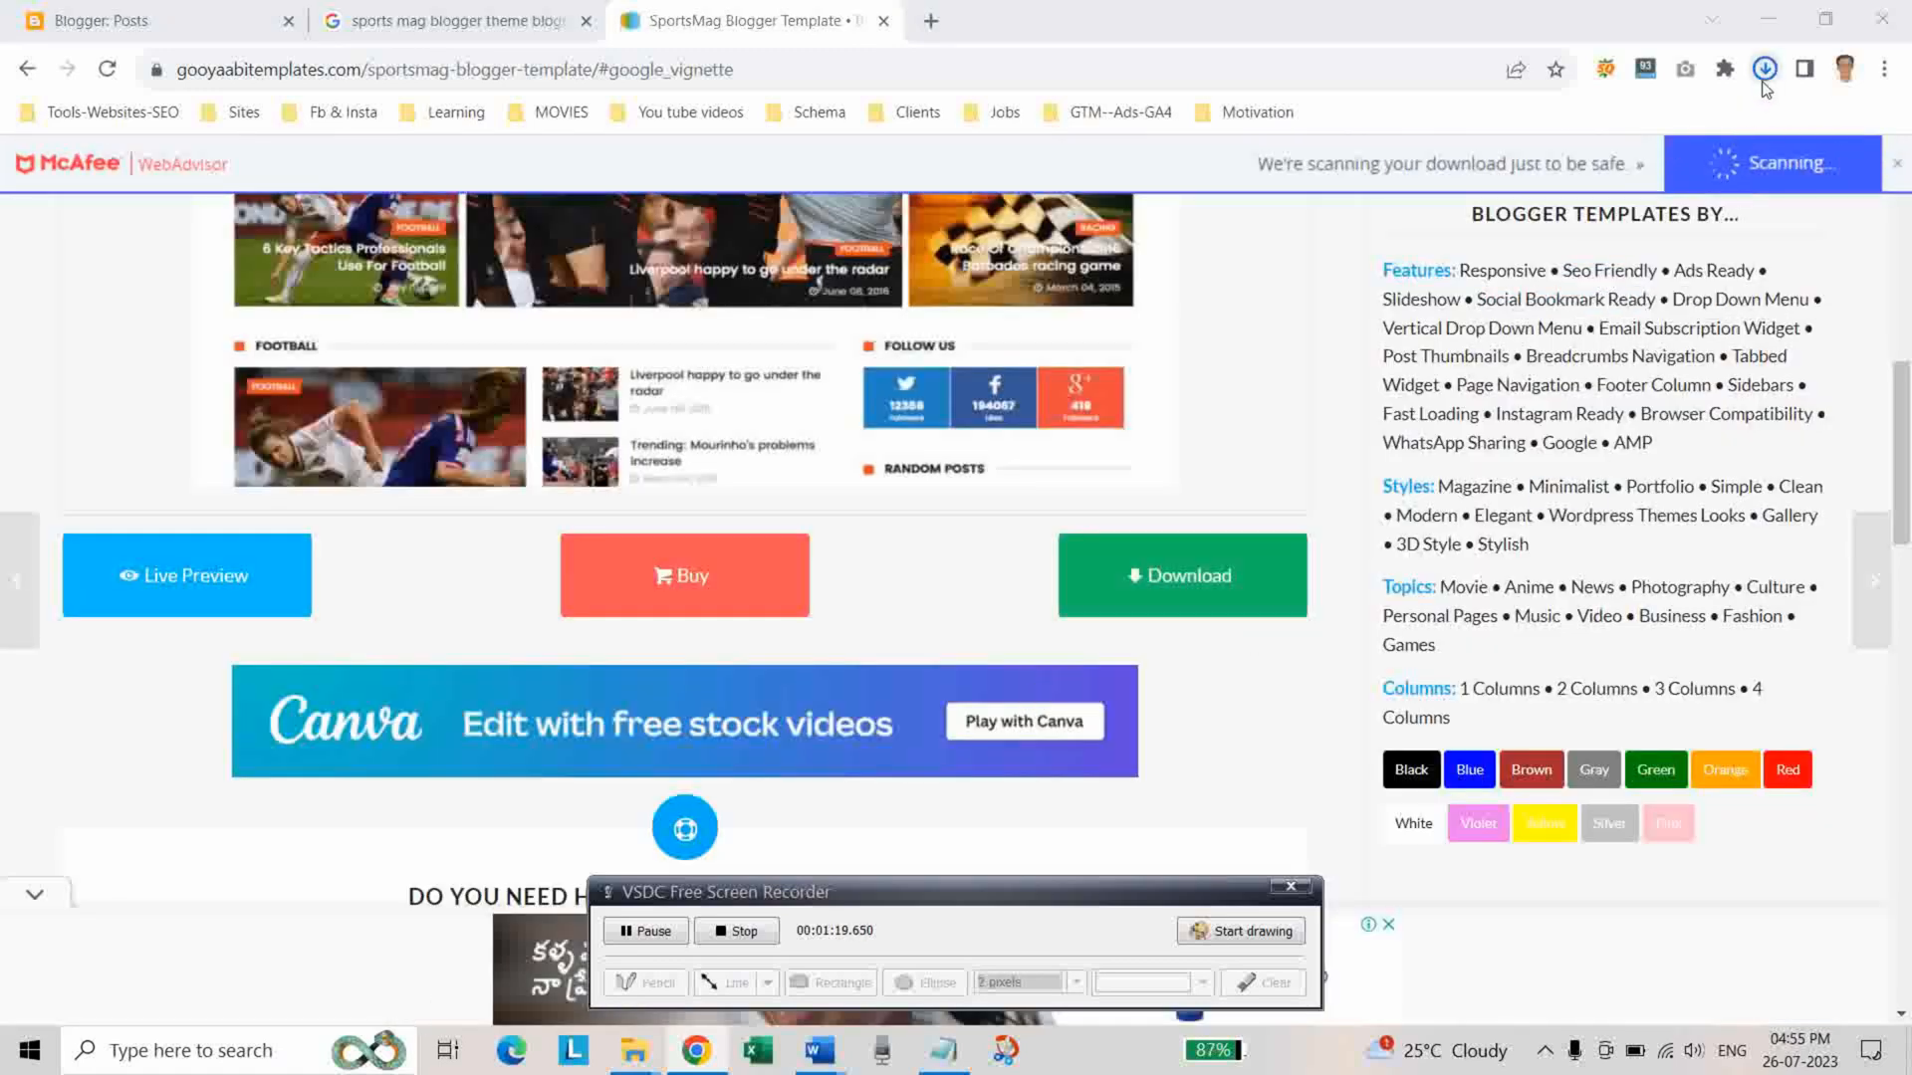
click(1762, 70)
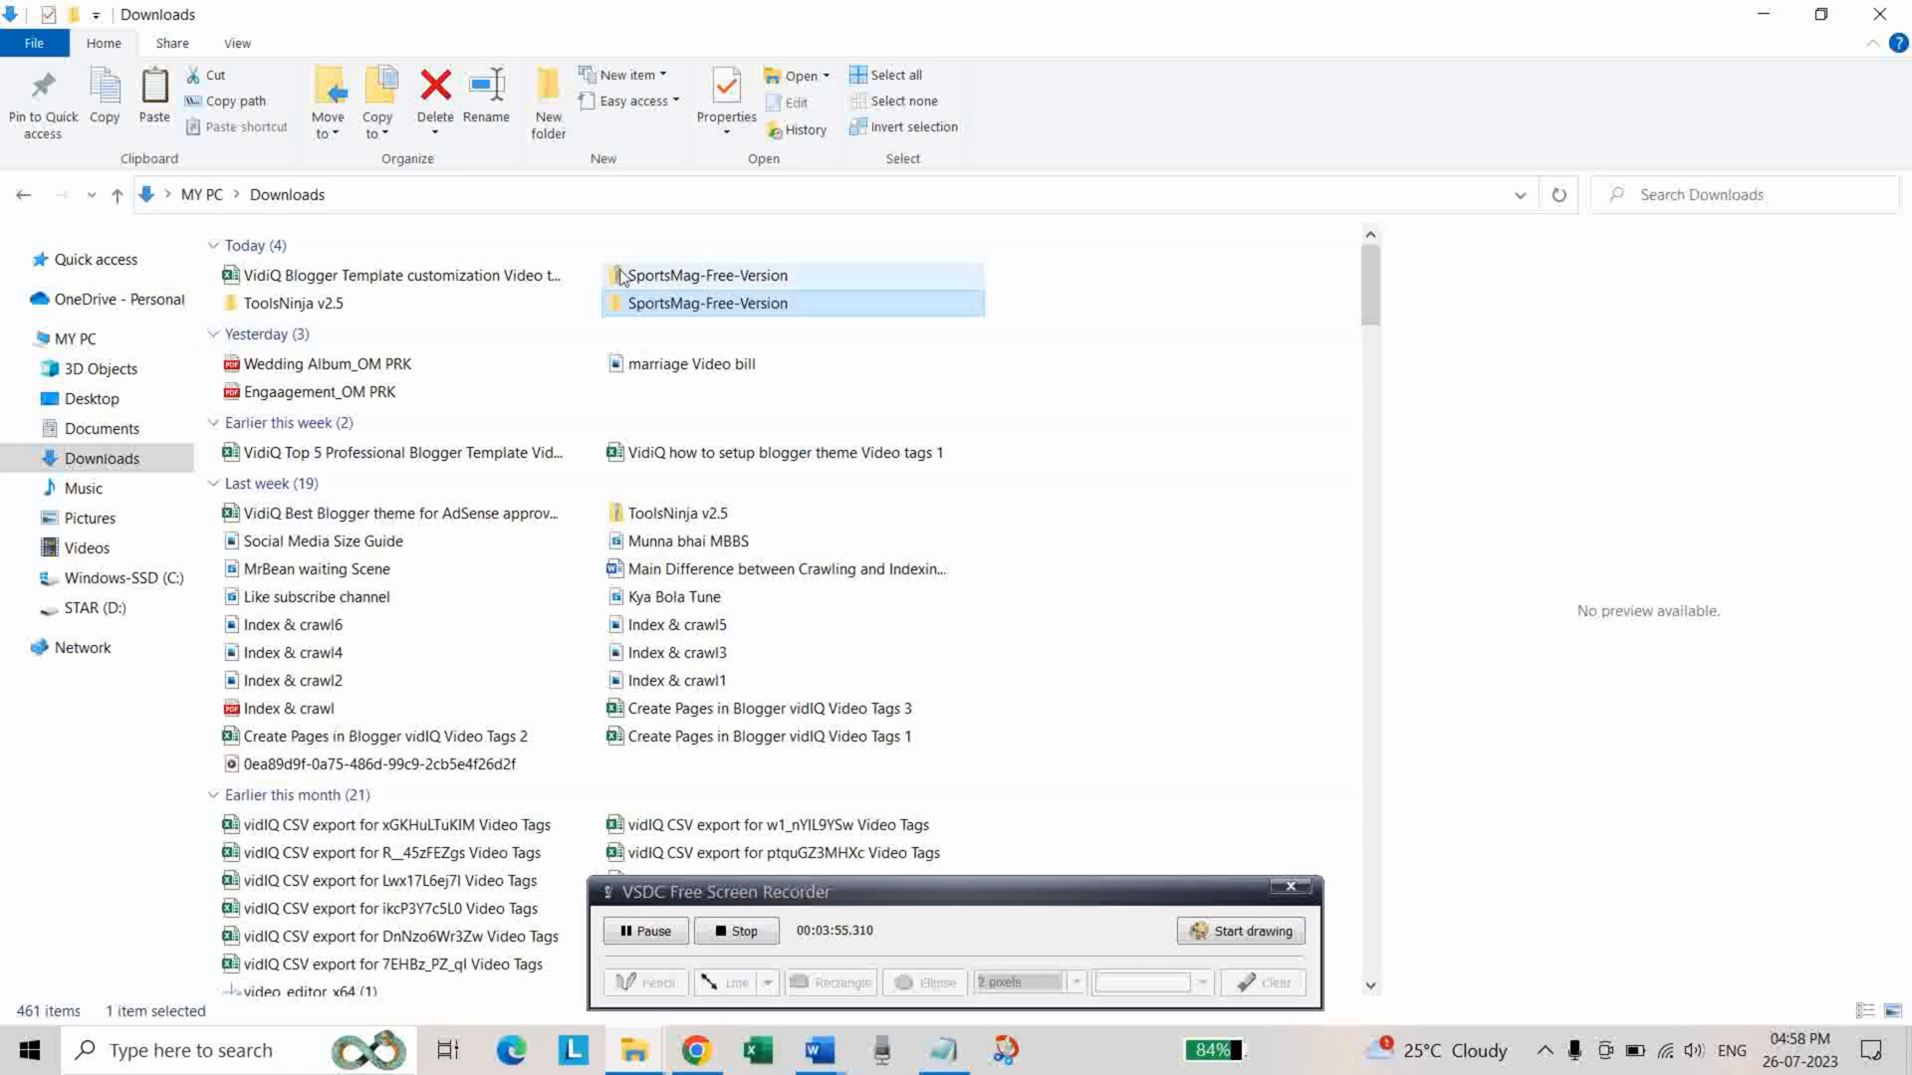
Extract the SportsMag zip in Downloads and open the SportsMag-Free-Version folder with its XML file
double_click(706, 302)
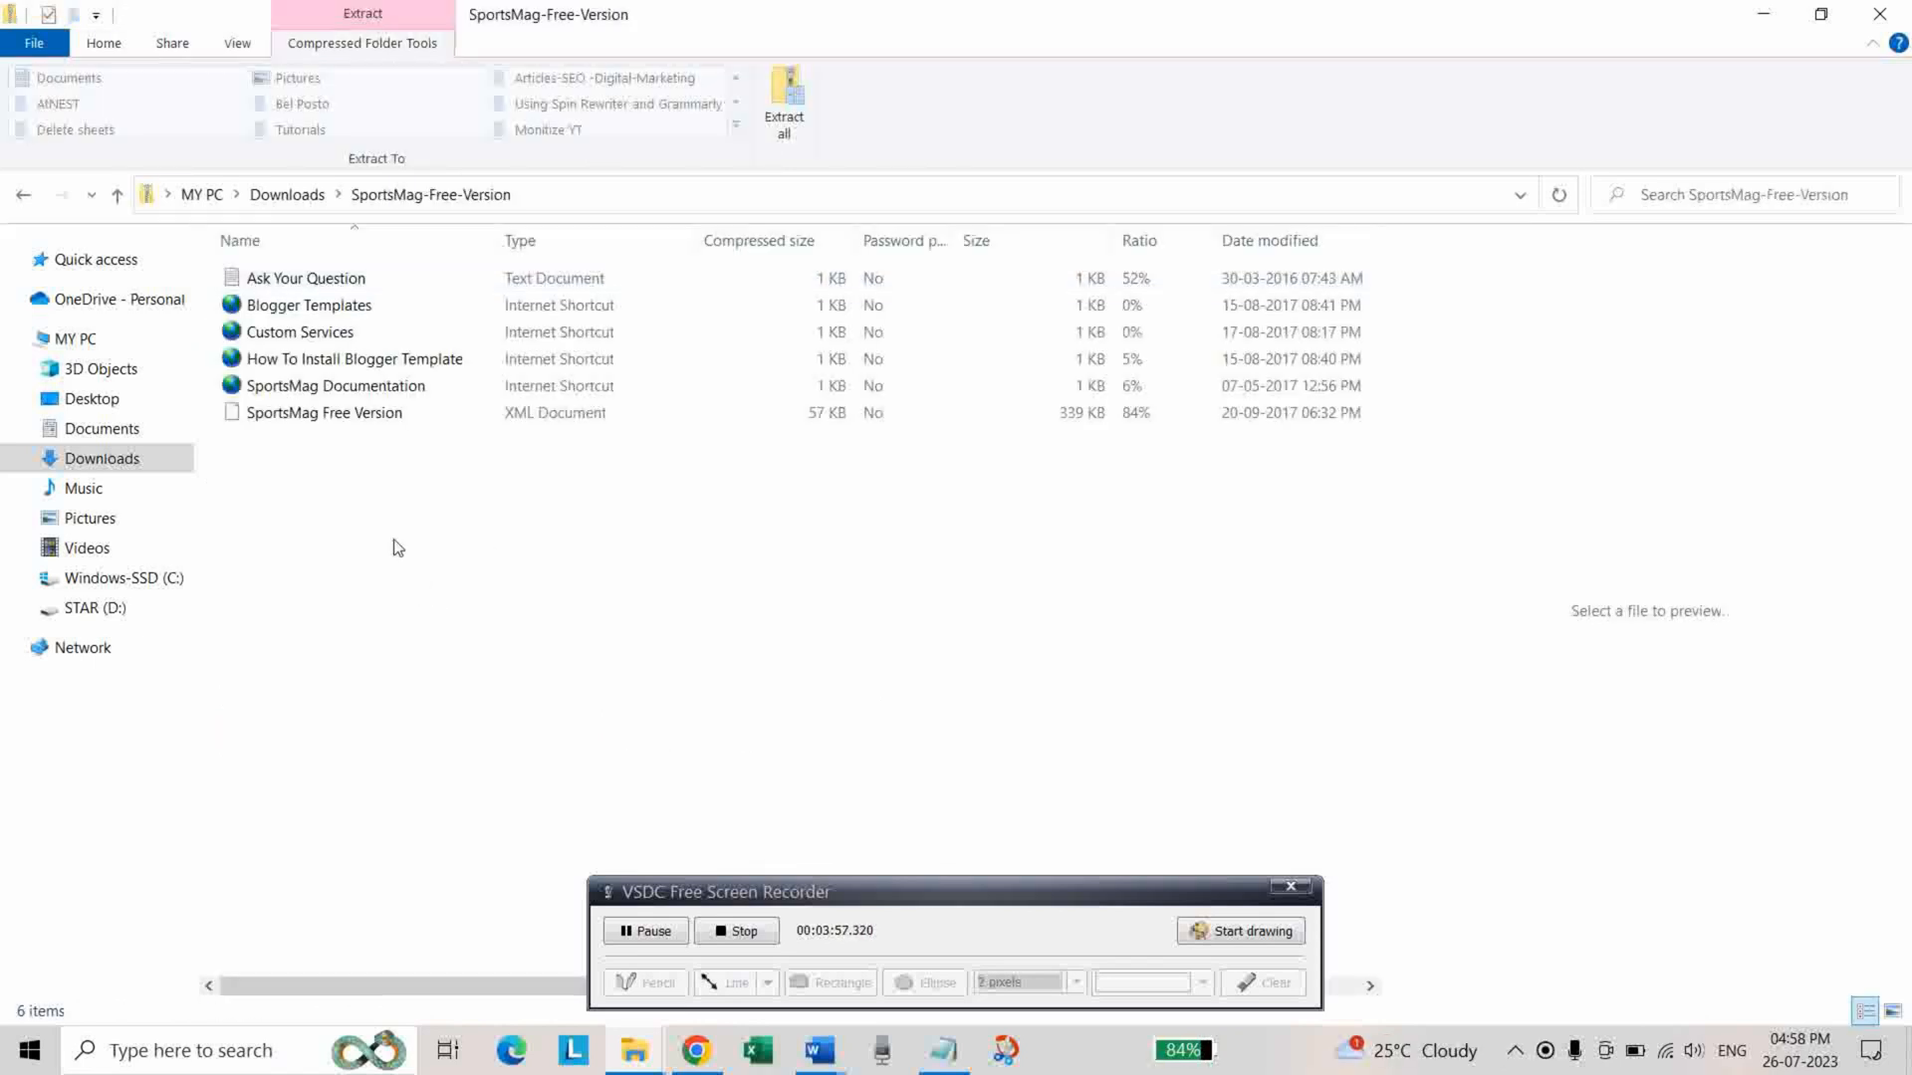
click(299, 333)
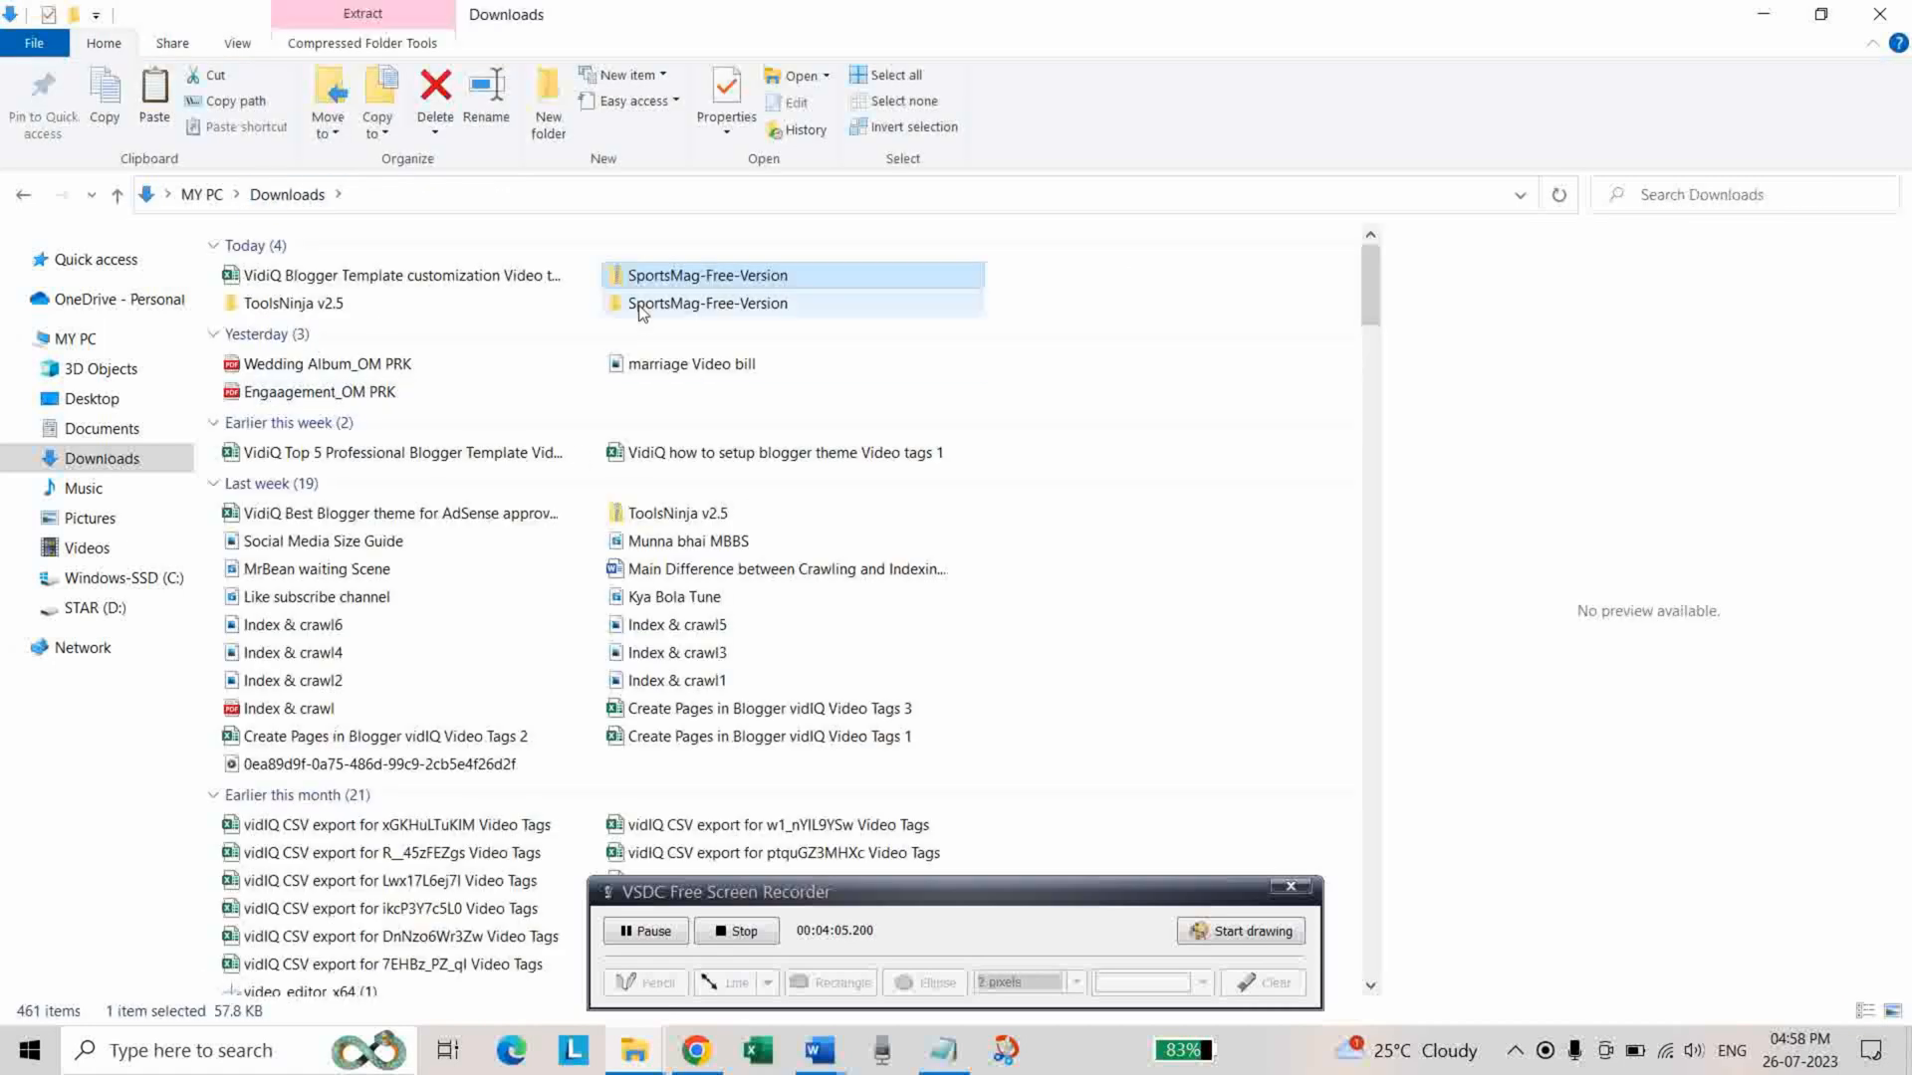
double_click(707, 303)
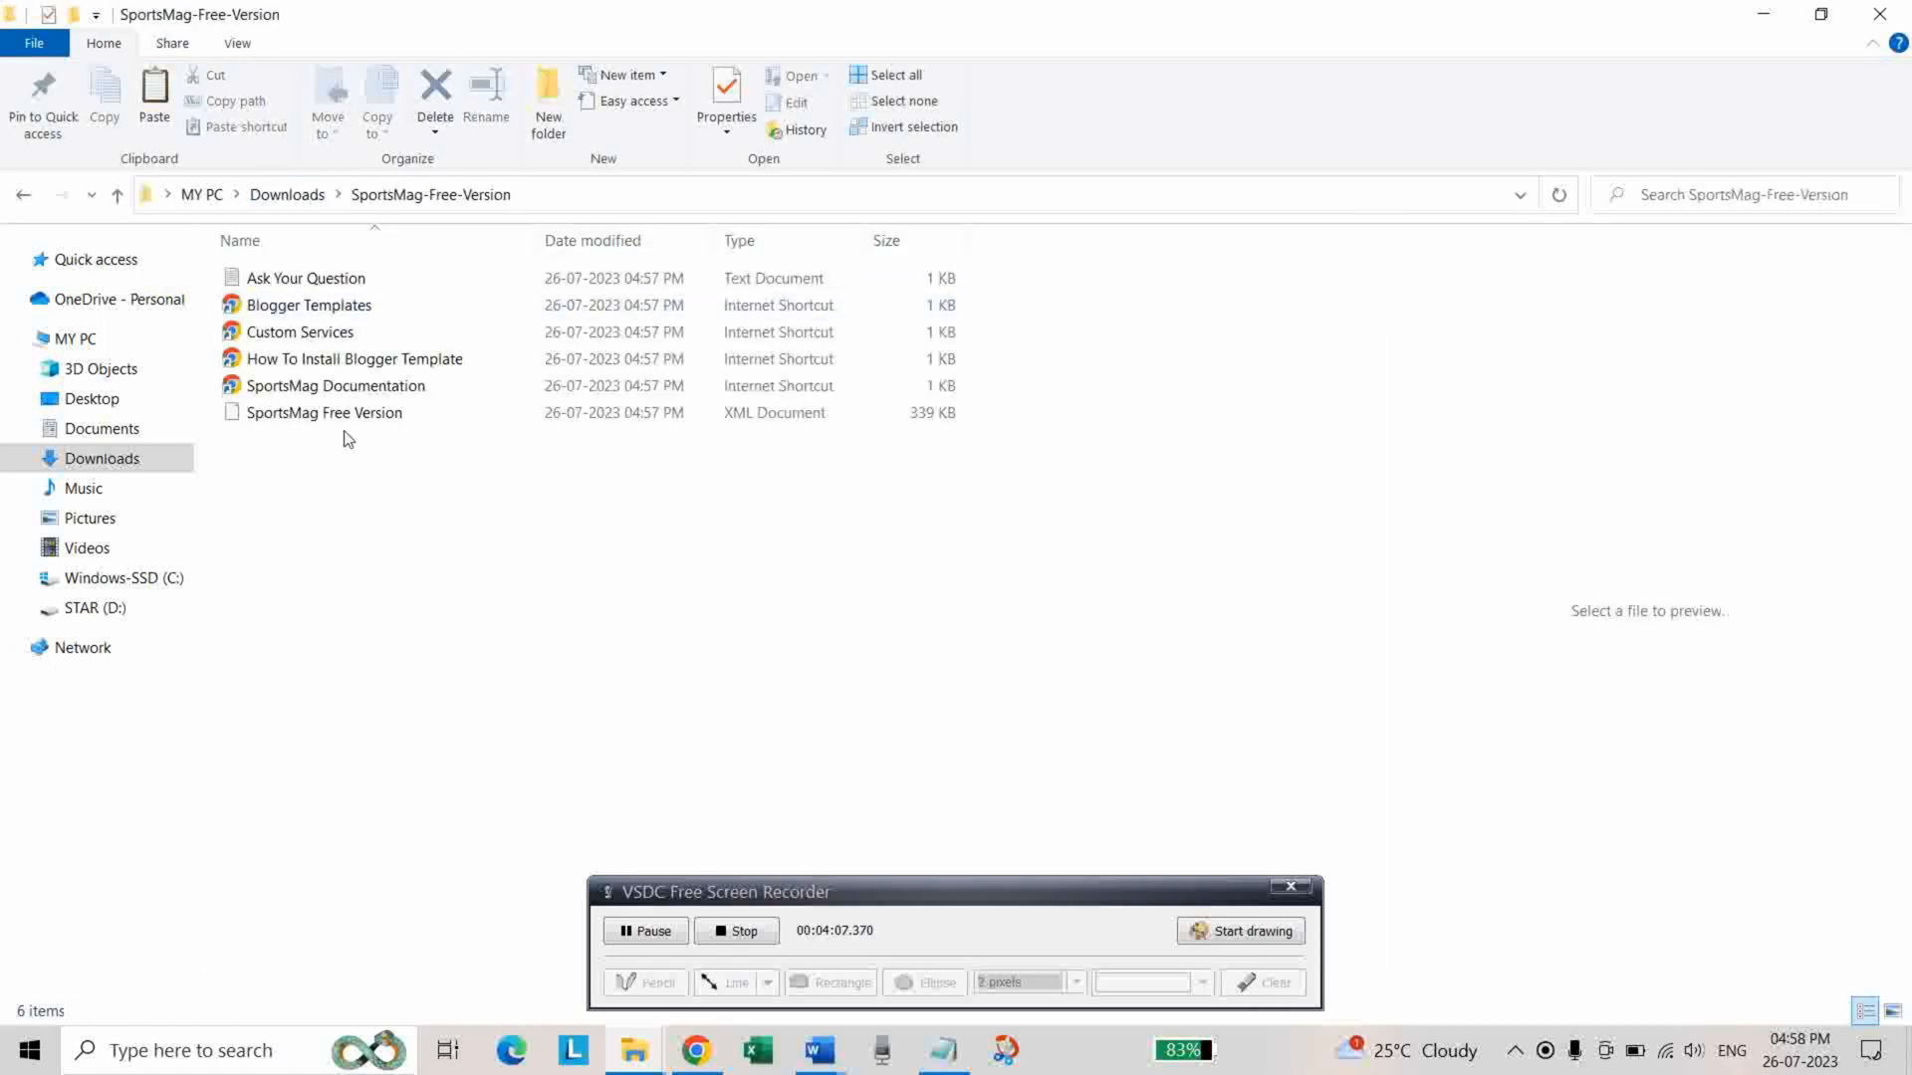
click(324, 412)
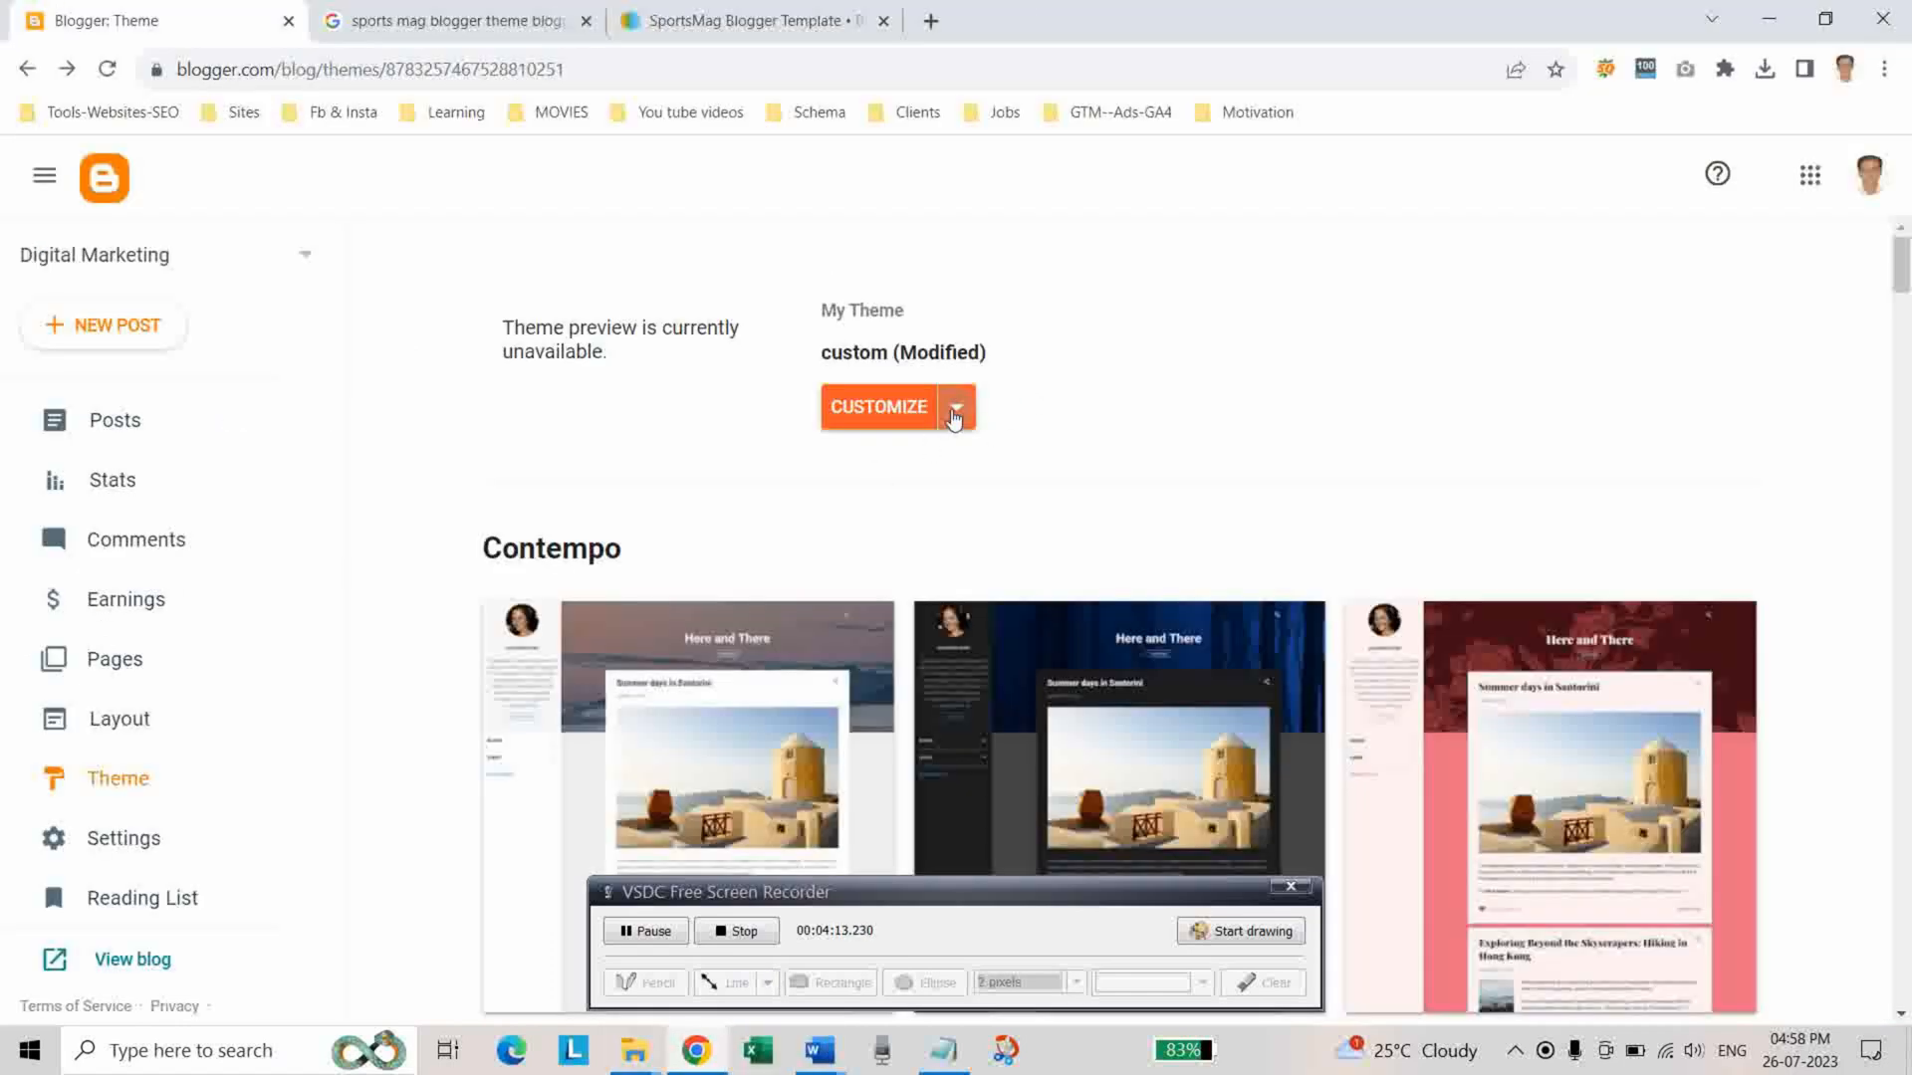
Restore the blog theme by uploading the SportsMag Free Version XML from Downloads
click(954, 406)
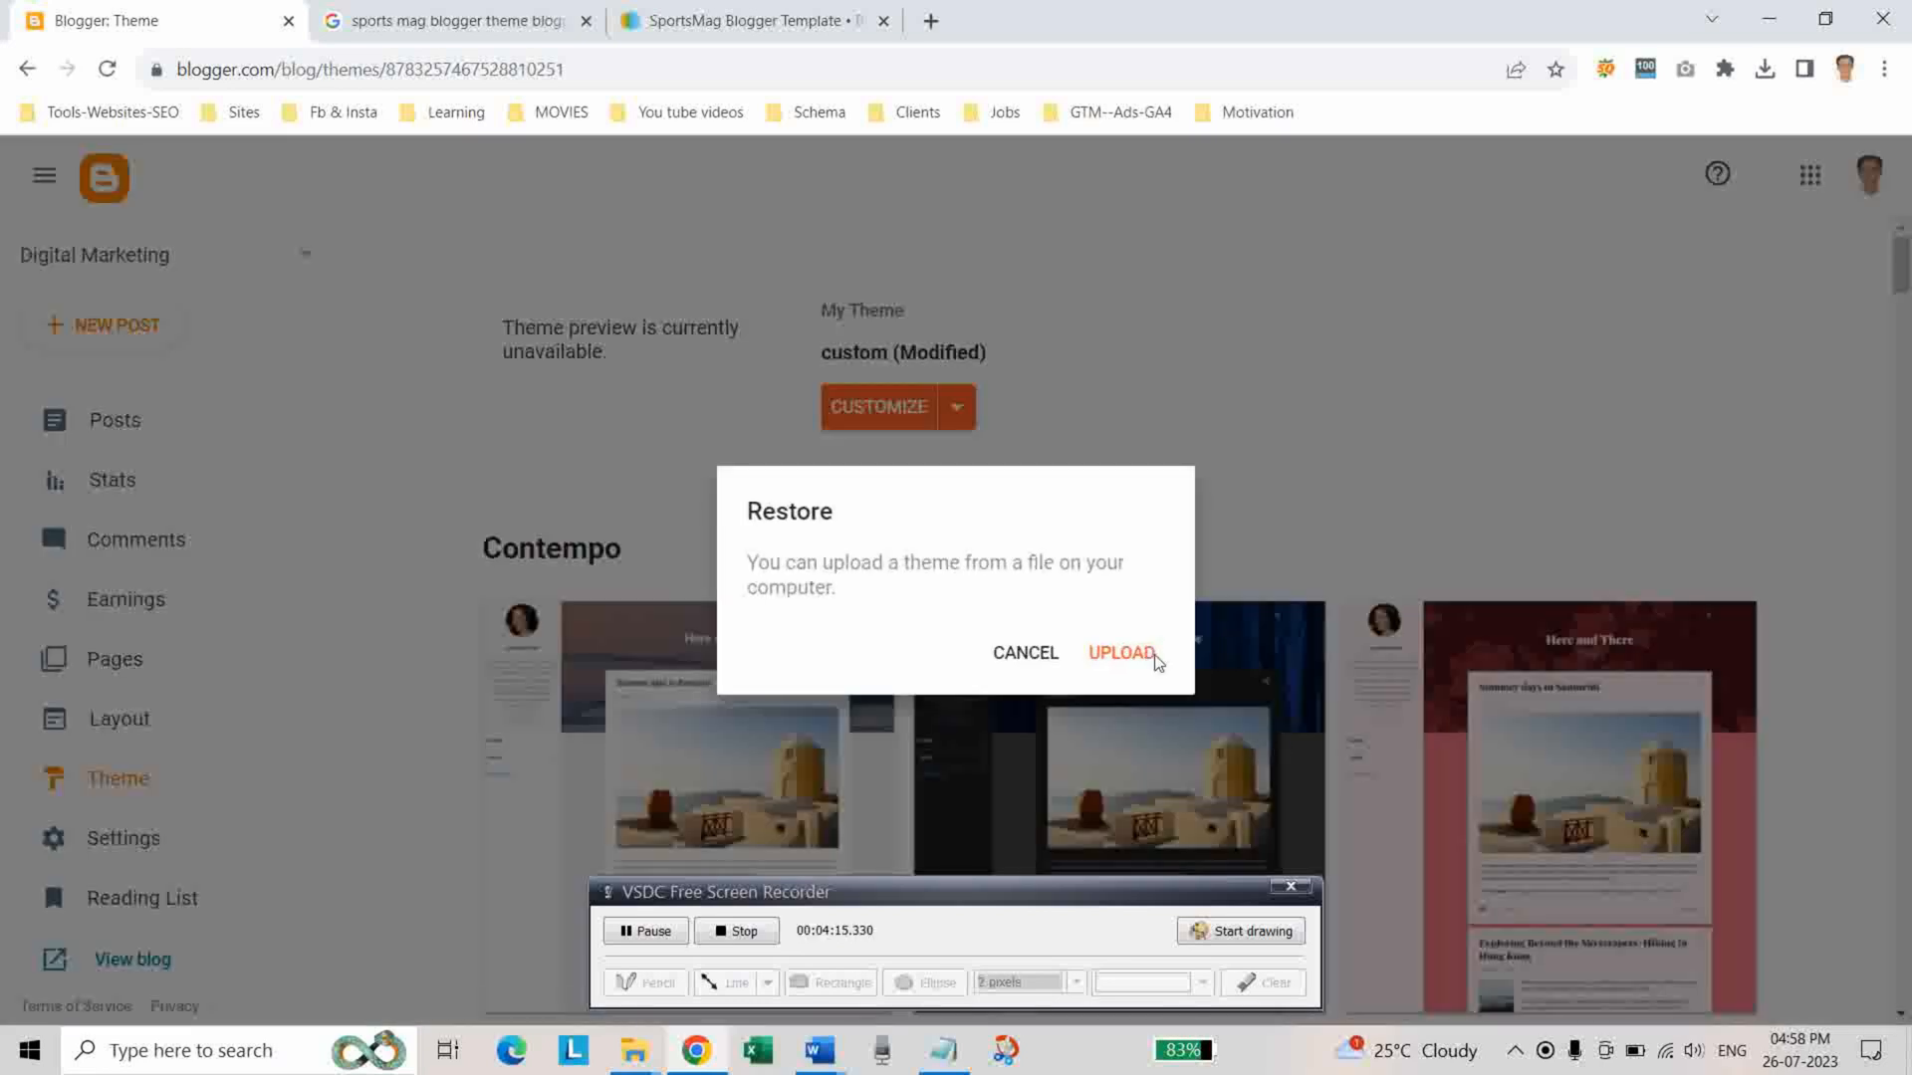
click(1119, 656)
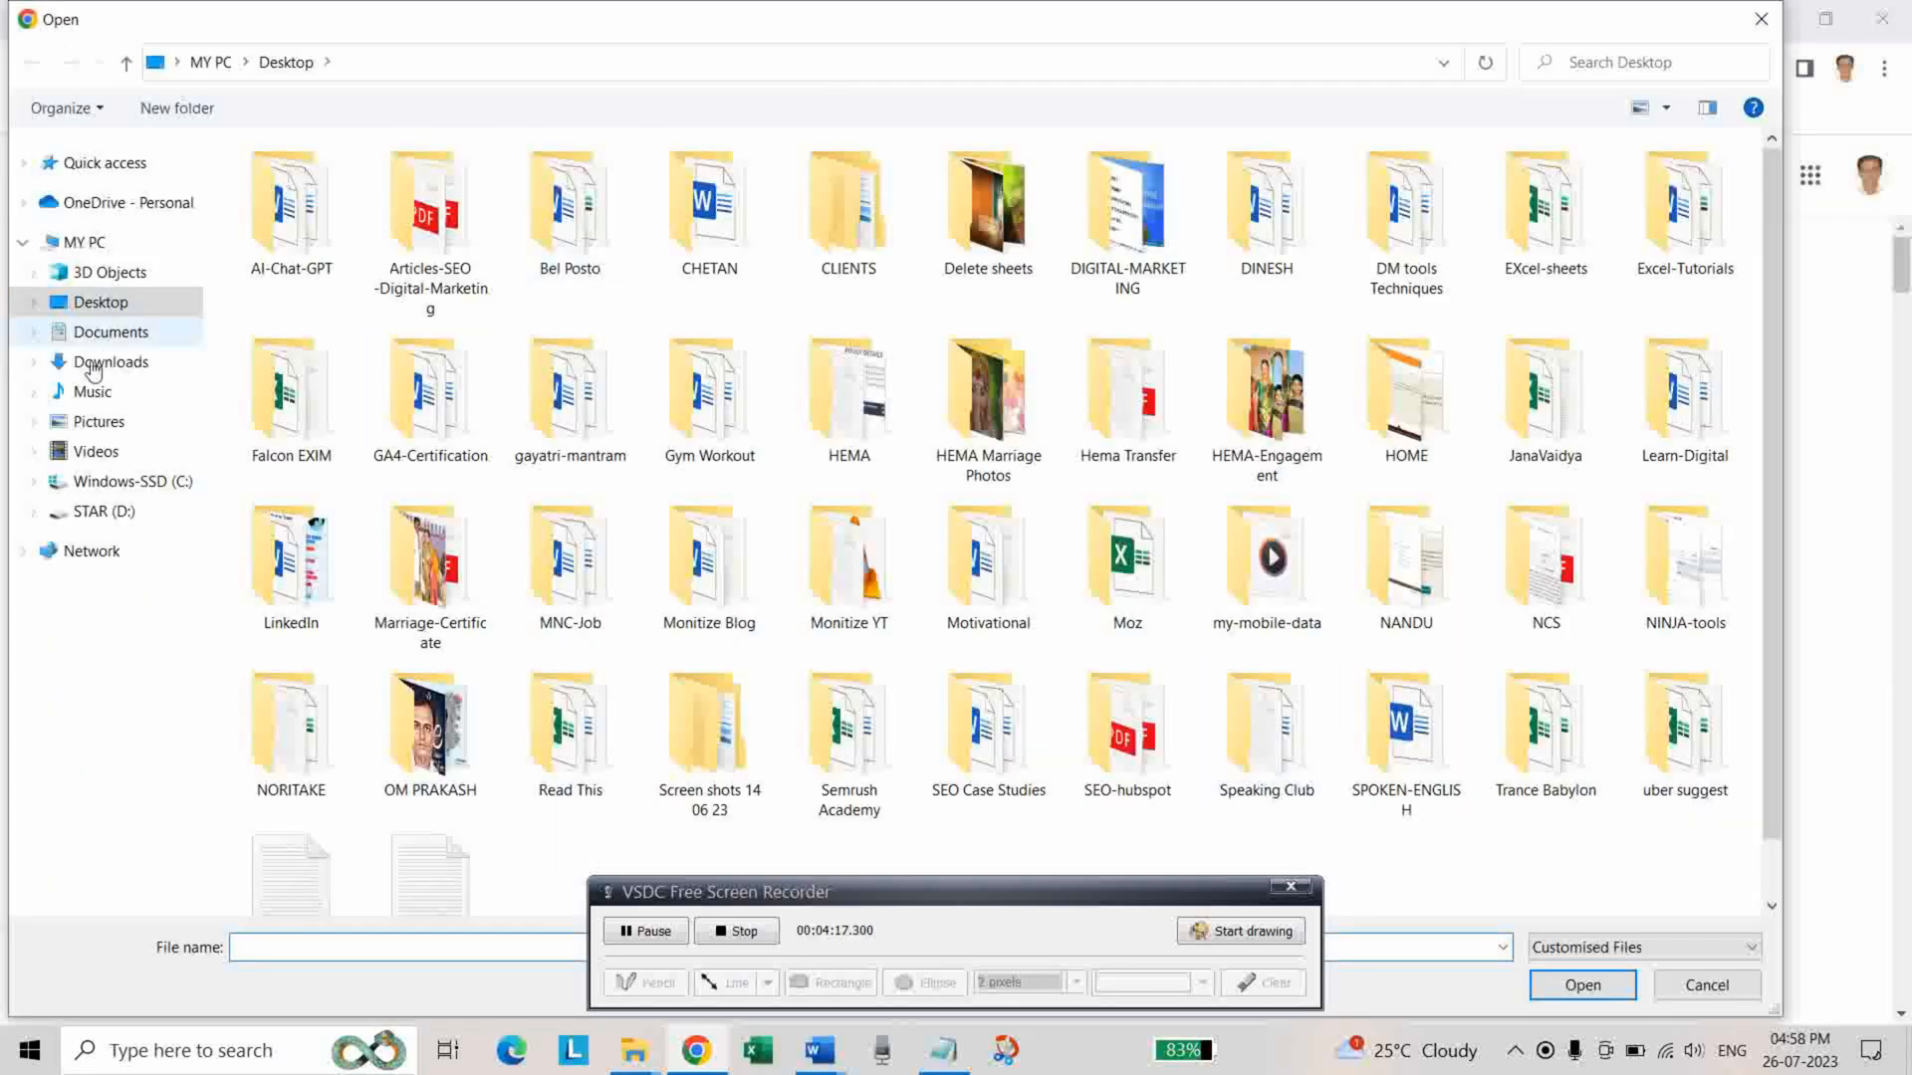
click(112, 360)
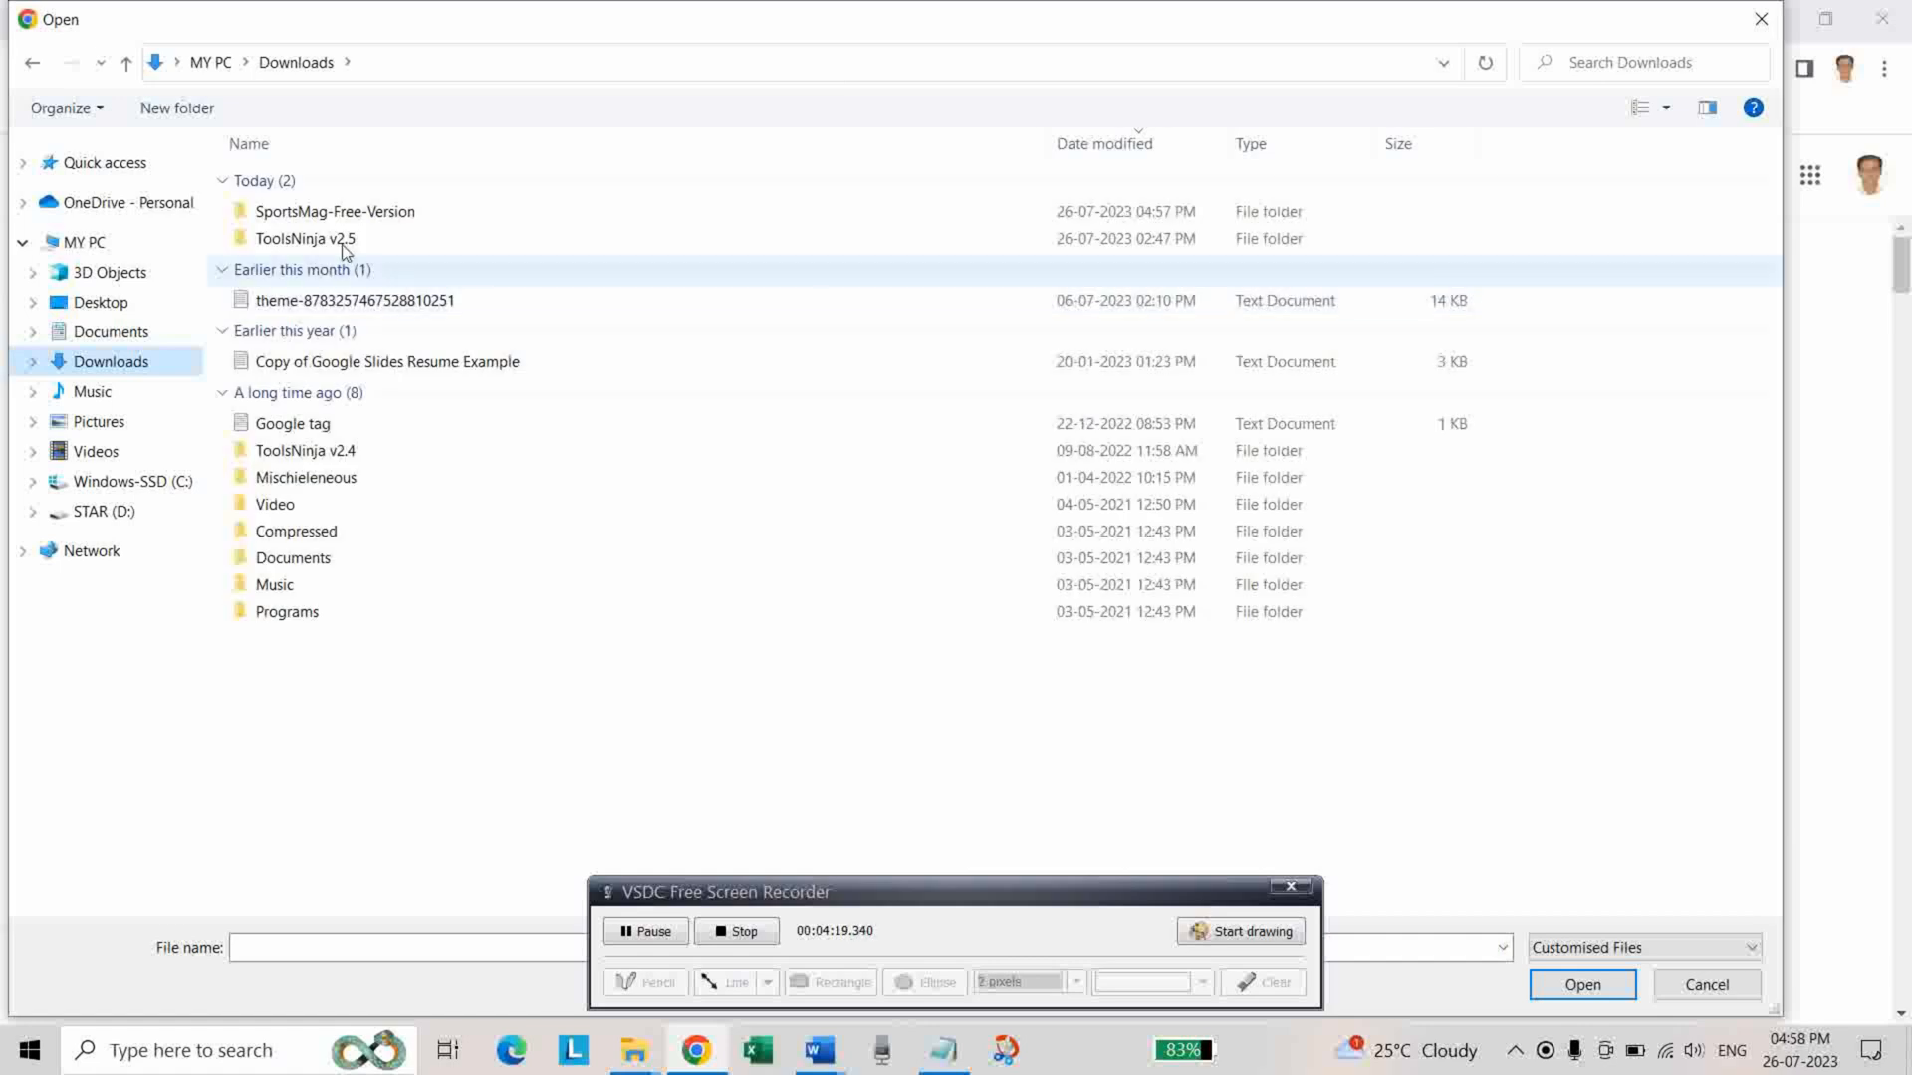
double_click(334, 211)
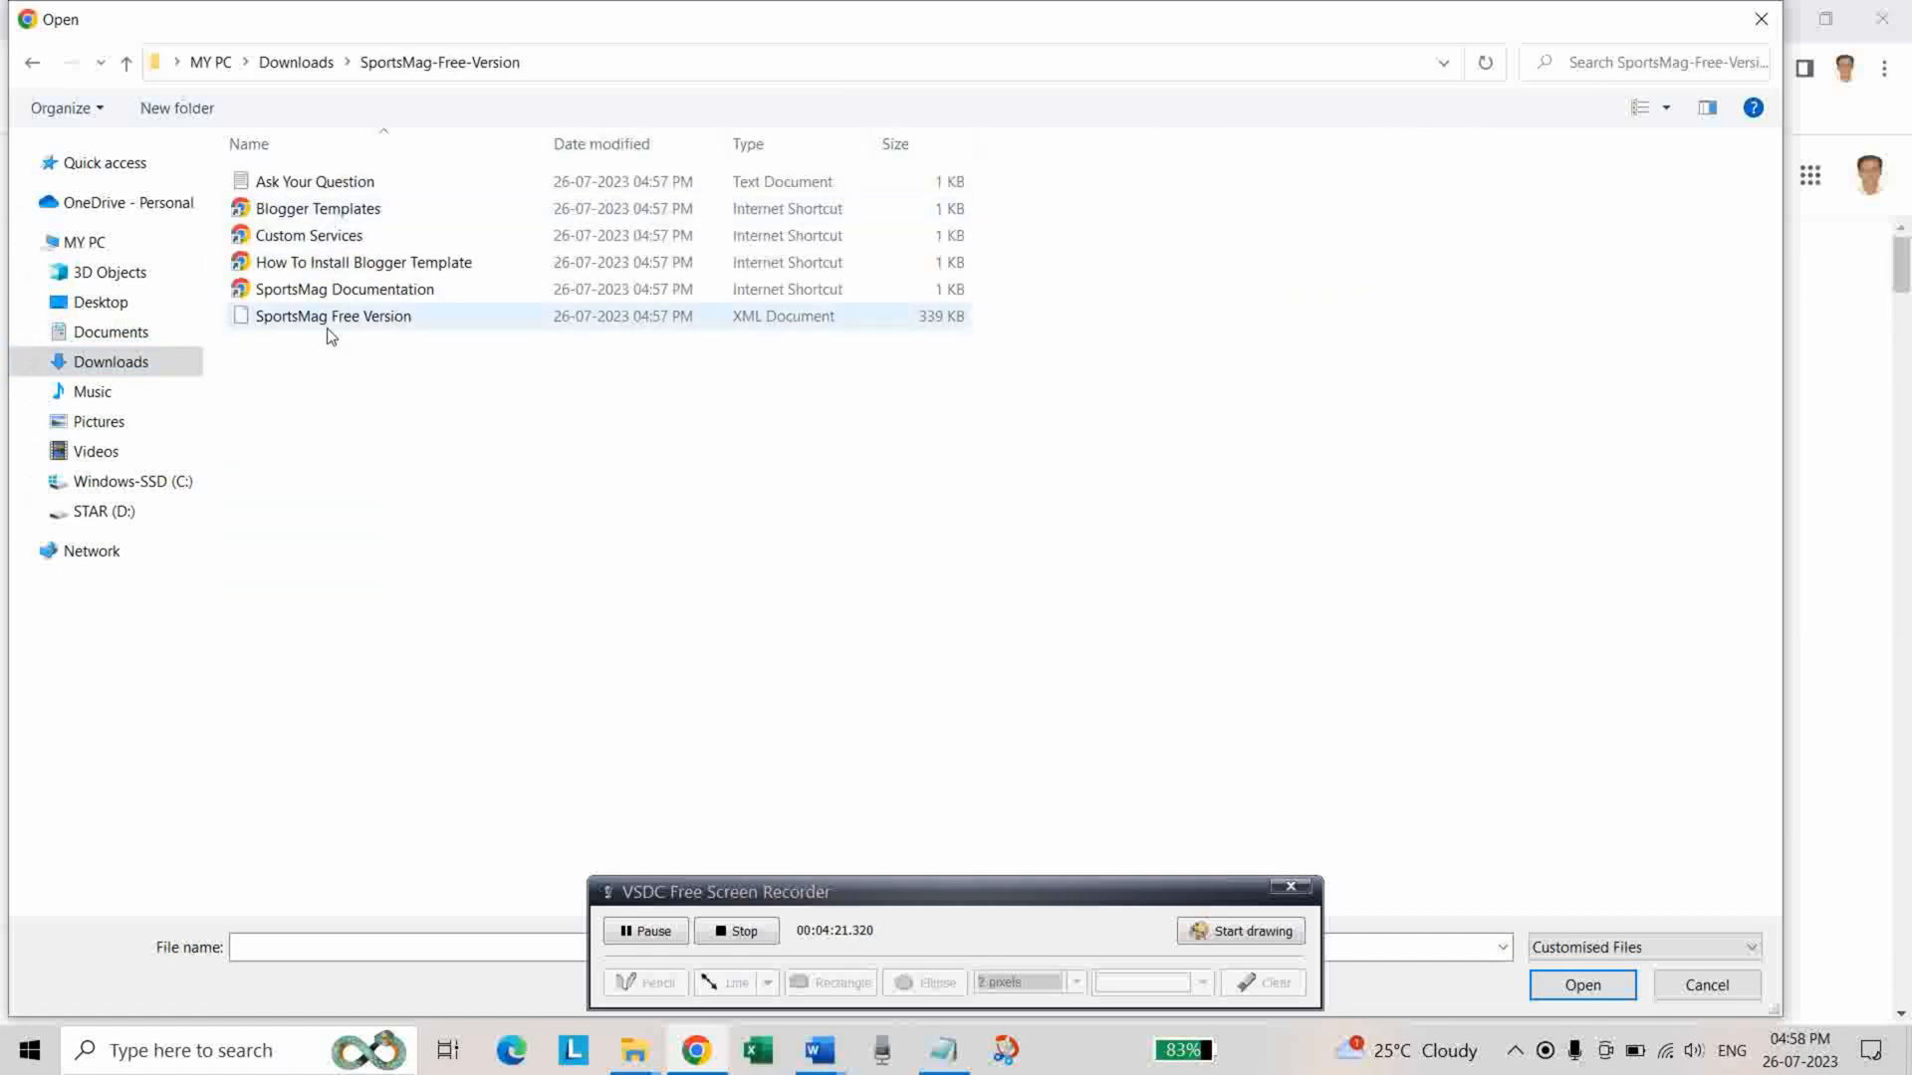
click(333, 316)
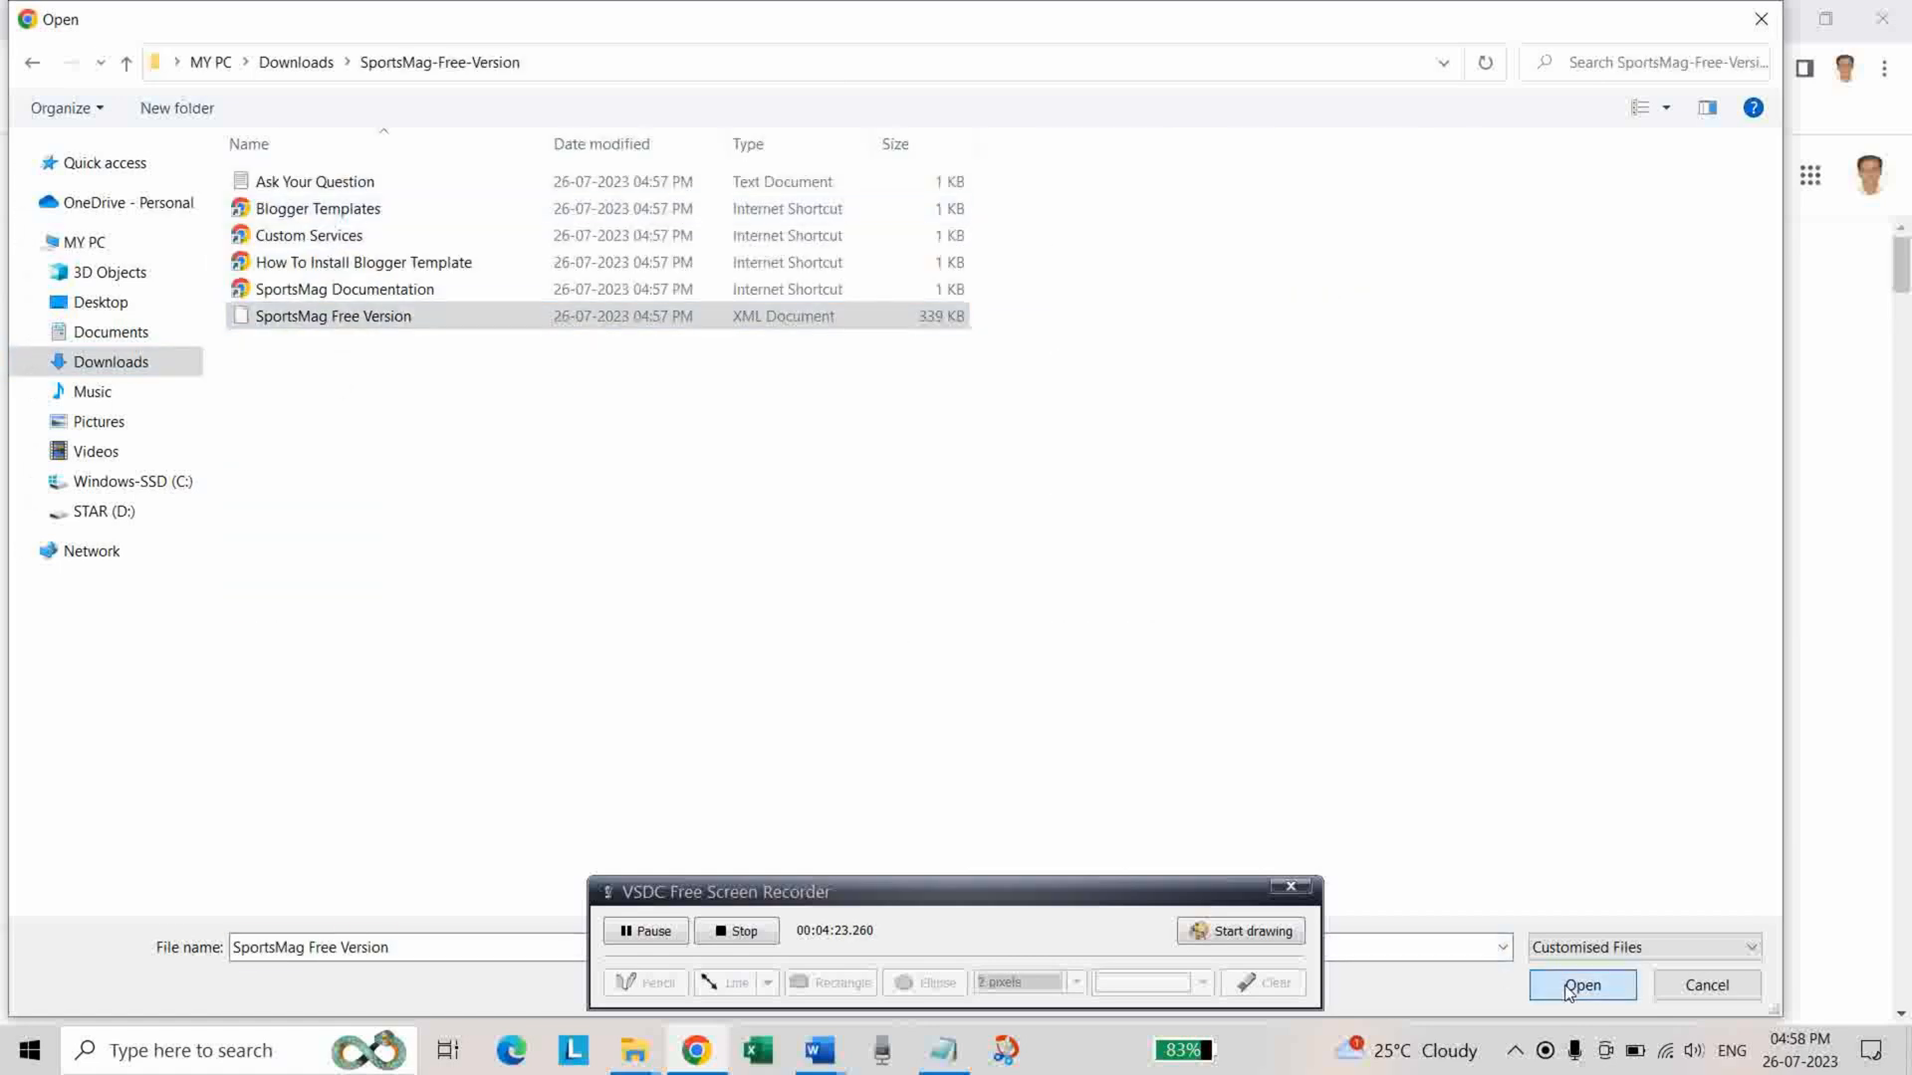
click(1581, 986)
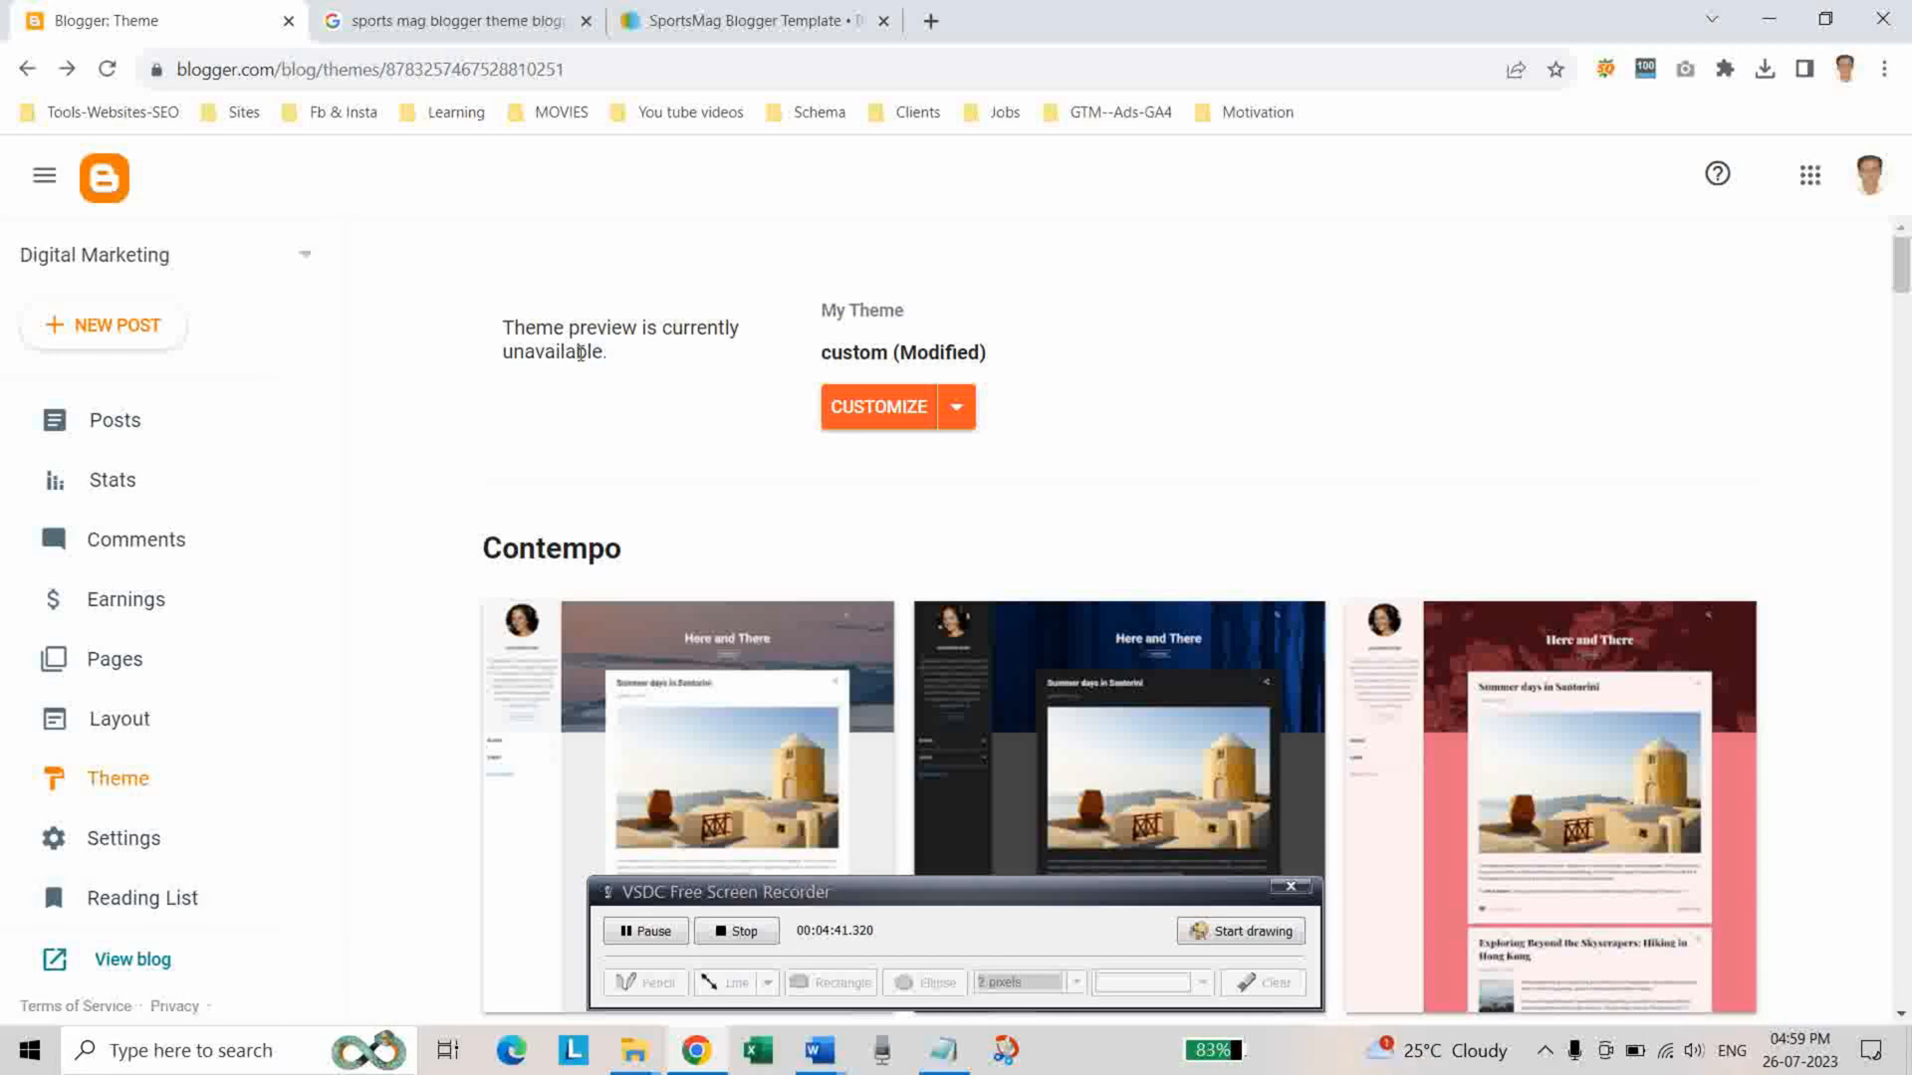
View the live Digital Marketing blog now wearing the SportsMag design
scroll(down, 3)
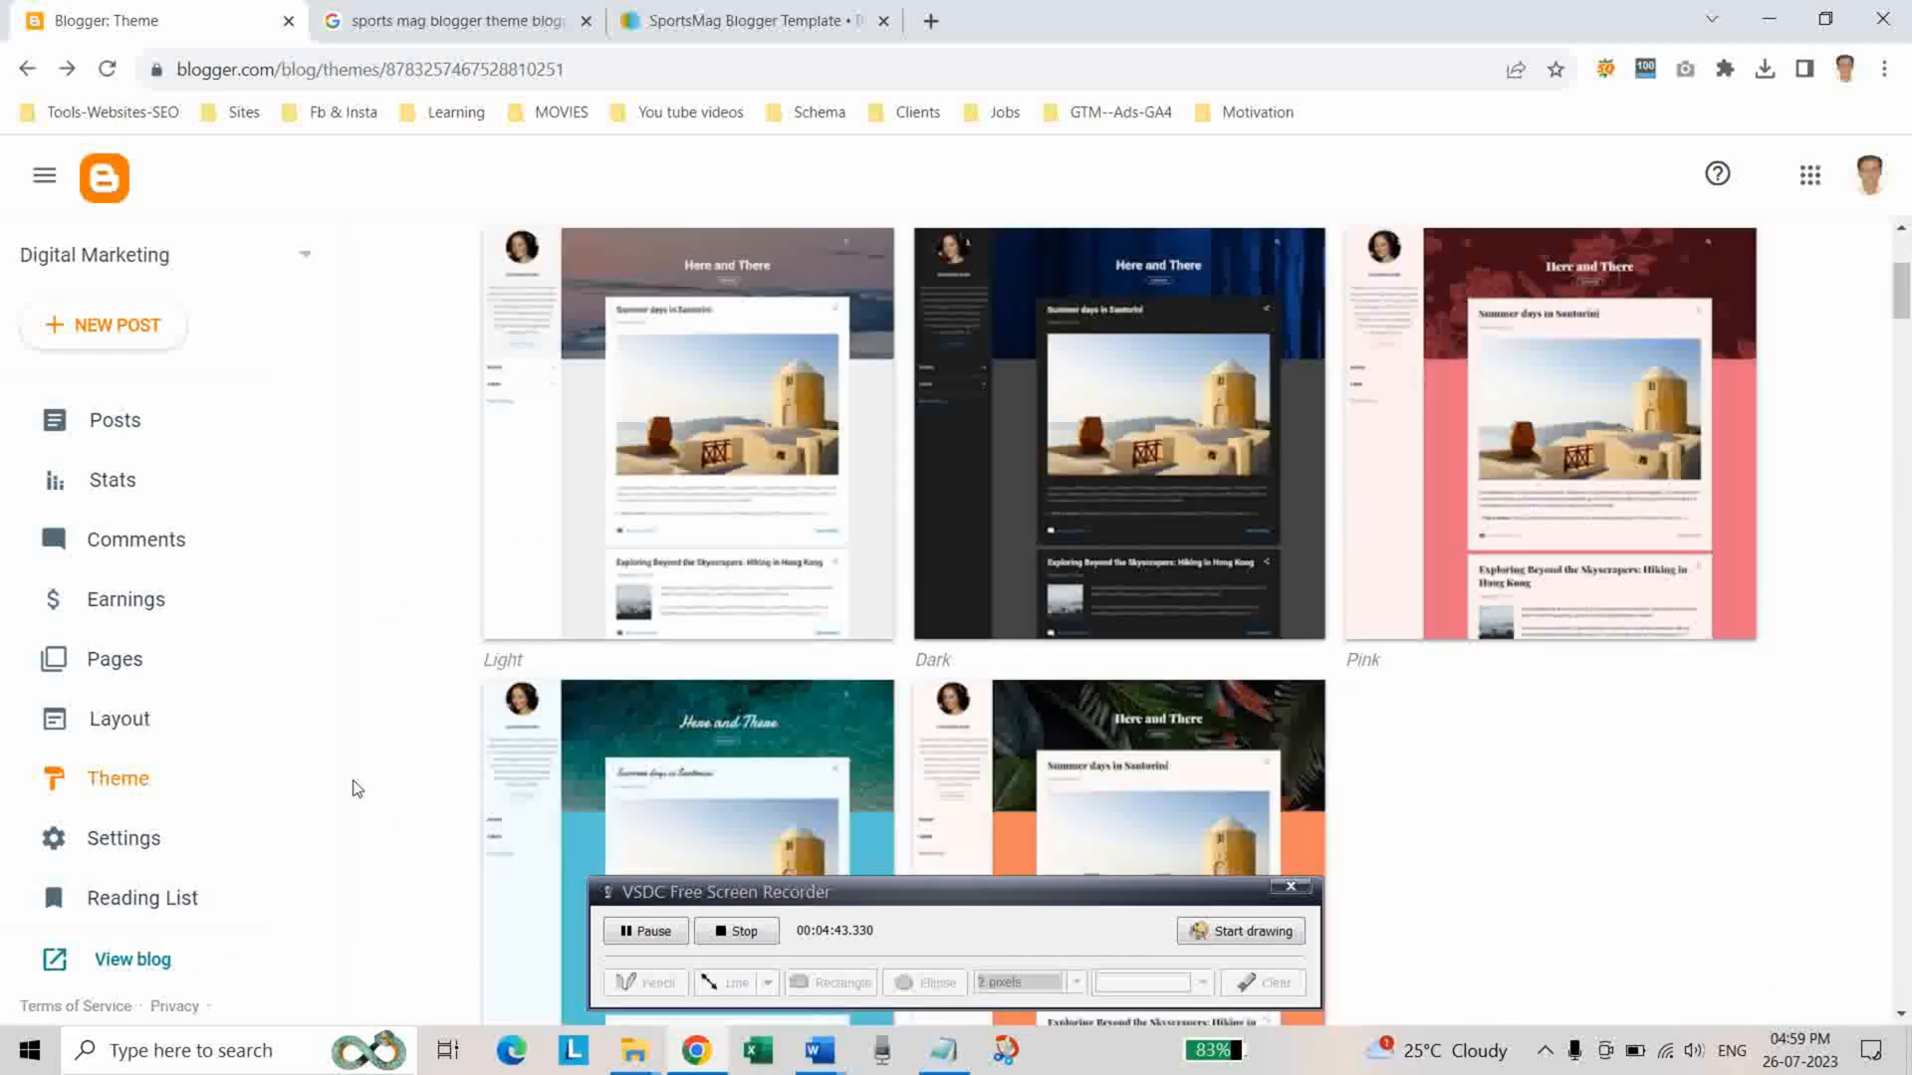
click(133, 959)
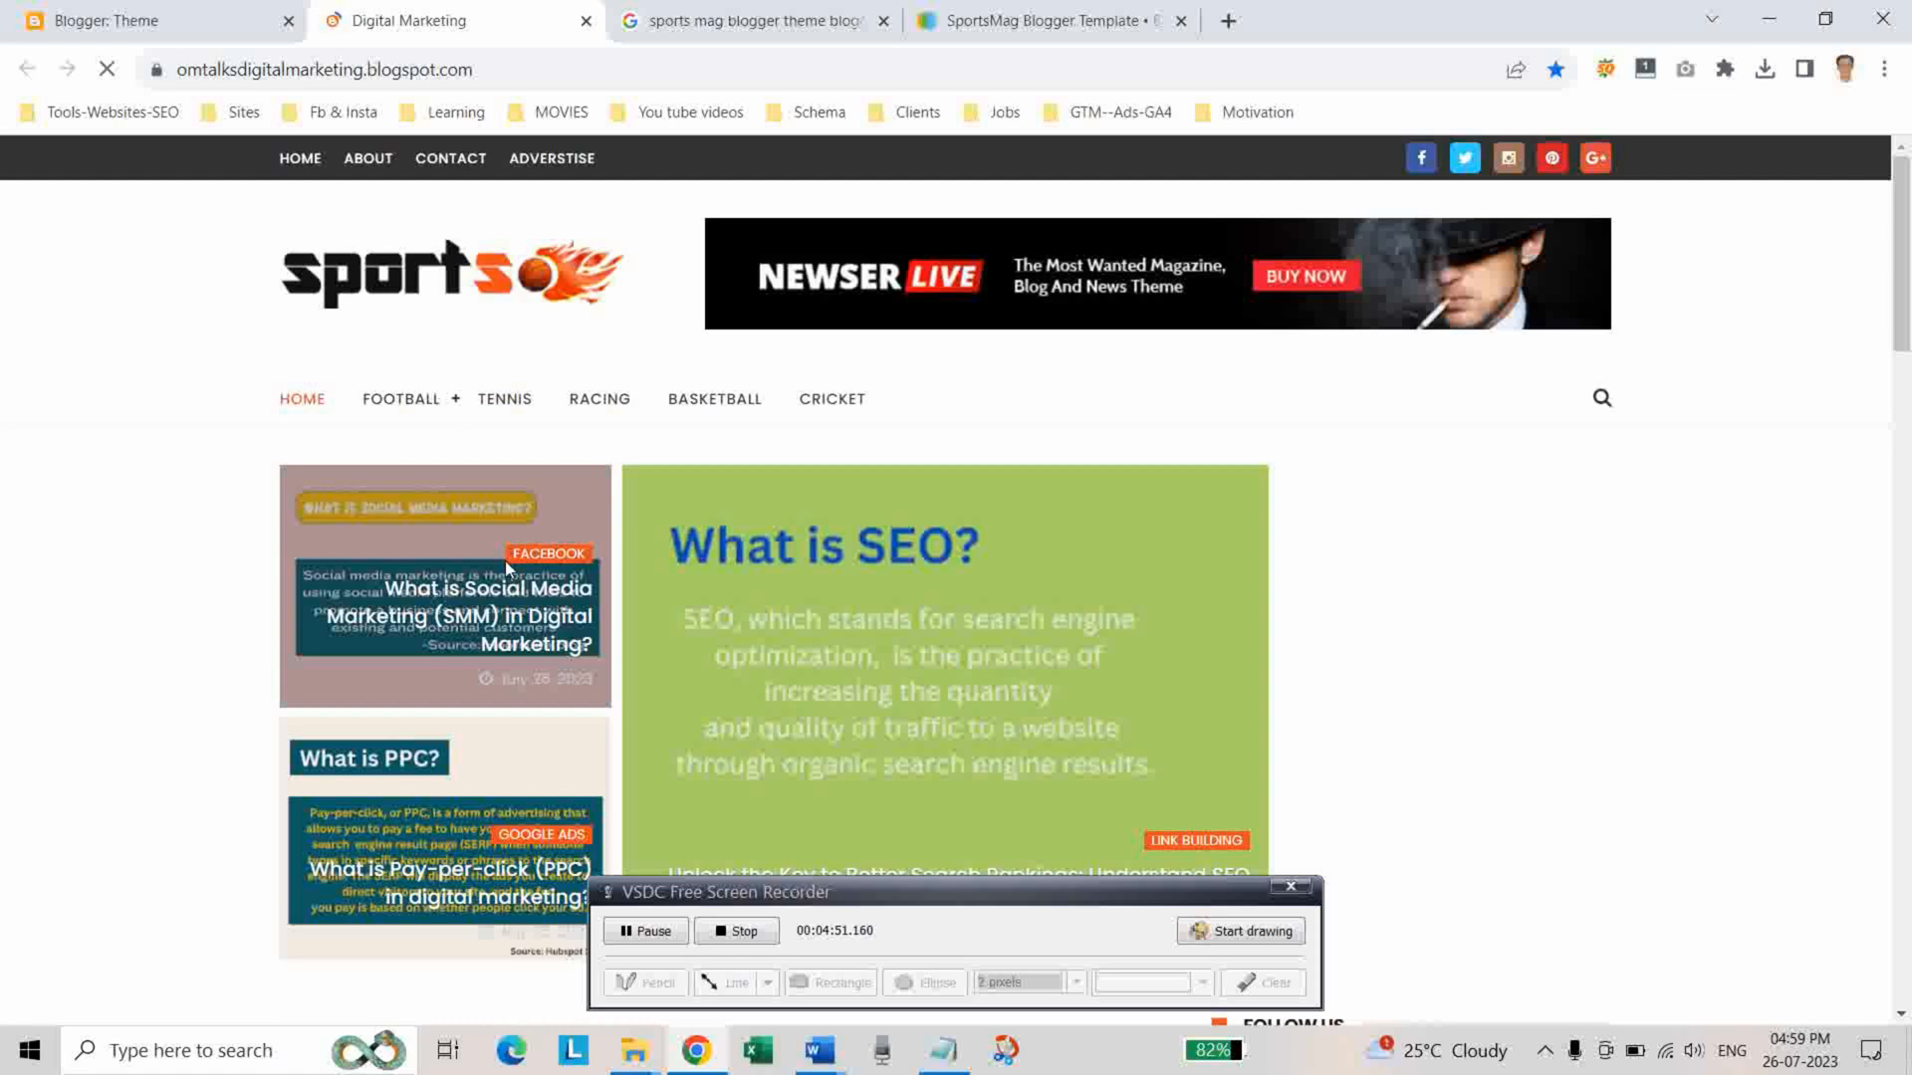
scroll(down, 3)
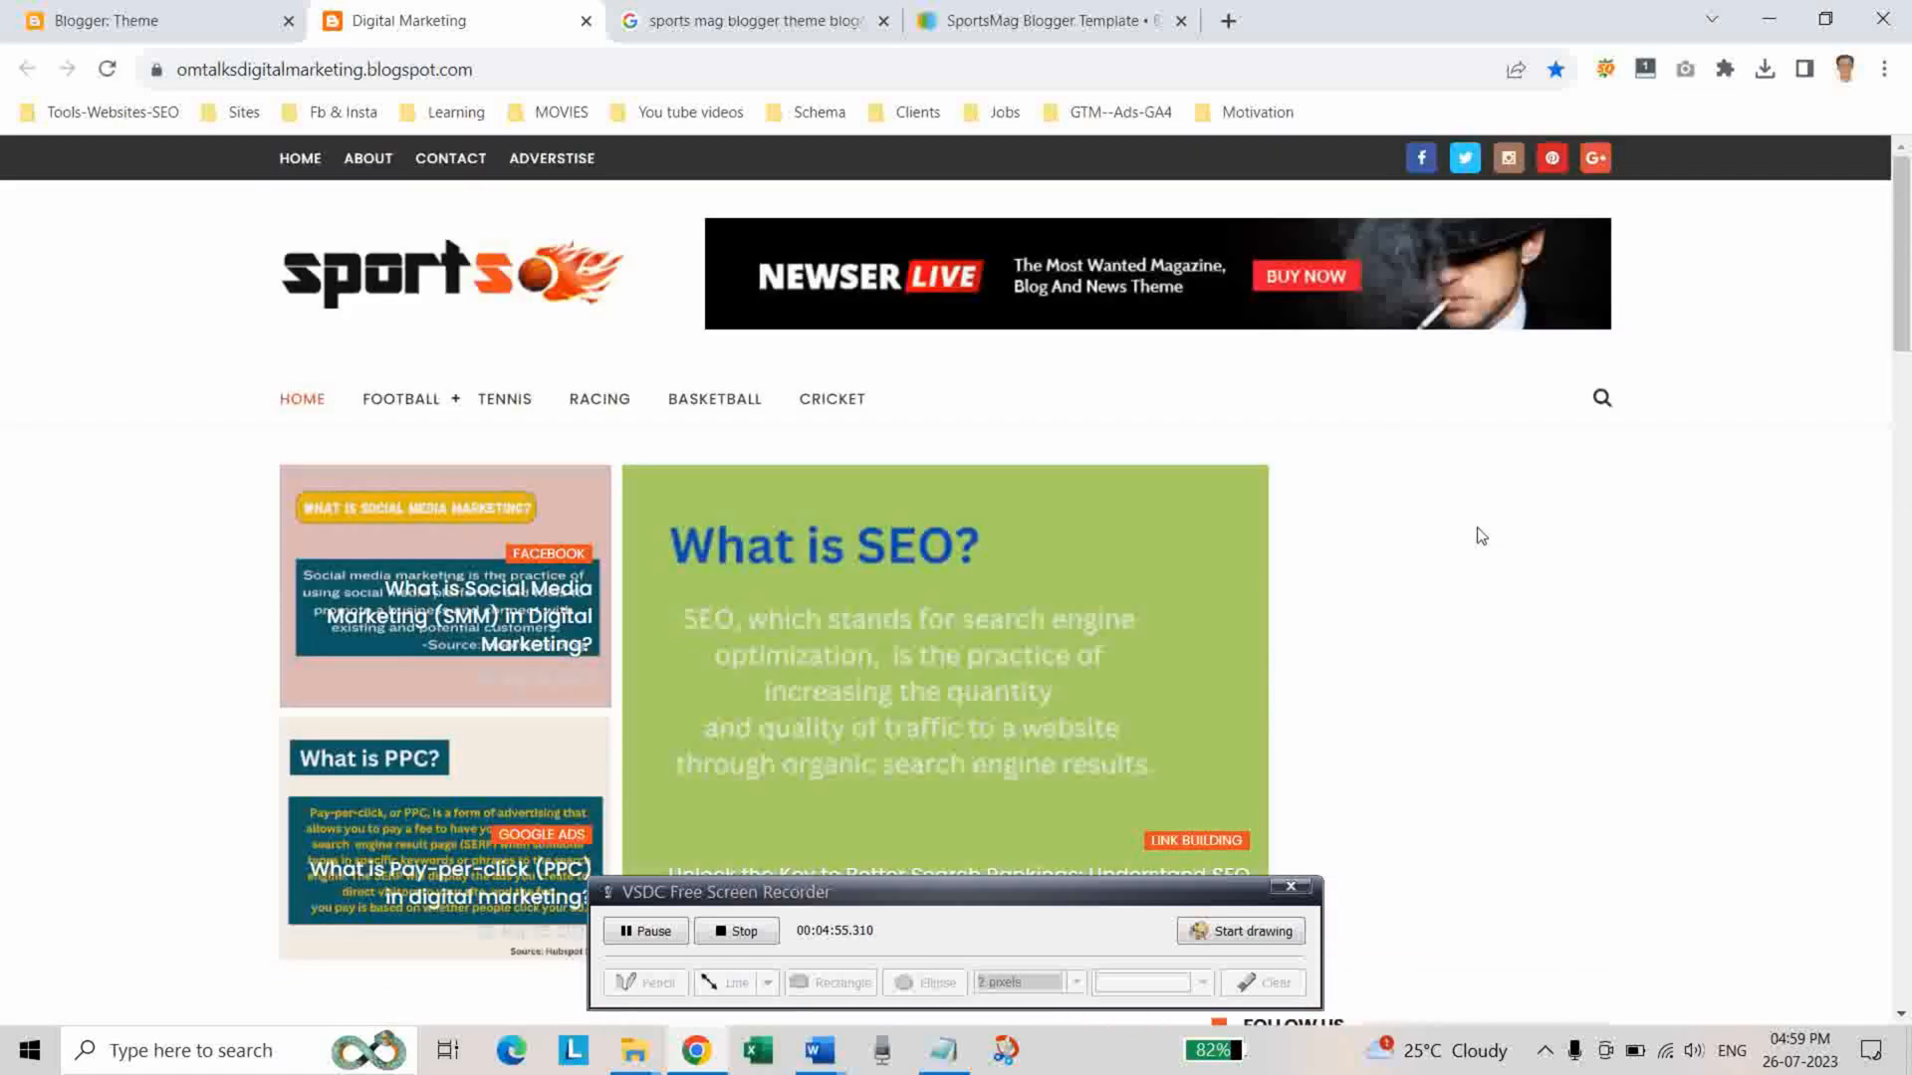
mouse_move(1046, 796)
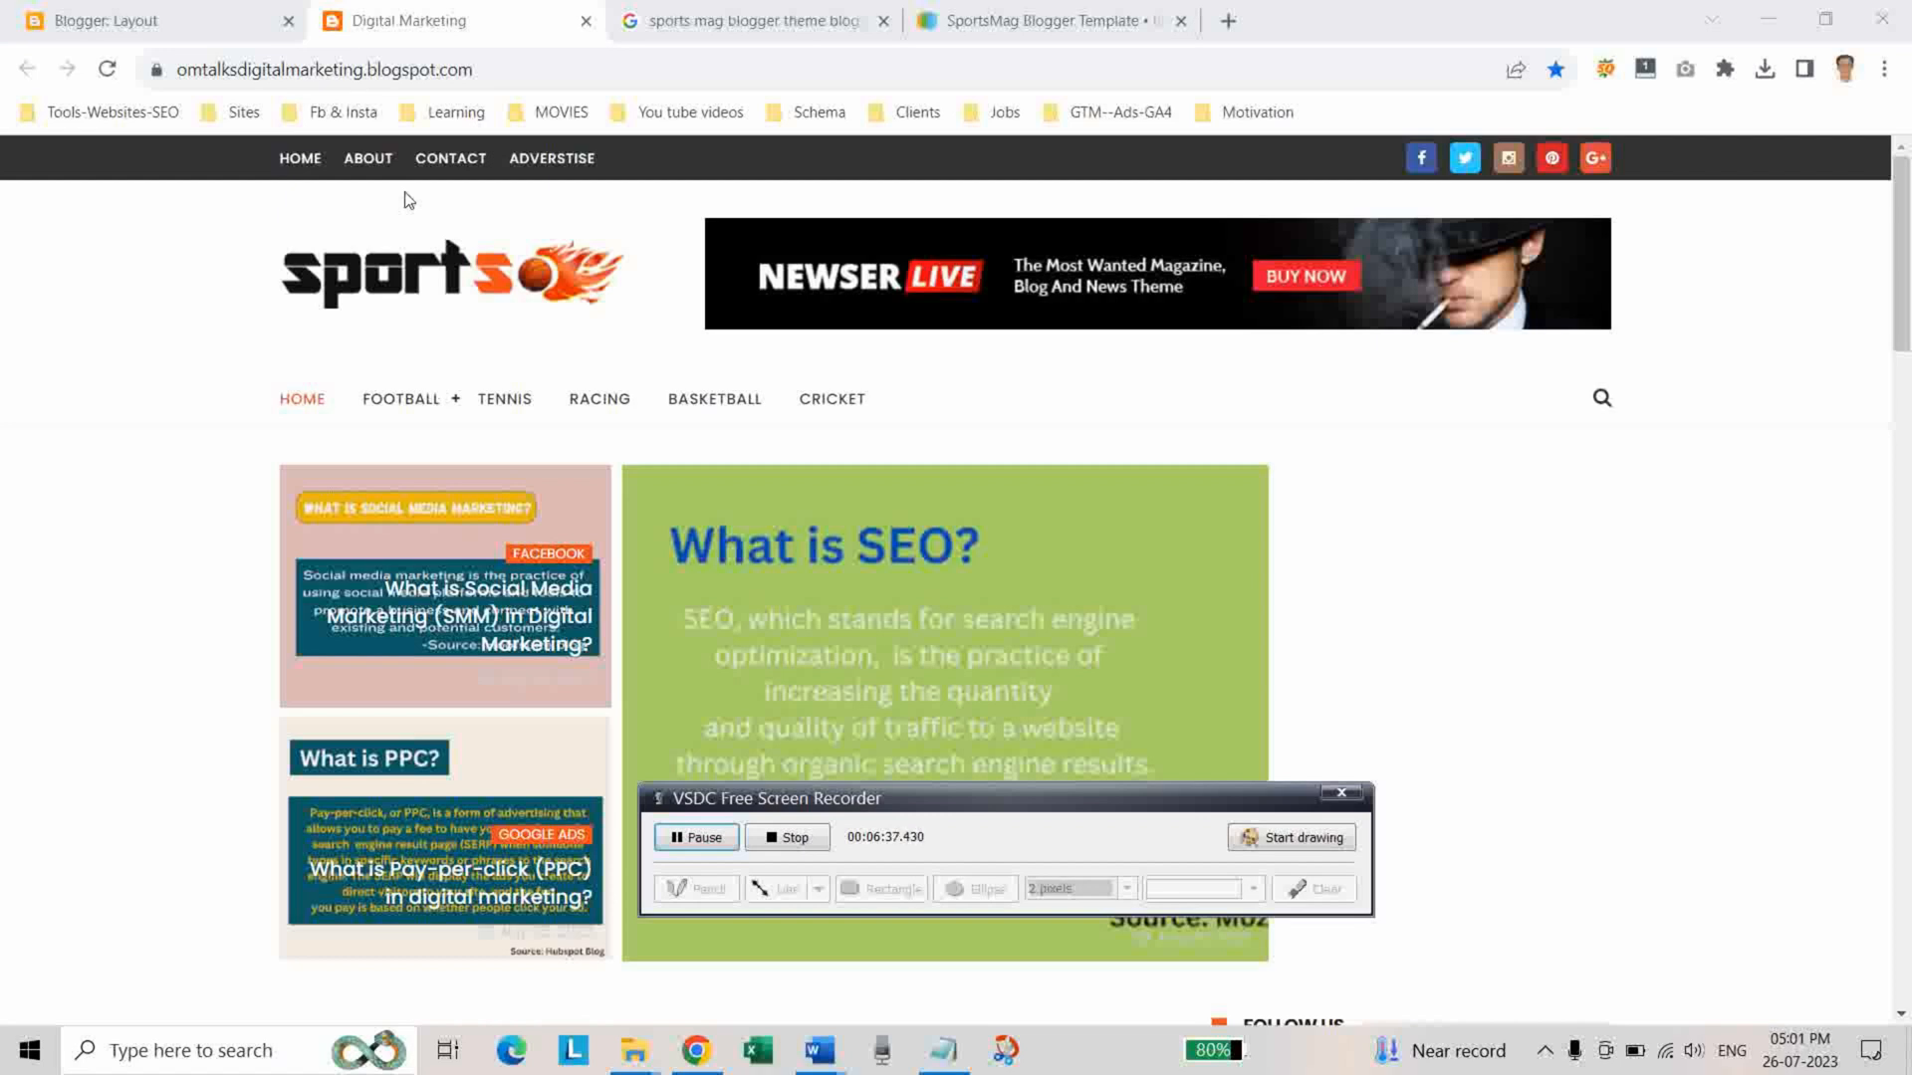
mouse_move(480, 183)
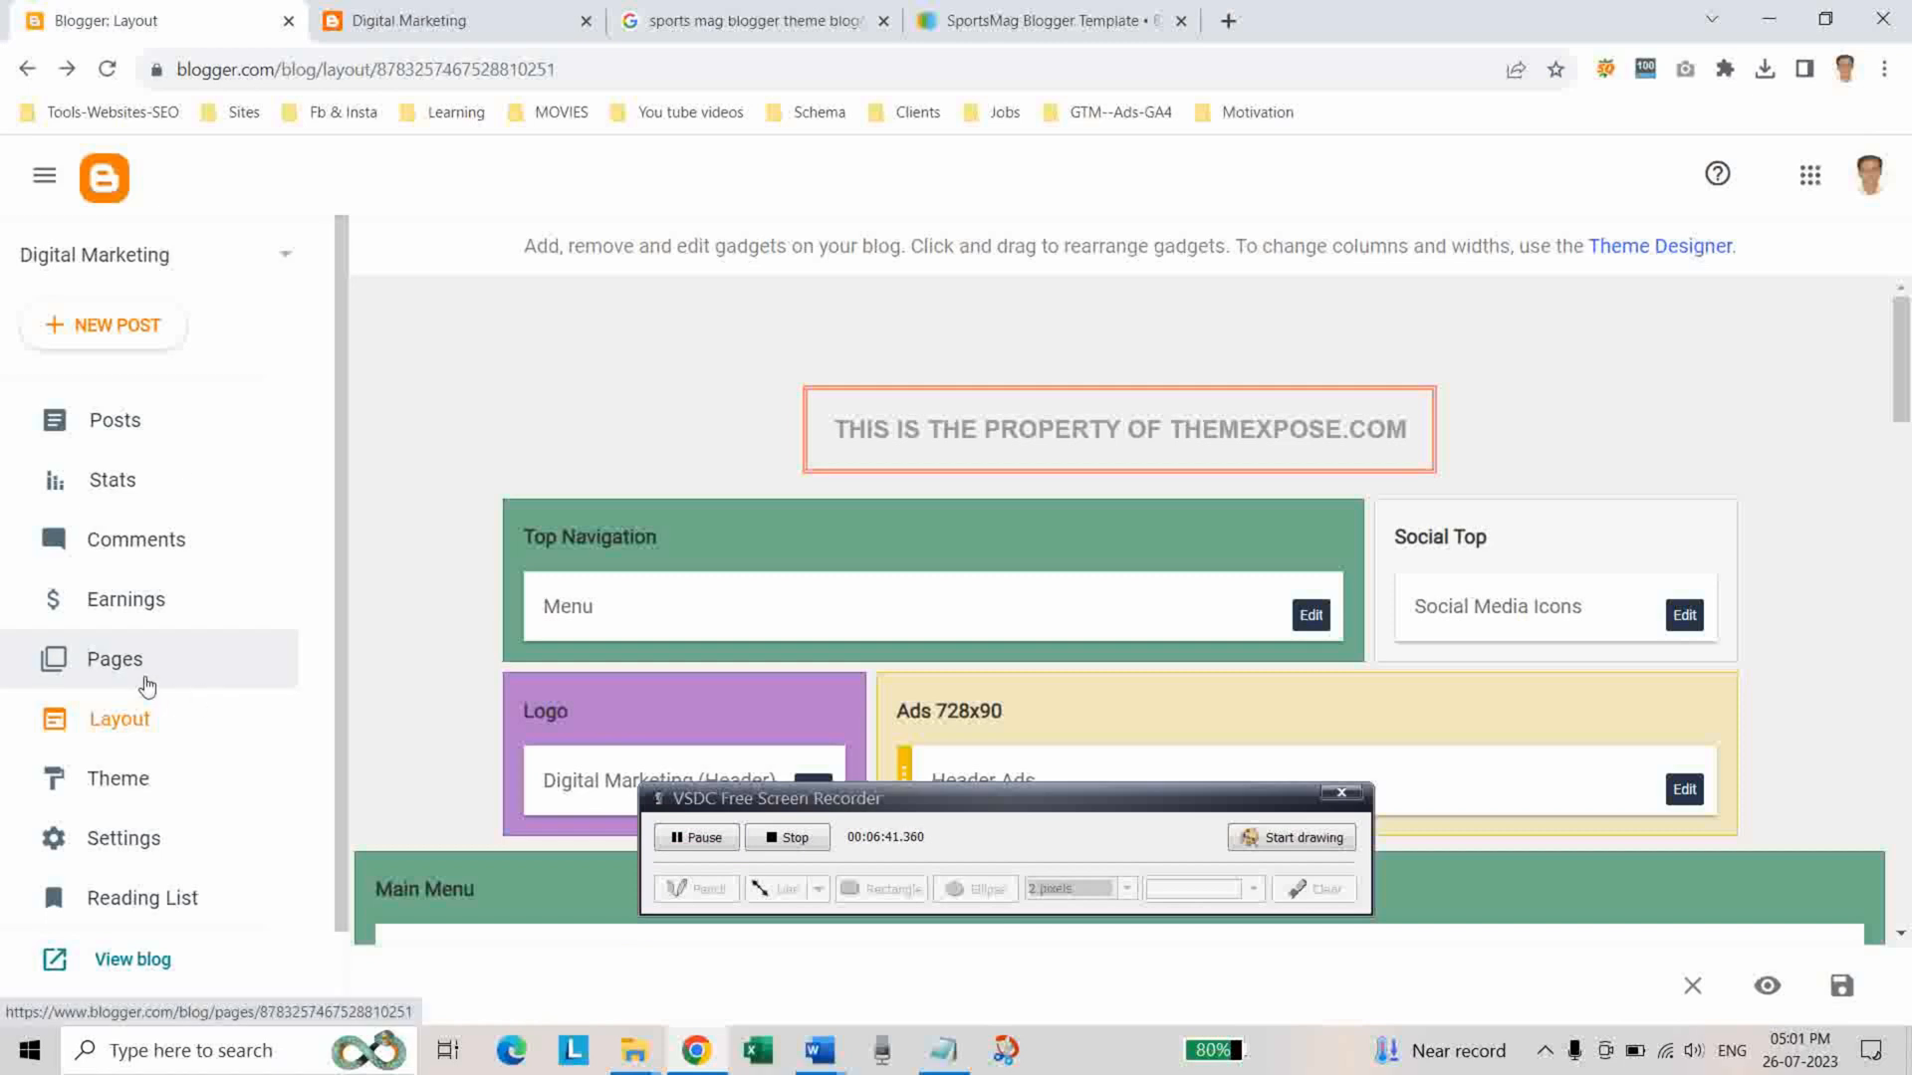
Preview the Disclaimer, Digital Marketing and Contact Us pages live from the Pages list
click(114, 659)
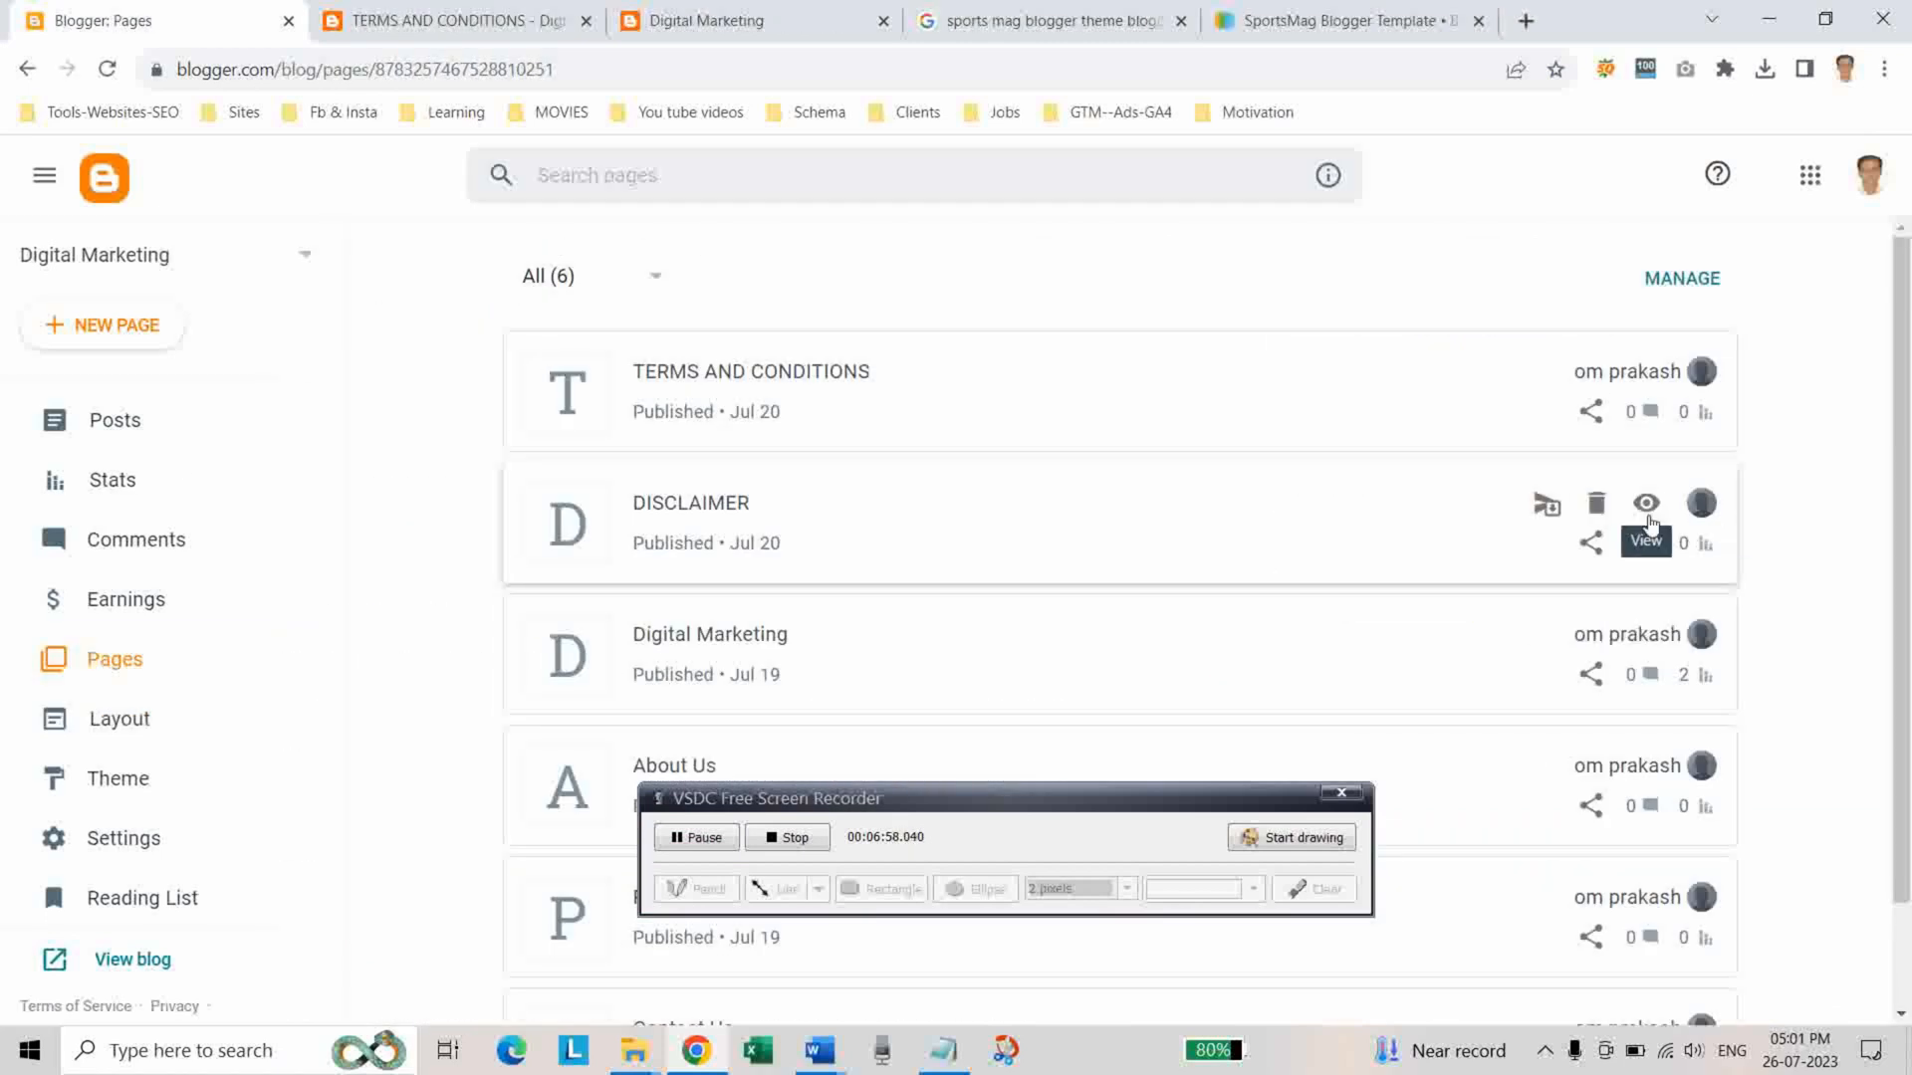
click(1647, 501)
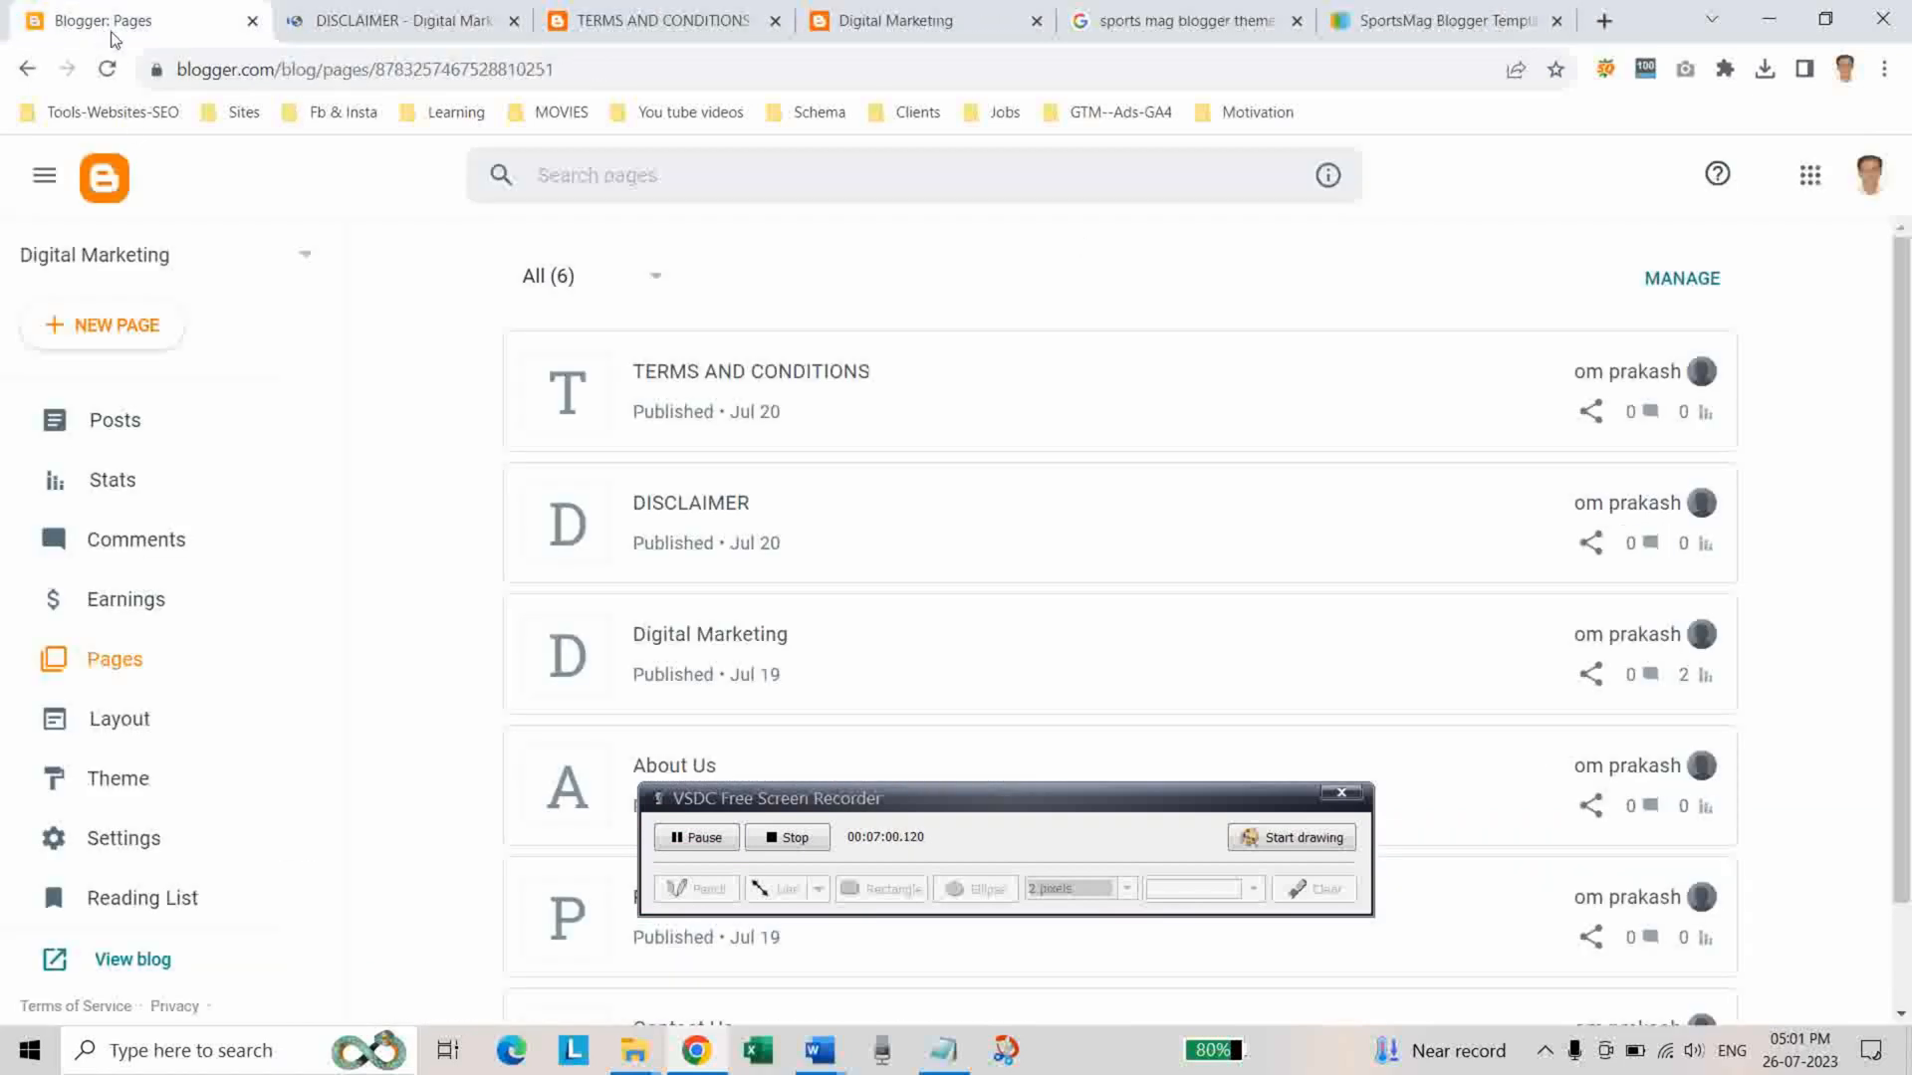
mouse_move(1643, 633)
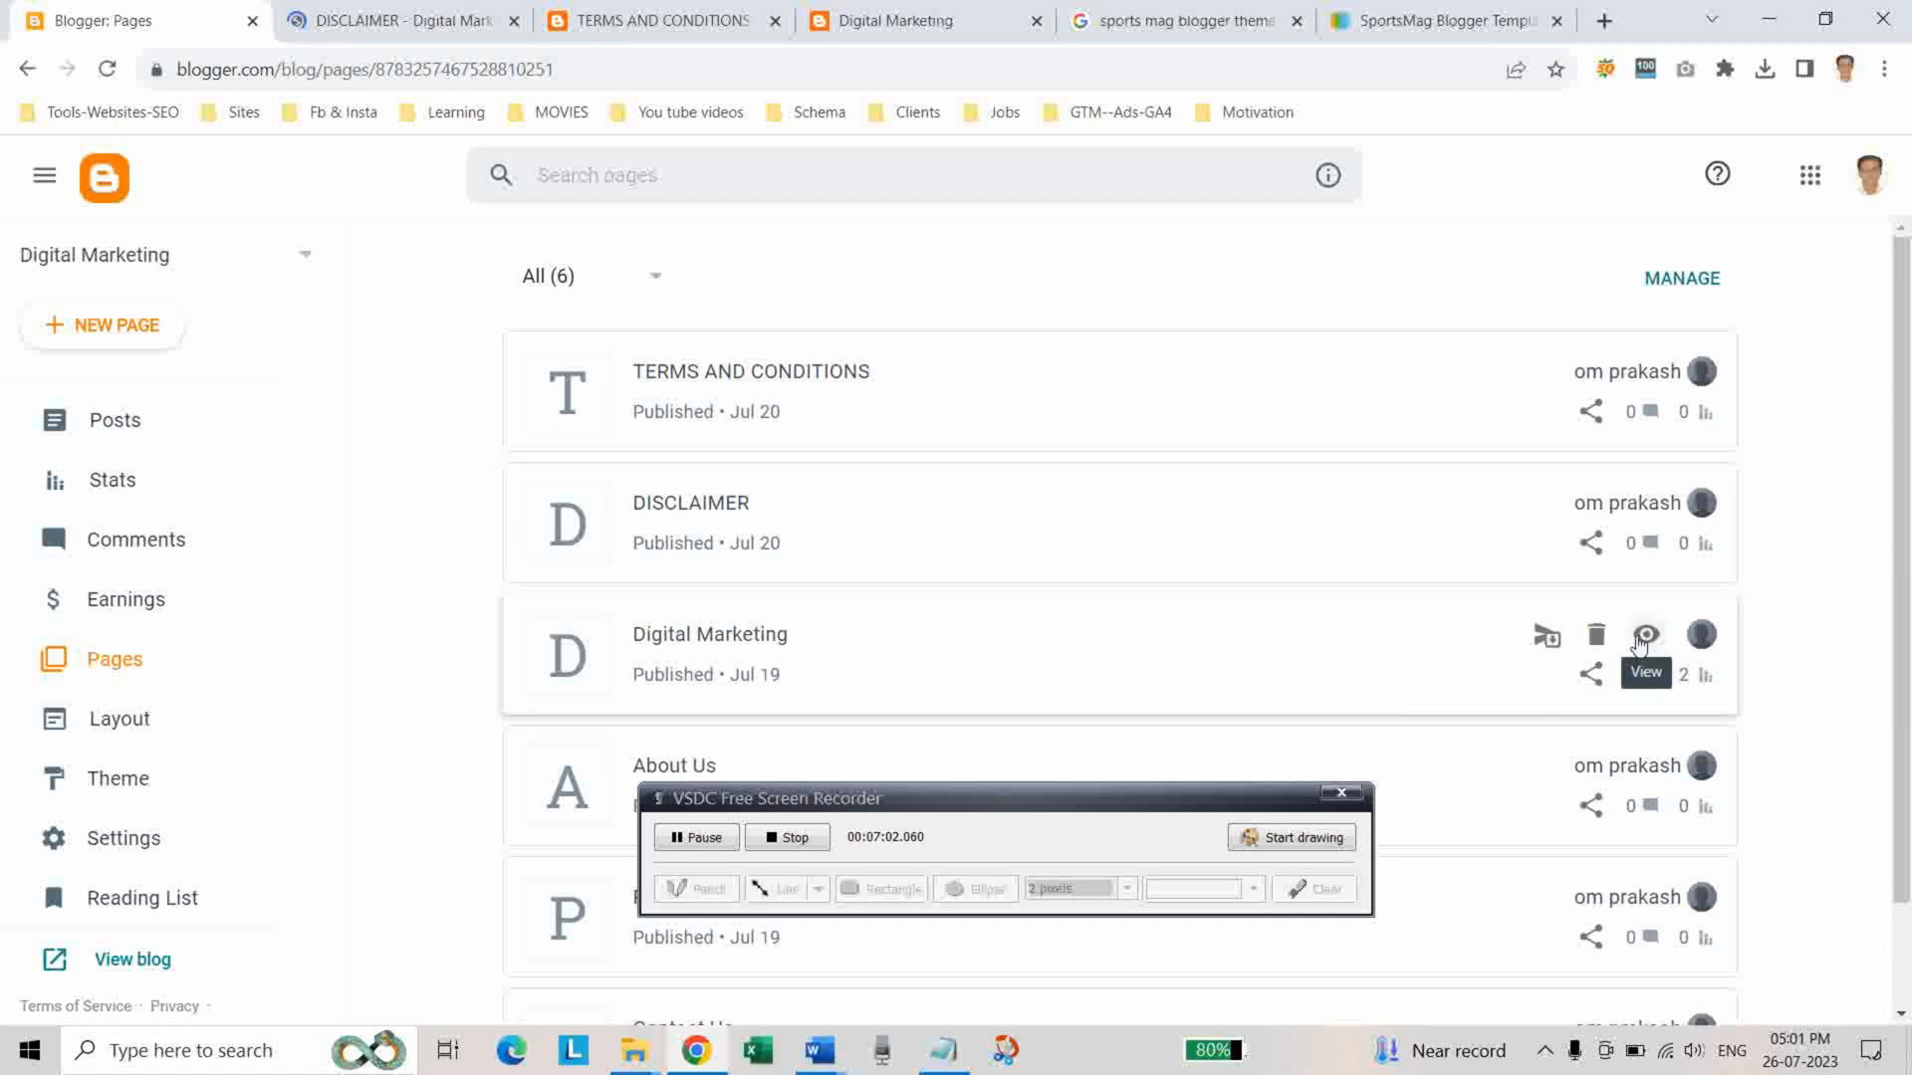
click(1645, 633)
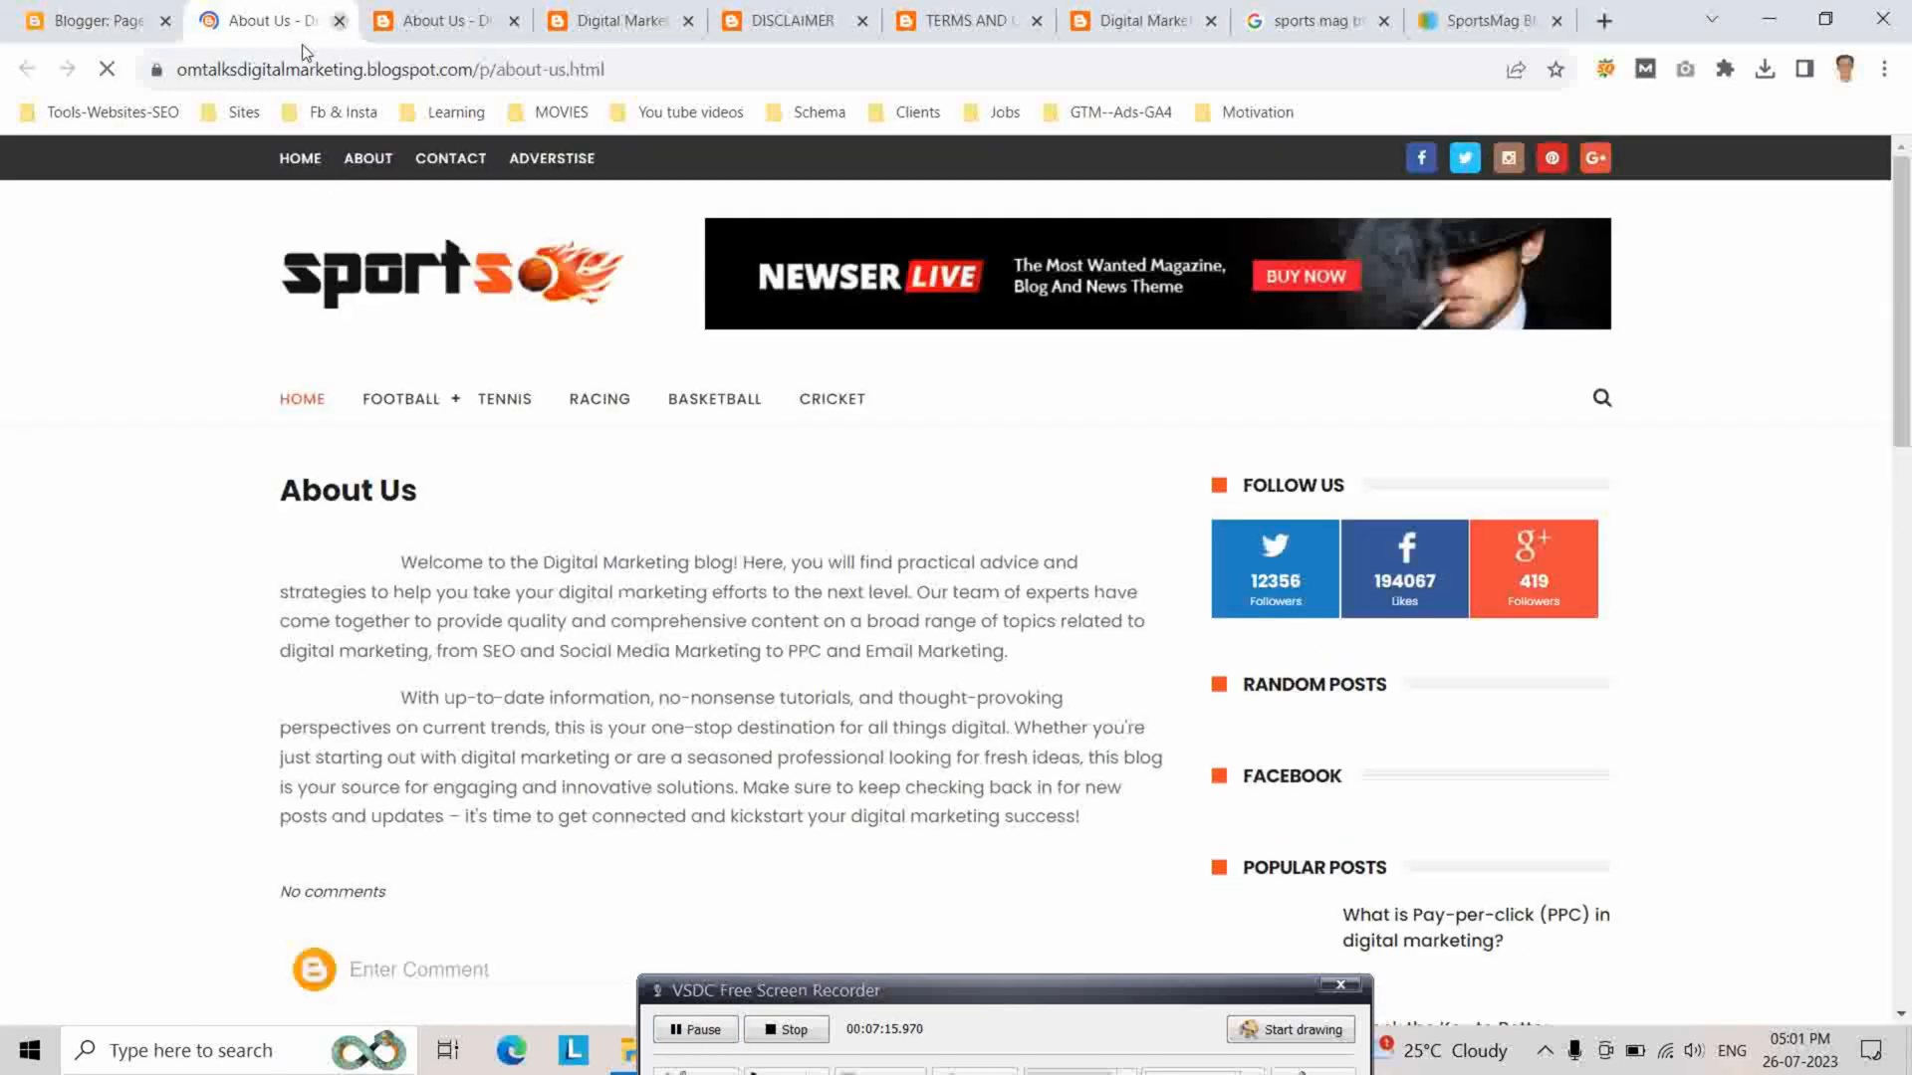
click(85, 20)
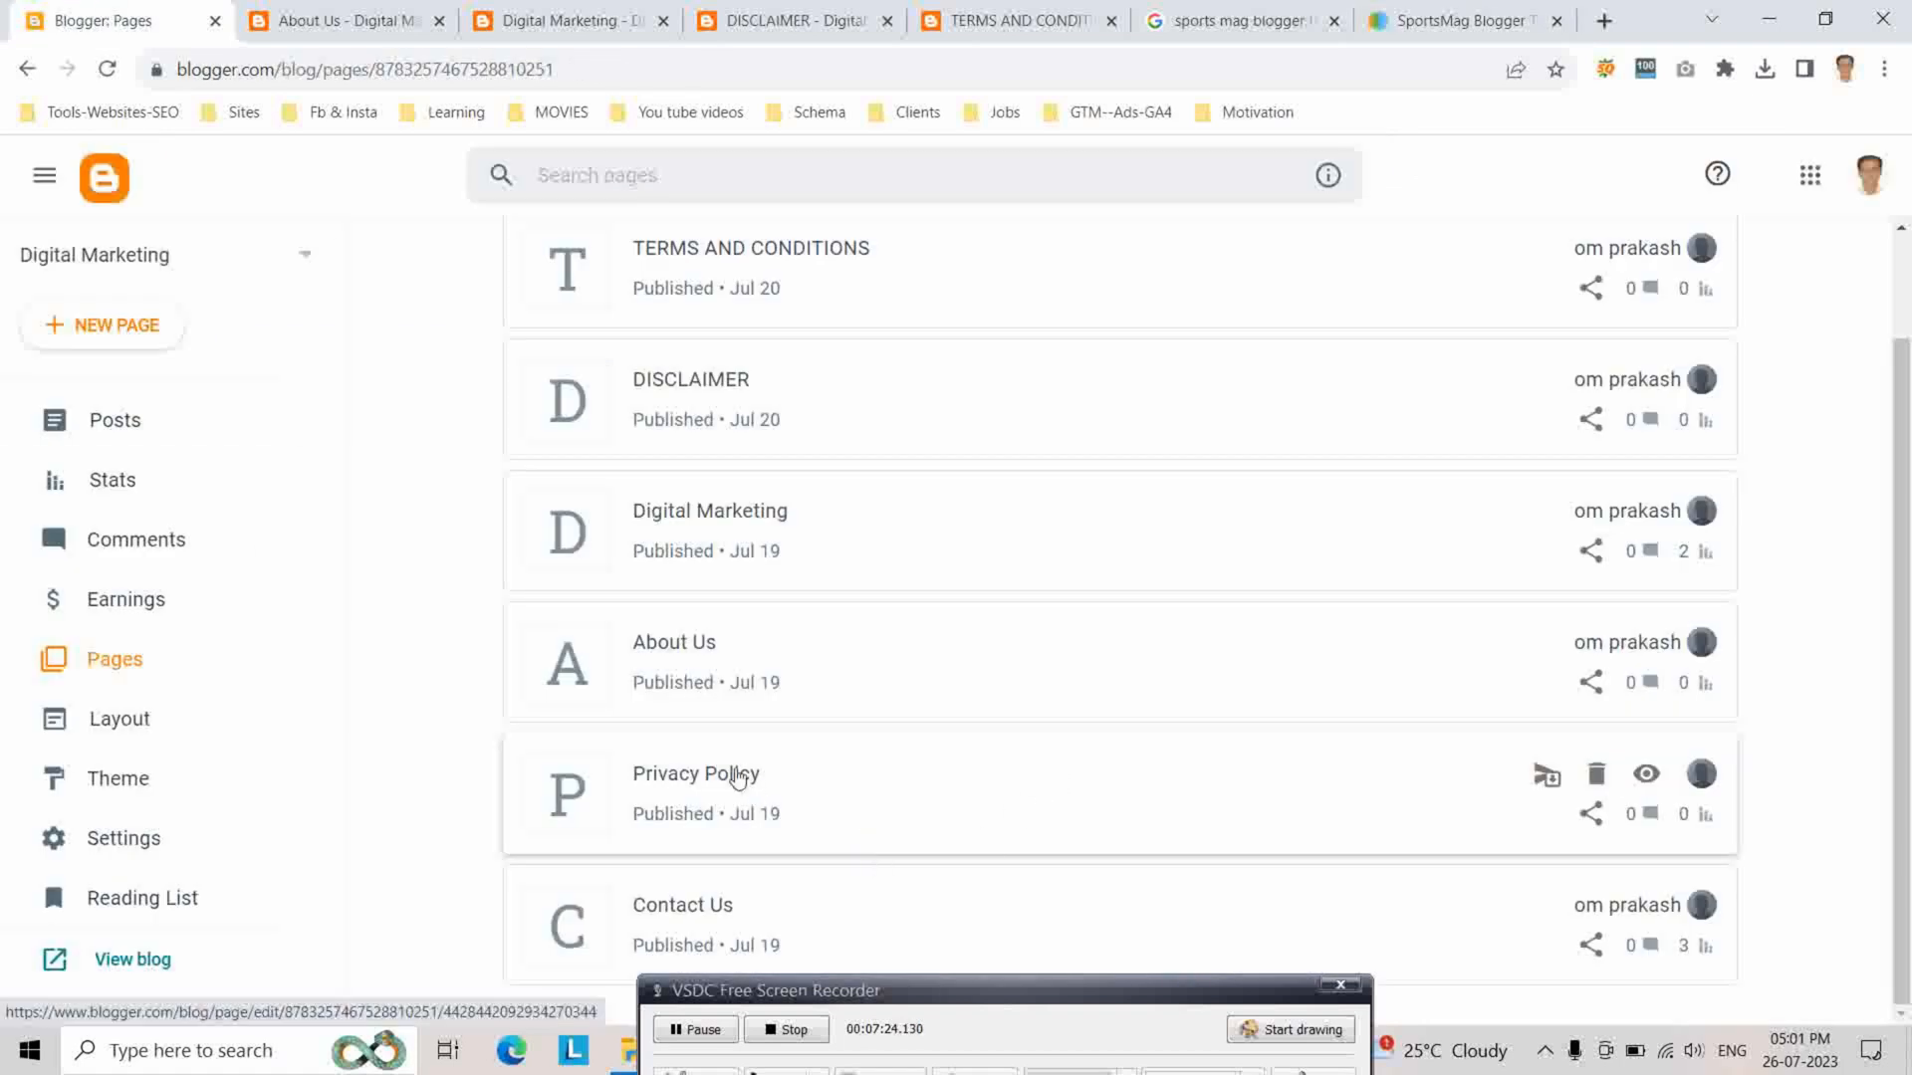
mouse_move(1589, 711)
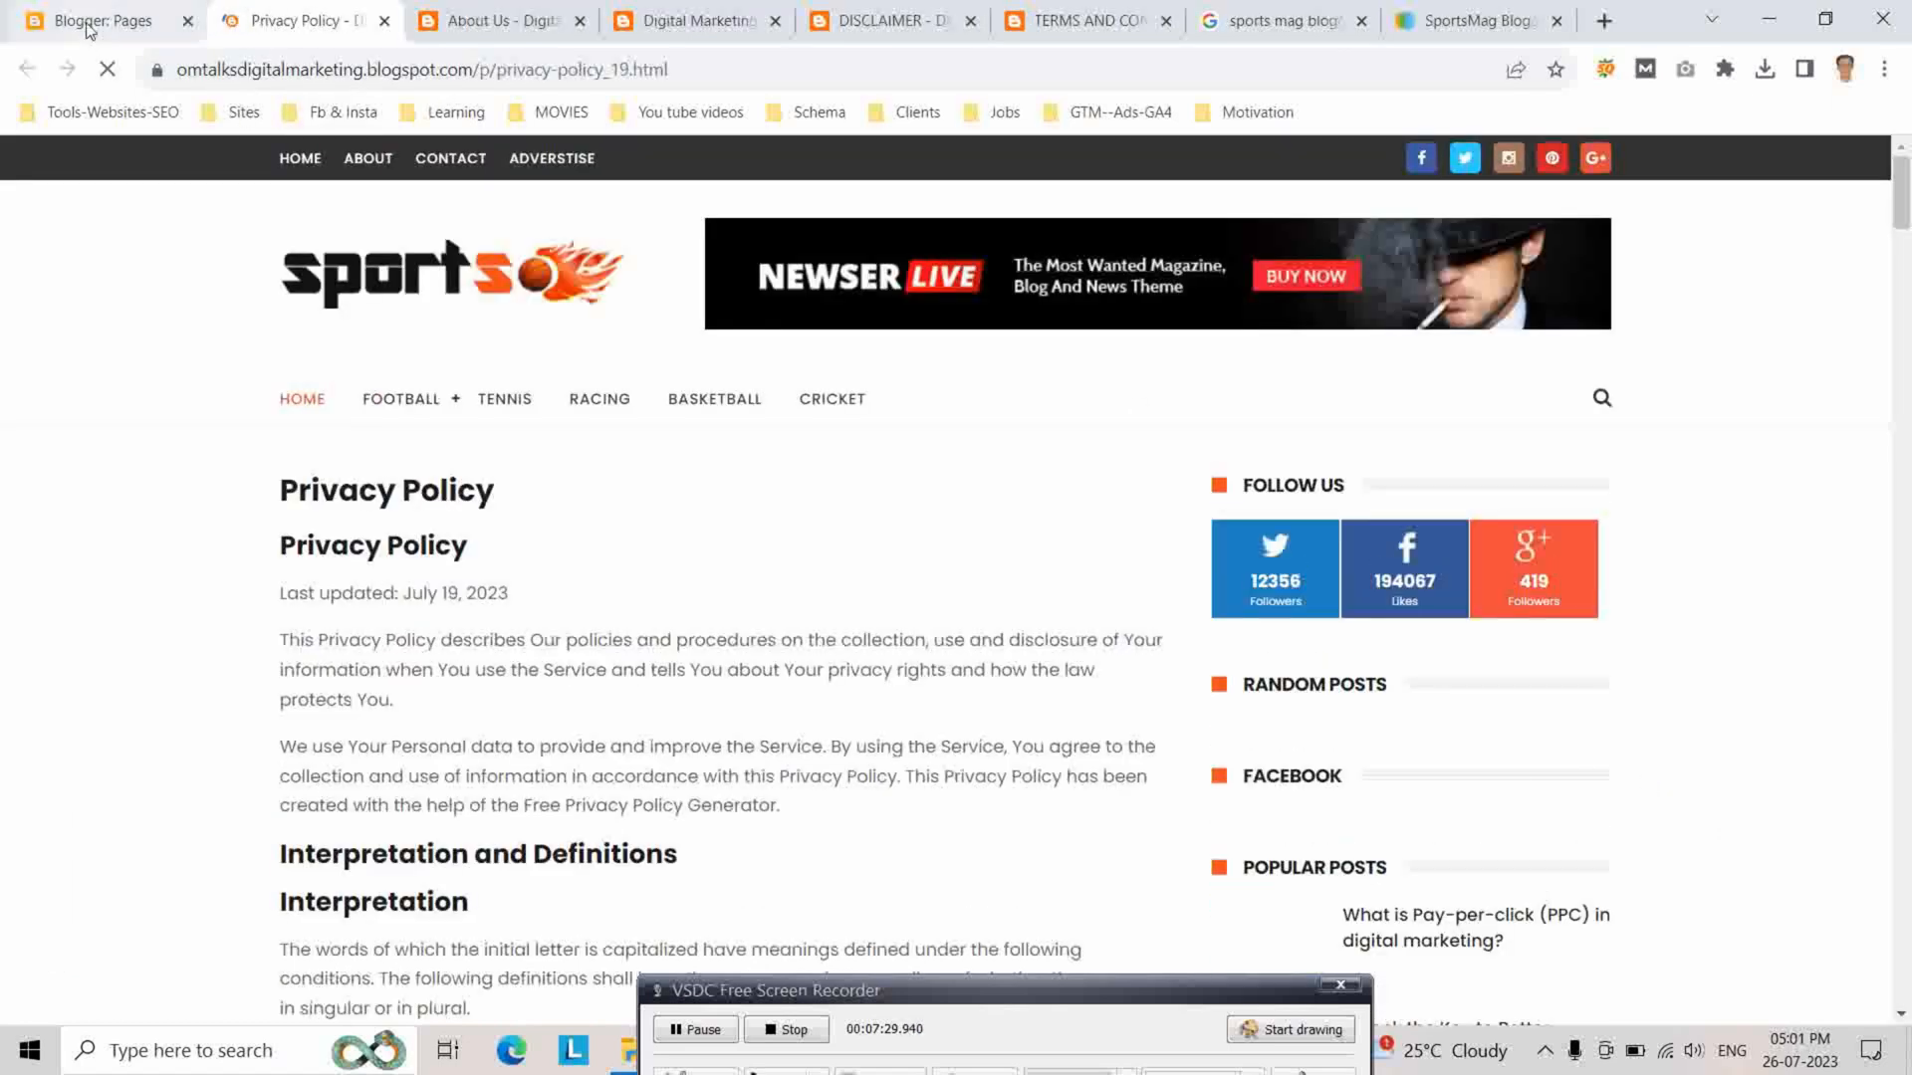
click(91, 20)
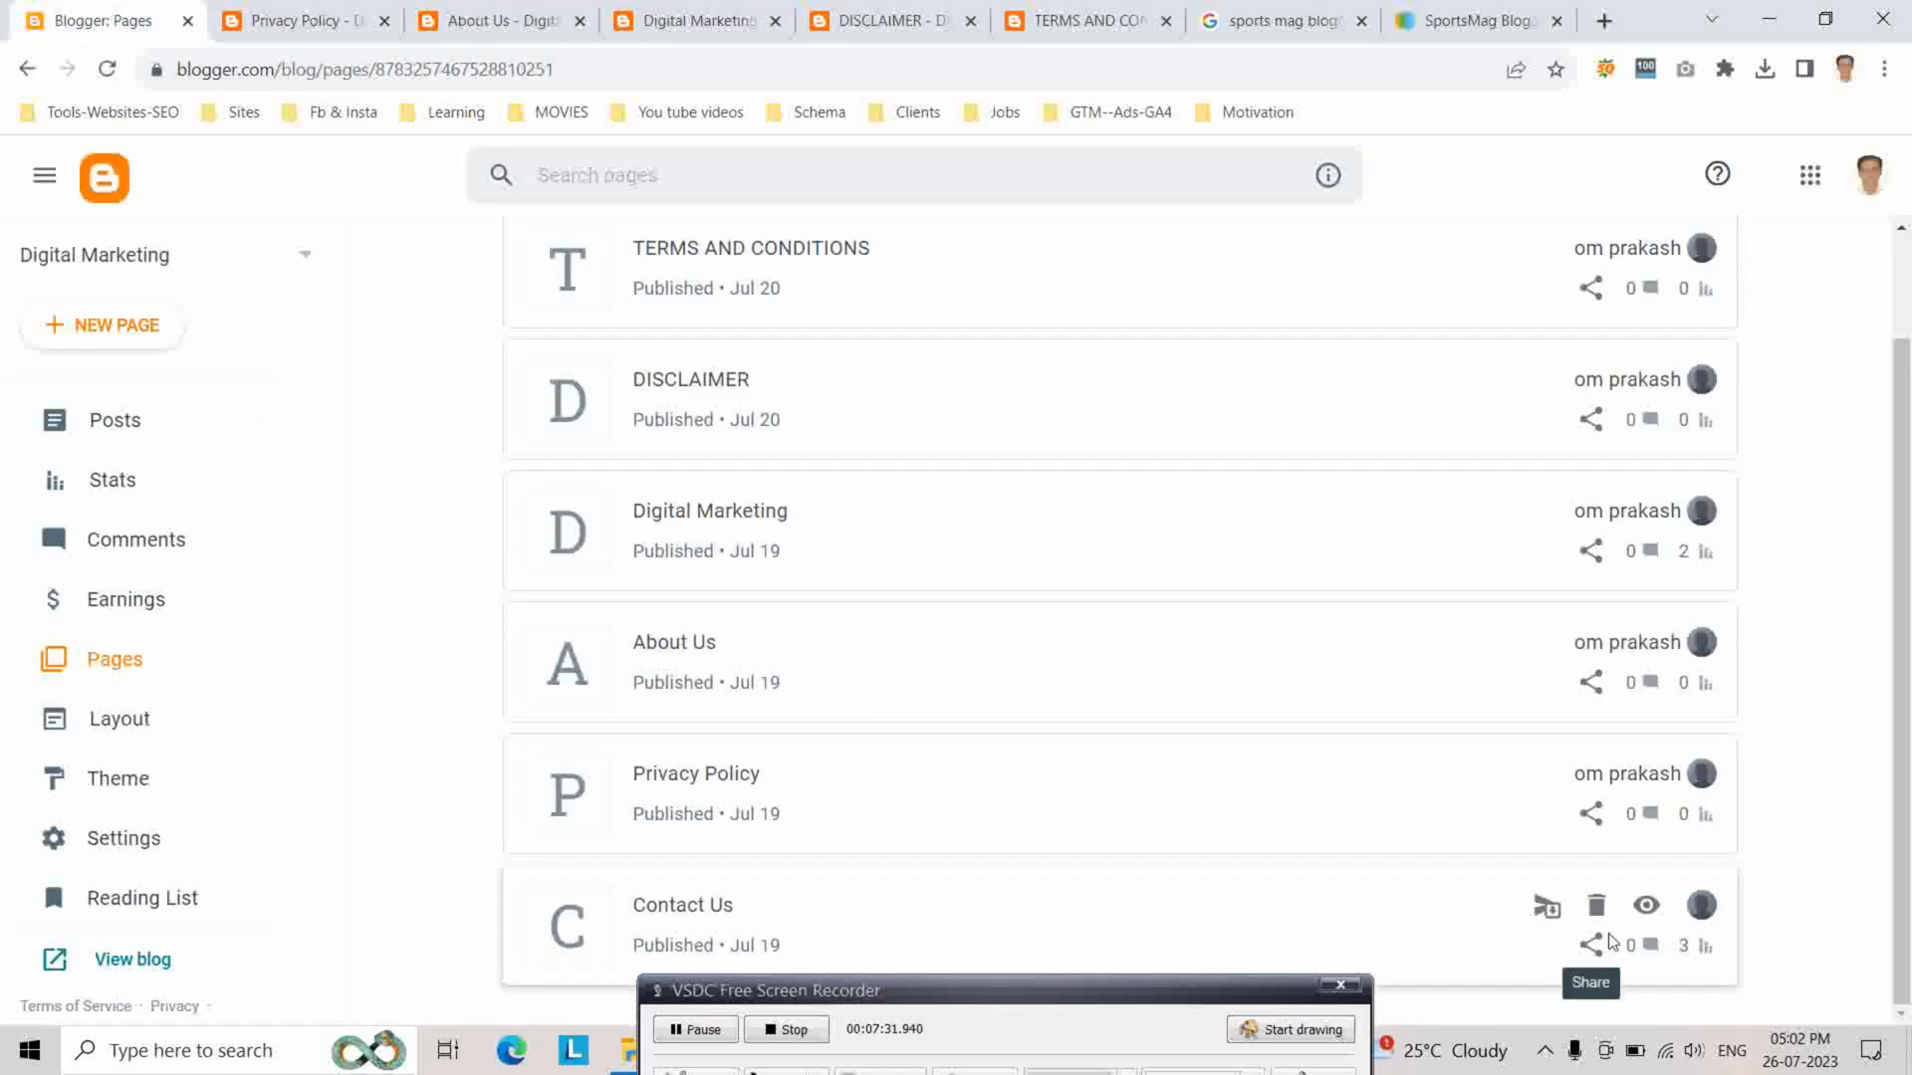
click(1645, 904)
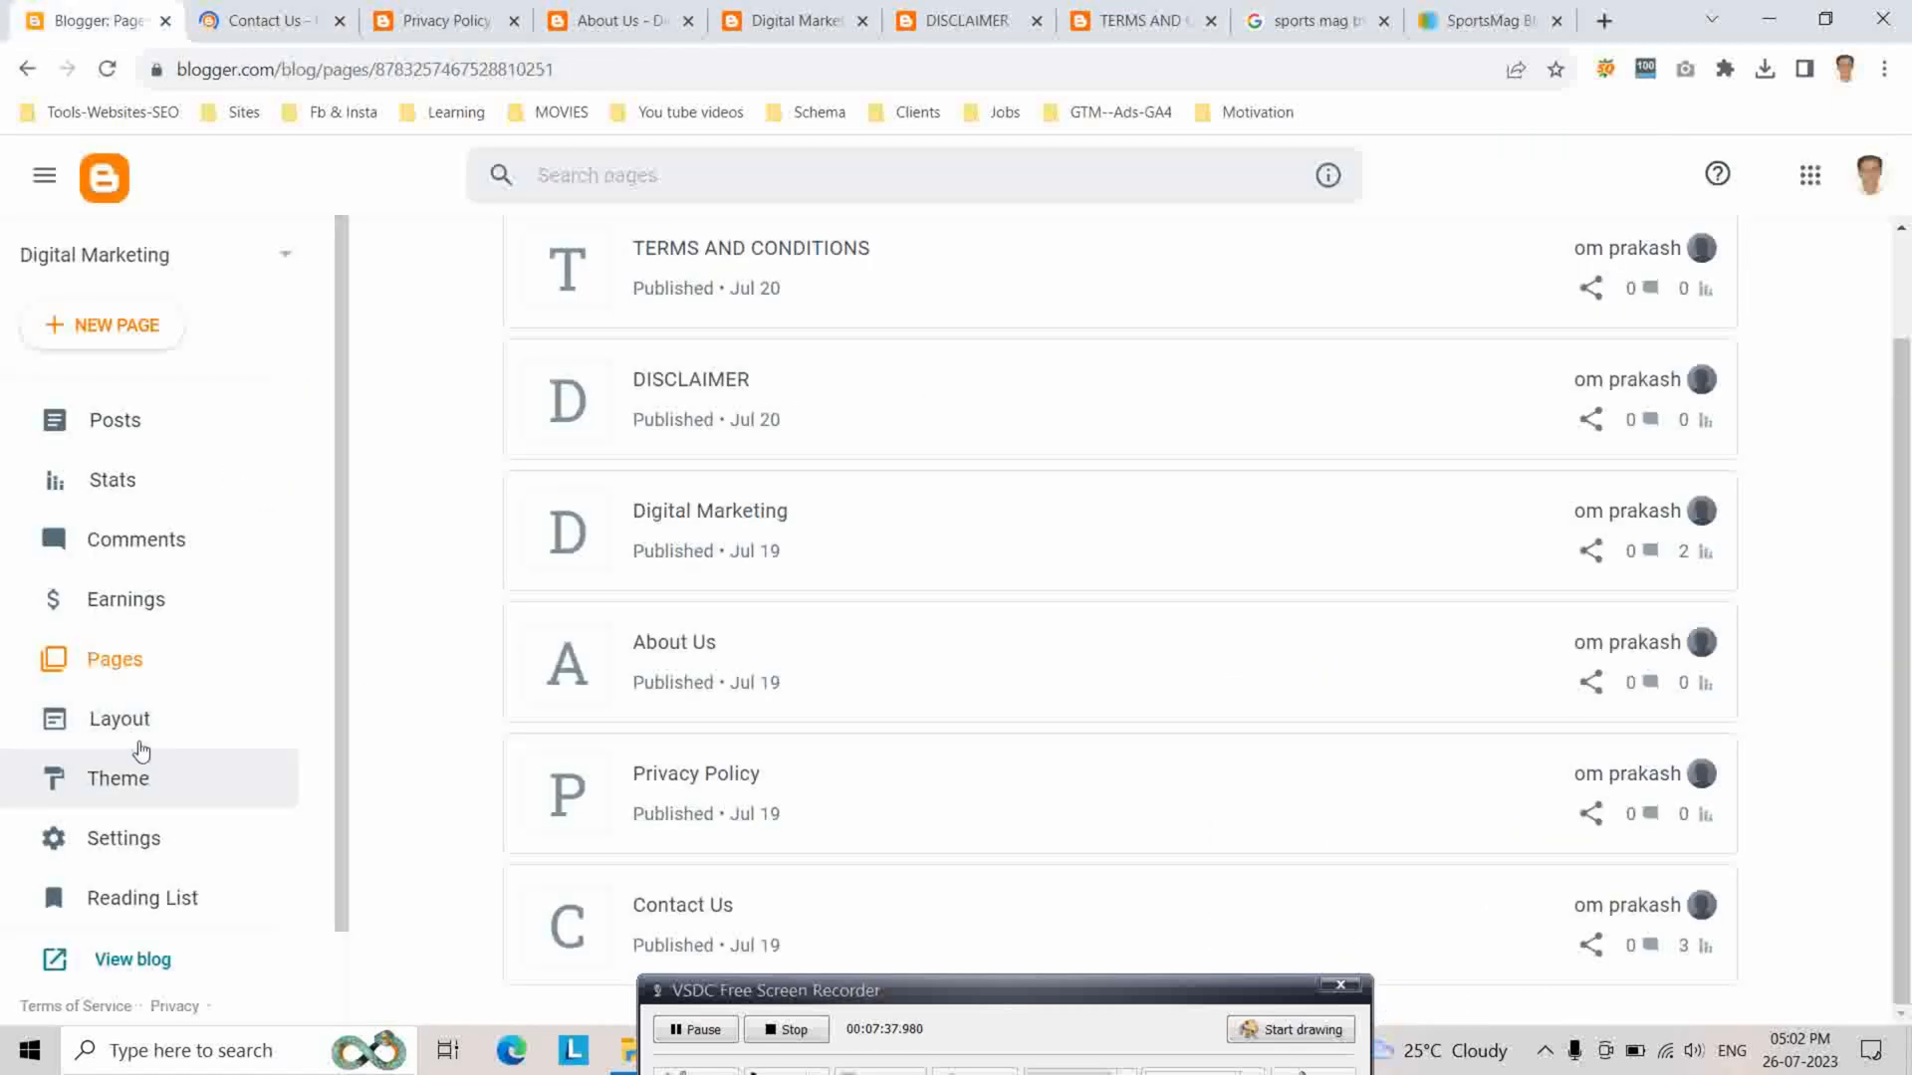
Bring up the top Menu gadget's link settings in Layout, checking the live blog alongside
click(118, 718)
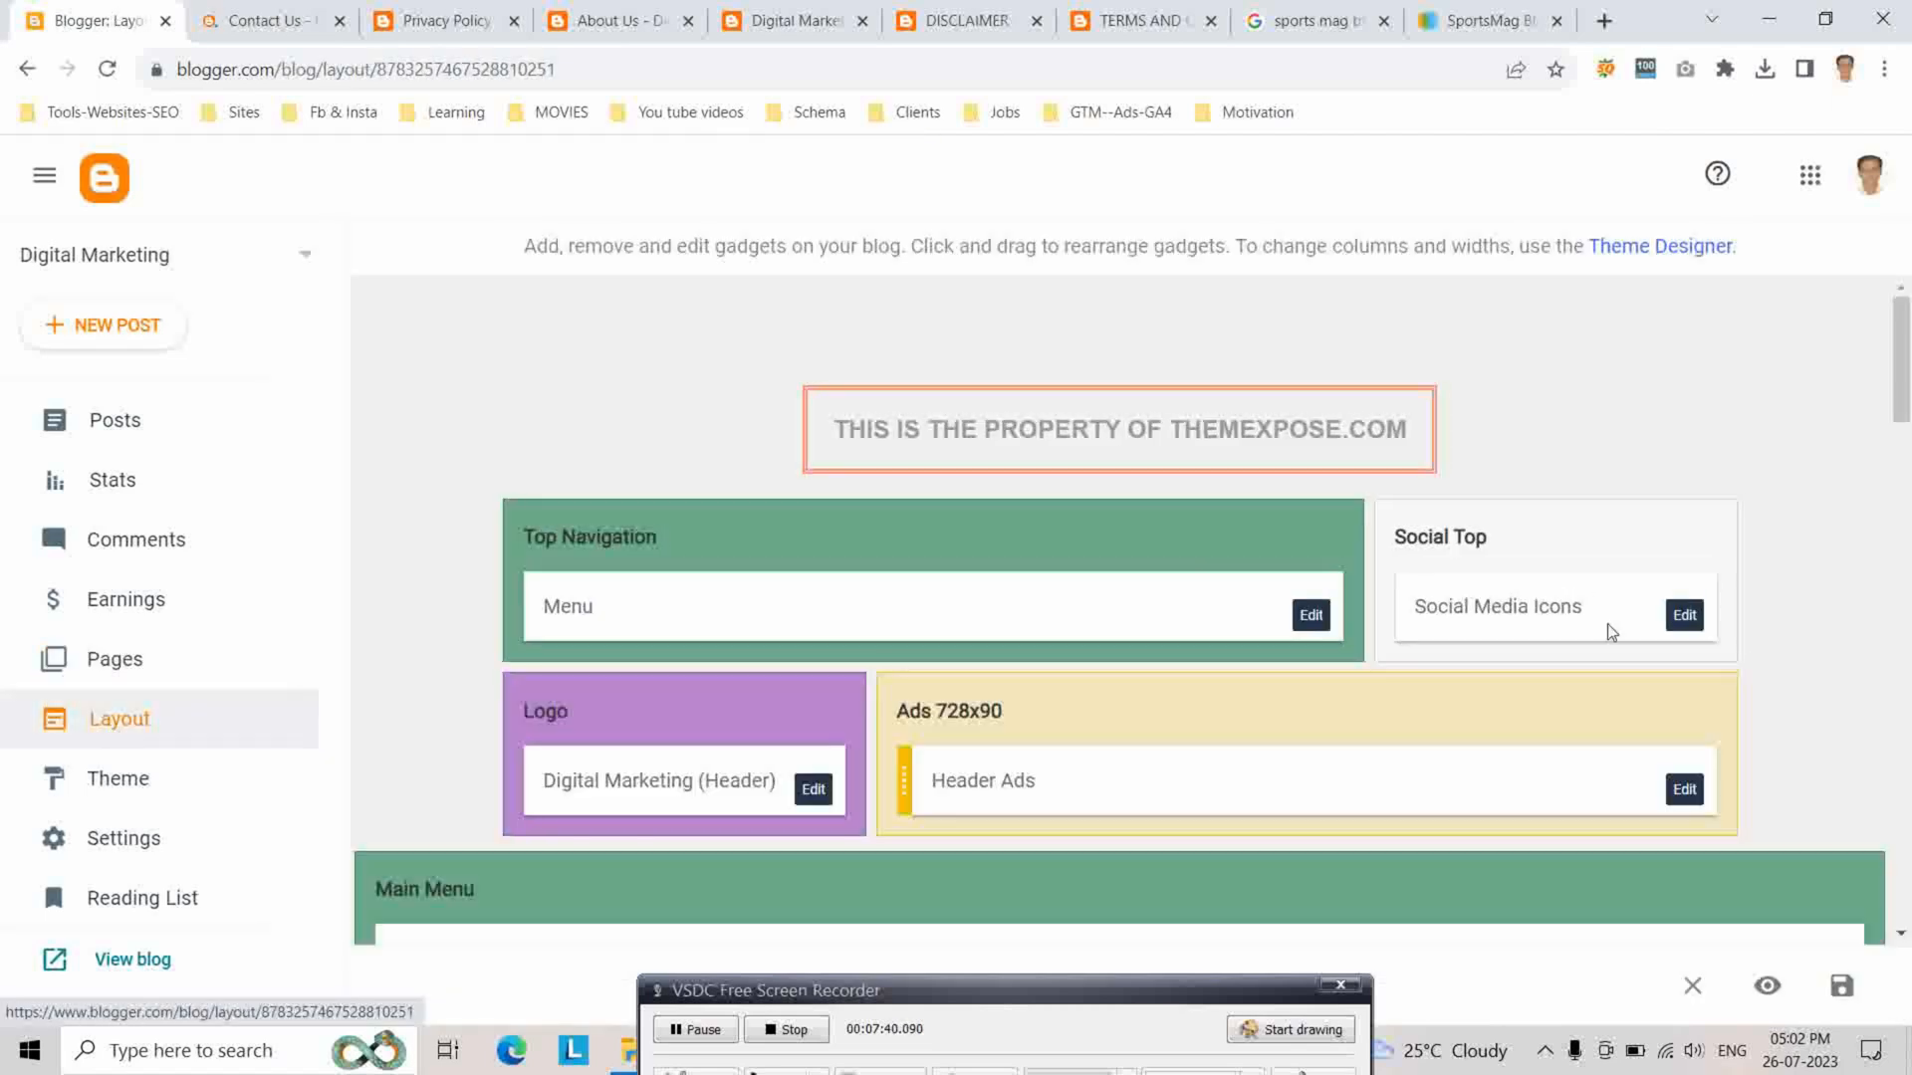
click(1311, 616)
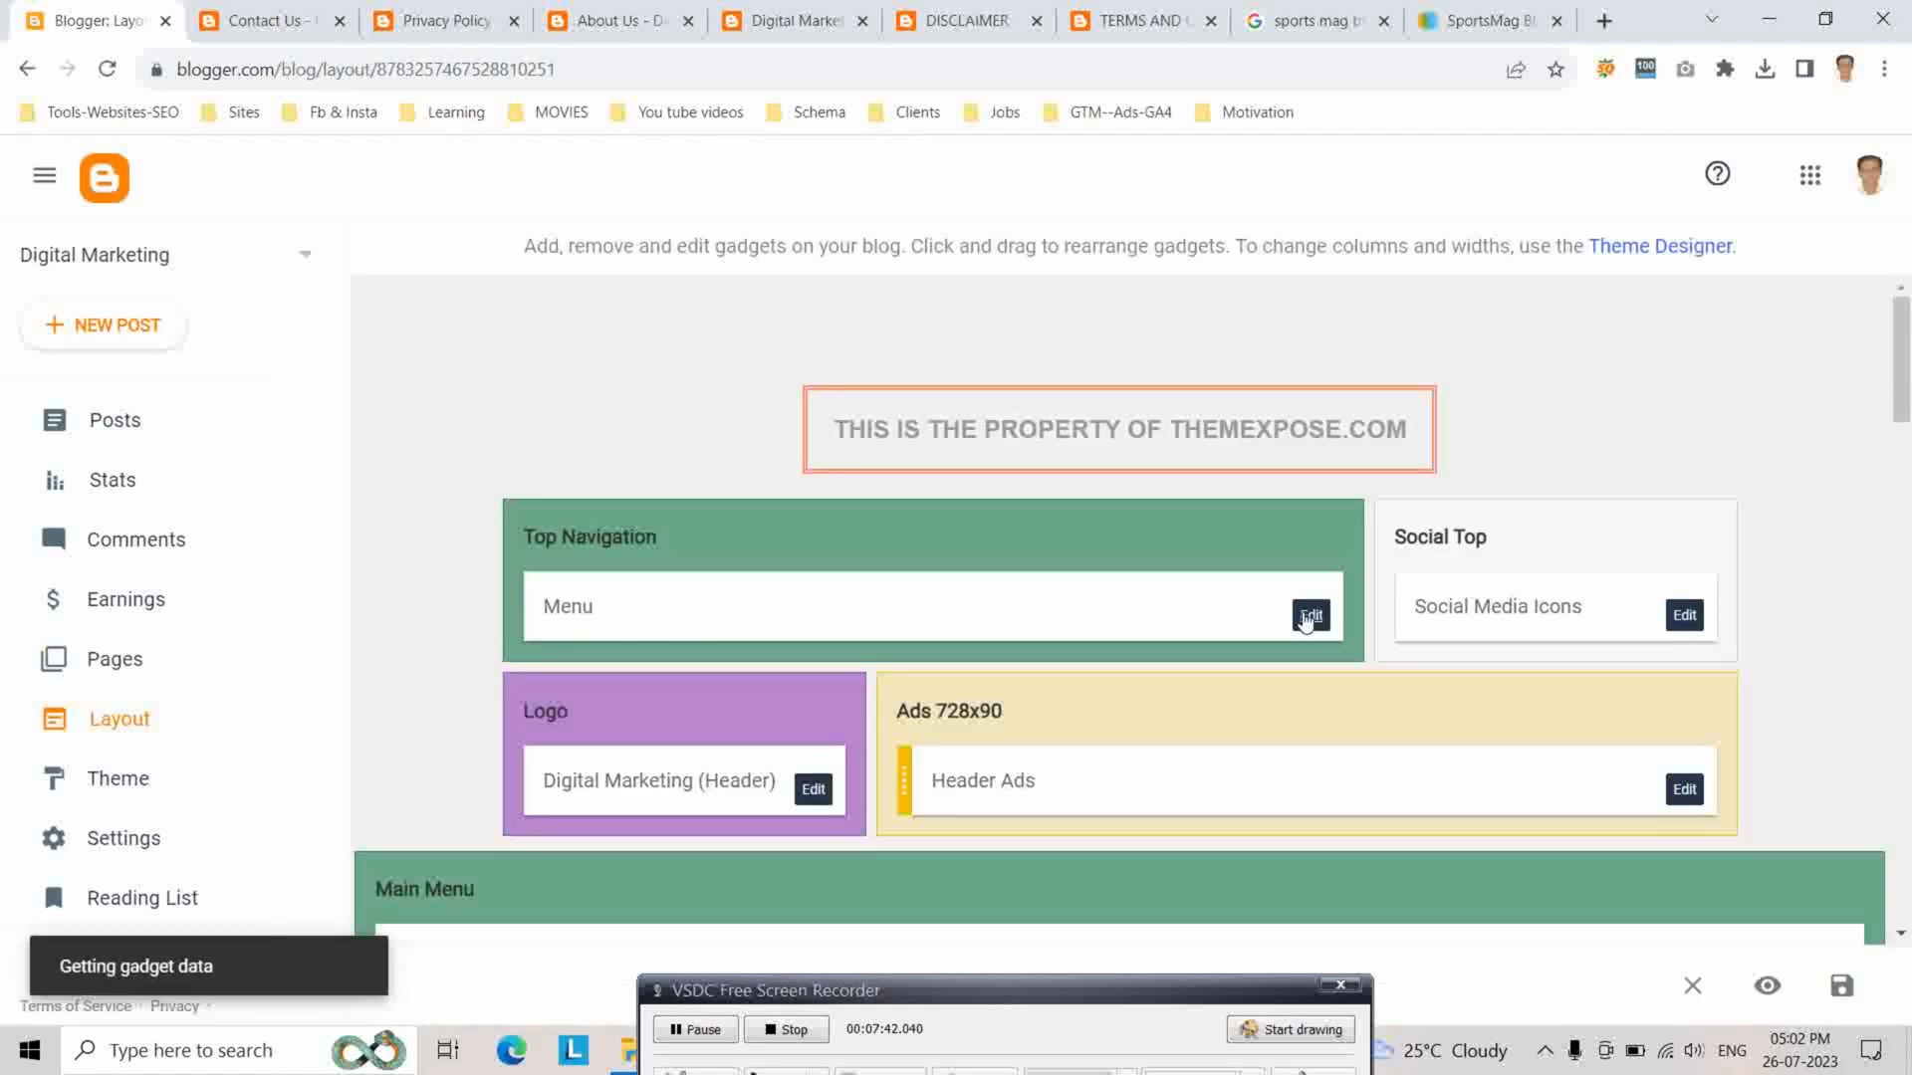
click(1308, 615)
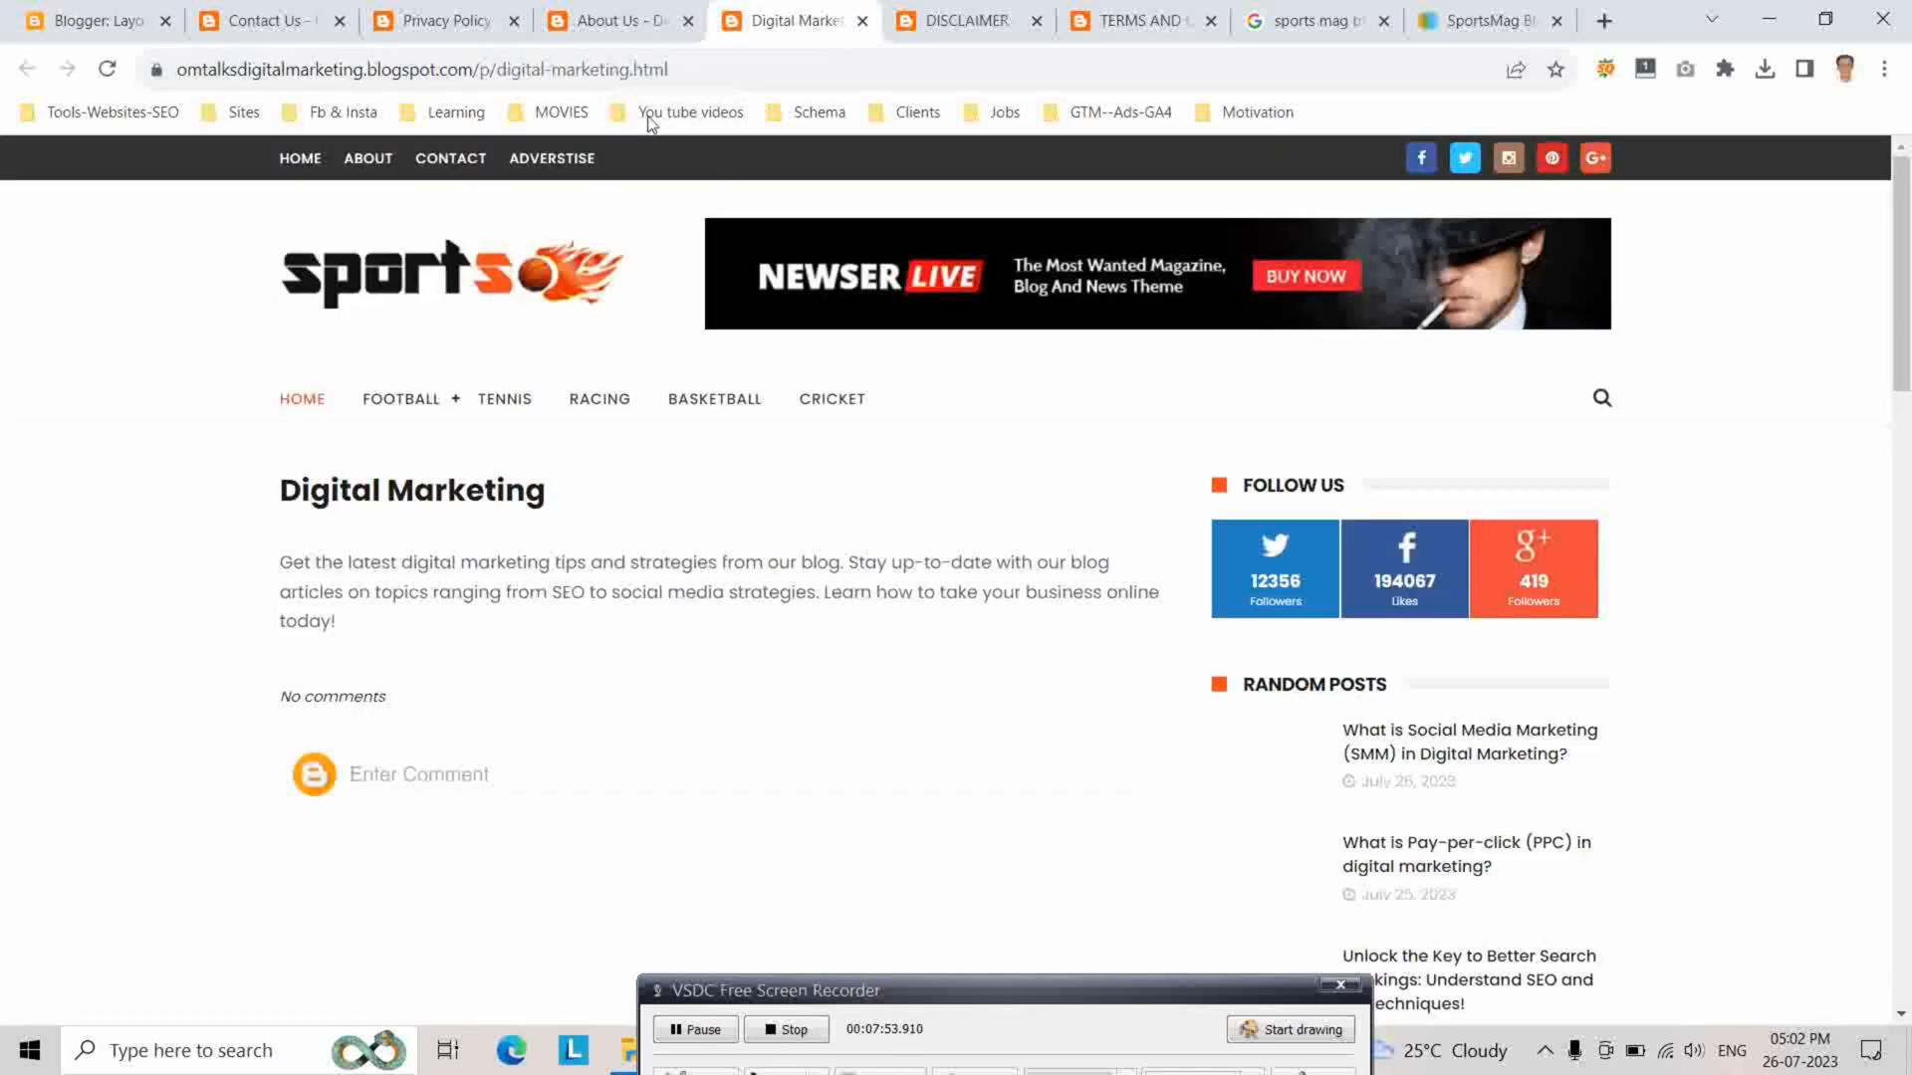
click(426, 68)
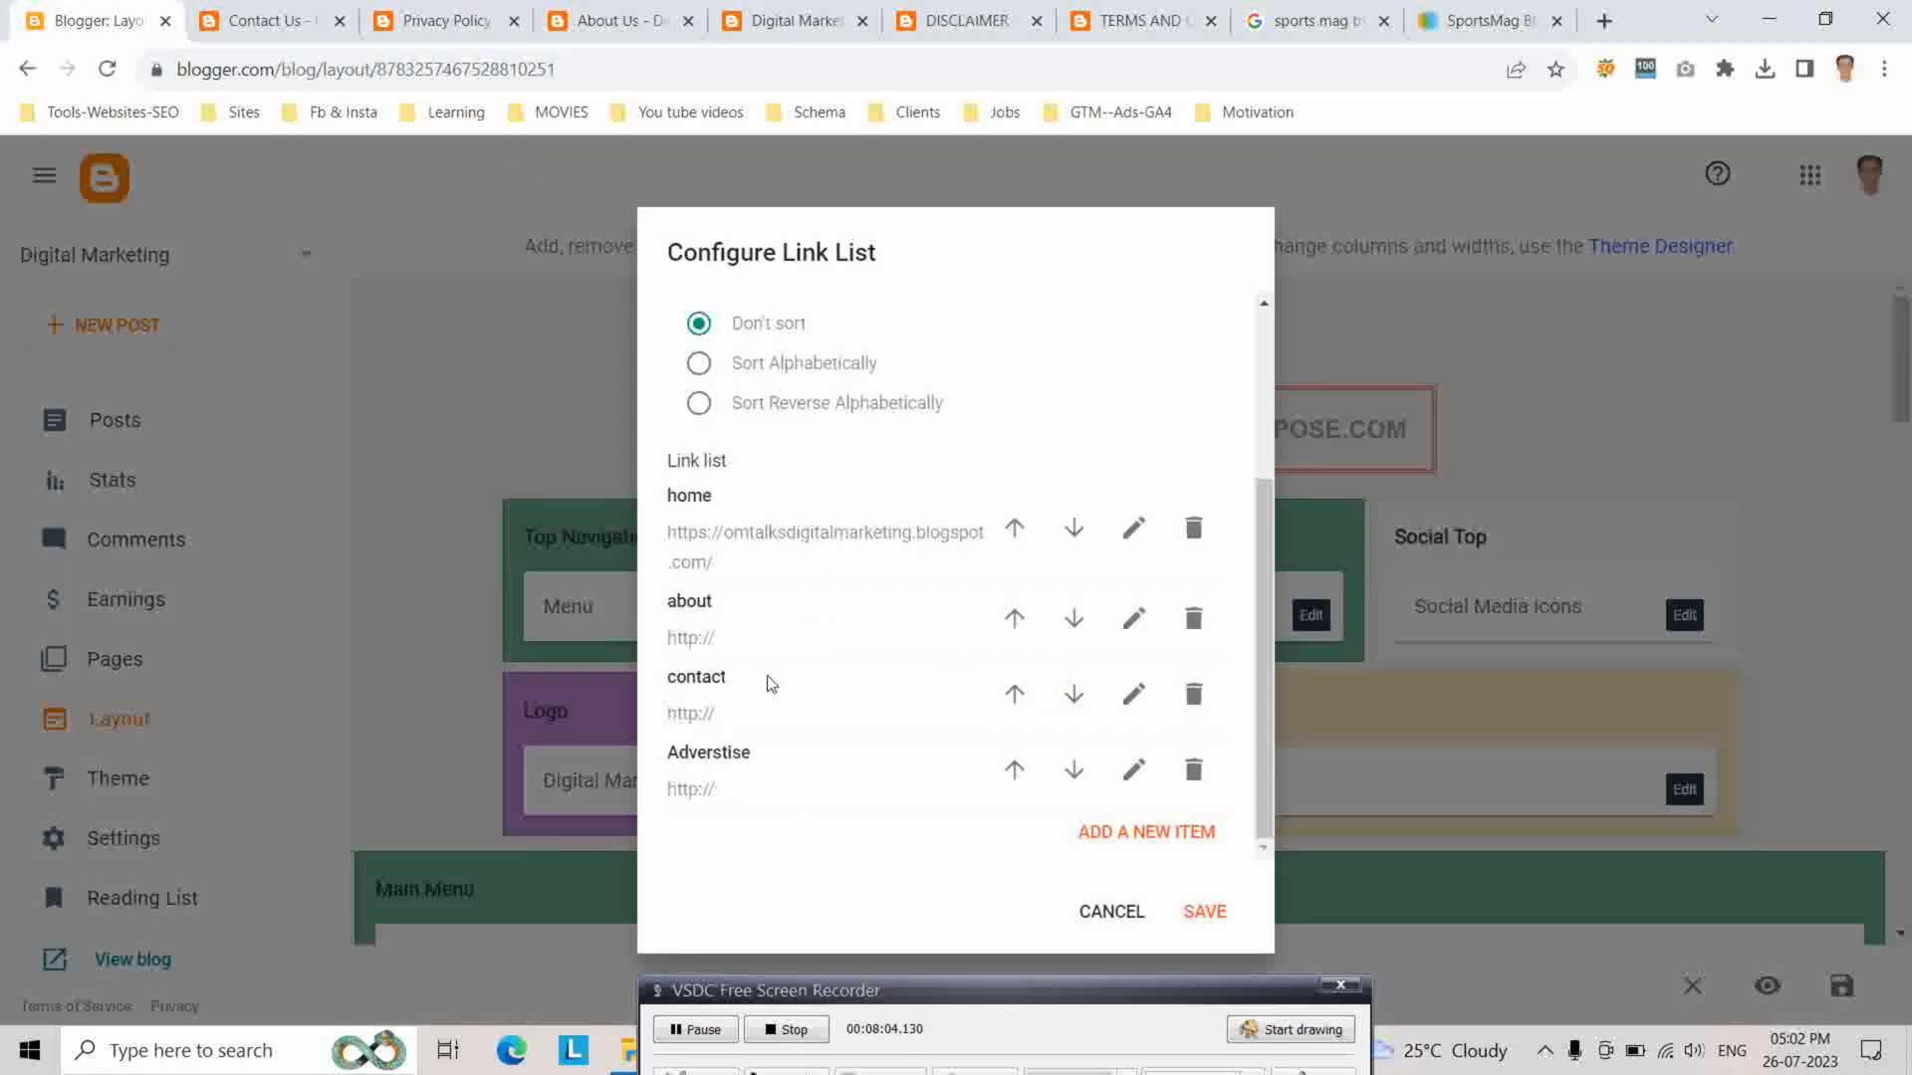
mouse_move(677, 112)
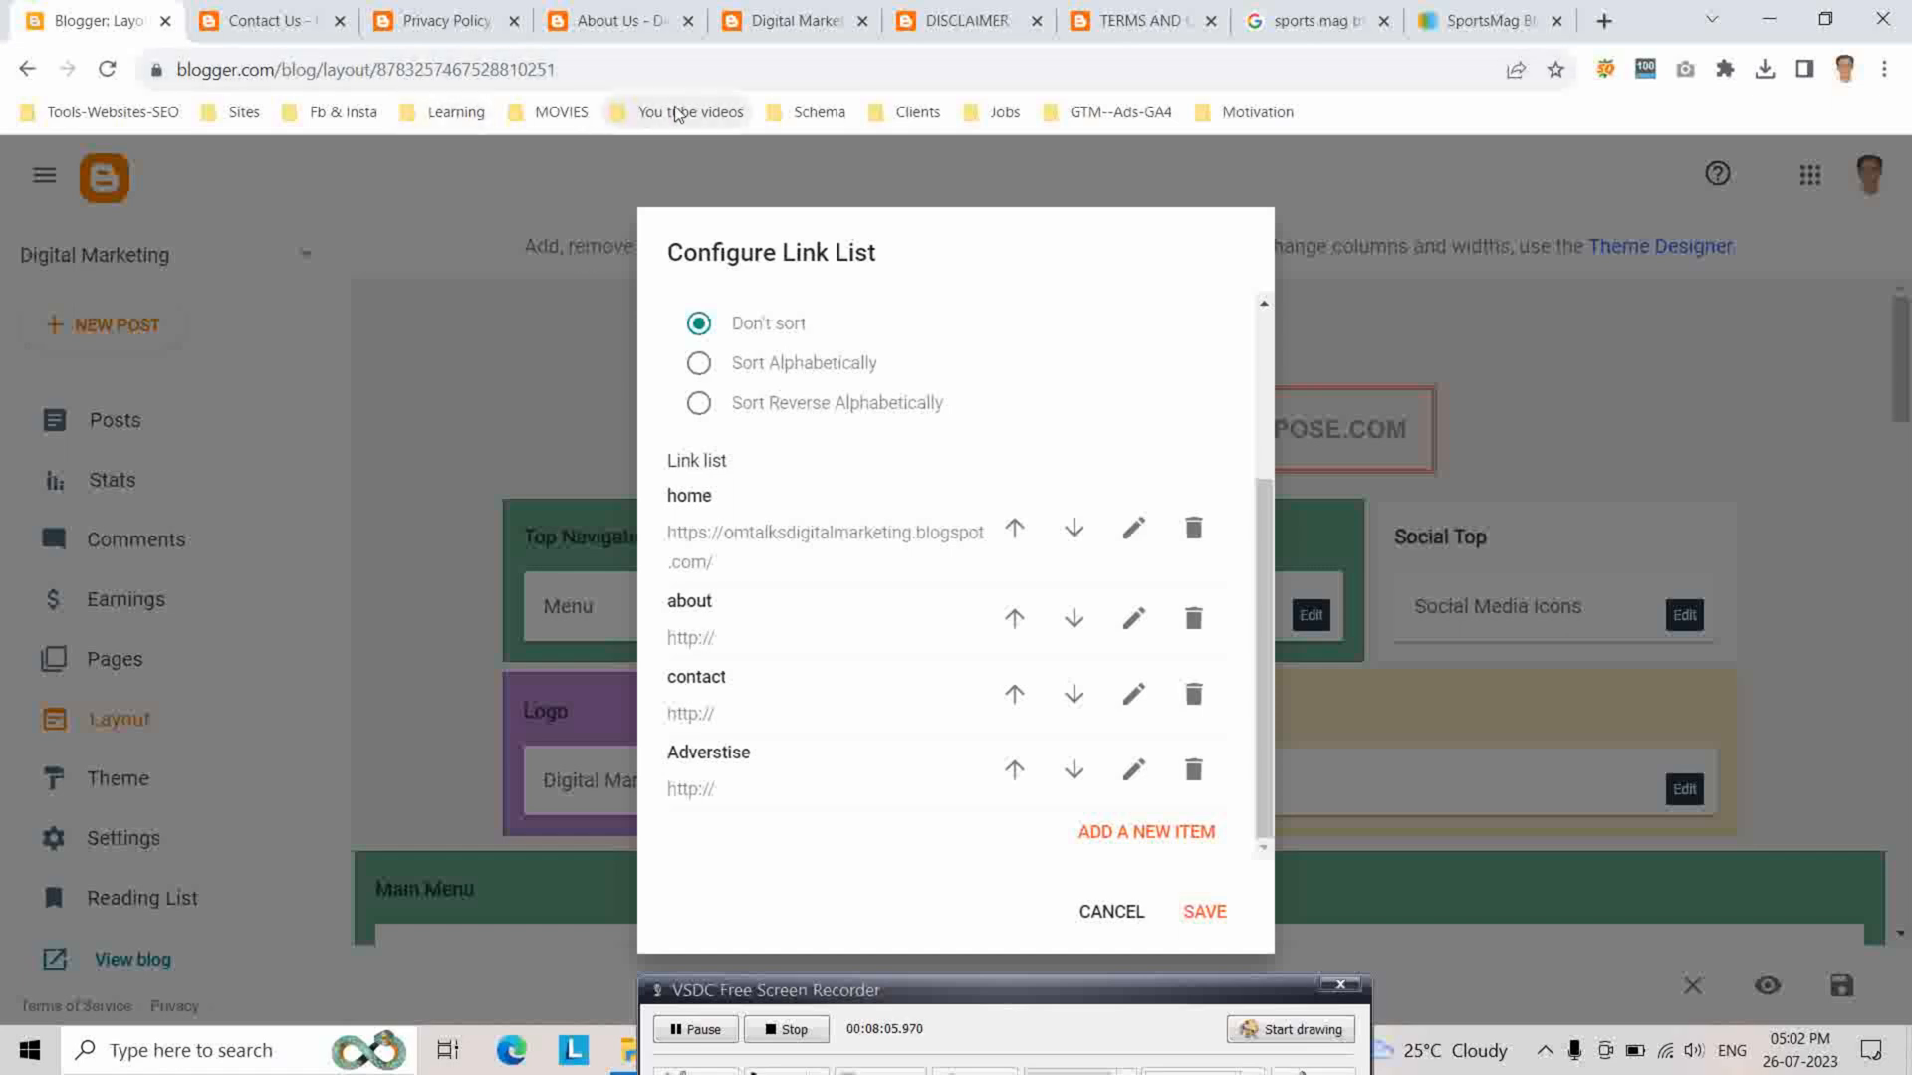
Point the about and contact menu links to the About Us and Contact Us page addresses, dropping Adverstise
click(597, 20)
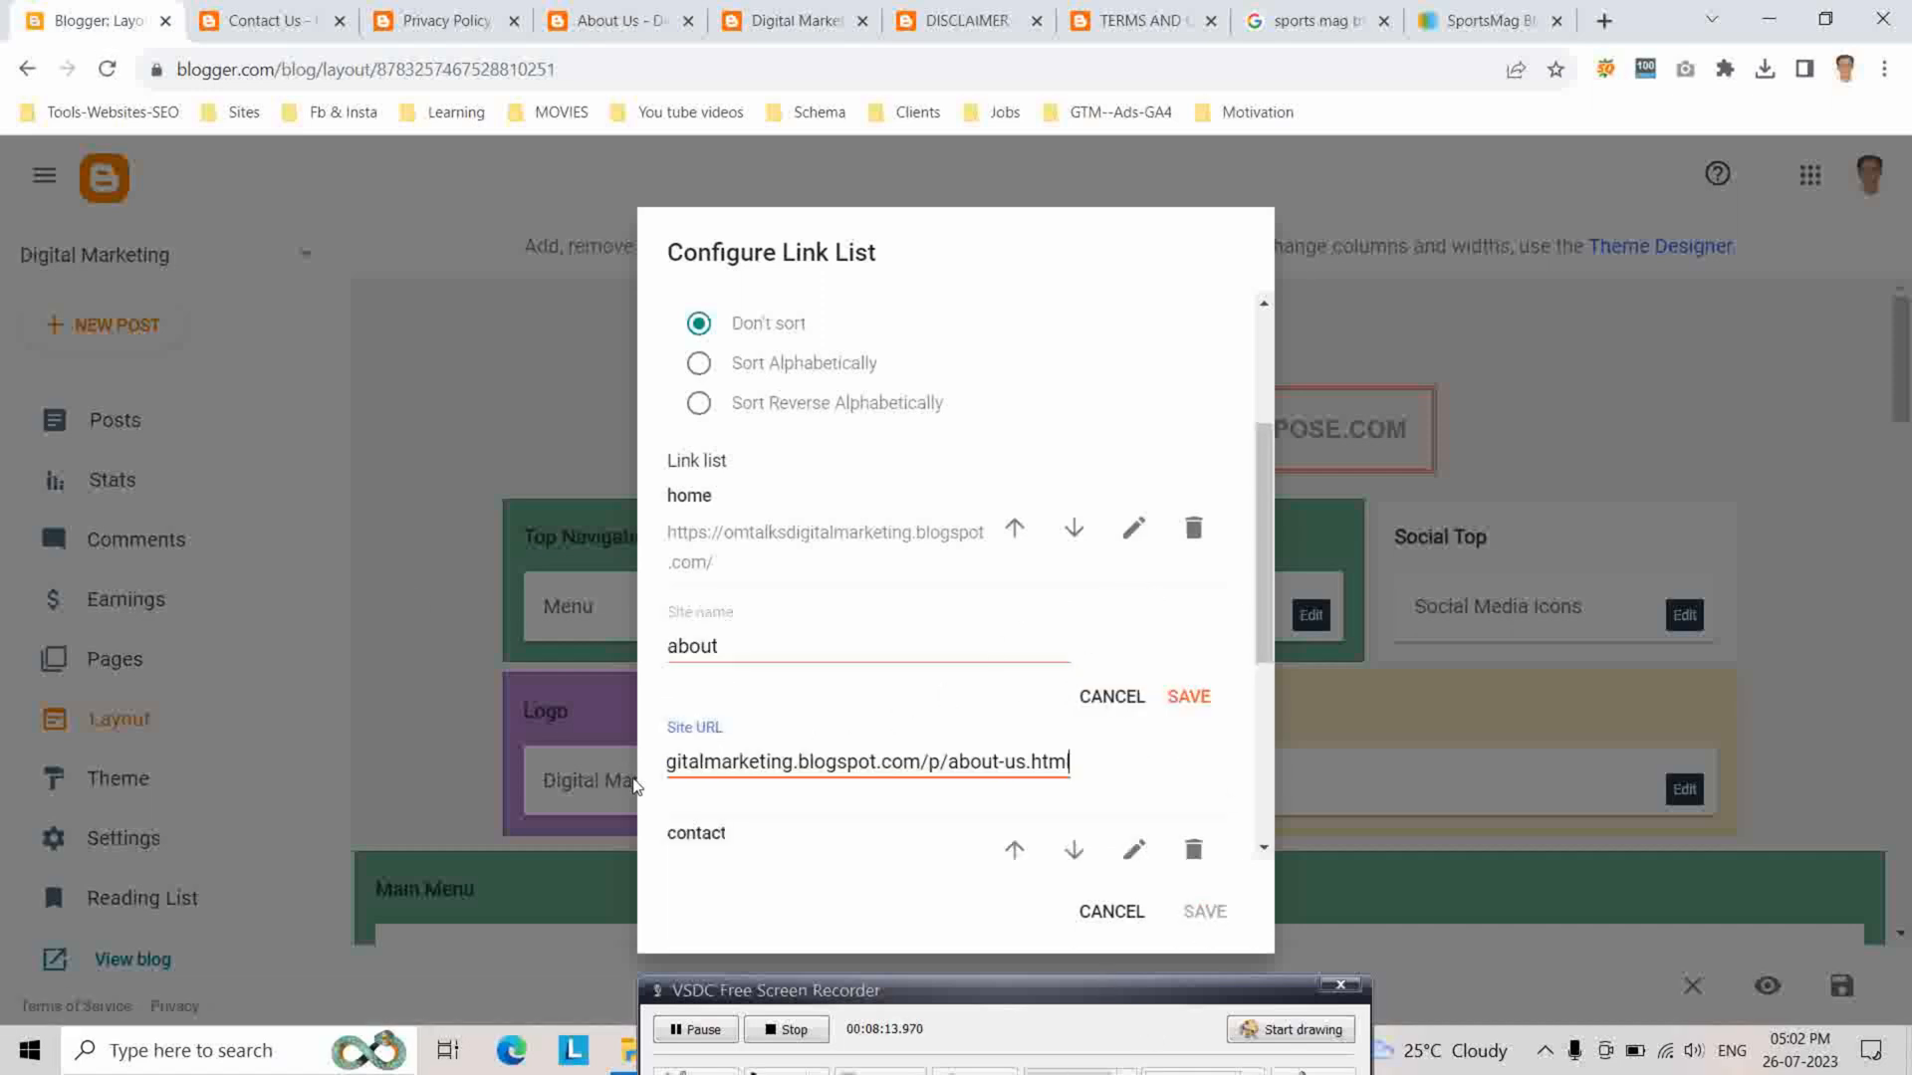
click(1187, 697)
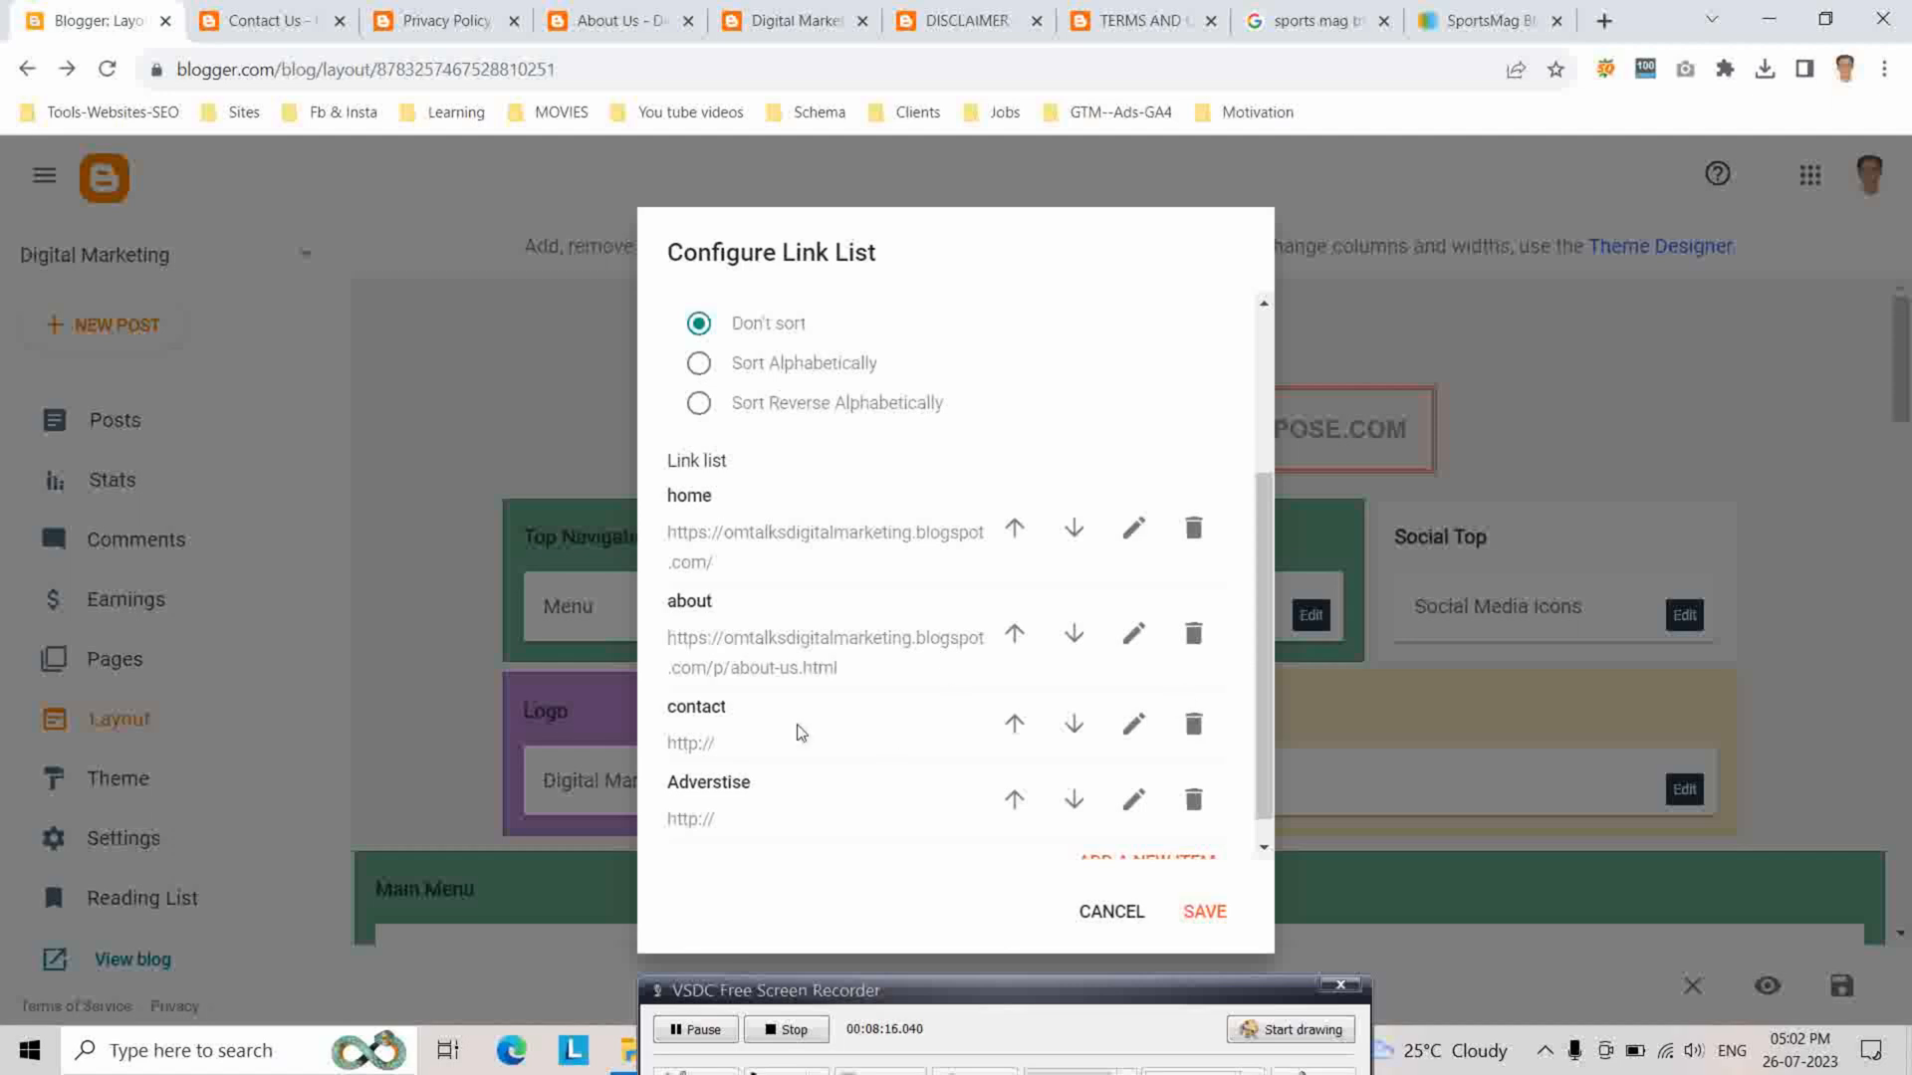
mouse_move(619, 143)
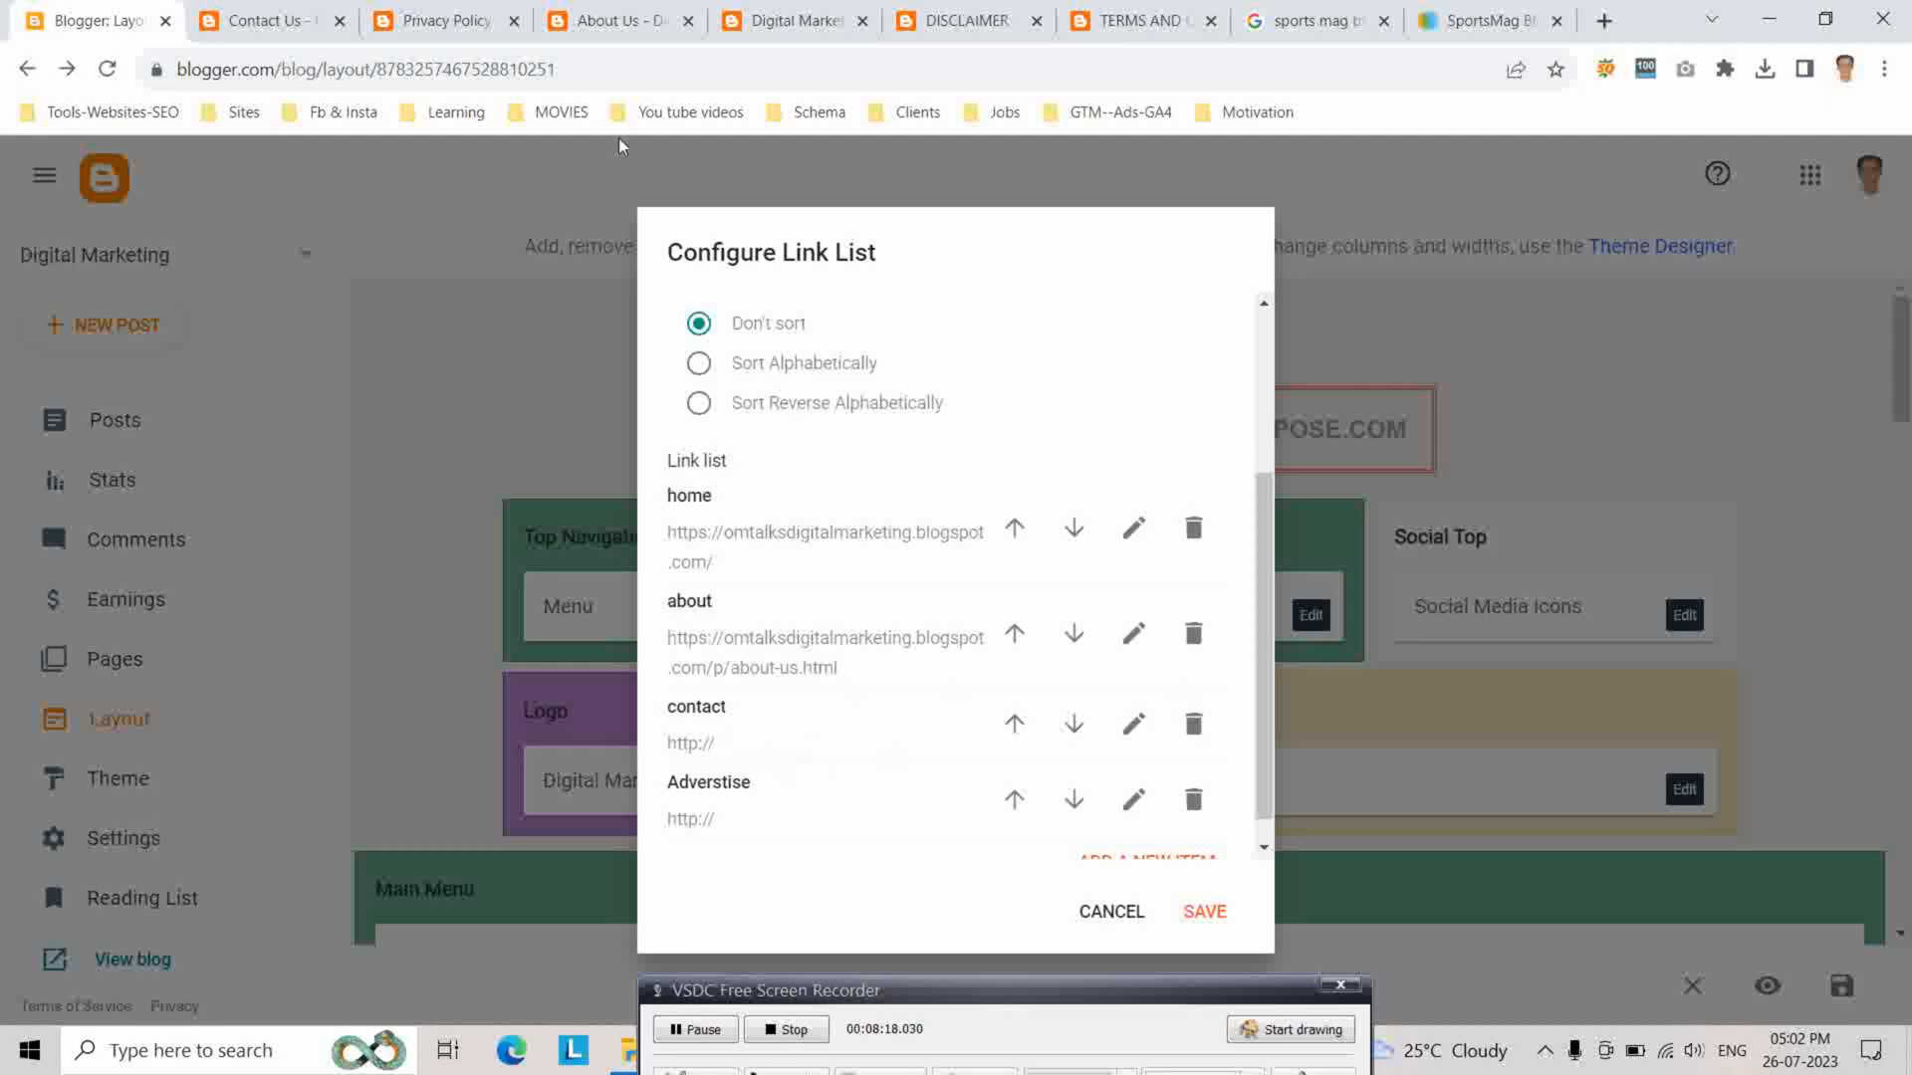
click(257, 20)
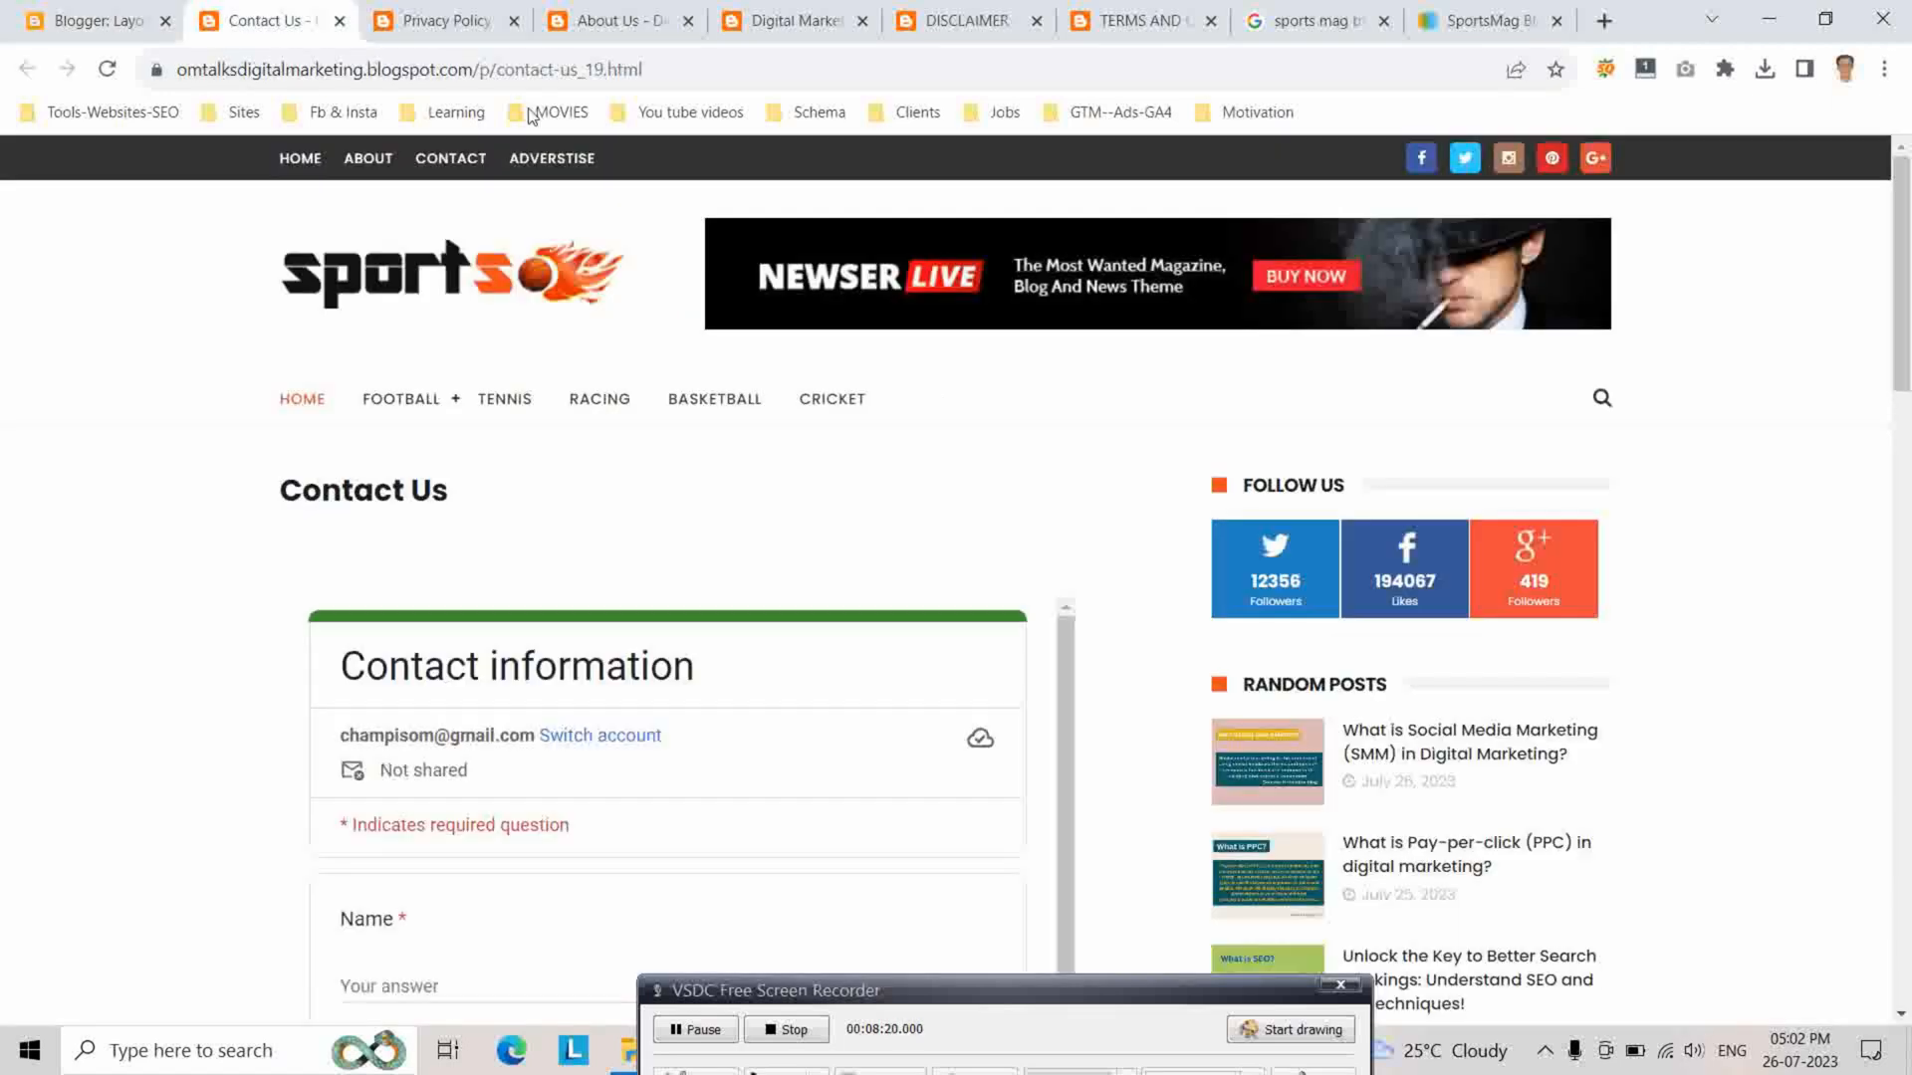
click(408, 69)
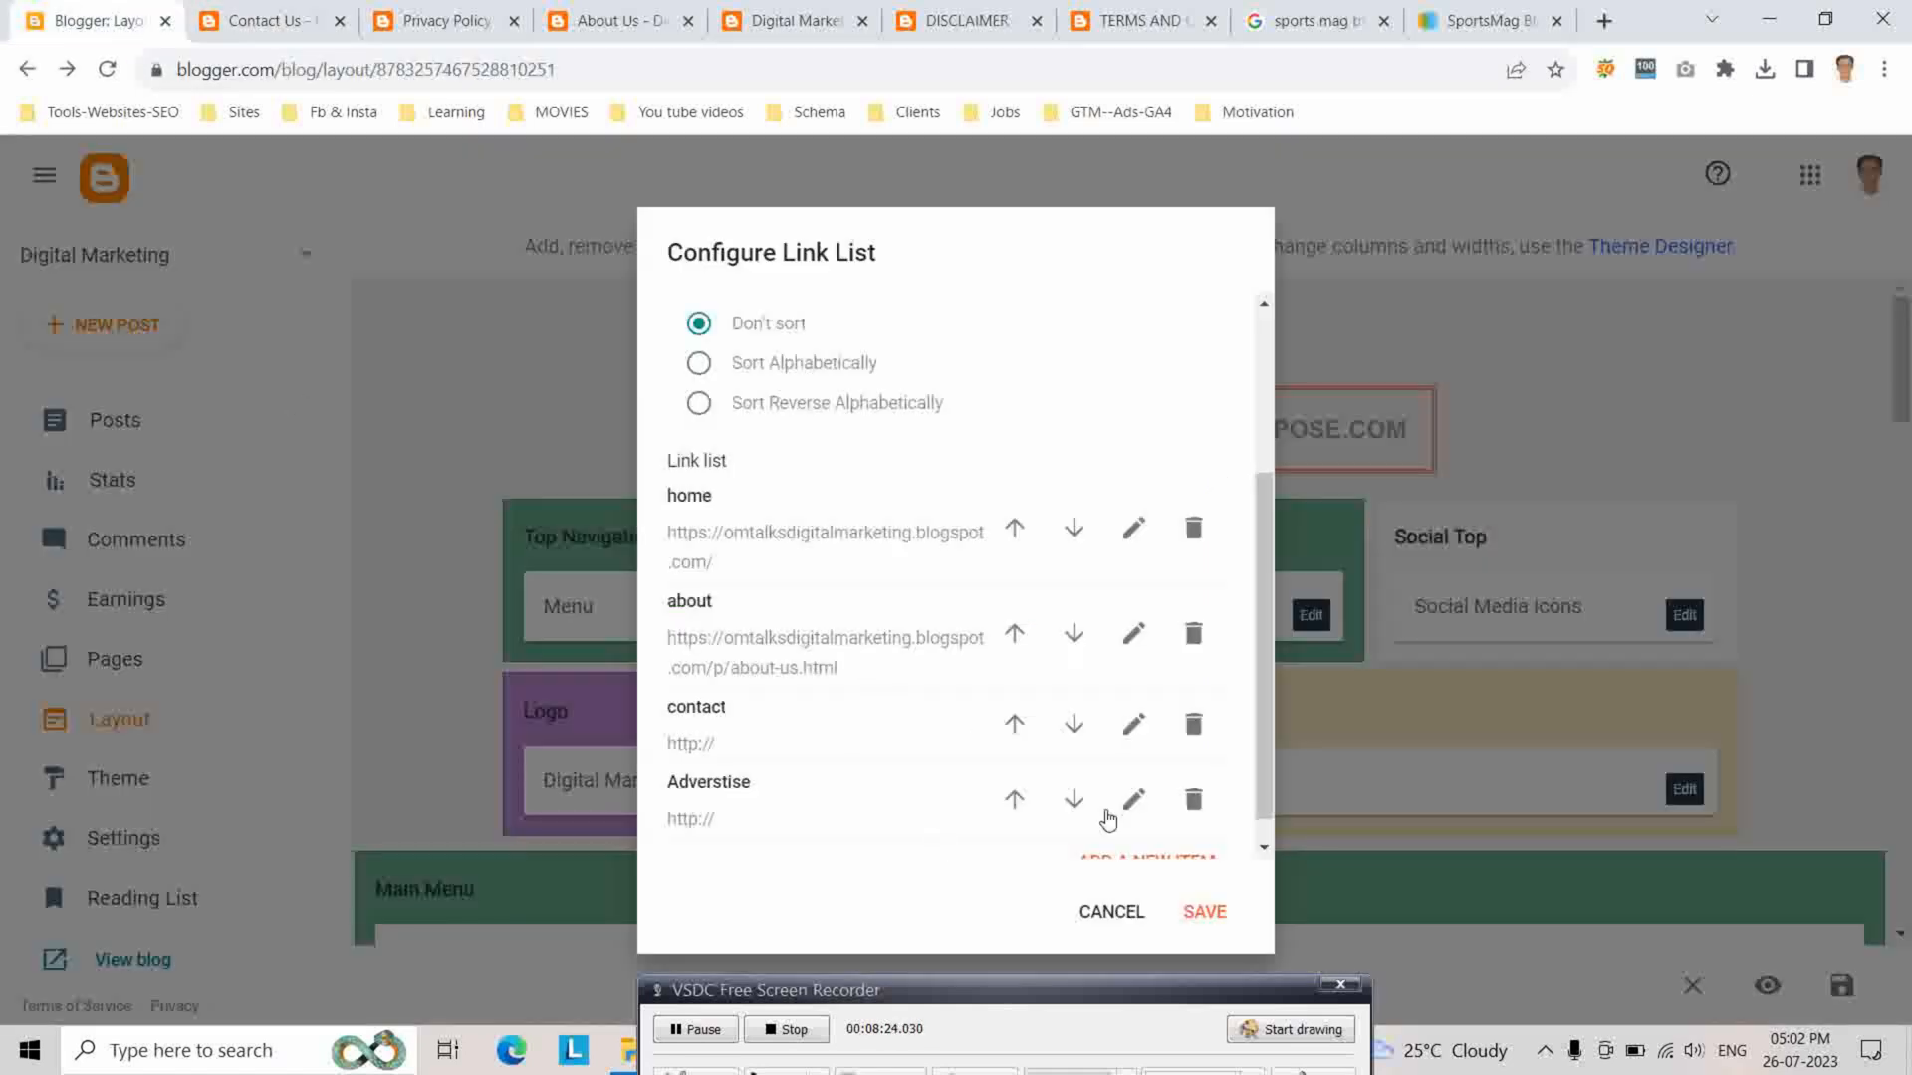
click(1133, 725)
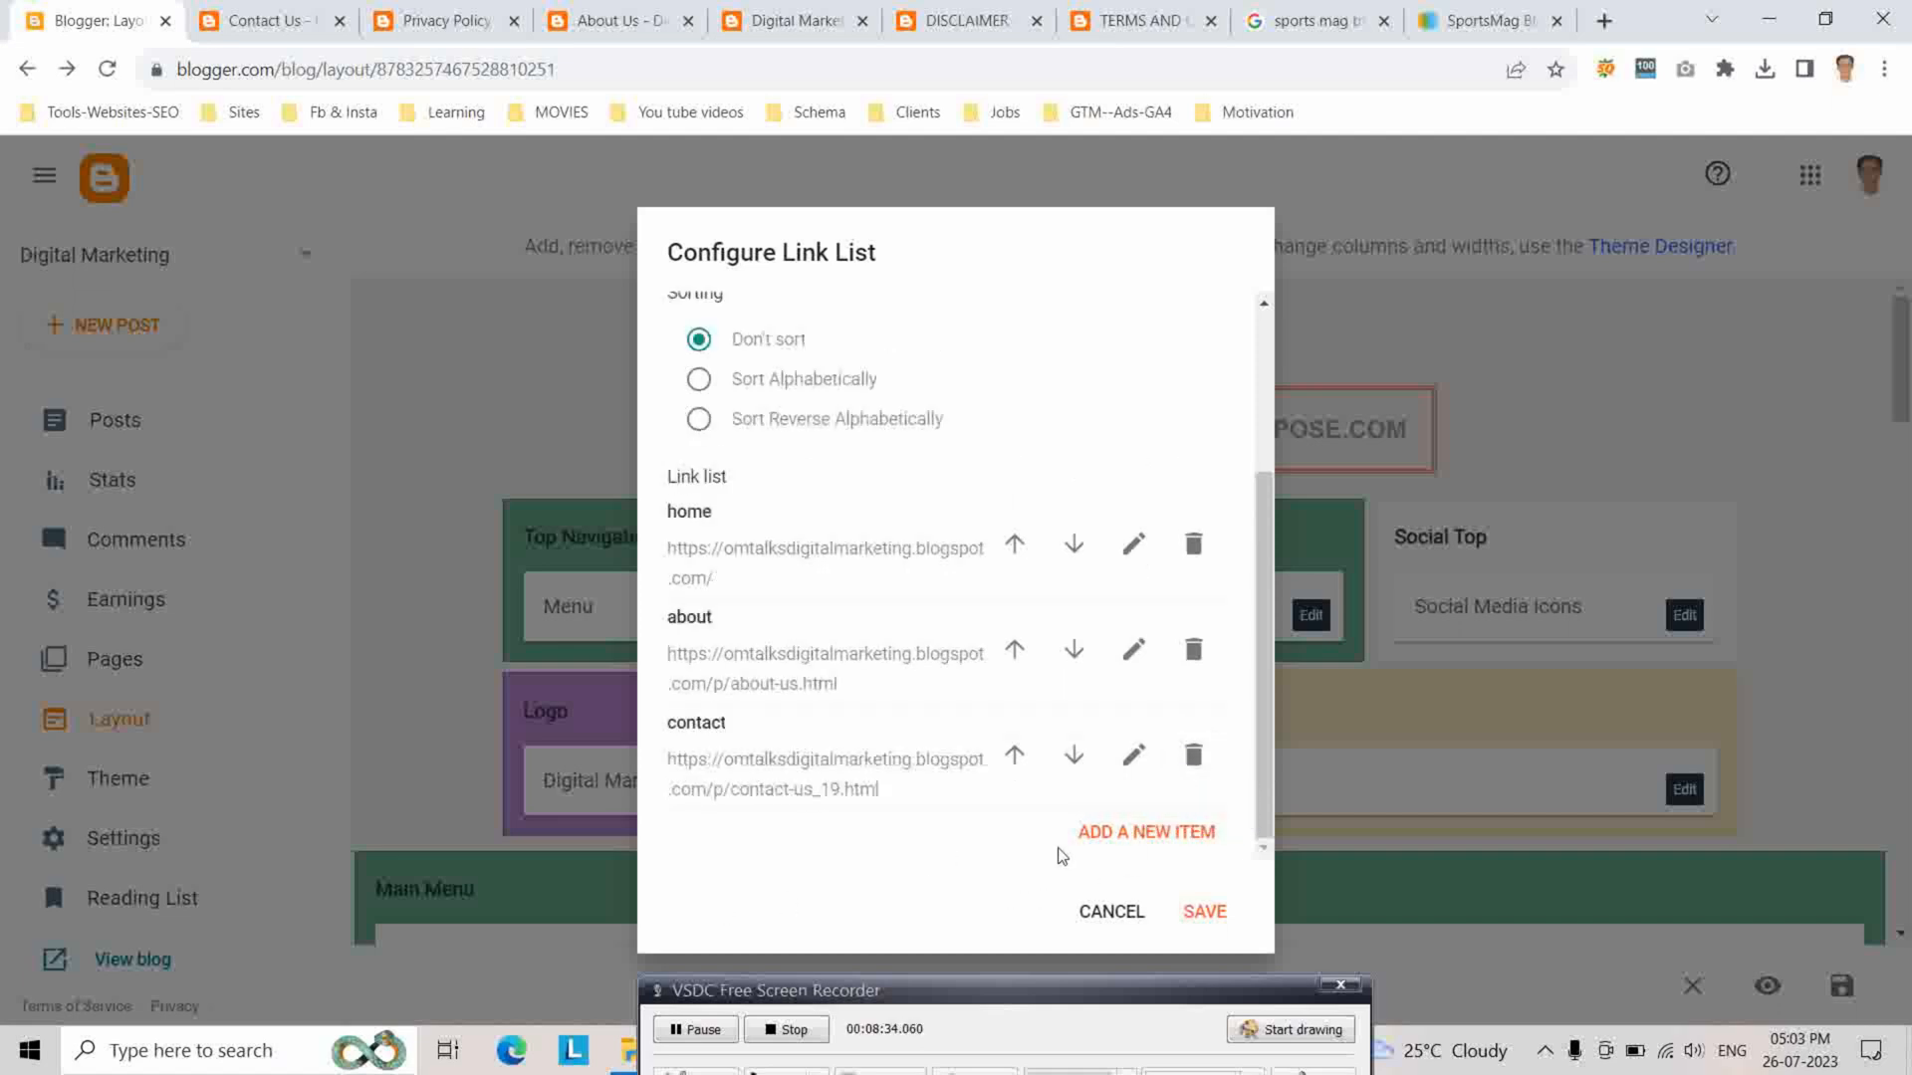
Add a new Privacy Policy link to the menu
click(1147, 833)
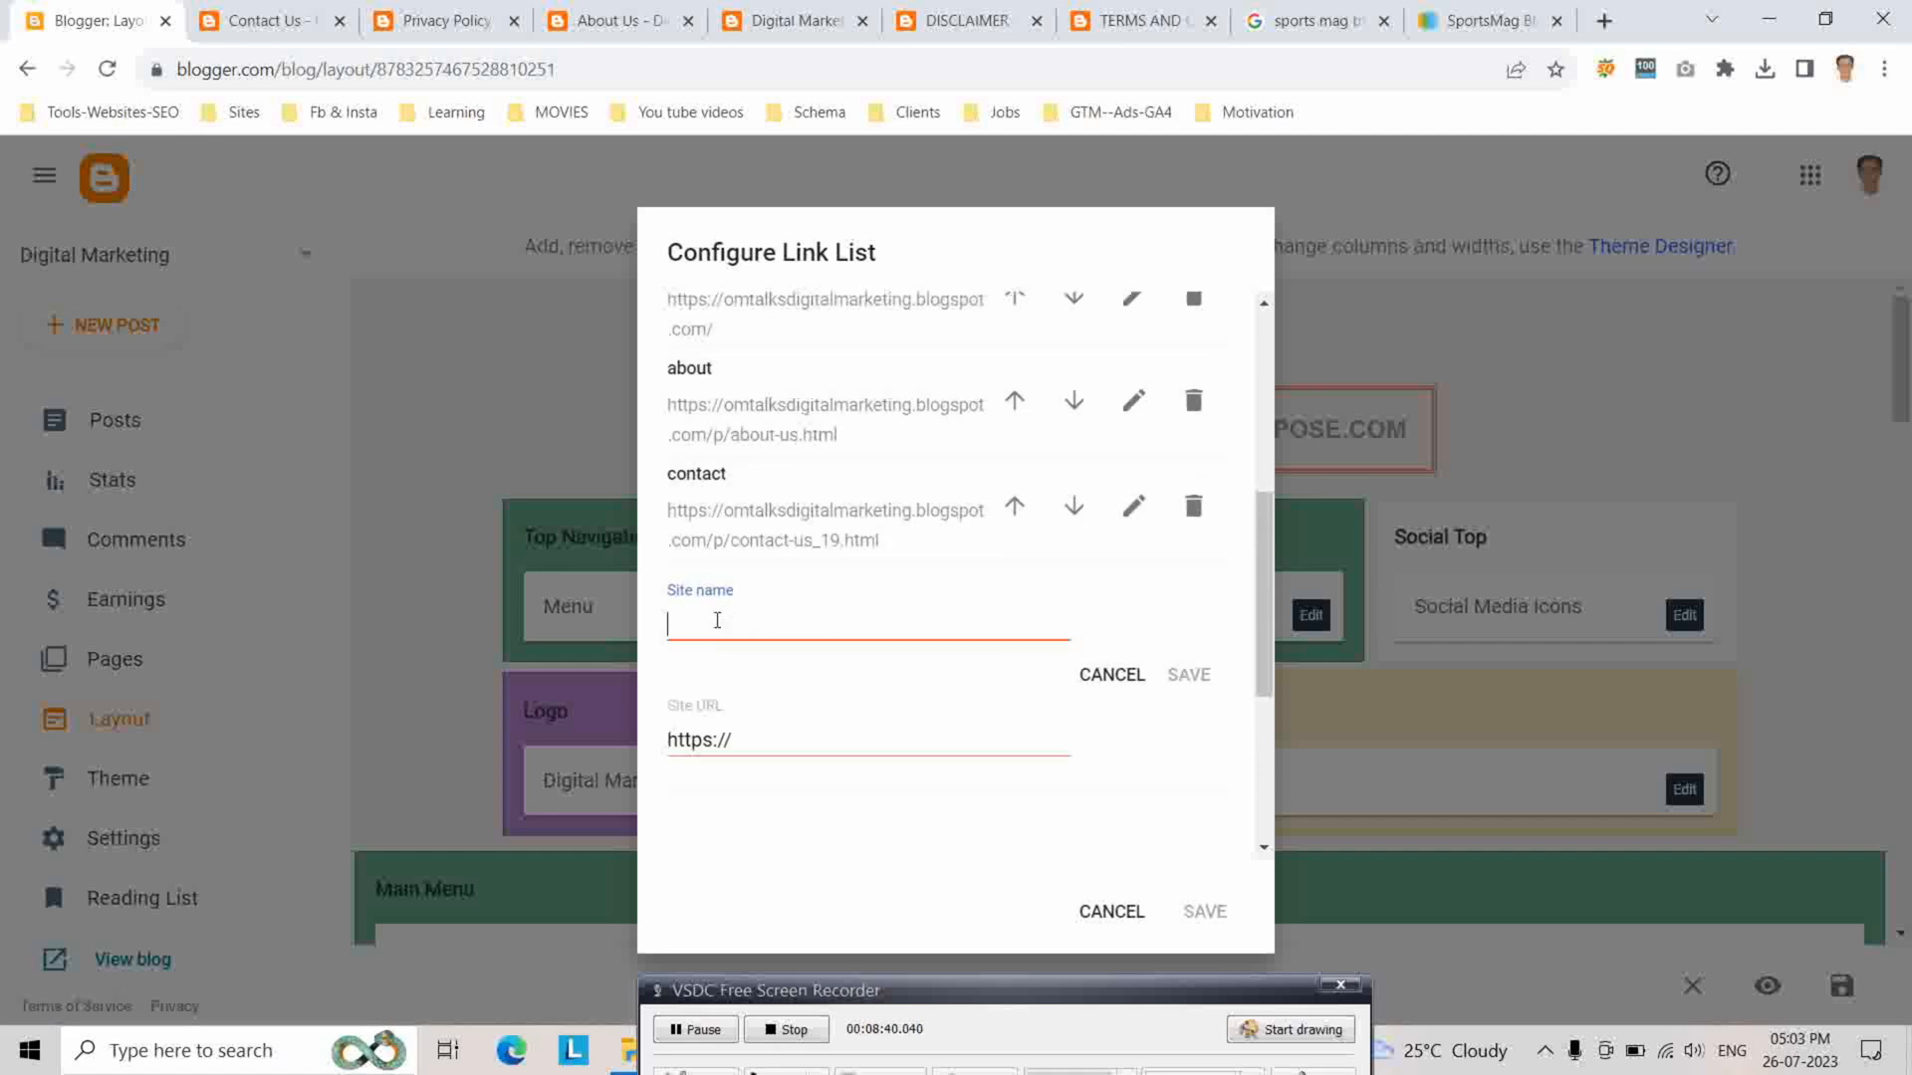
text(Privacy Po)
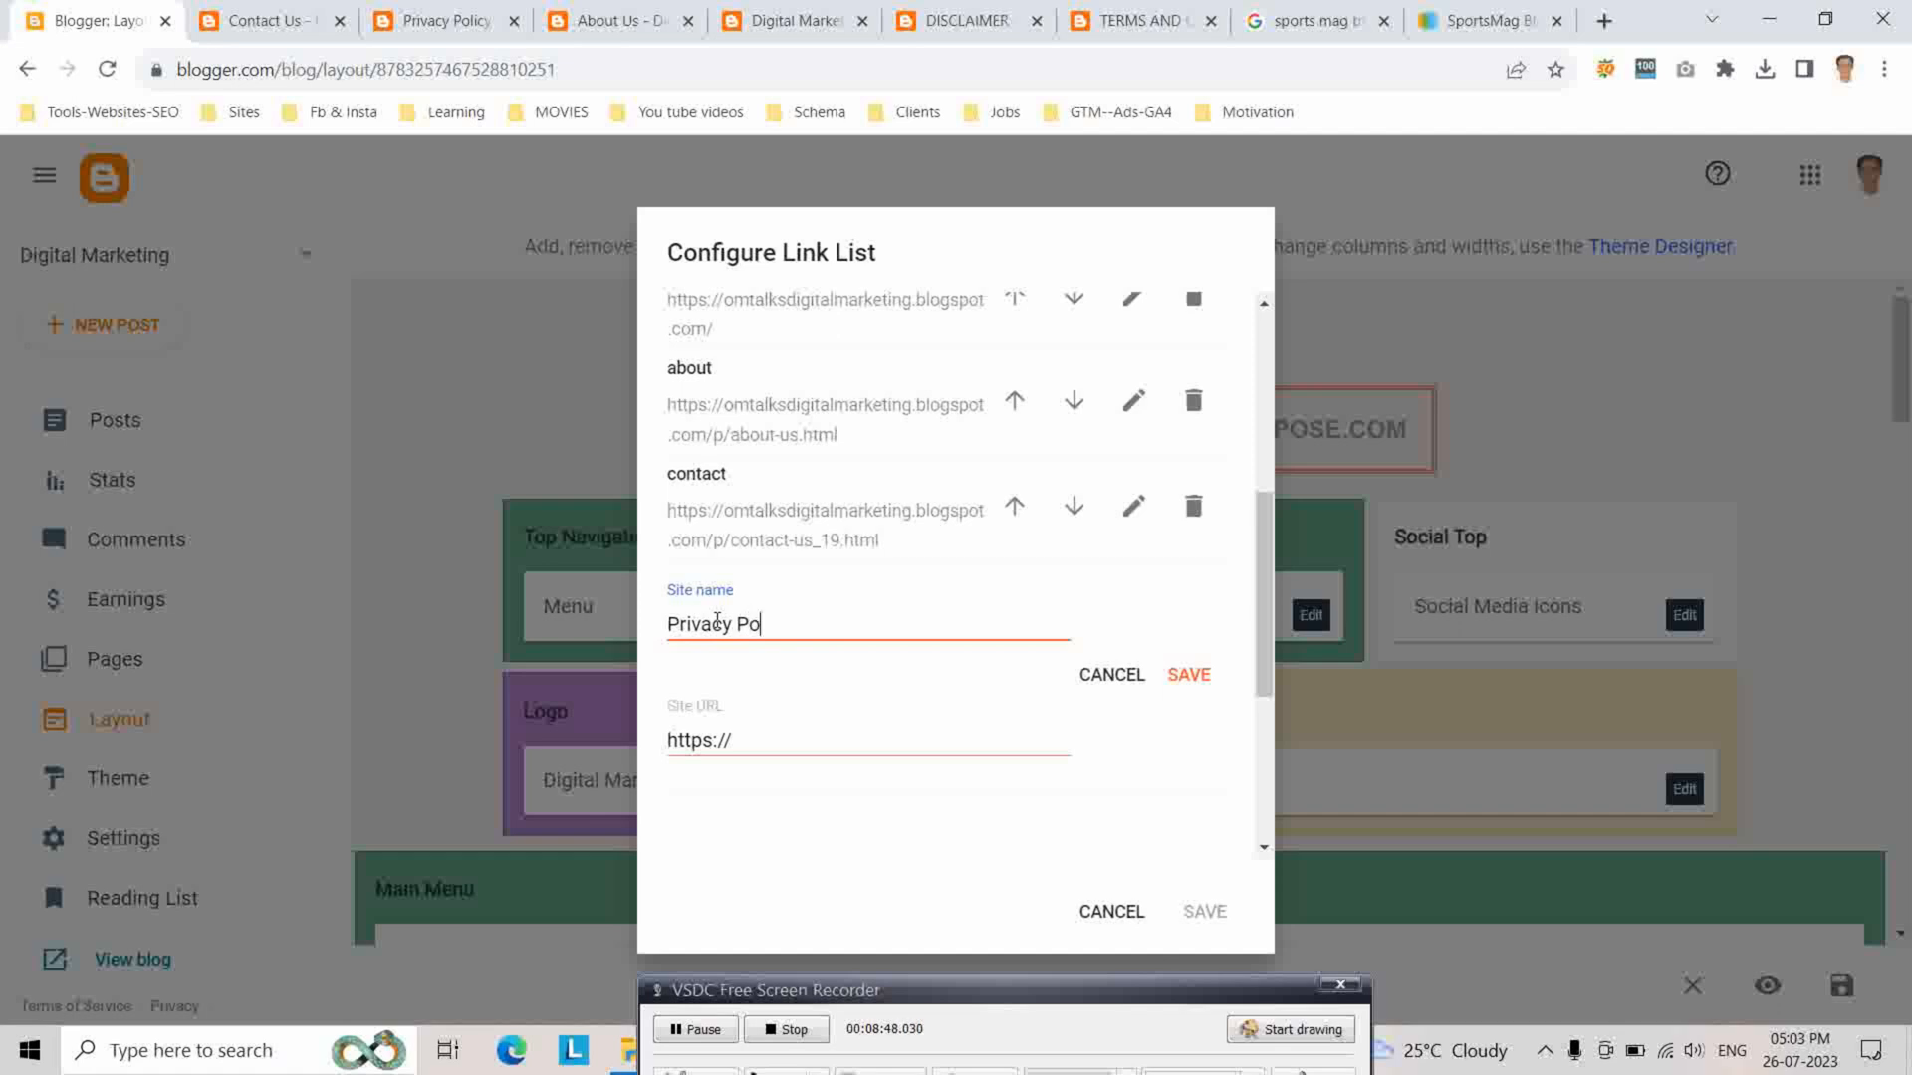
text(licy)
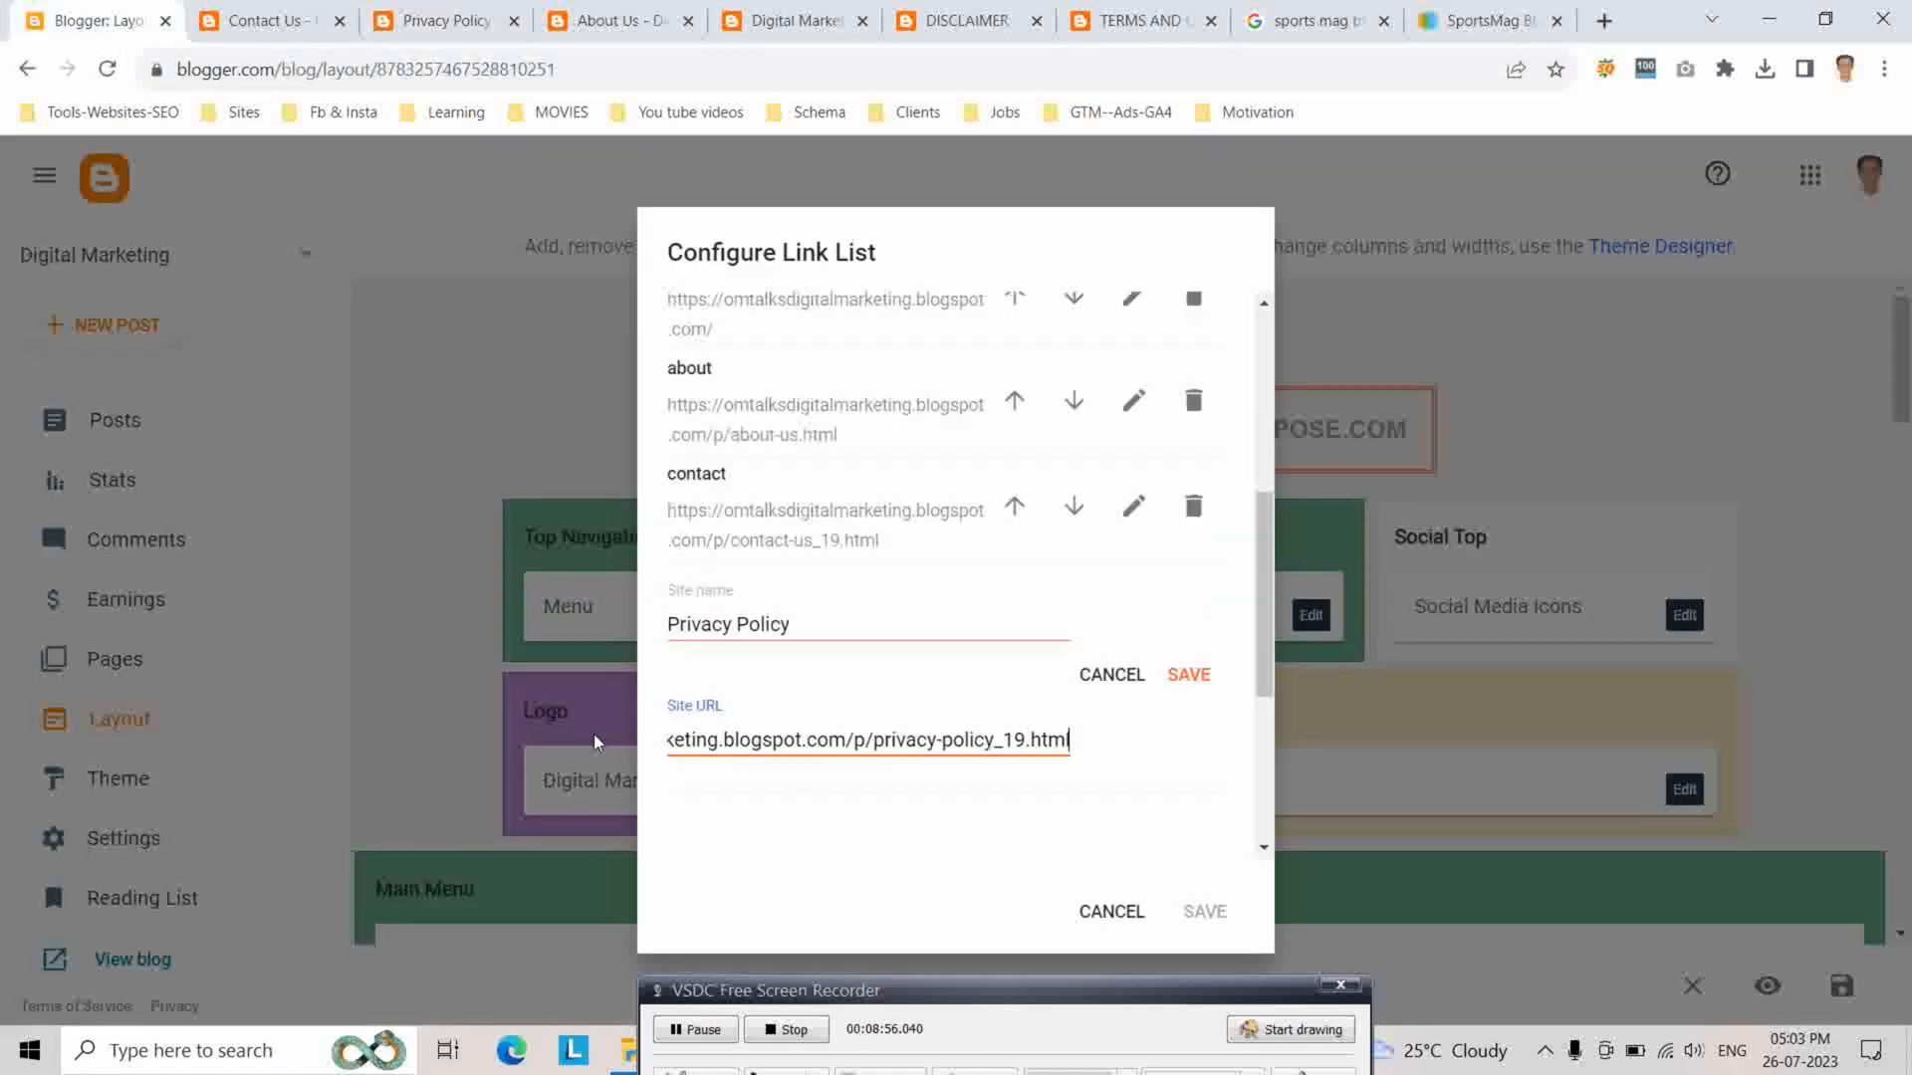
click(1187, 675)
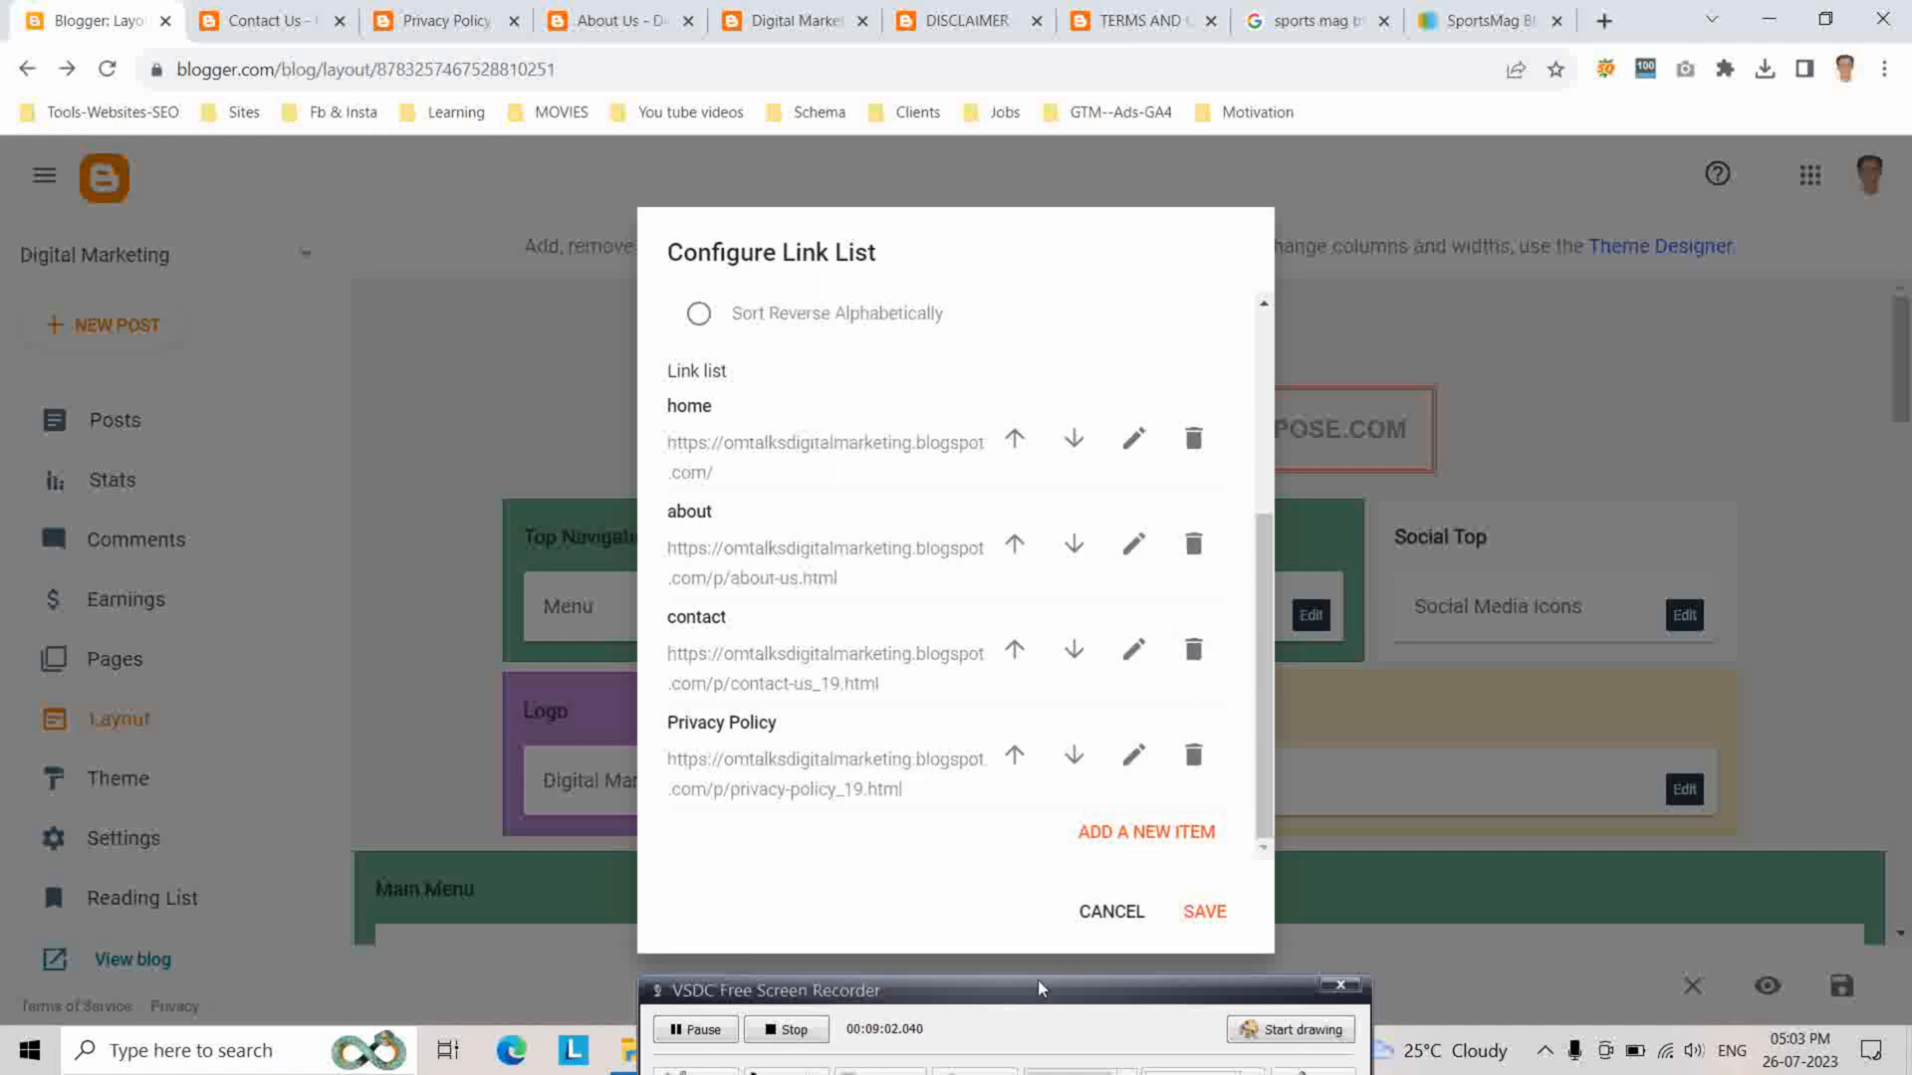
Reorder the menu so Terms & Conditions sits above Disclaimer, and save the navigation menu
drag(1042, 989, 1034, 800)
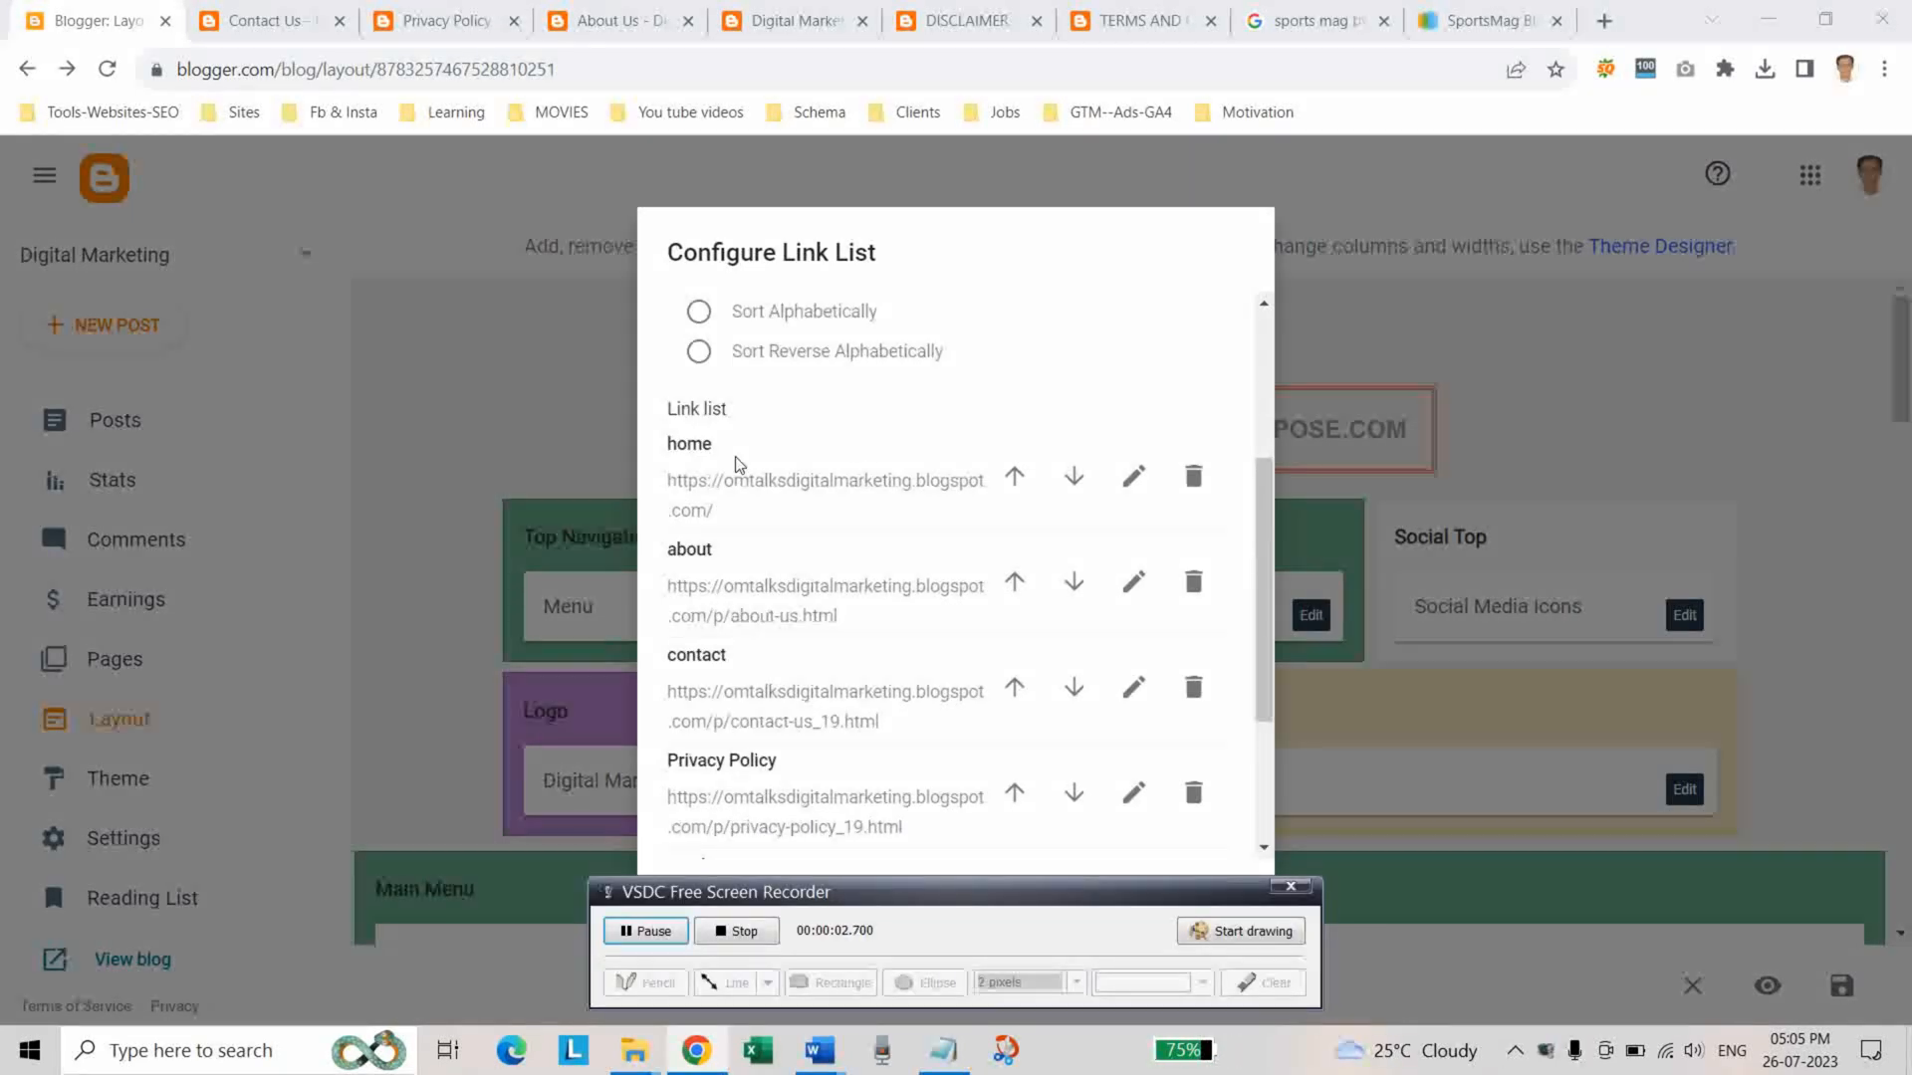
scroll(down, 3)
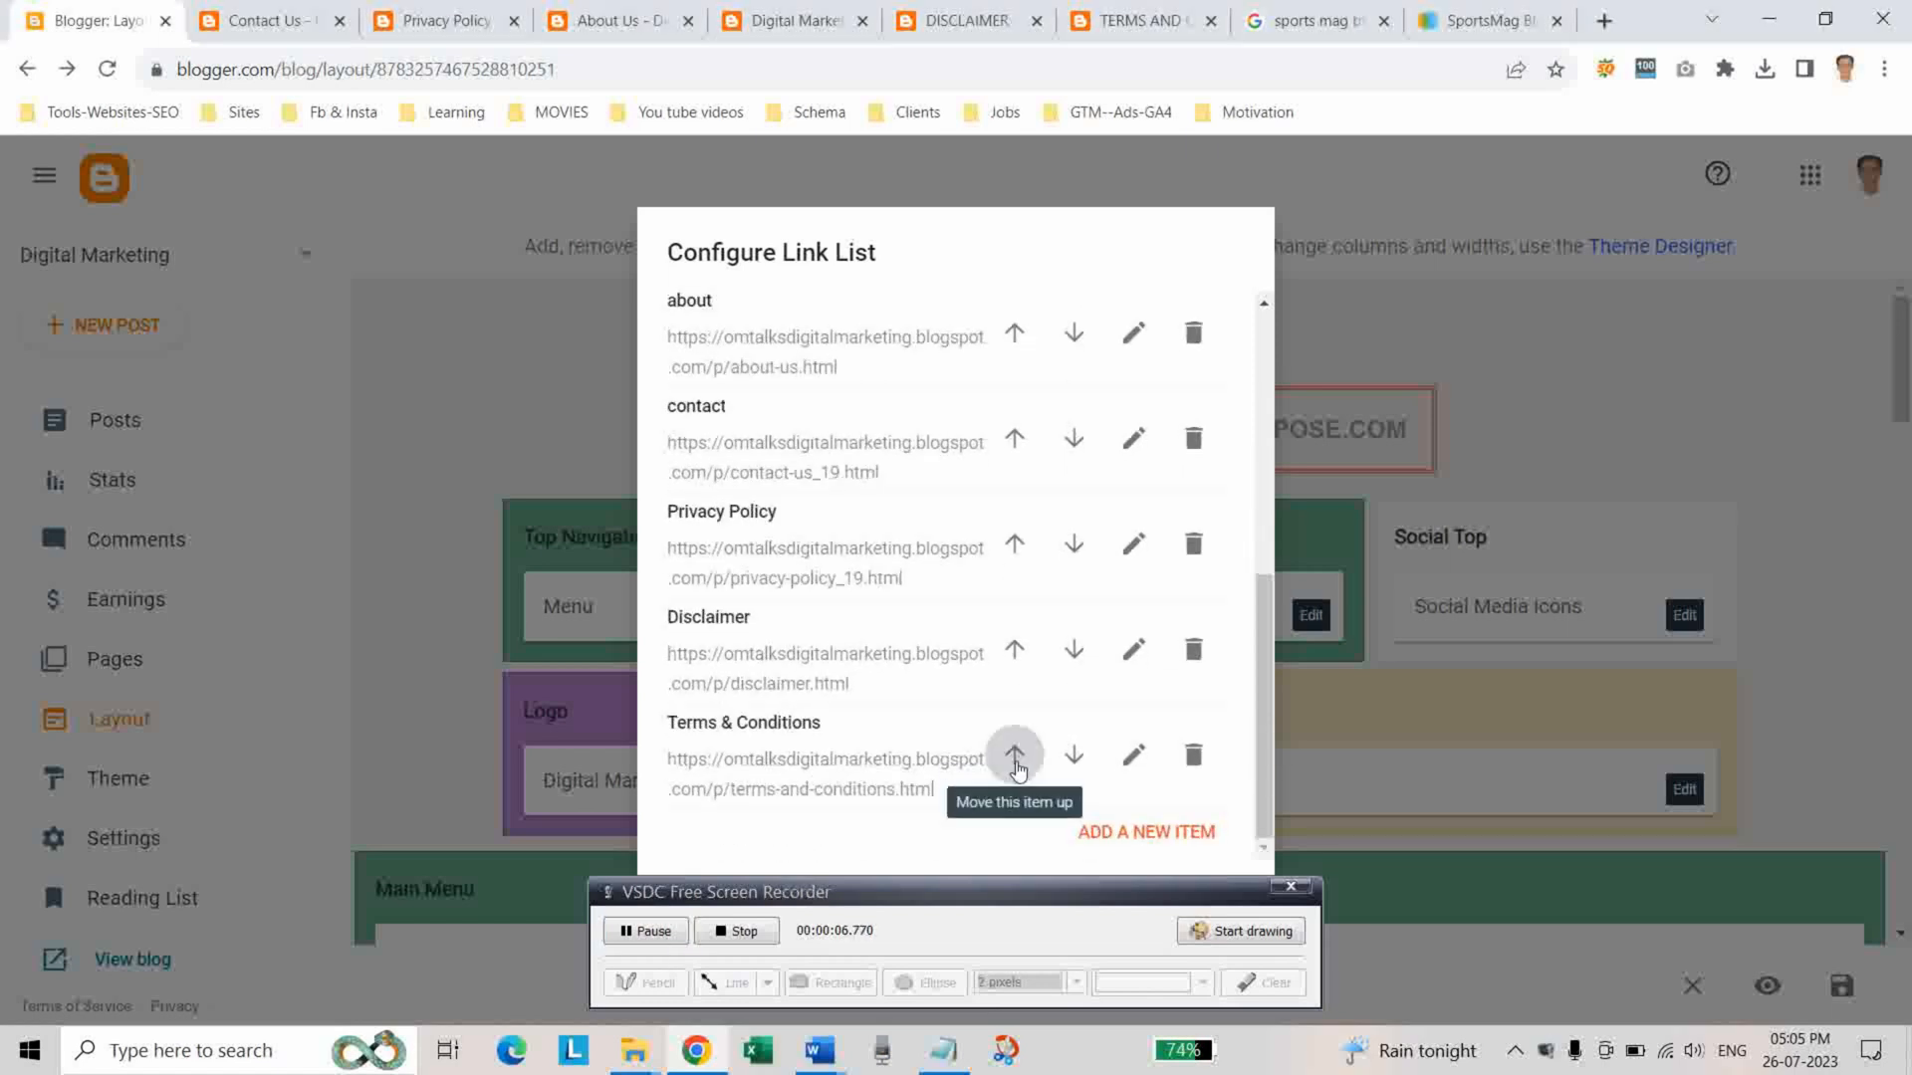
click(1013, 754)
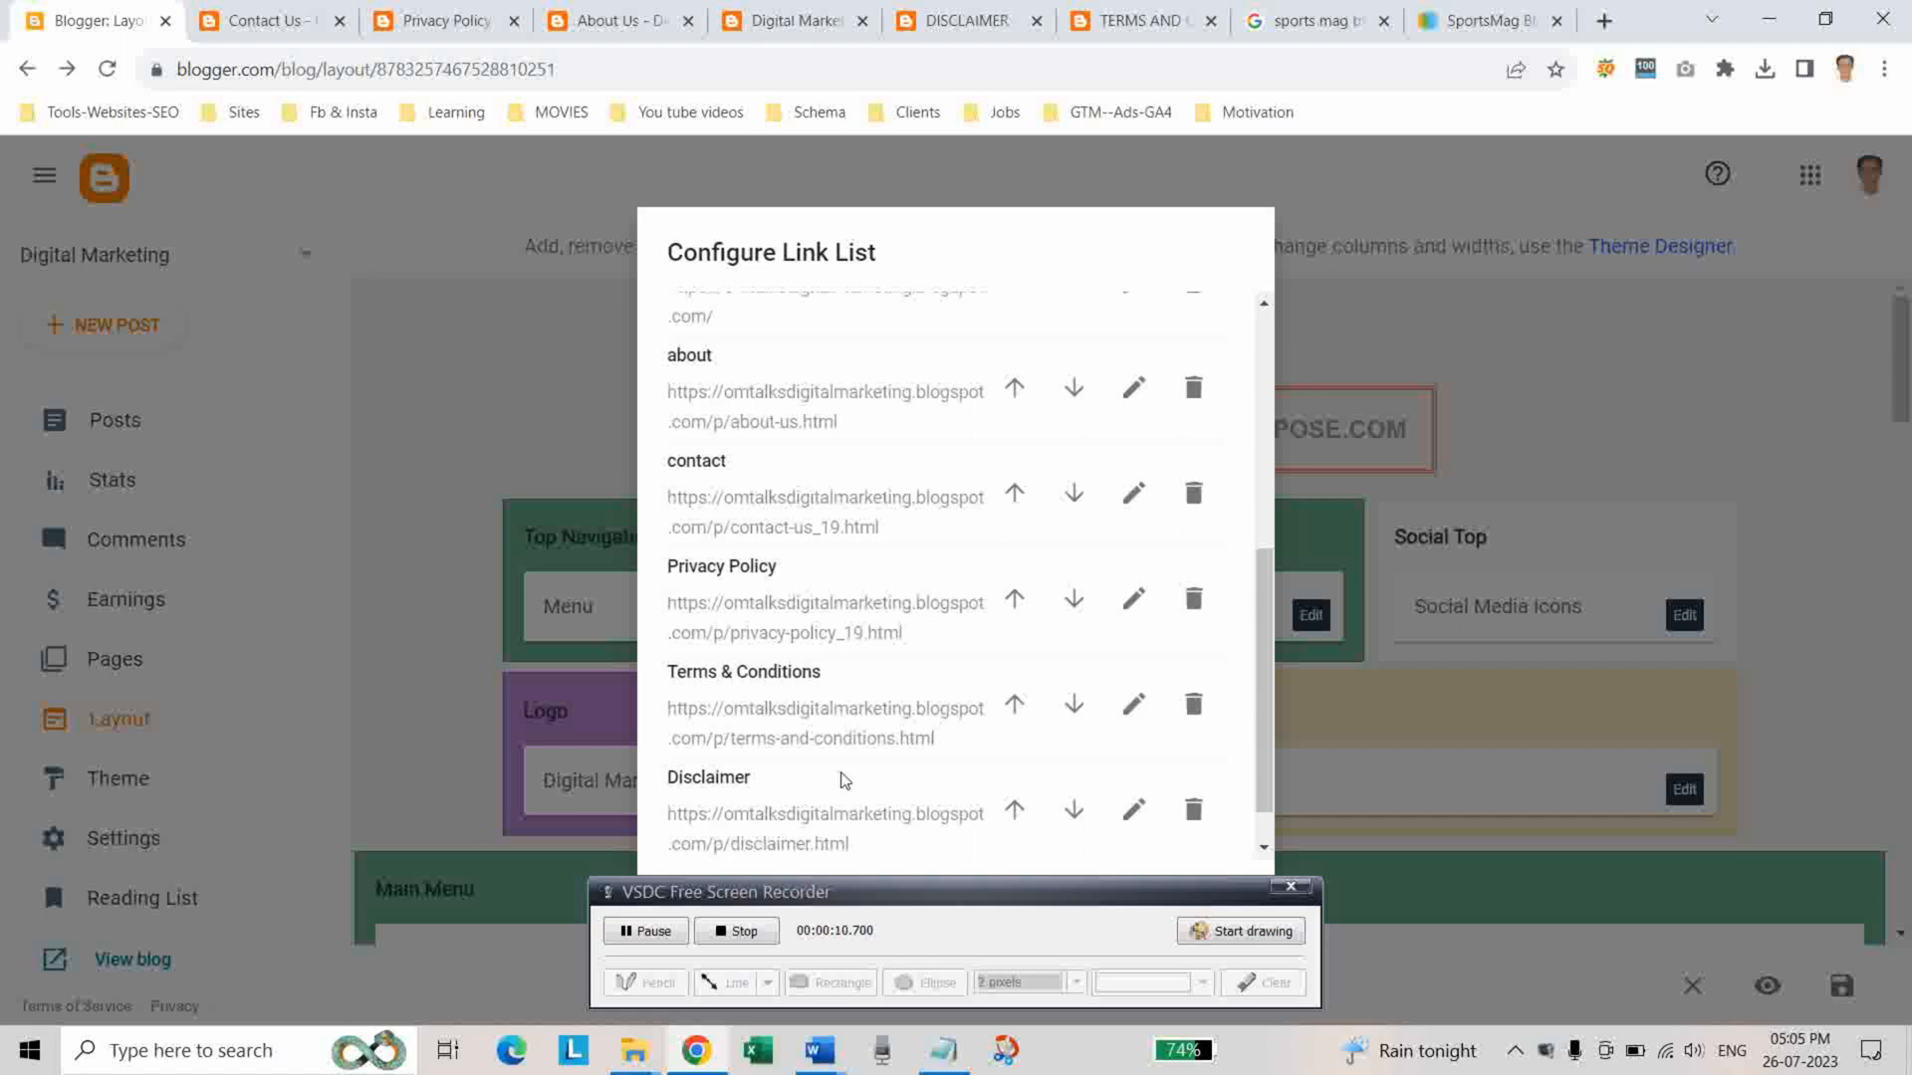
mouse_move(799, 802)
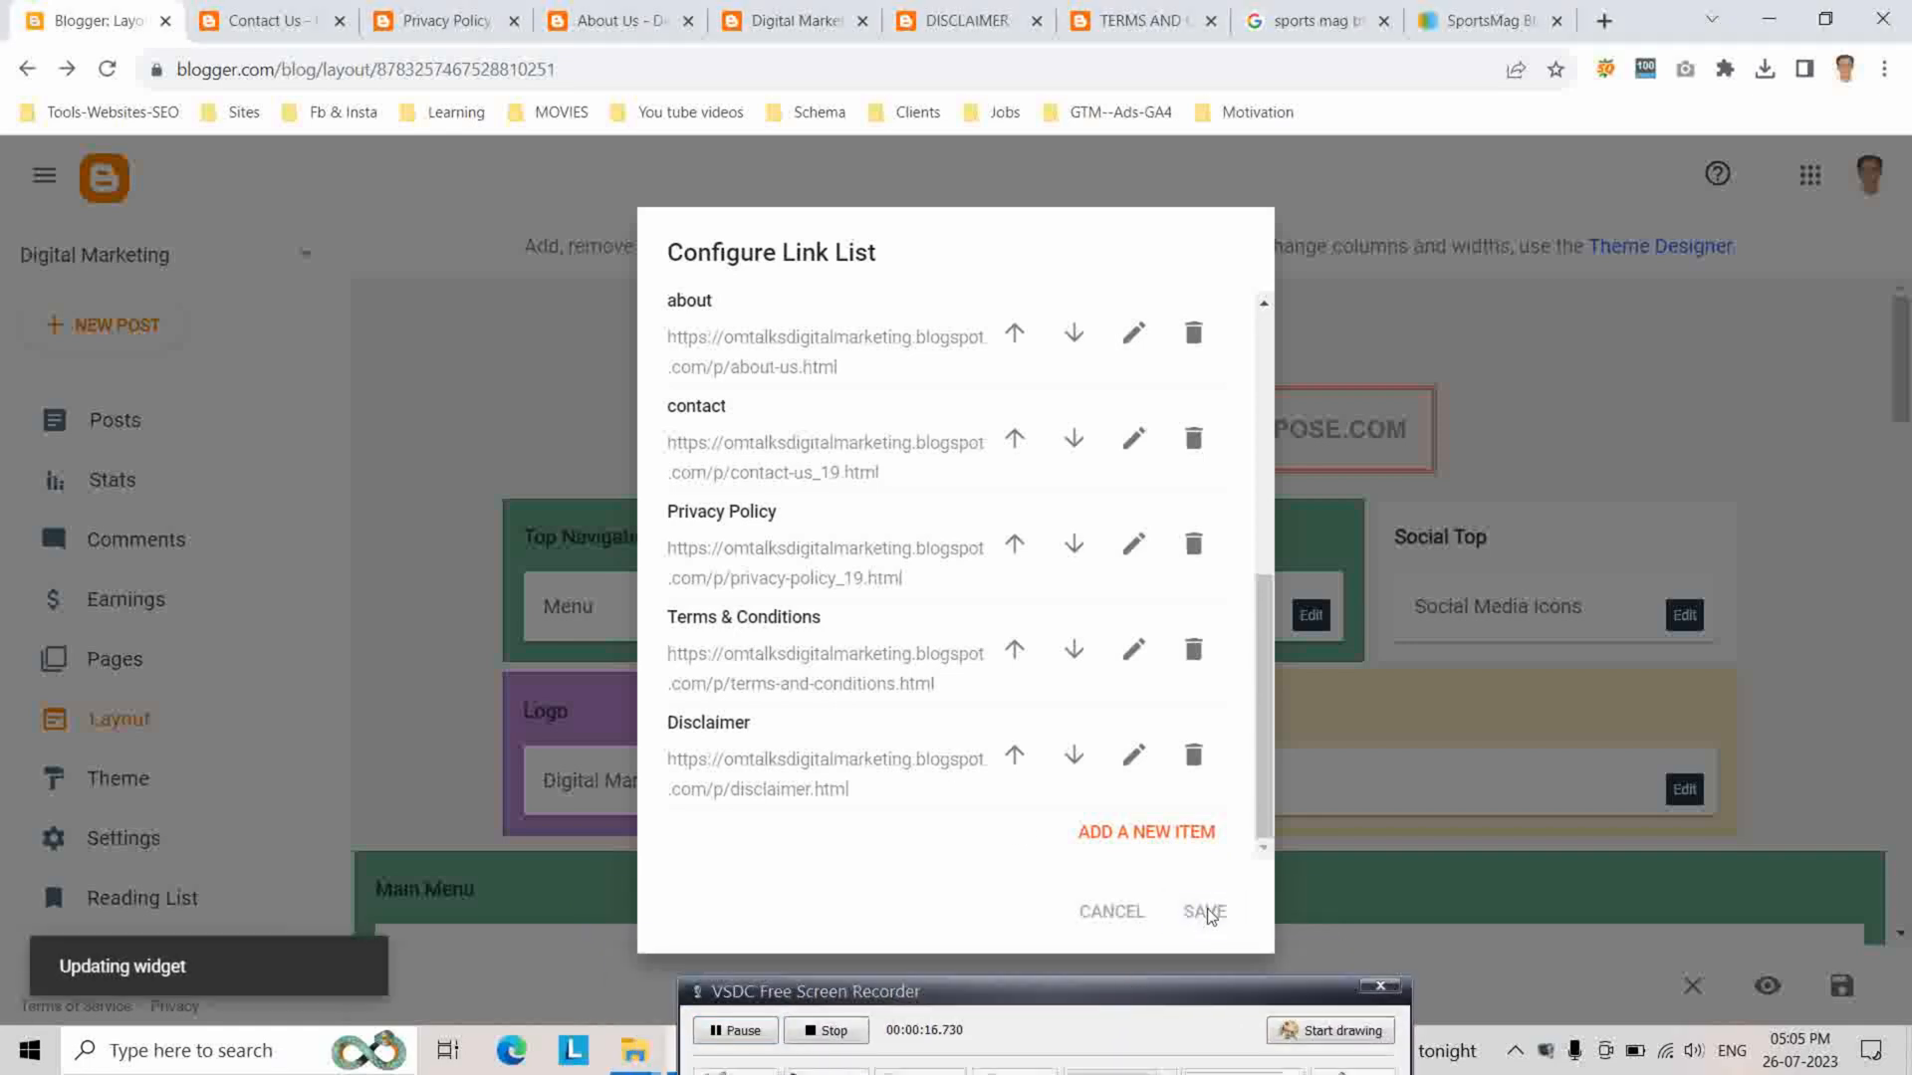
click(1203, 912)
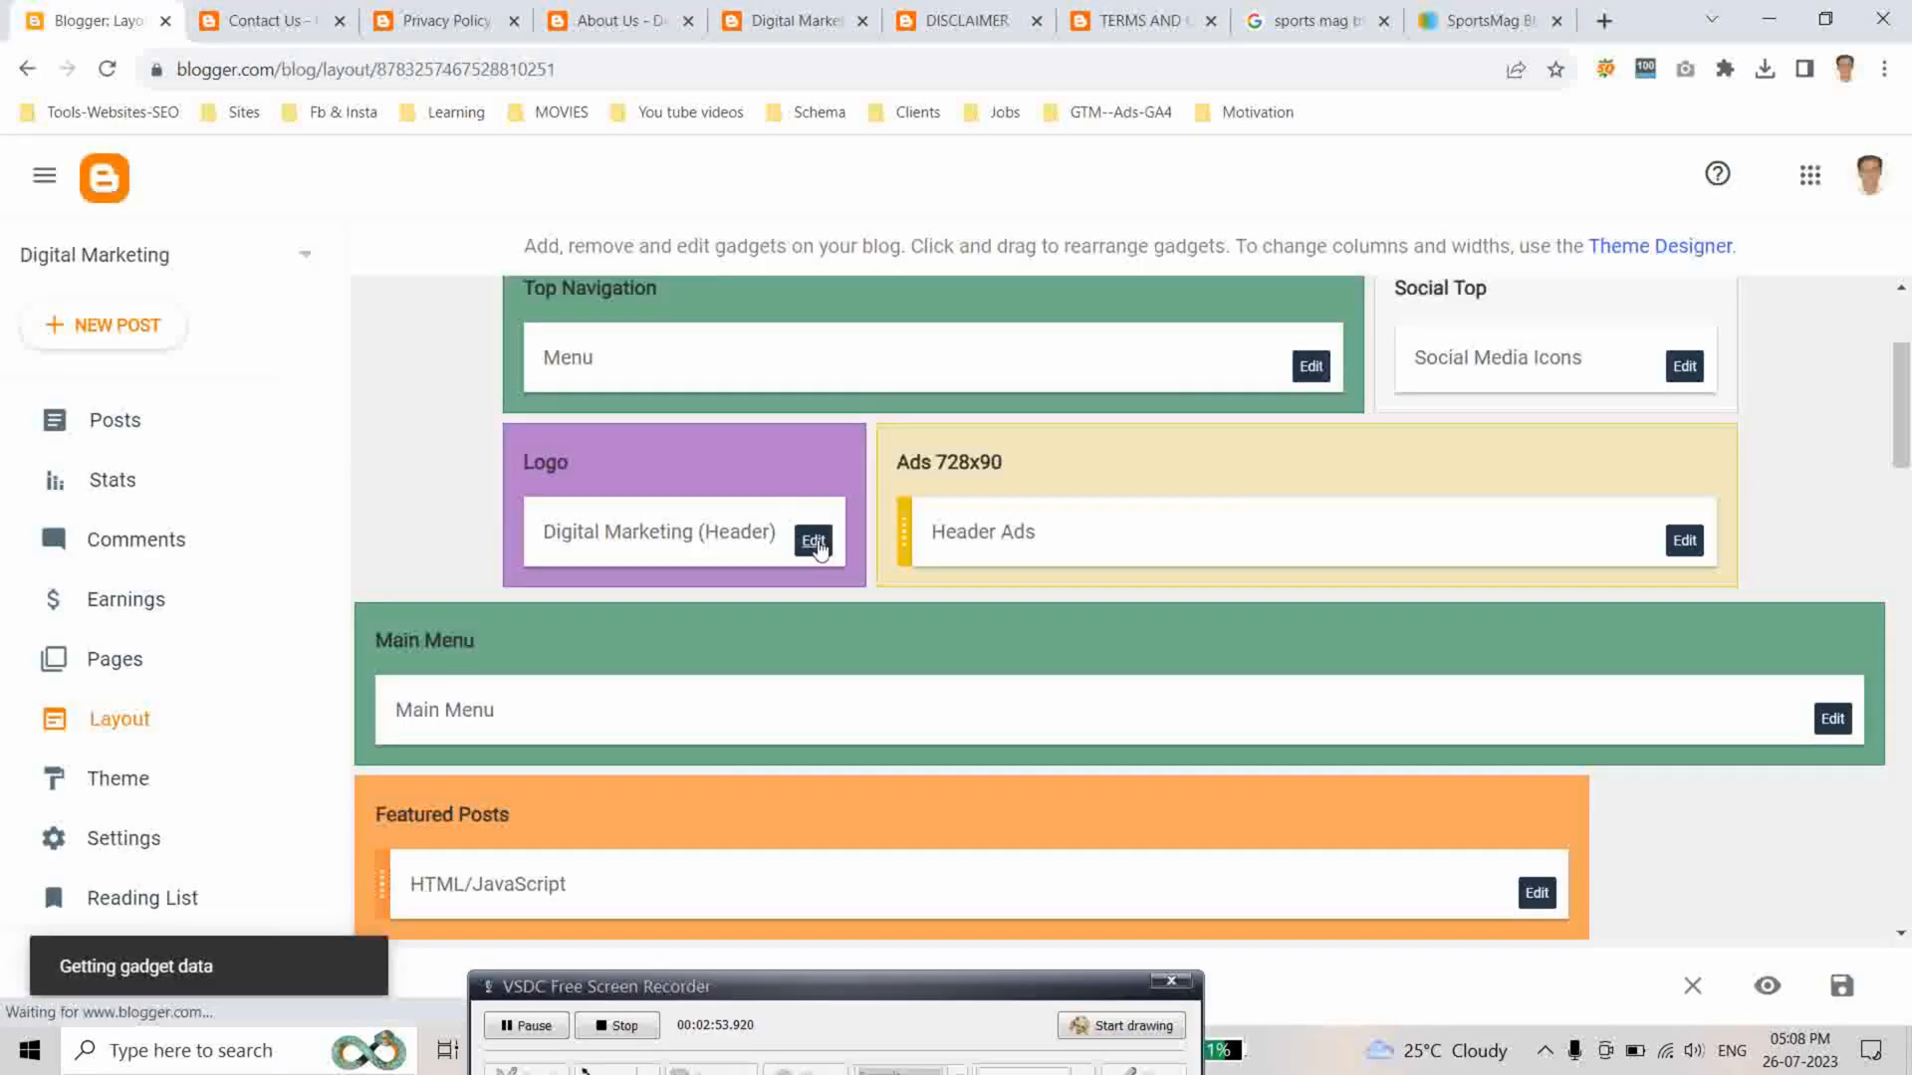
Switch the header Logo gadget to shrink to fit and save it
click(812, 540)
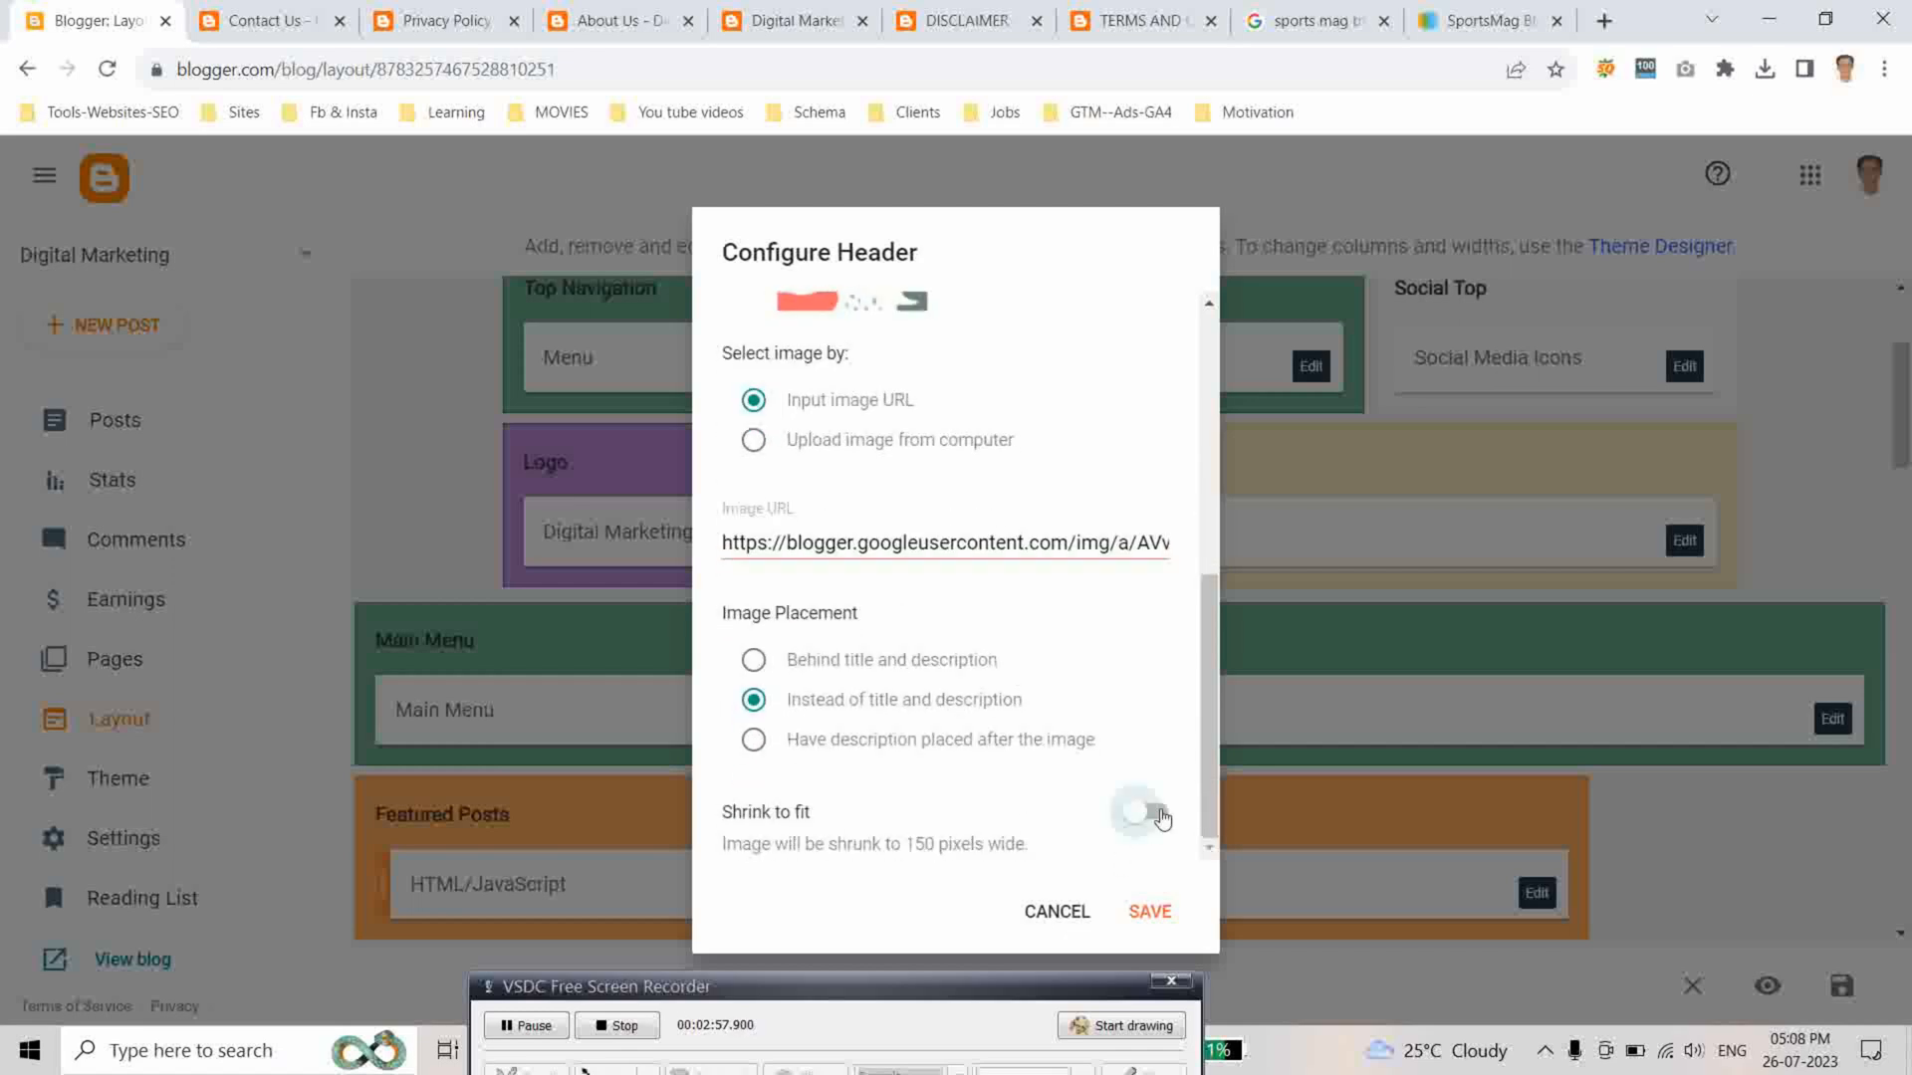
click(1147, 910)
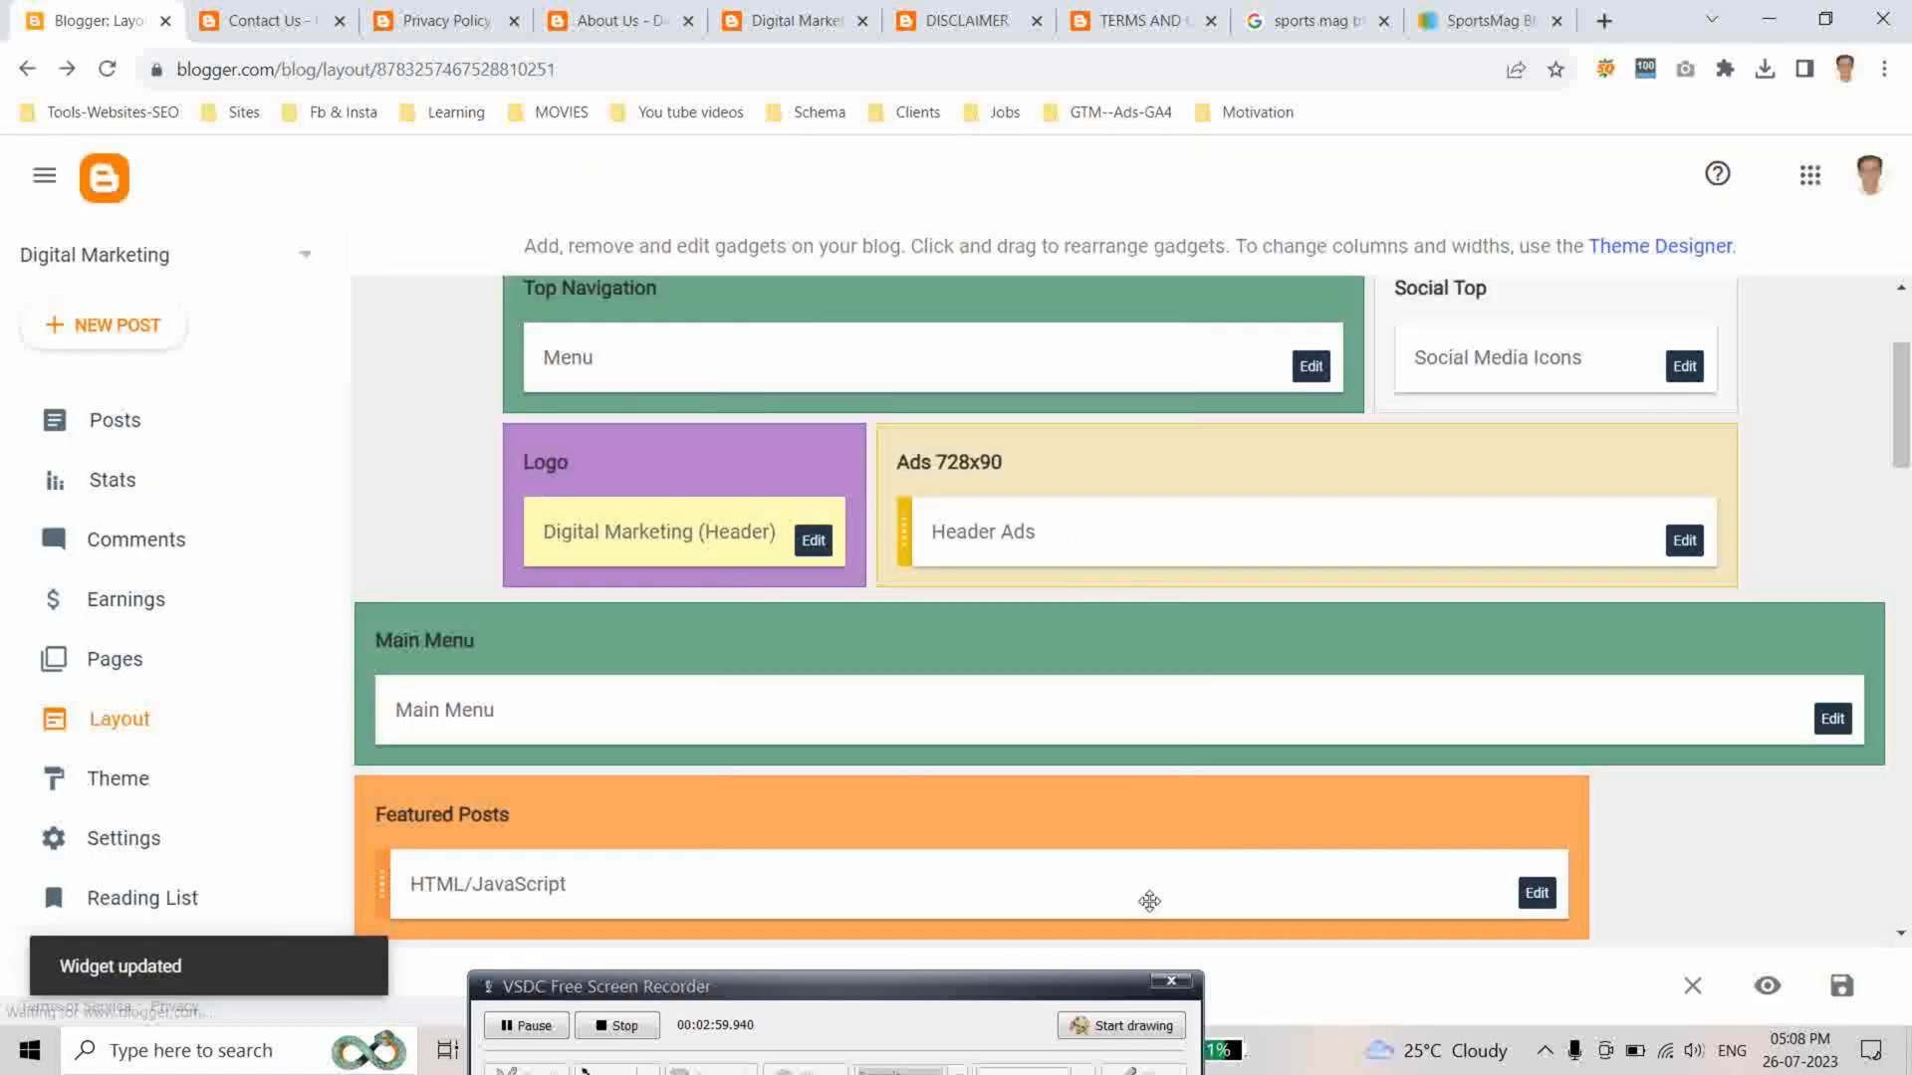
click(265, 19)
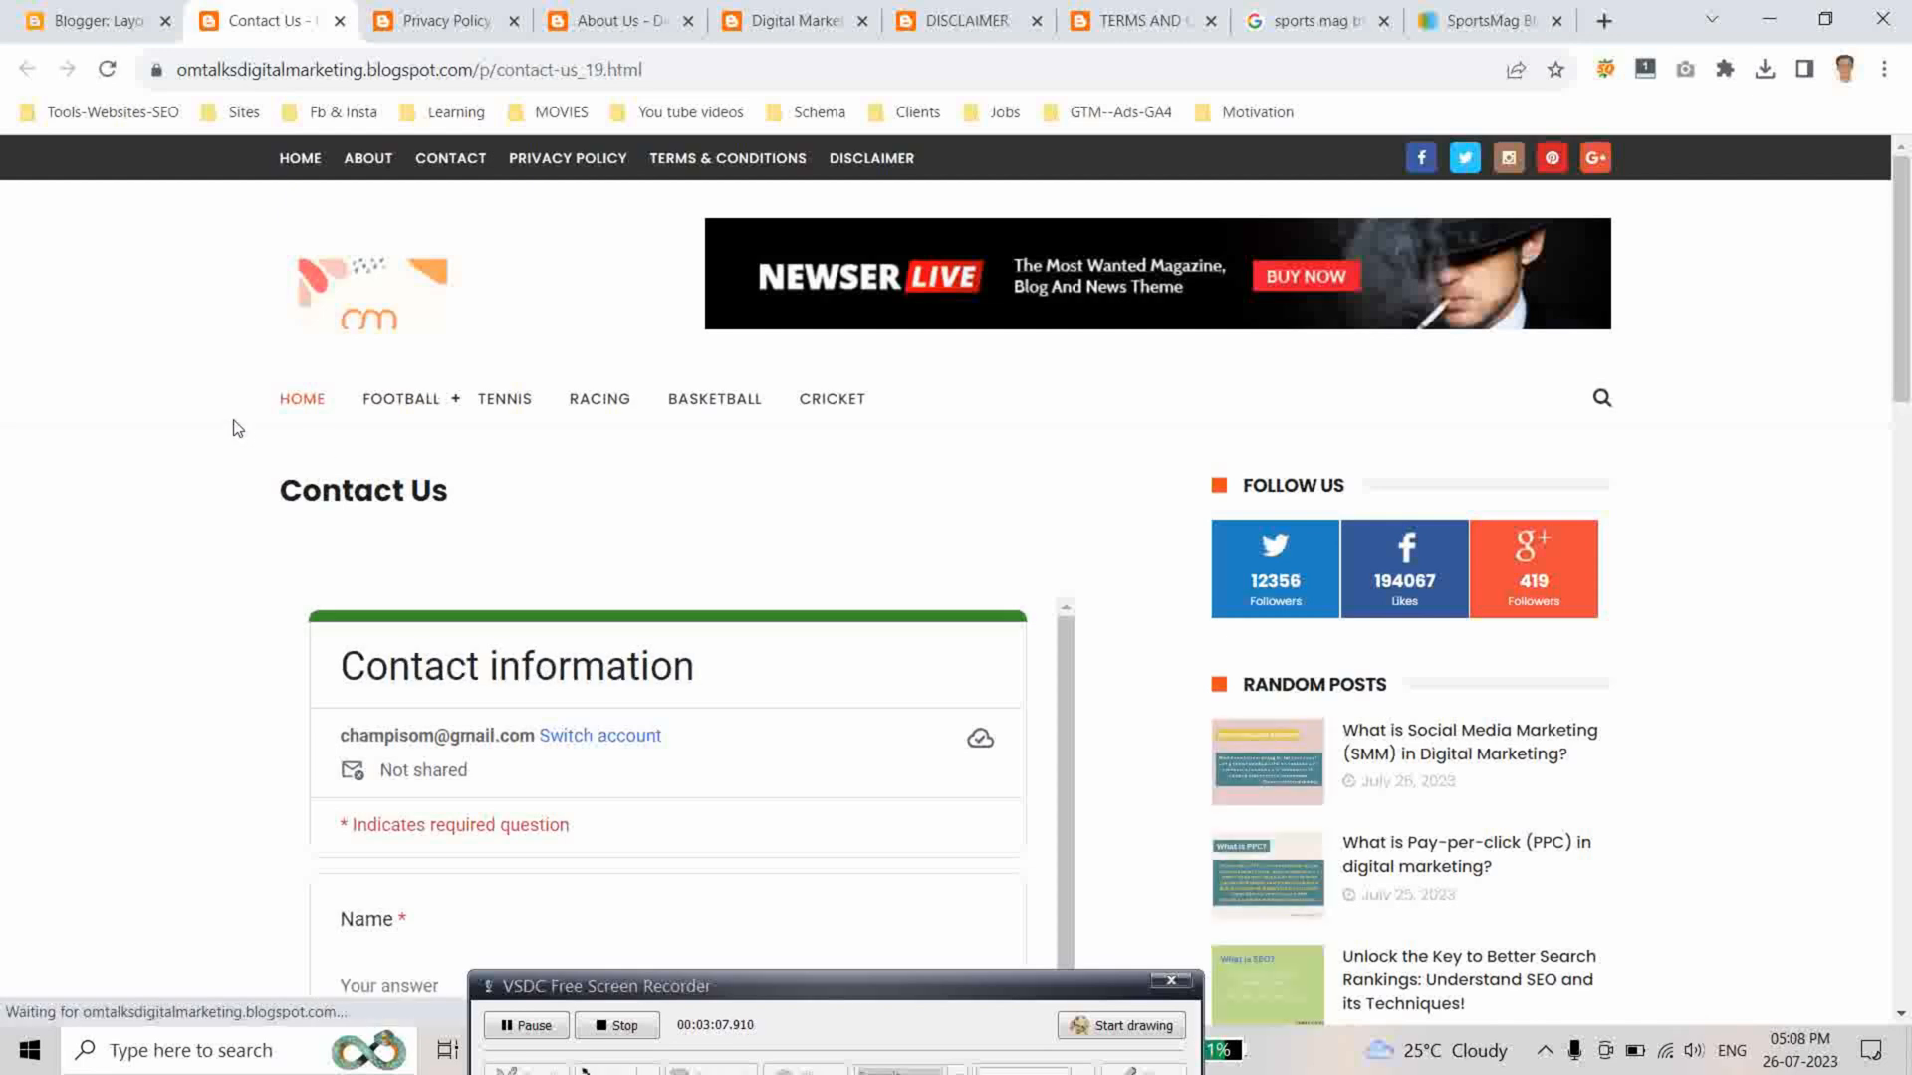
Load the live blog's home page via HOME to check the new menu and logo
click(301, 157)
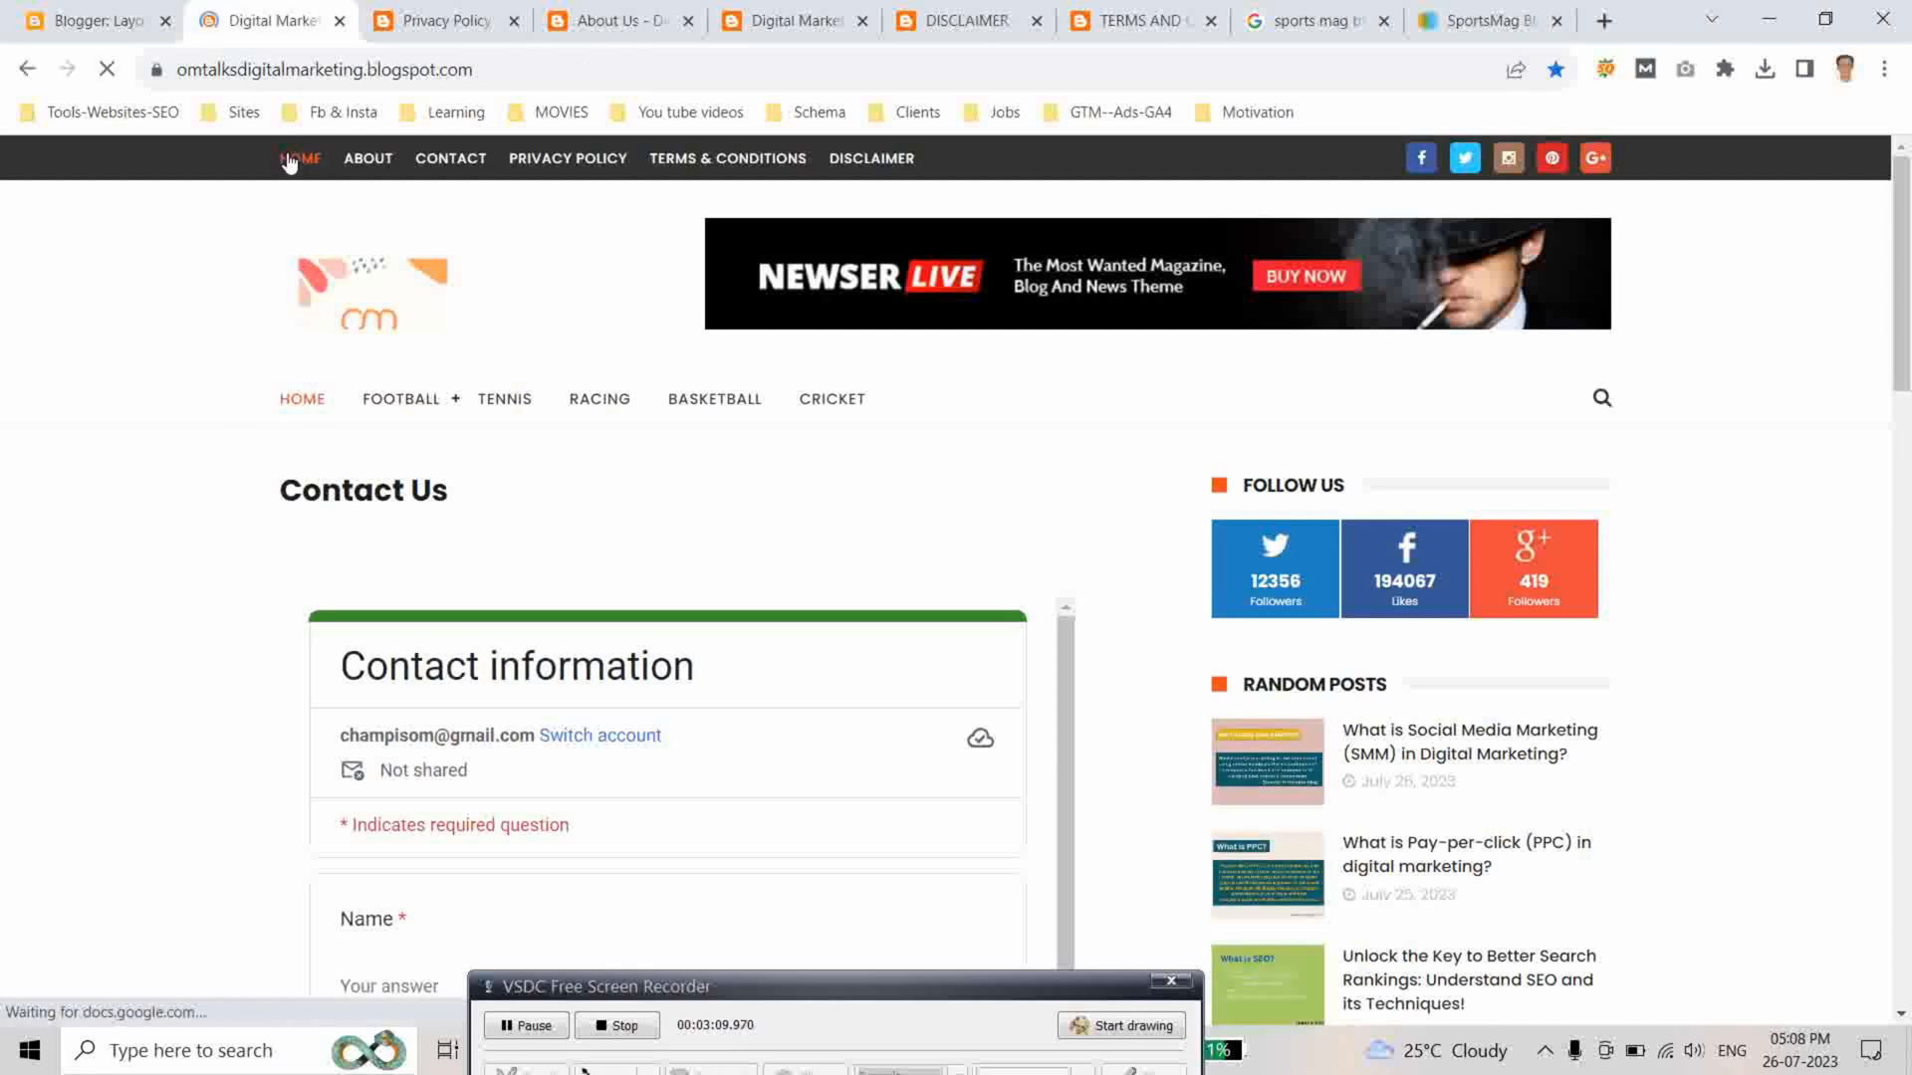
click(301, 158)
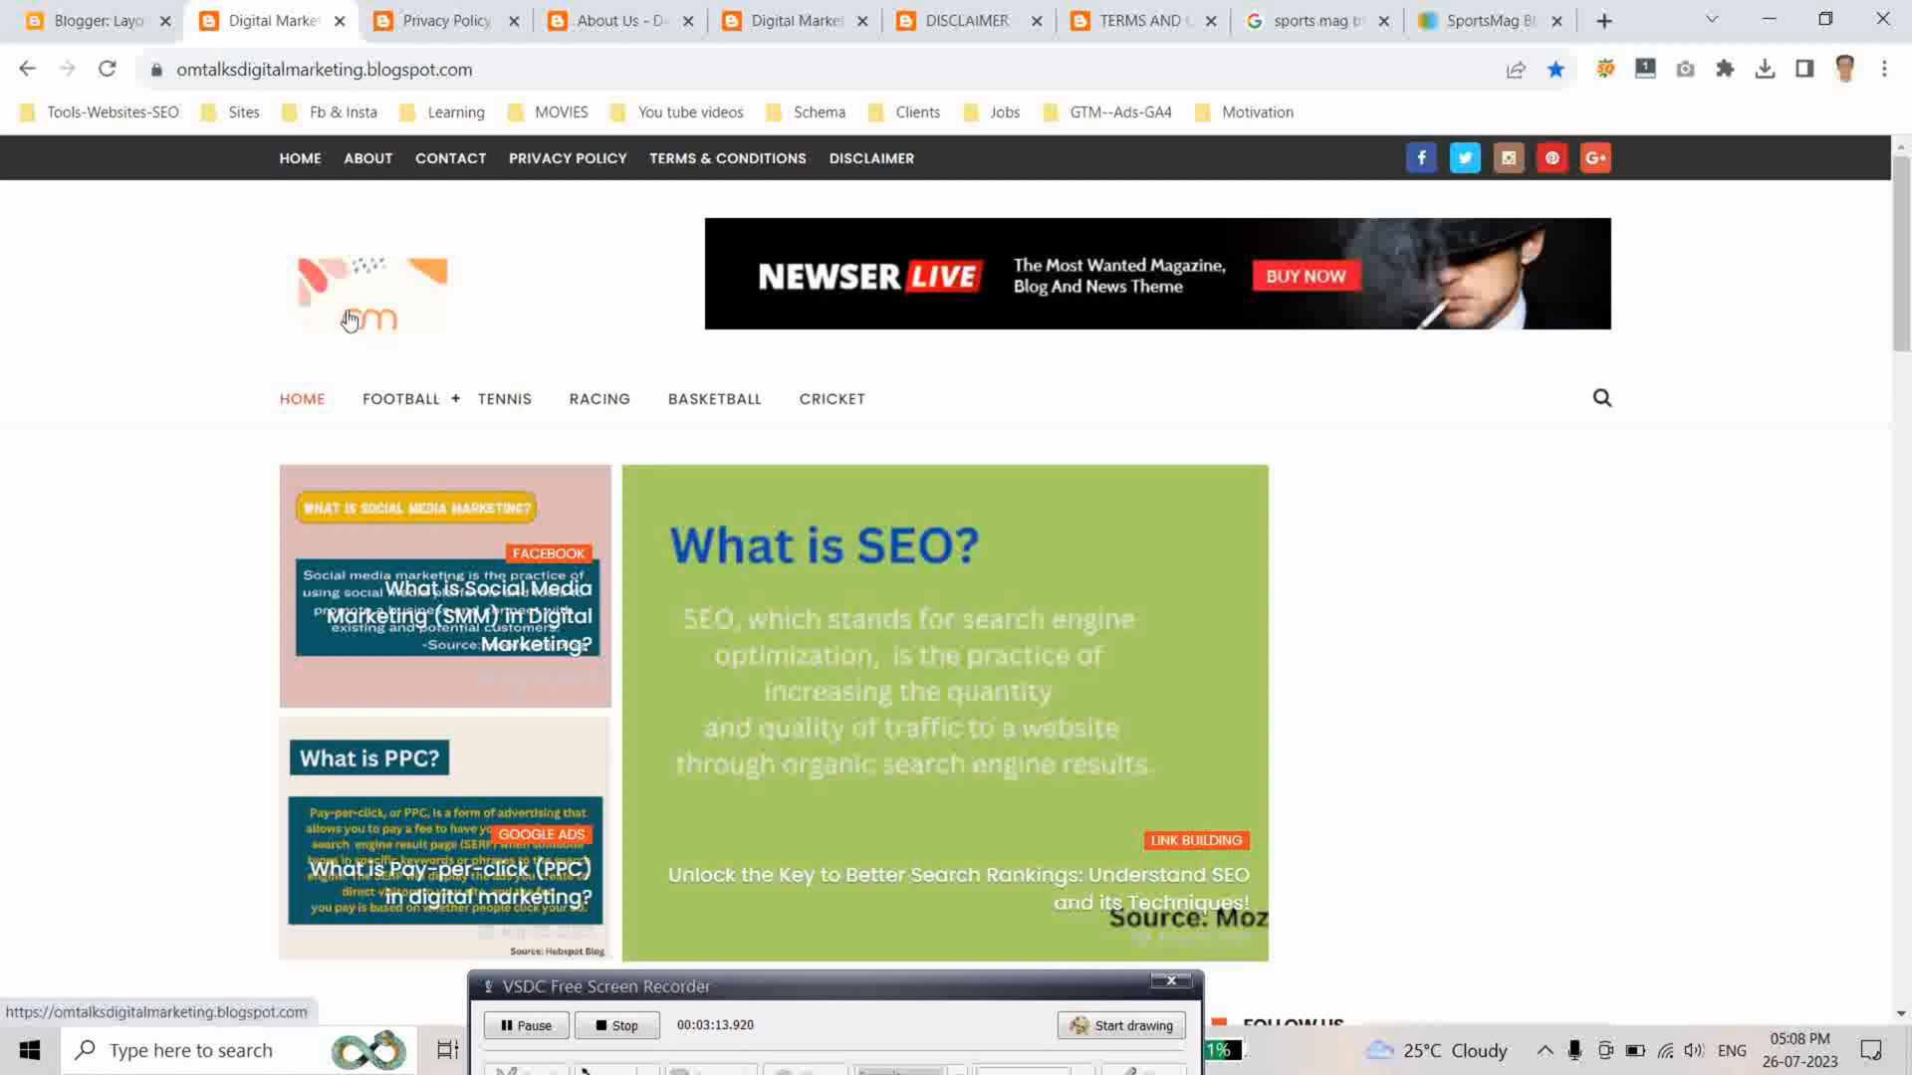
mouse_move(362, 307)
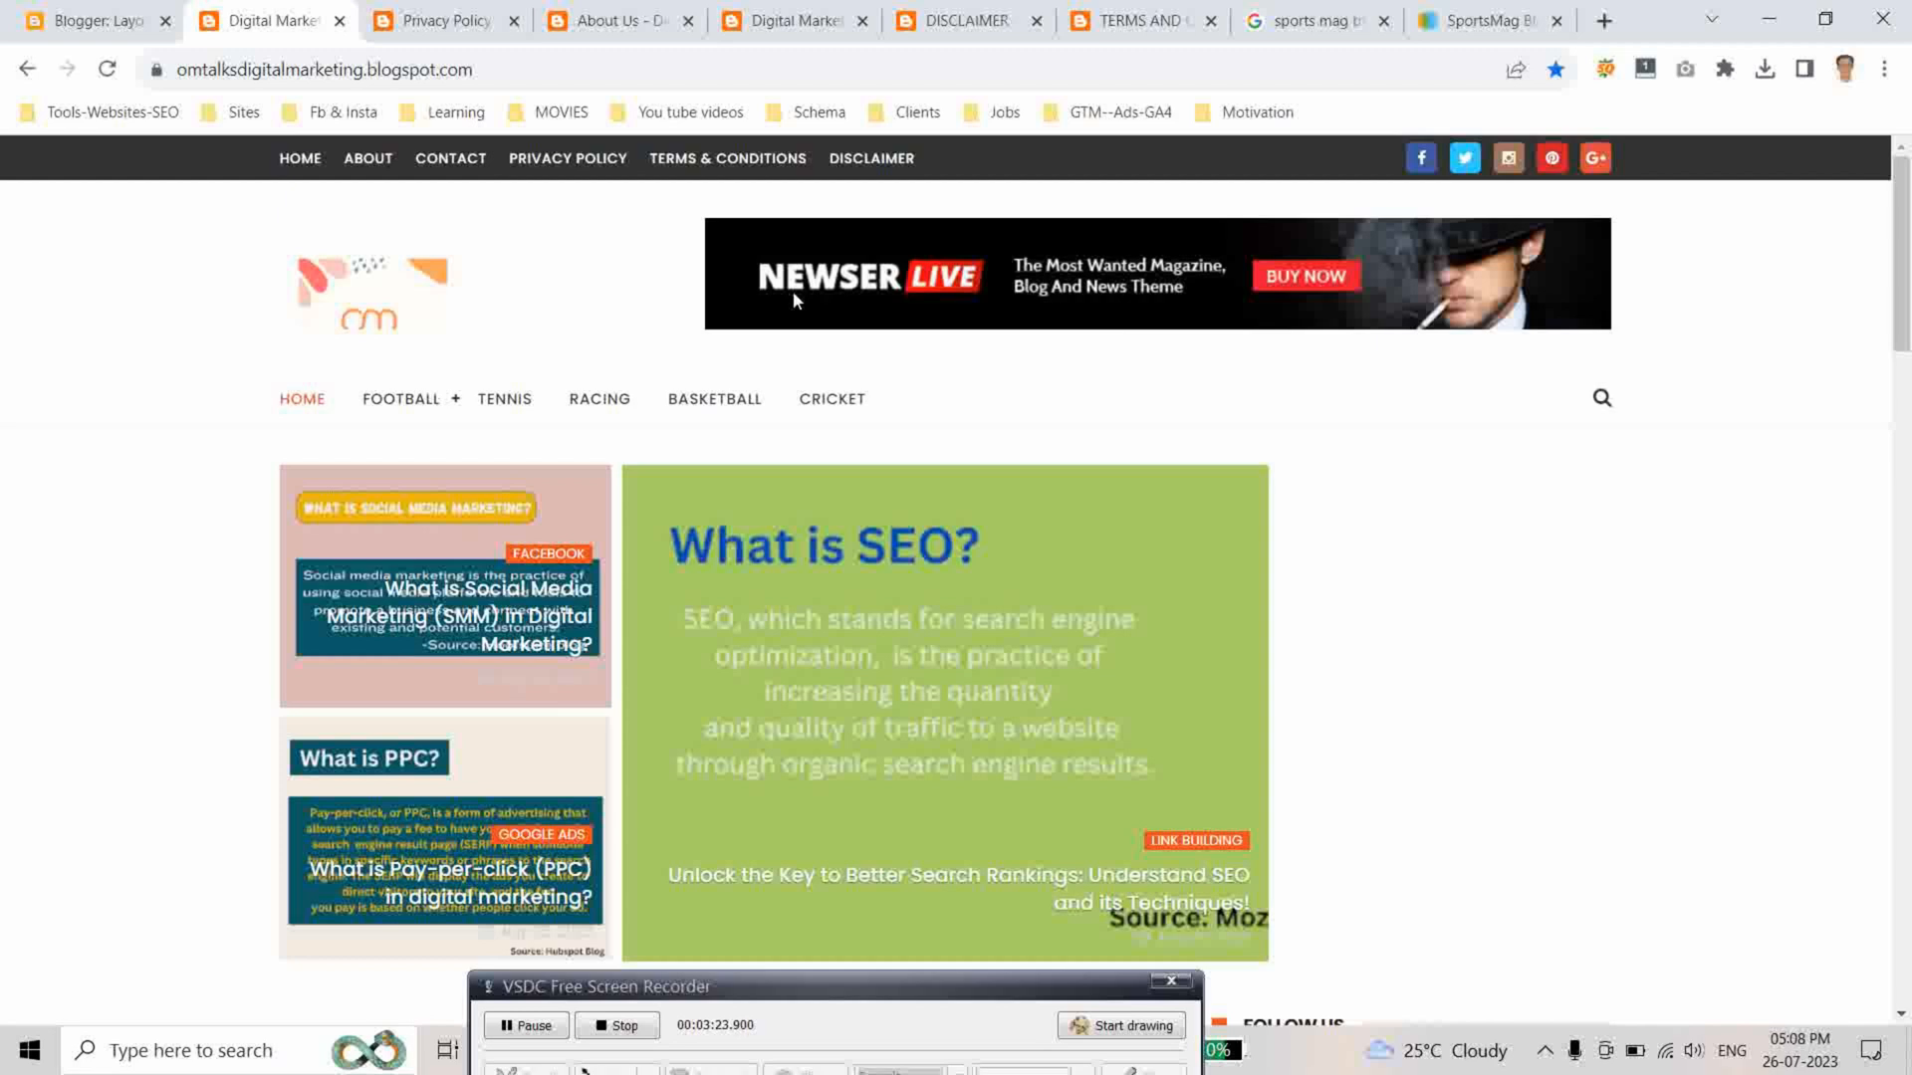
mouse_move(866, 329)
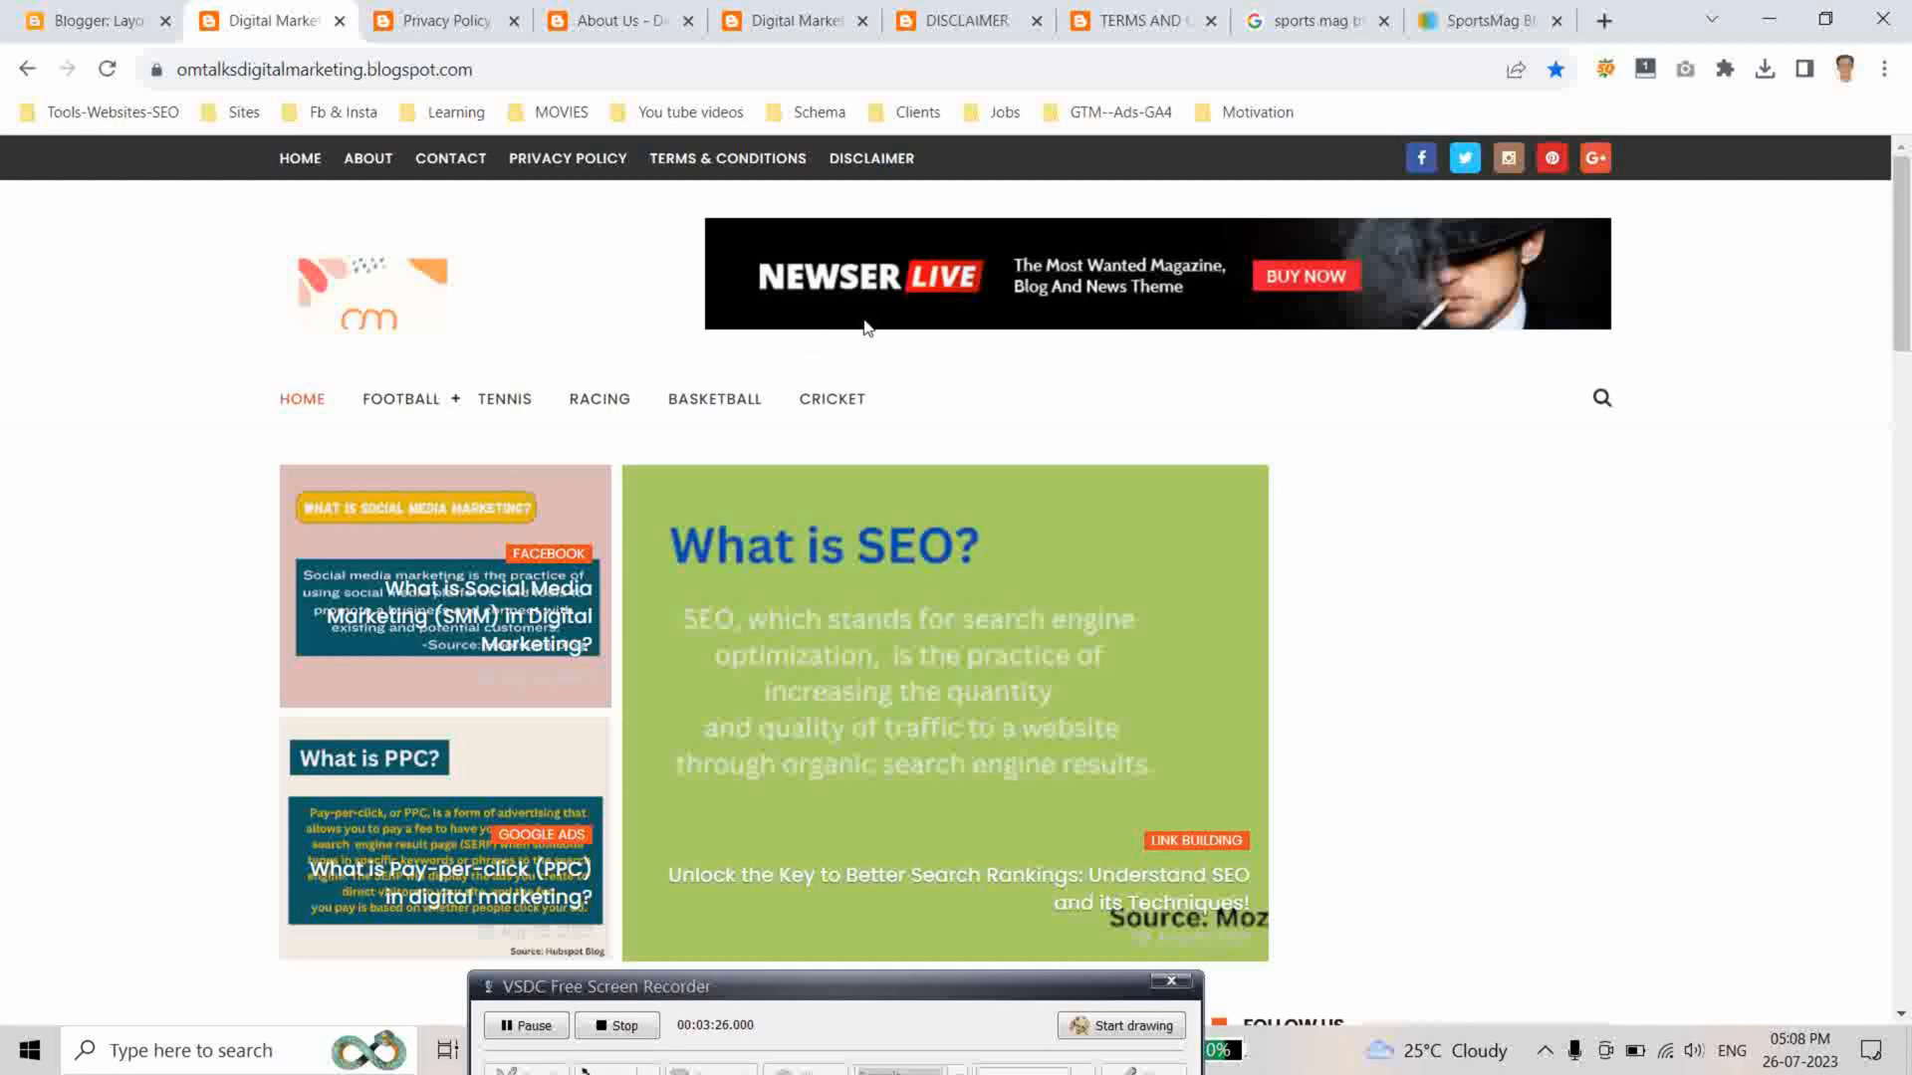
mouse_move(998, 299)
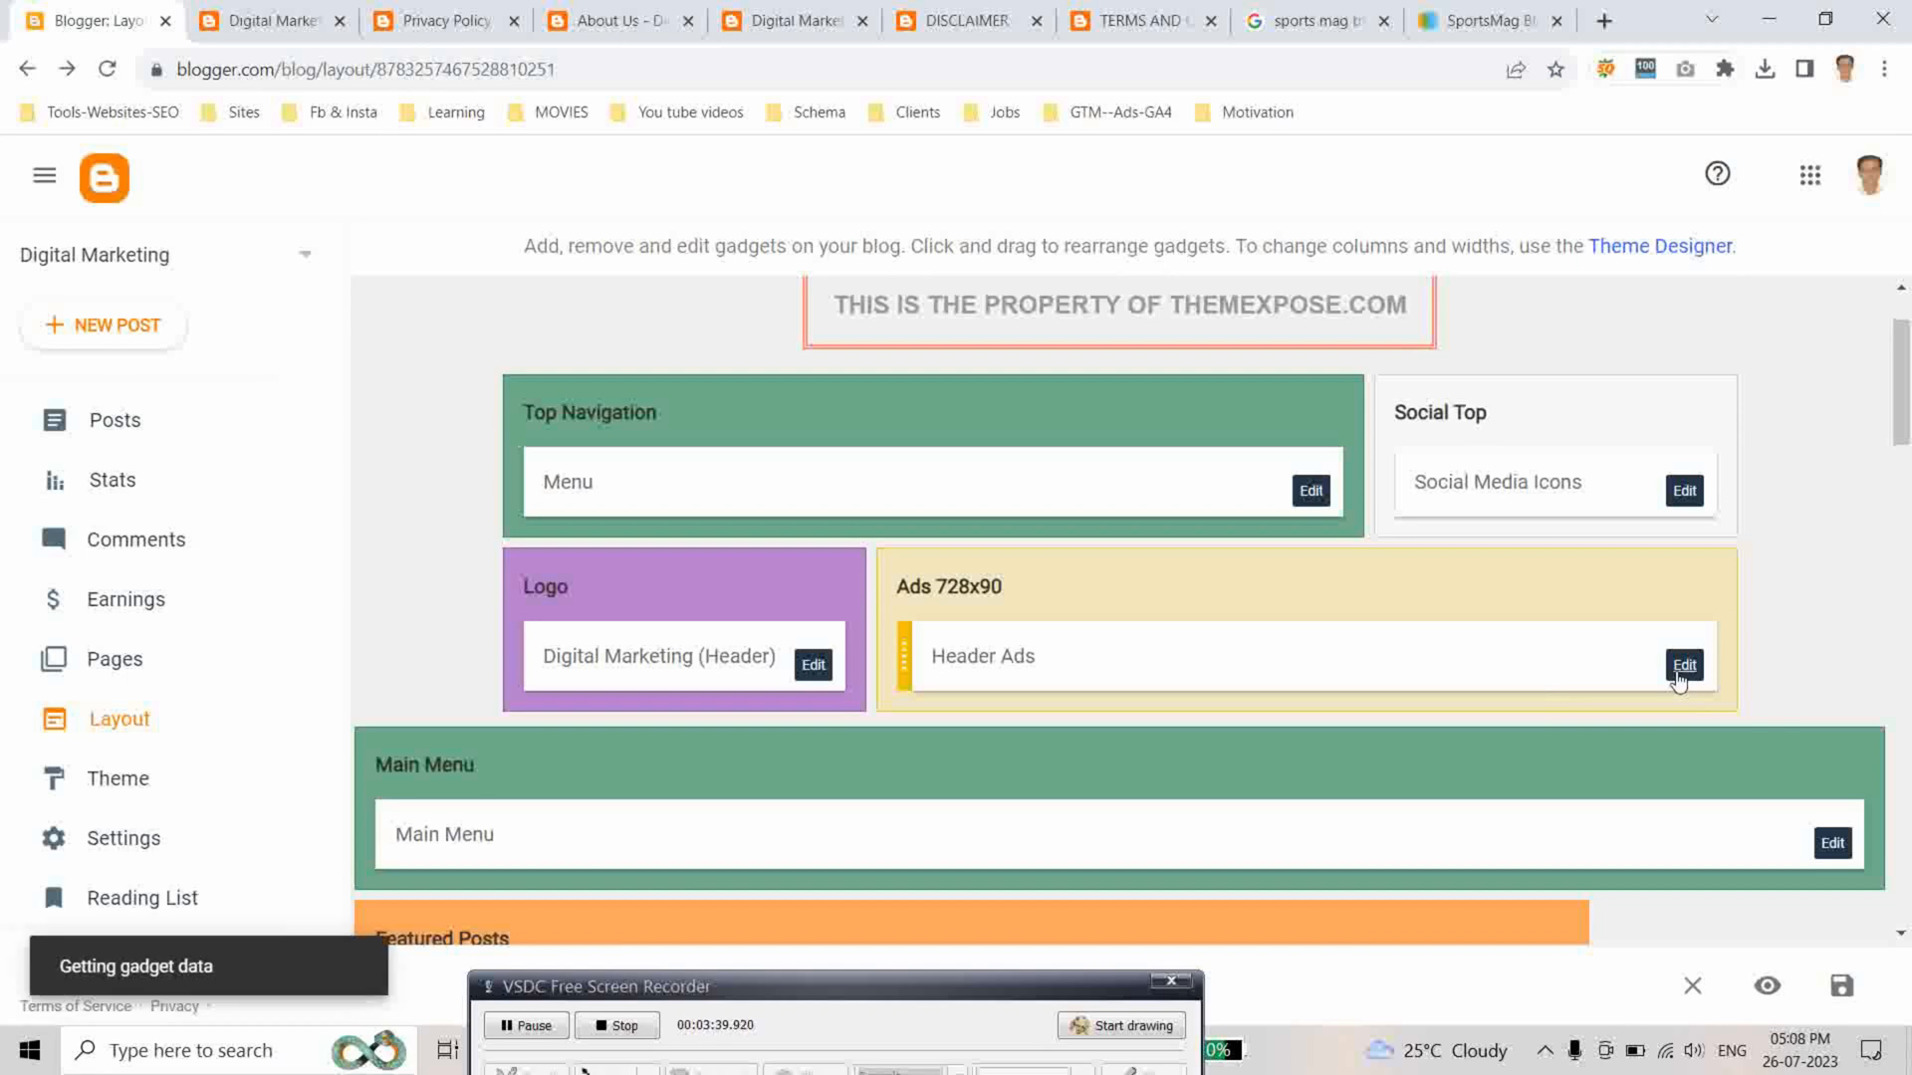
Remove the Header Ads gadget, reload the live homepage, and close the leftover page tabs
click(1684, 666)
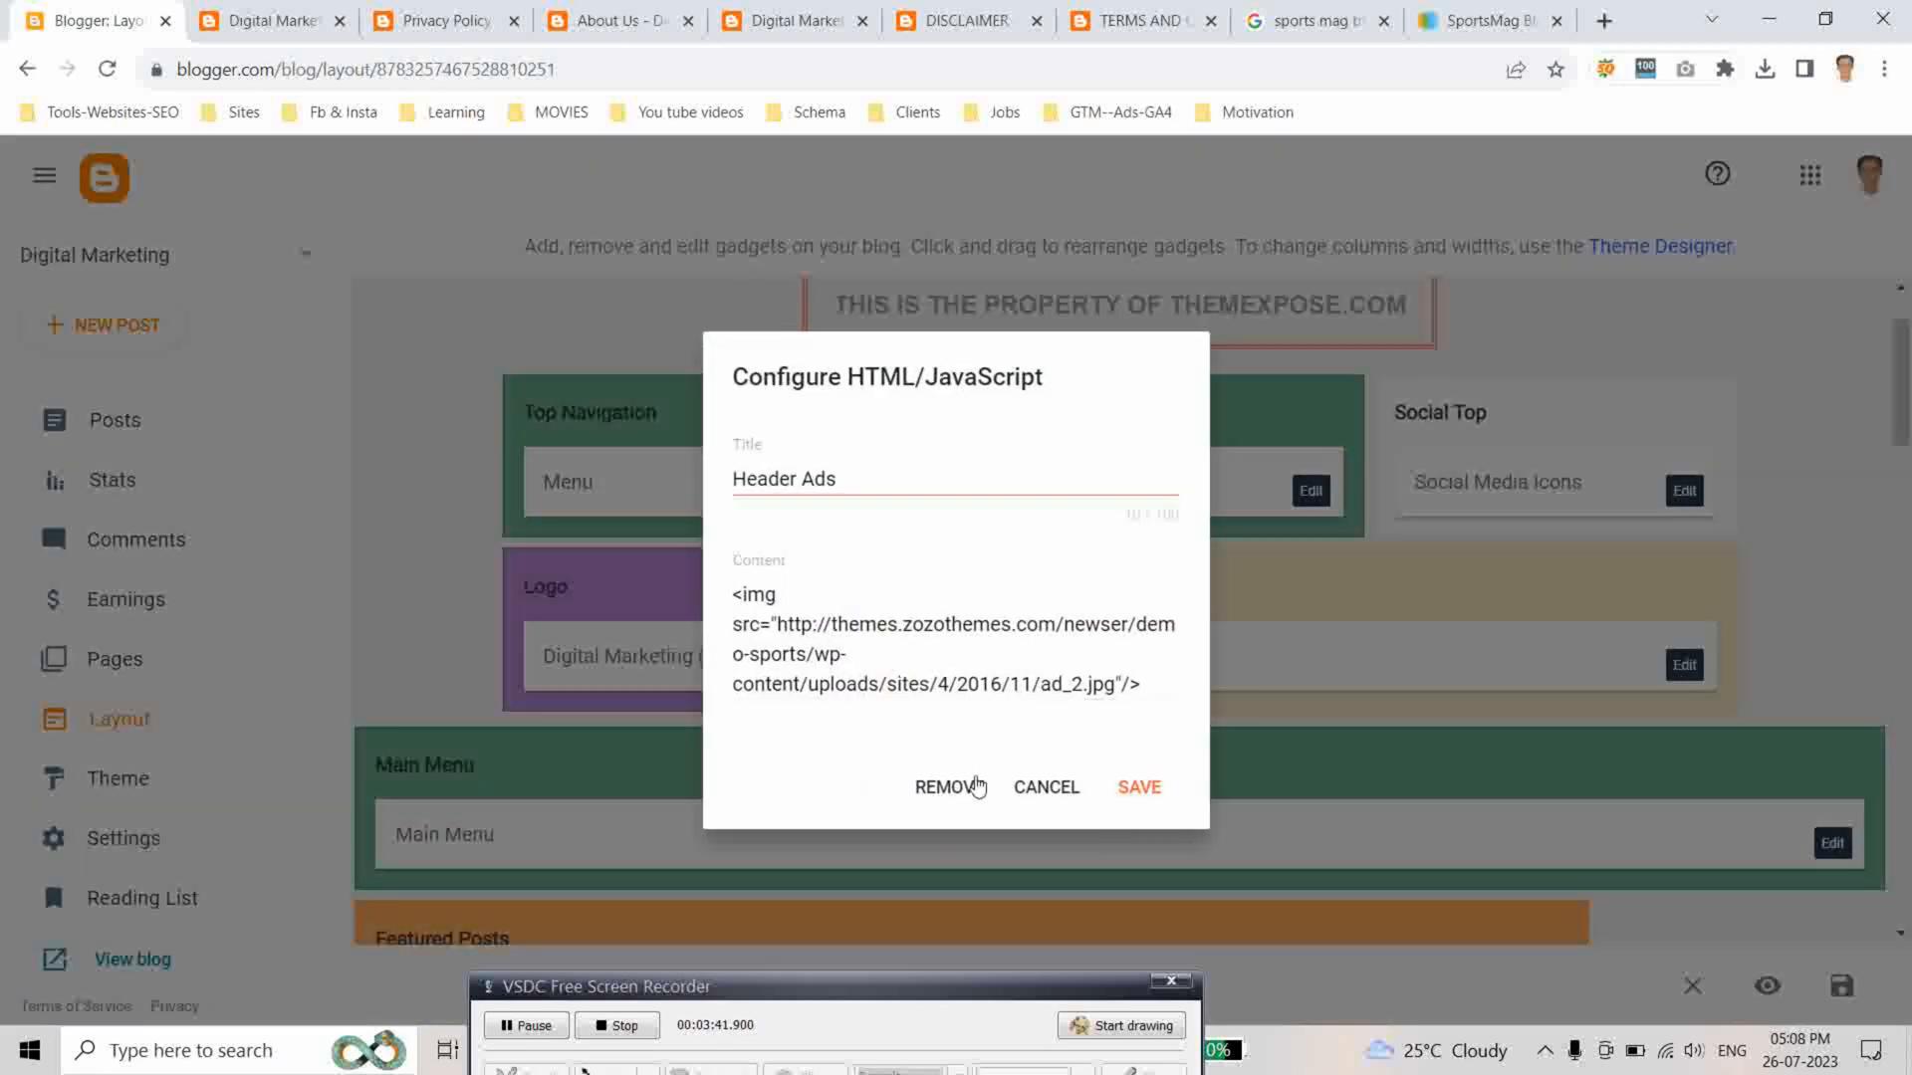
click(950, 786)
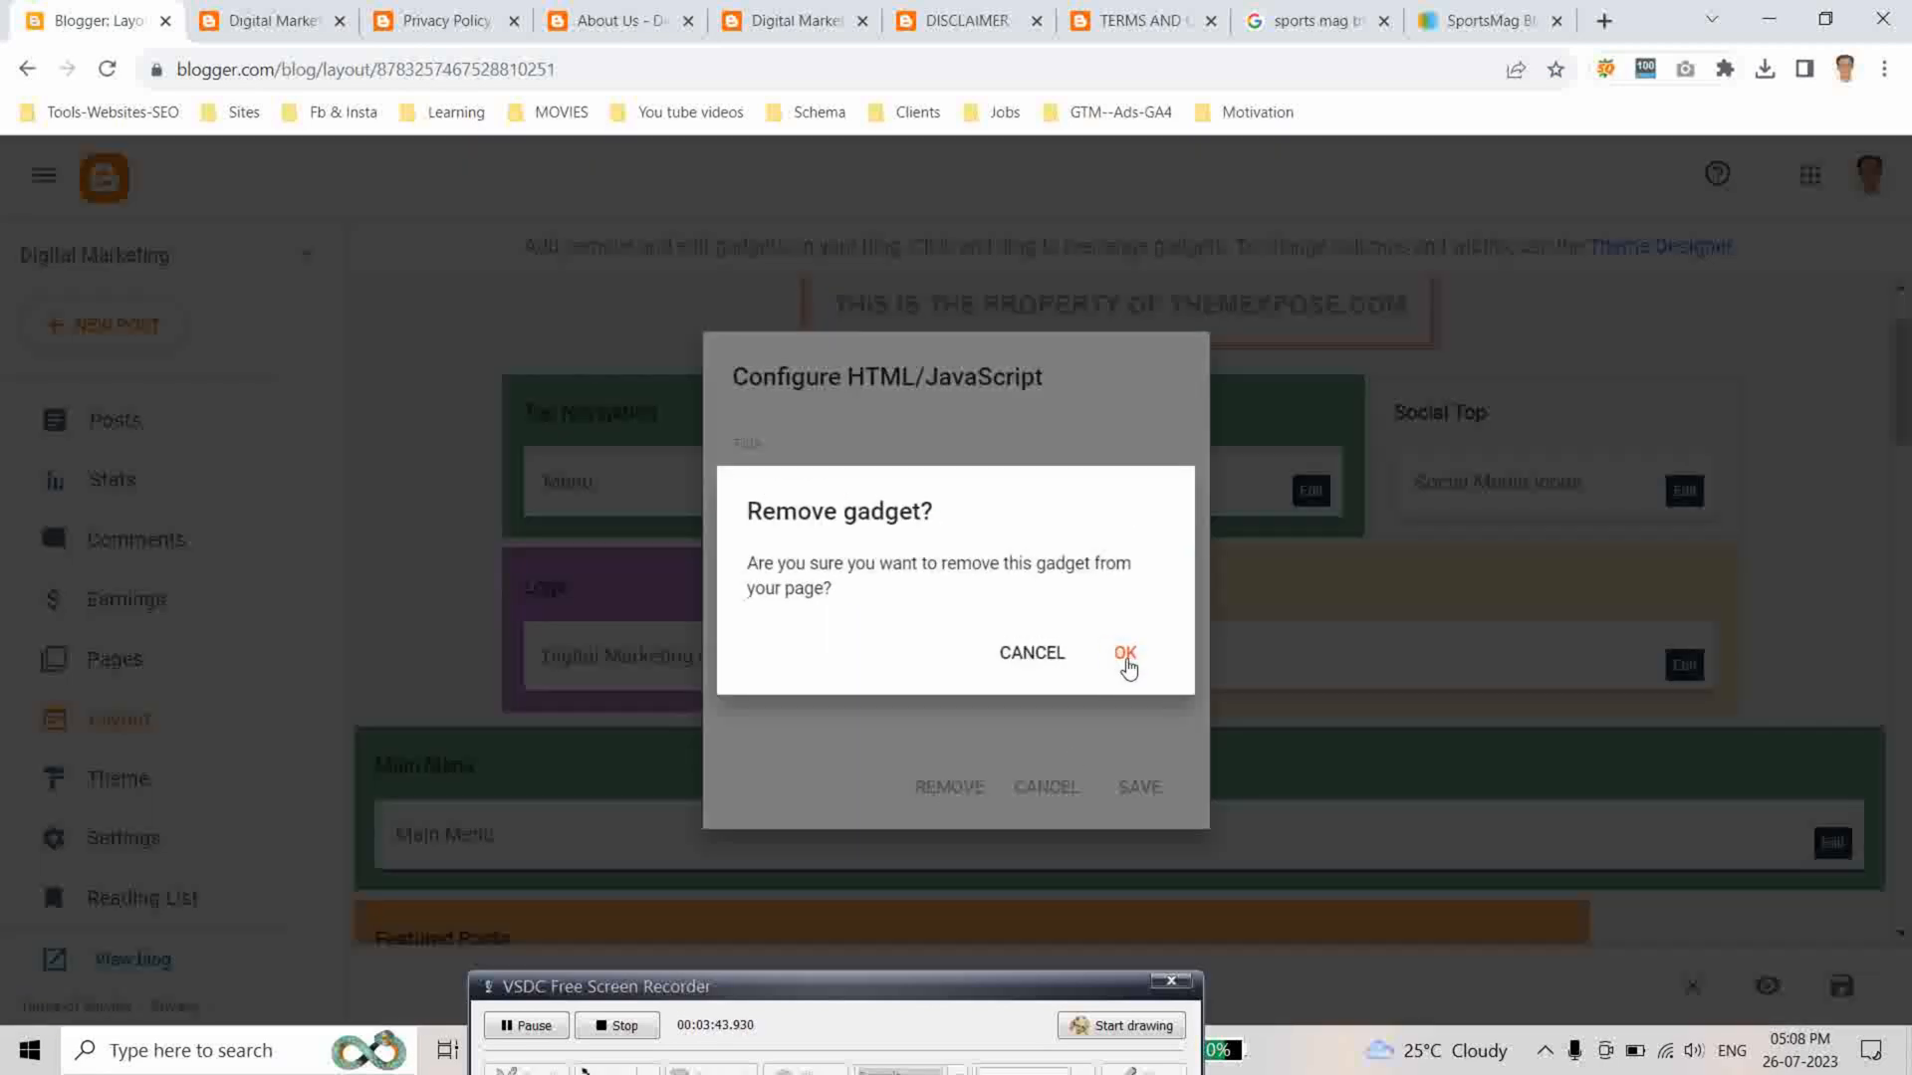
click(1123, 653)
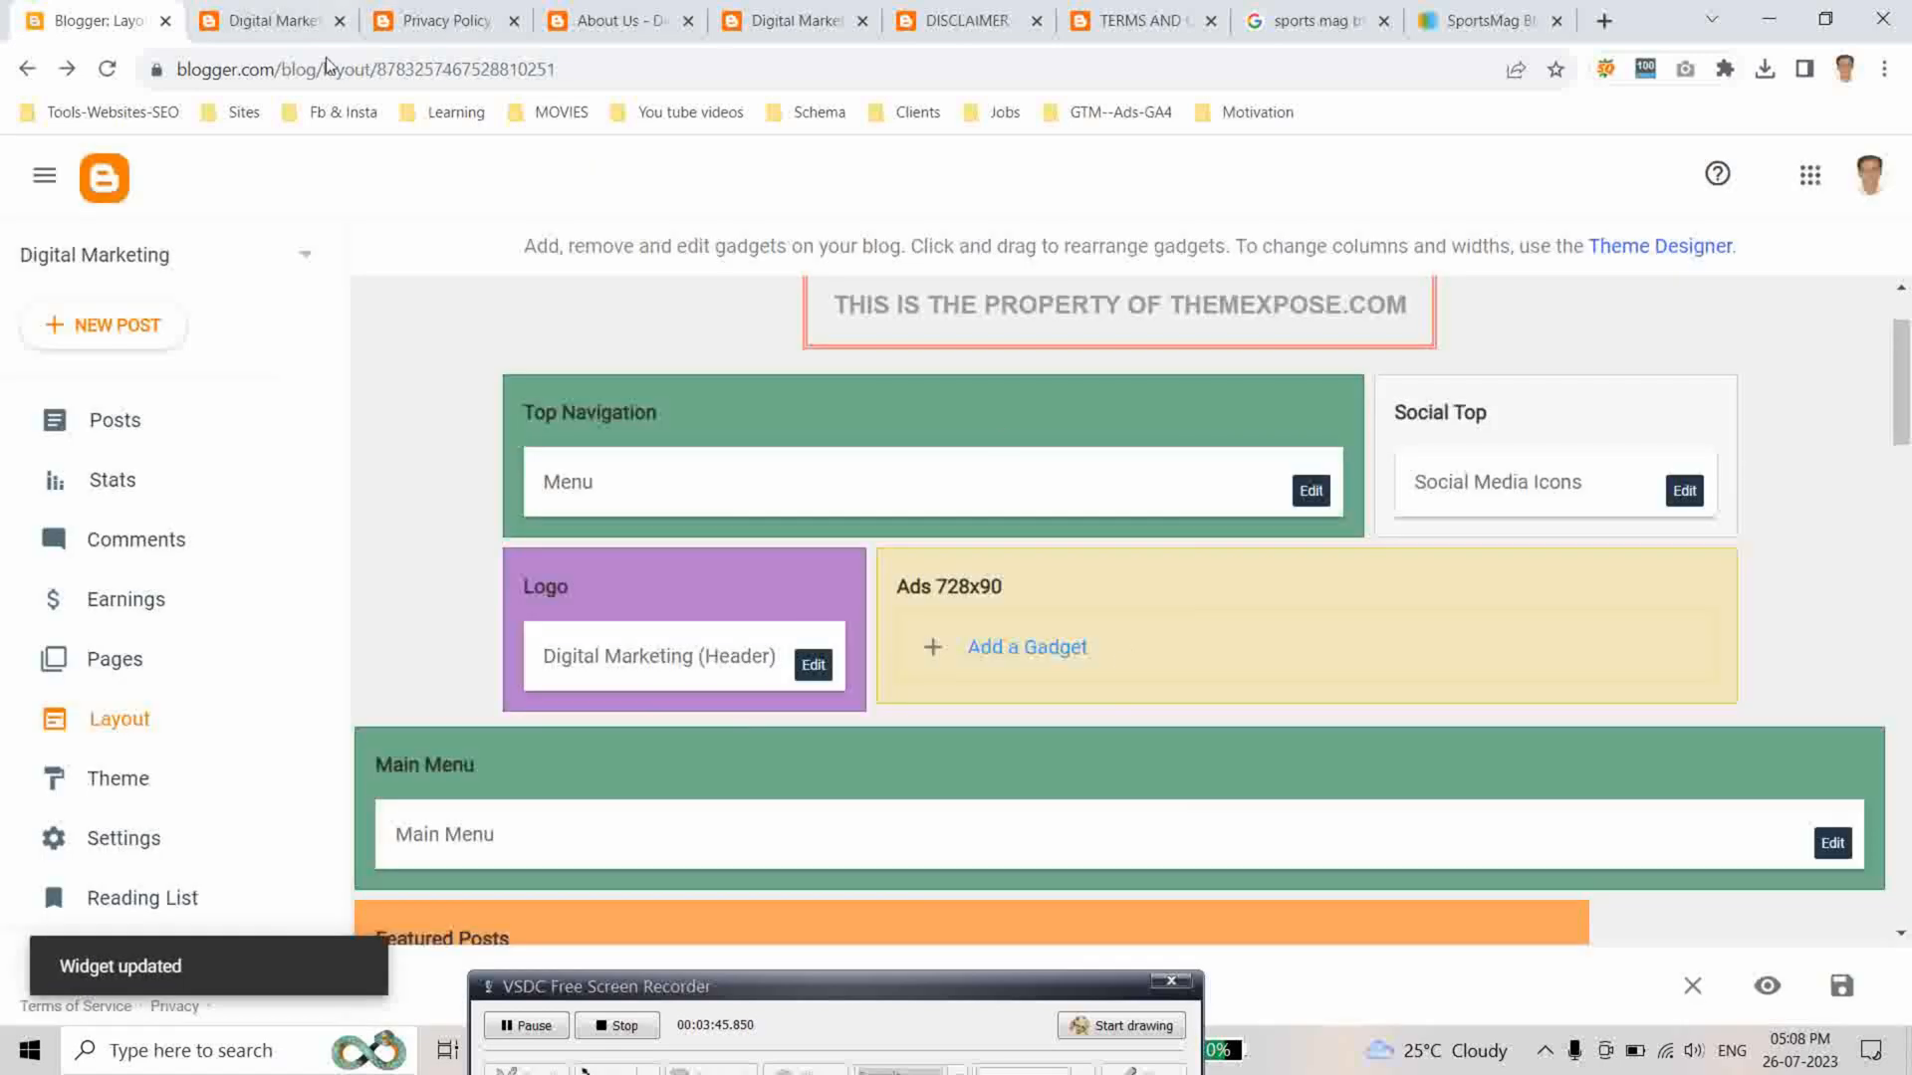
click(271, 20)
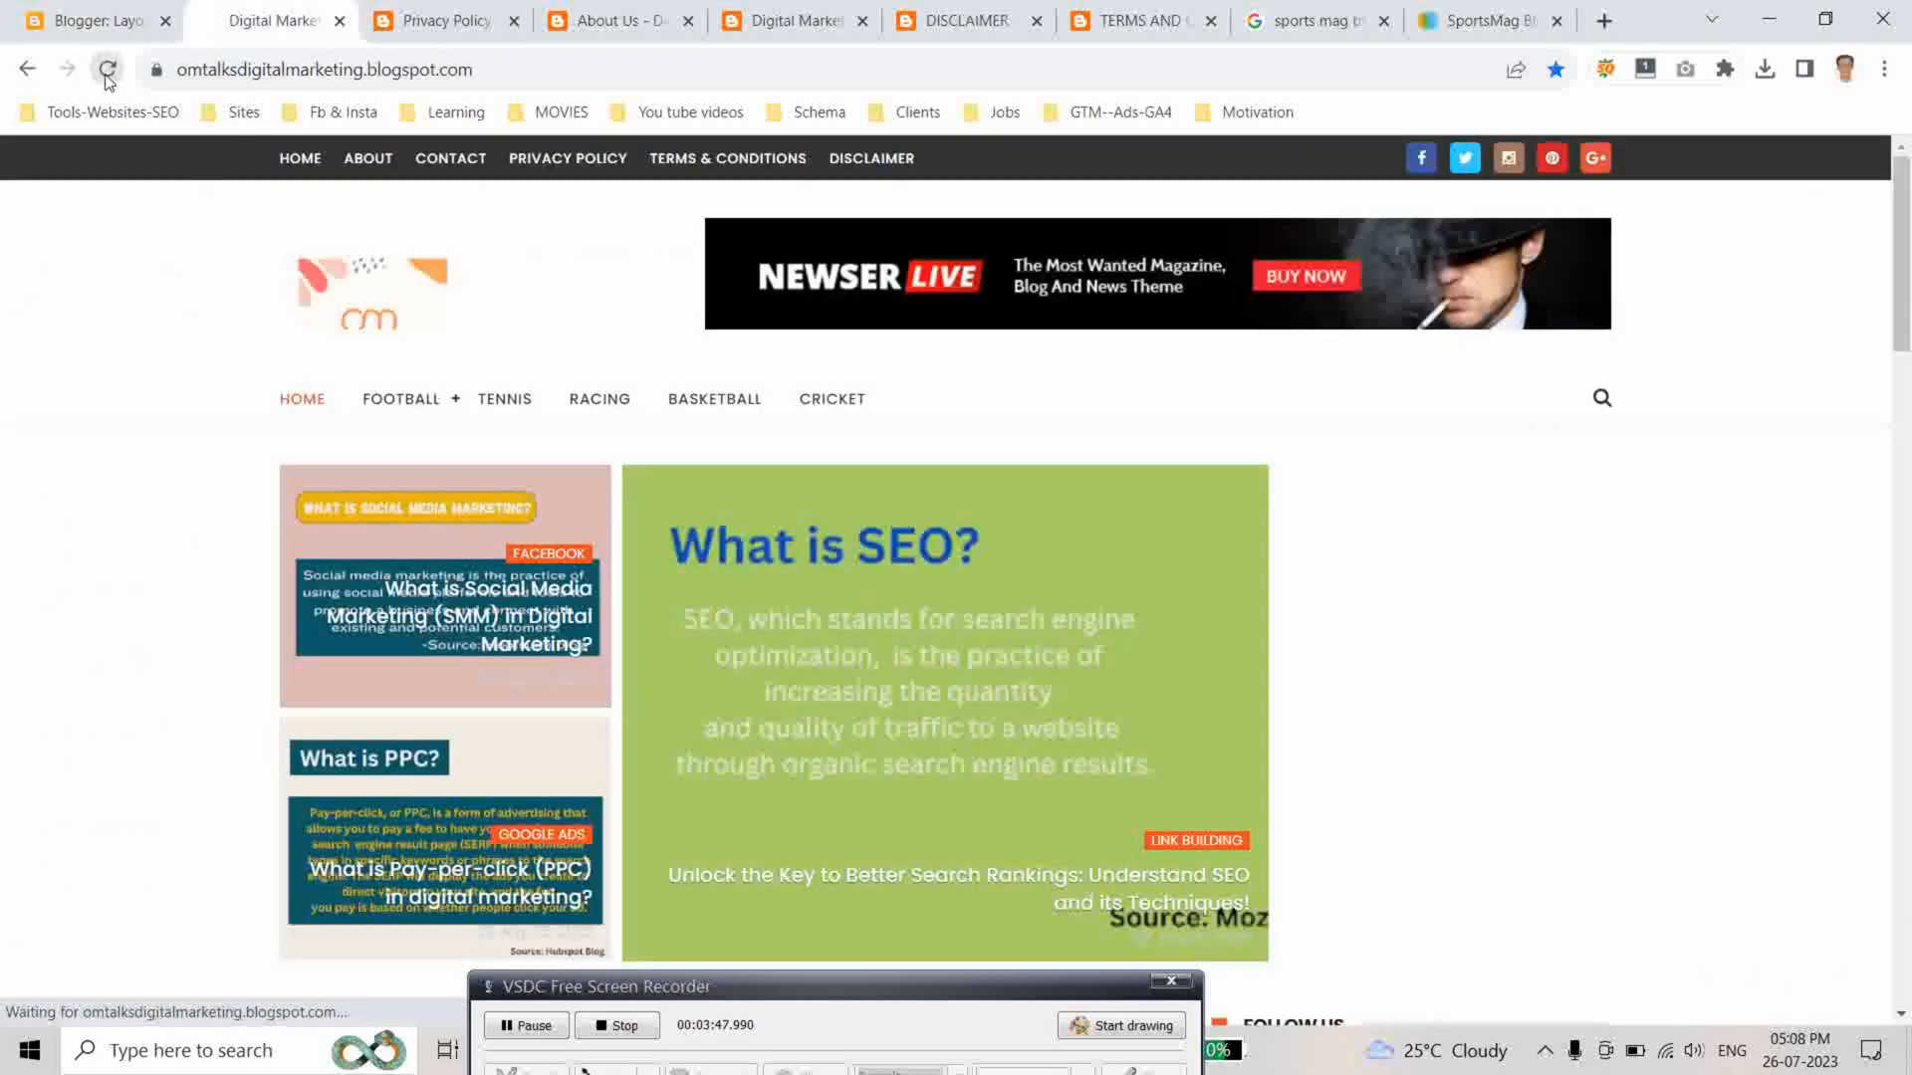
click(106, 70)
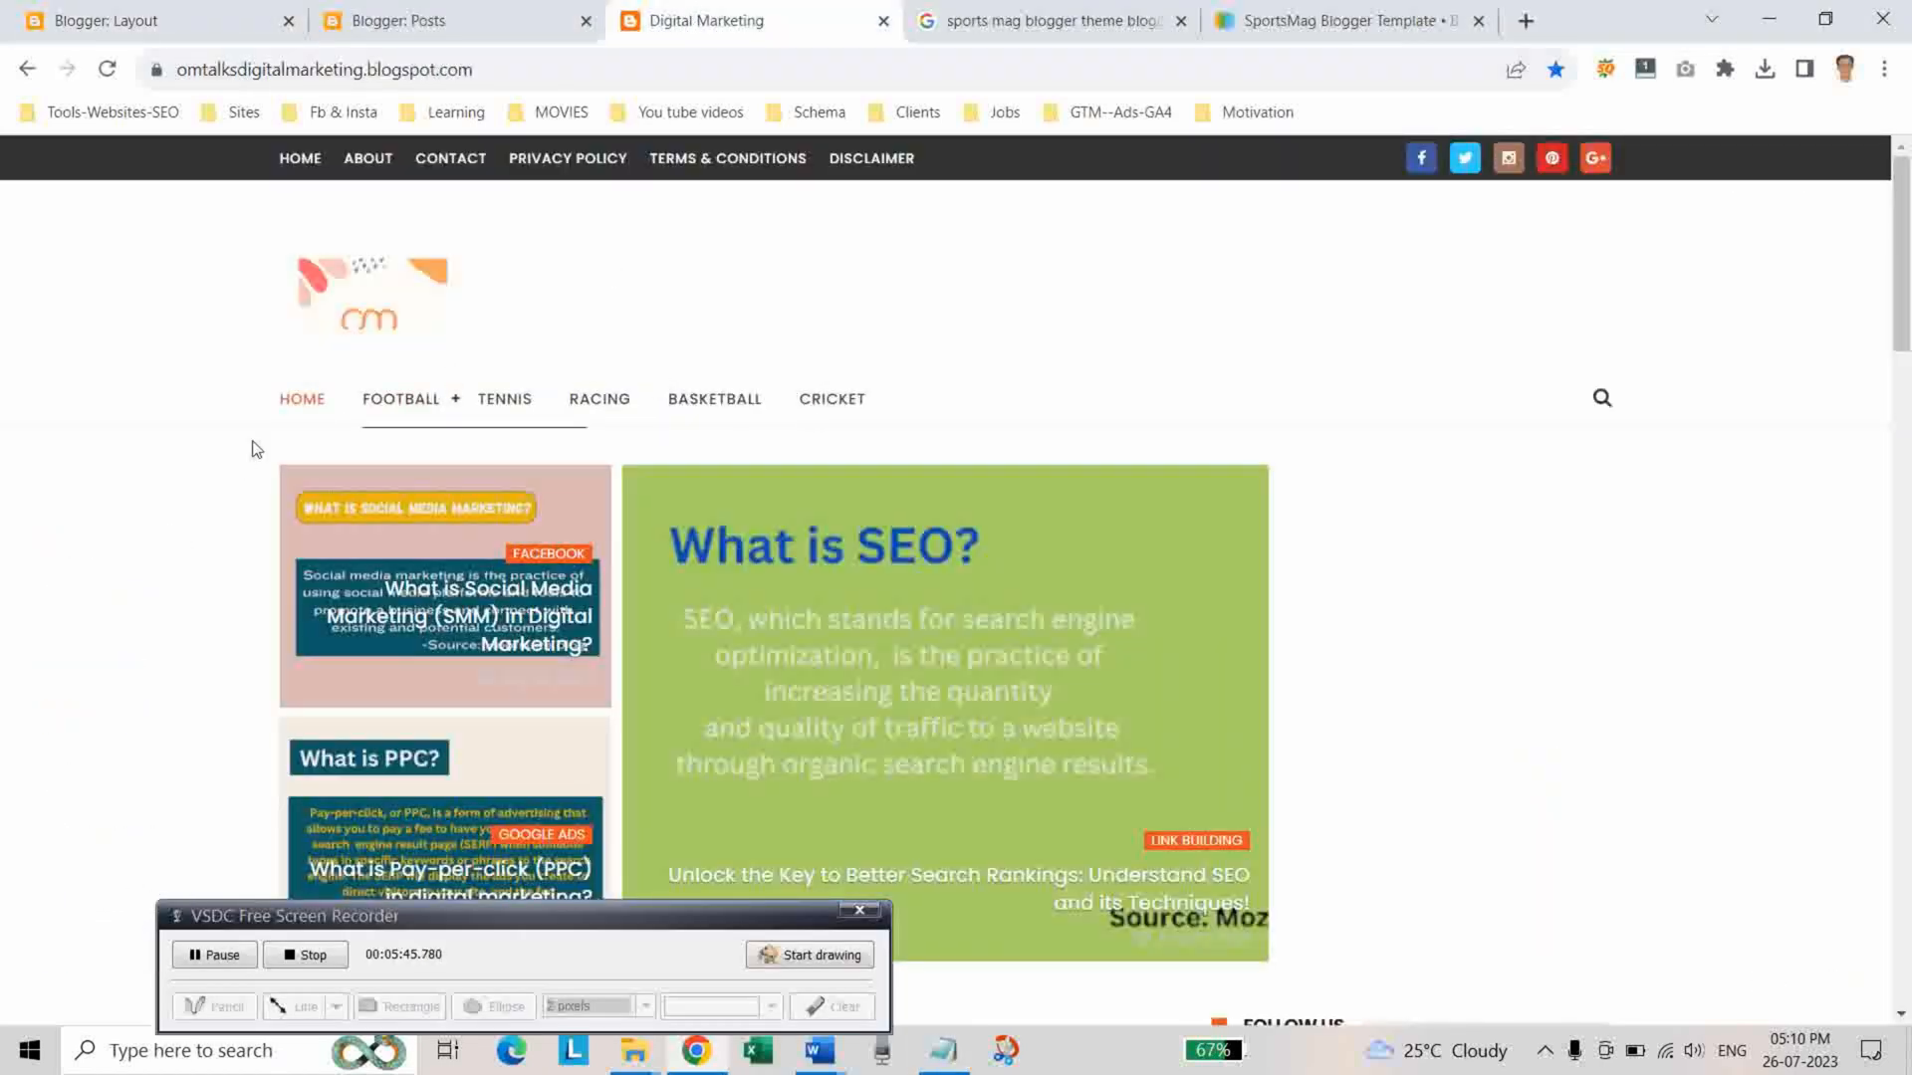
mouse_move(832, 399)
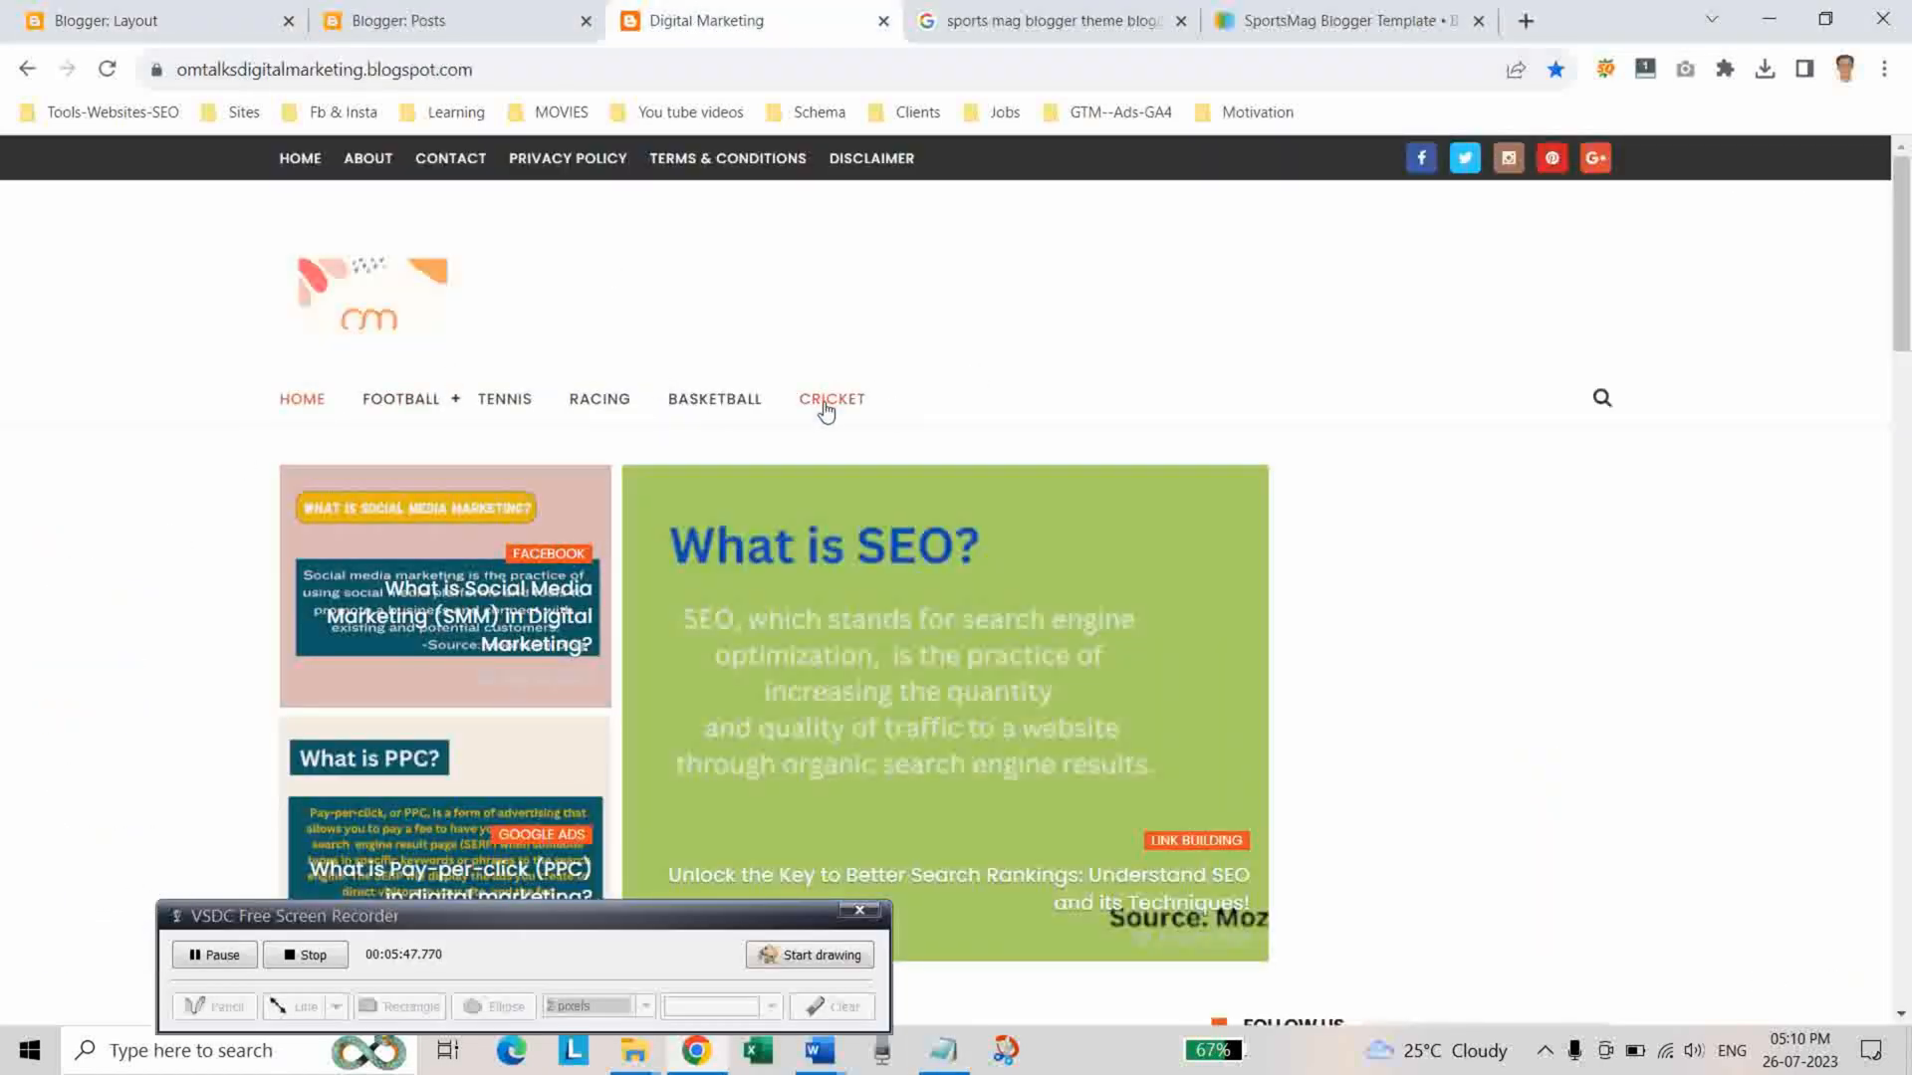
View the SMM and SEO posts live from the Posts list, copy the SEO post URL, and go back to Layout
click(402, 20)
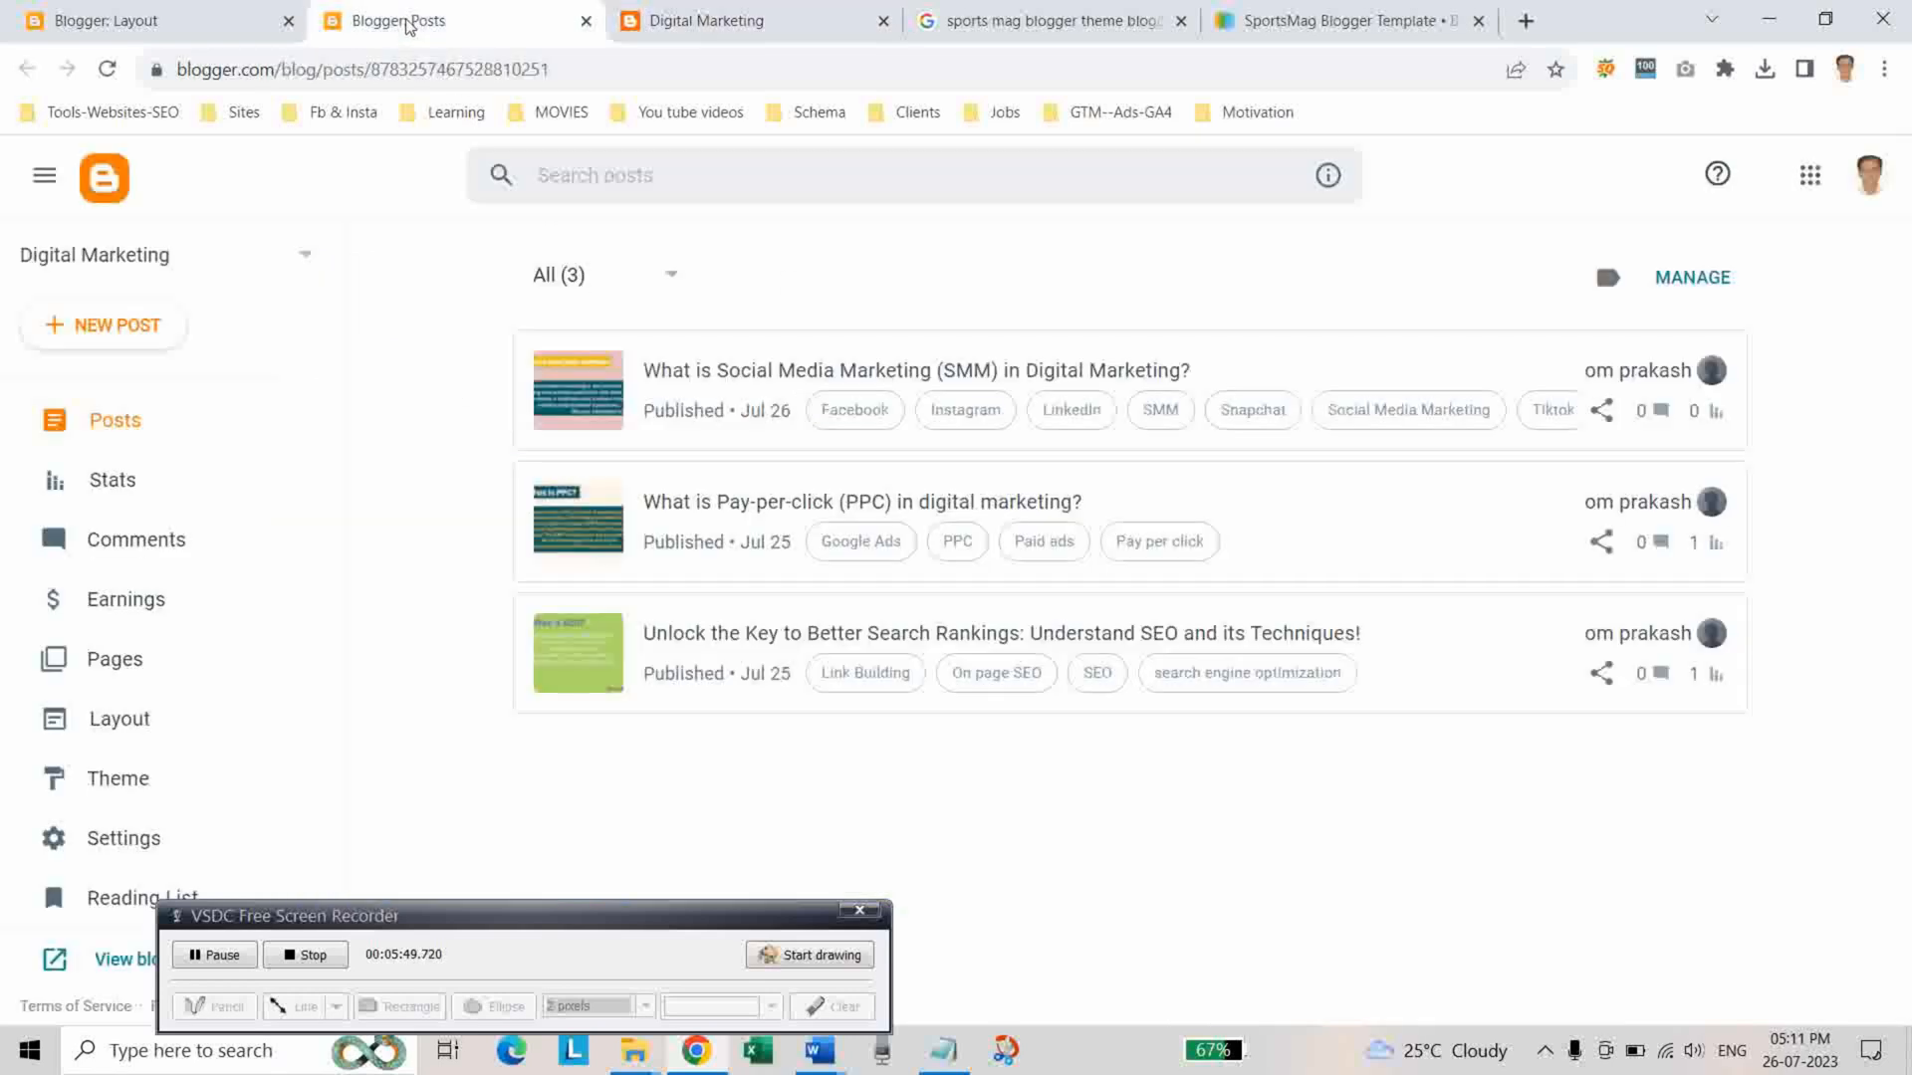
mouse_move(1406, 432)
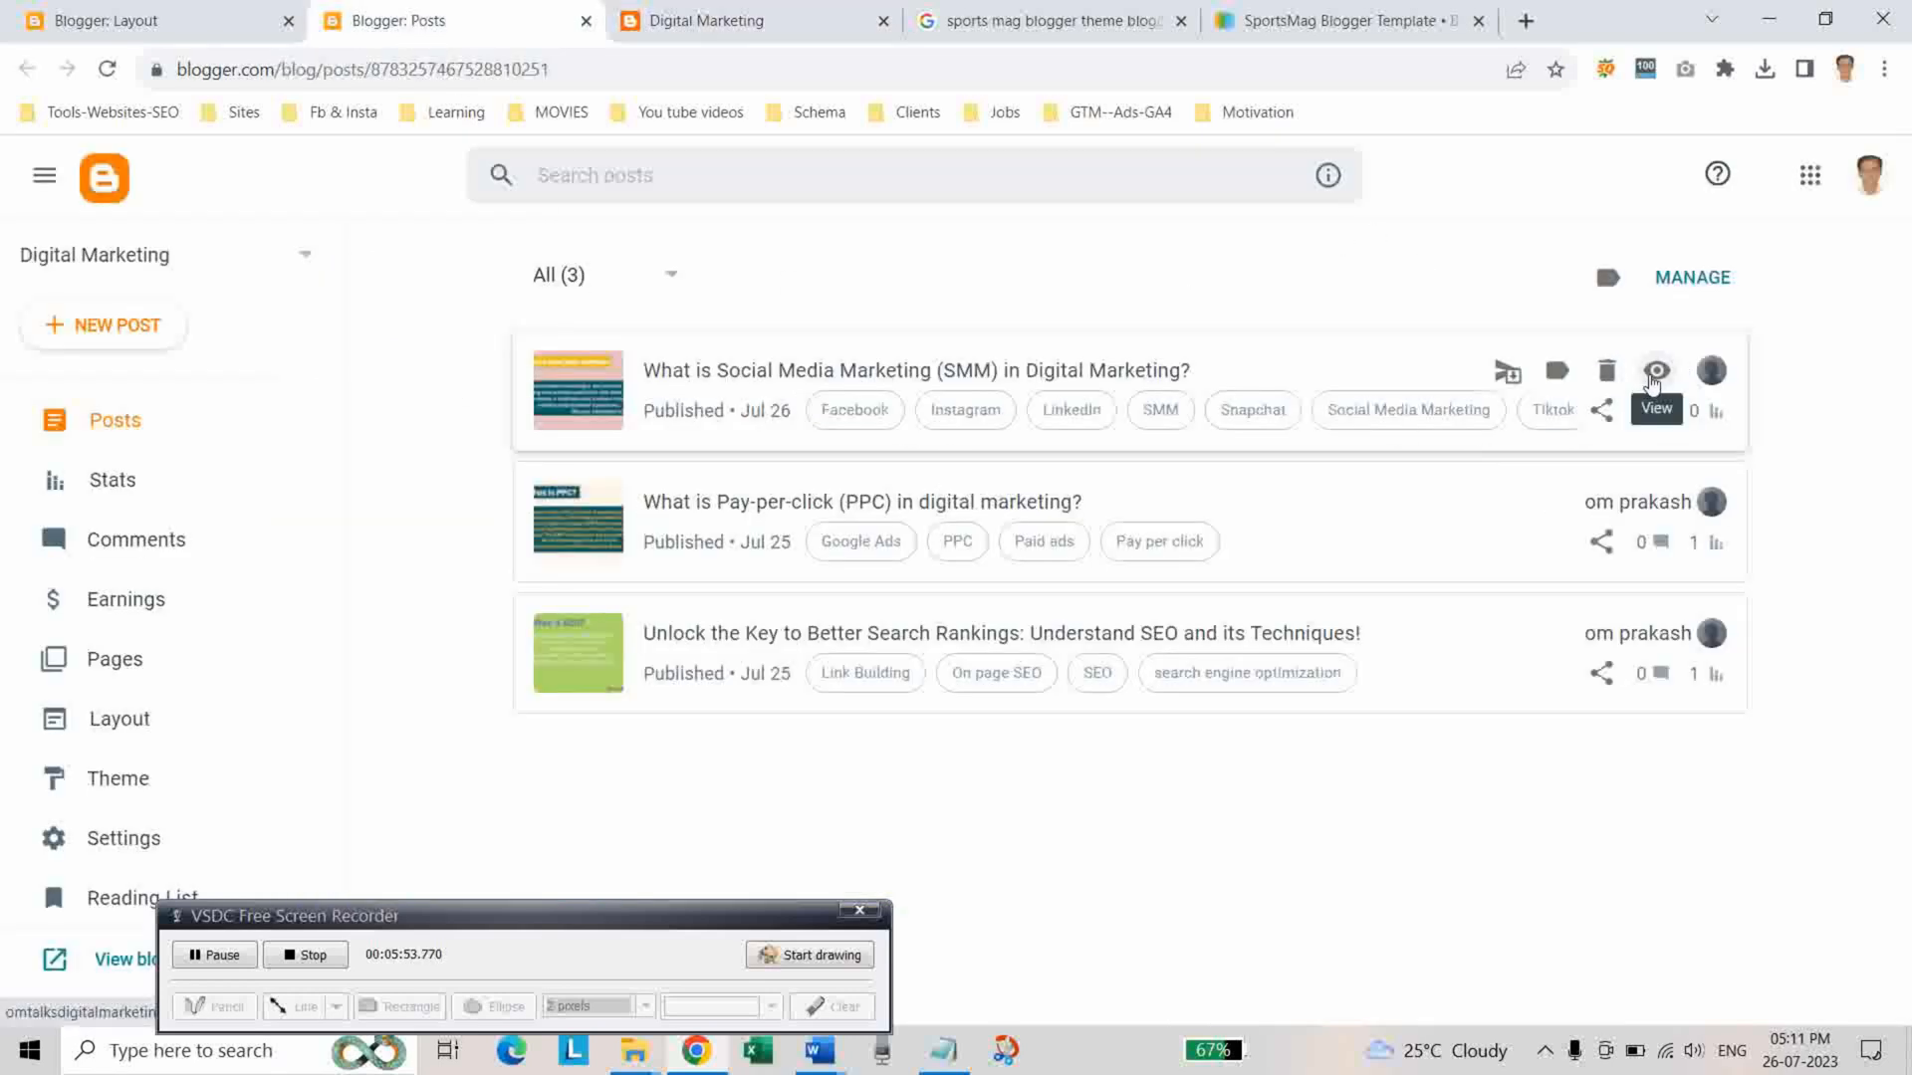
click(1654, 371)
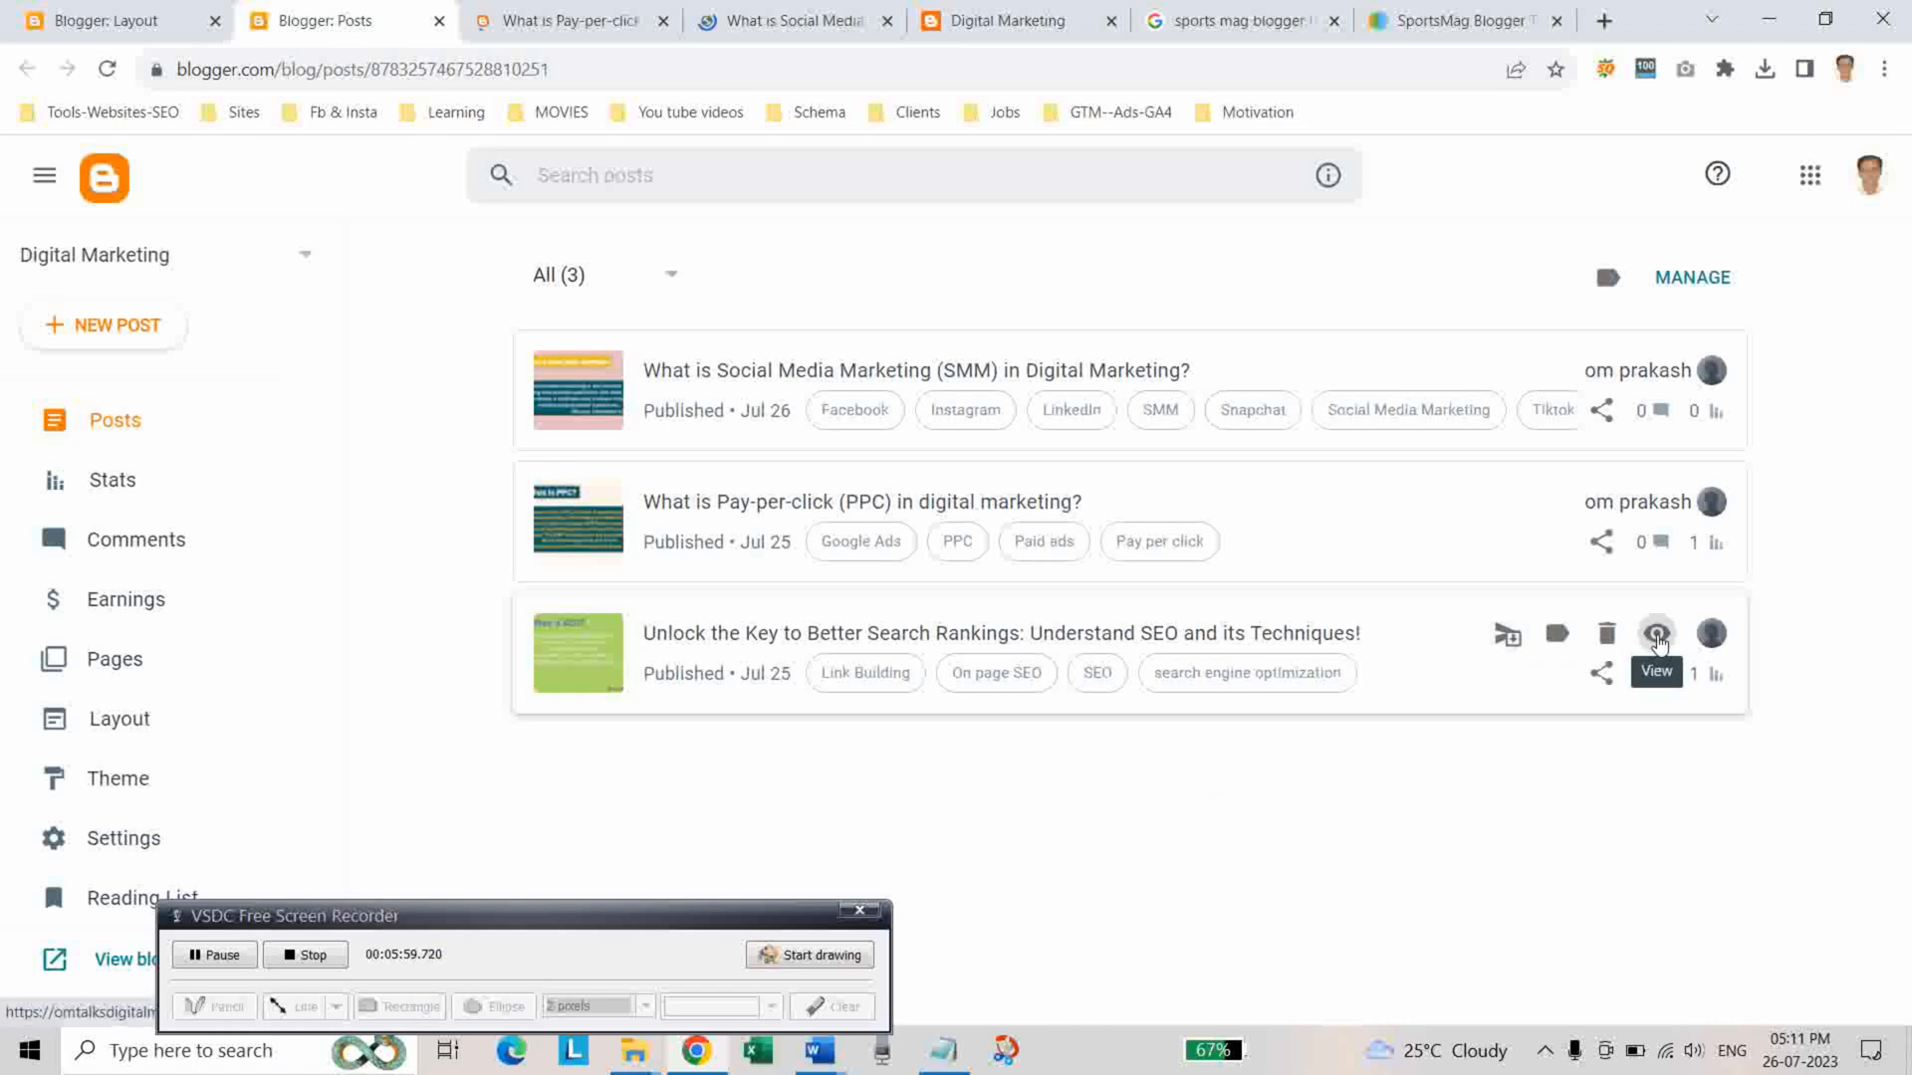
click(1654, 633)
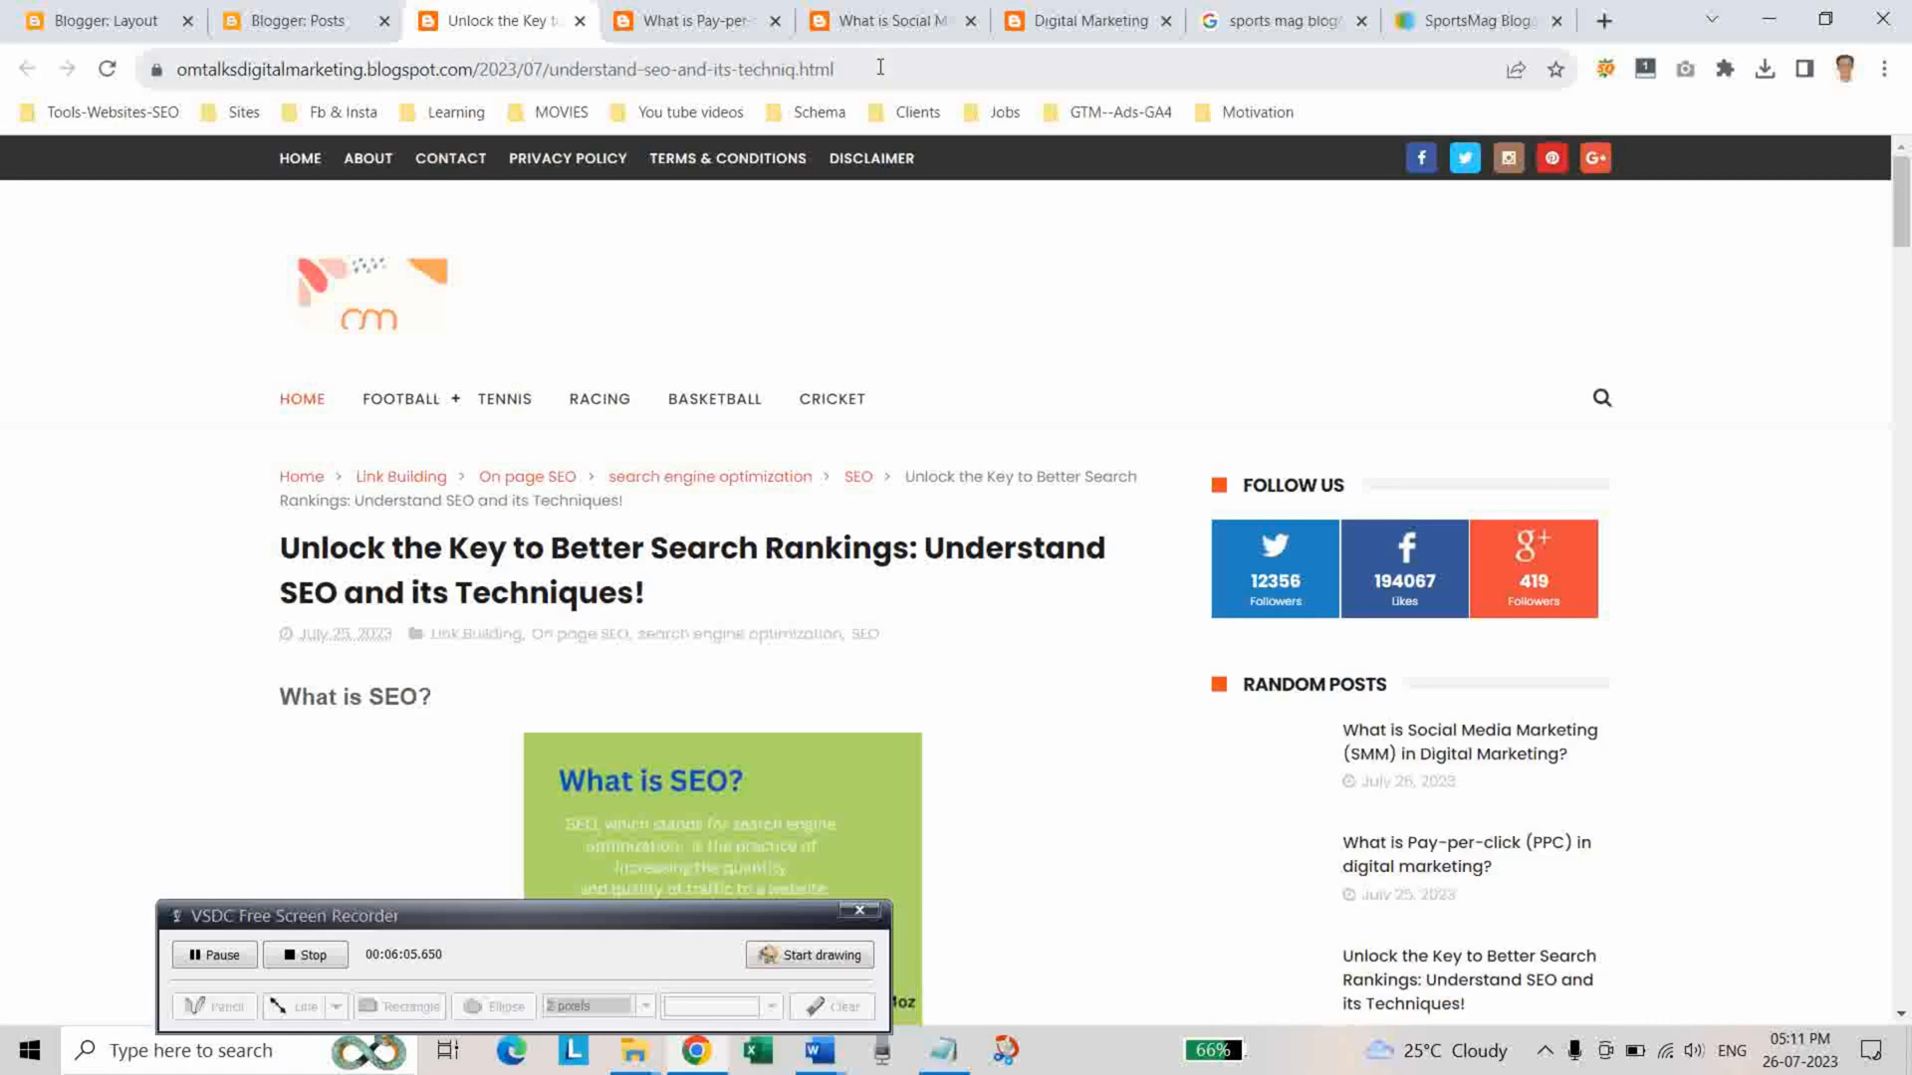
click(511, 68)
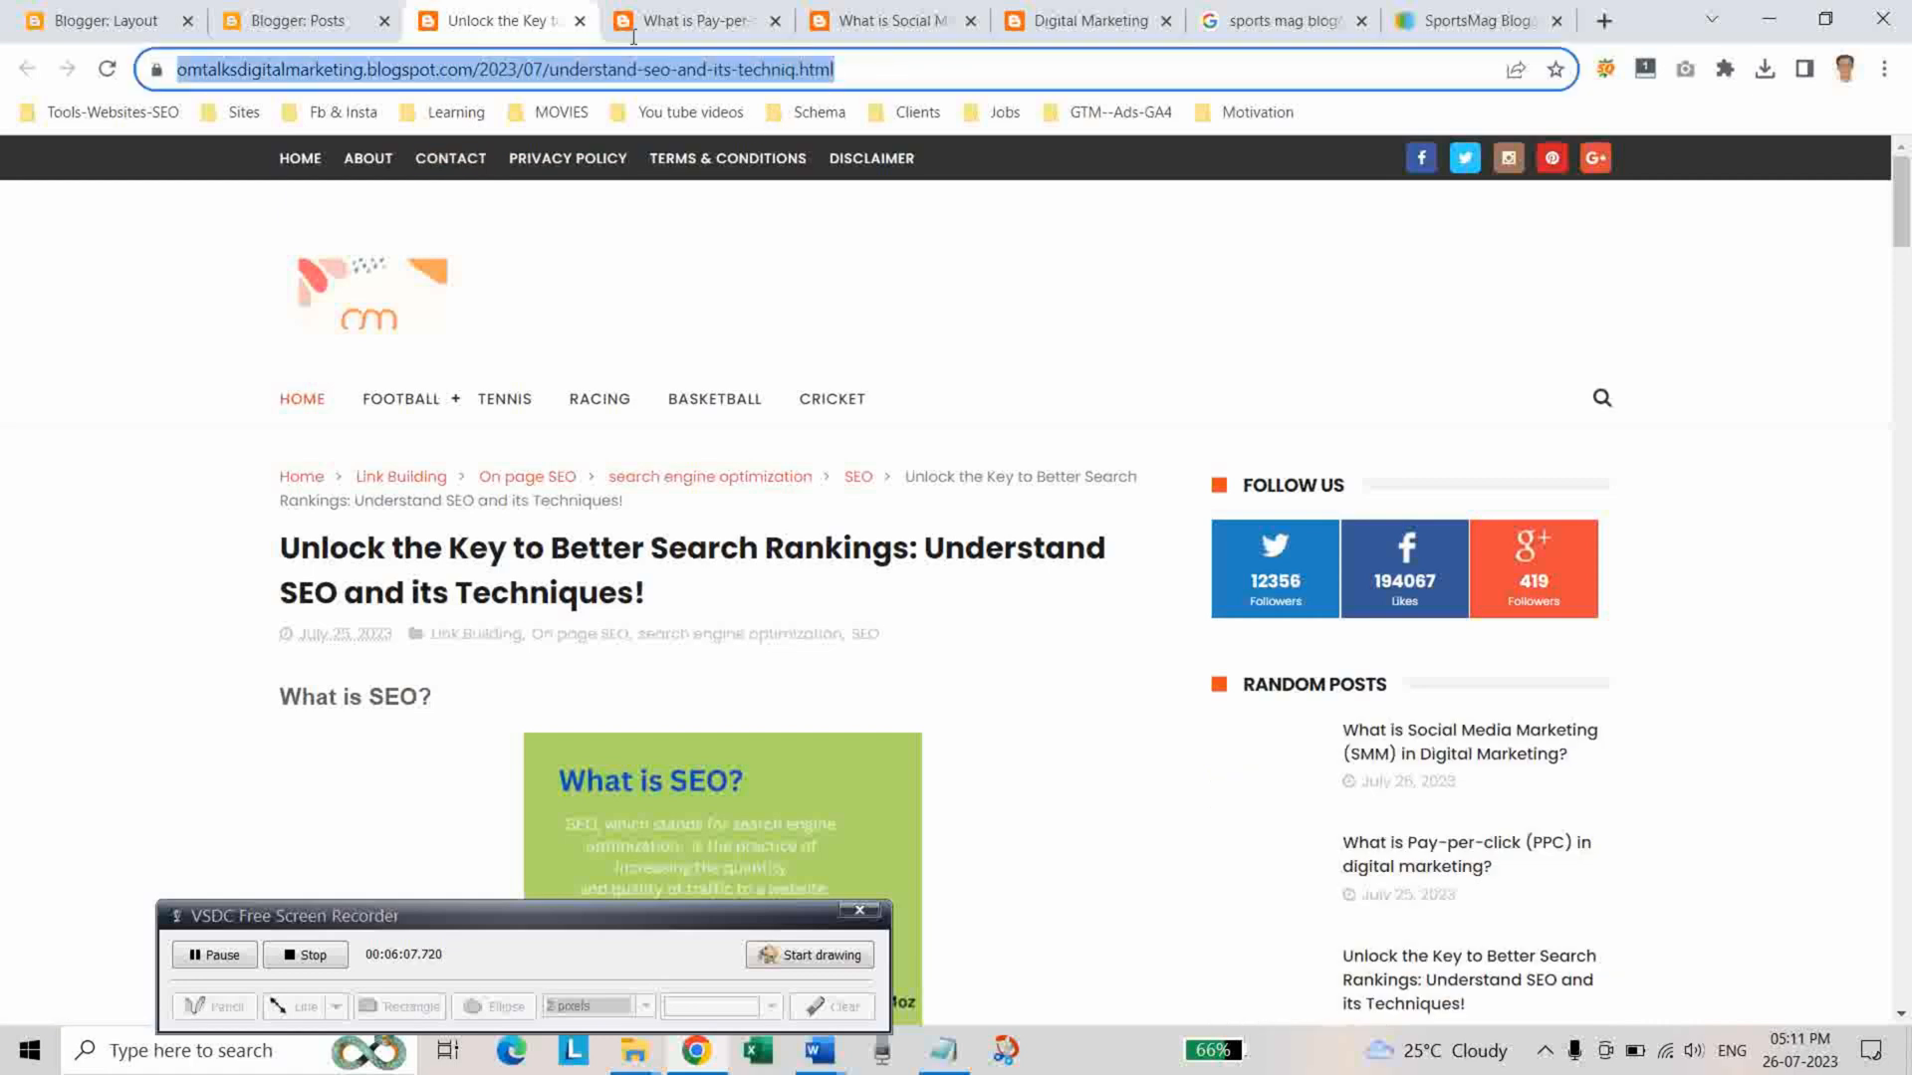
click(98, 20)
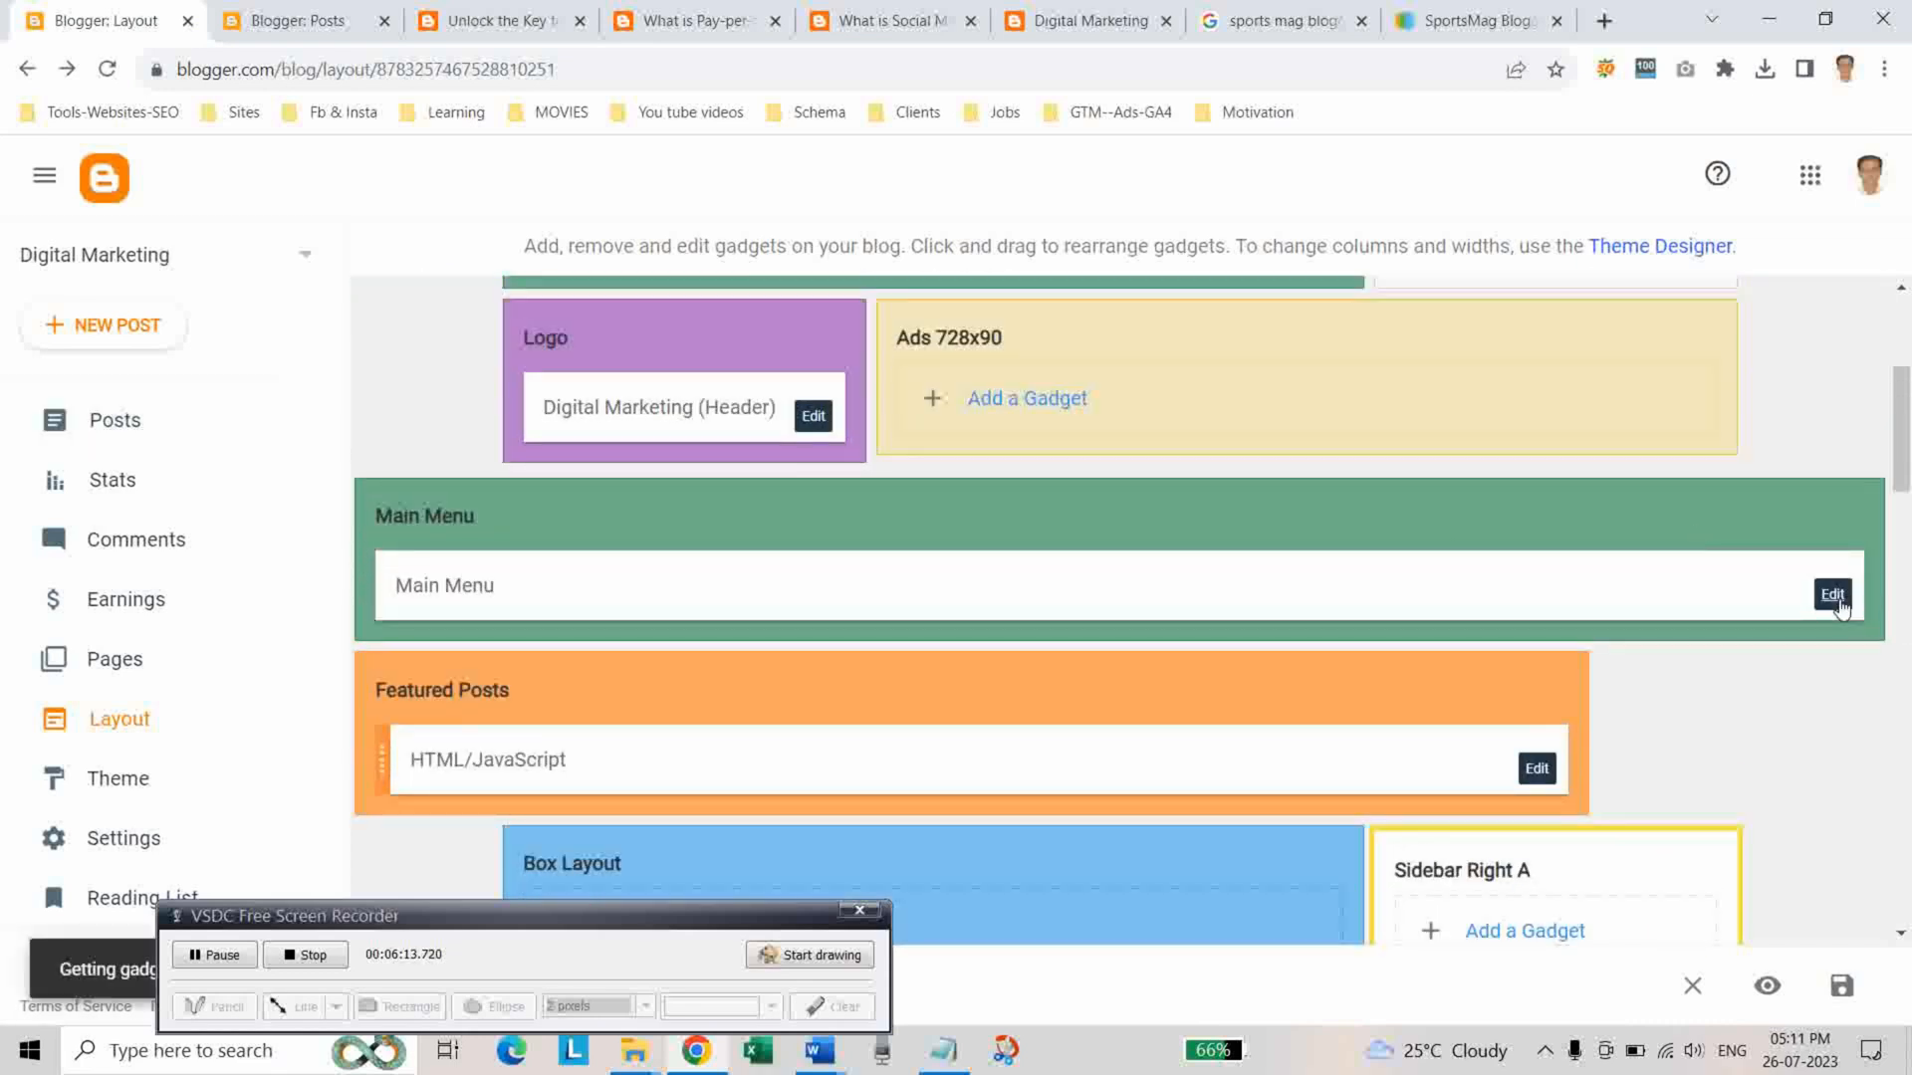
In the Main Menu Link List, turn the Football link into SEO pointing to the omtalksdigitalmarketing SEO post URL
click(1832, 596)
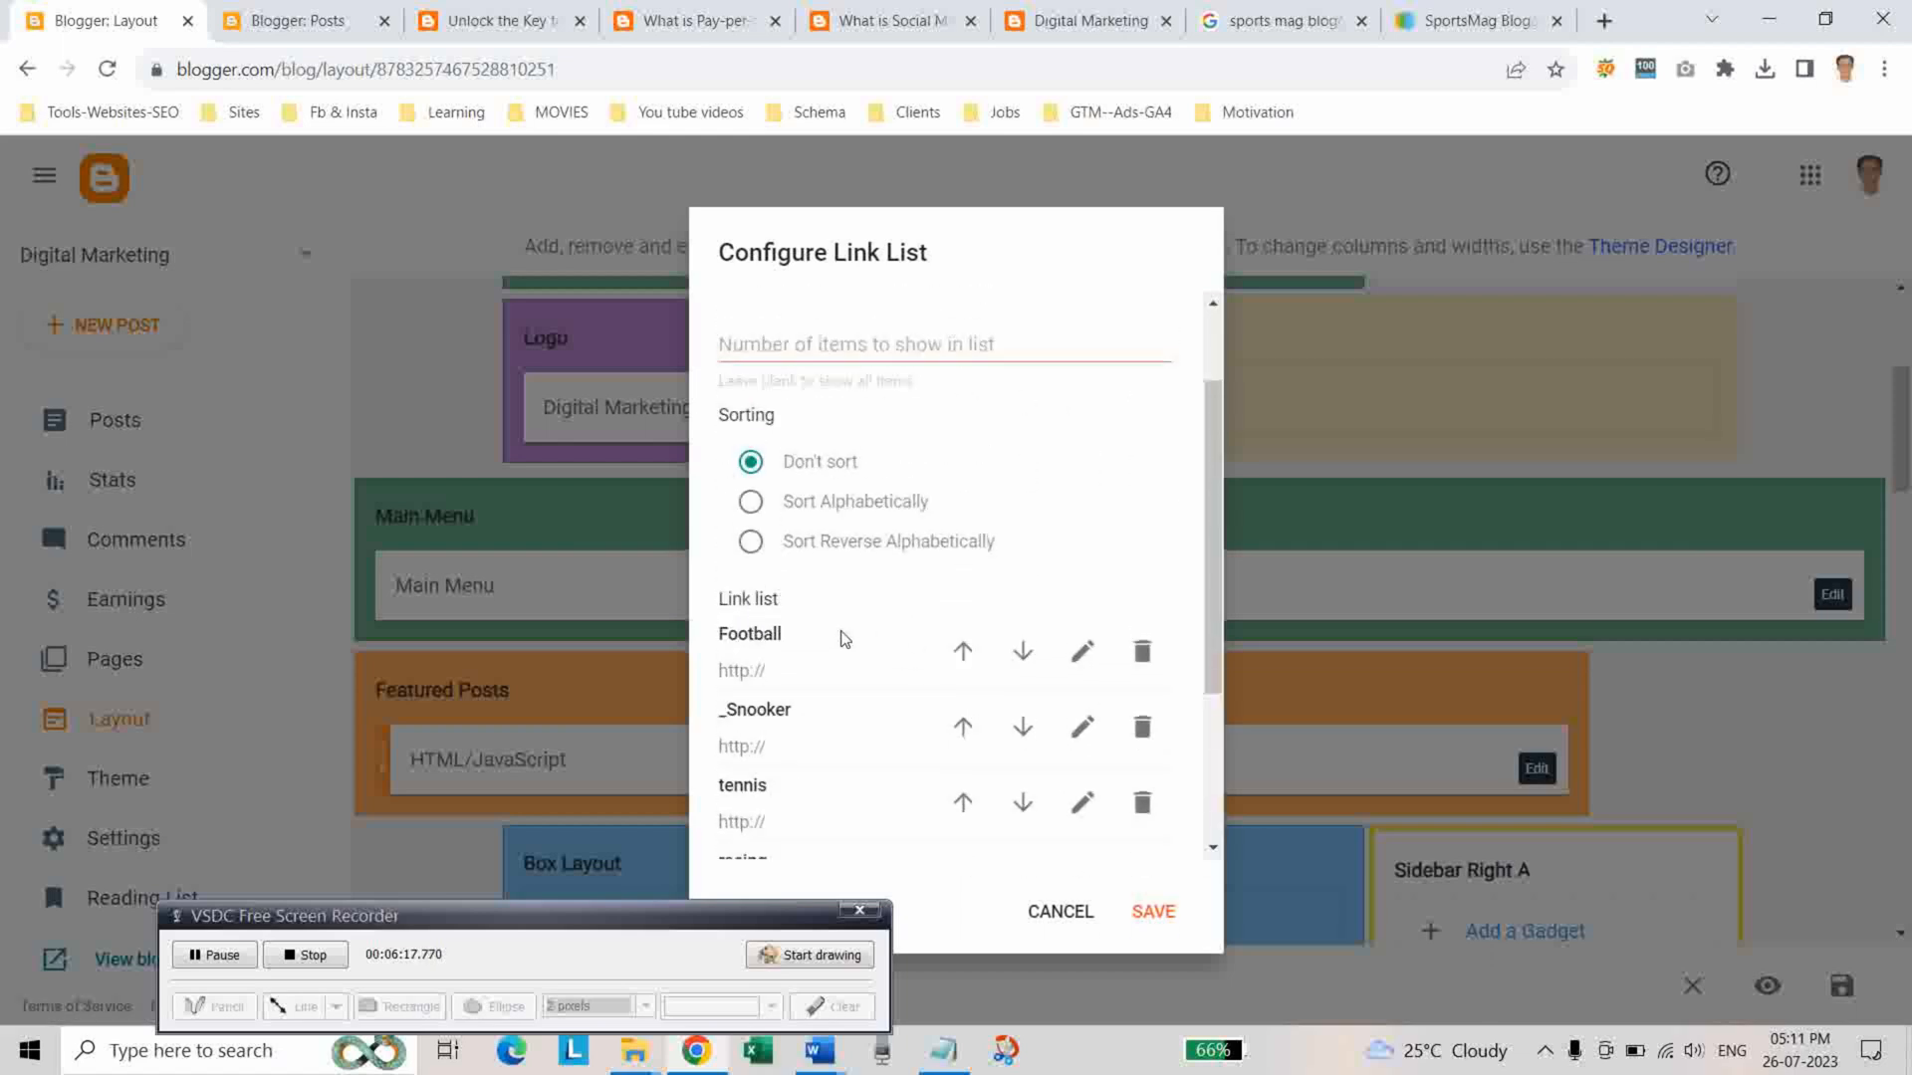
click(1080, 651)
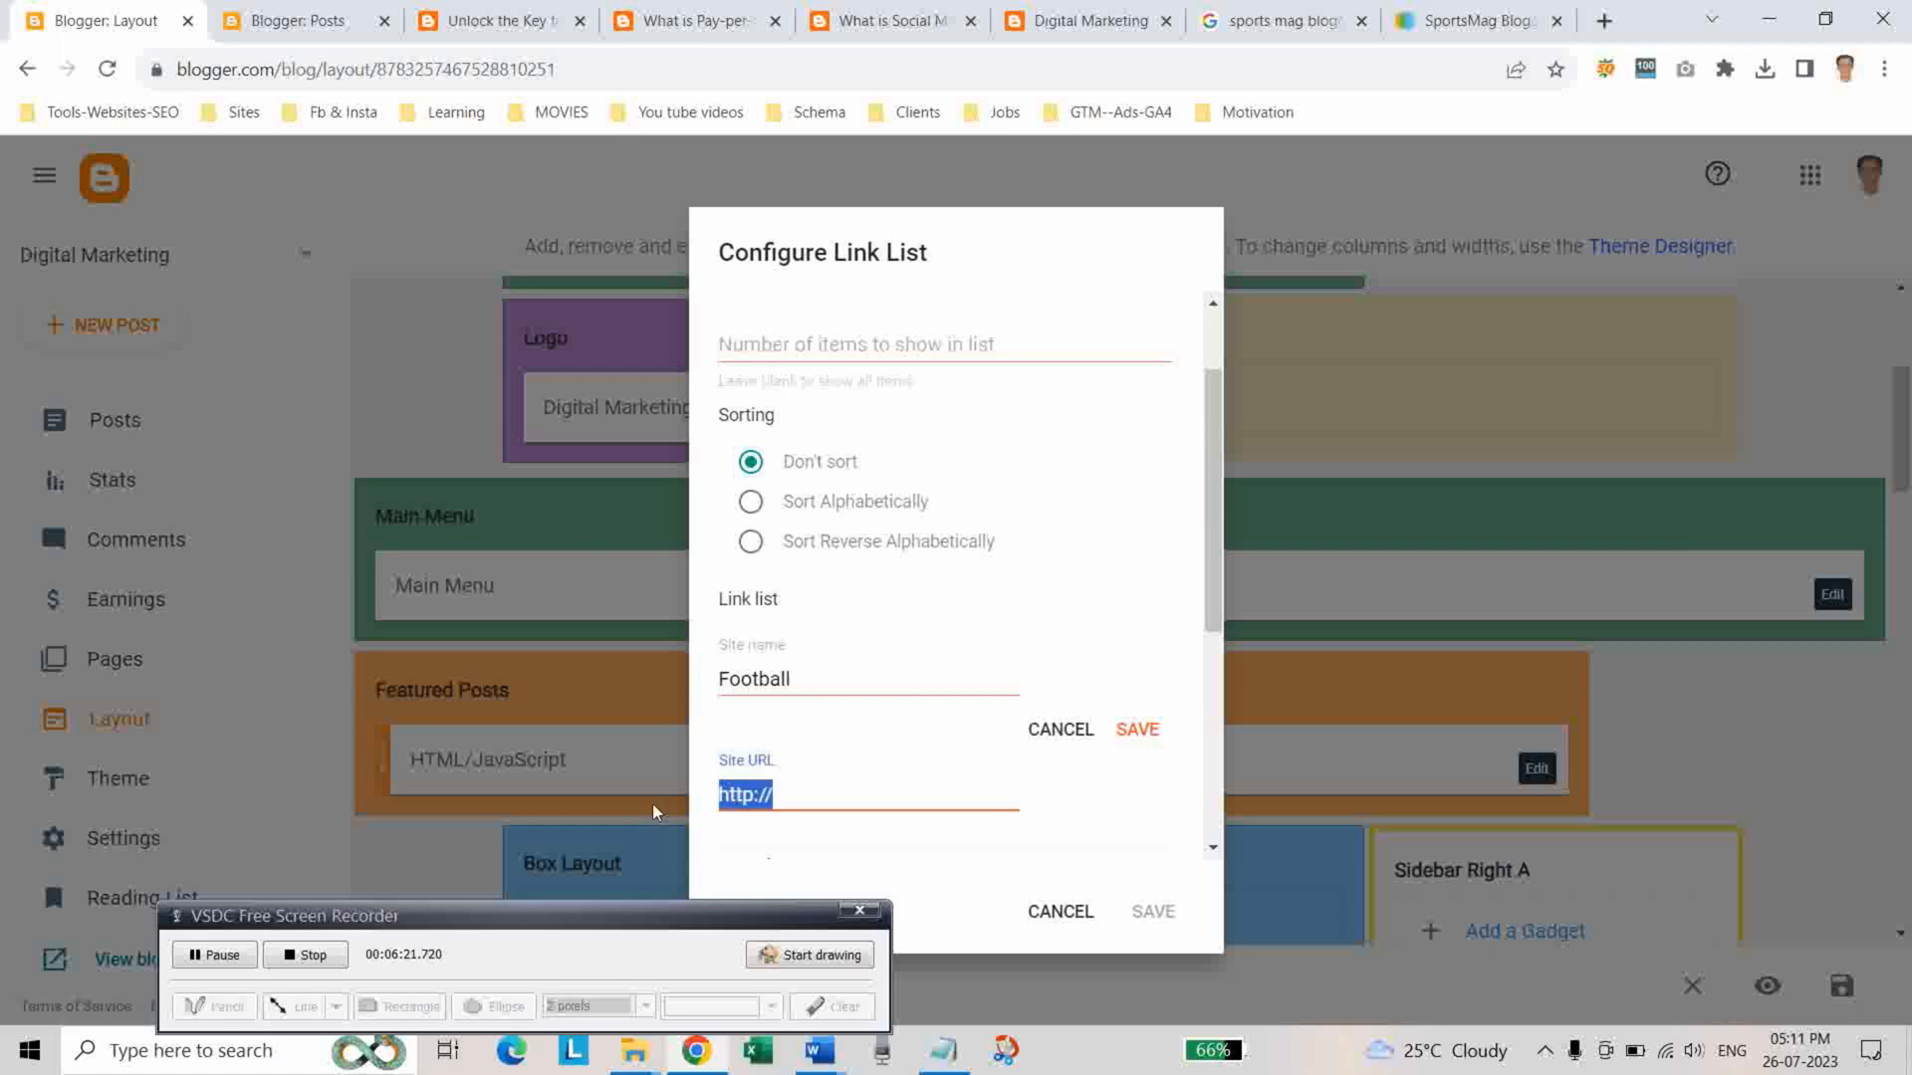
text(https://omtalksdigitalmarketing.bl)
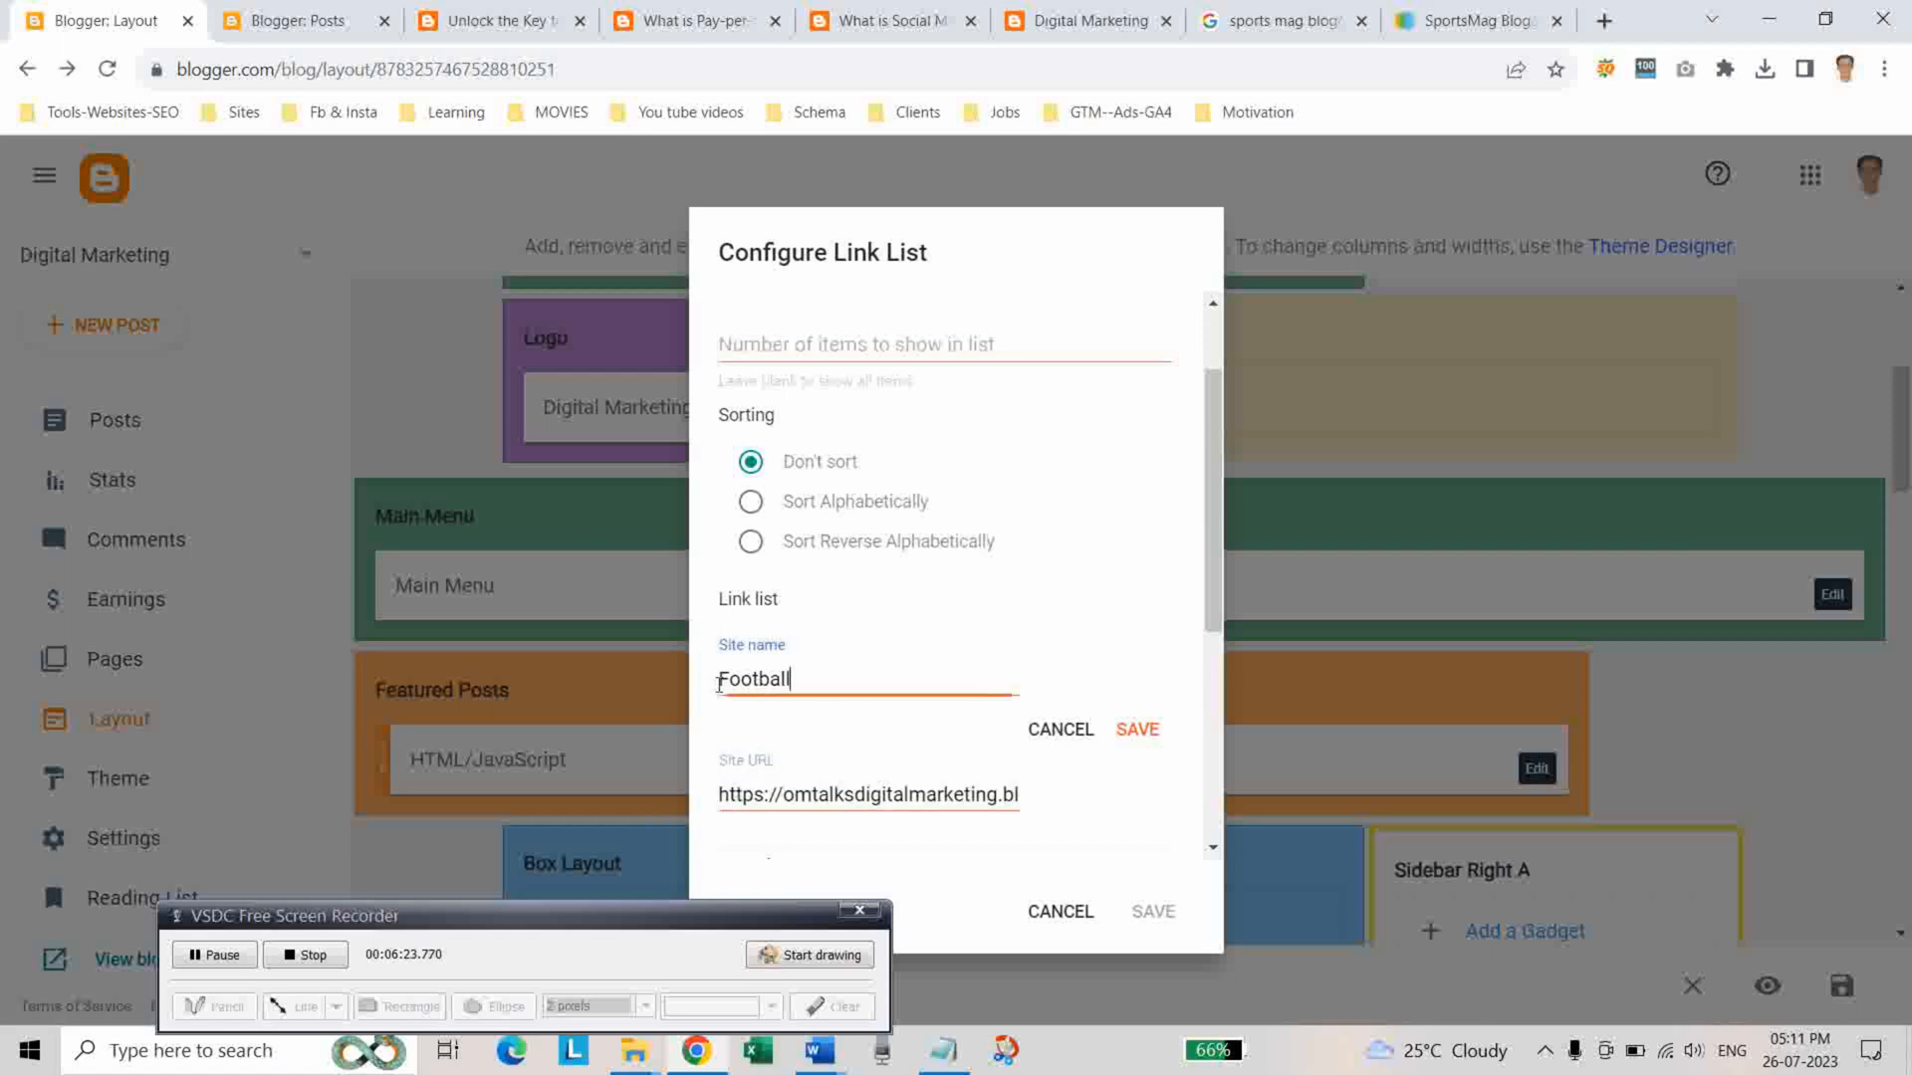
double_click(752, 679)
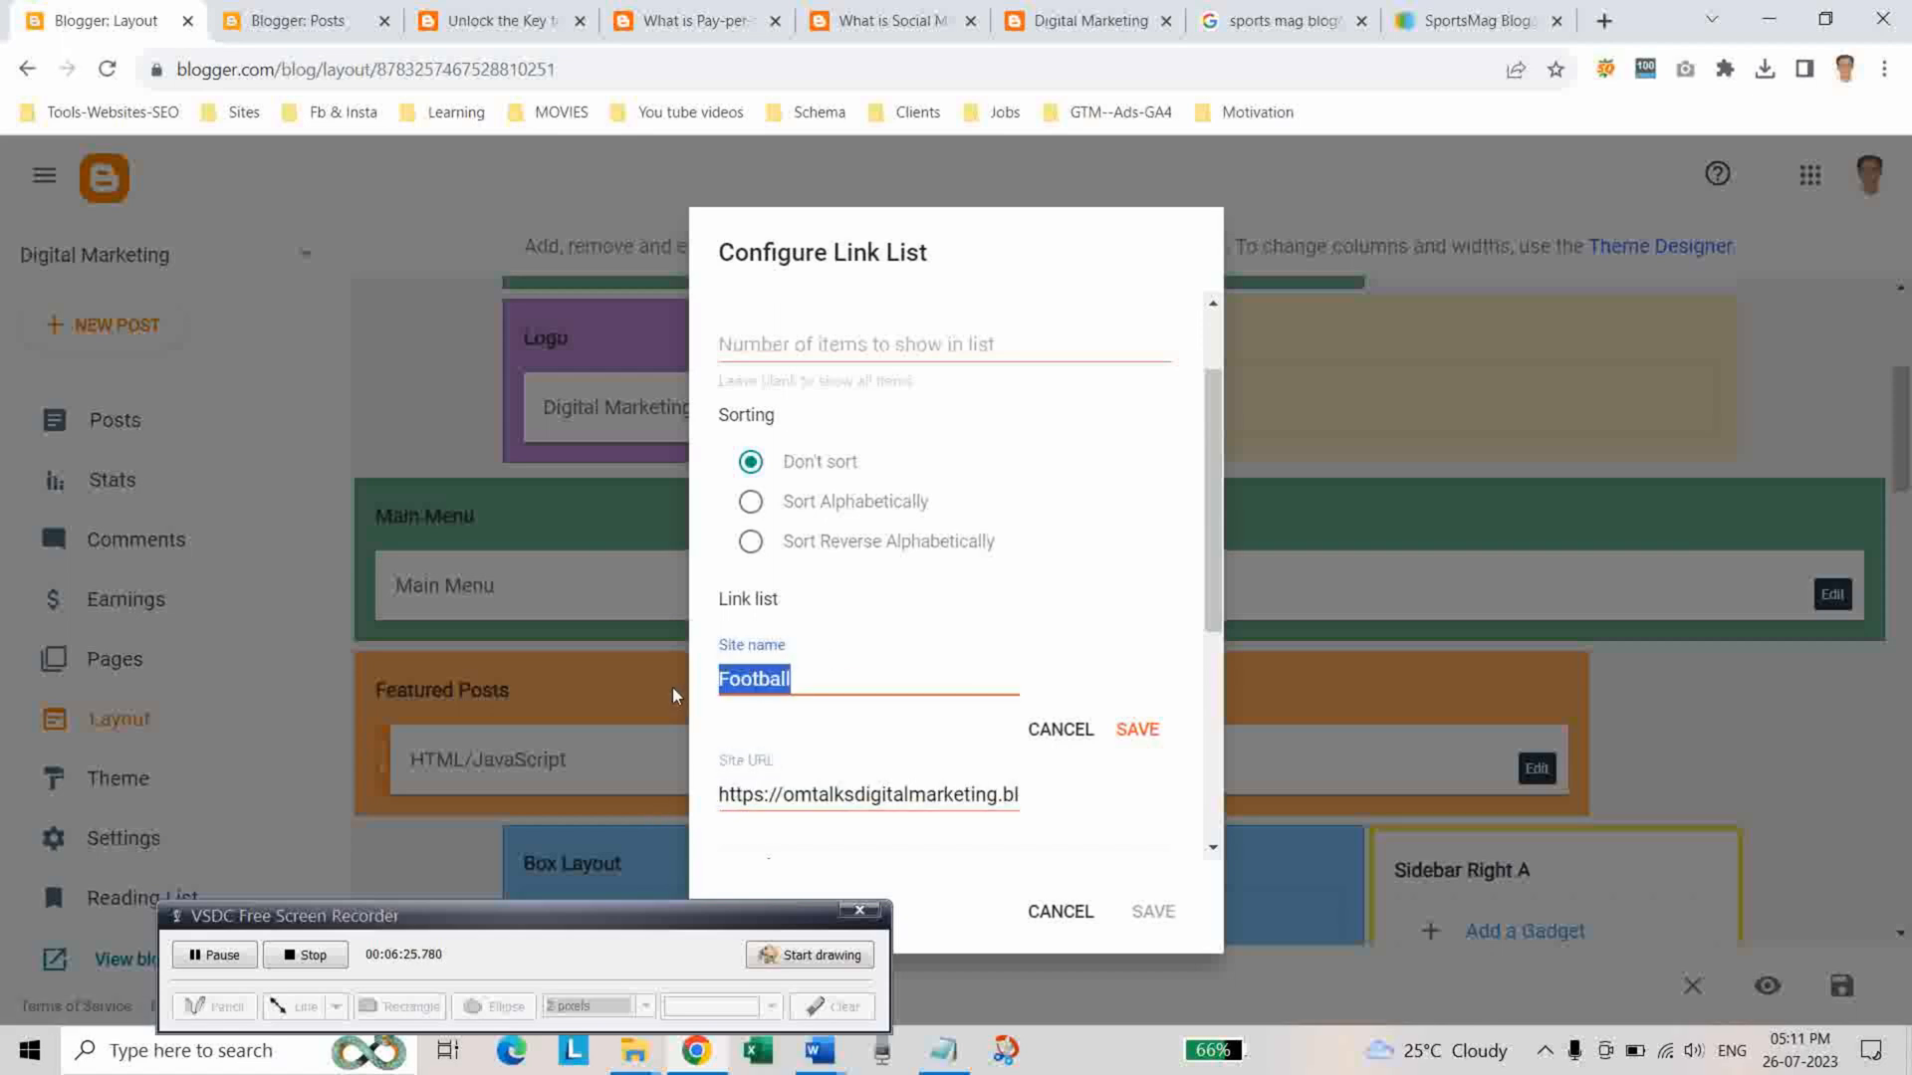
text(SEO)
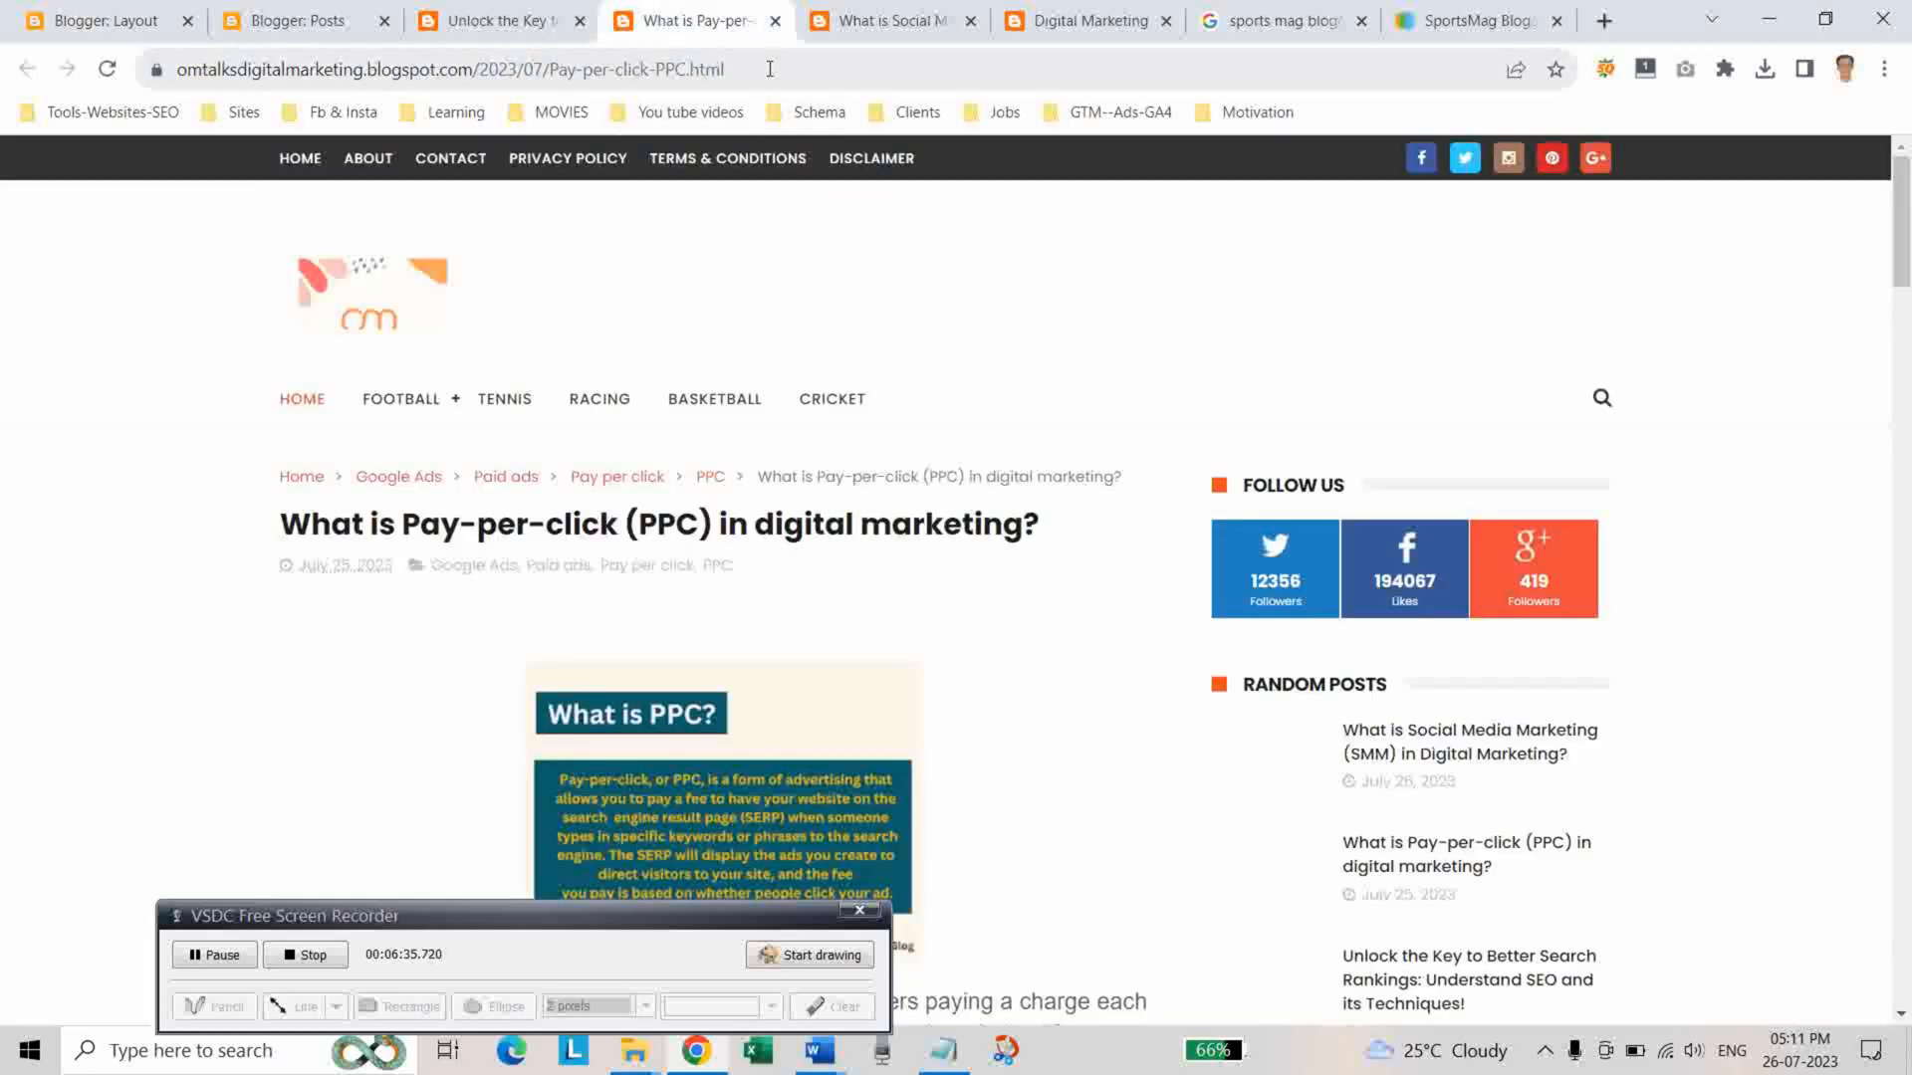
Turn the _Snooker link into PPC pointing to the PPC post's URL
click(488, 70)
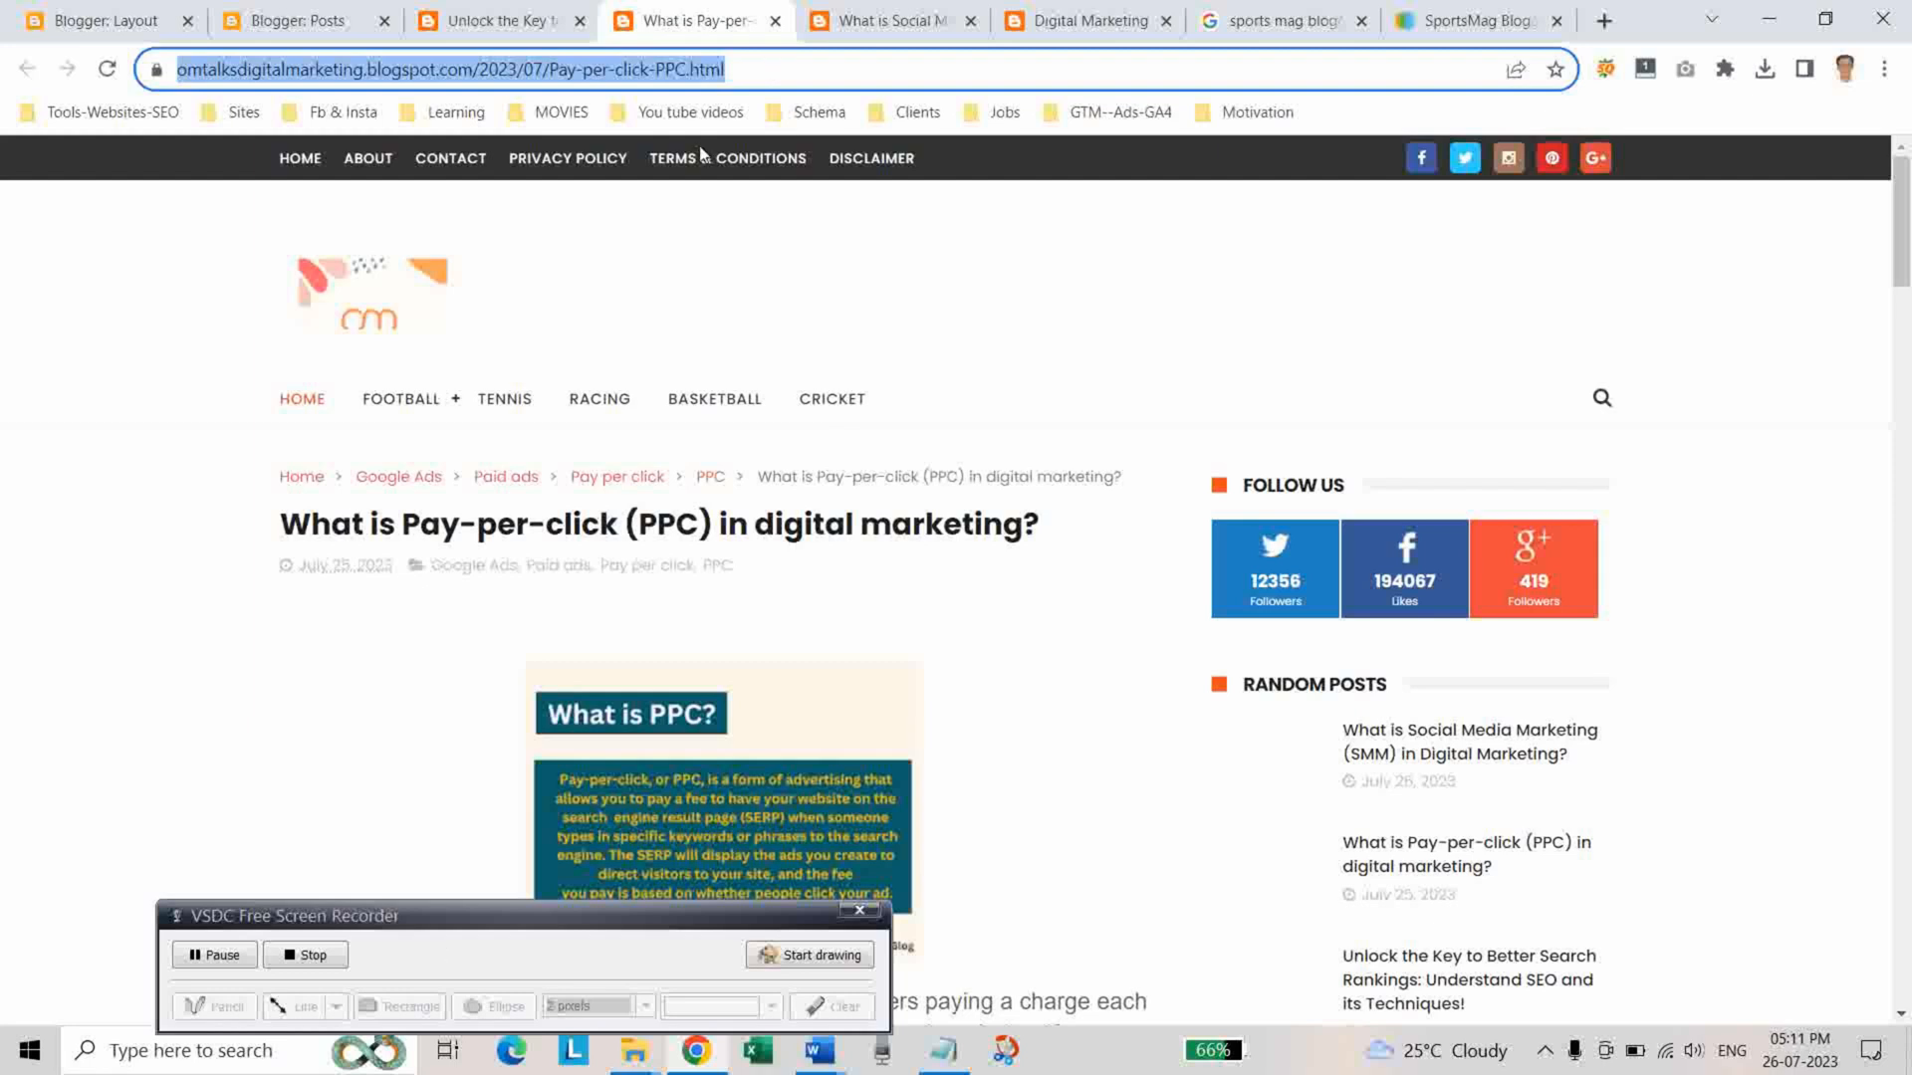
click(98, 20)
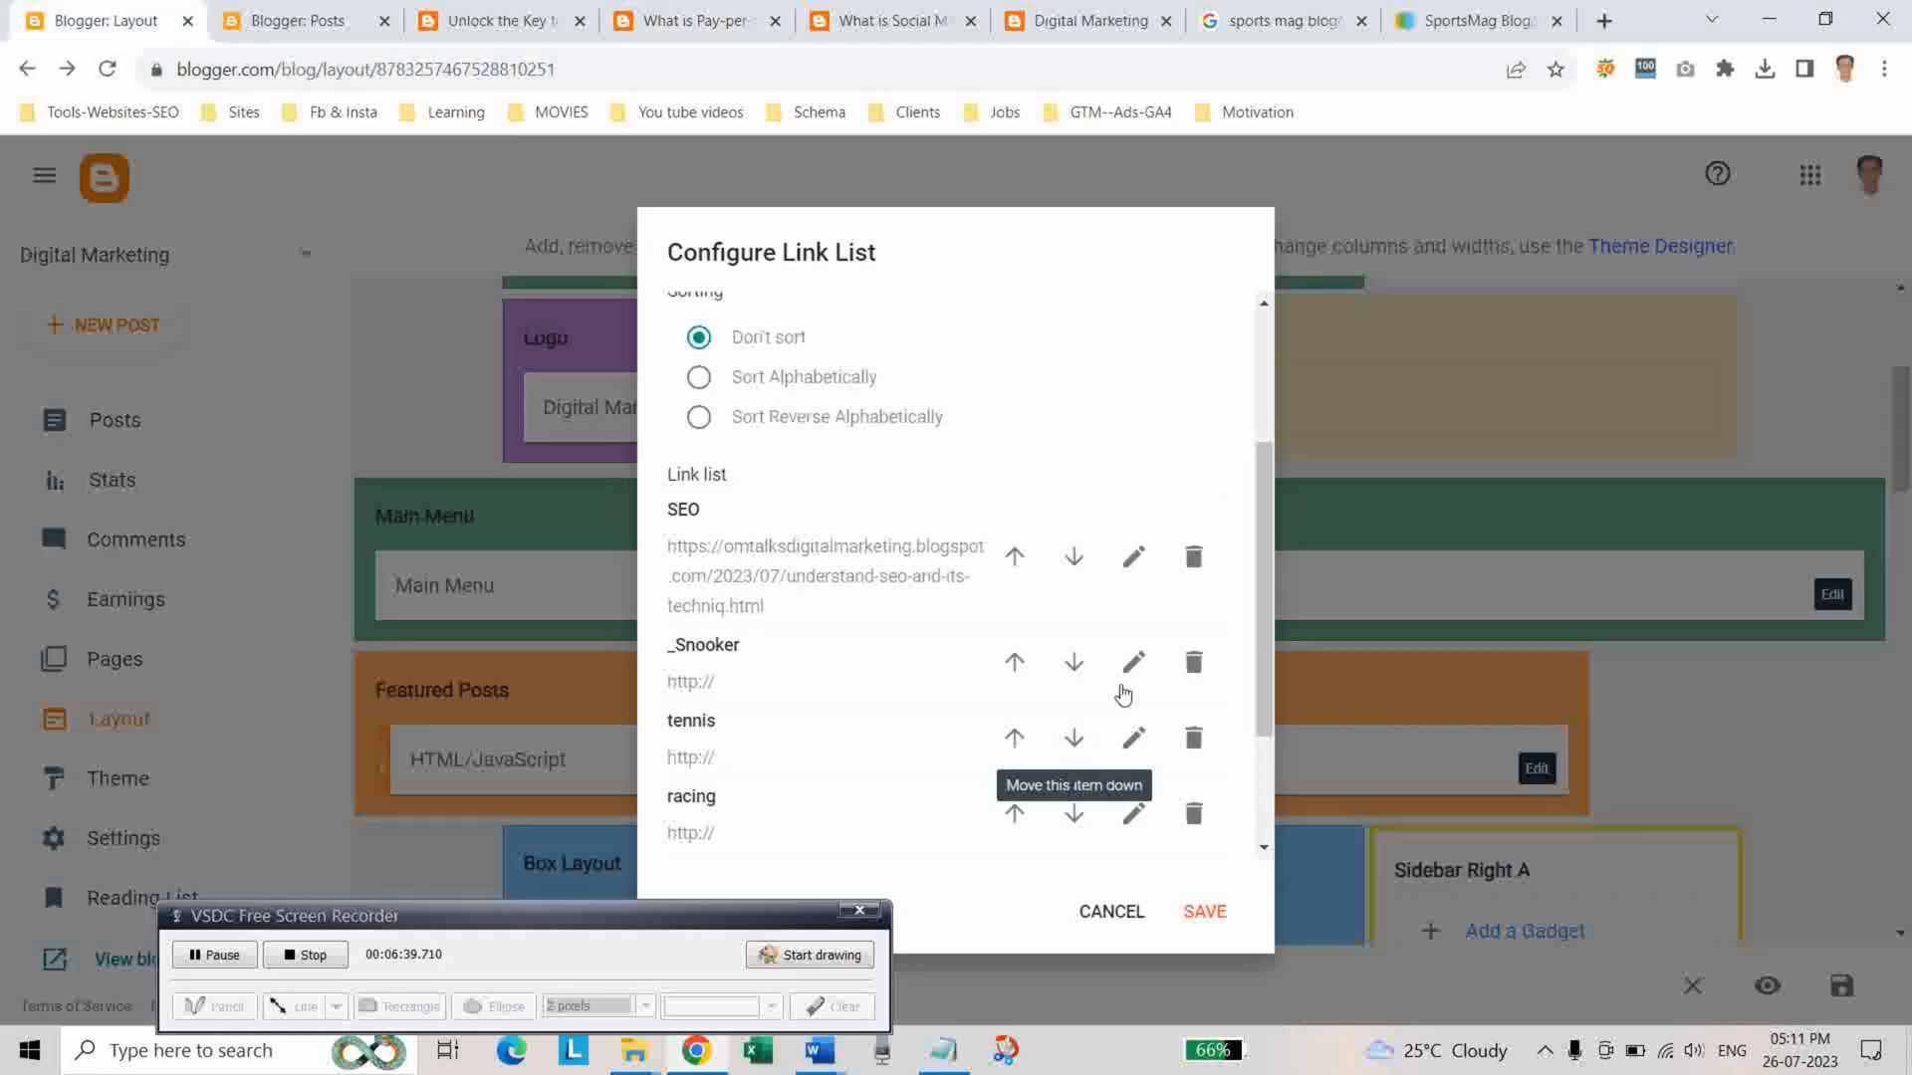
click(1133, 661)
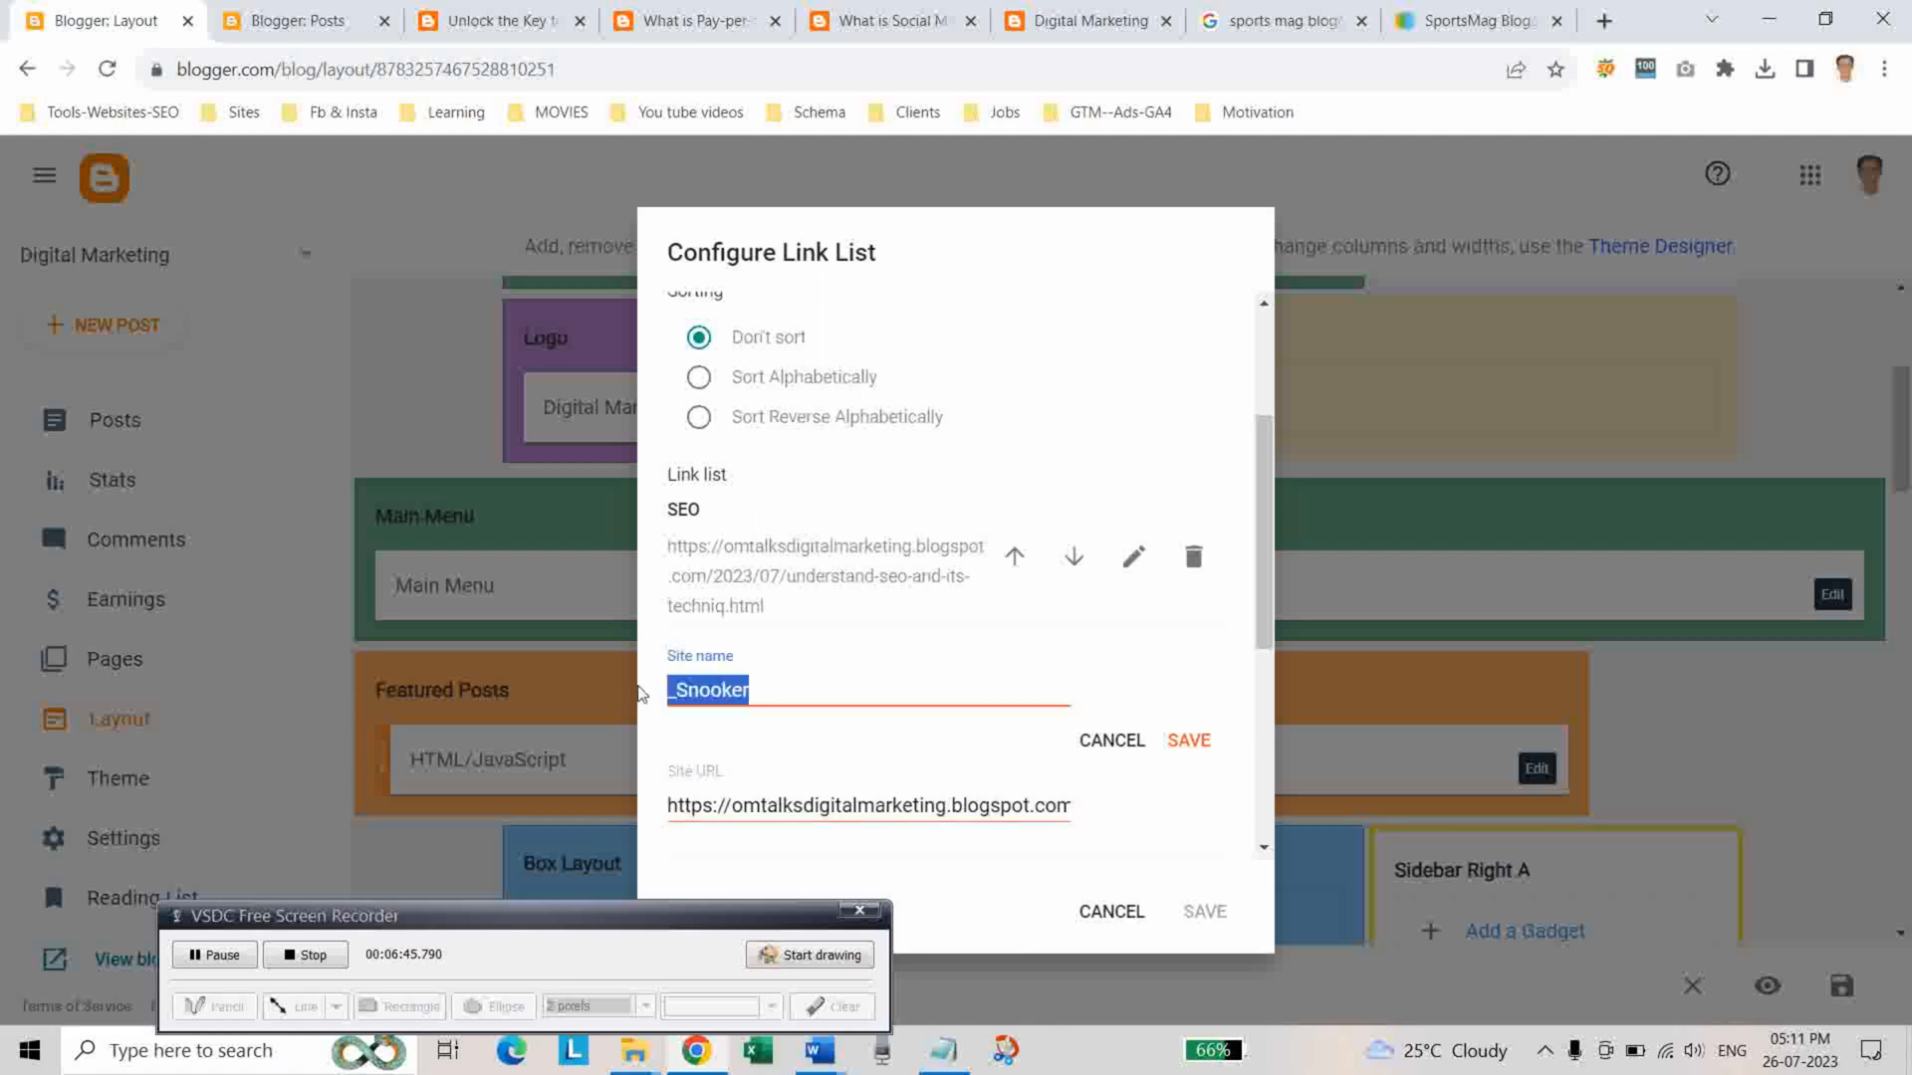
text(PPC)
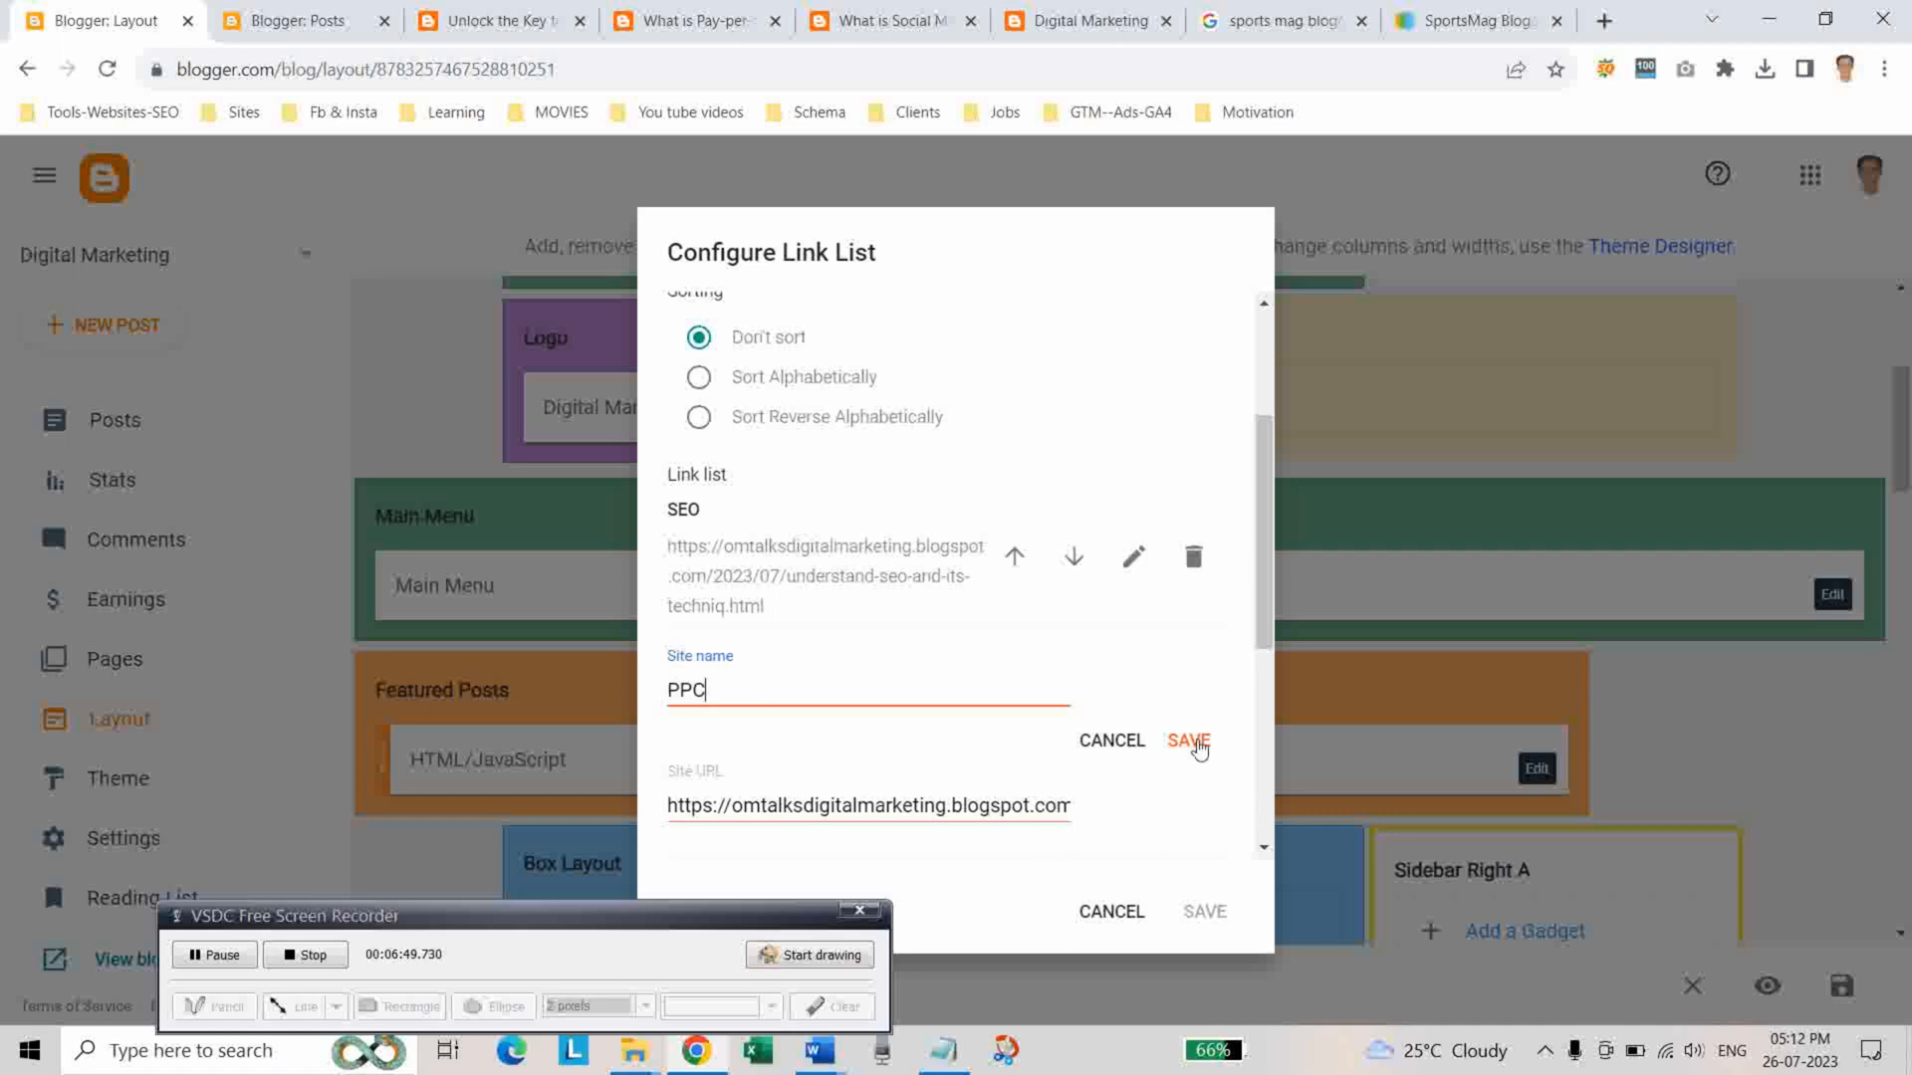
click(1186, 741)
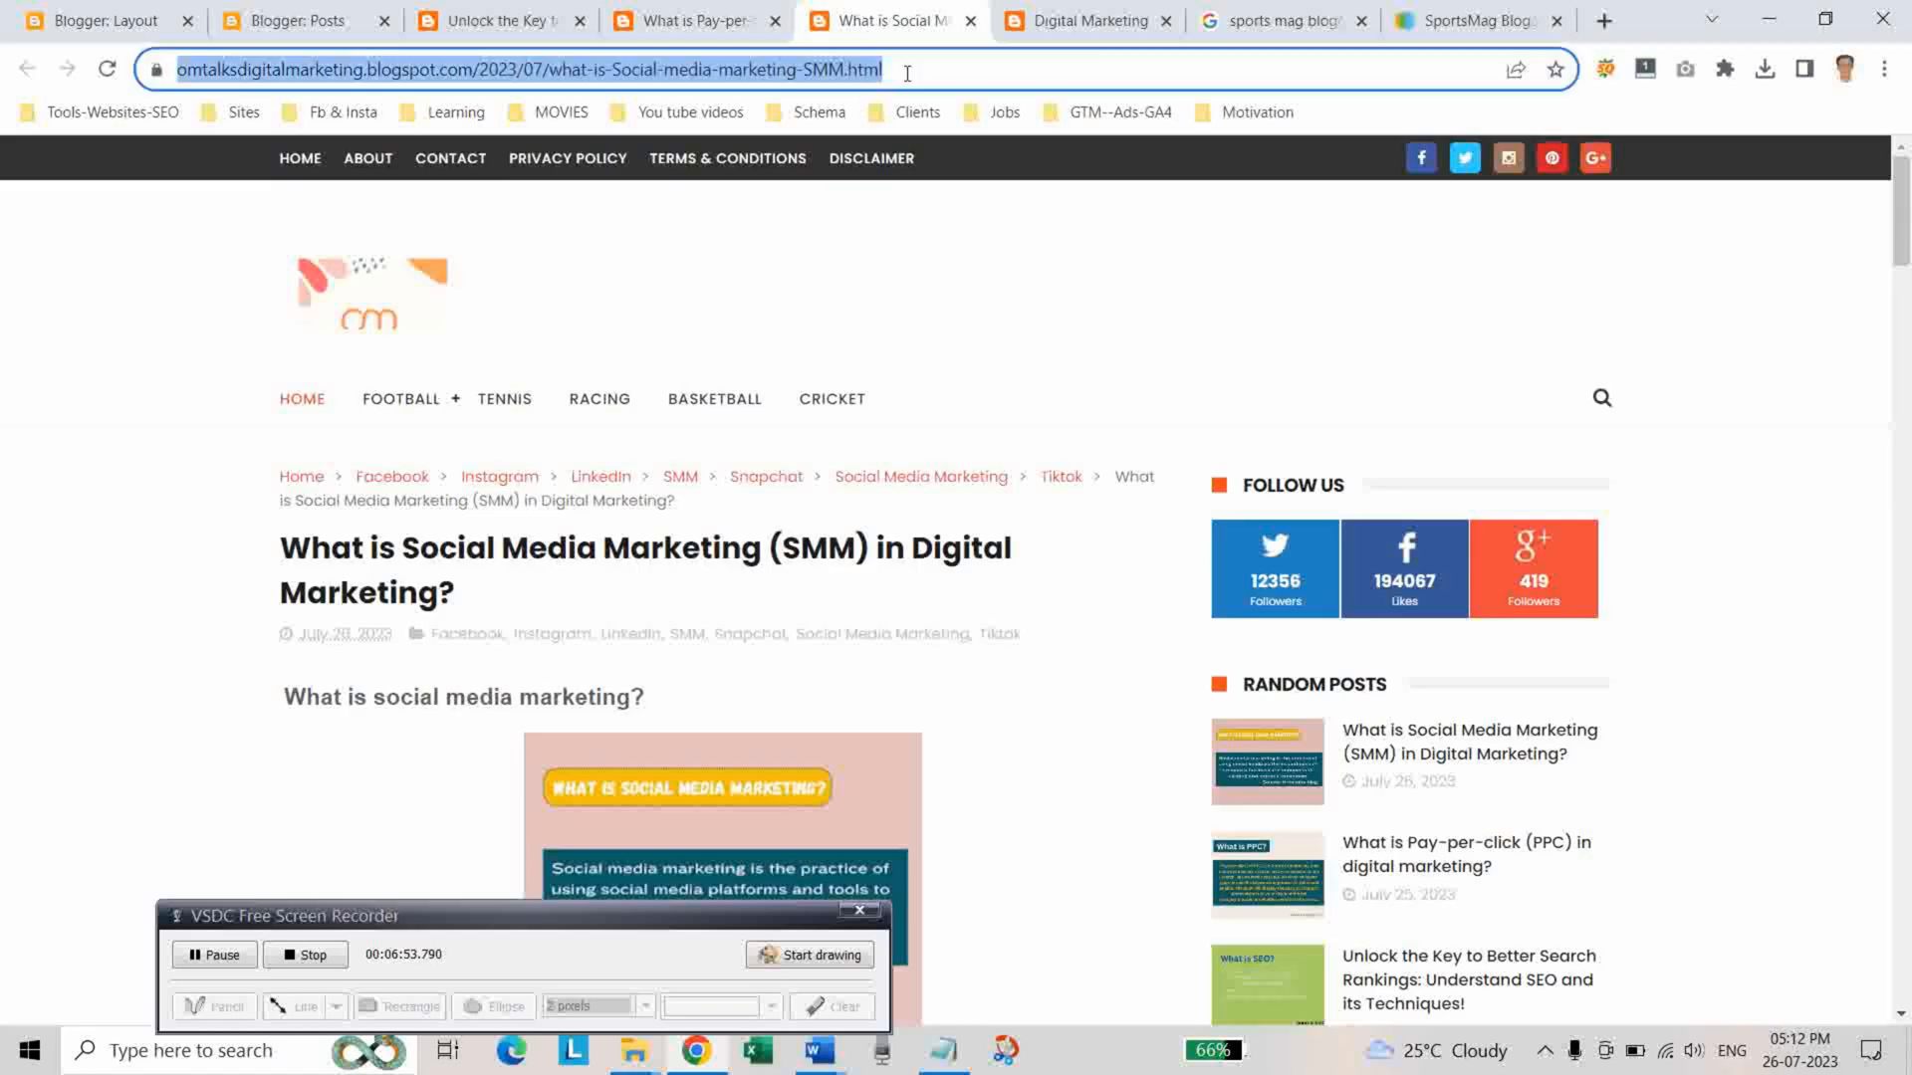
Turn the tennis link into SMM pointing to 07/what-is-Social-media-marketing-SMM.html
click(97, 20)
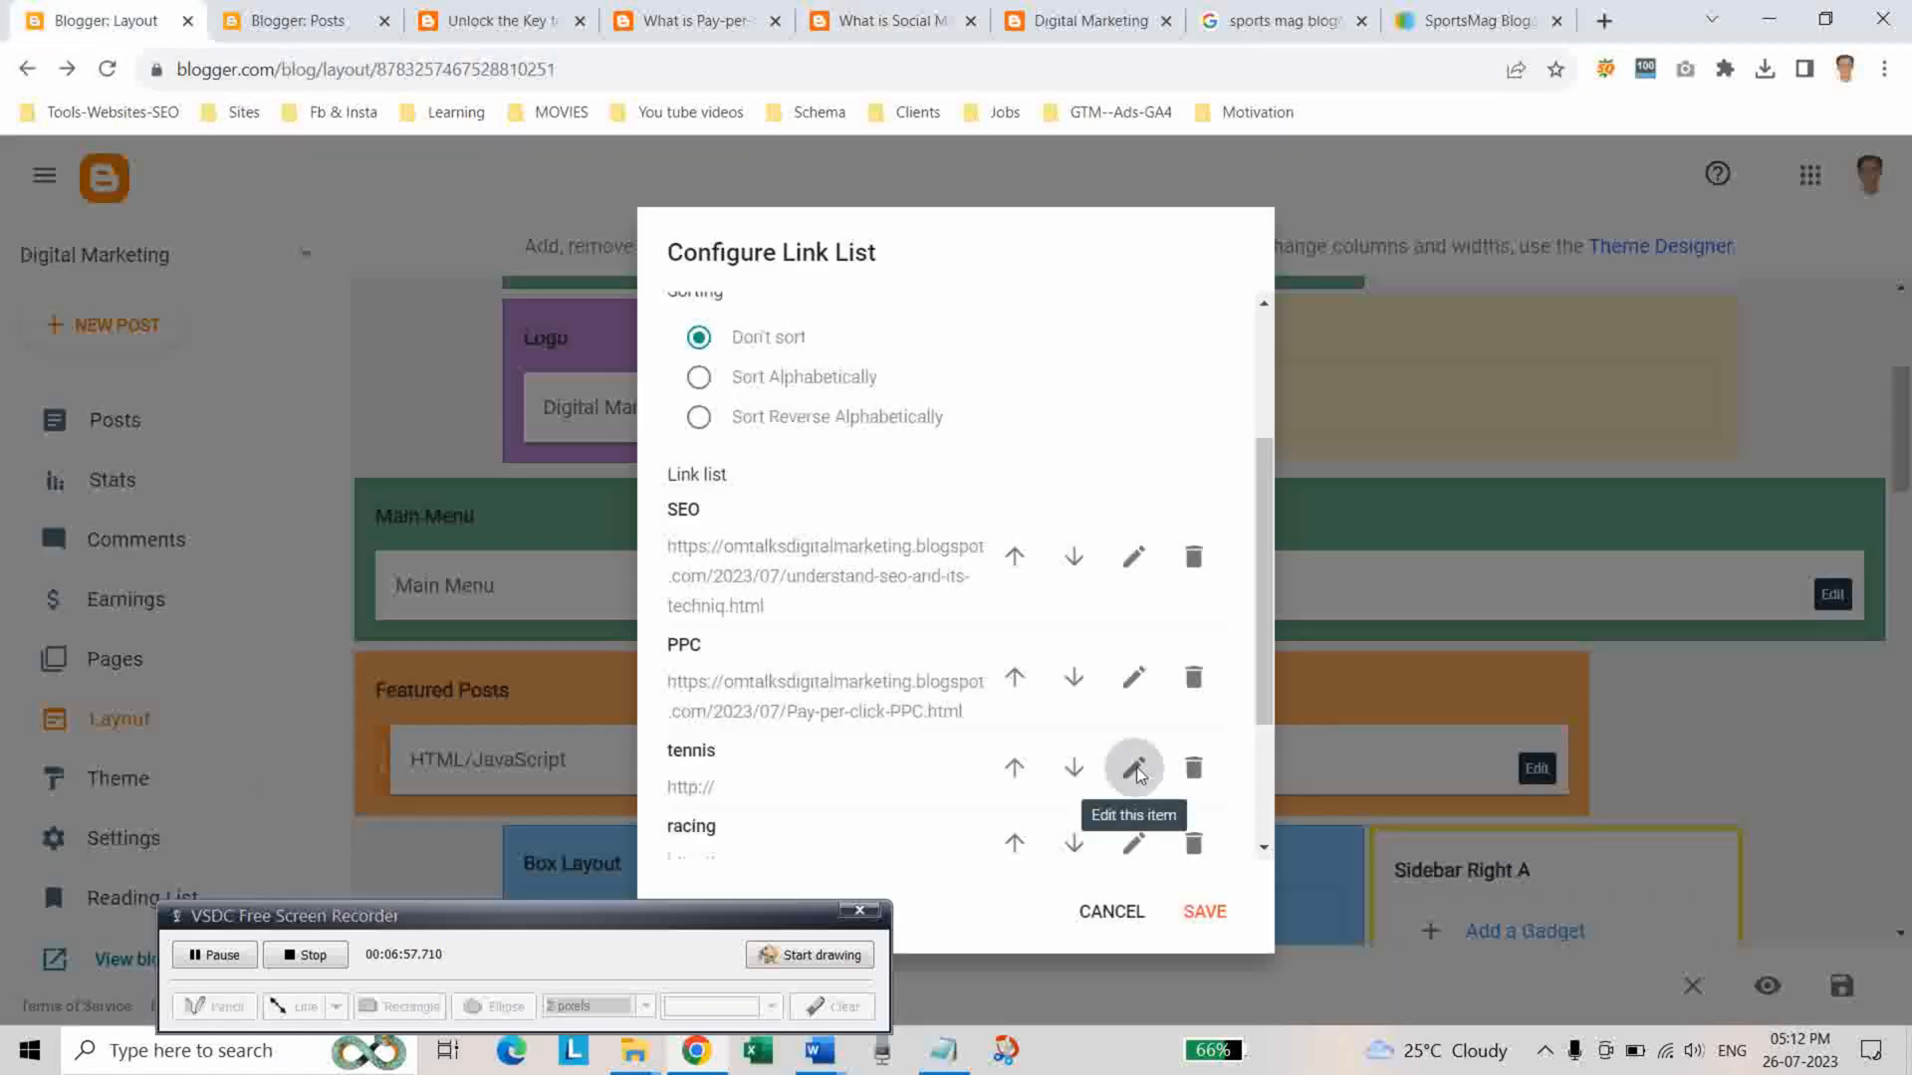
click(1133, 767)
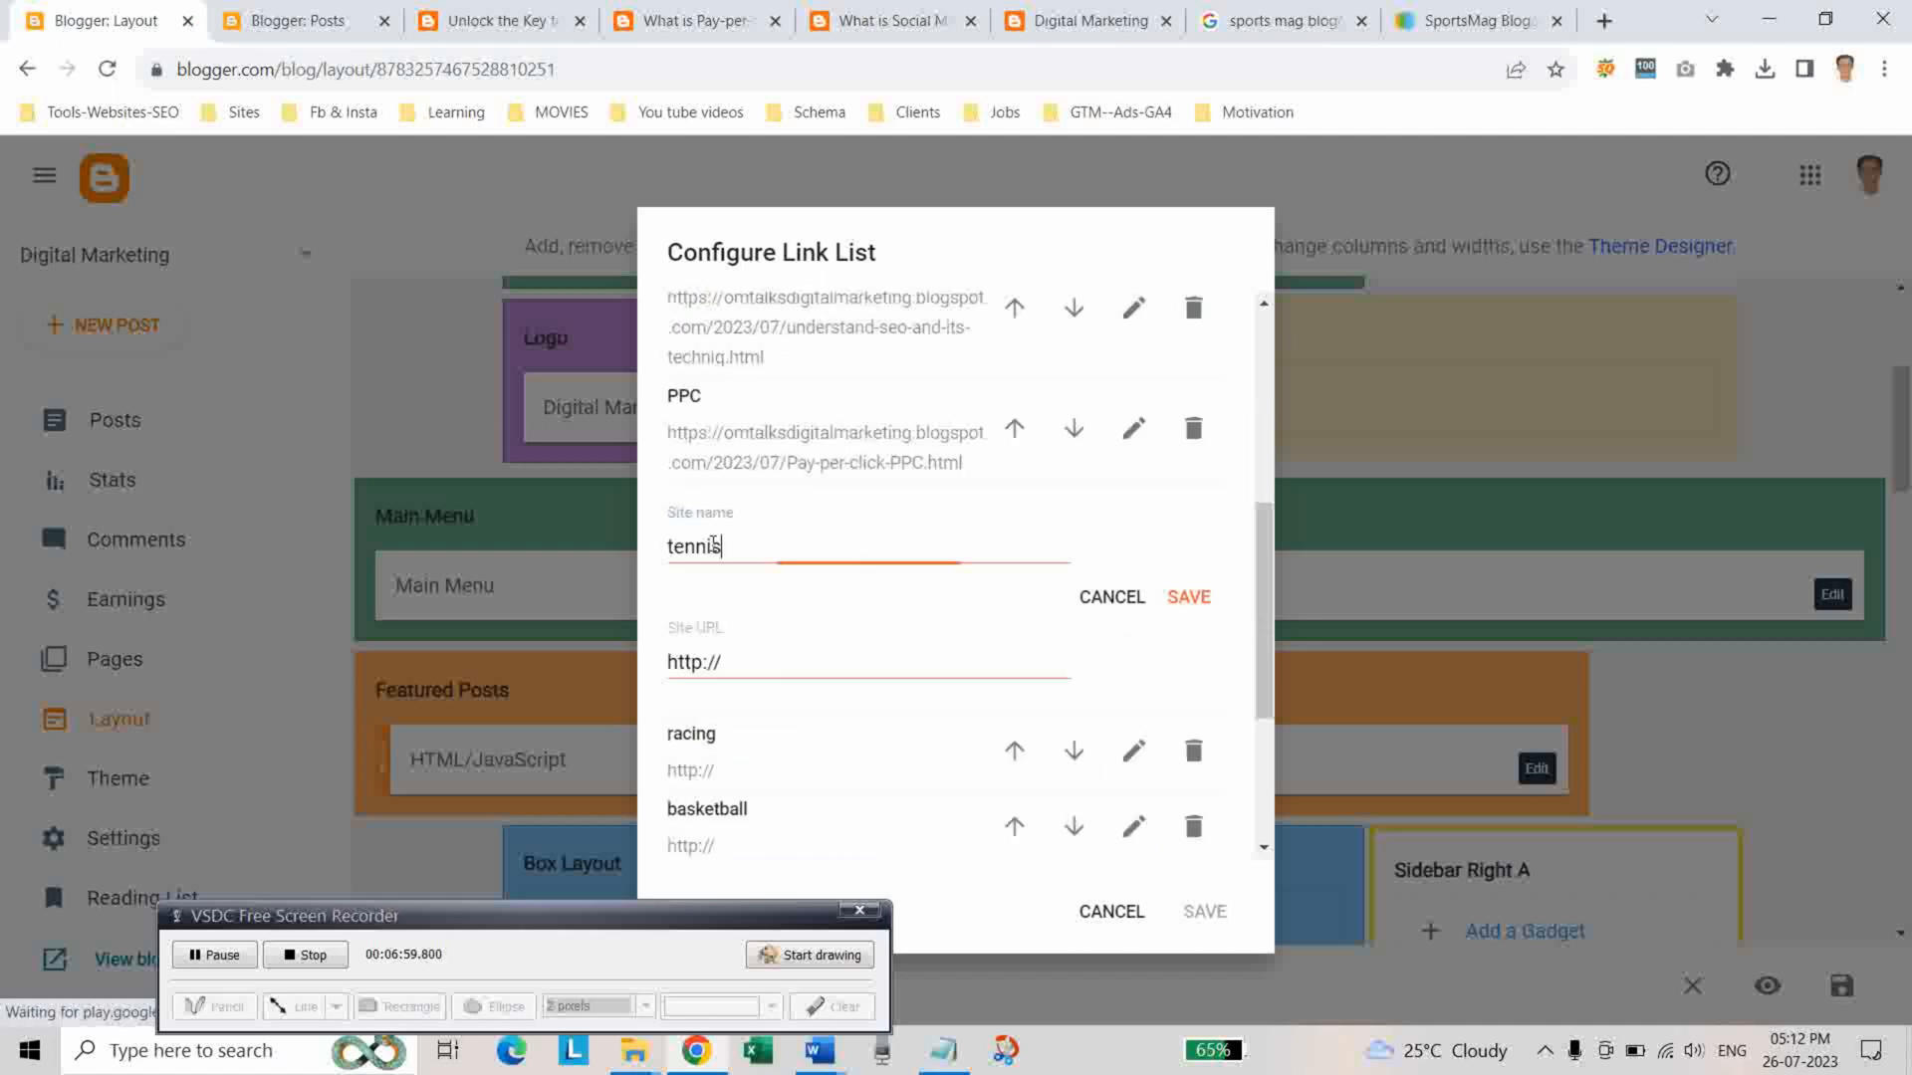
text(SM)
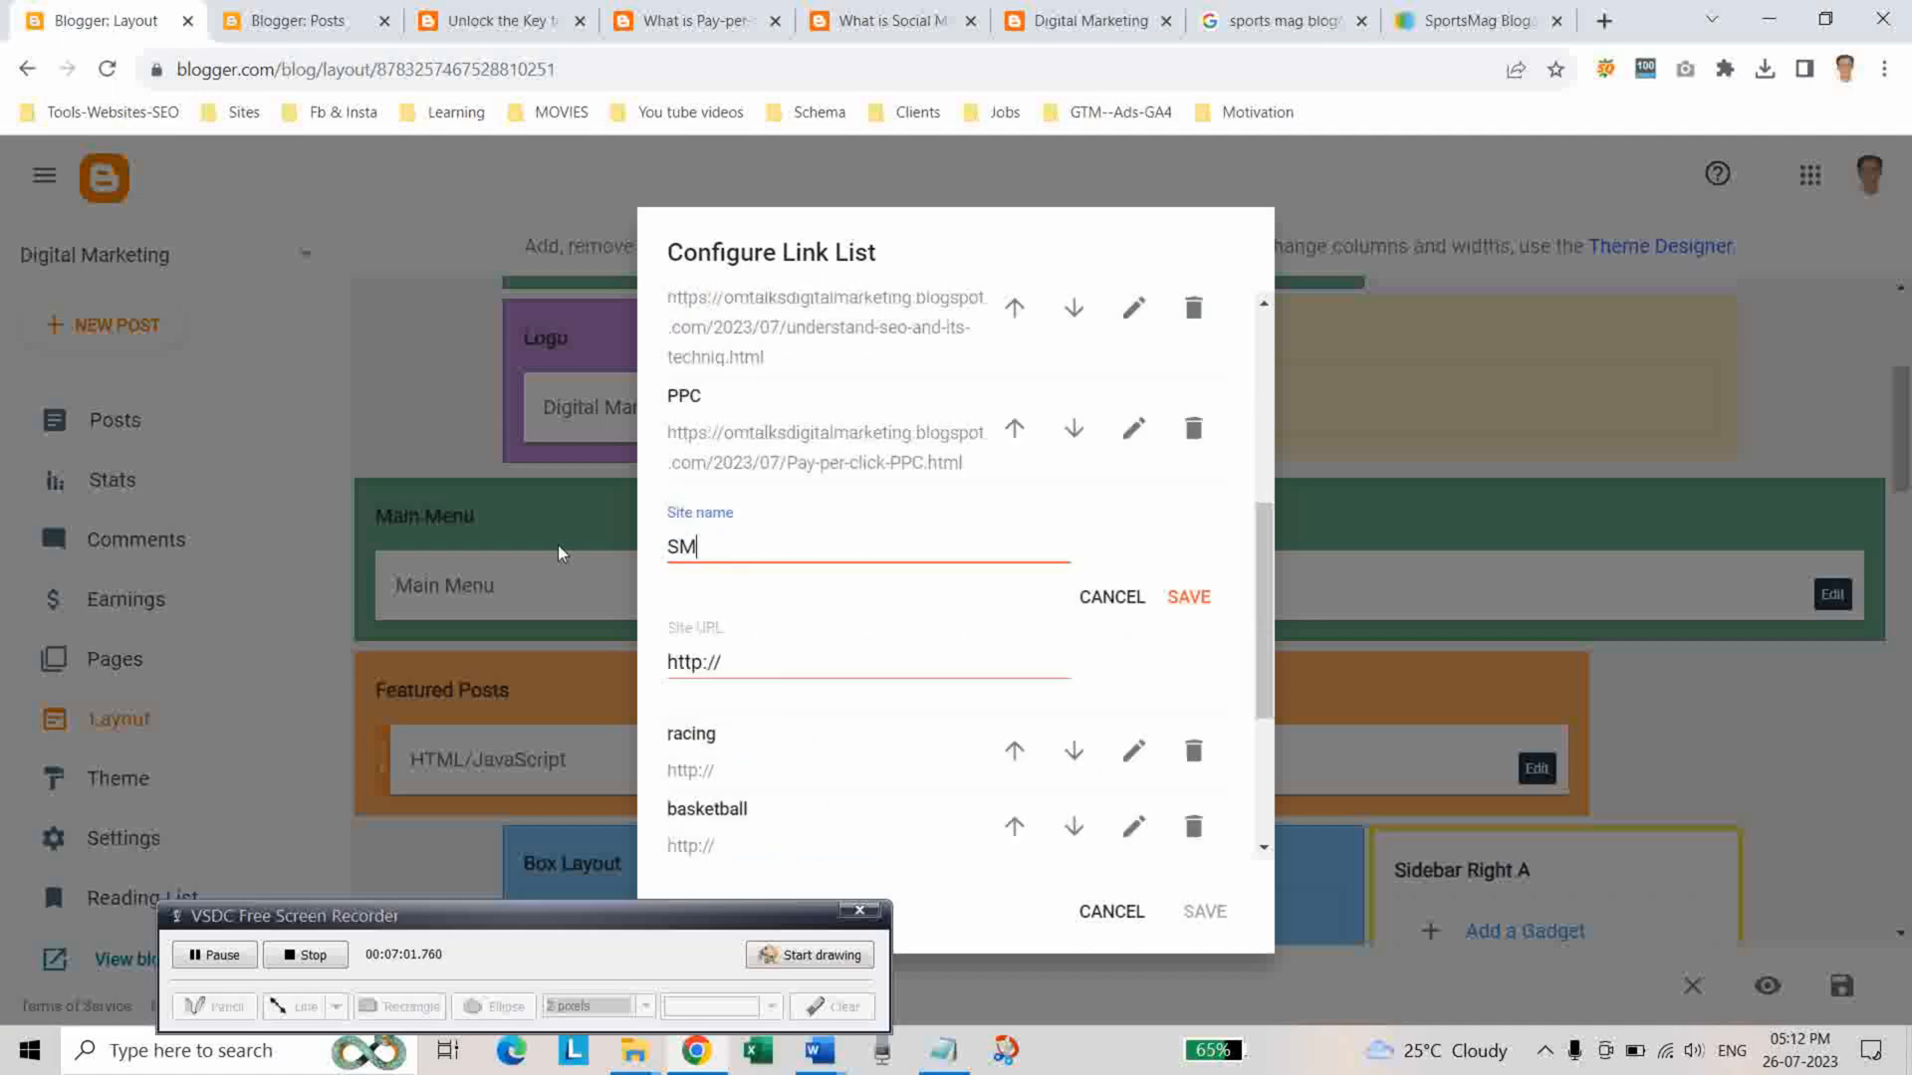
text(M)
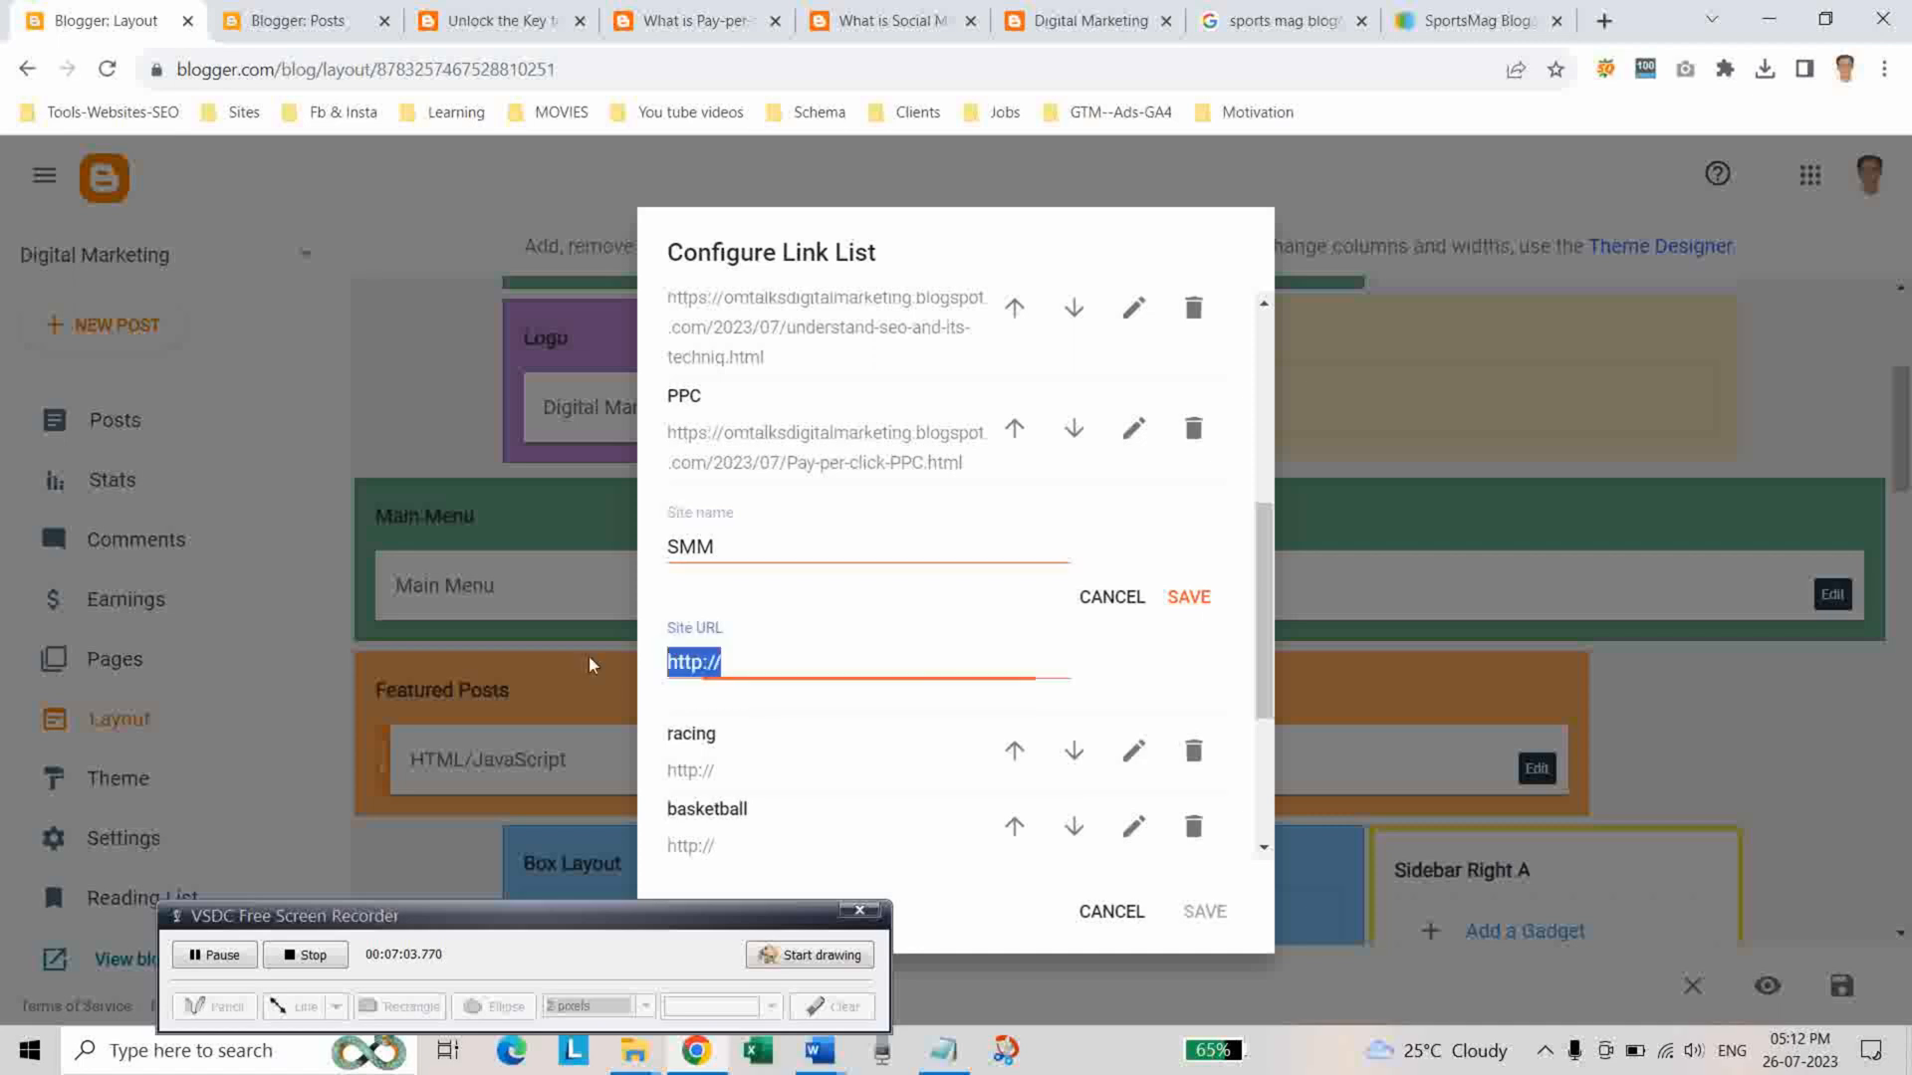
text(07/what-is-Social-media-marketing-SMM.html)
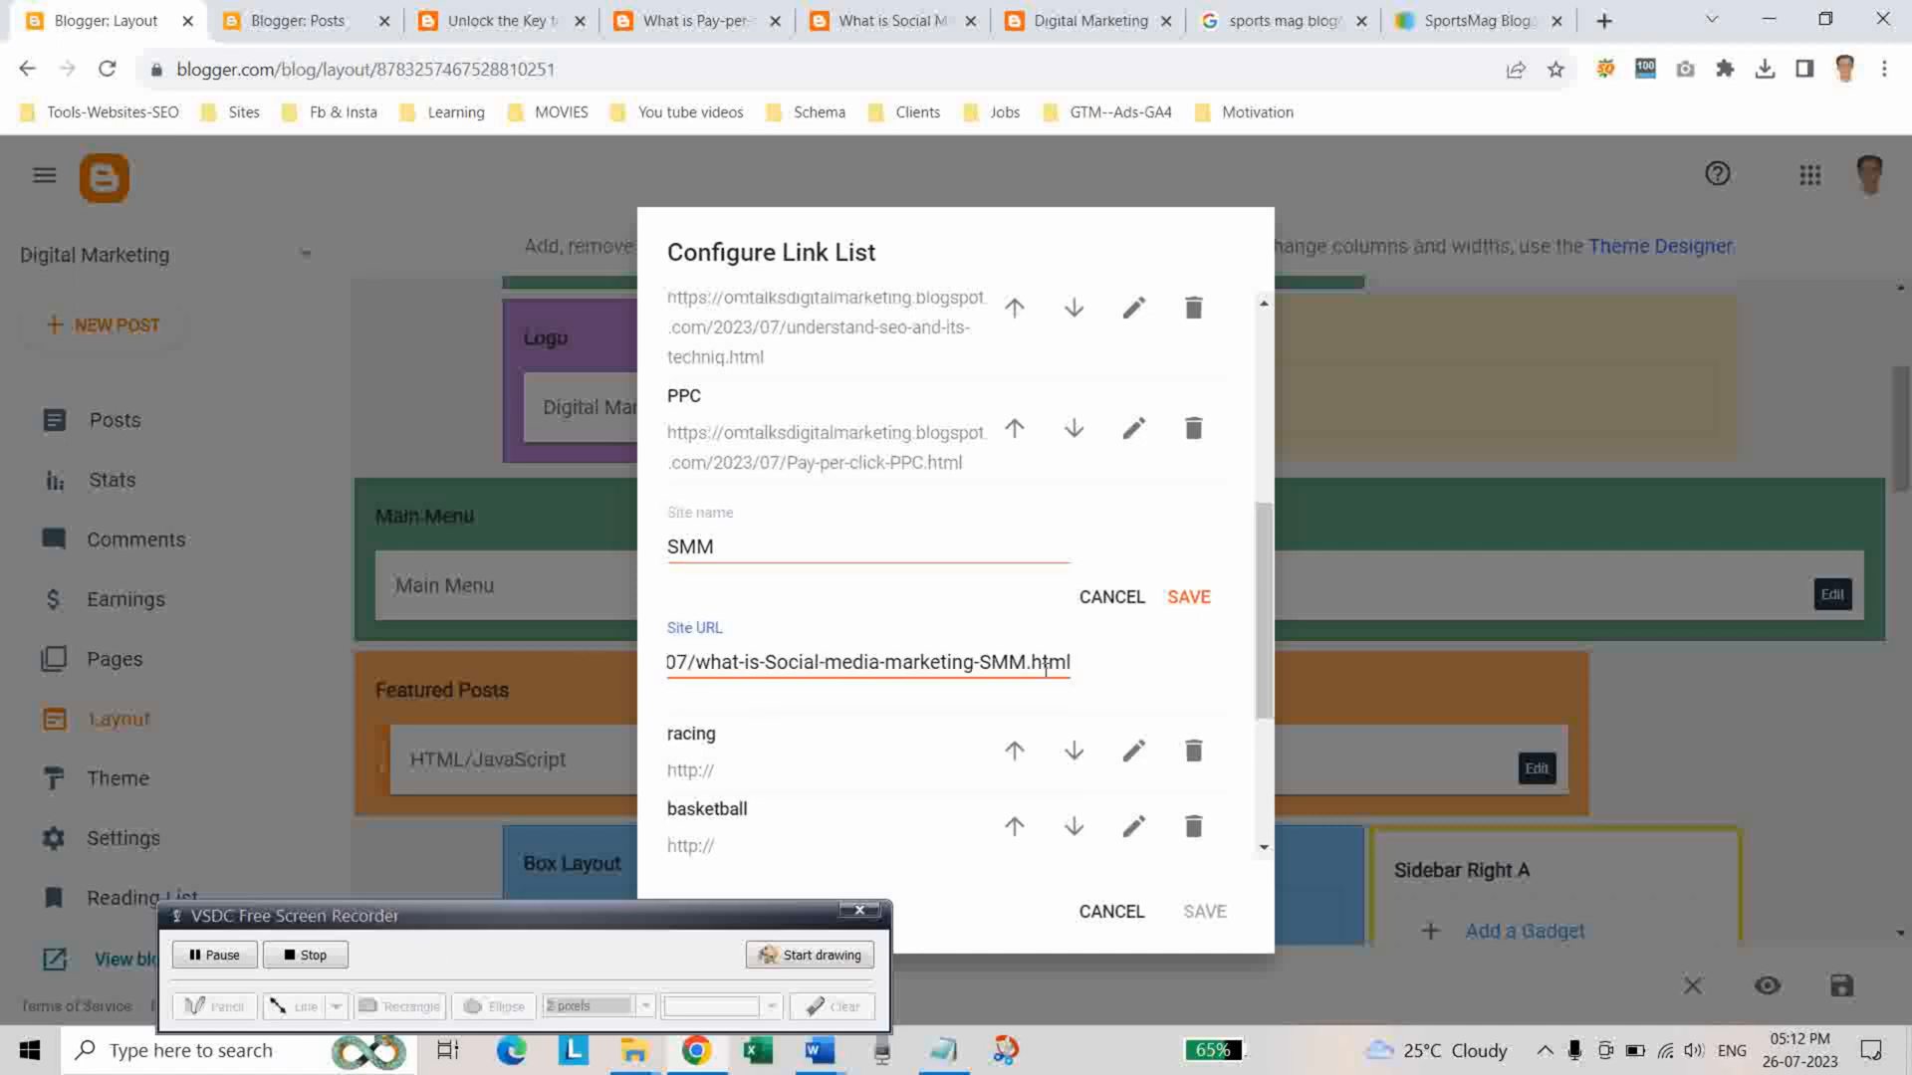
click(1185, 596)
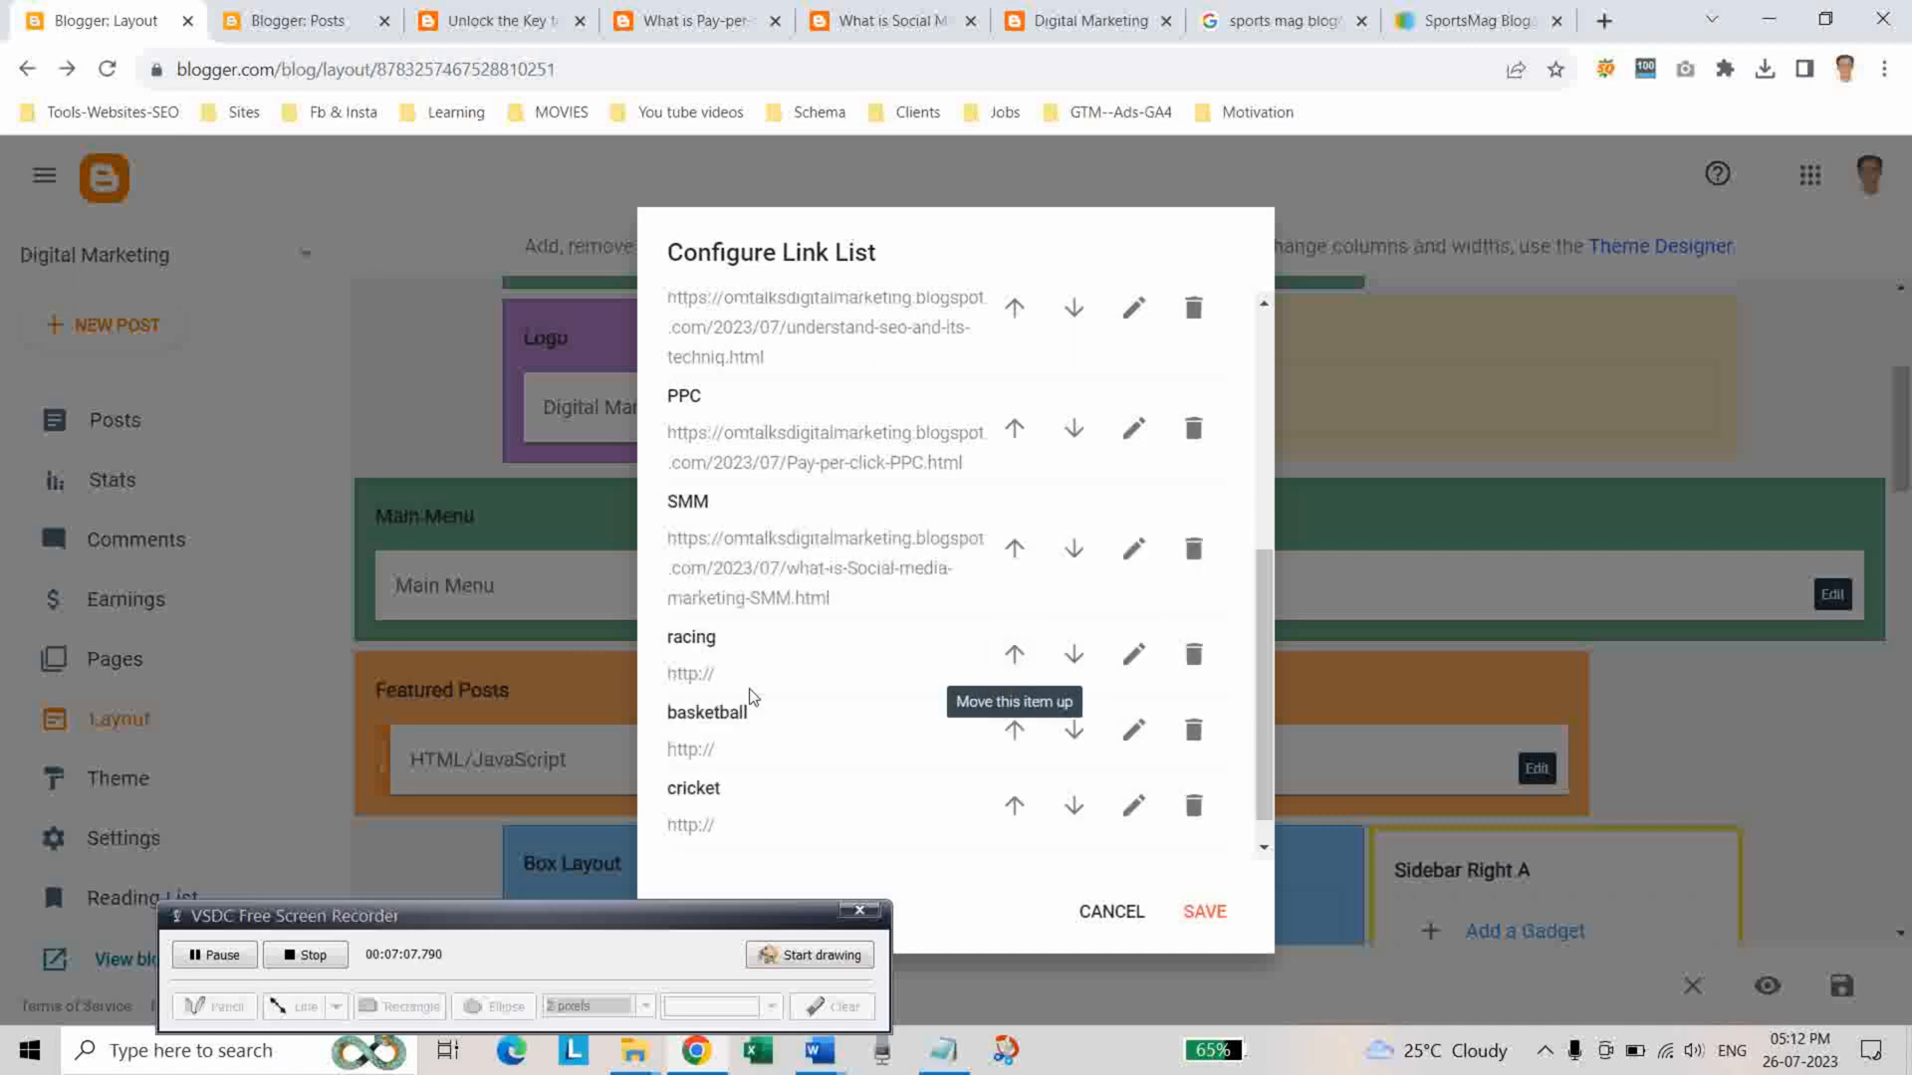
Delete the leftover racing, basketball and cricket links and save the Main Menu
click(1193, 653)
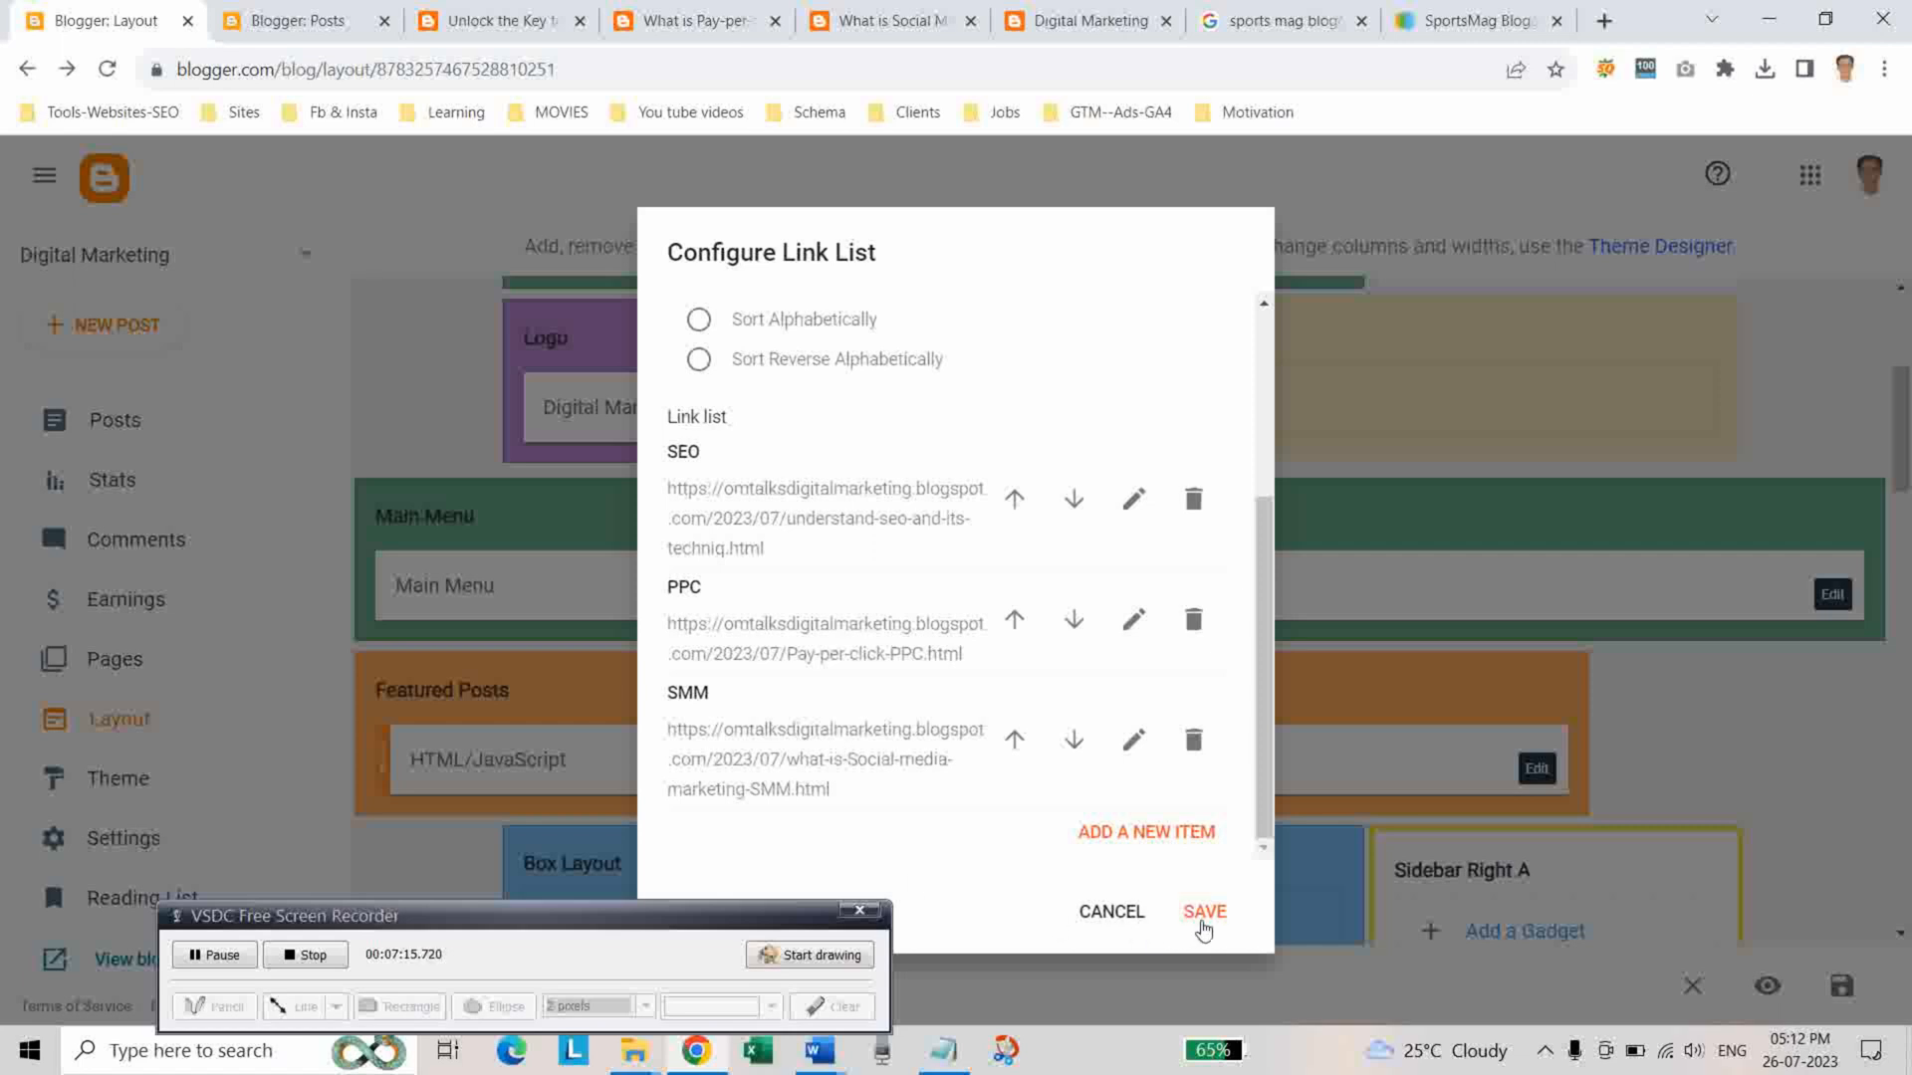
click(1203, 912)
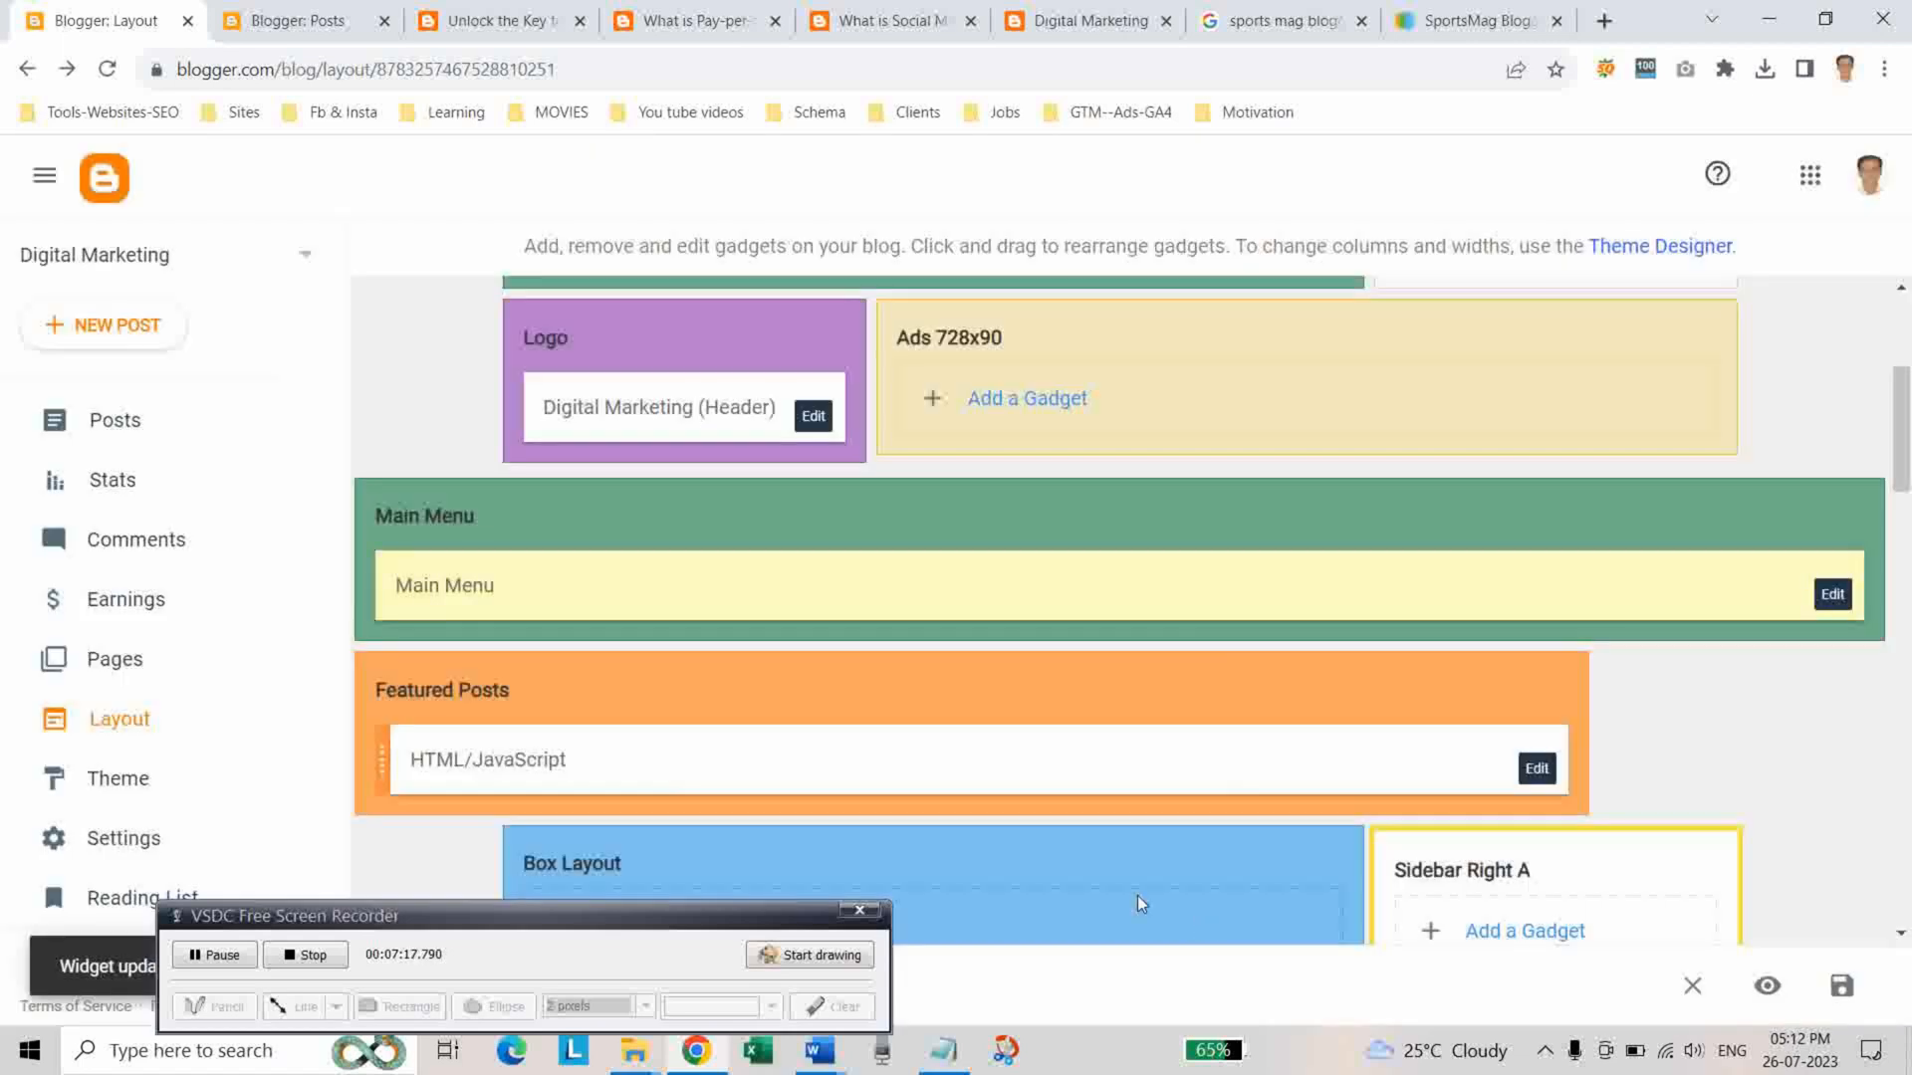
click(293, 20)
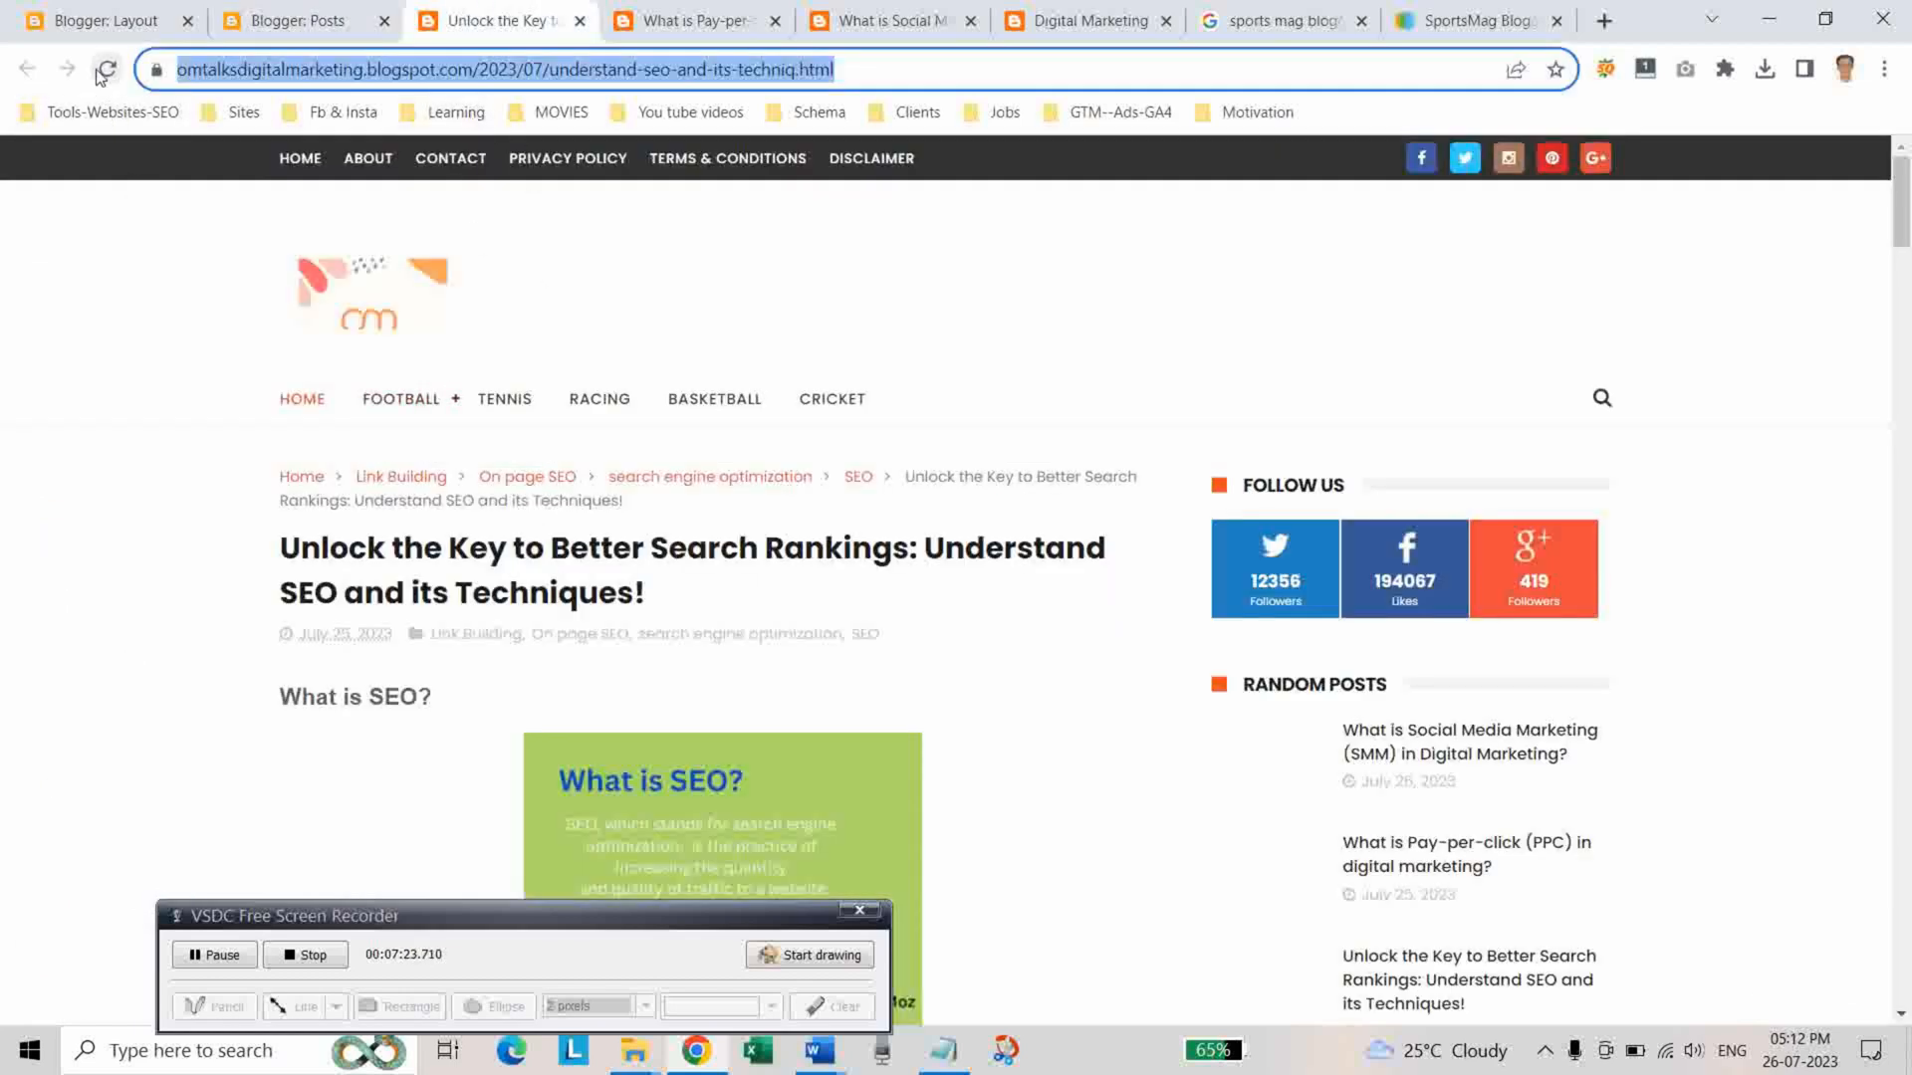
Reload the live SEO post and scroll to check the menu now reads HOME, SEO, PPC, SMM
click(105, 70)
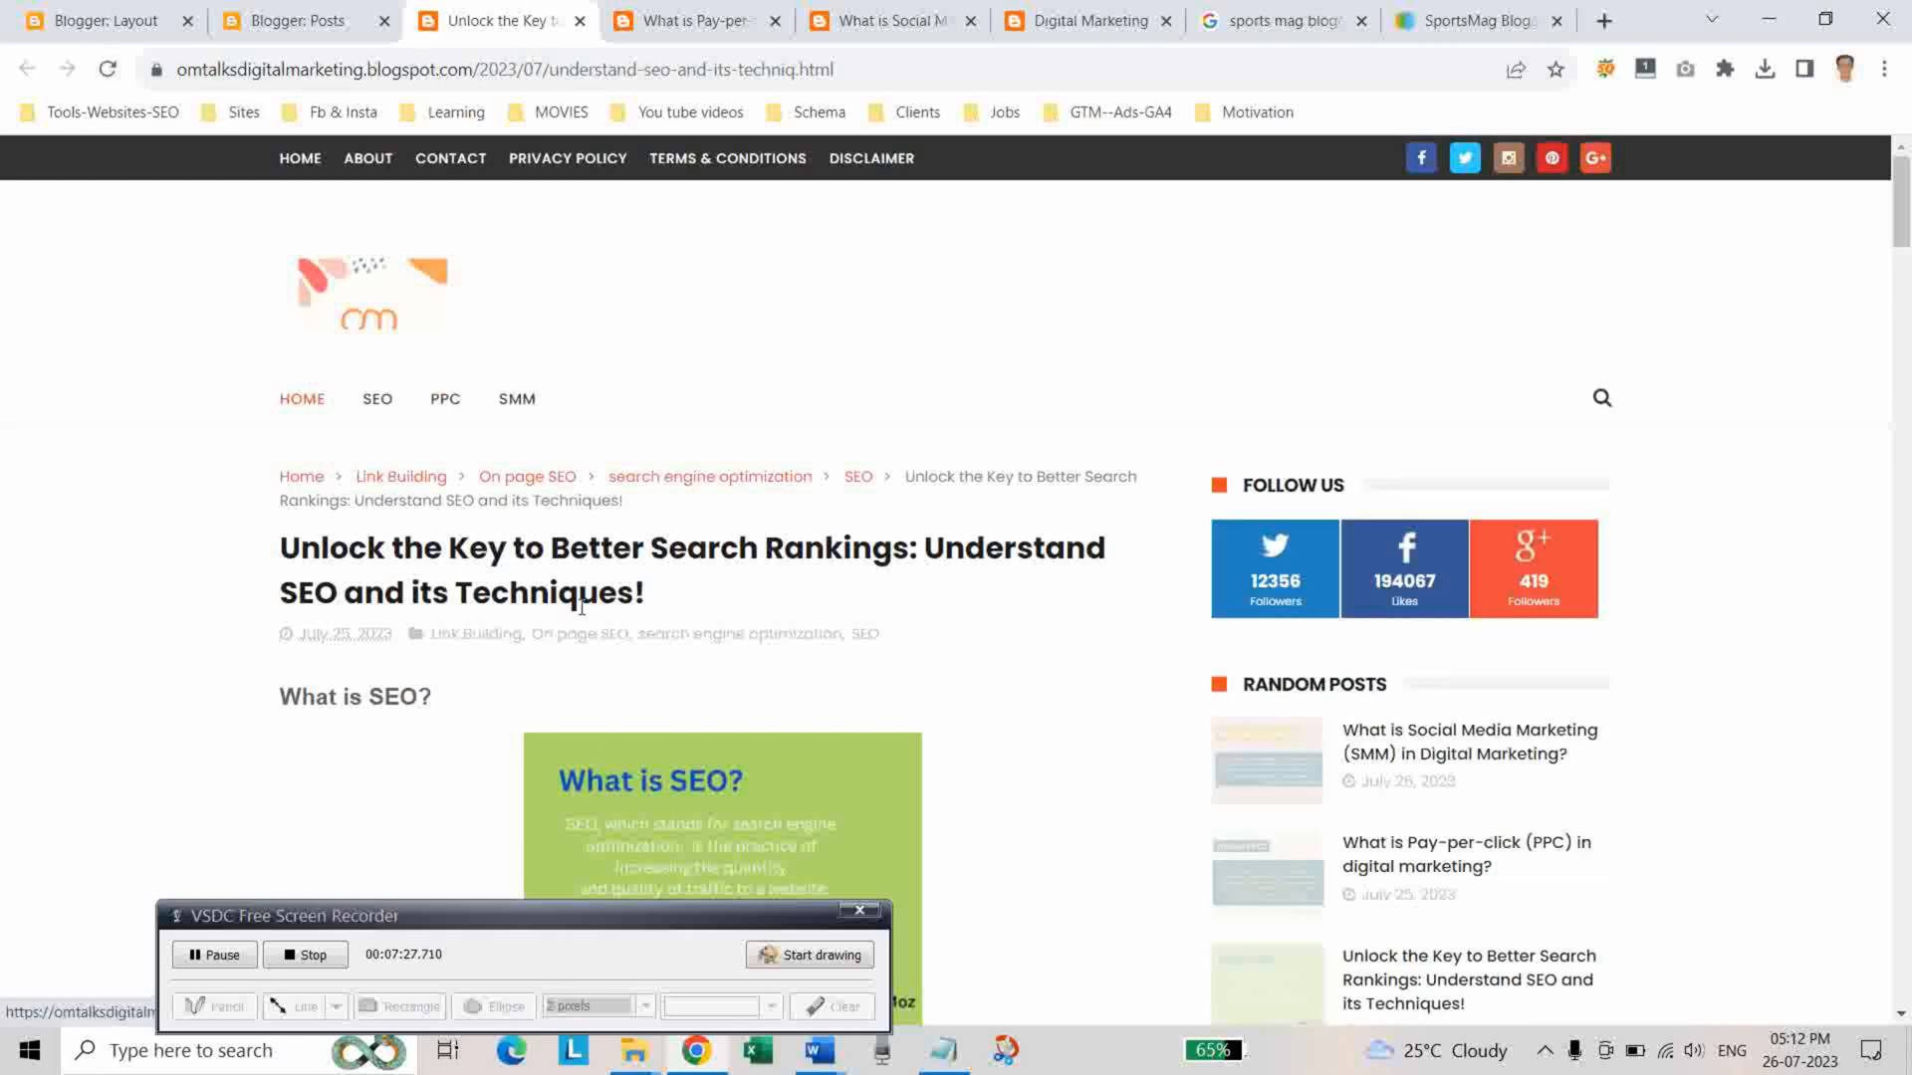
scroll(down, 3)
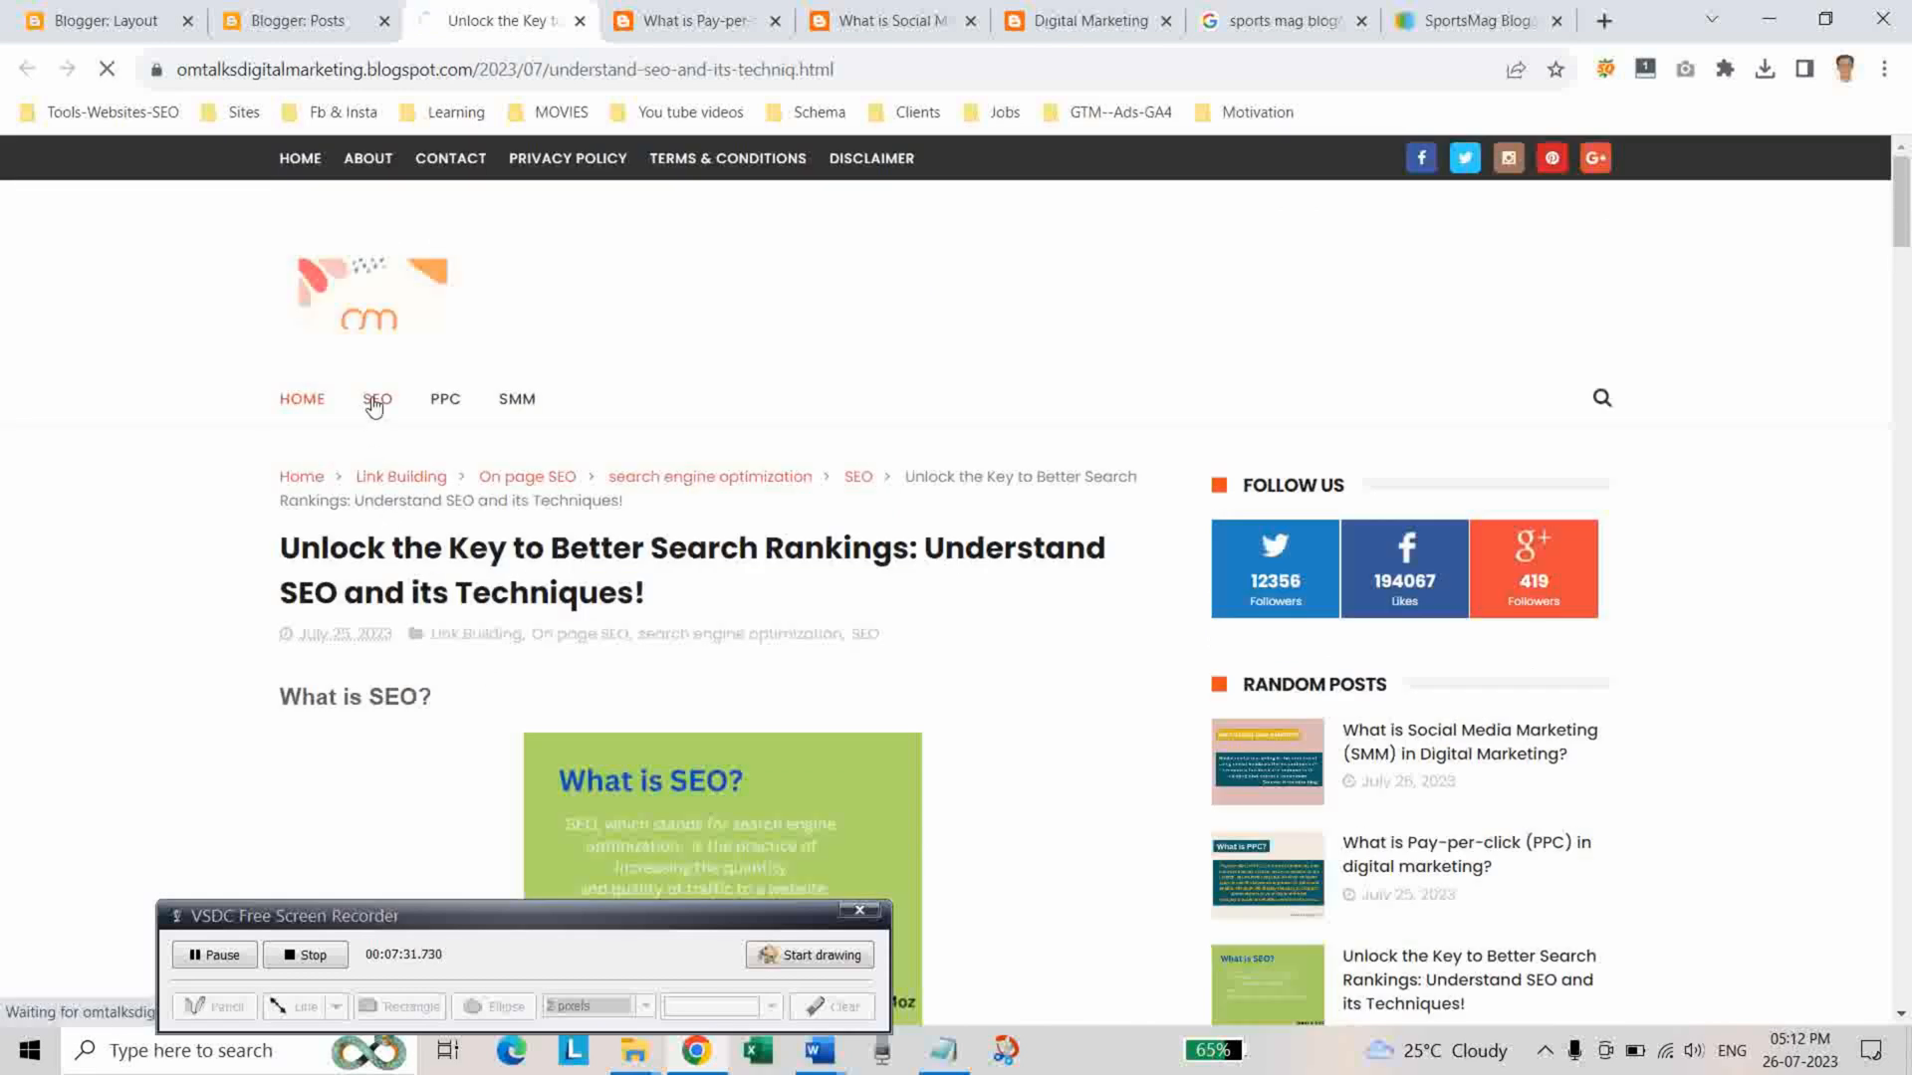
scroll(down, 3)
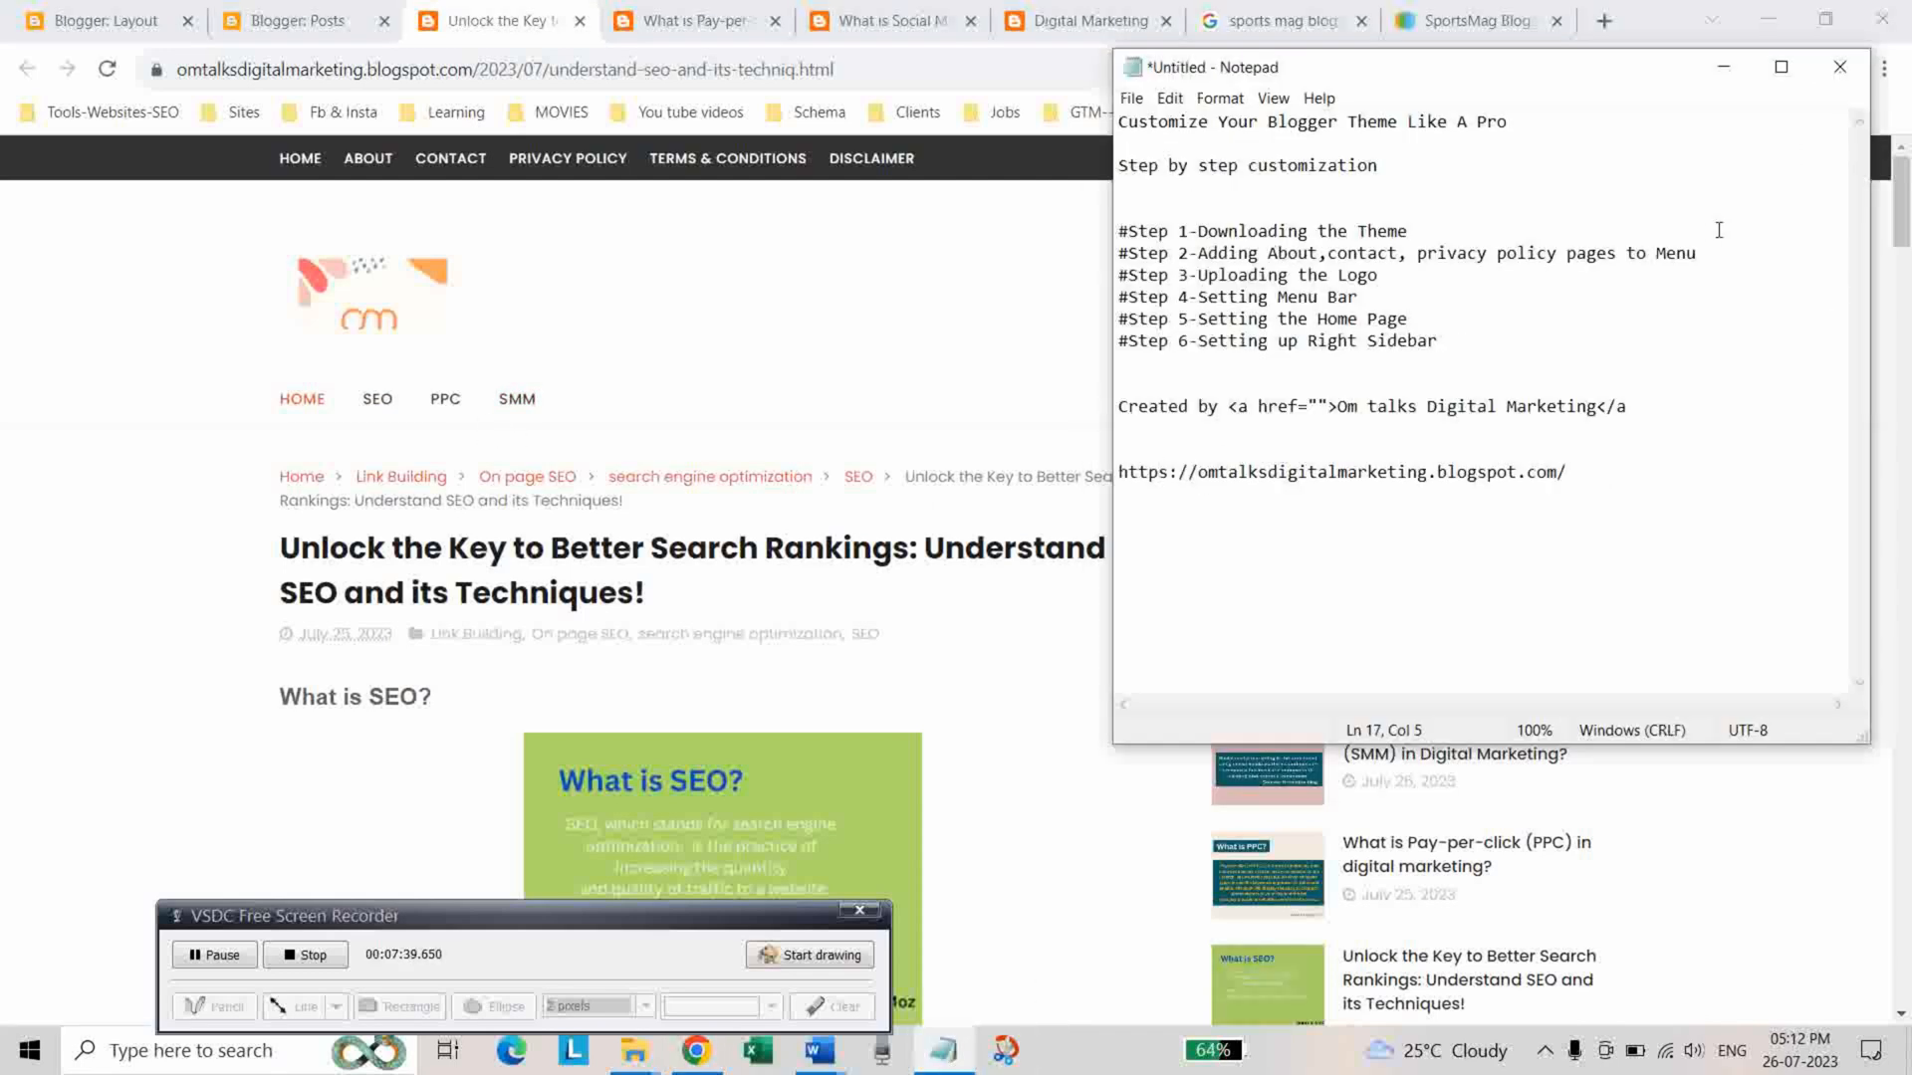
mouse_move(1712, 109)
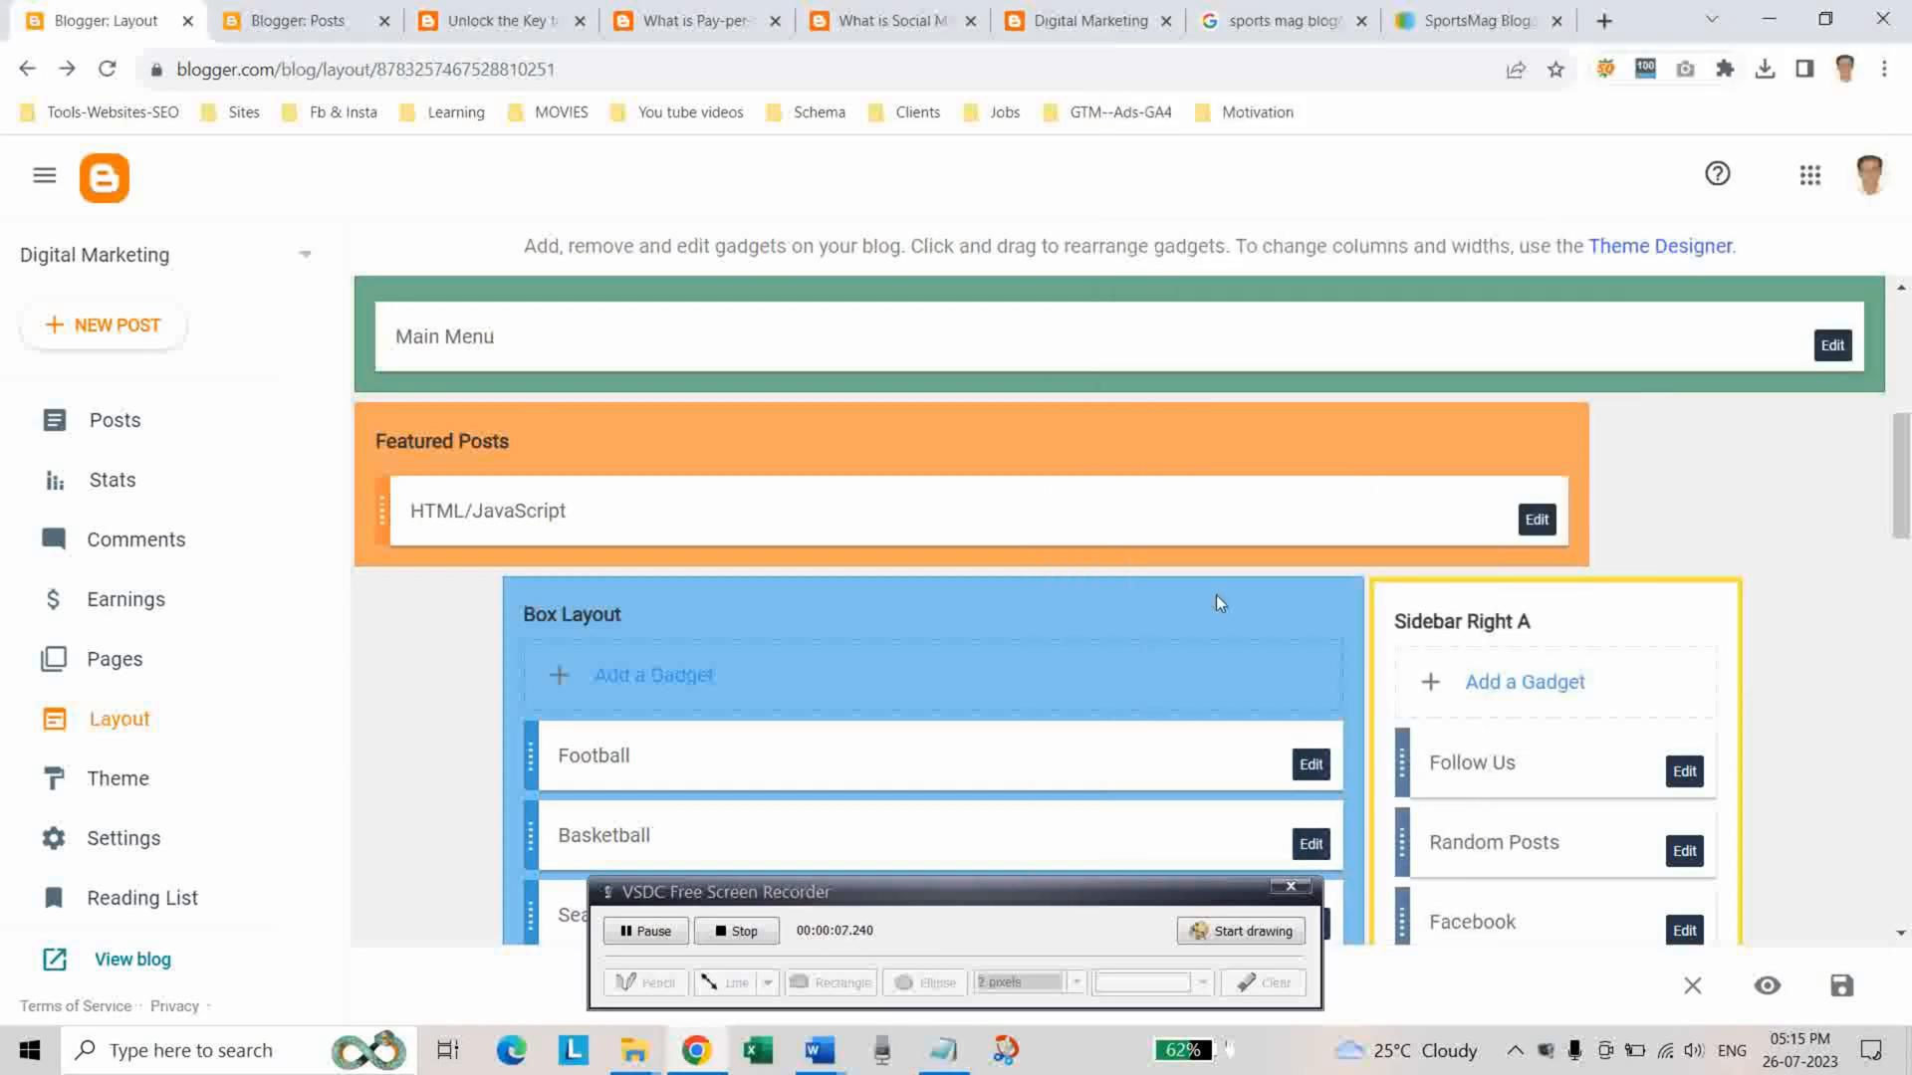
Open the Football gadget's Edit dialog, check the labels on the live SEO, PPC and SMM posts, and return to Layout
scroll(down, 3)
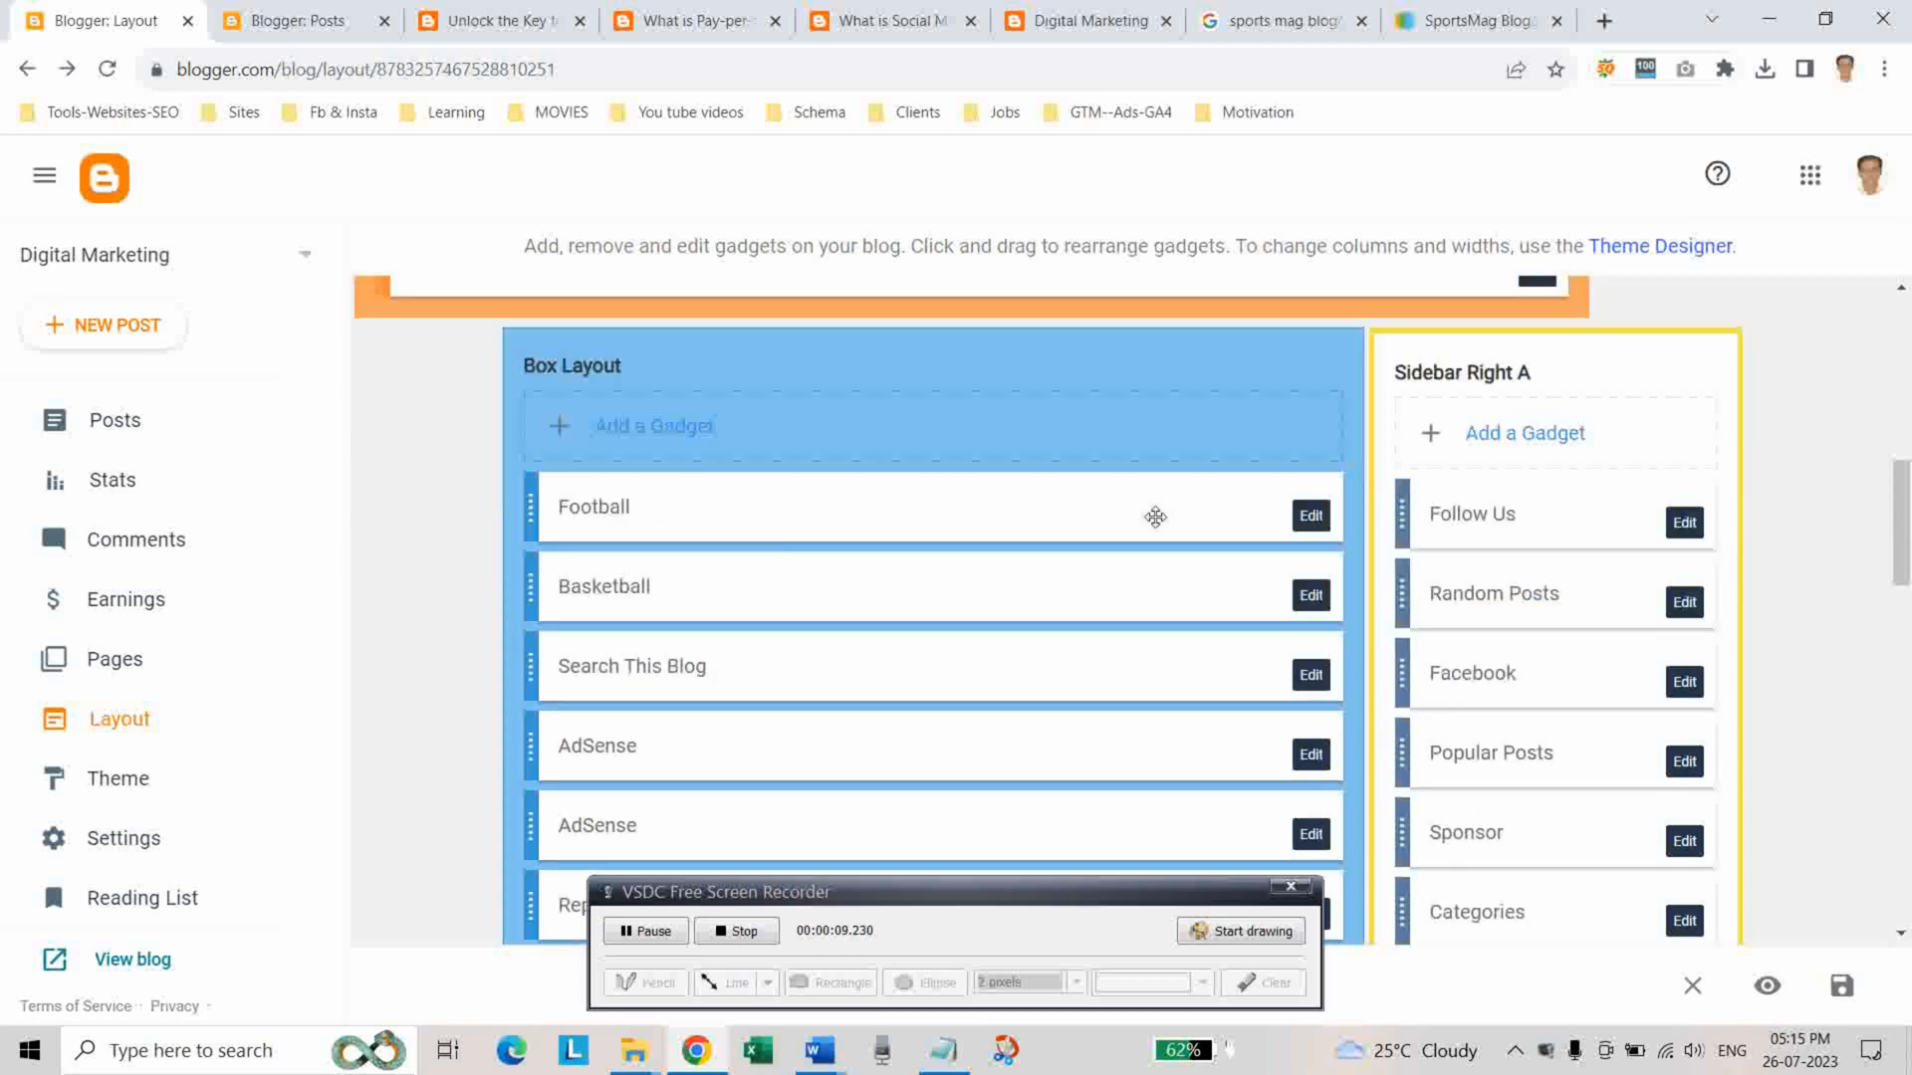
click(1310, 513)
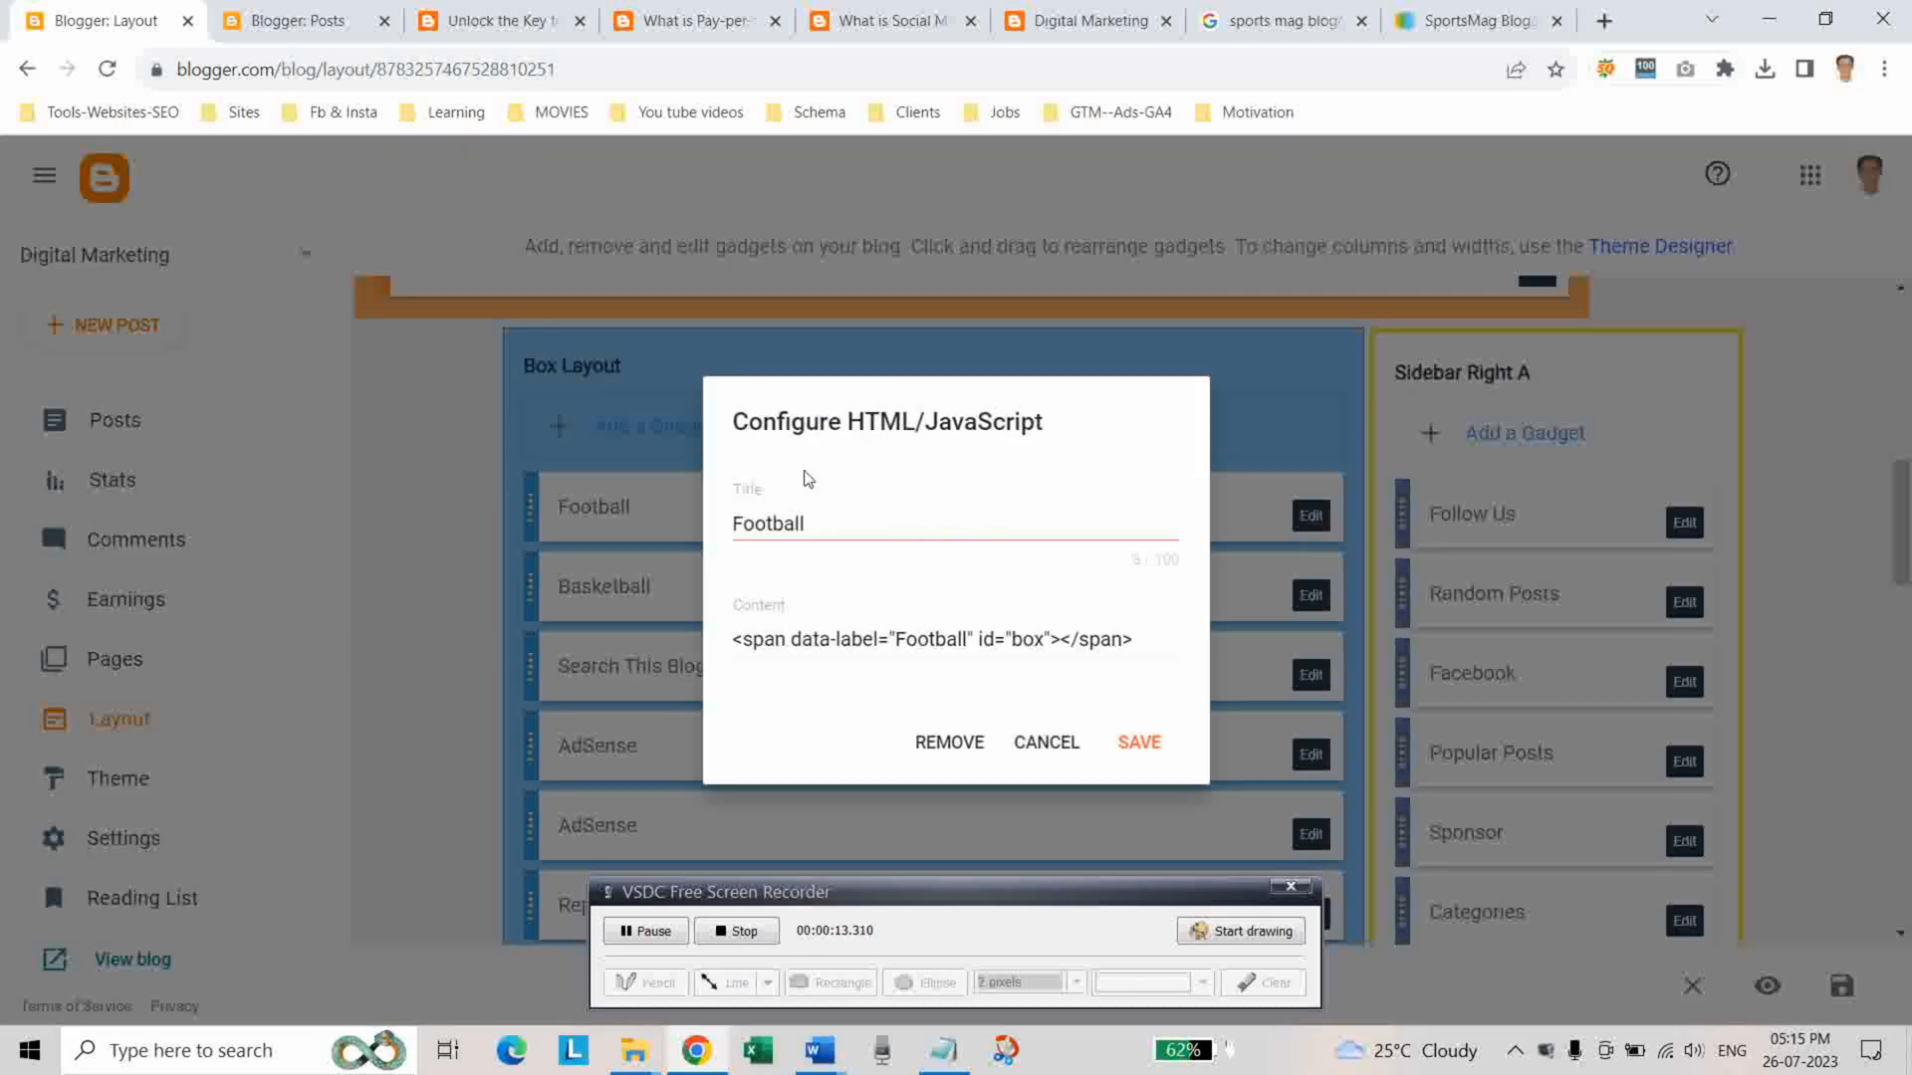
click(500, 20)
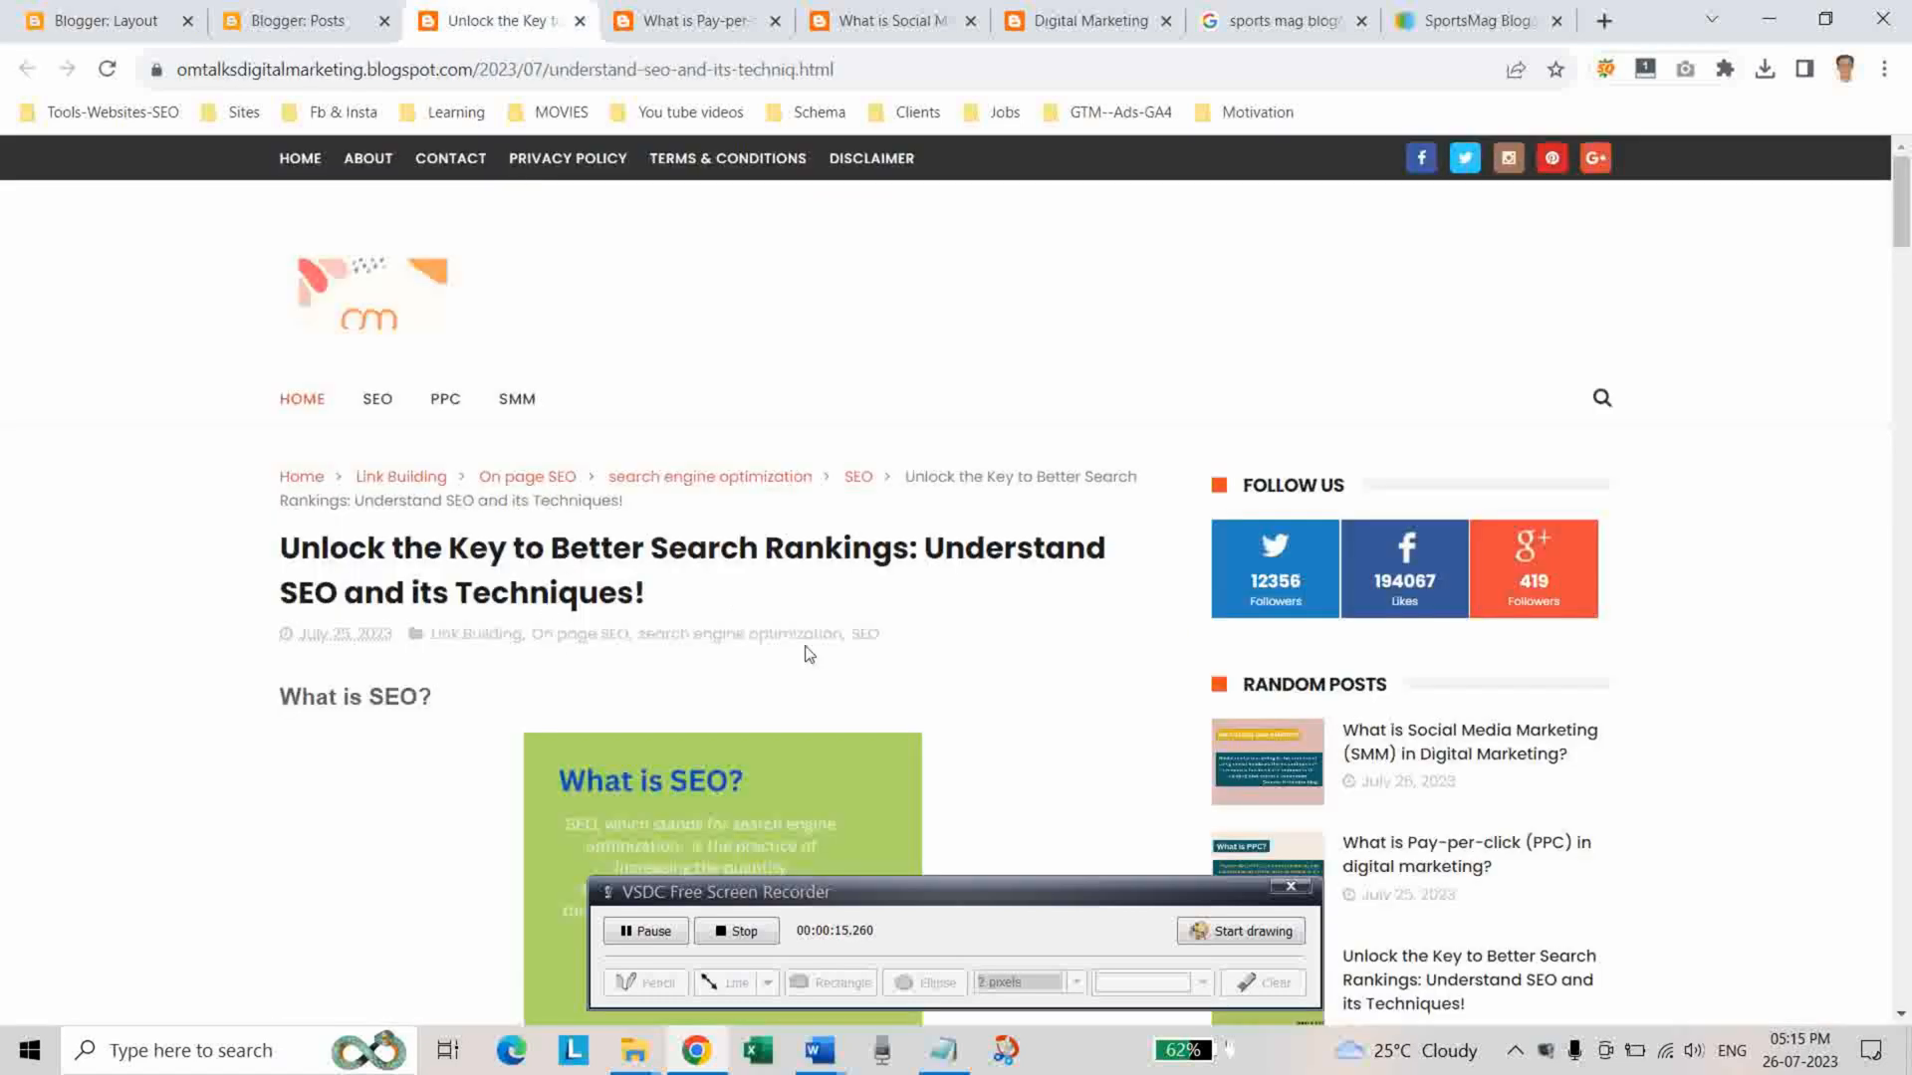
scroll(down, 3)
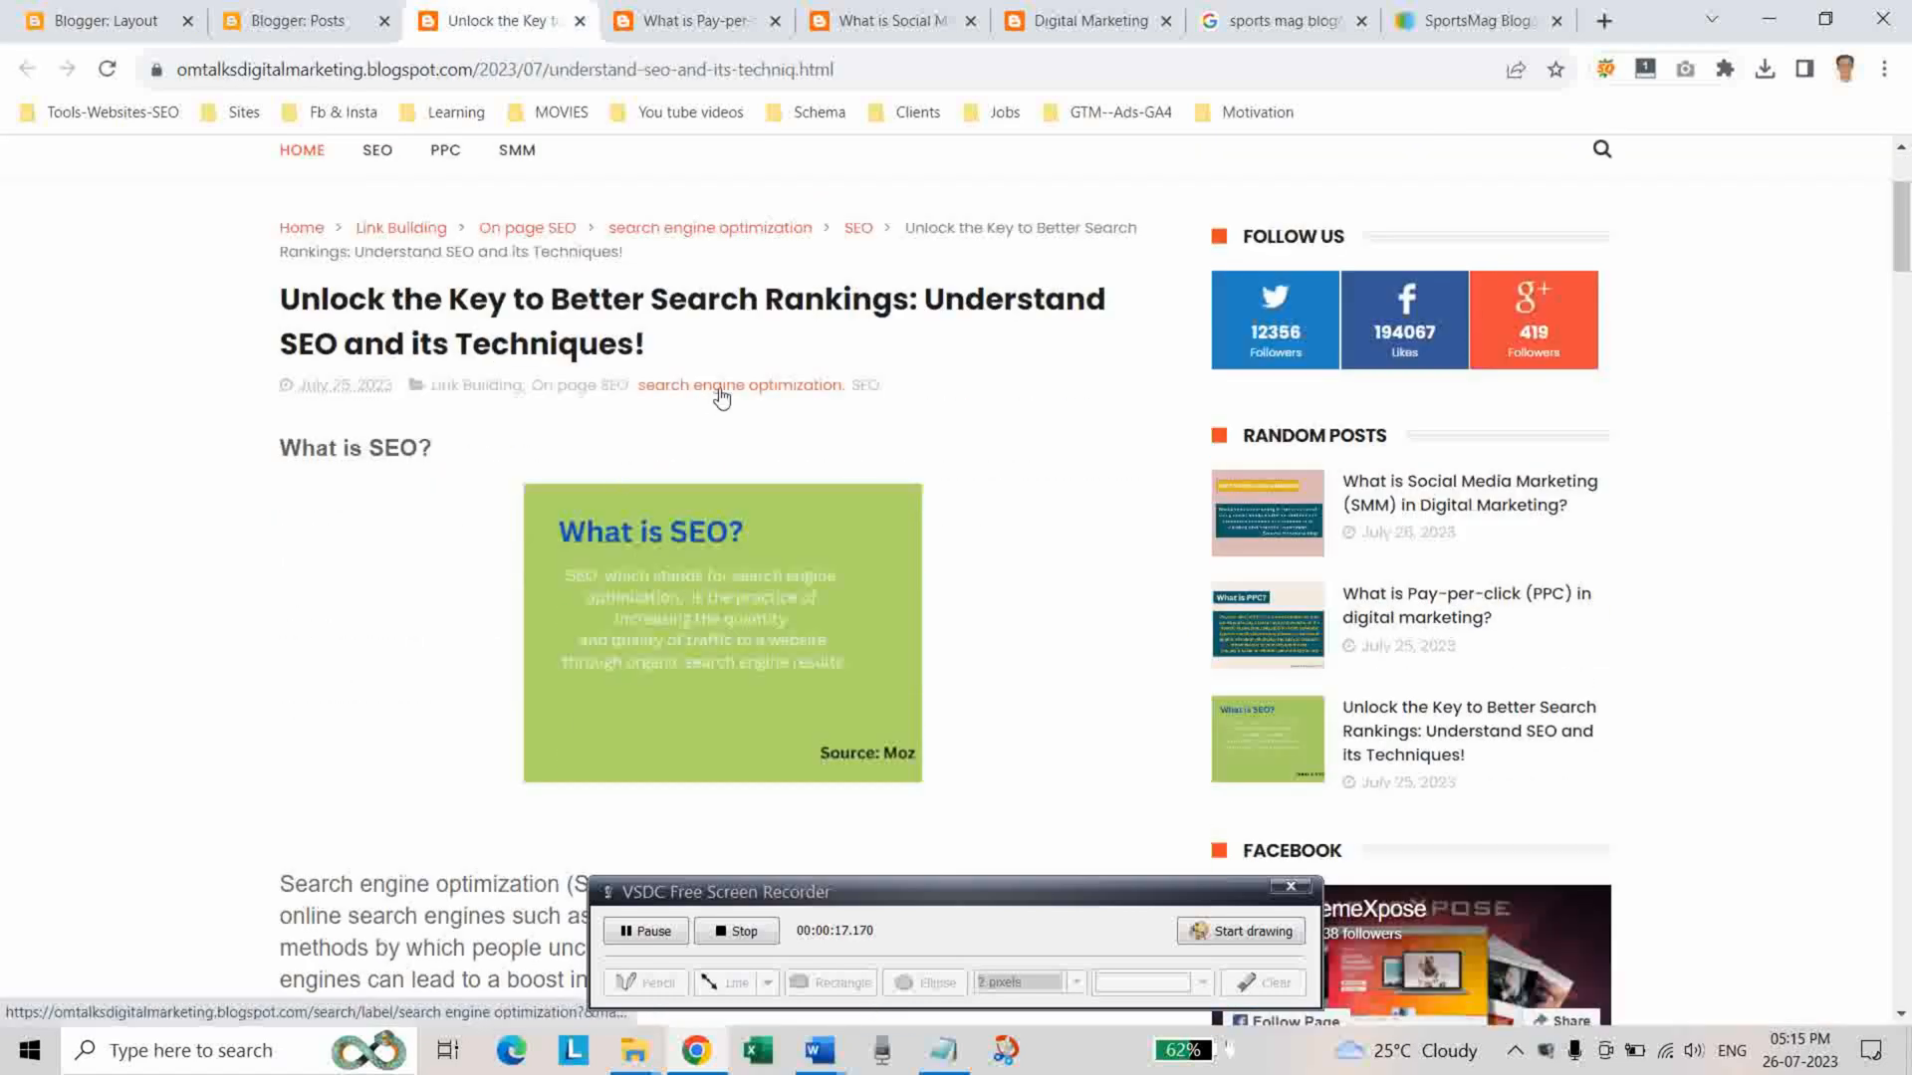
mouse_move(856, 227)
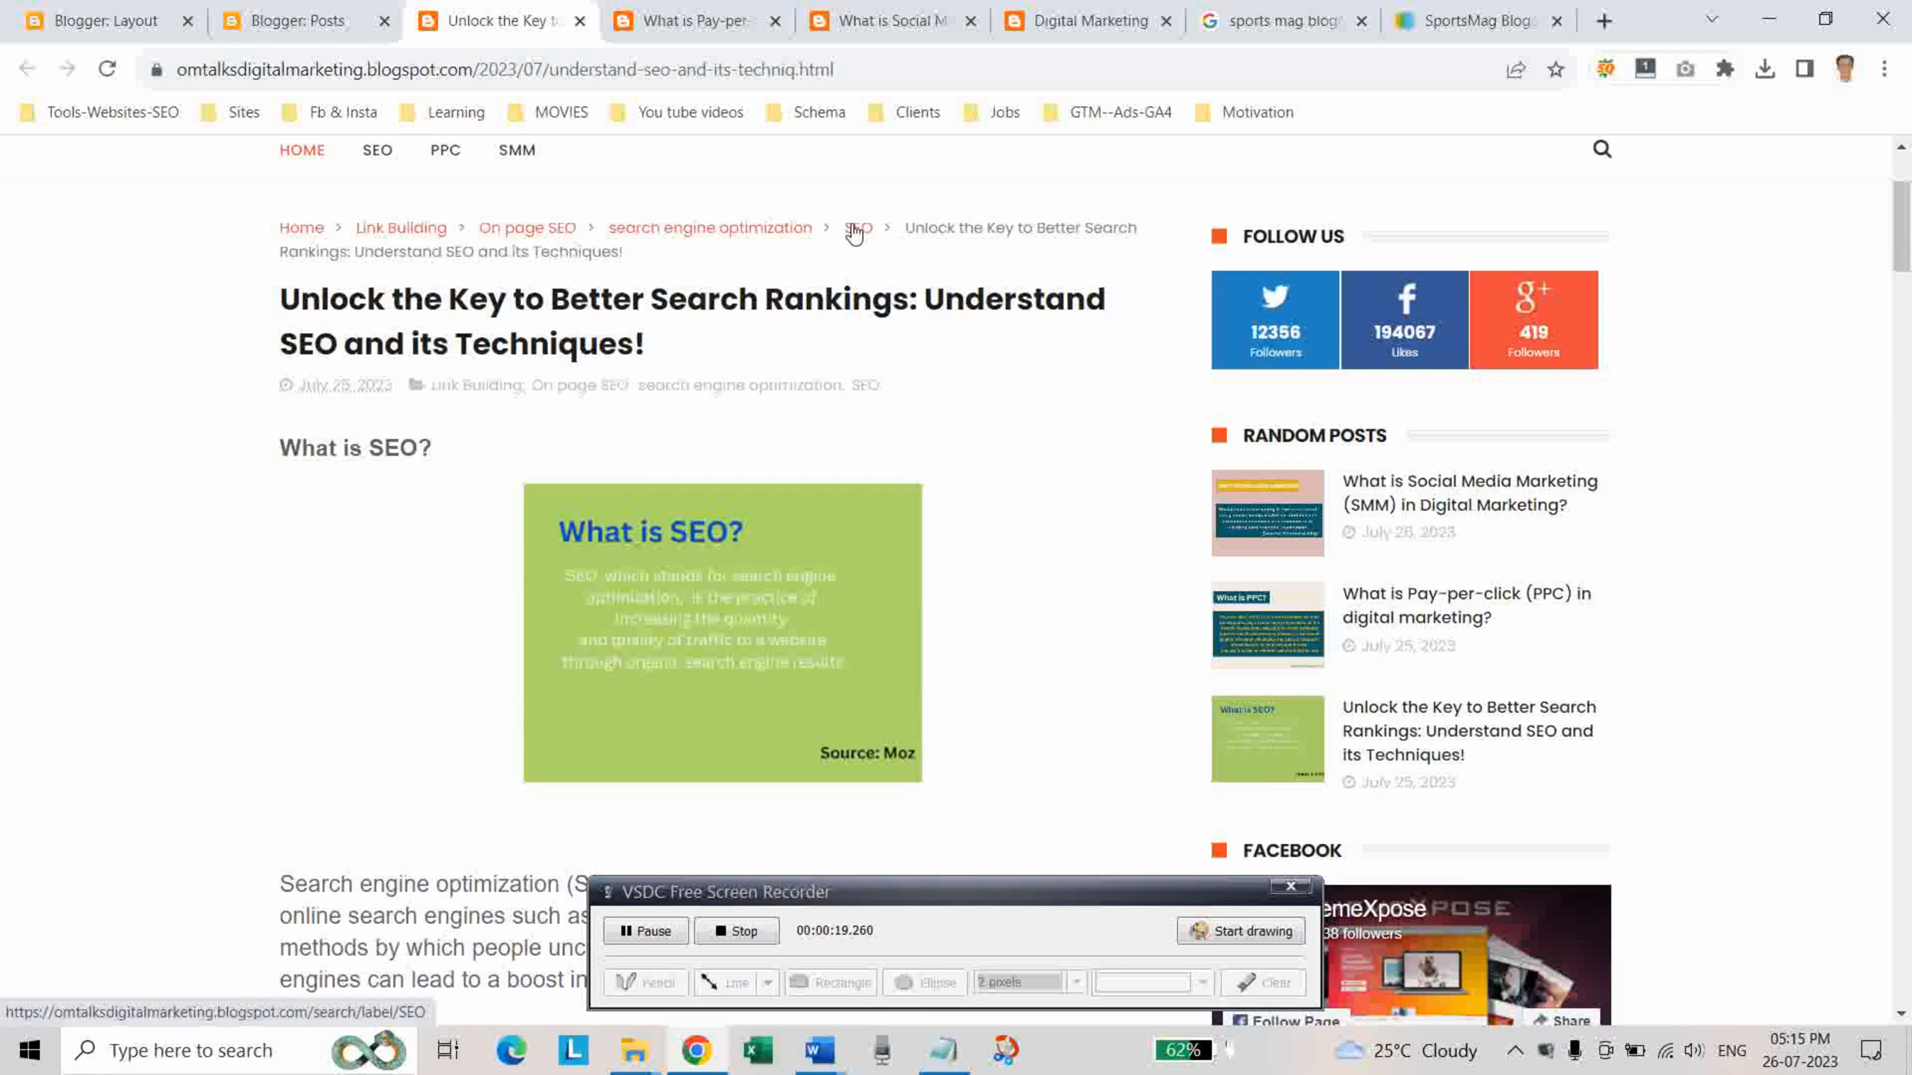
click(693, 20)
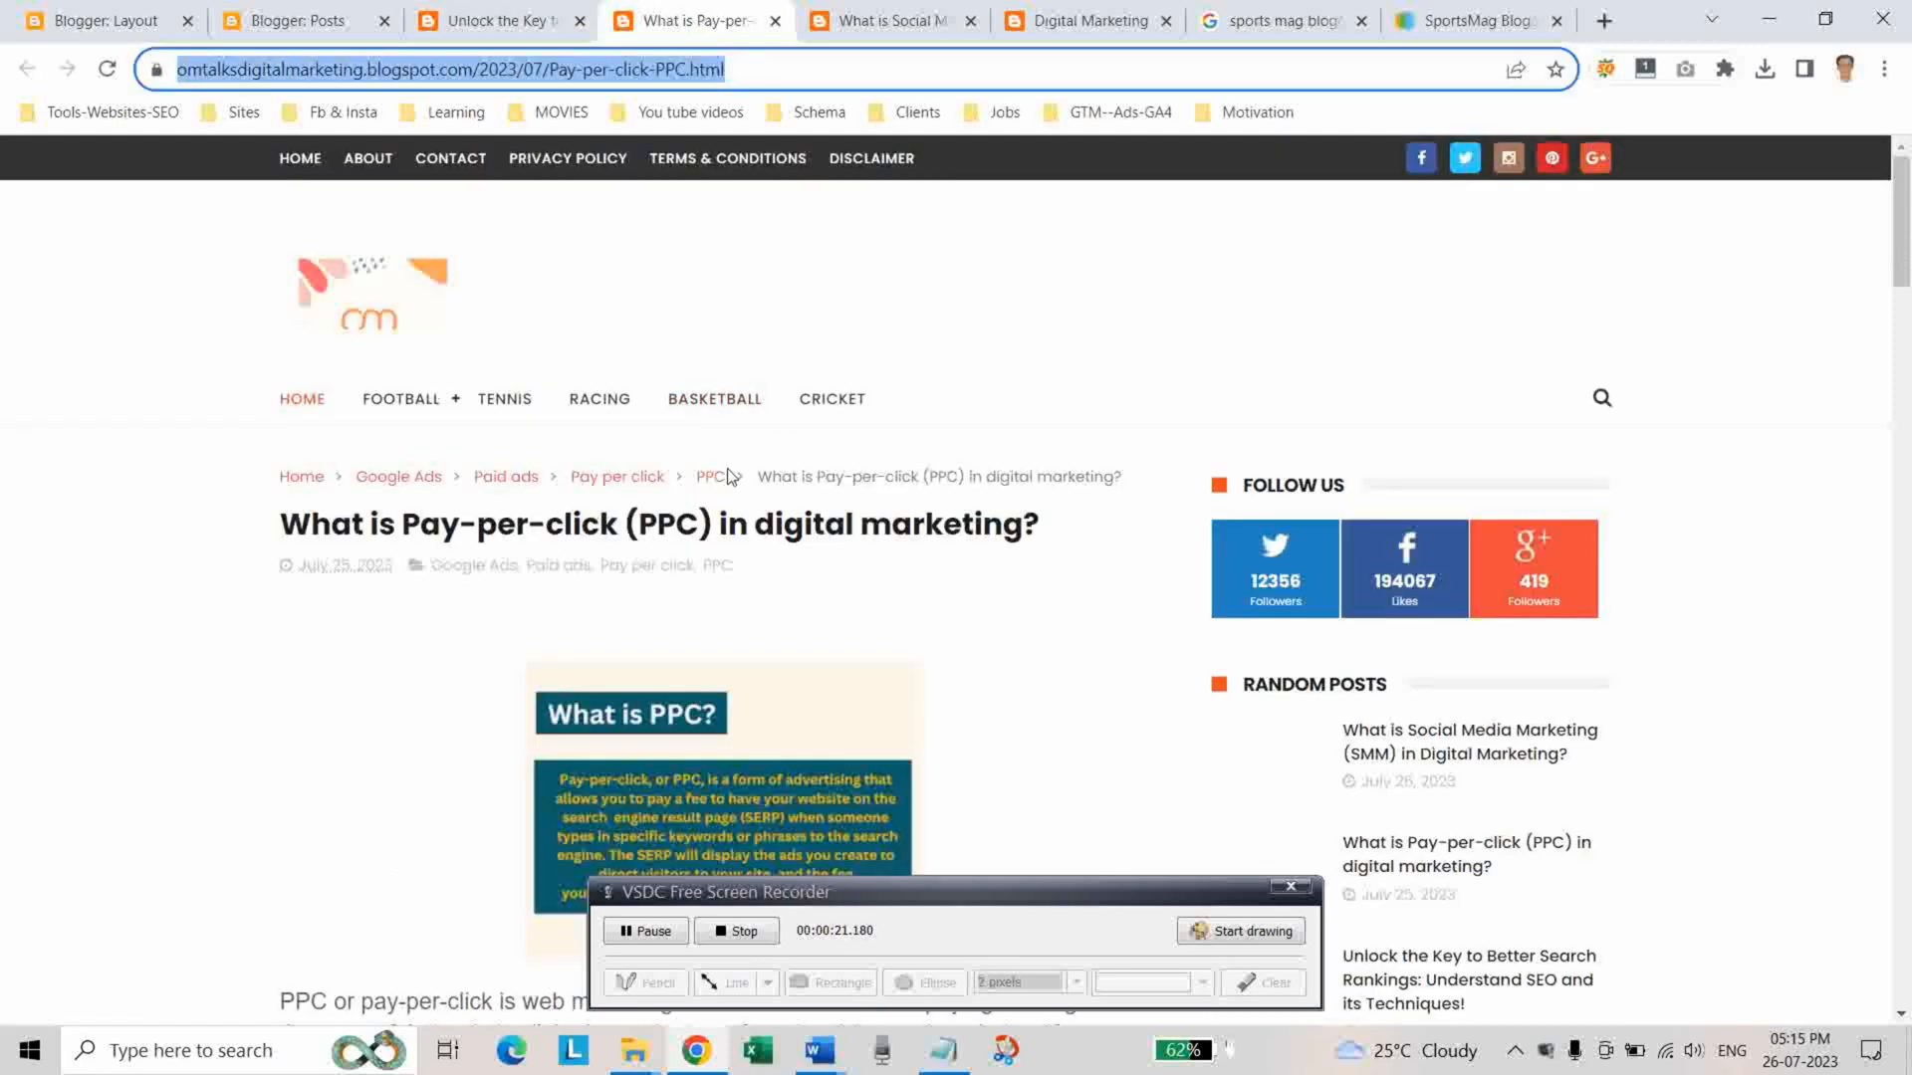
click(884, 19)
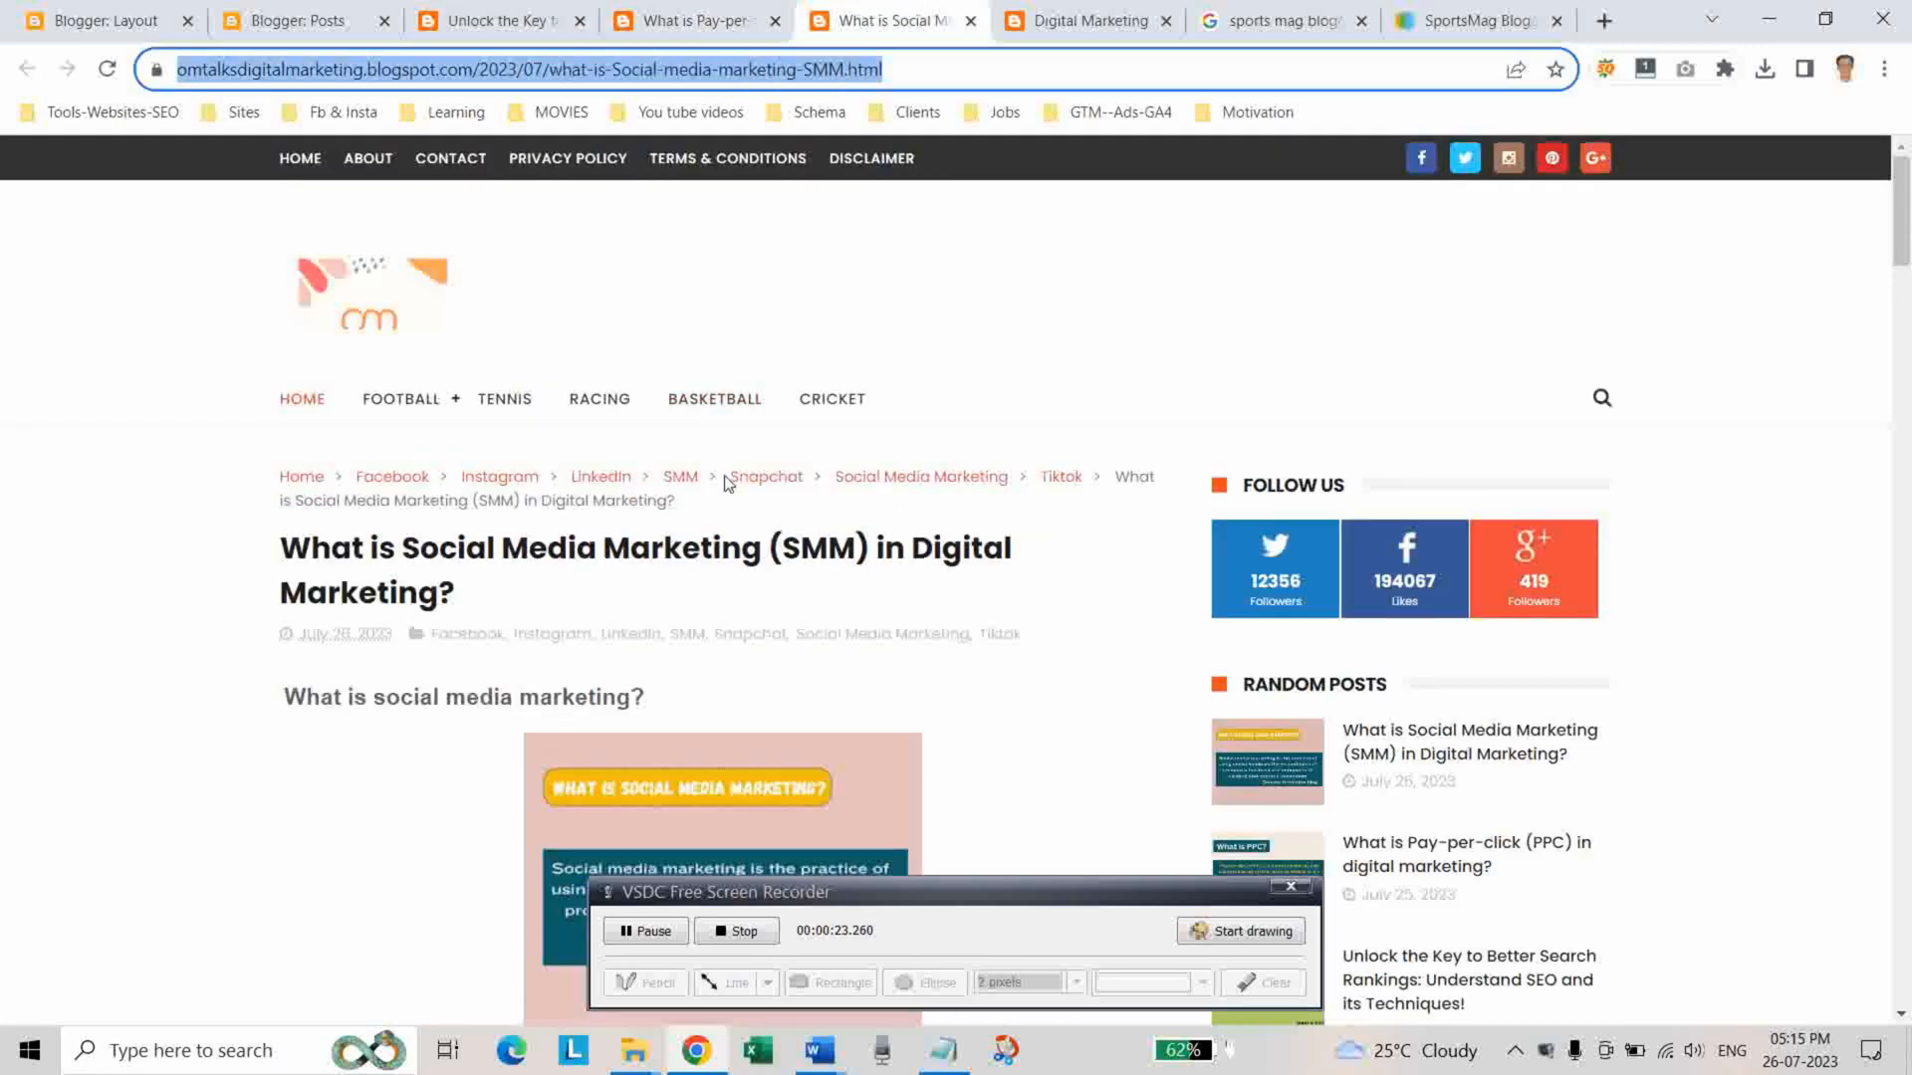
click(292, 20)
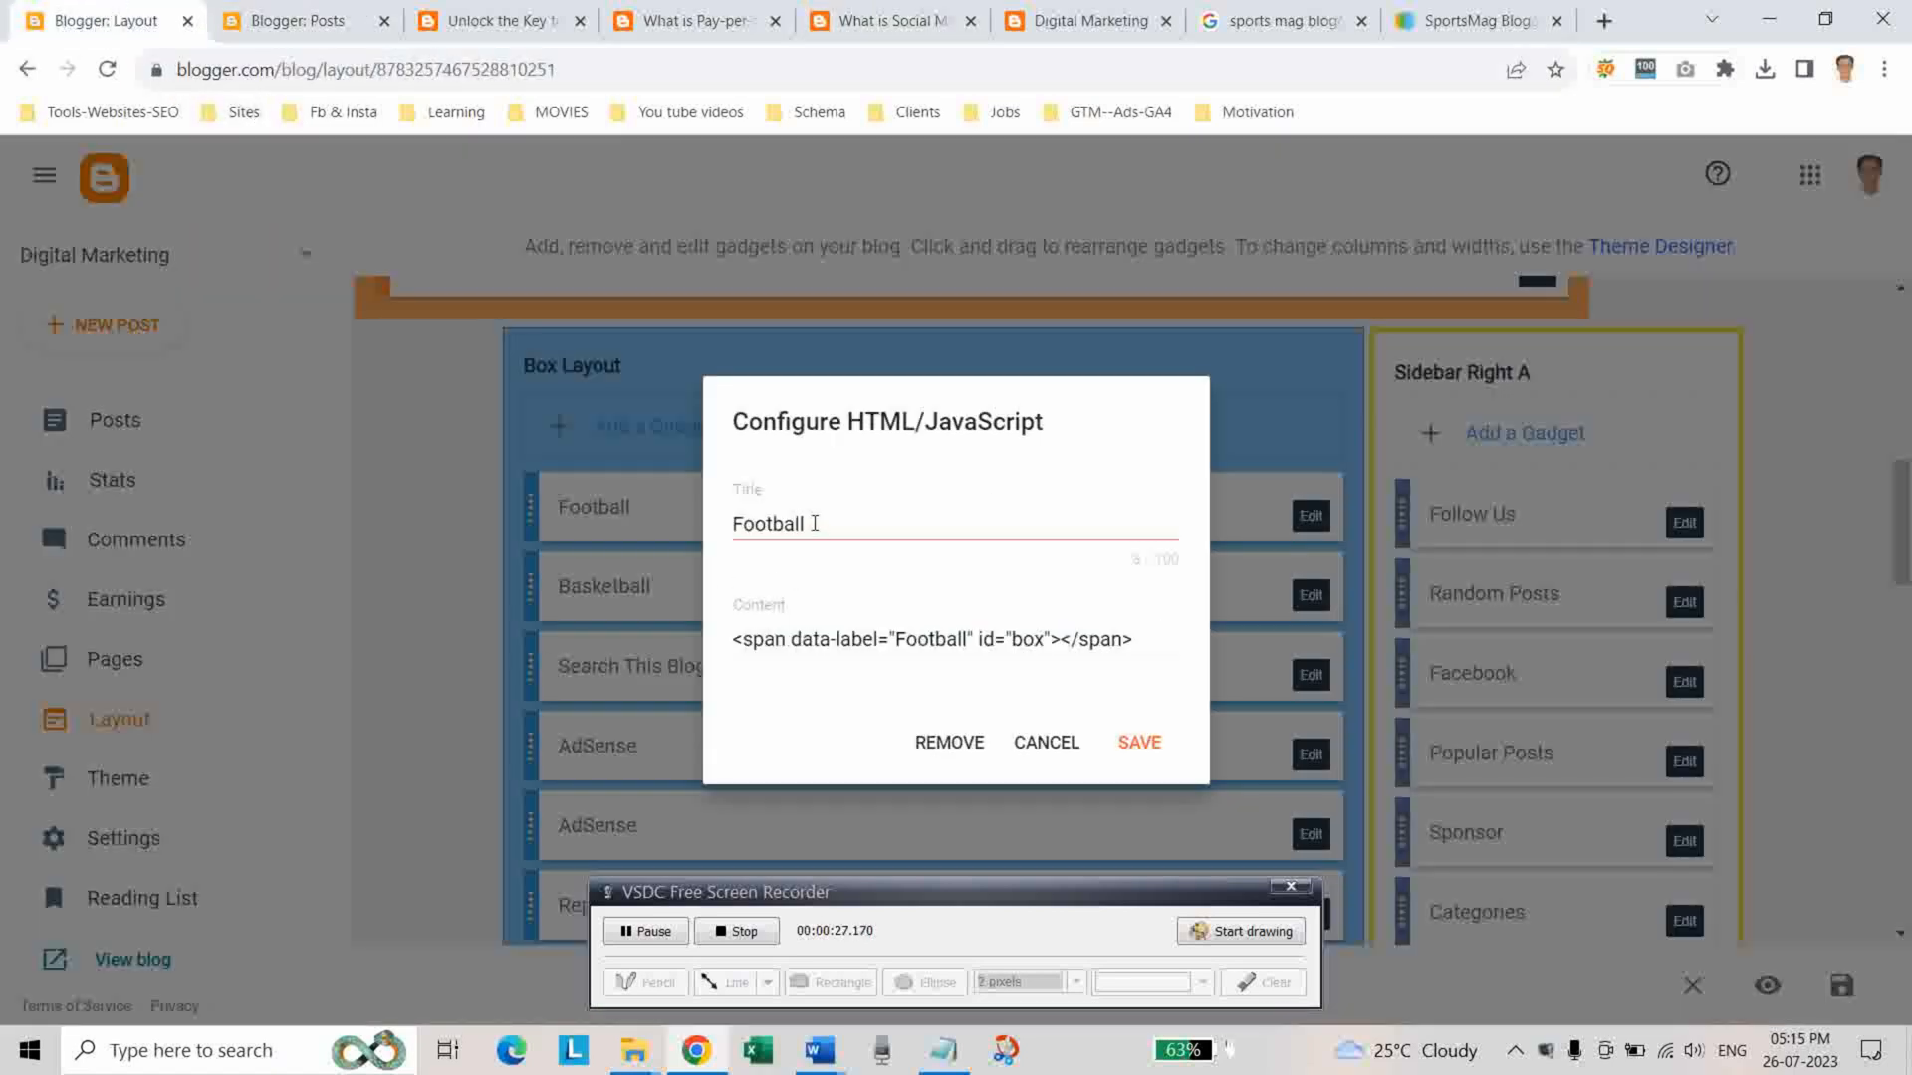
Change the Football gadget's data-label and title to SEO and save it
click(902, 640)
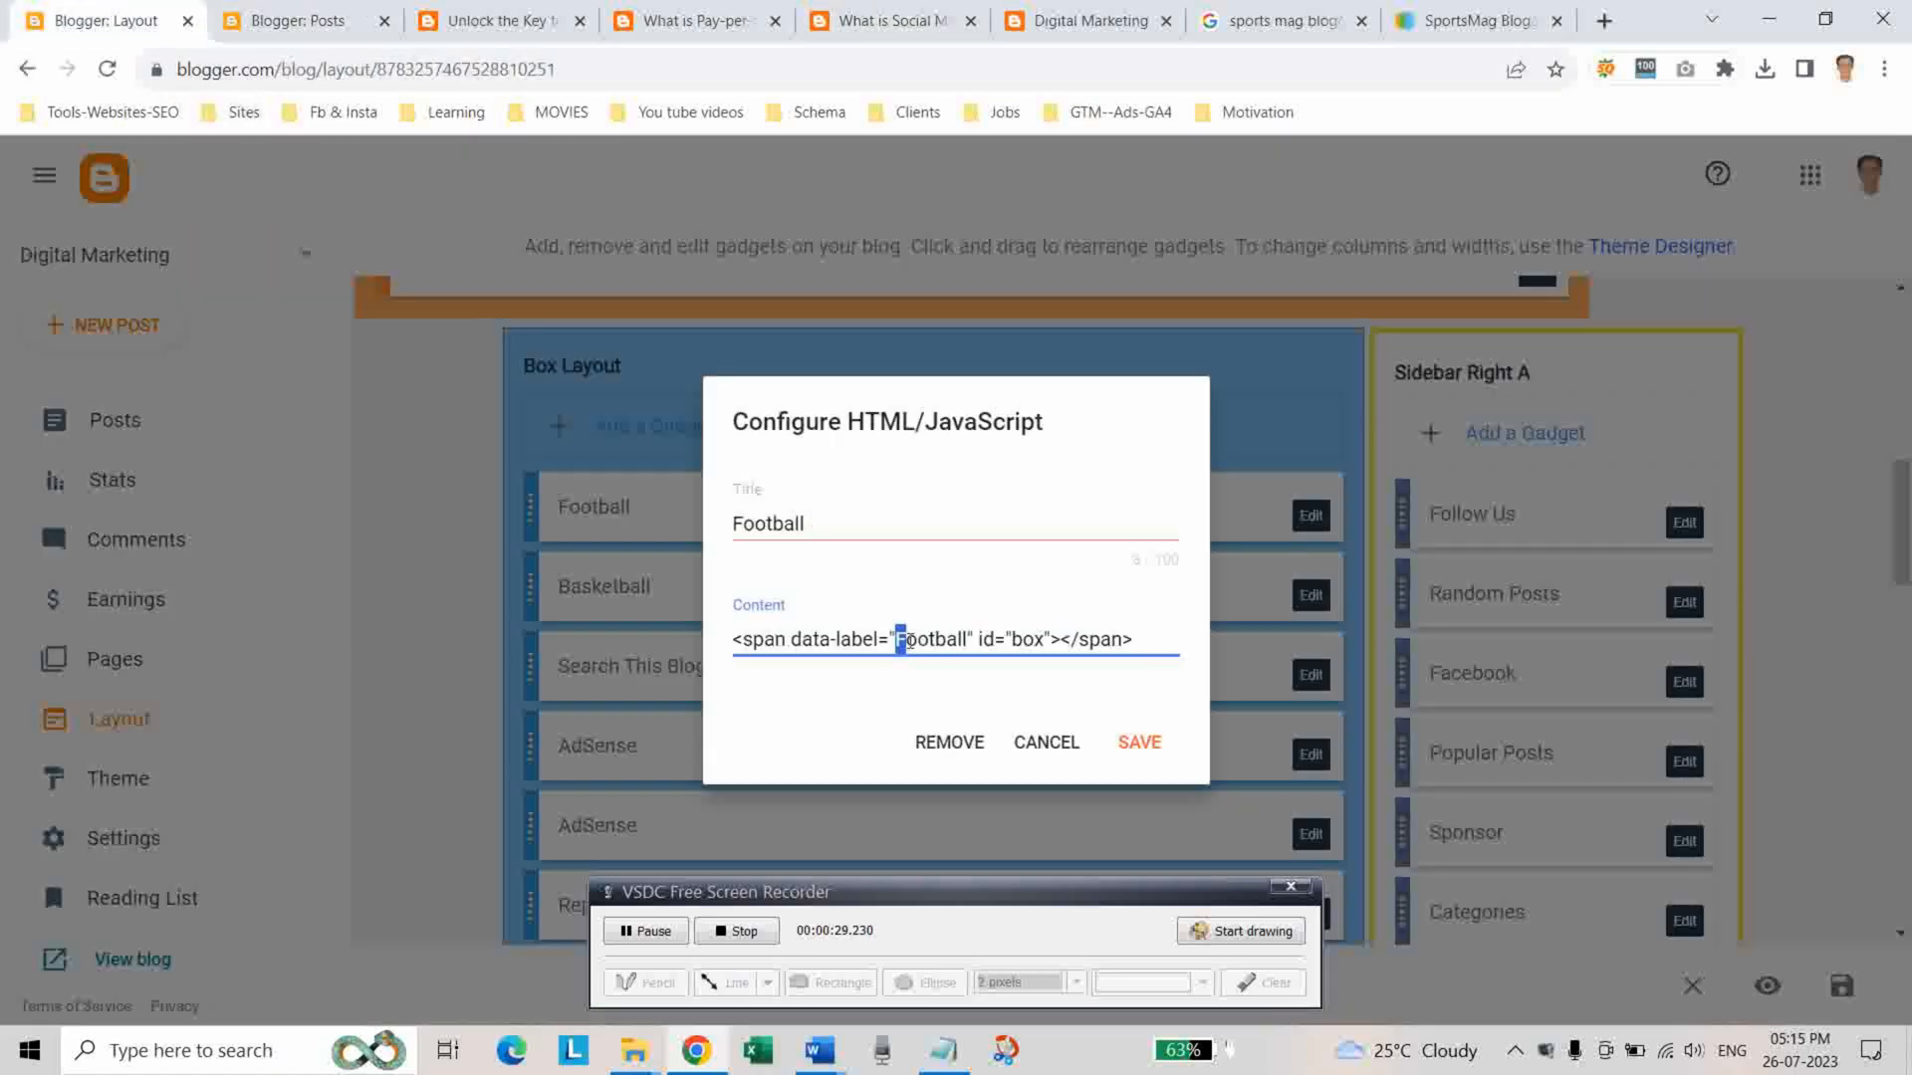
double_click(930, 639)
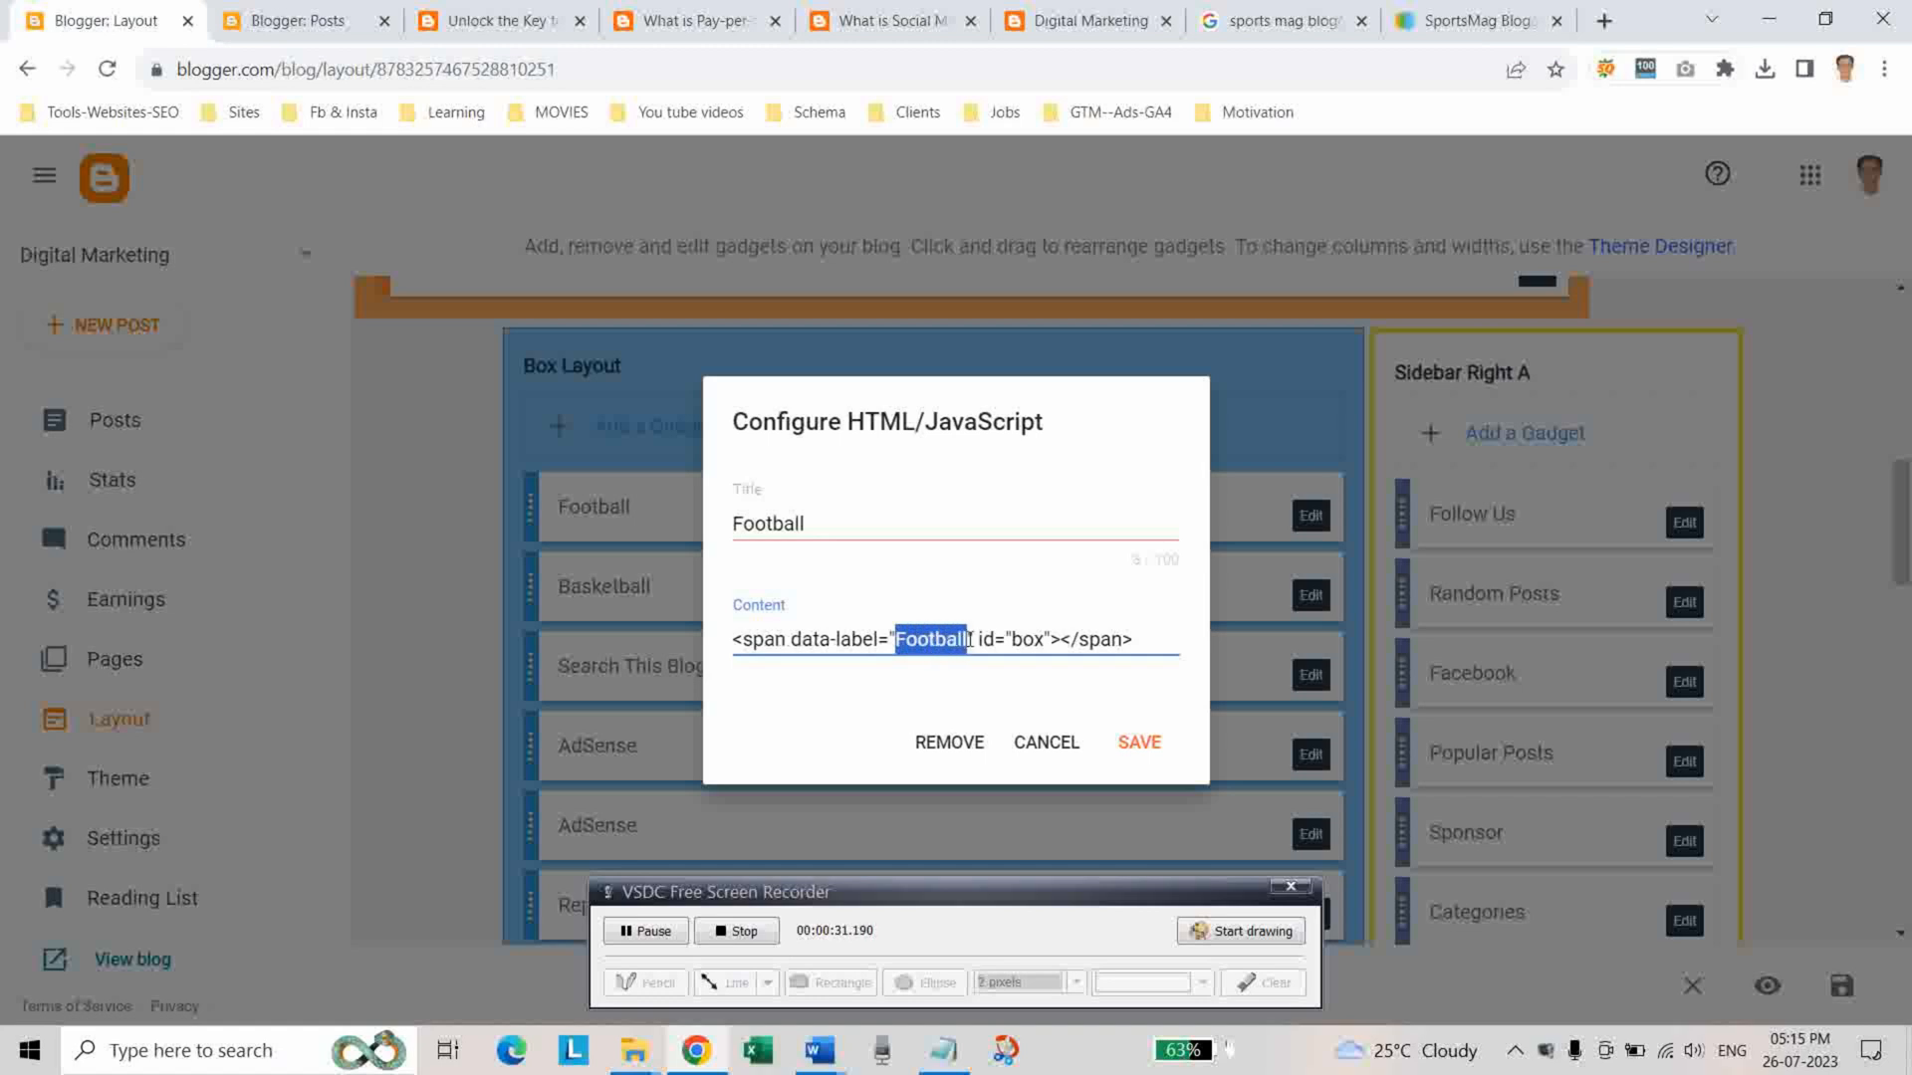
text(SEO)
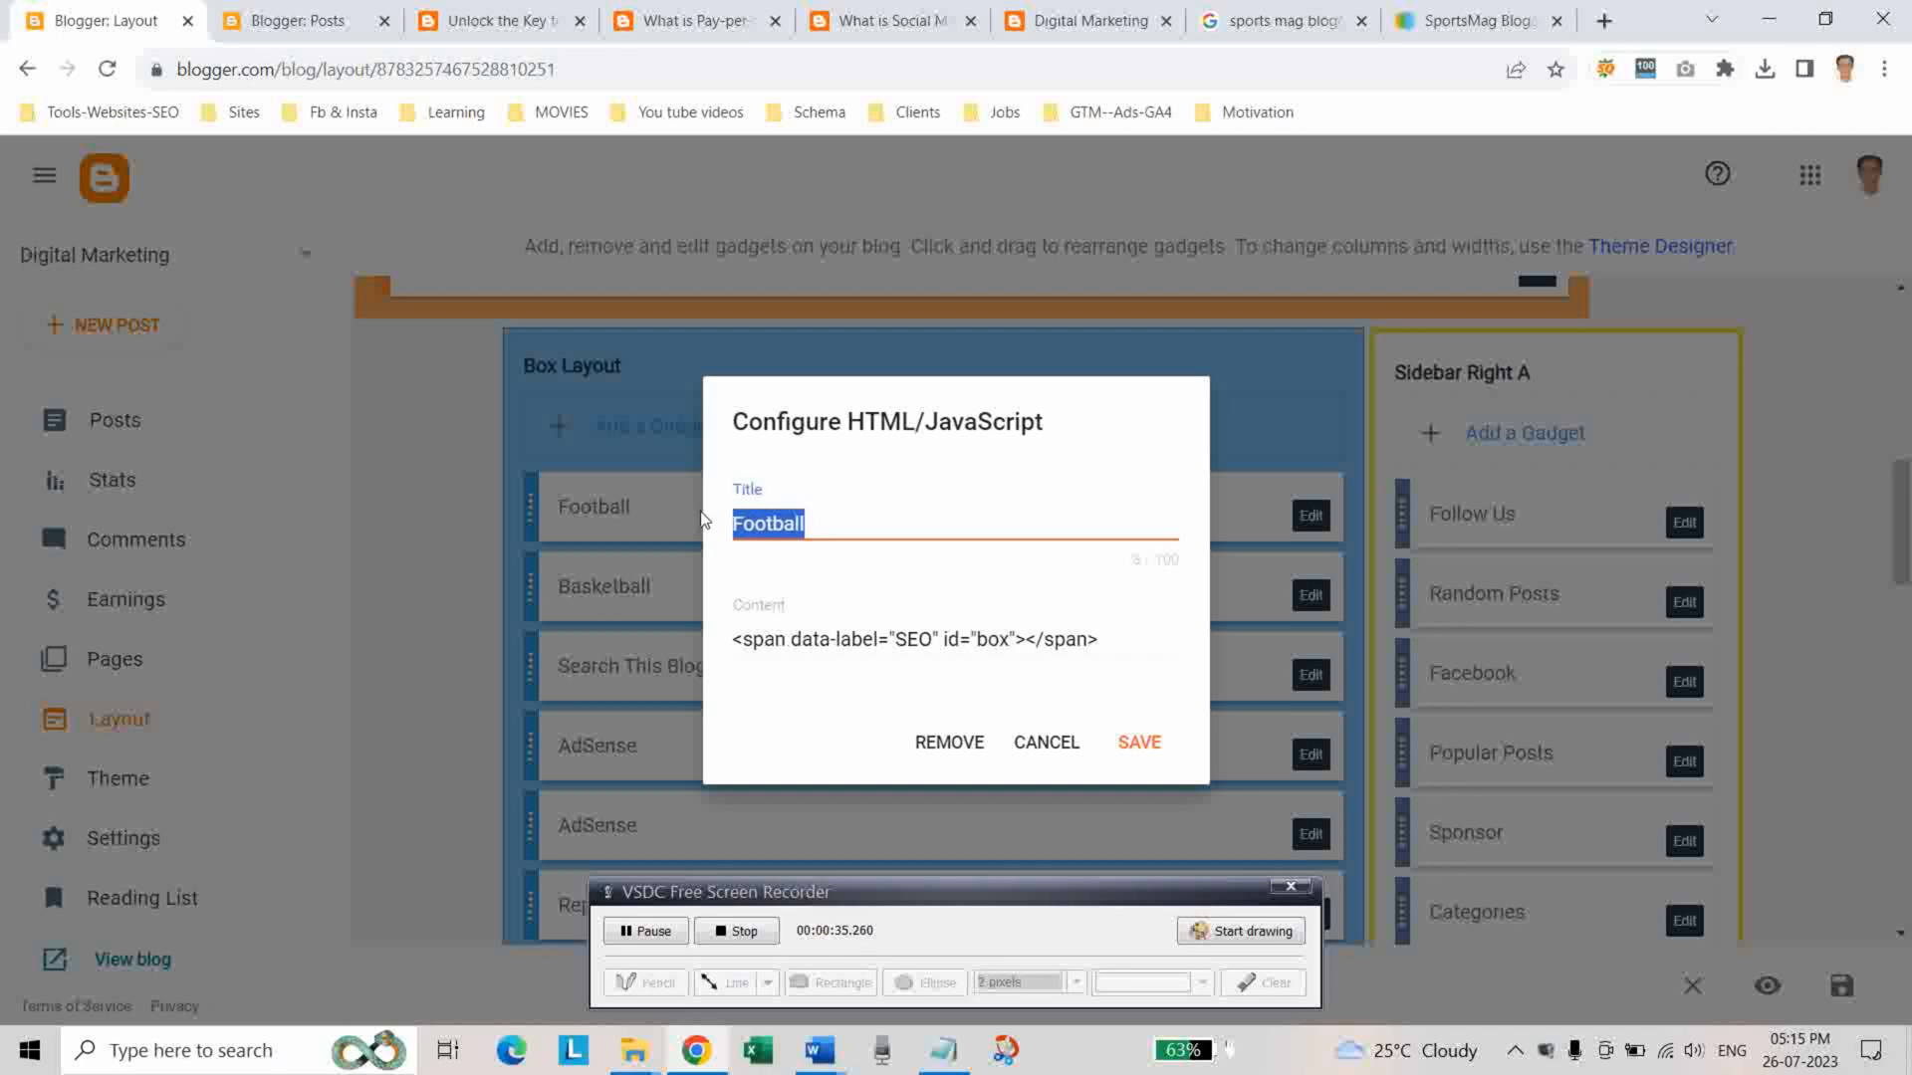
text(SEO)
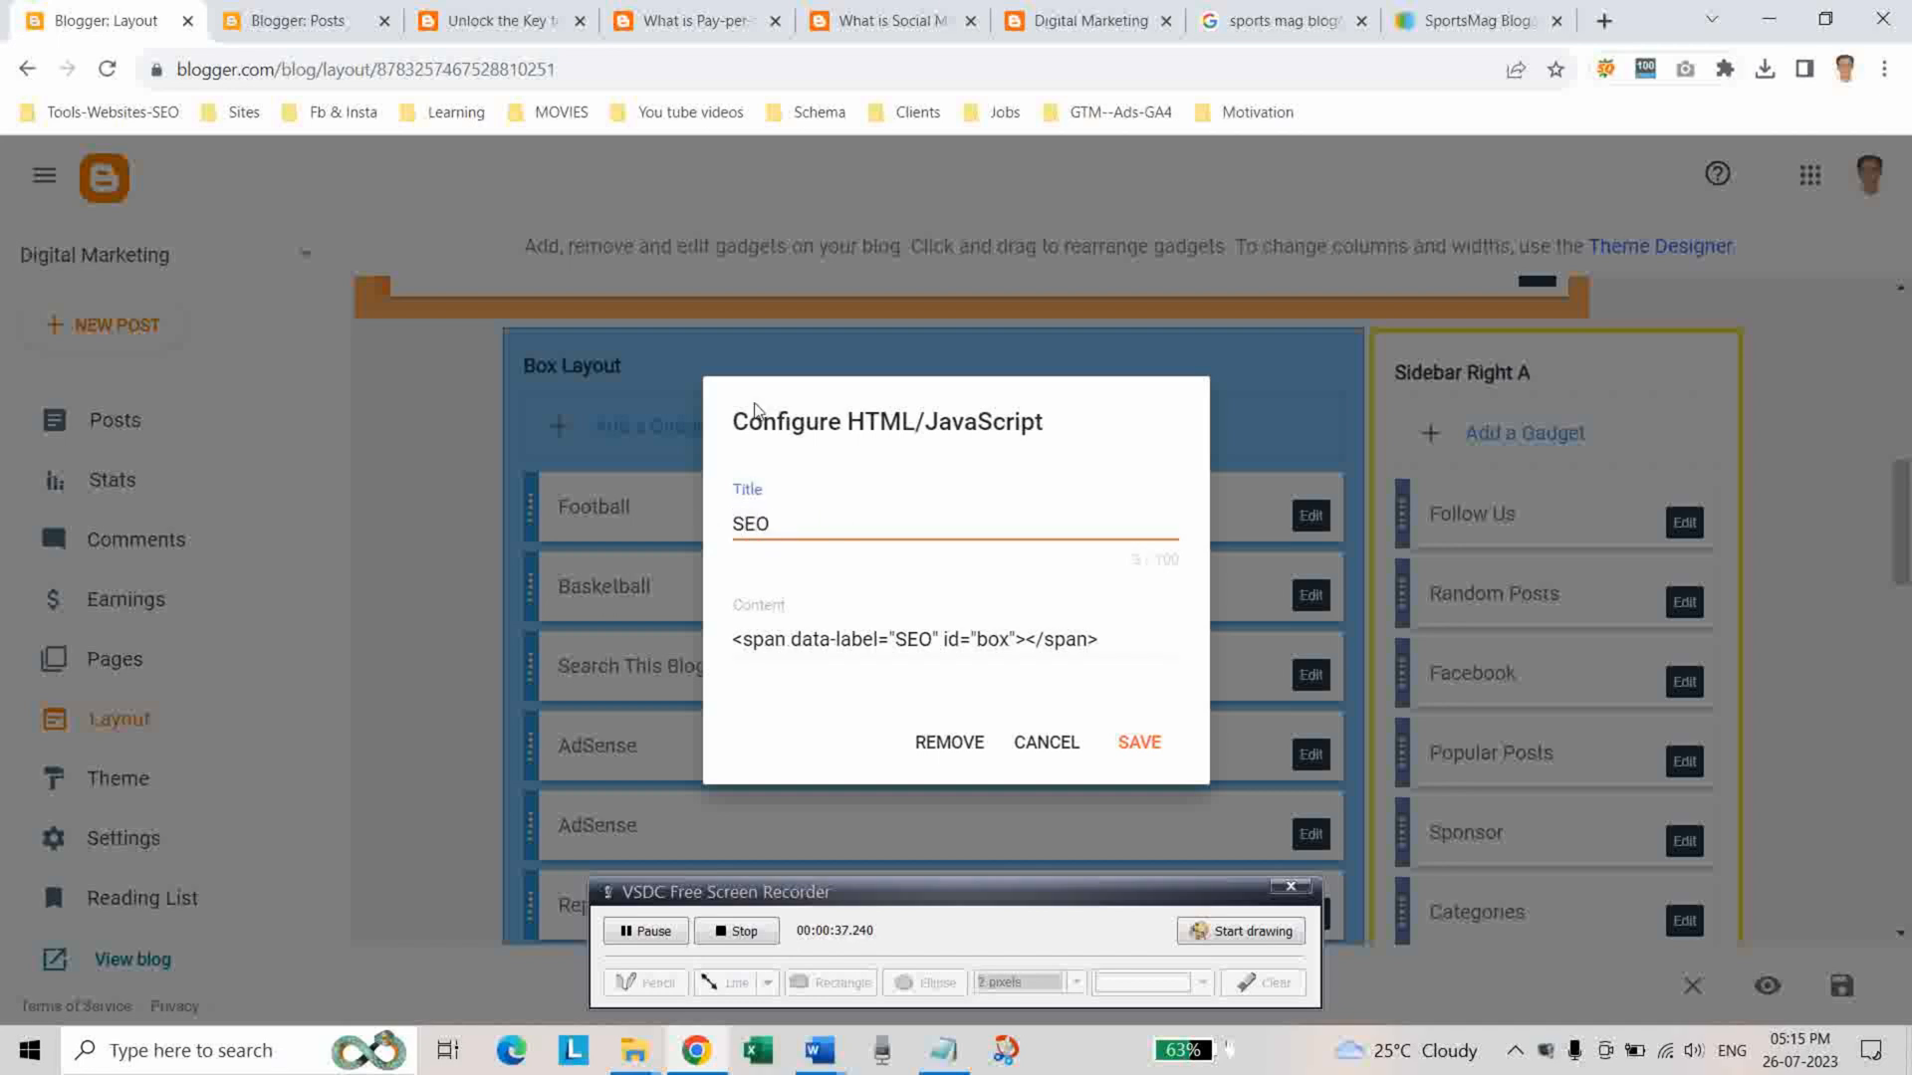
click(1137, 741)
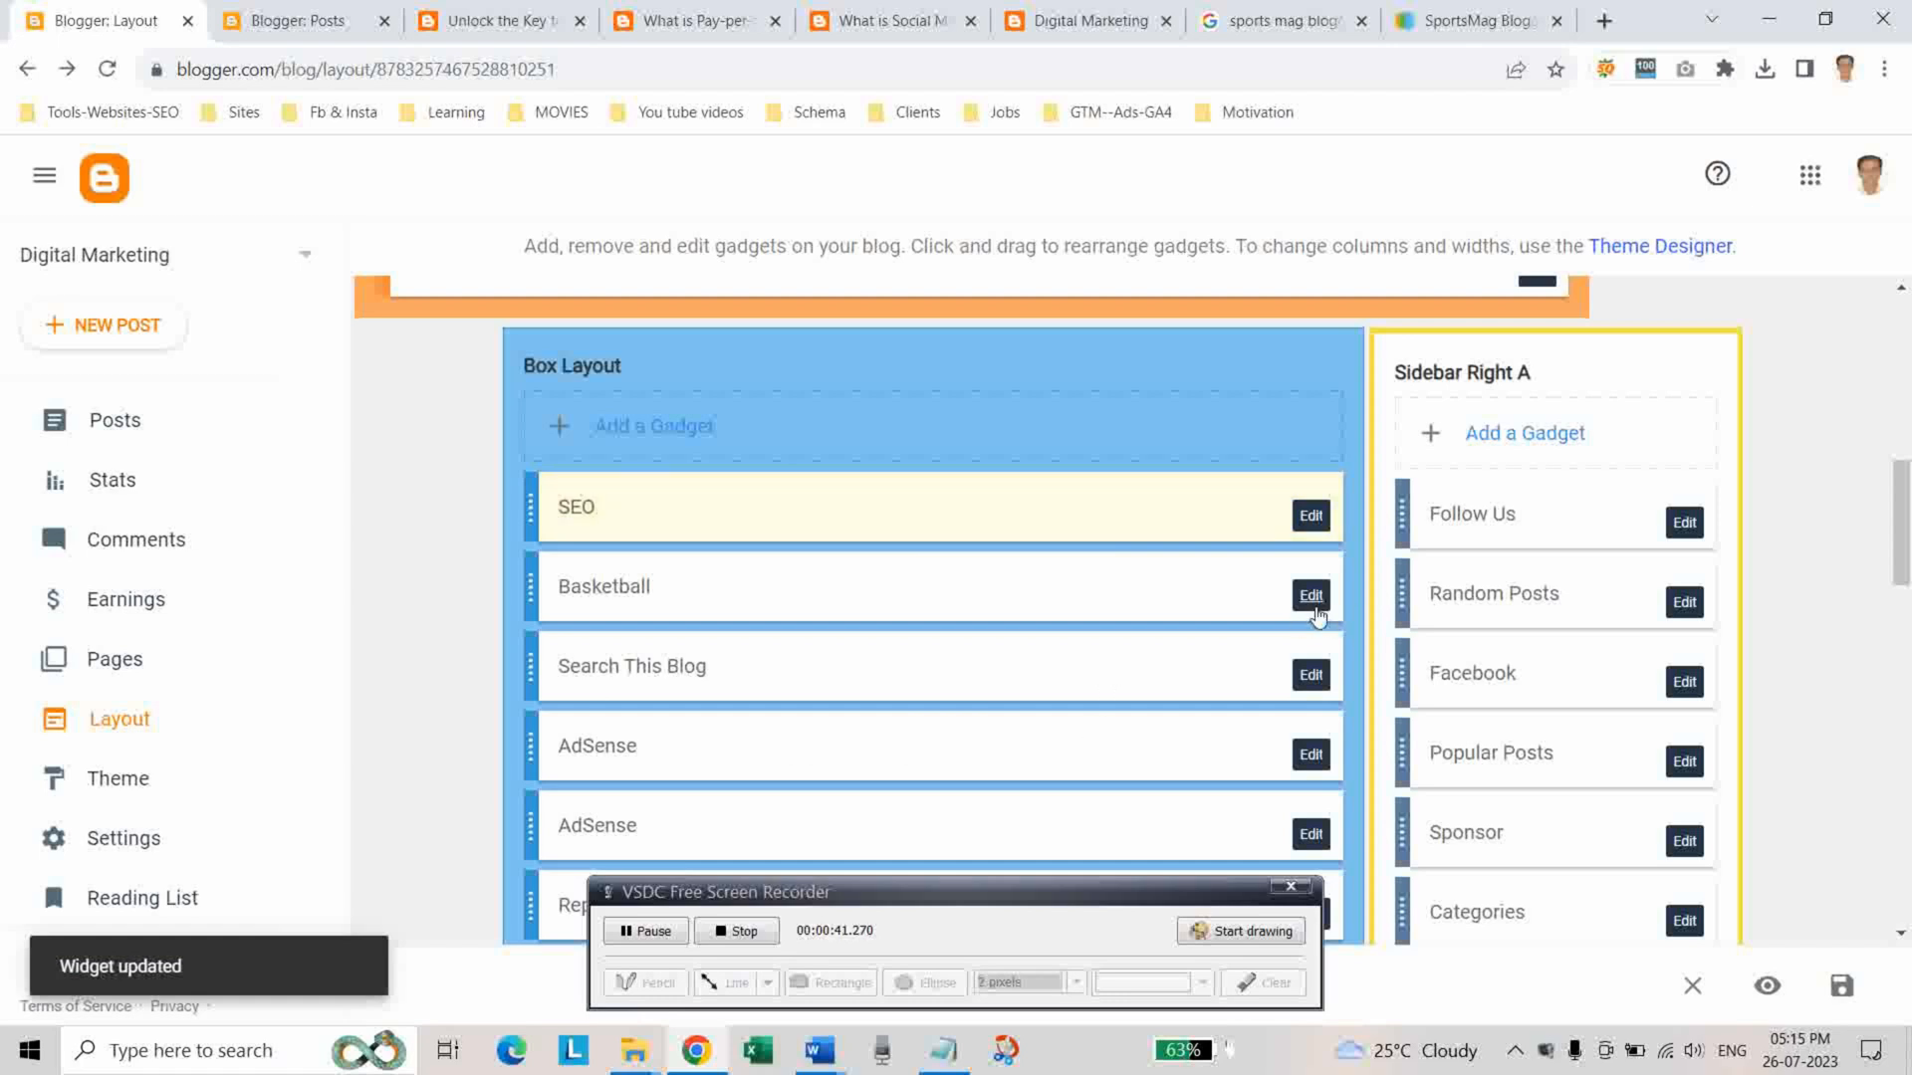
Change the Basketball gadget's title and data-label to PPC and save it
click(1311, 596)
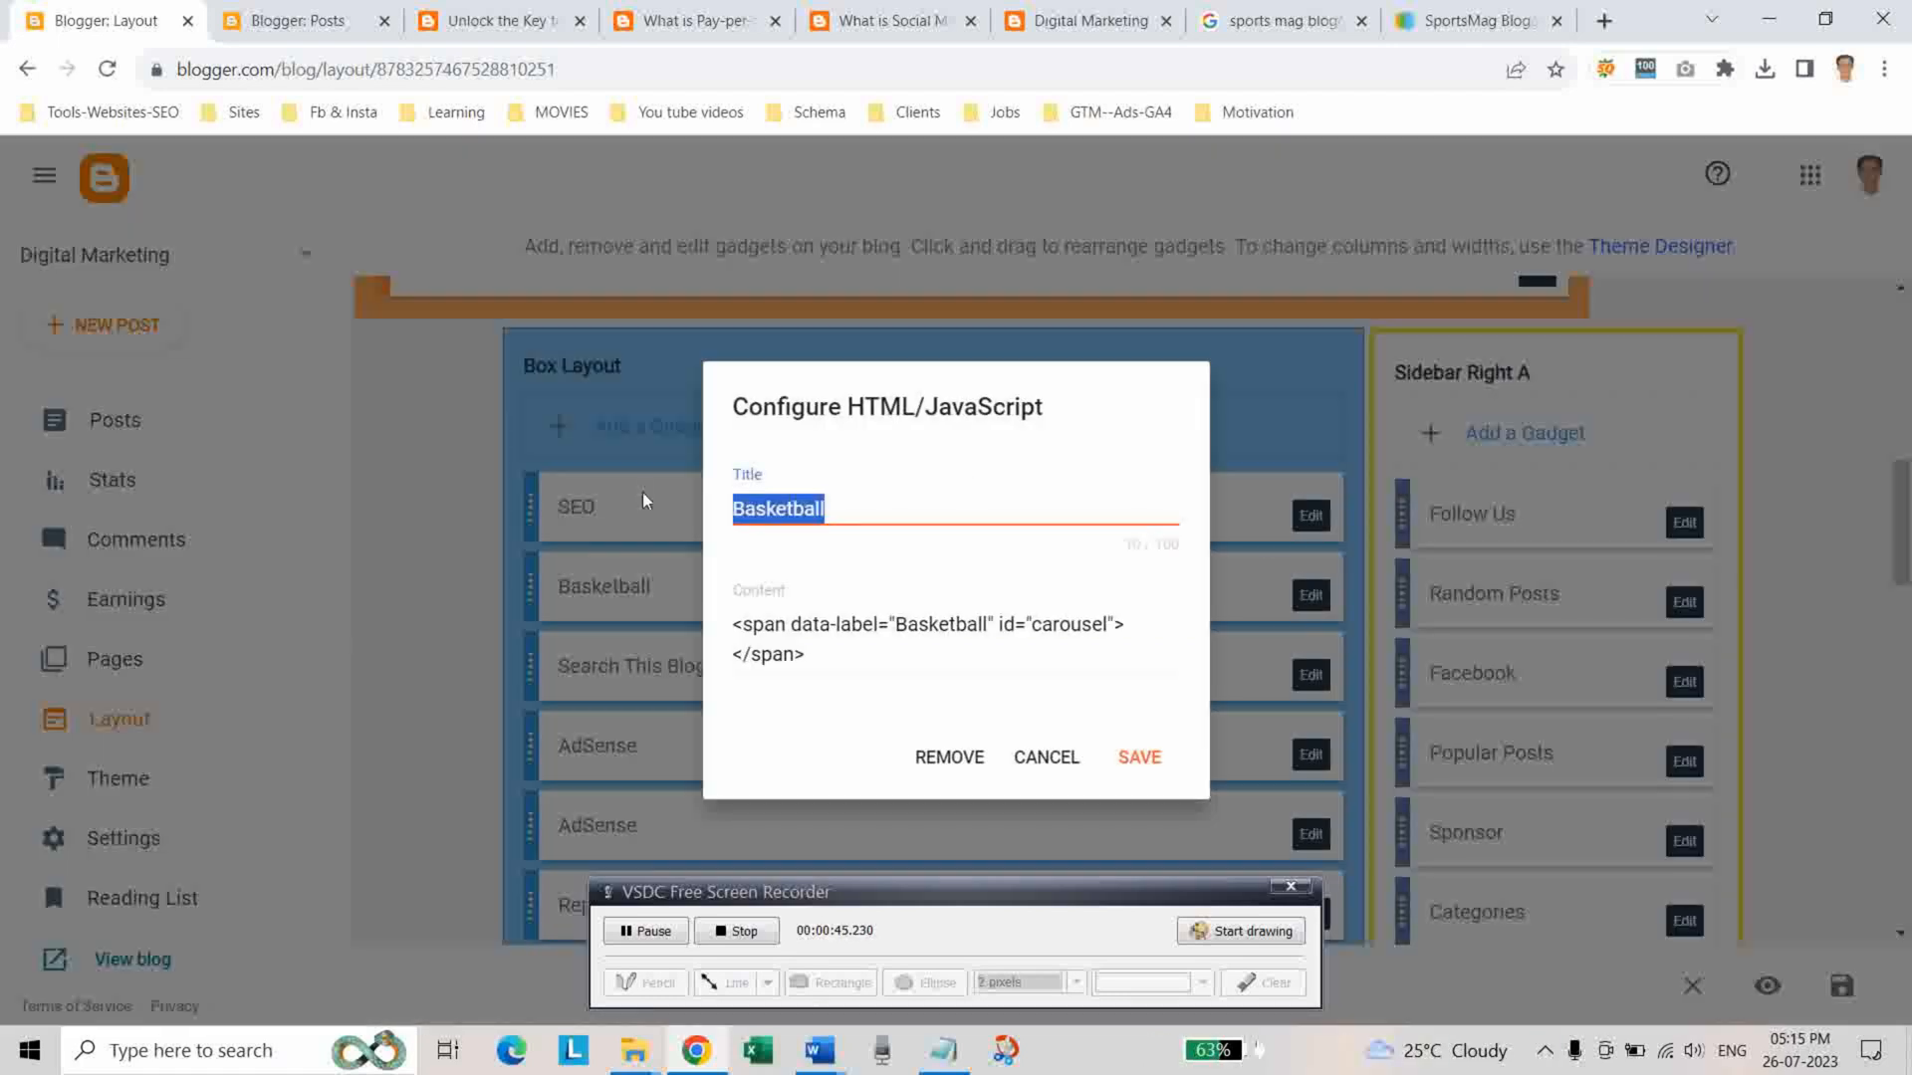
text(PPC)
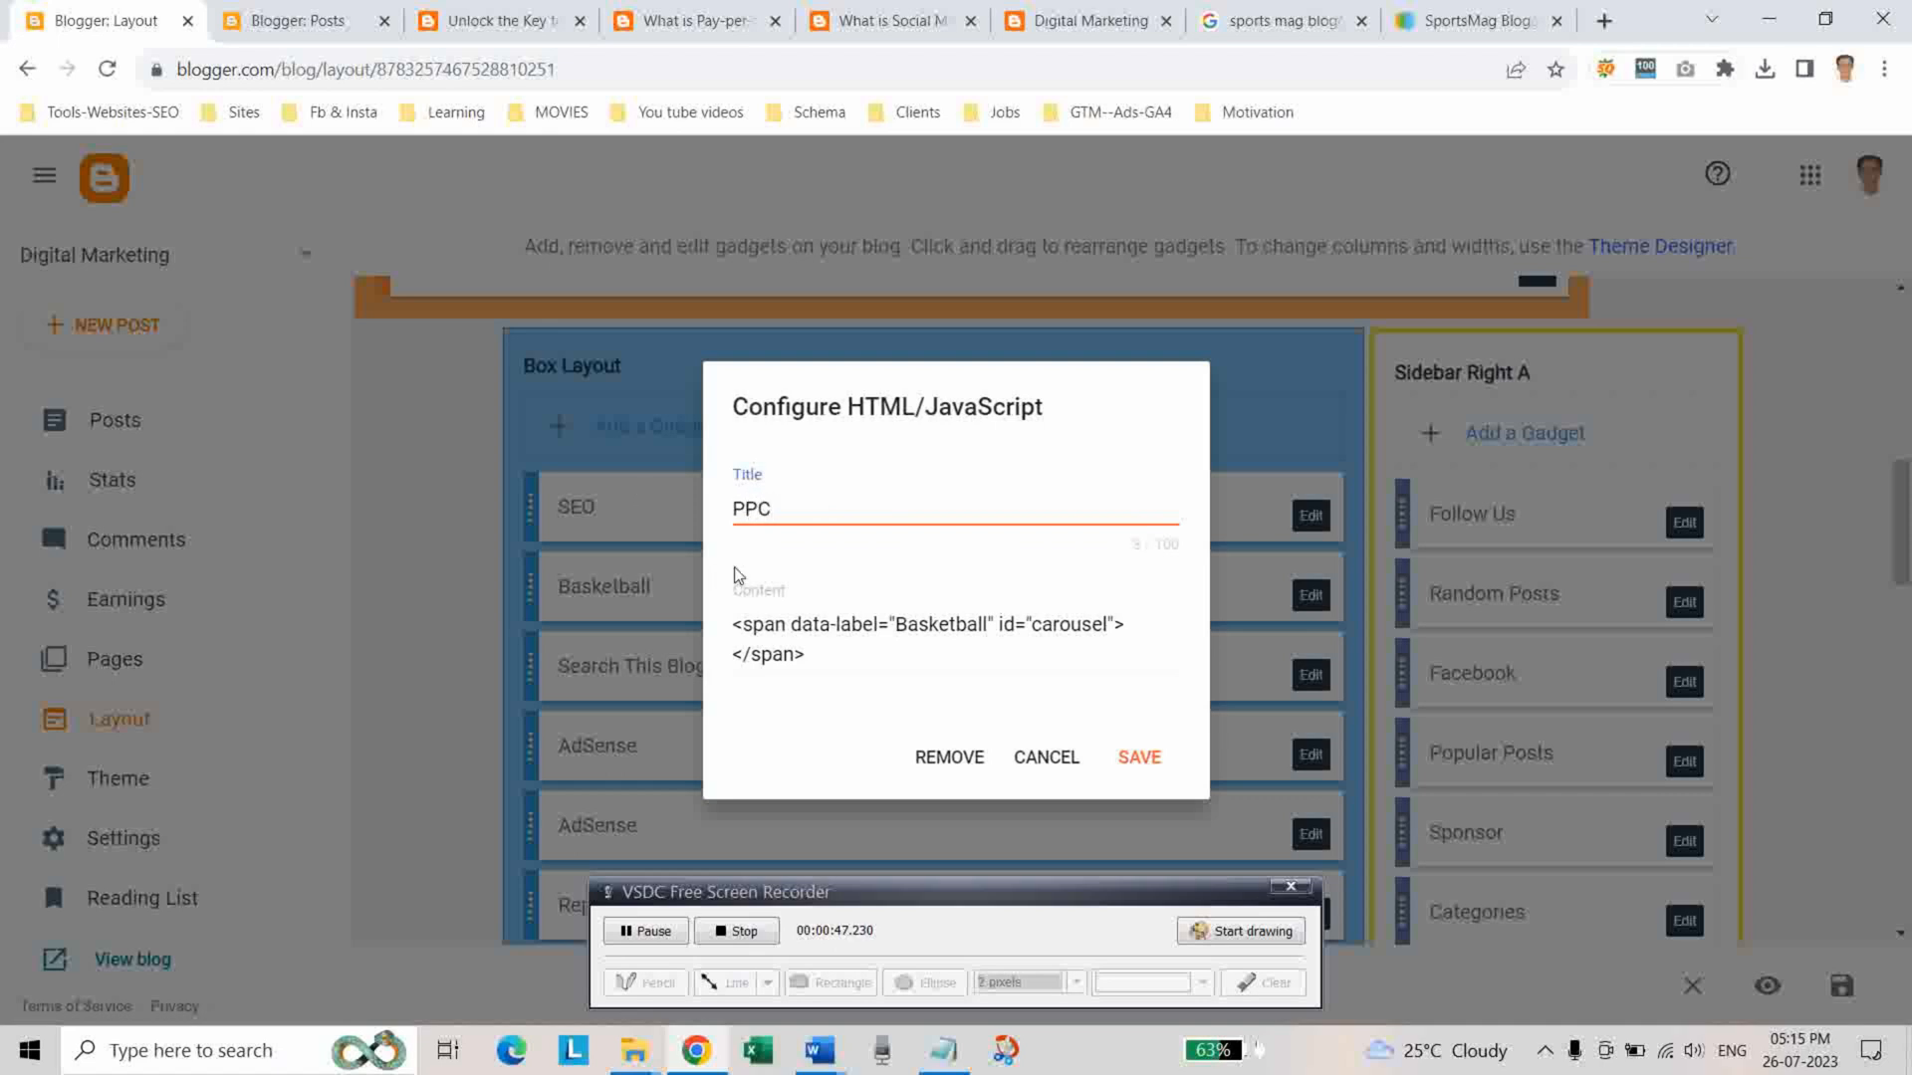
double_click(915, 623)
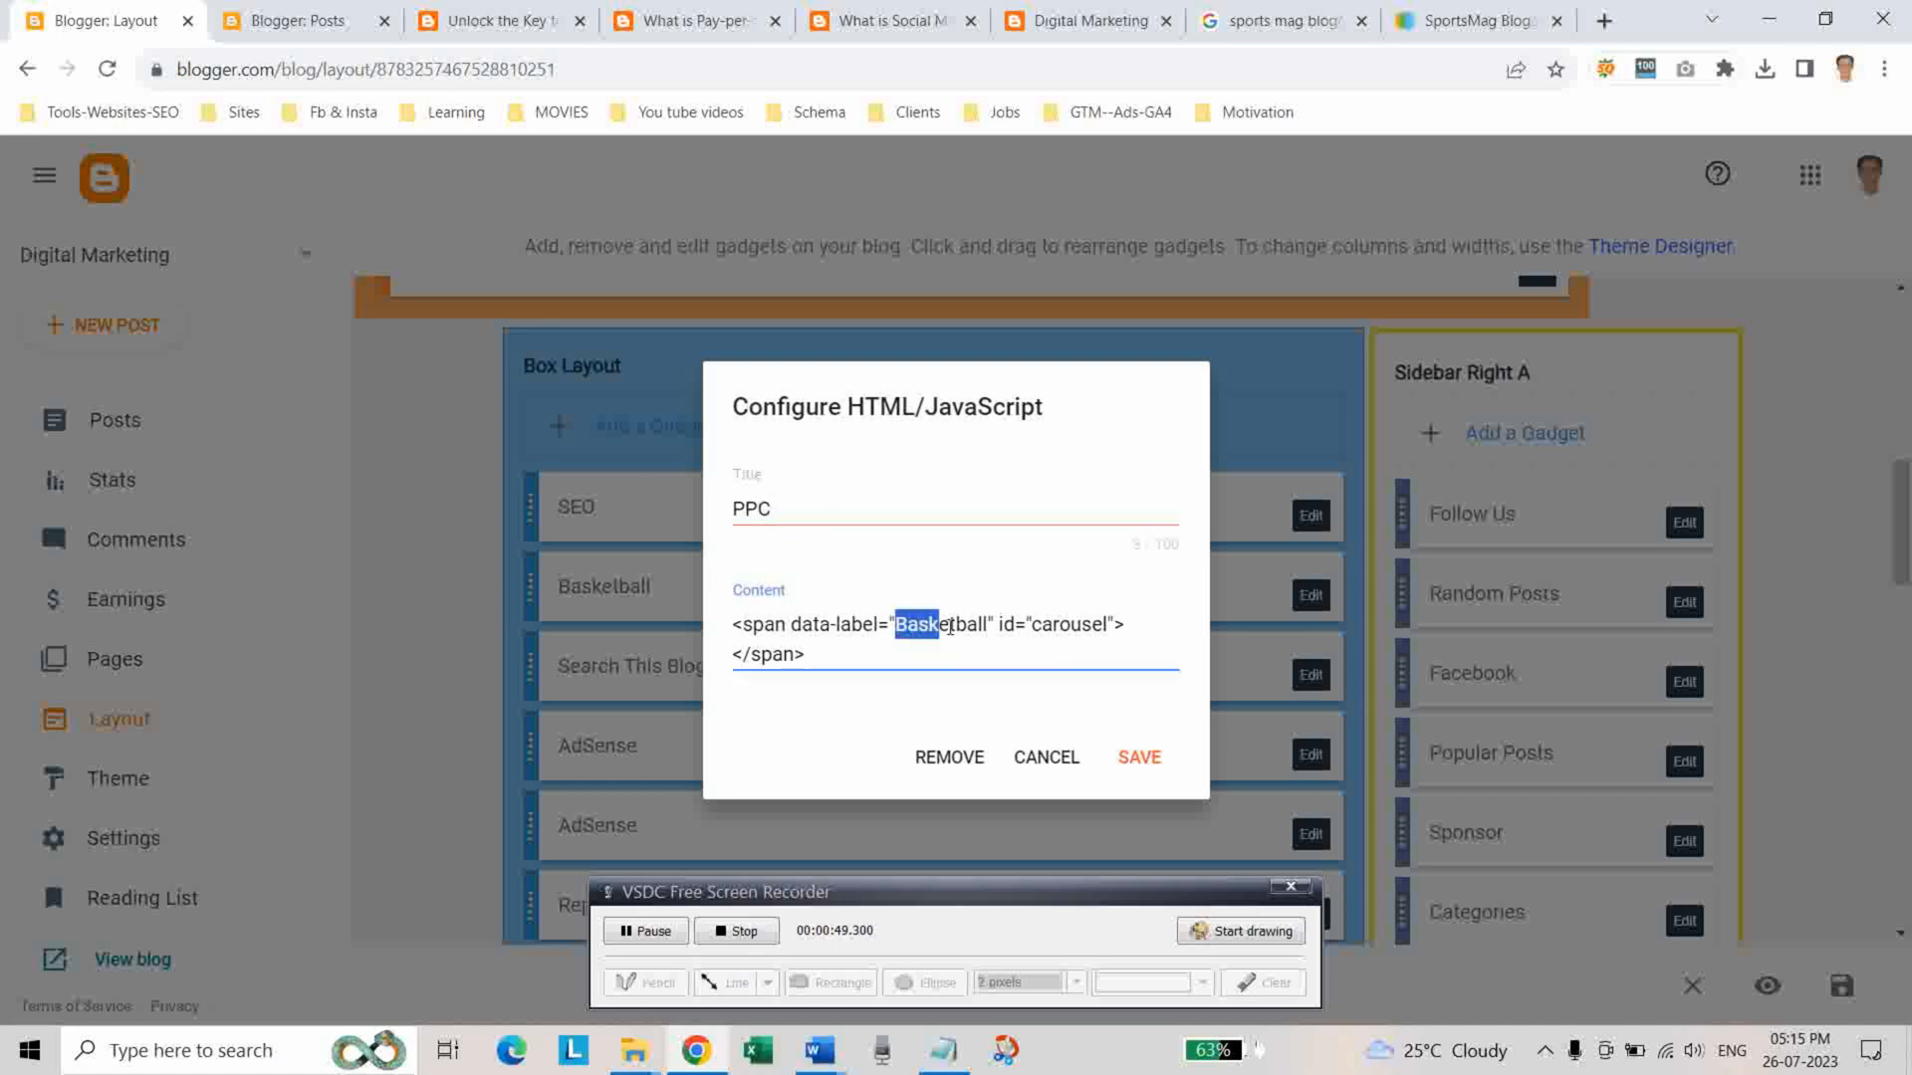
text(P)
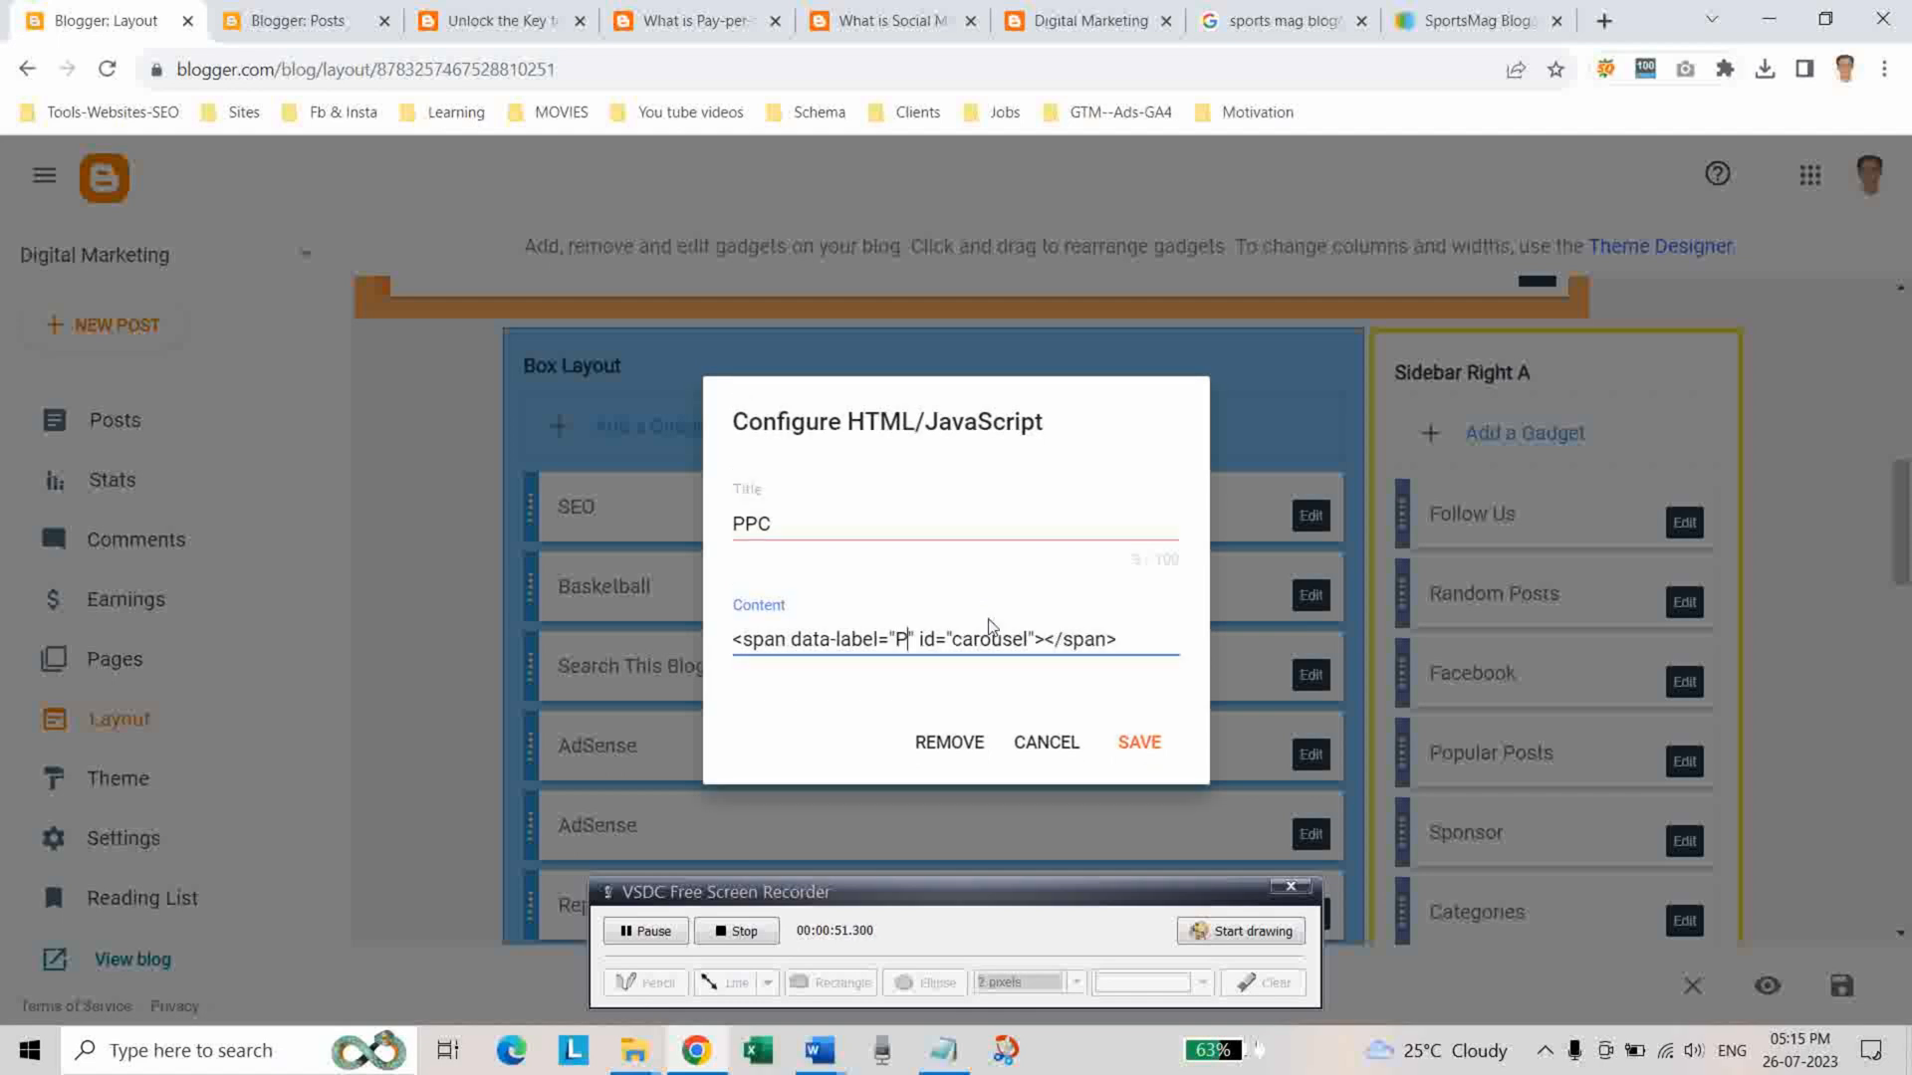
text(PC)
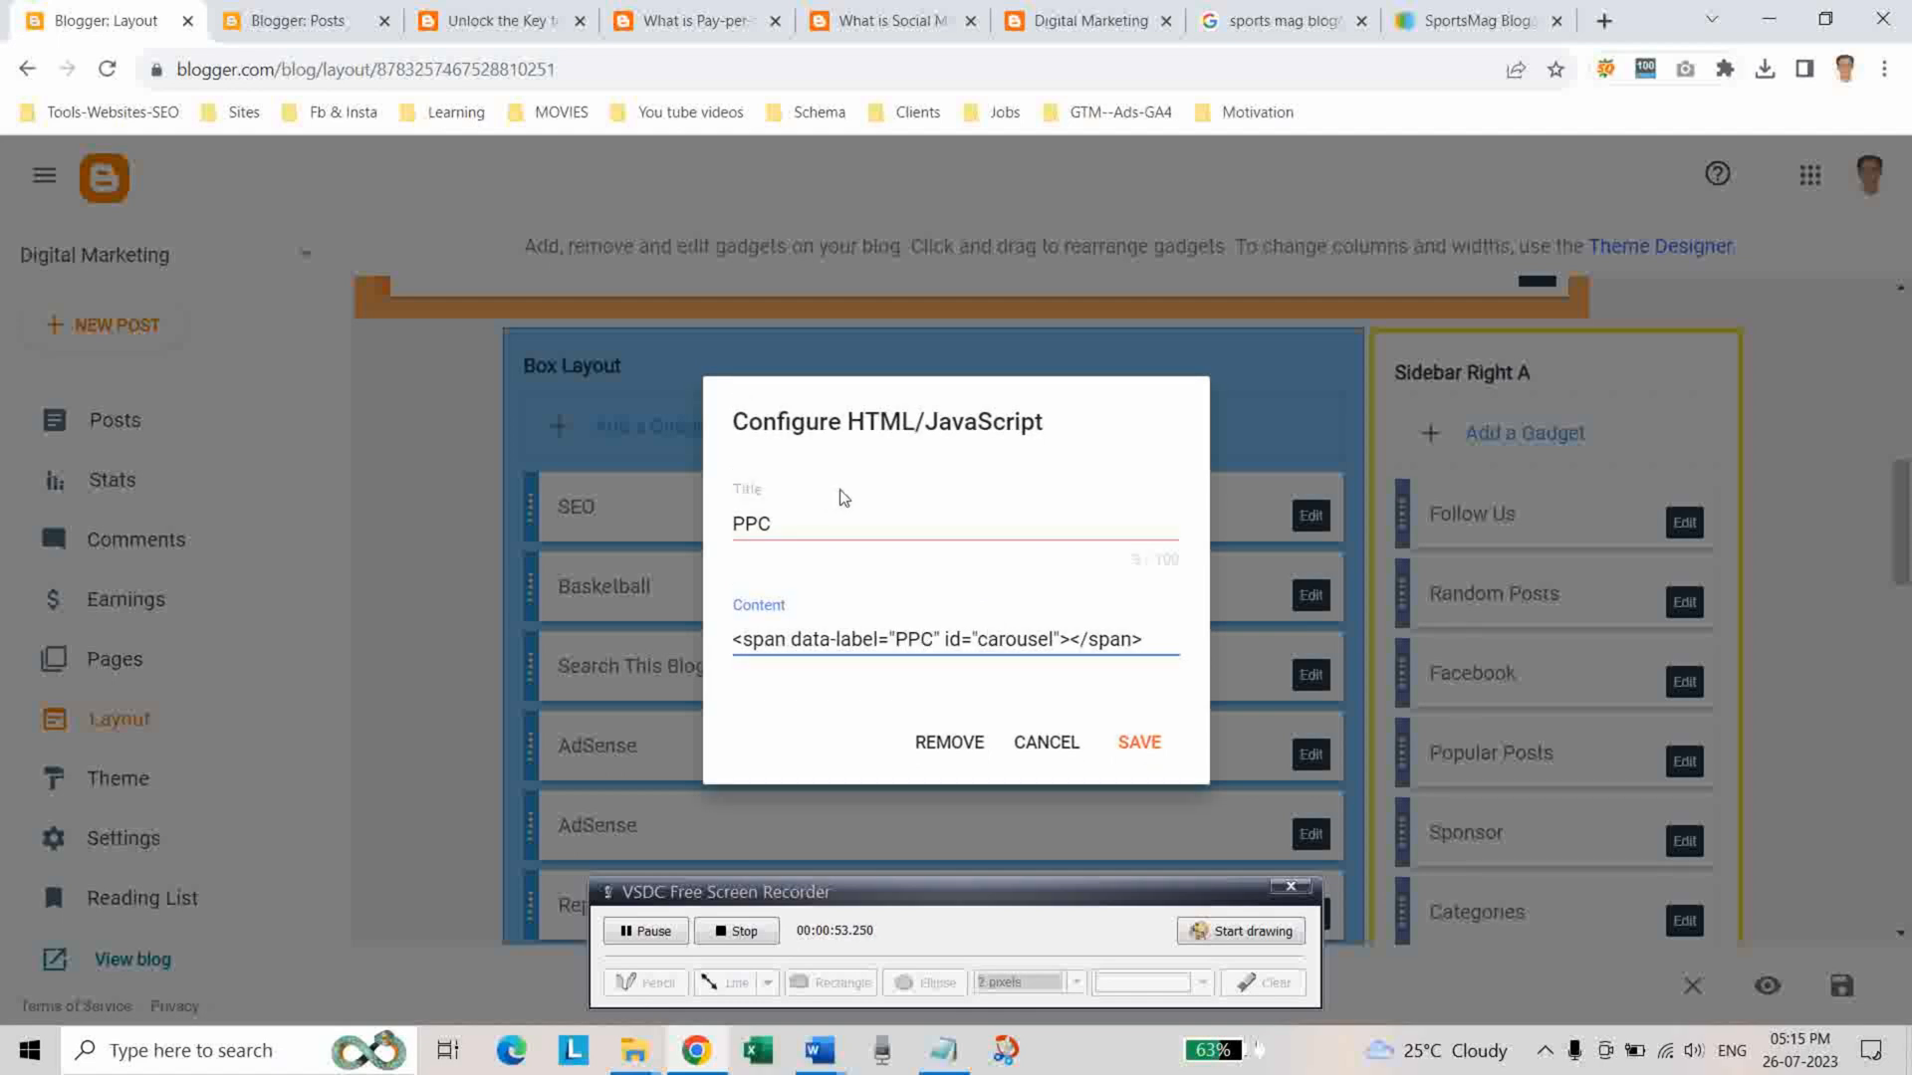
click(1137, 743)
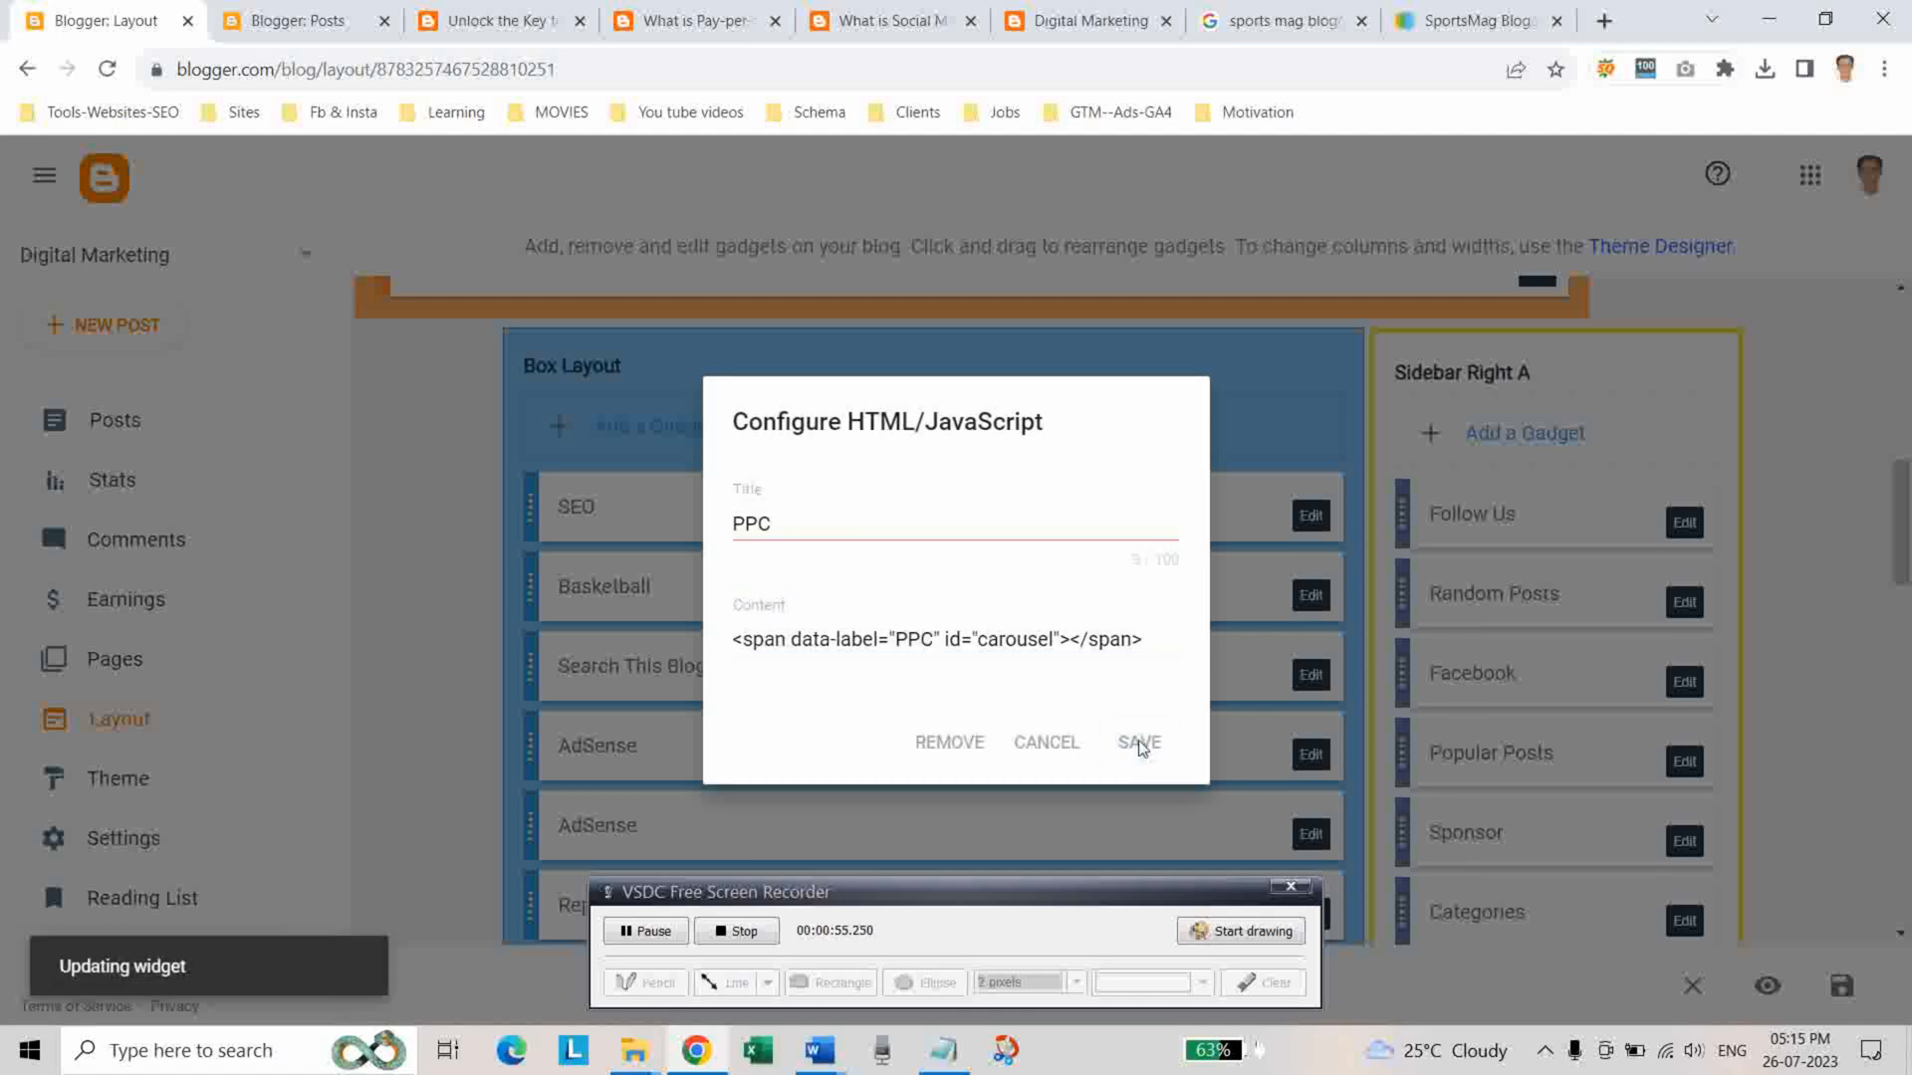
click(1137, 743)
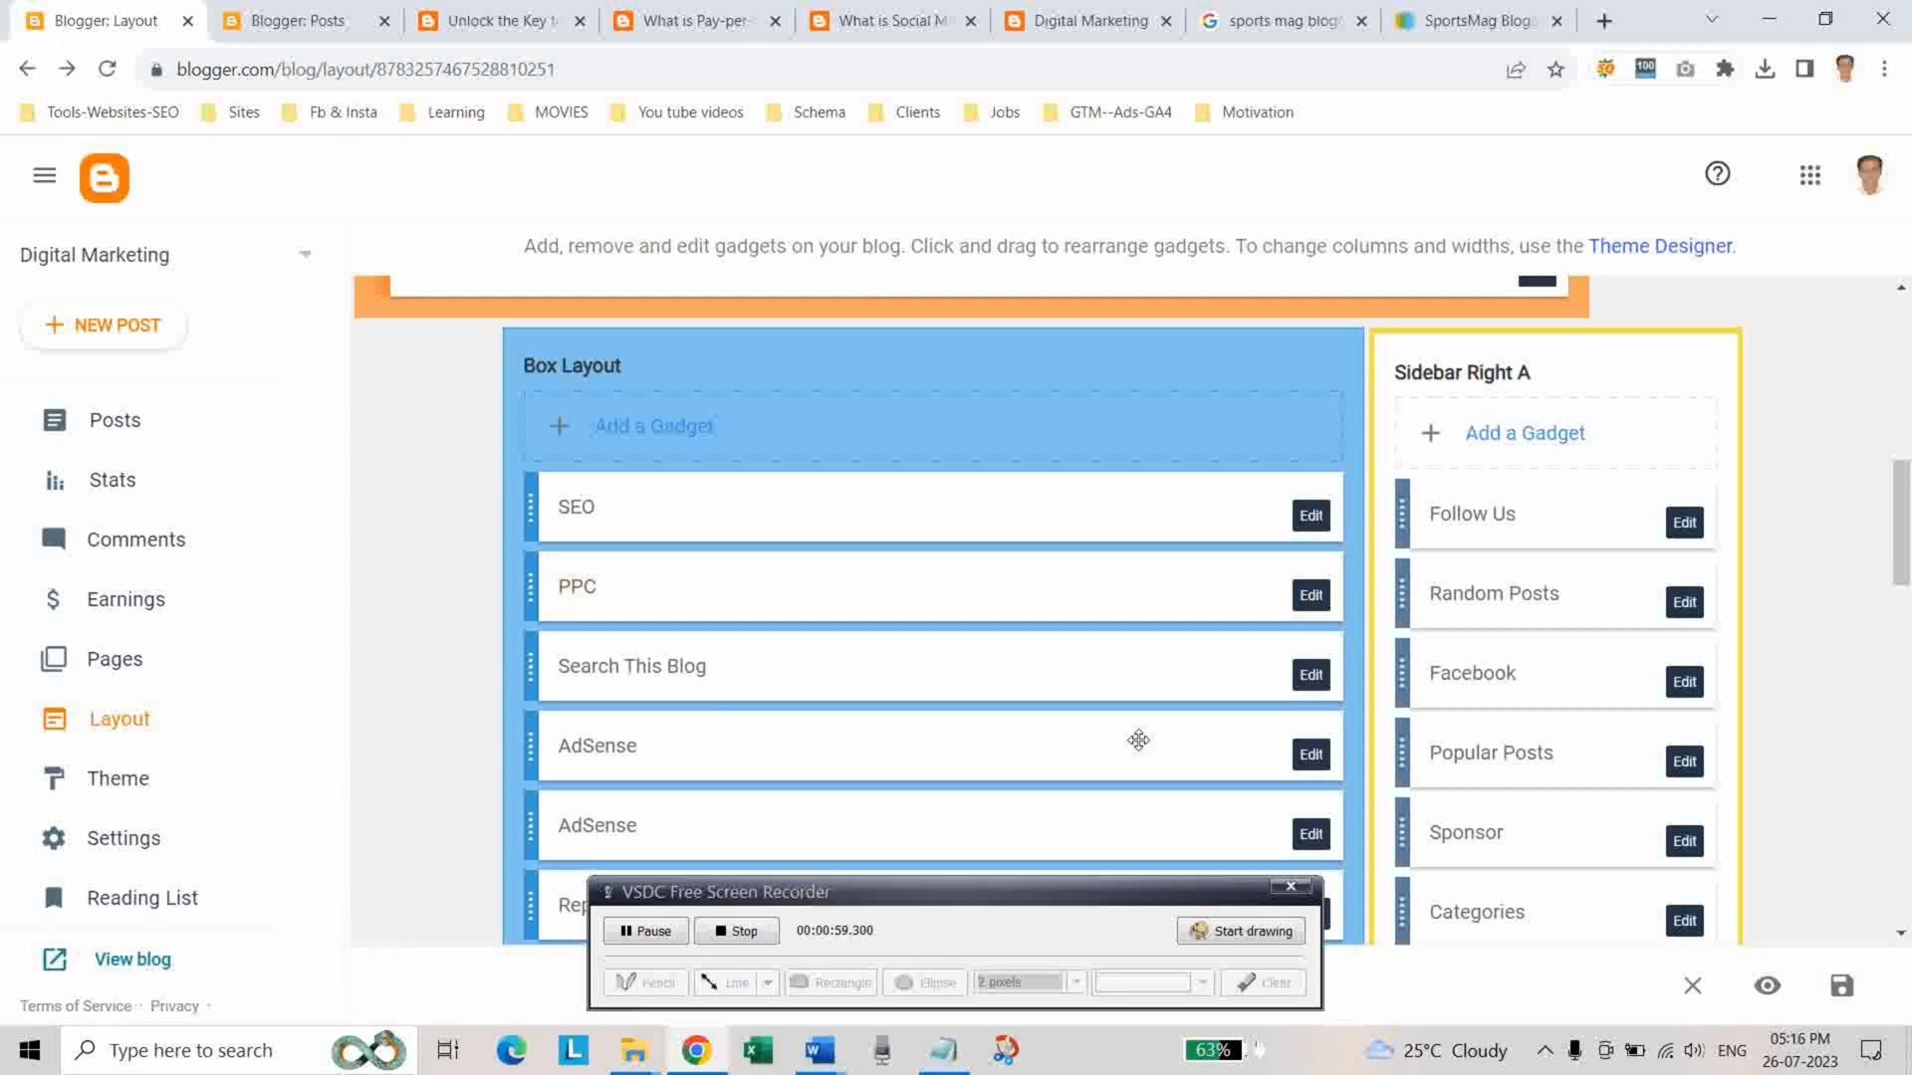
scroll(down, 3)
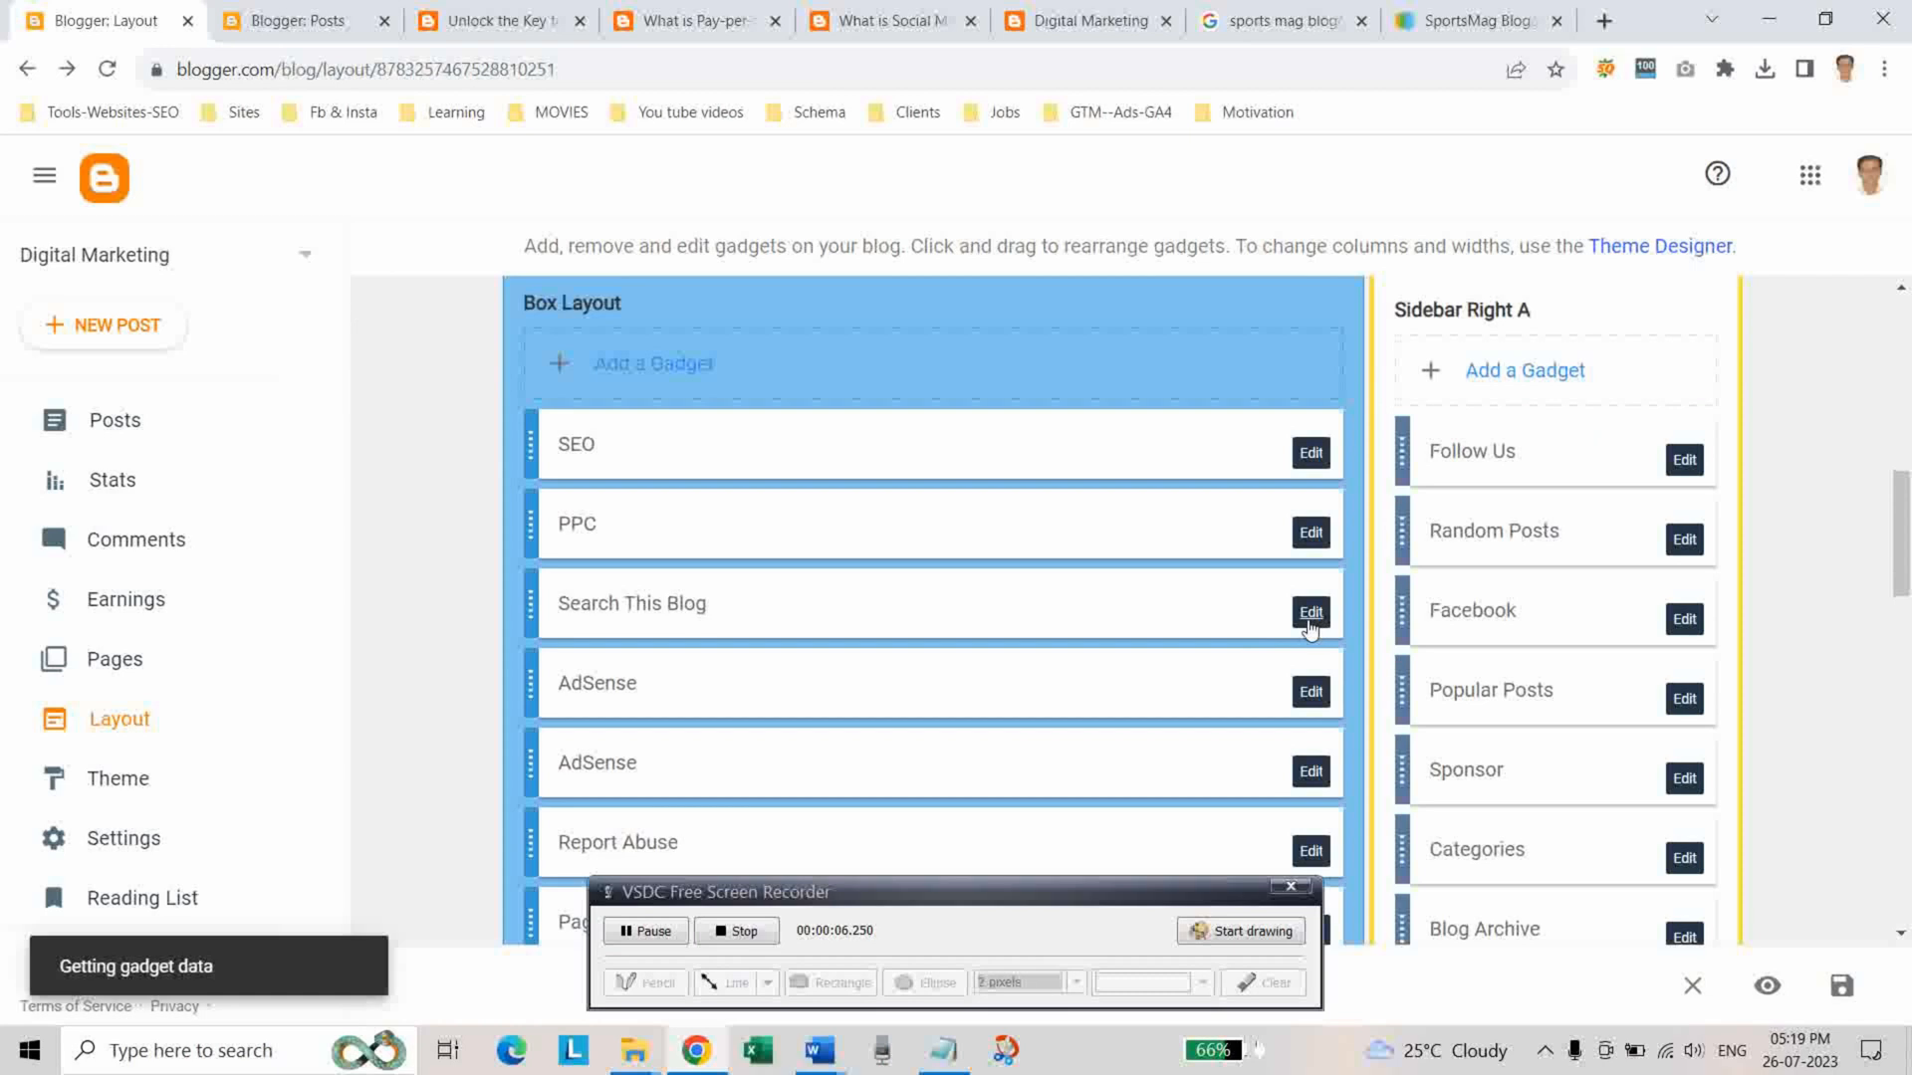
Remove the Search This Blog gadget from the Box Layout section
click(1310, 611)
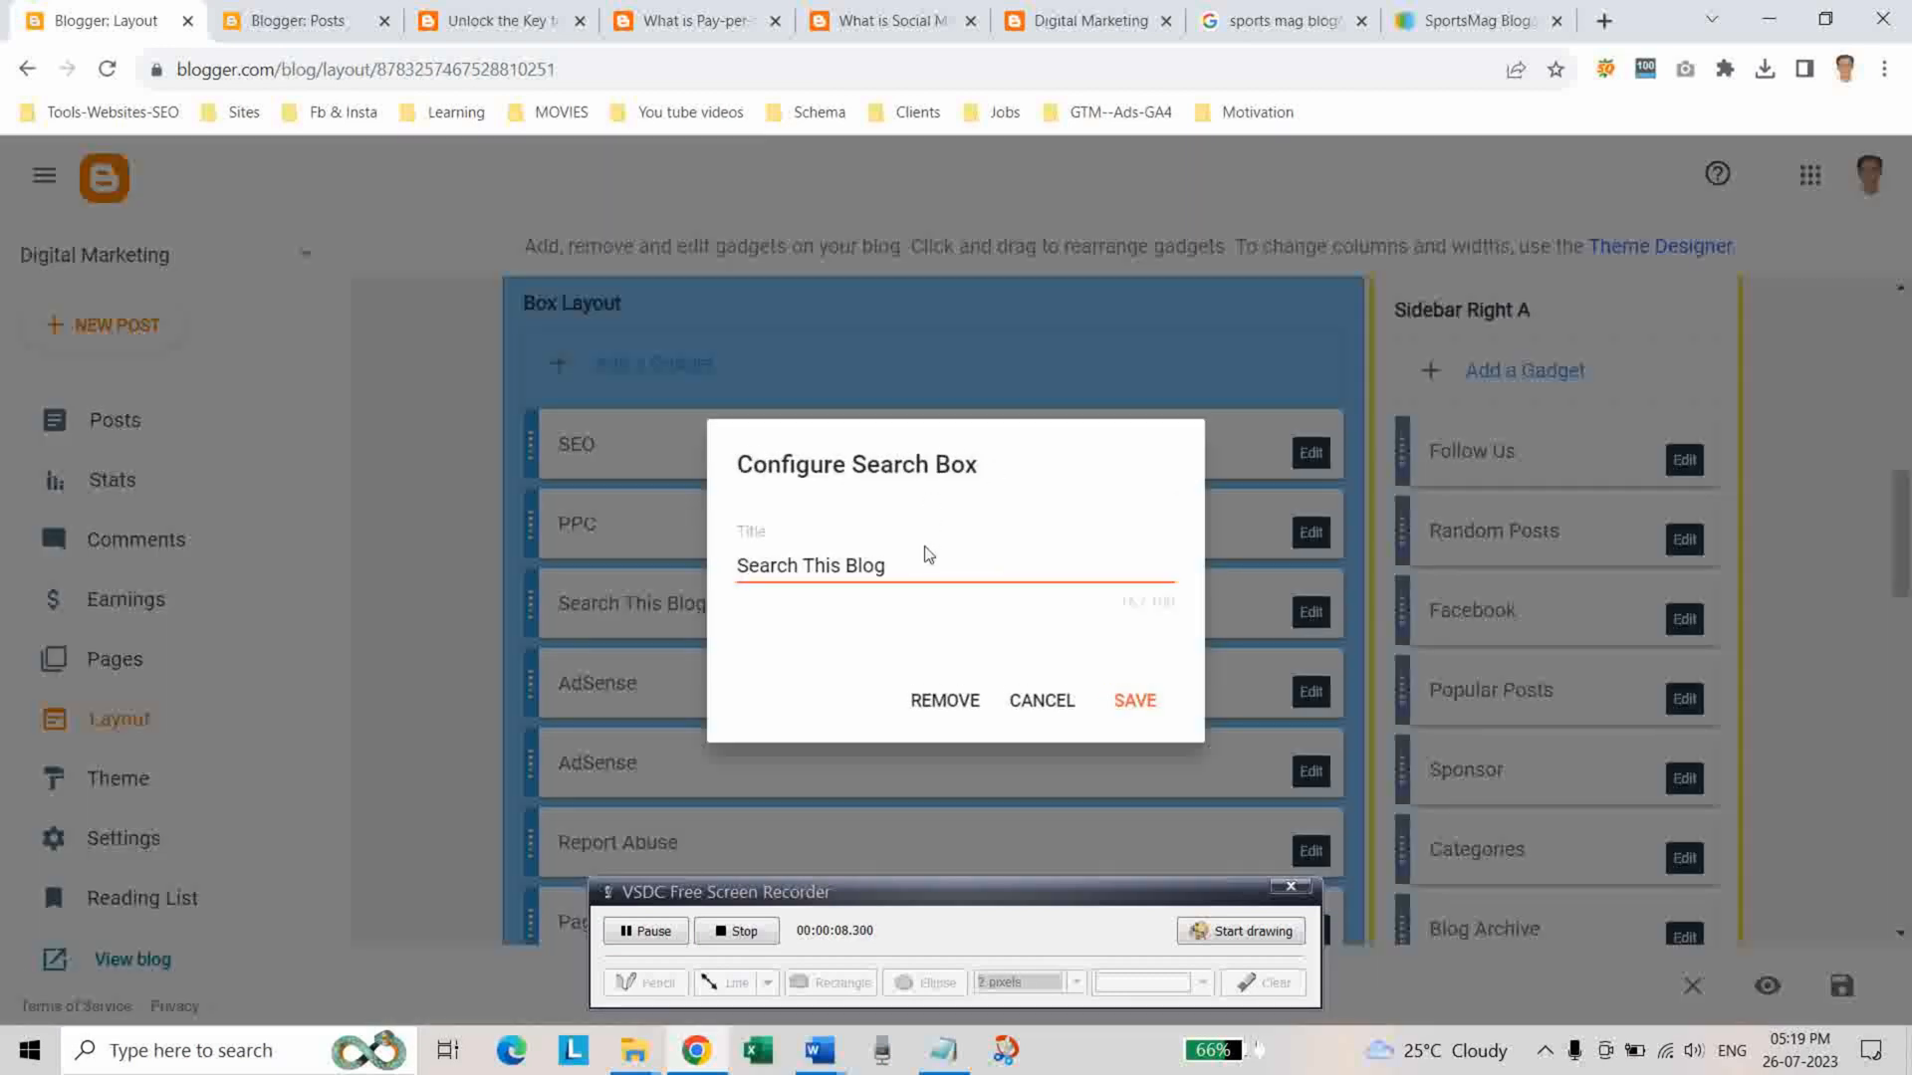
mouse_move(1018, 709)
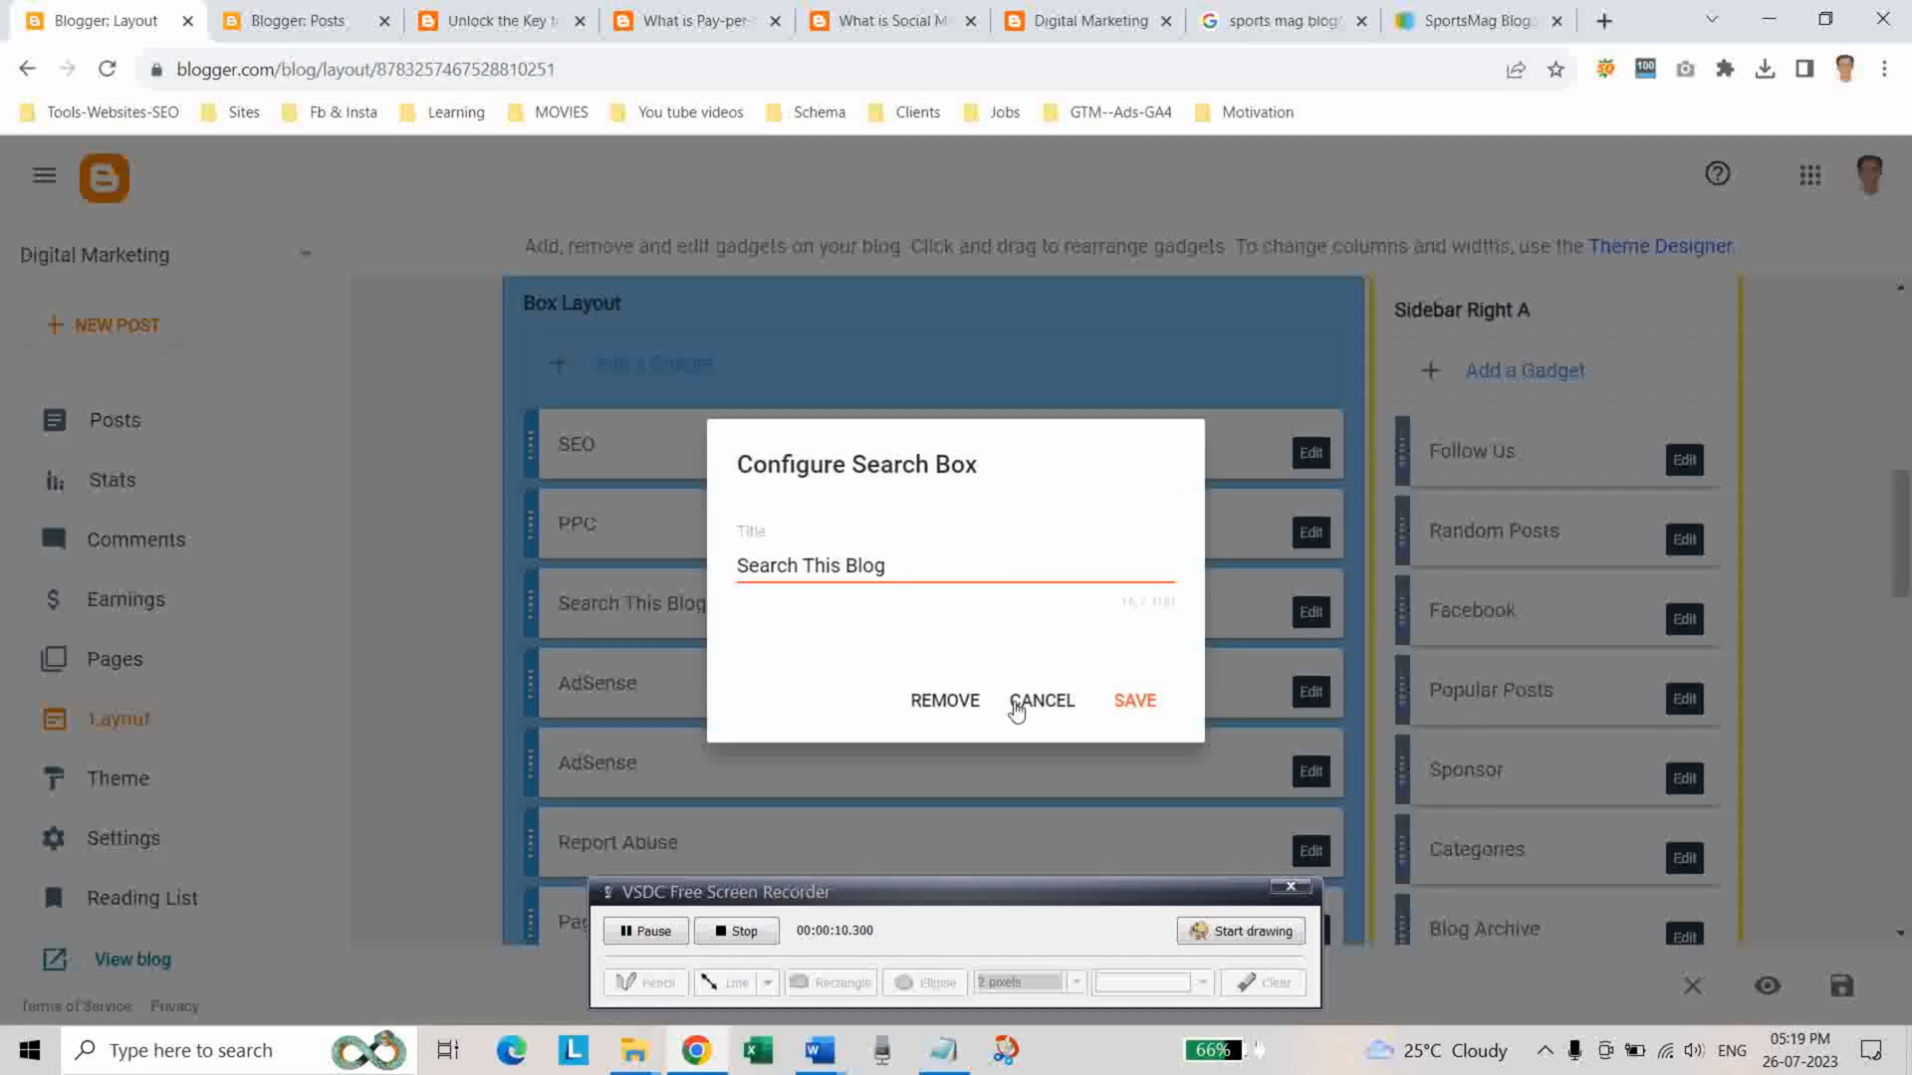
click(1039, 699)
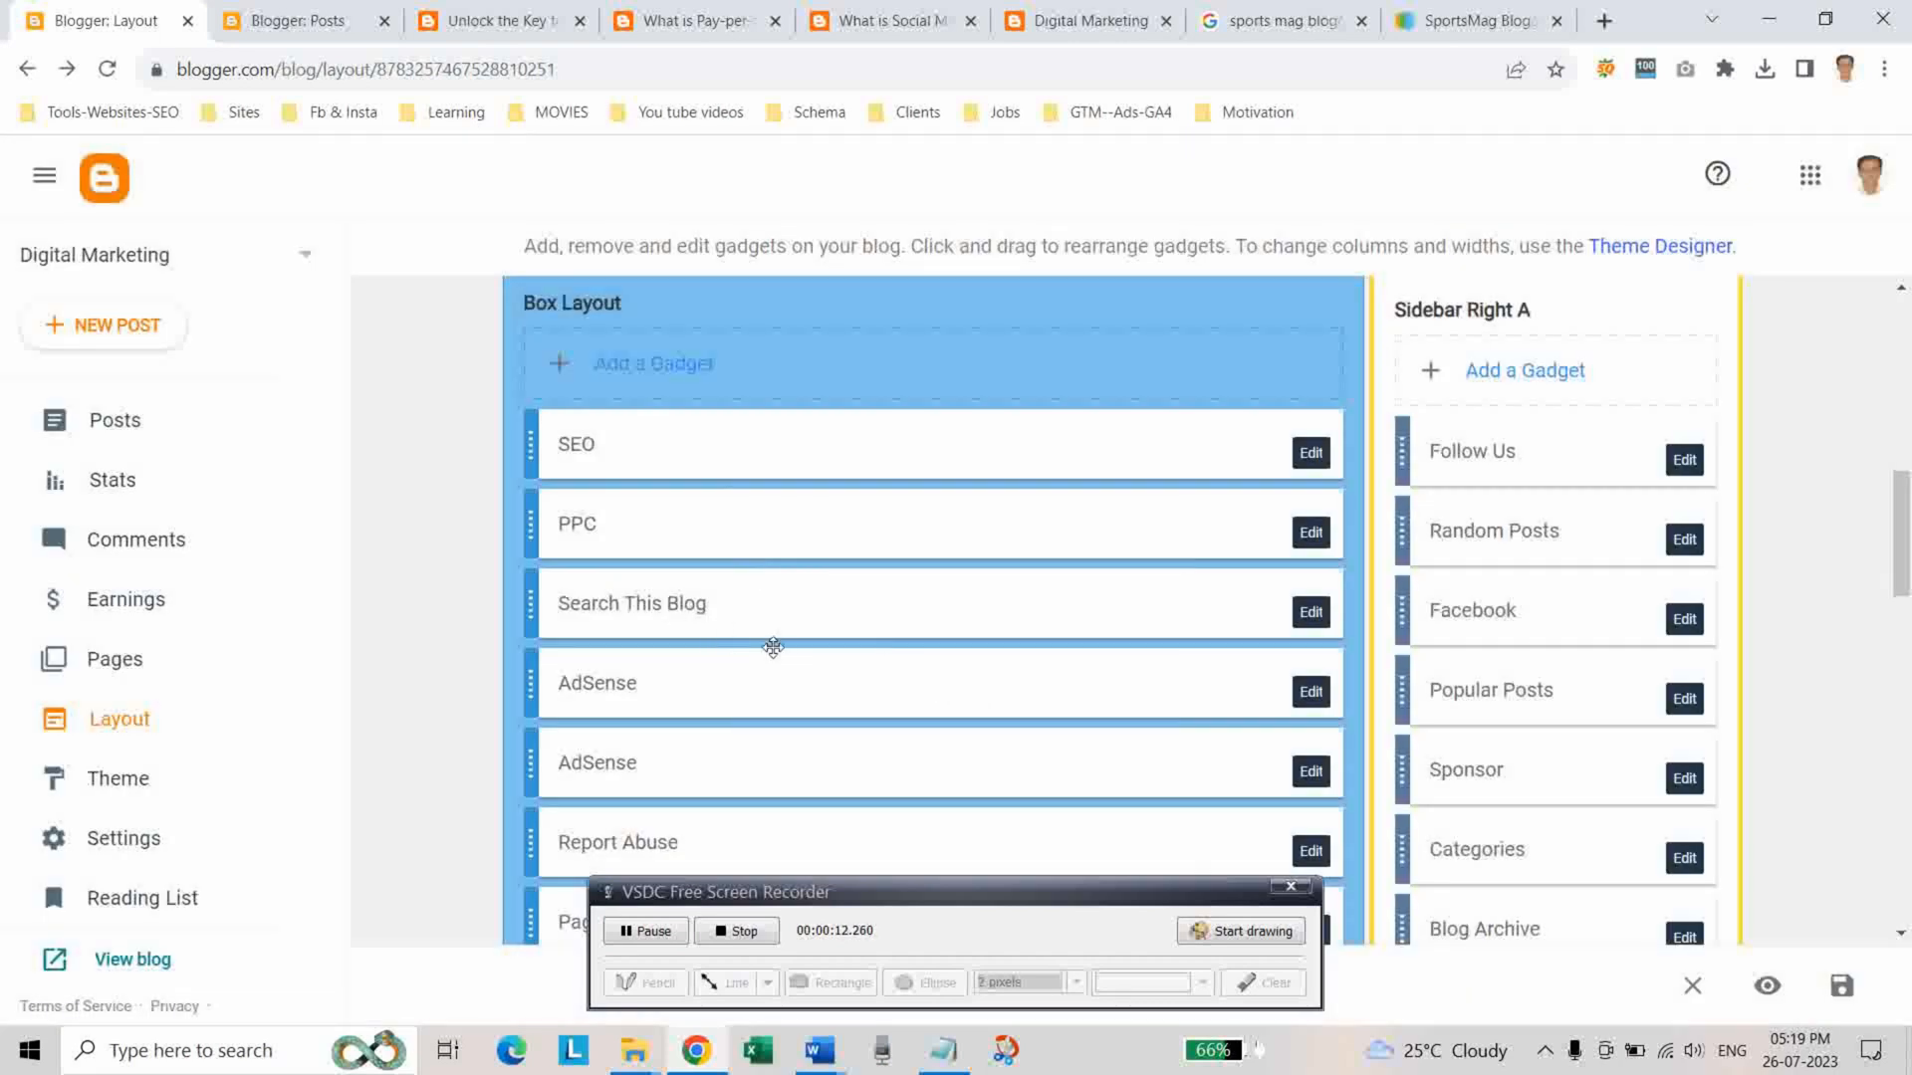
click(1310, 612)
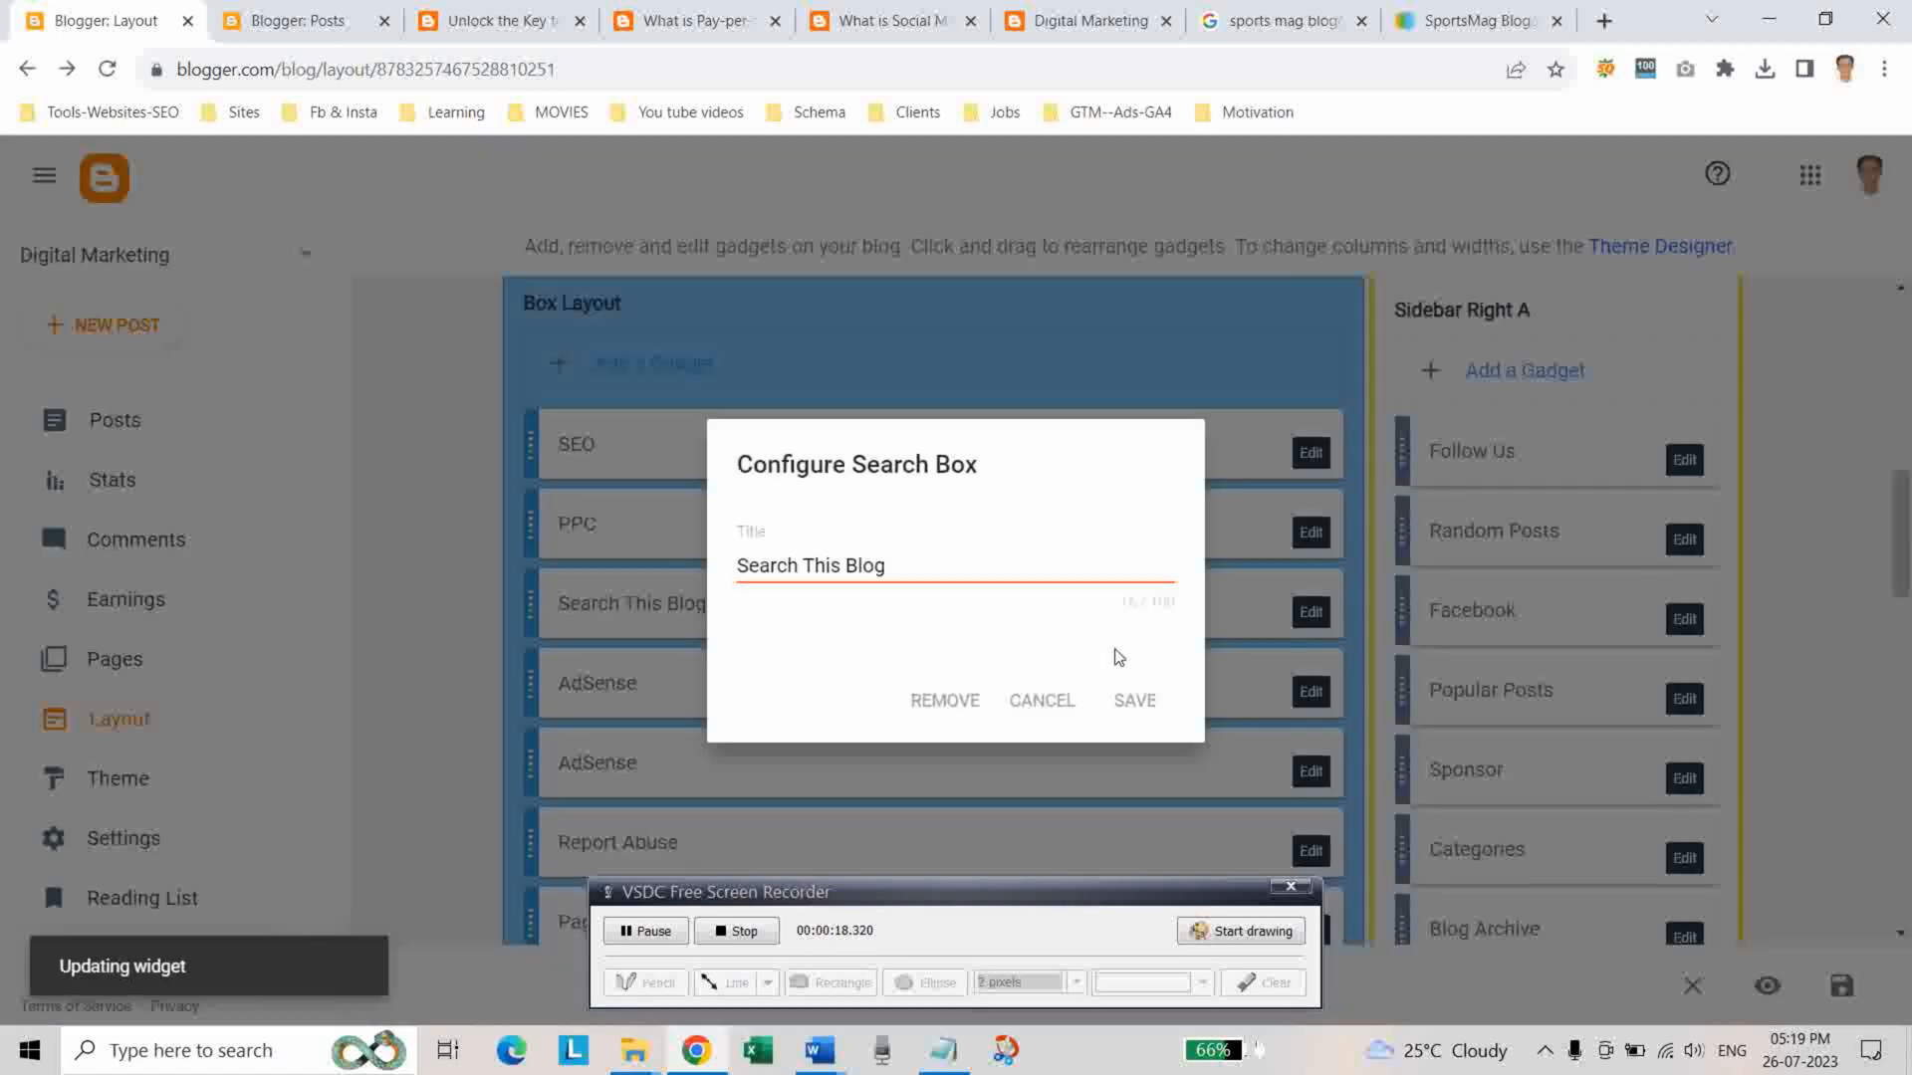
click(1133, 698)
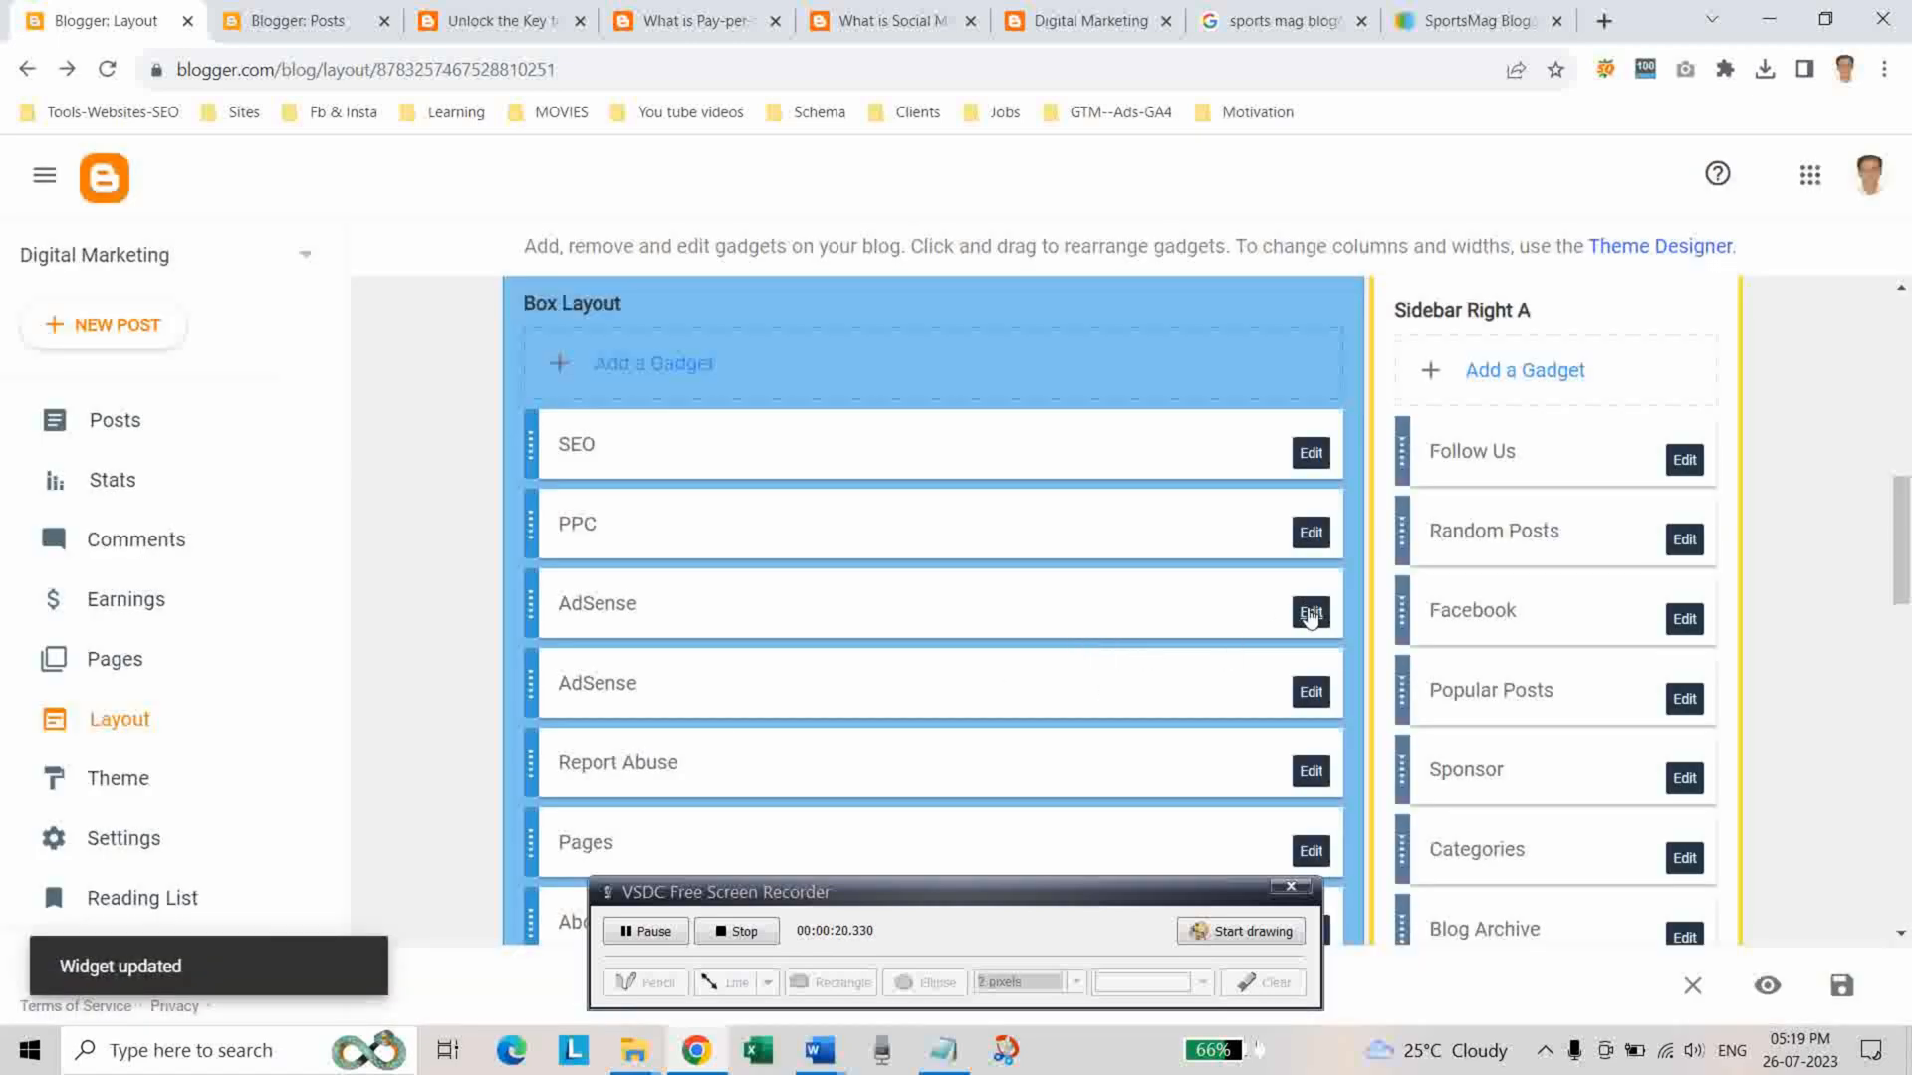
Remove both AdSense gadgets, confirming each removal
click(1310, 611)
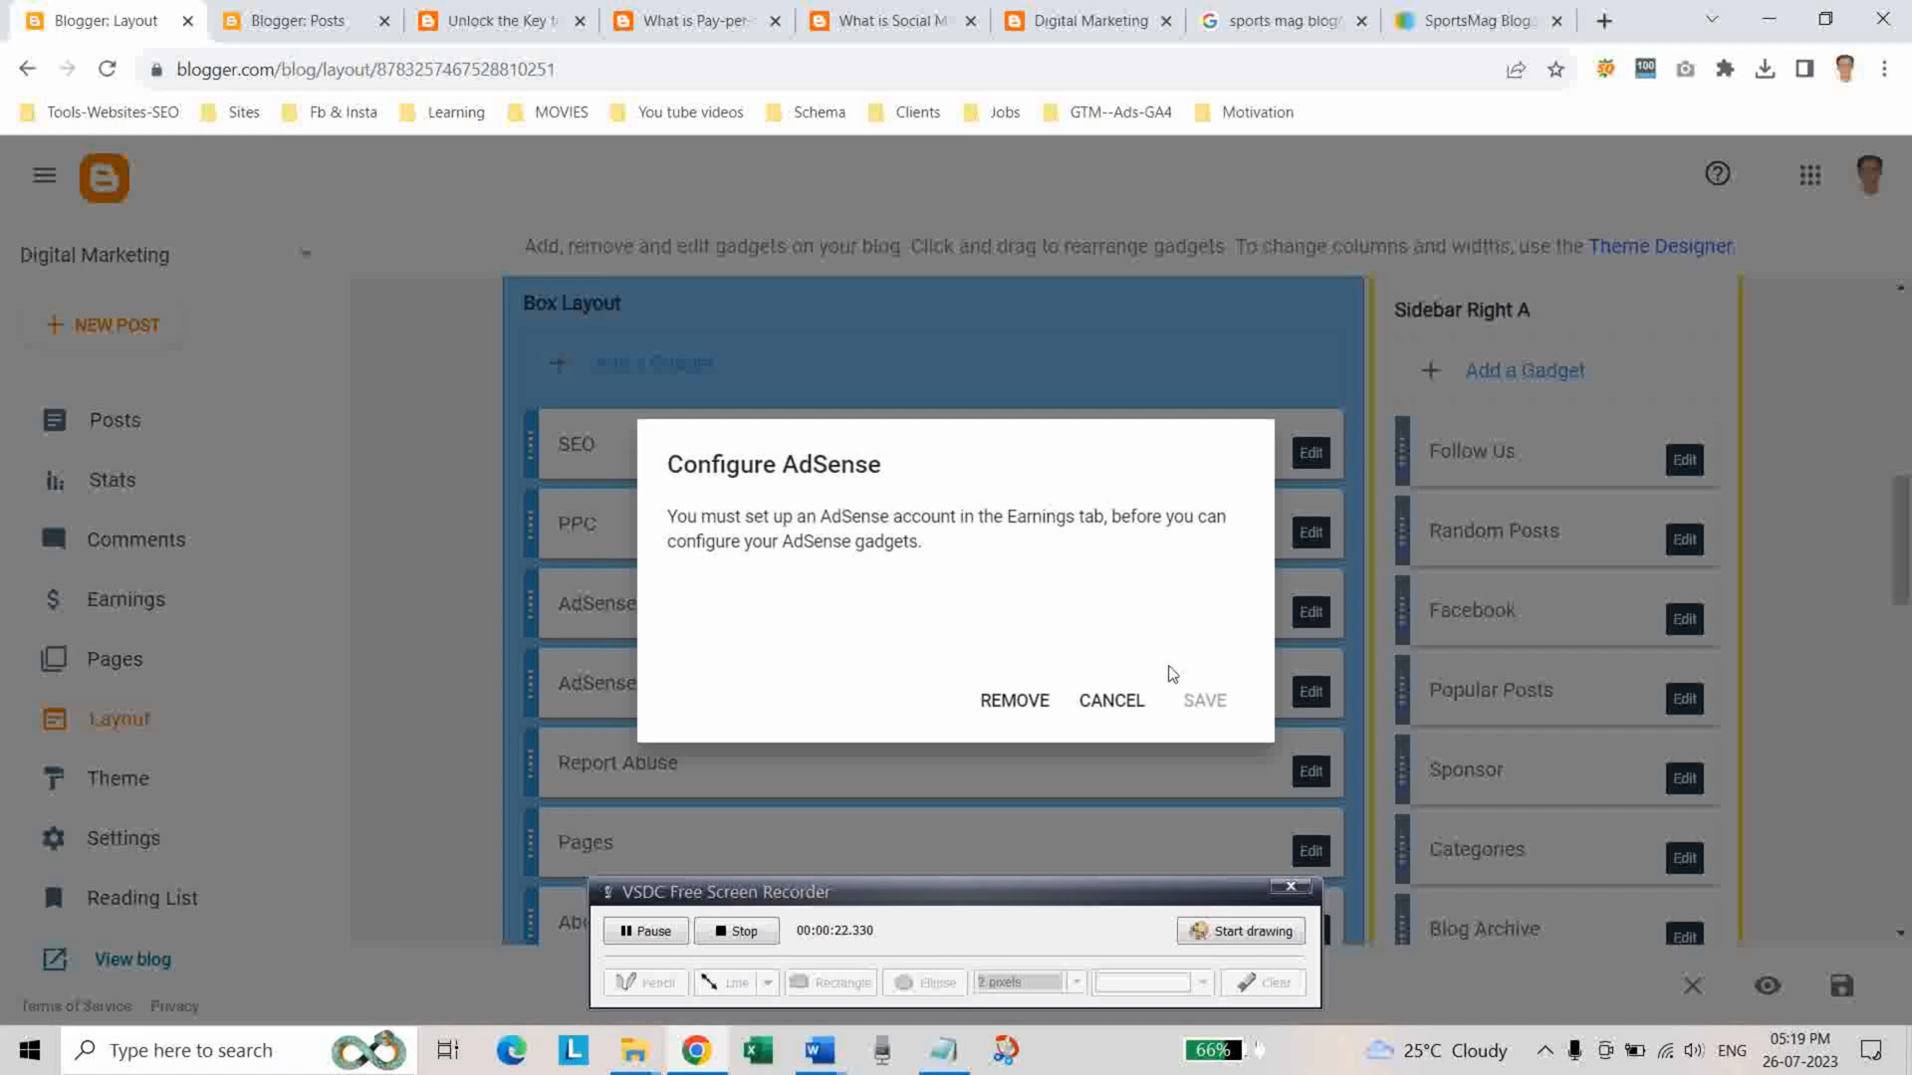
click(1014, 699)
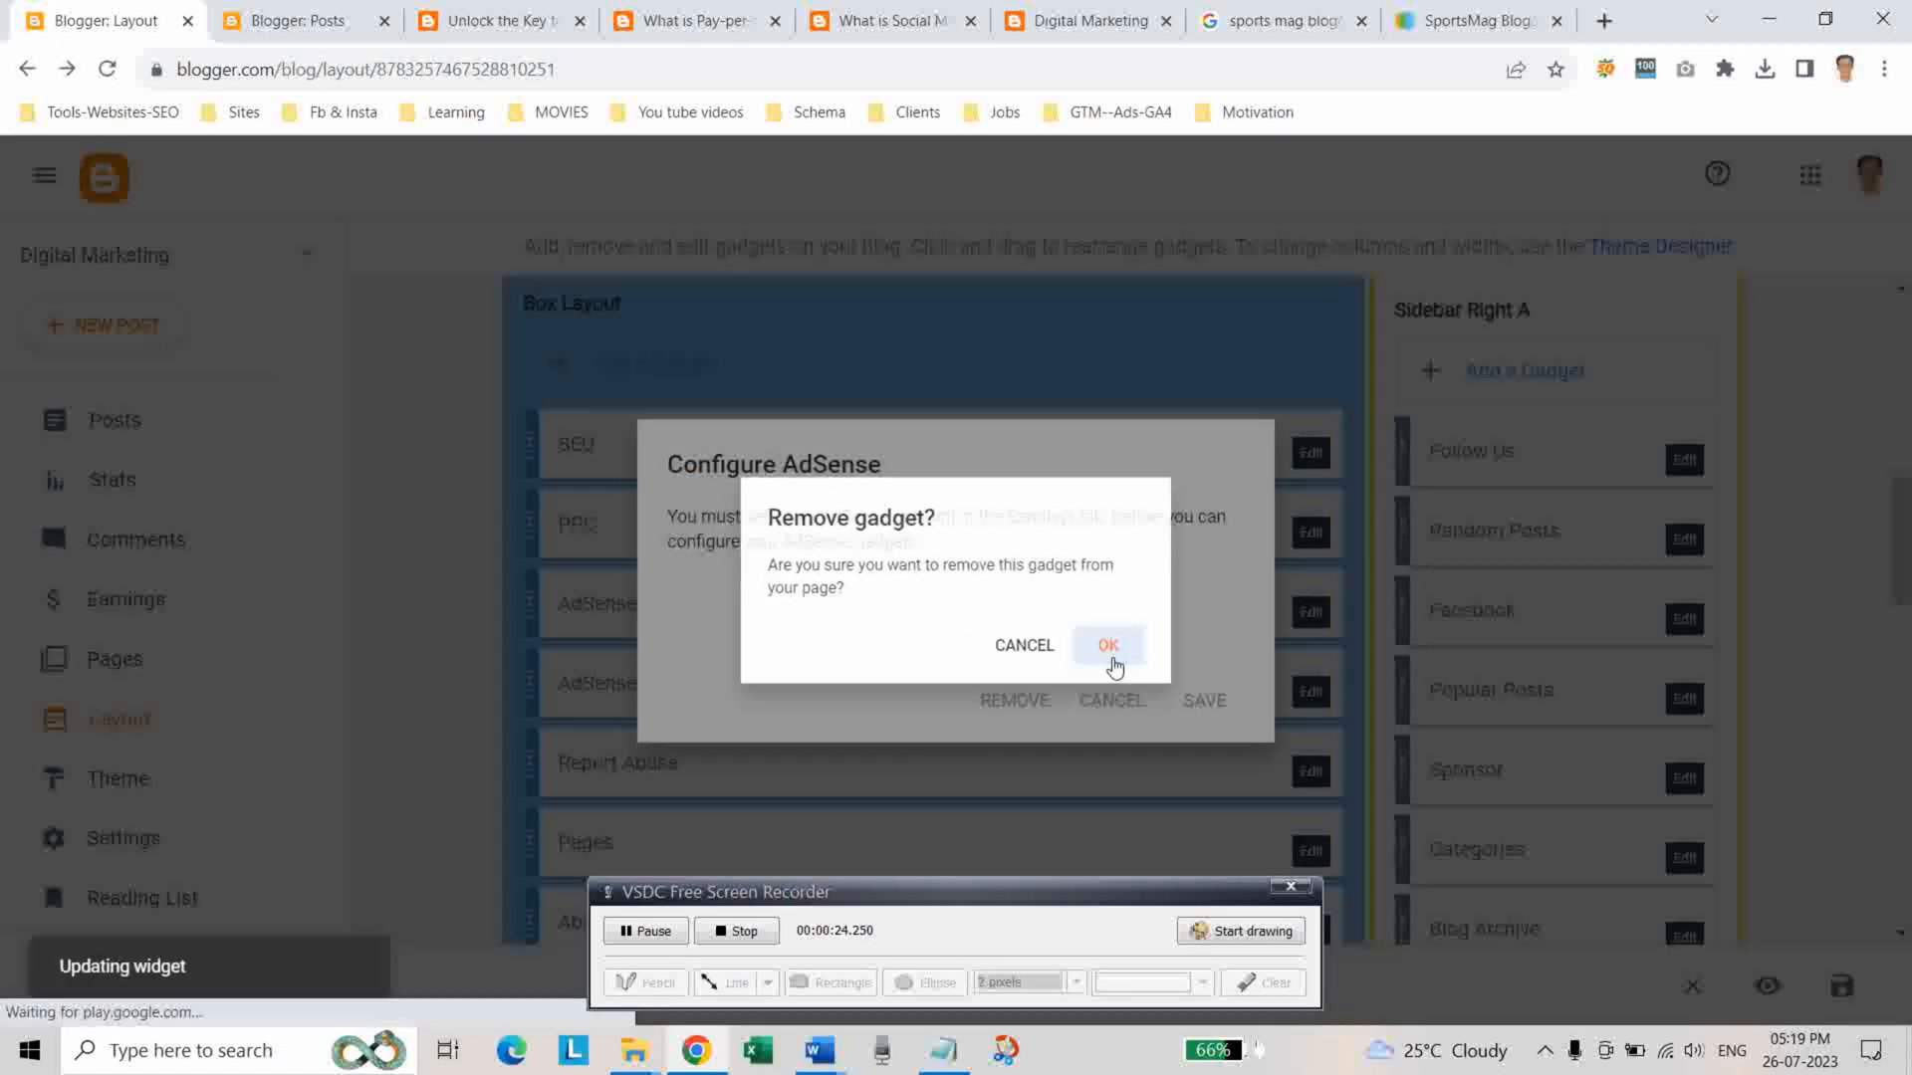
click(1107, 645)
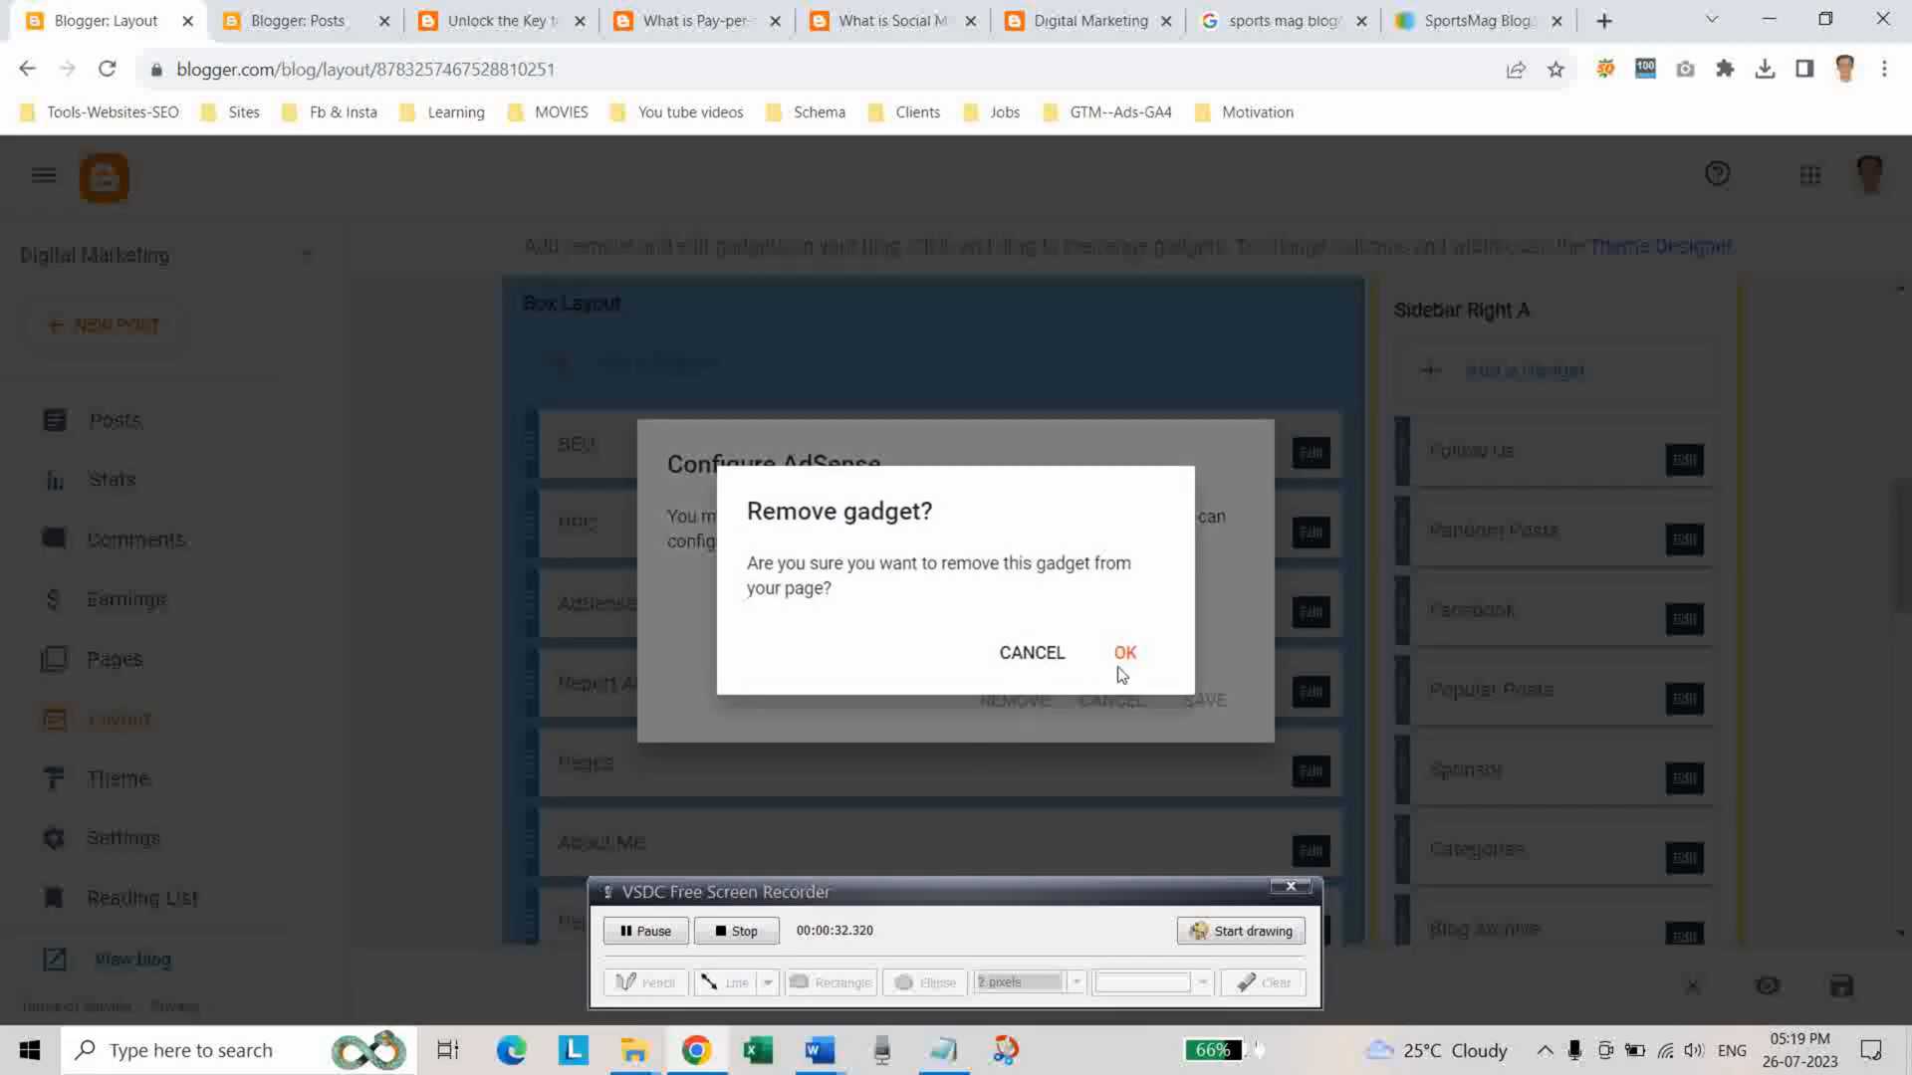
click(1123, 653)
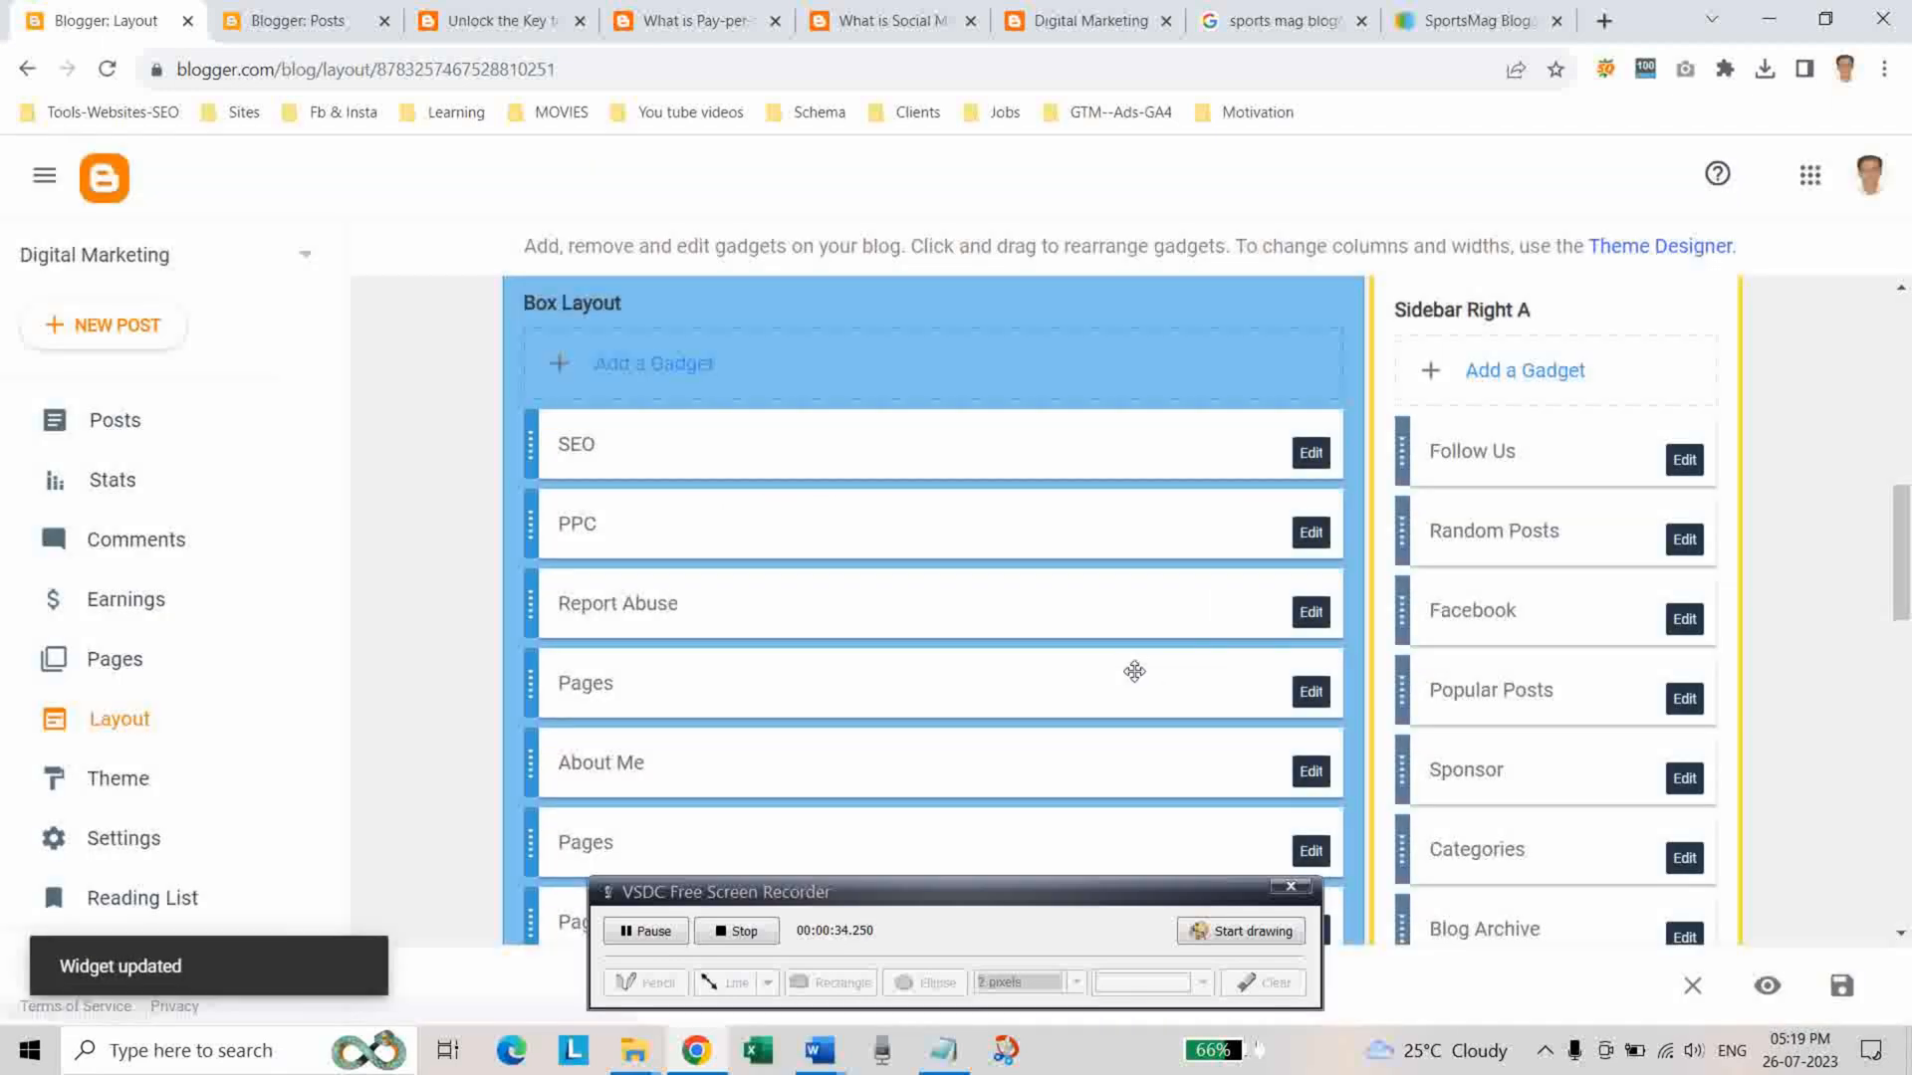
Remove the Report Abuse gadget and confirm
click(1310, 611)
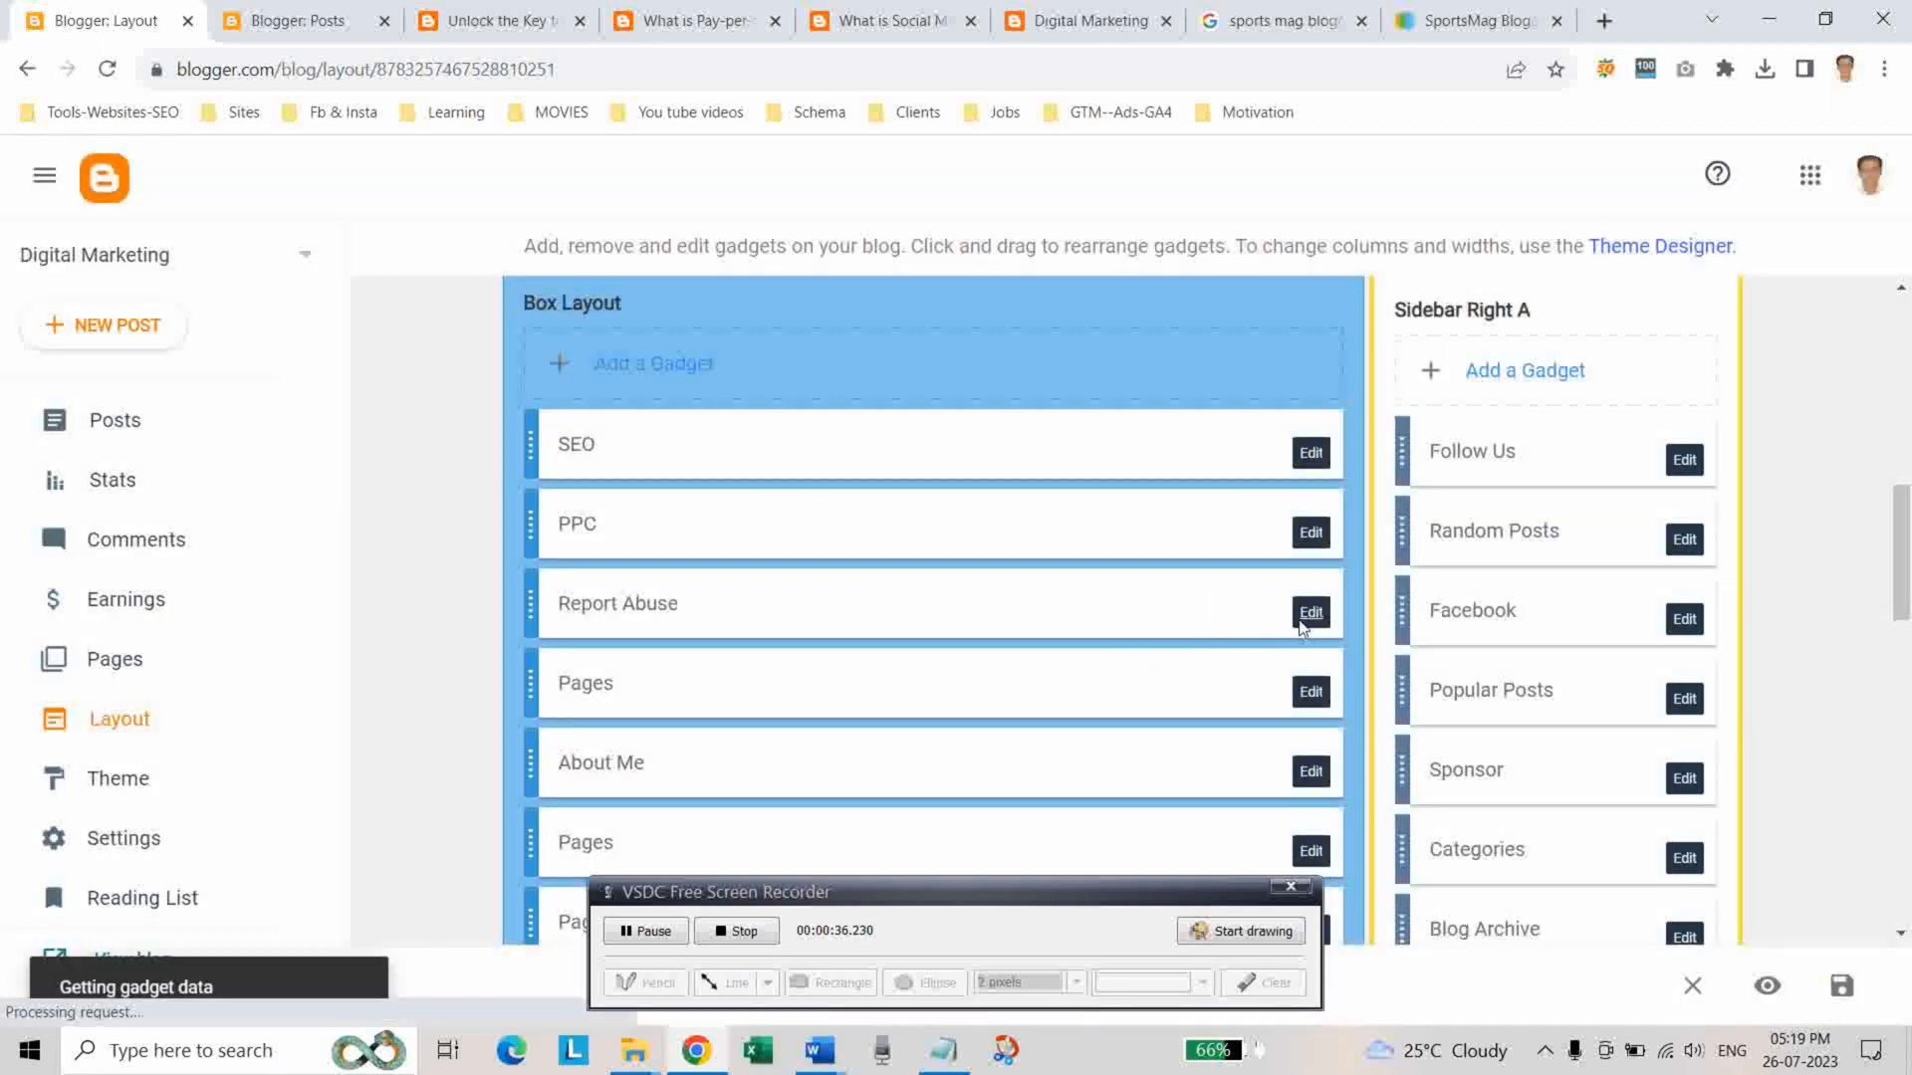
click(1310, 611)
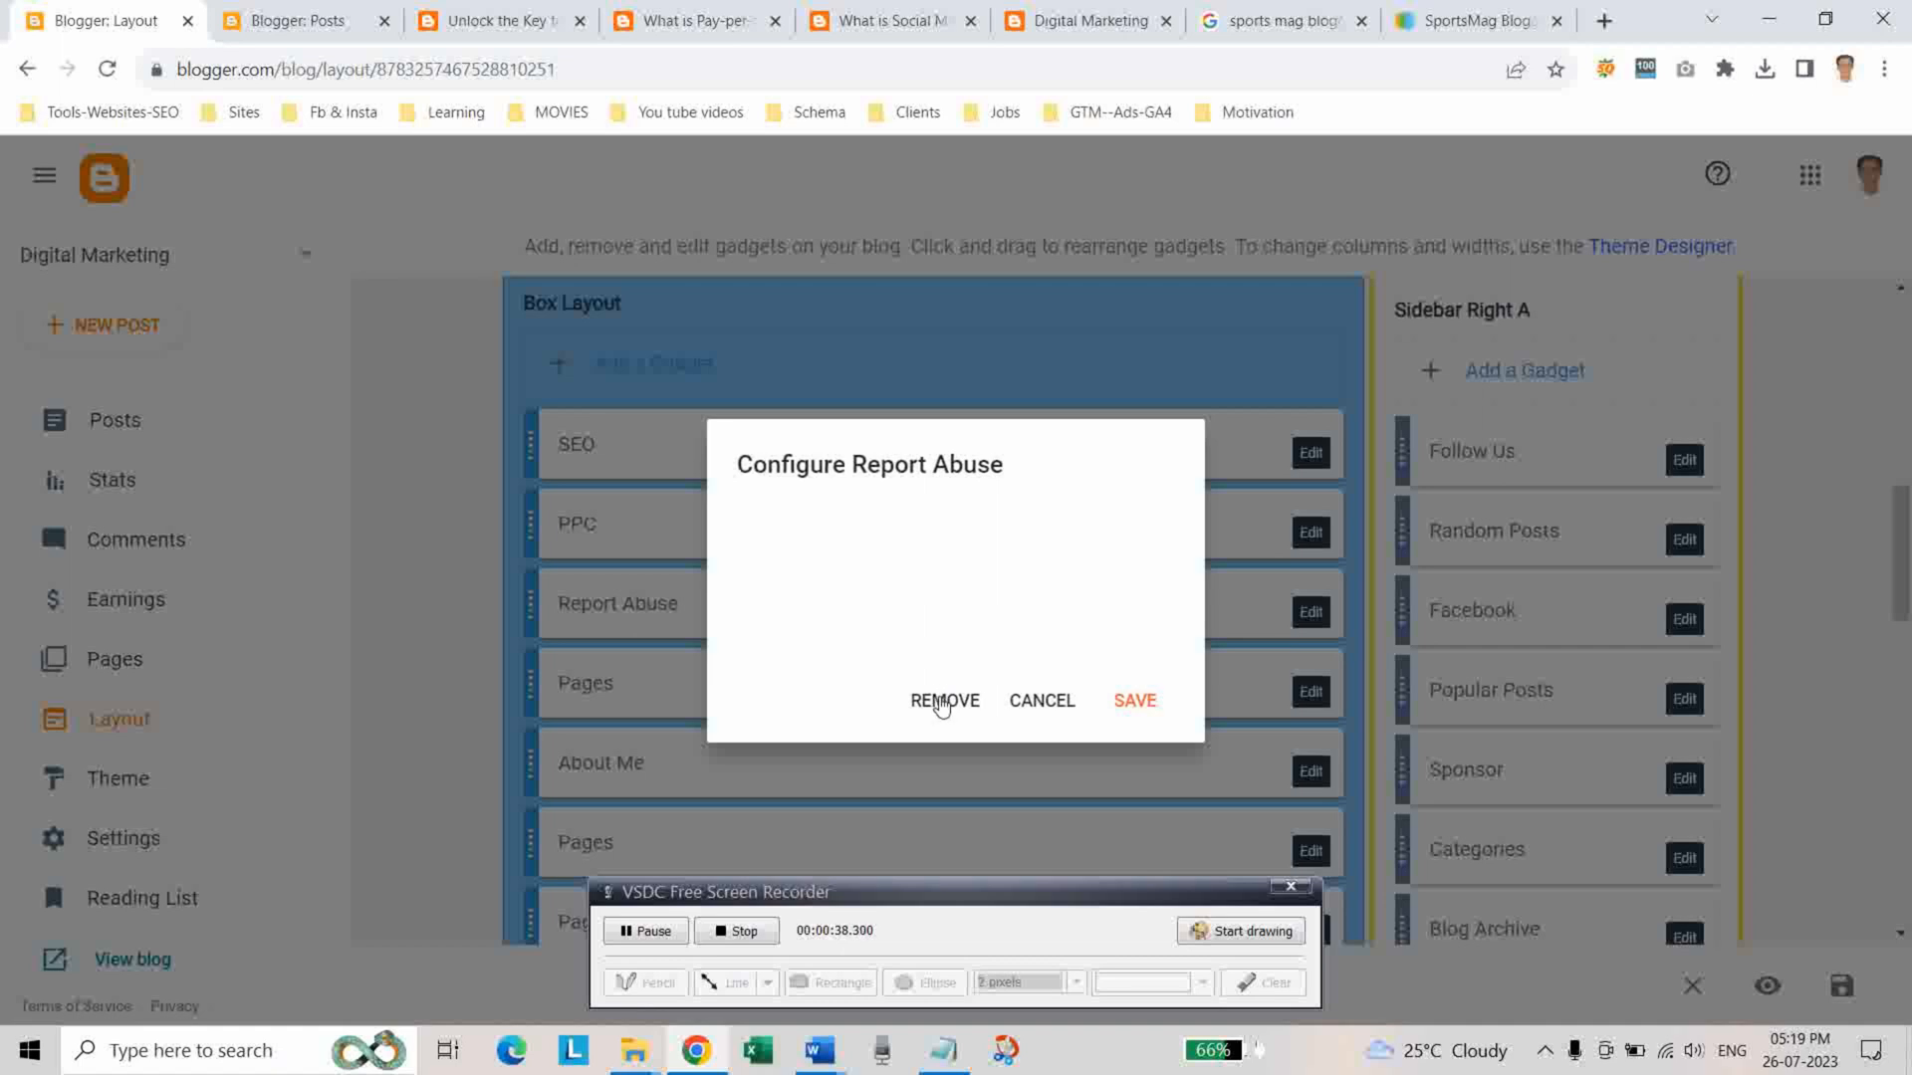
click(942, 699)
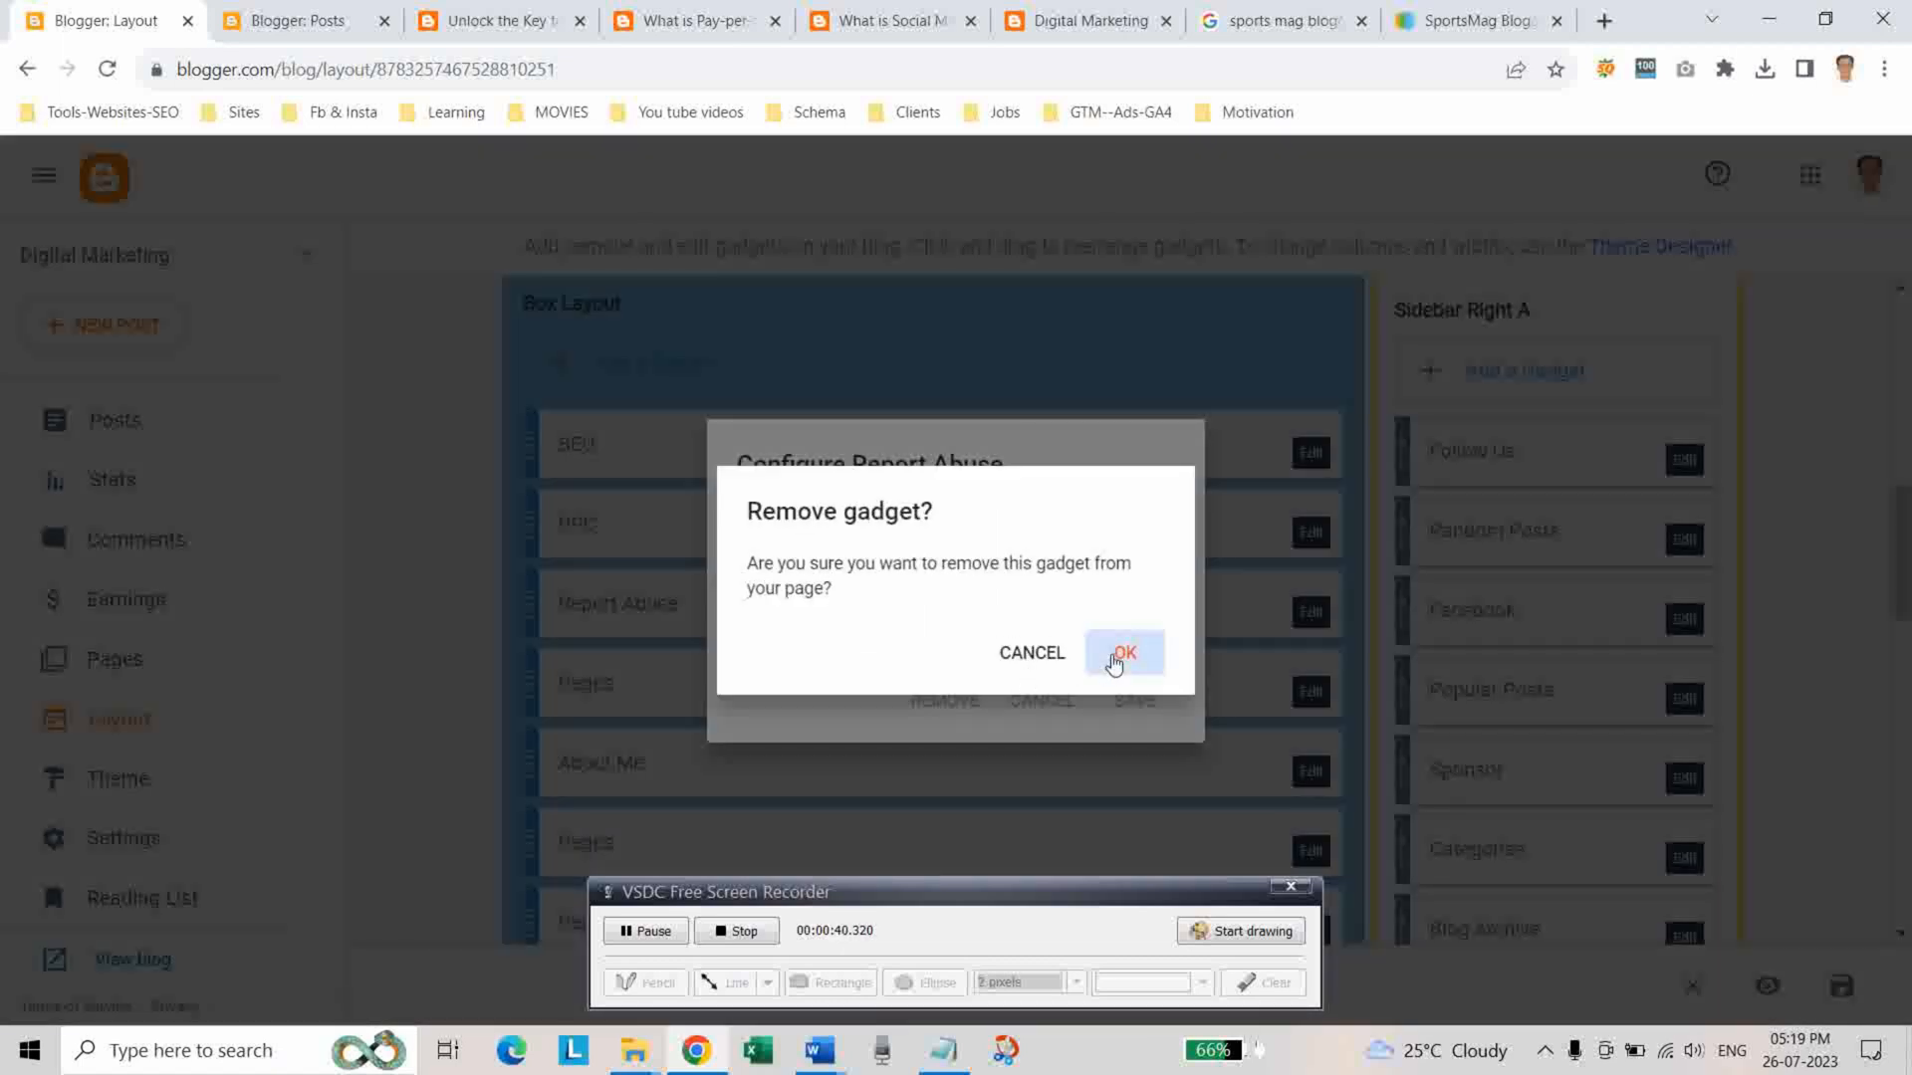
click(1123, 653)
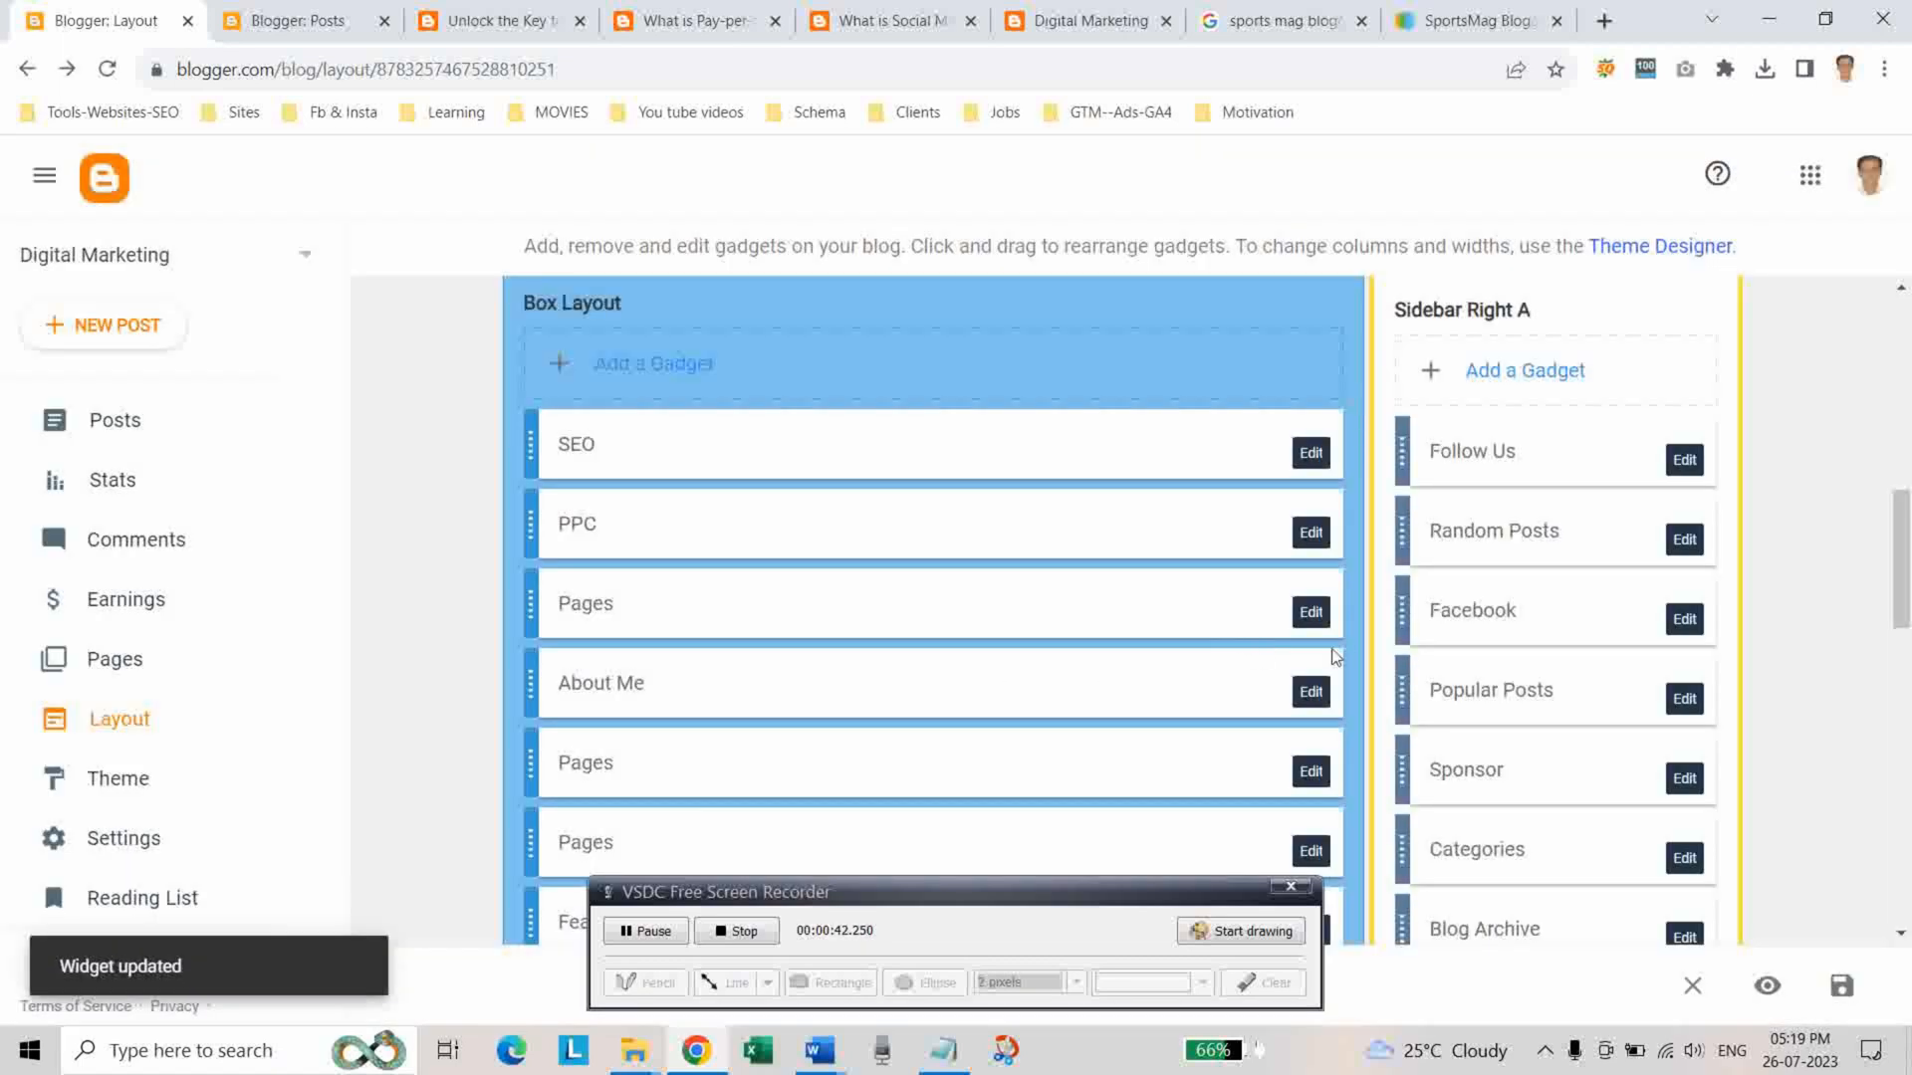
Remove the extra Pages gadgets so Box Layout keeps only SEO and PPC
click(1310, 612)
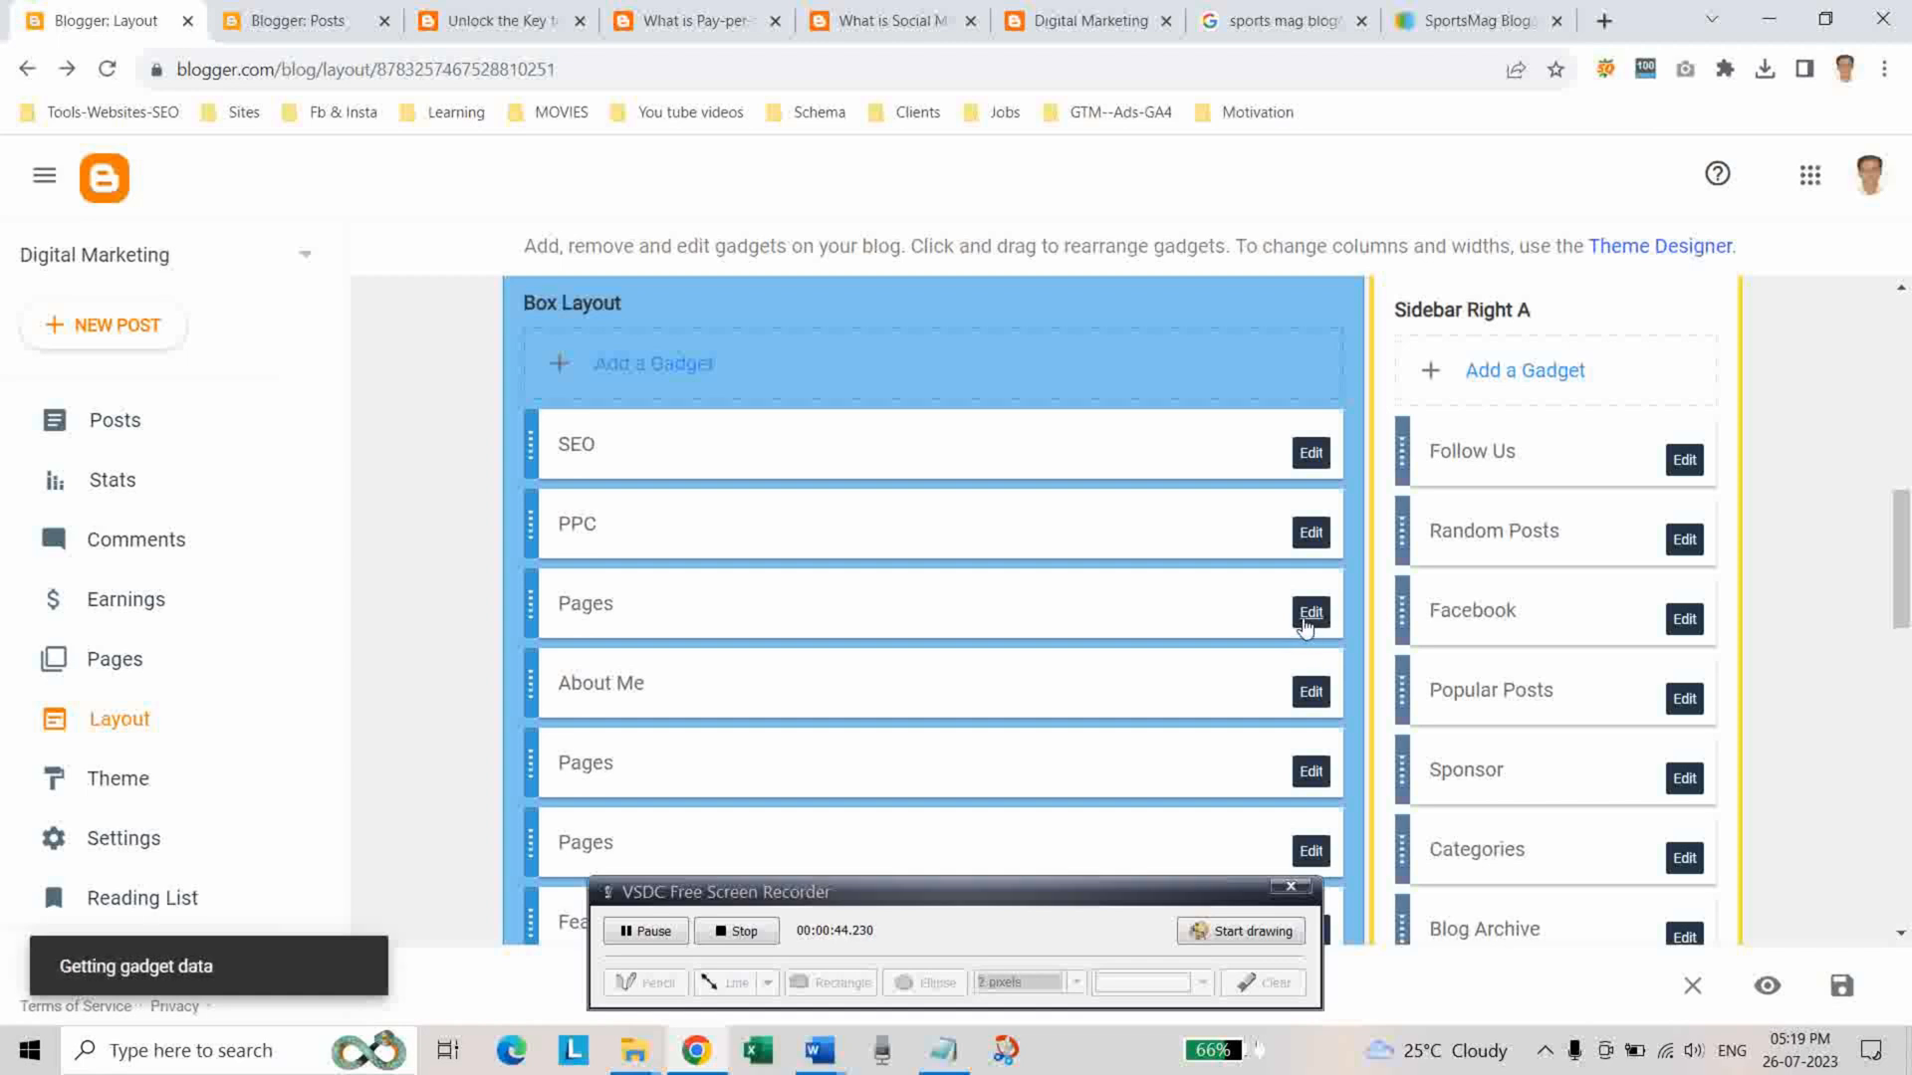
click(1310, 612)
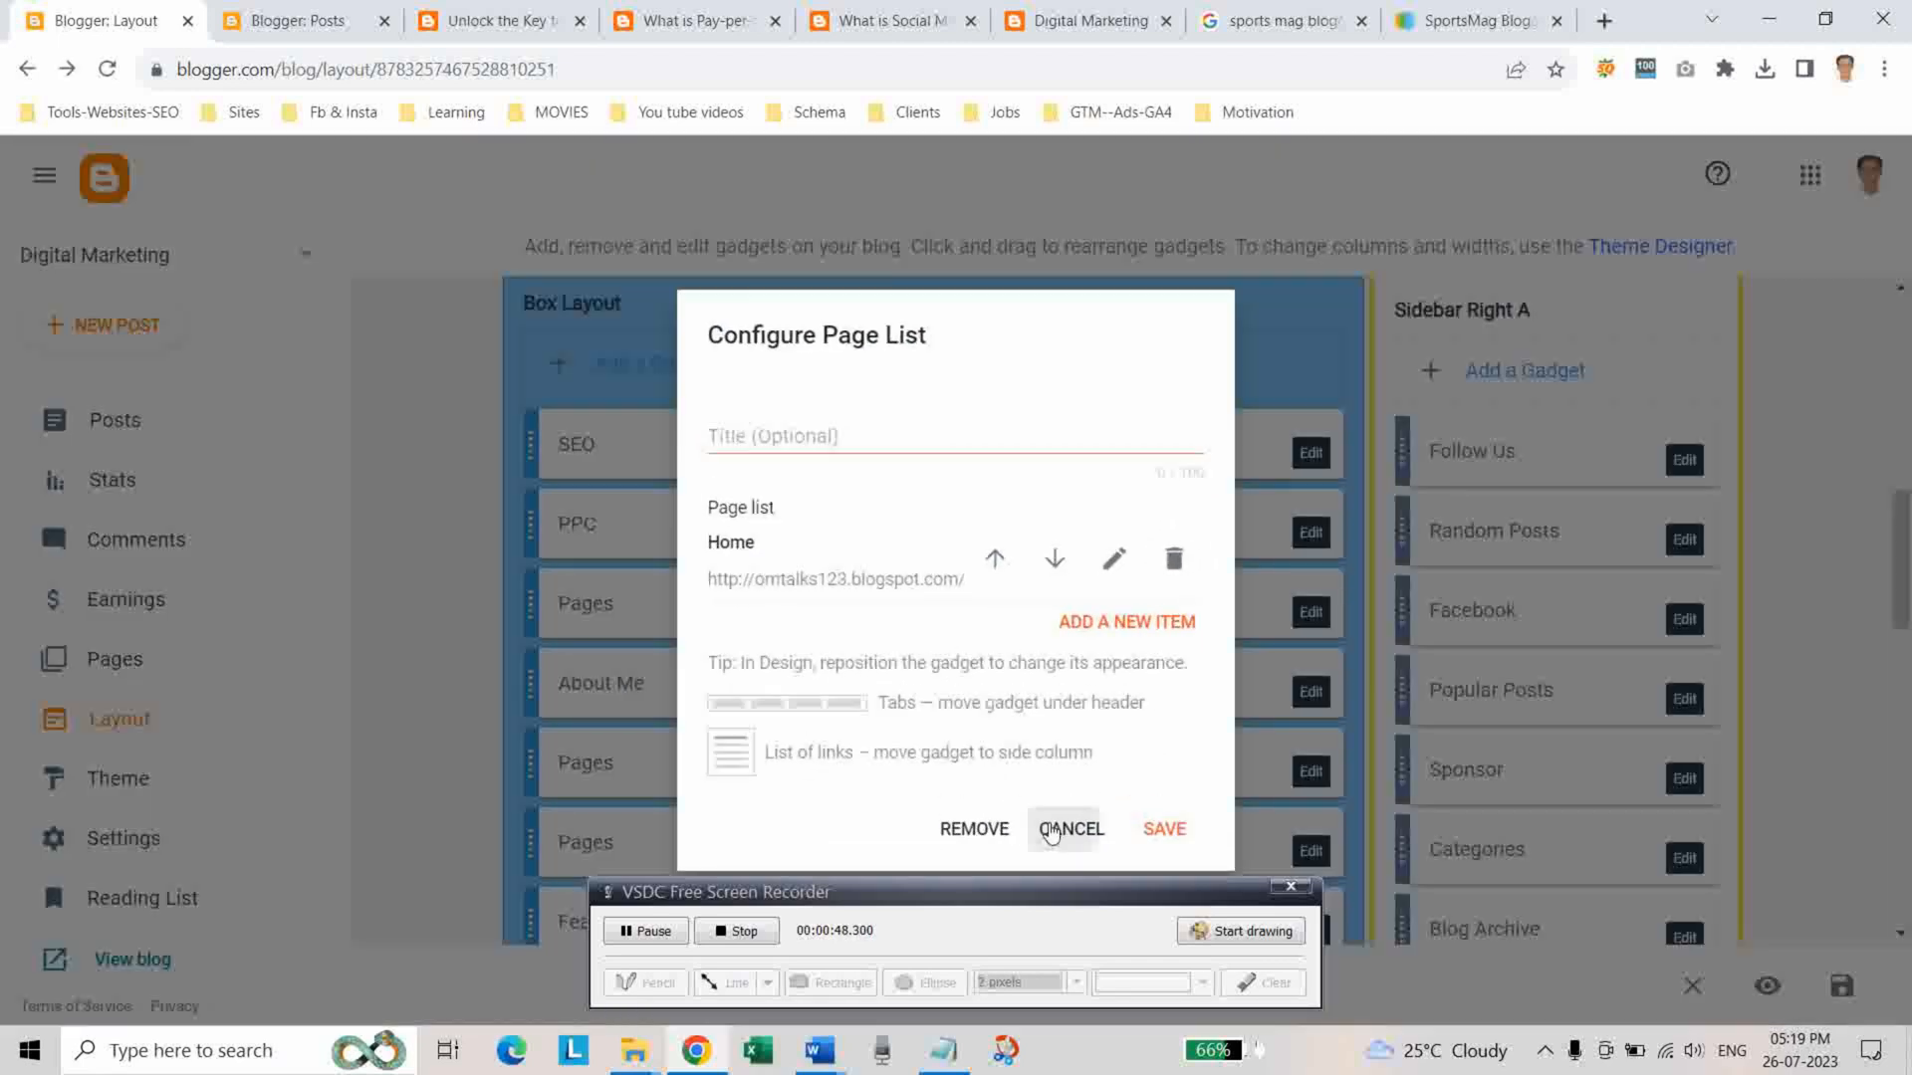
click(1068, 829)
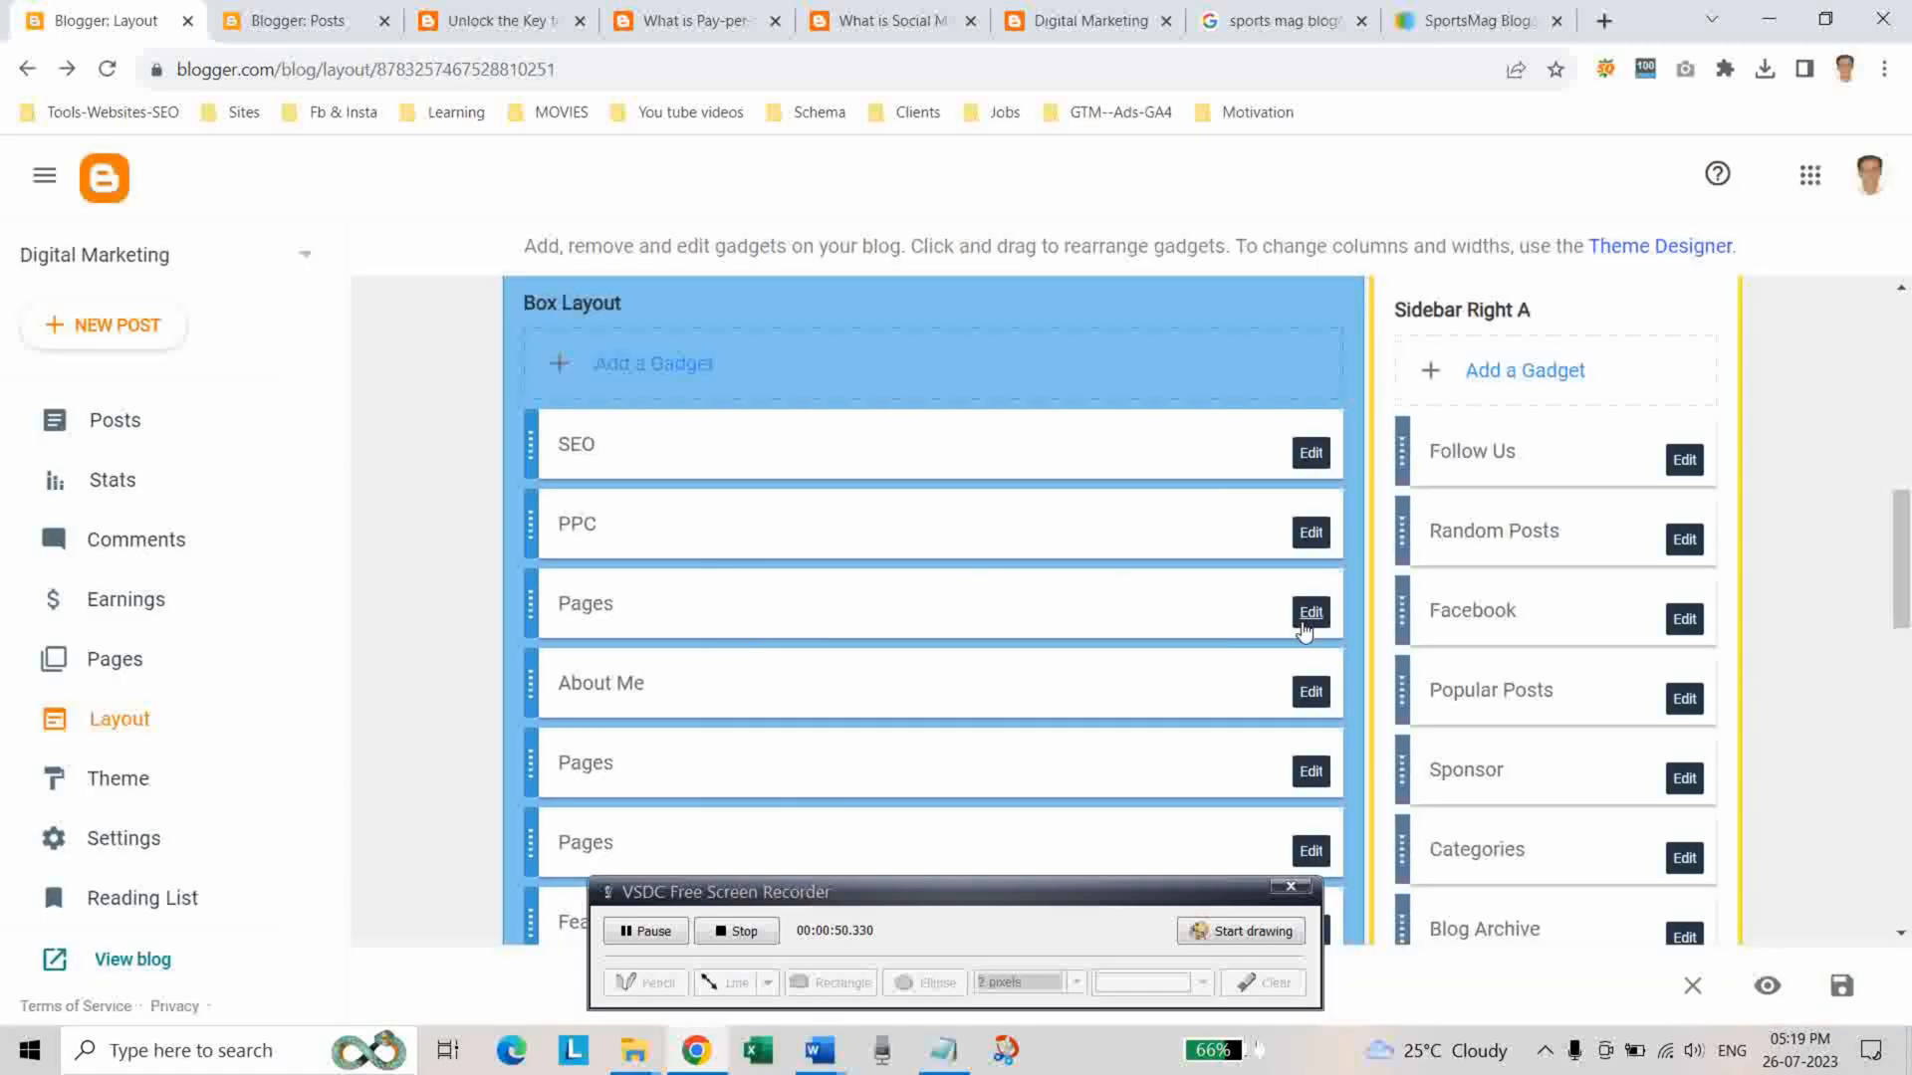
click(1310, 611)
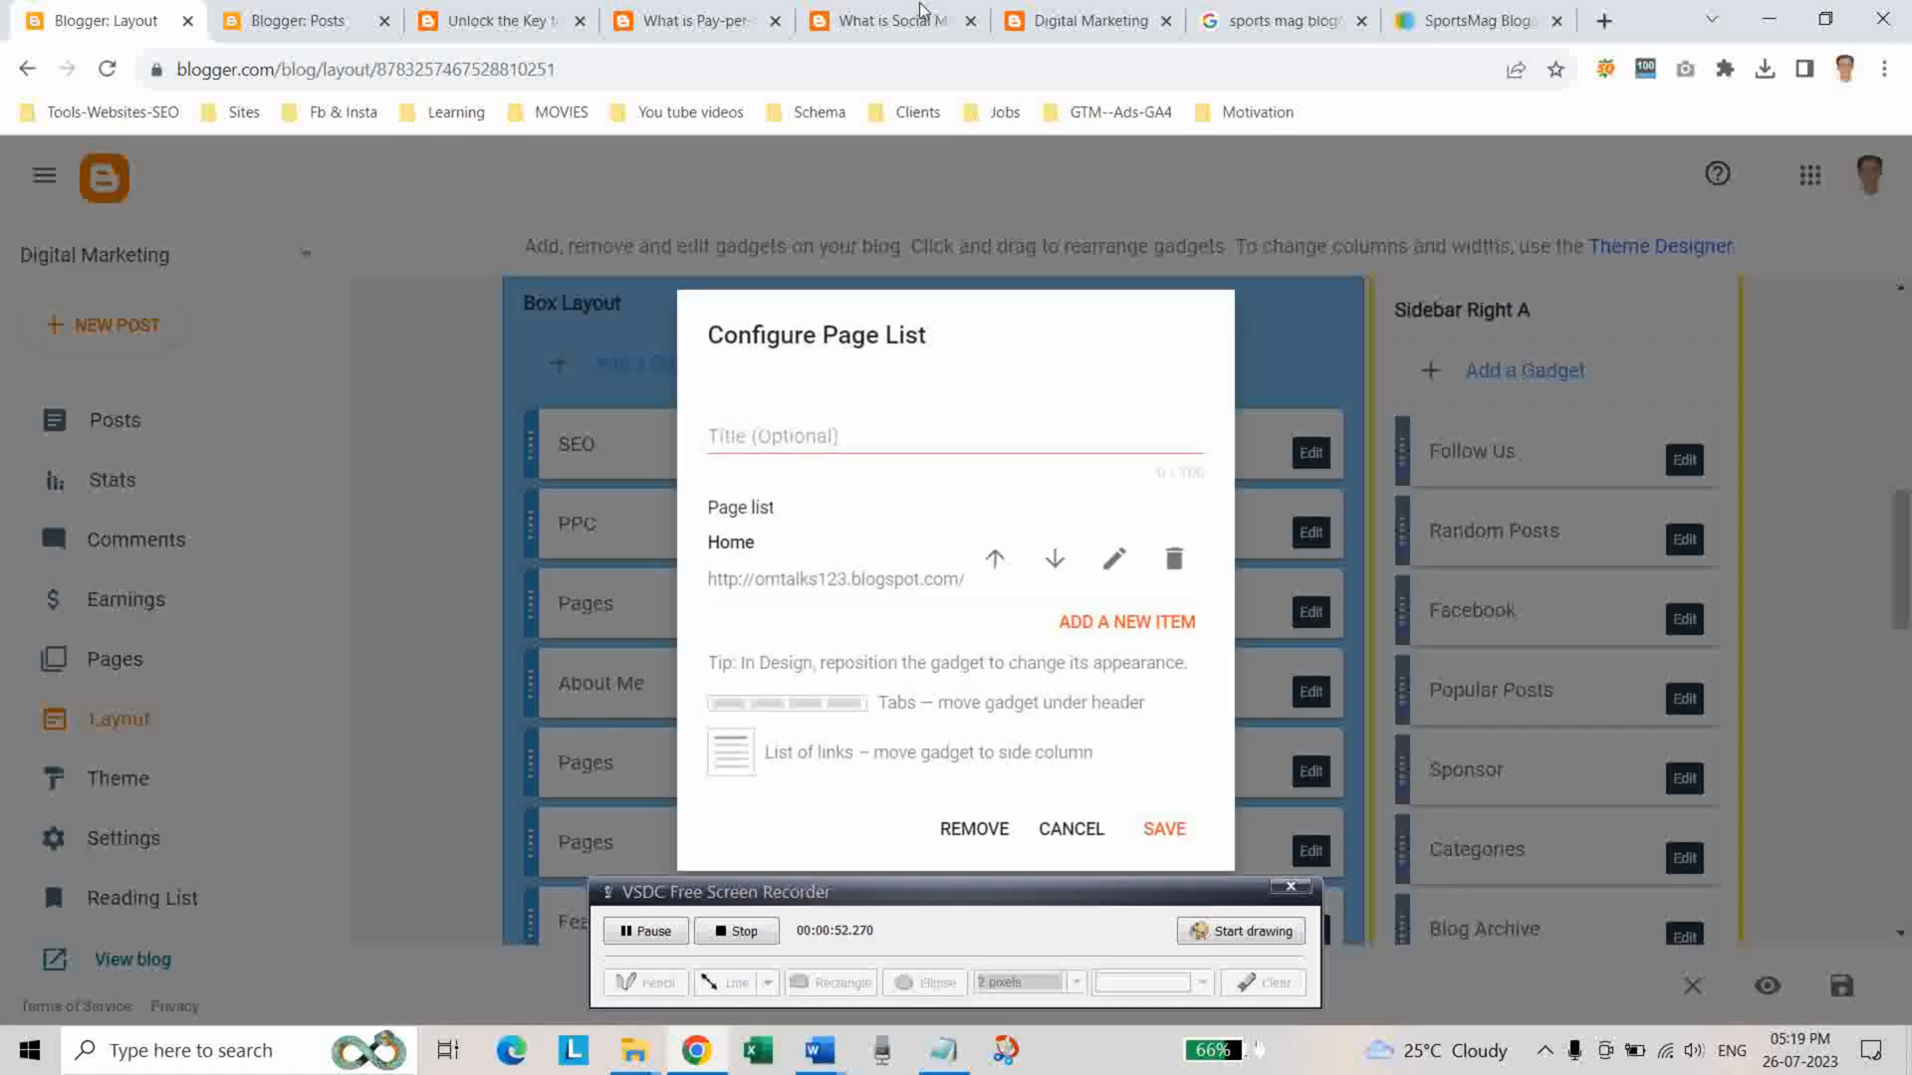
click(878, 20)
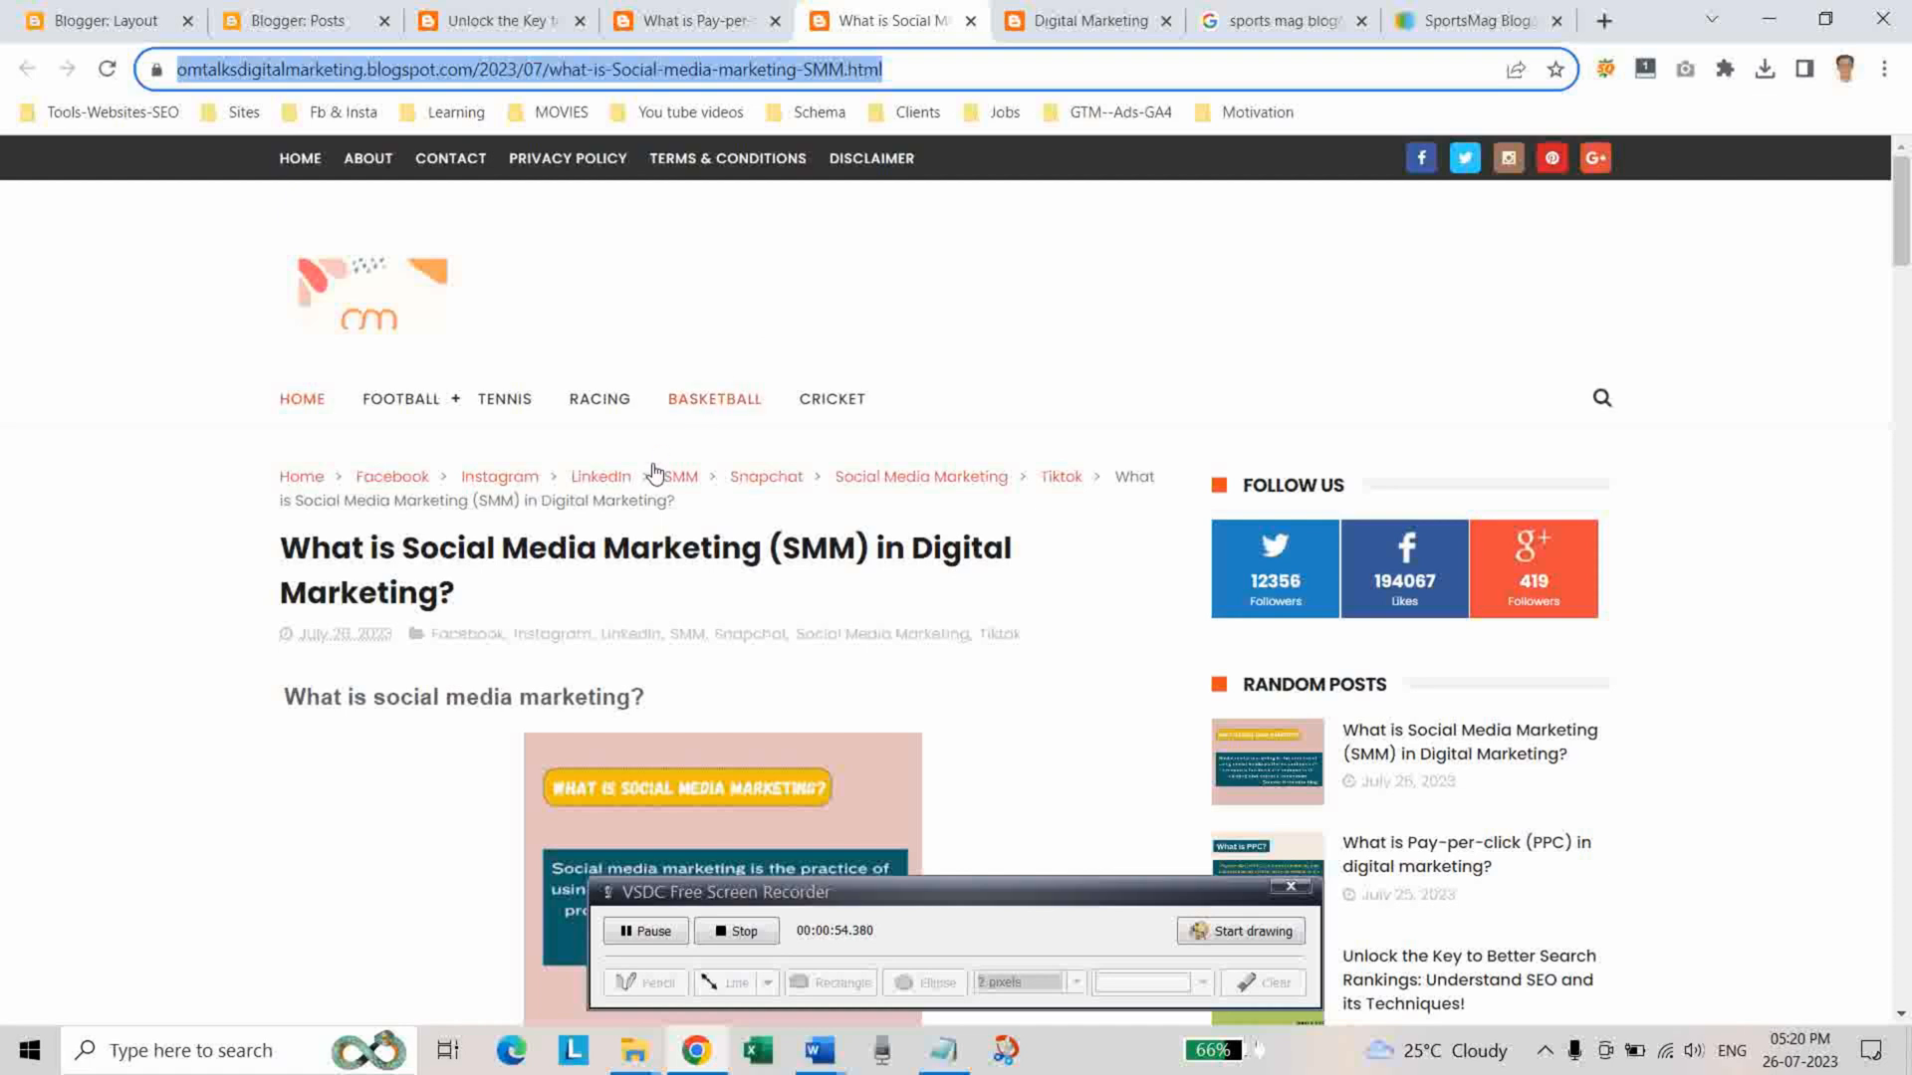
mouse_move(669, 475)
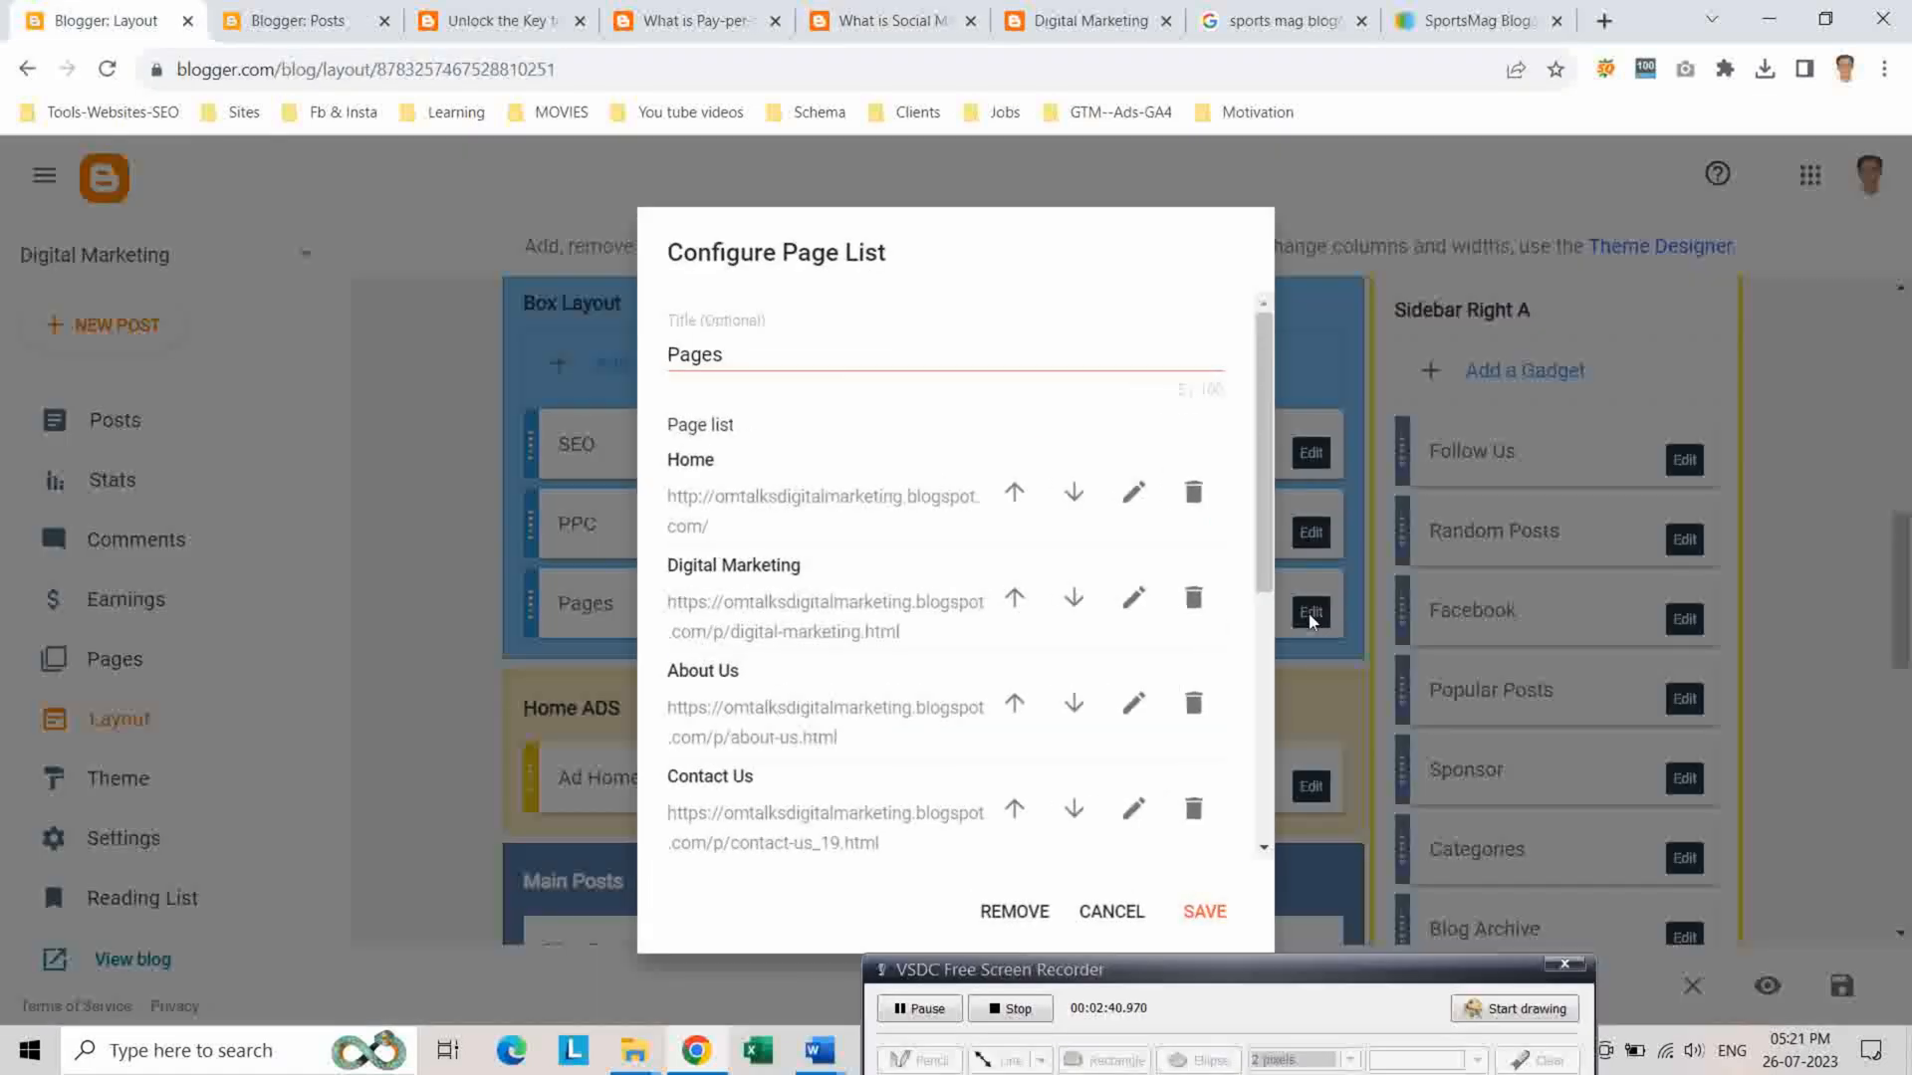
click(1014, 912)
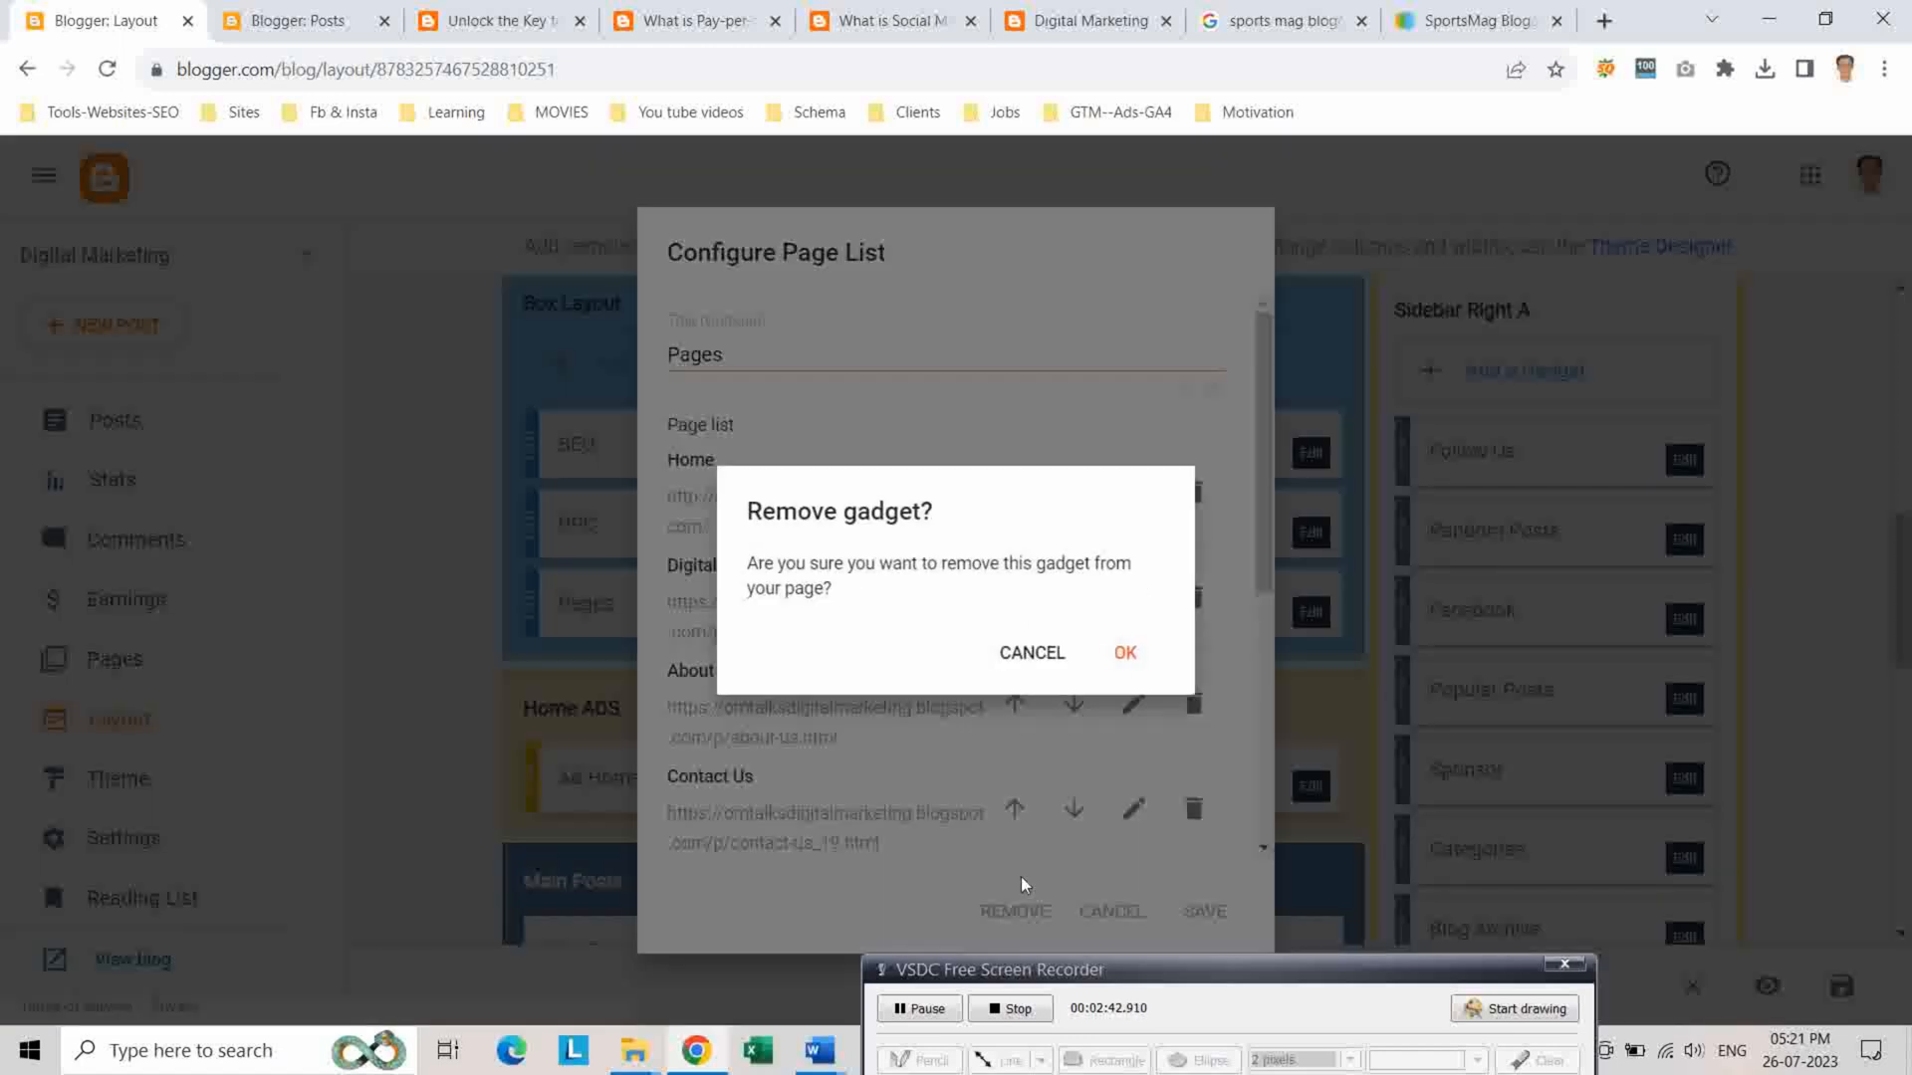
click(1029, 653)
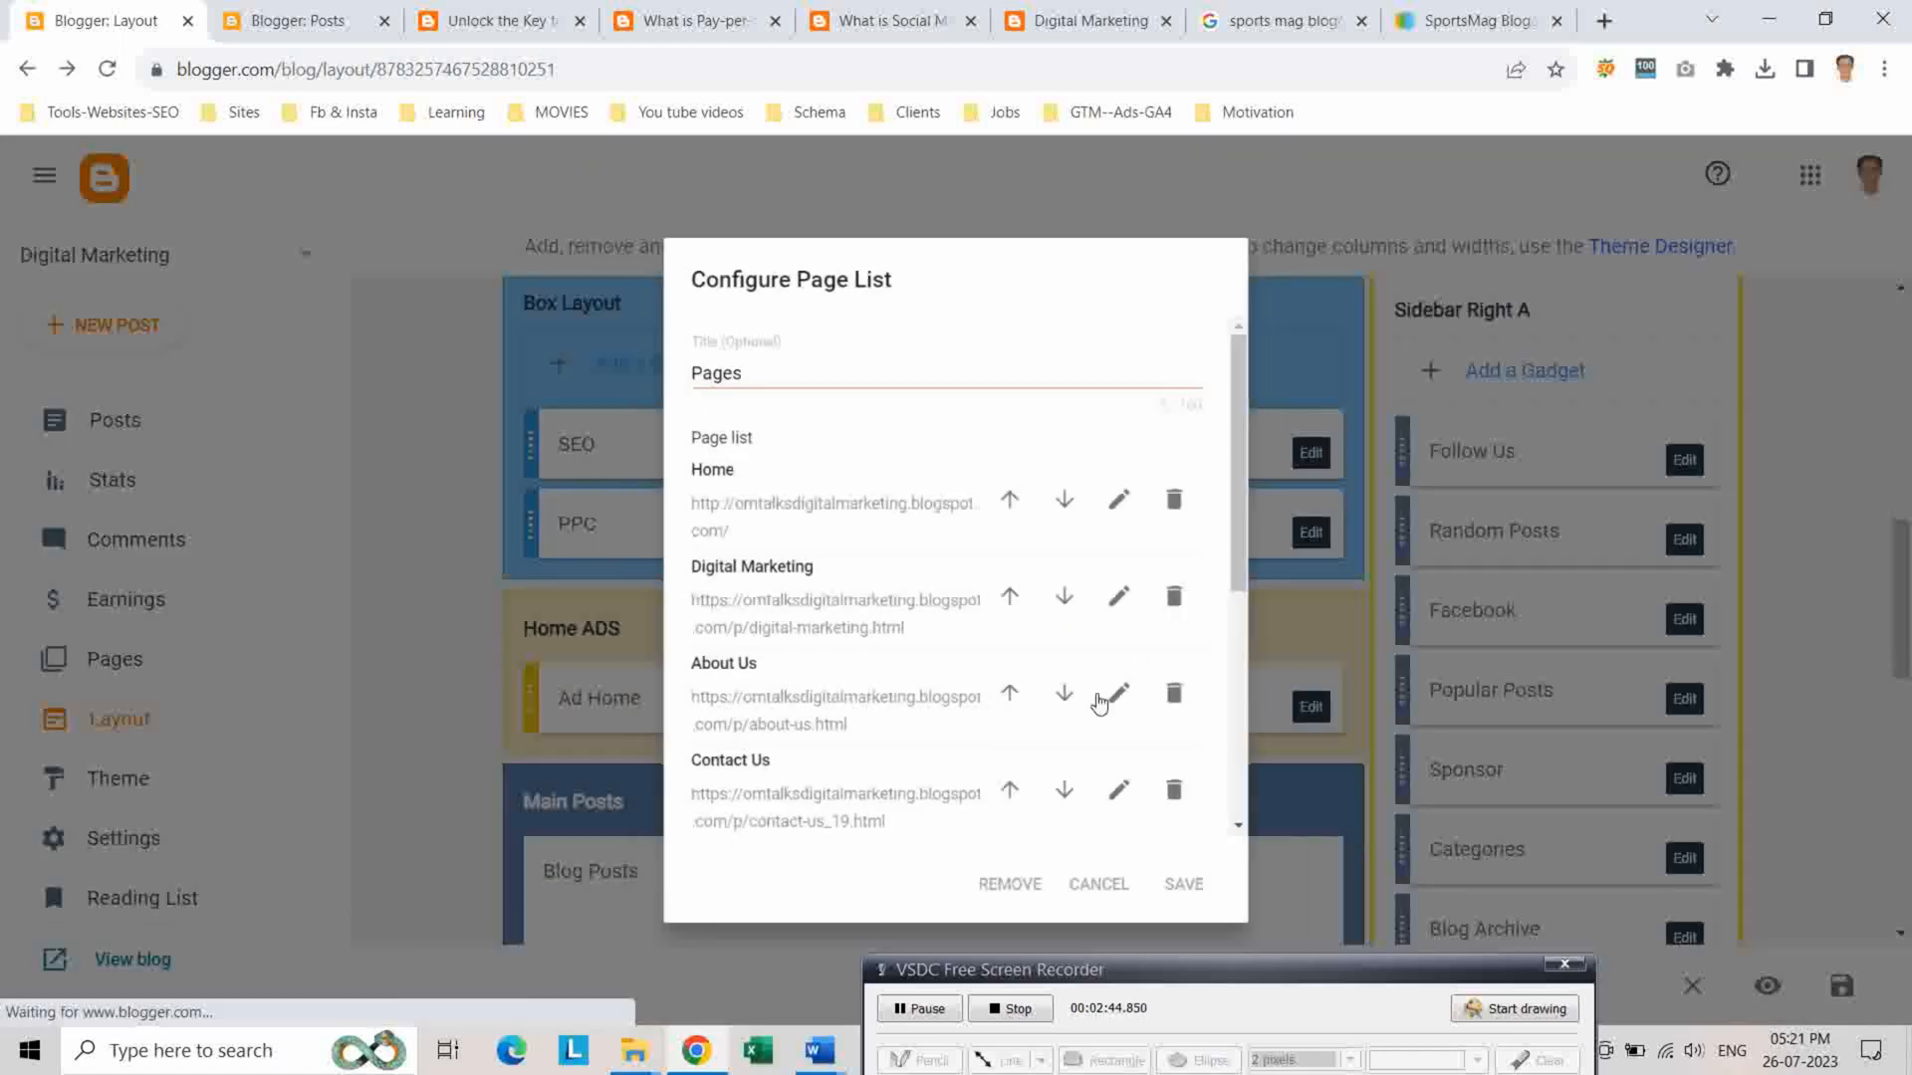
click(1179, 884)
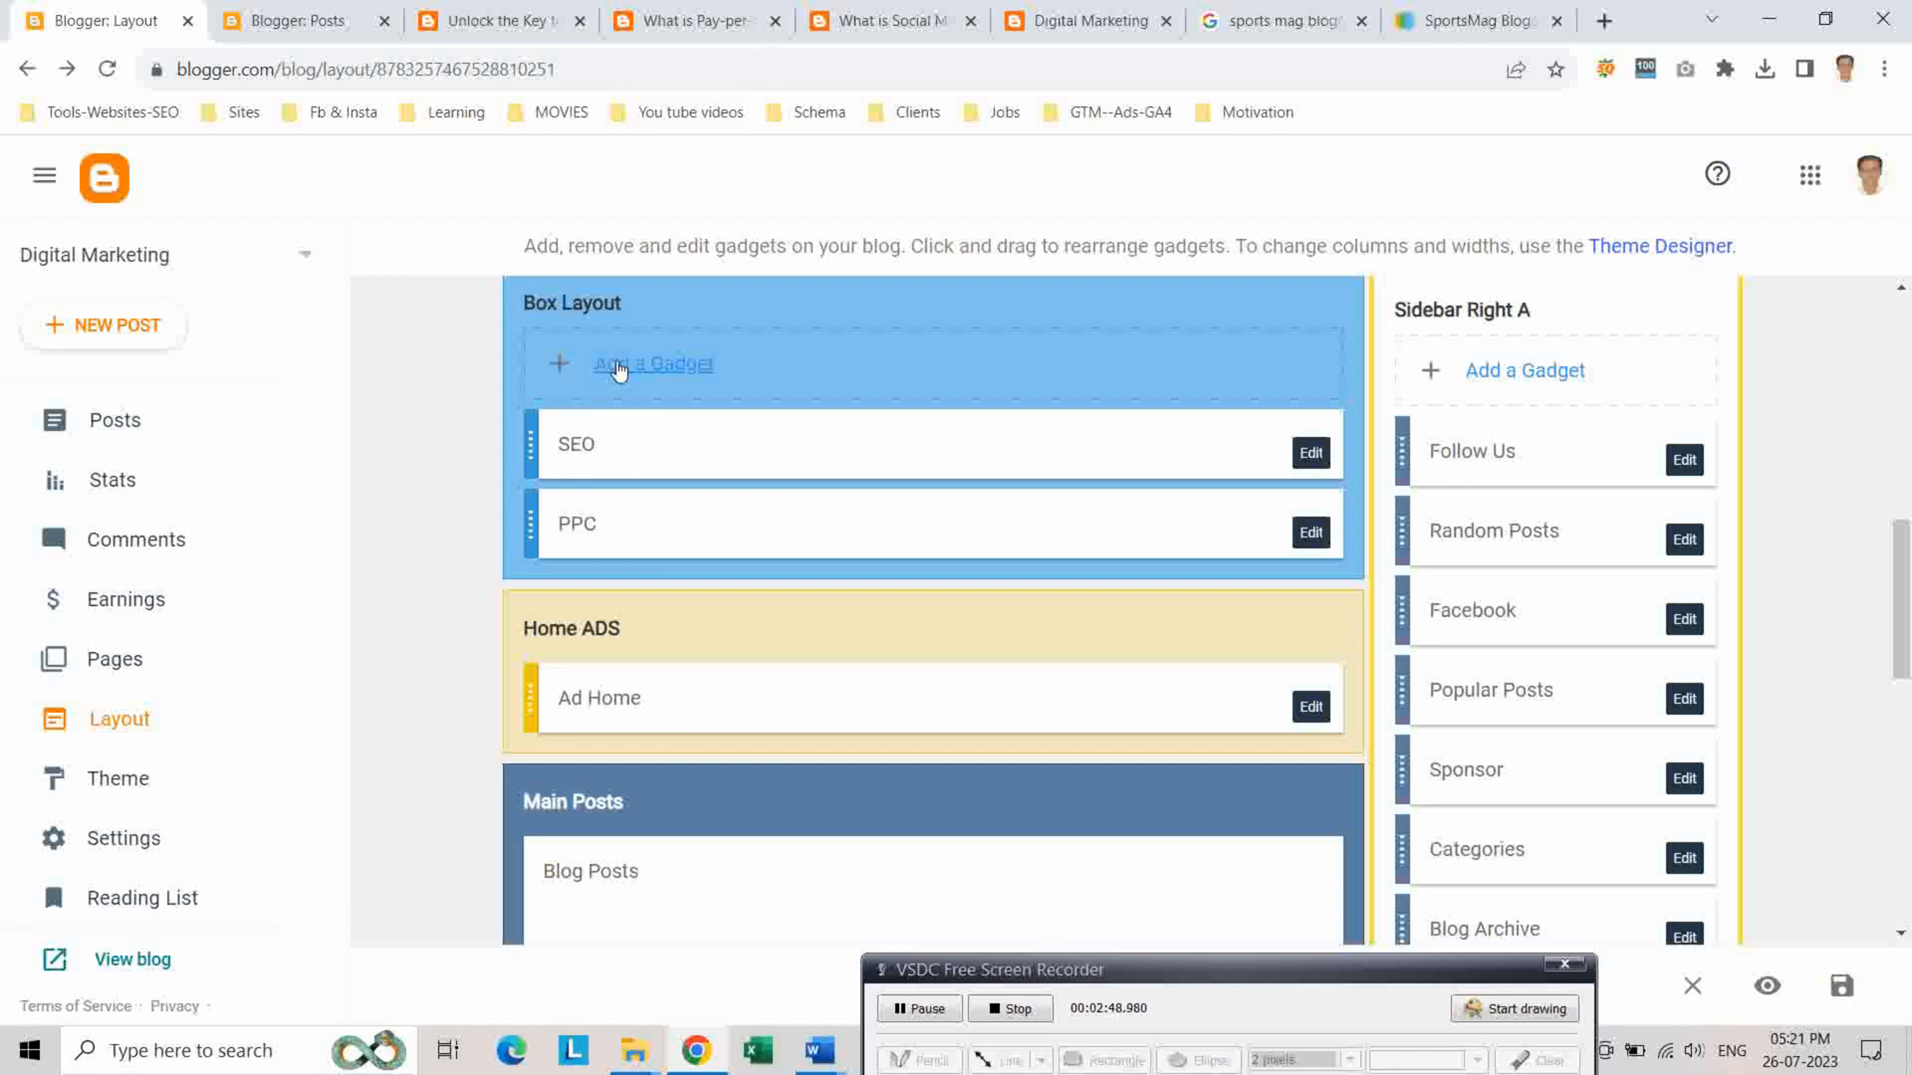
Add an HTML/JavaScript gadget with span data-label="SMM" id="carousel" and title SMM
click(653, 363)
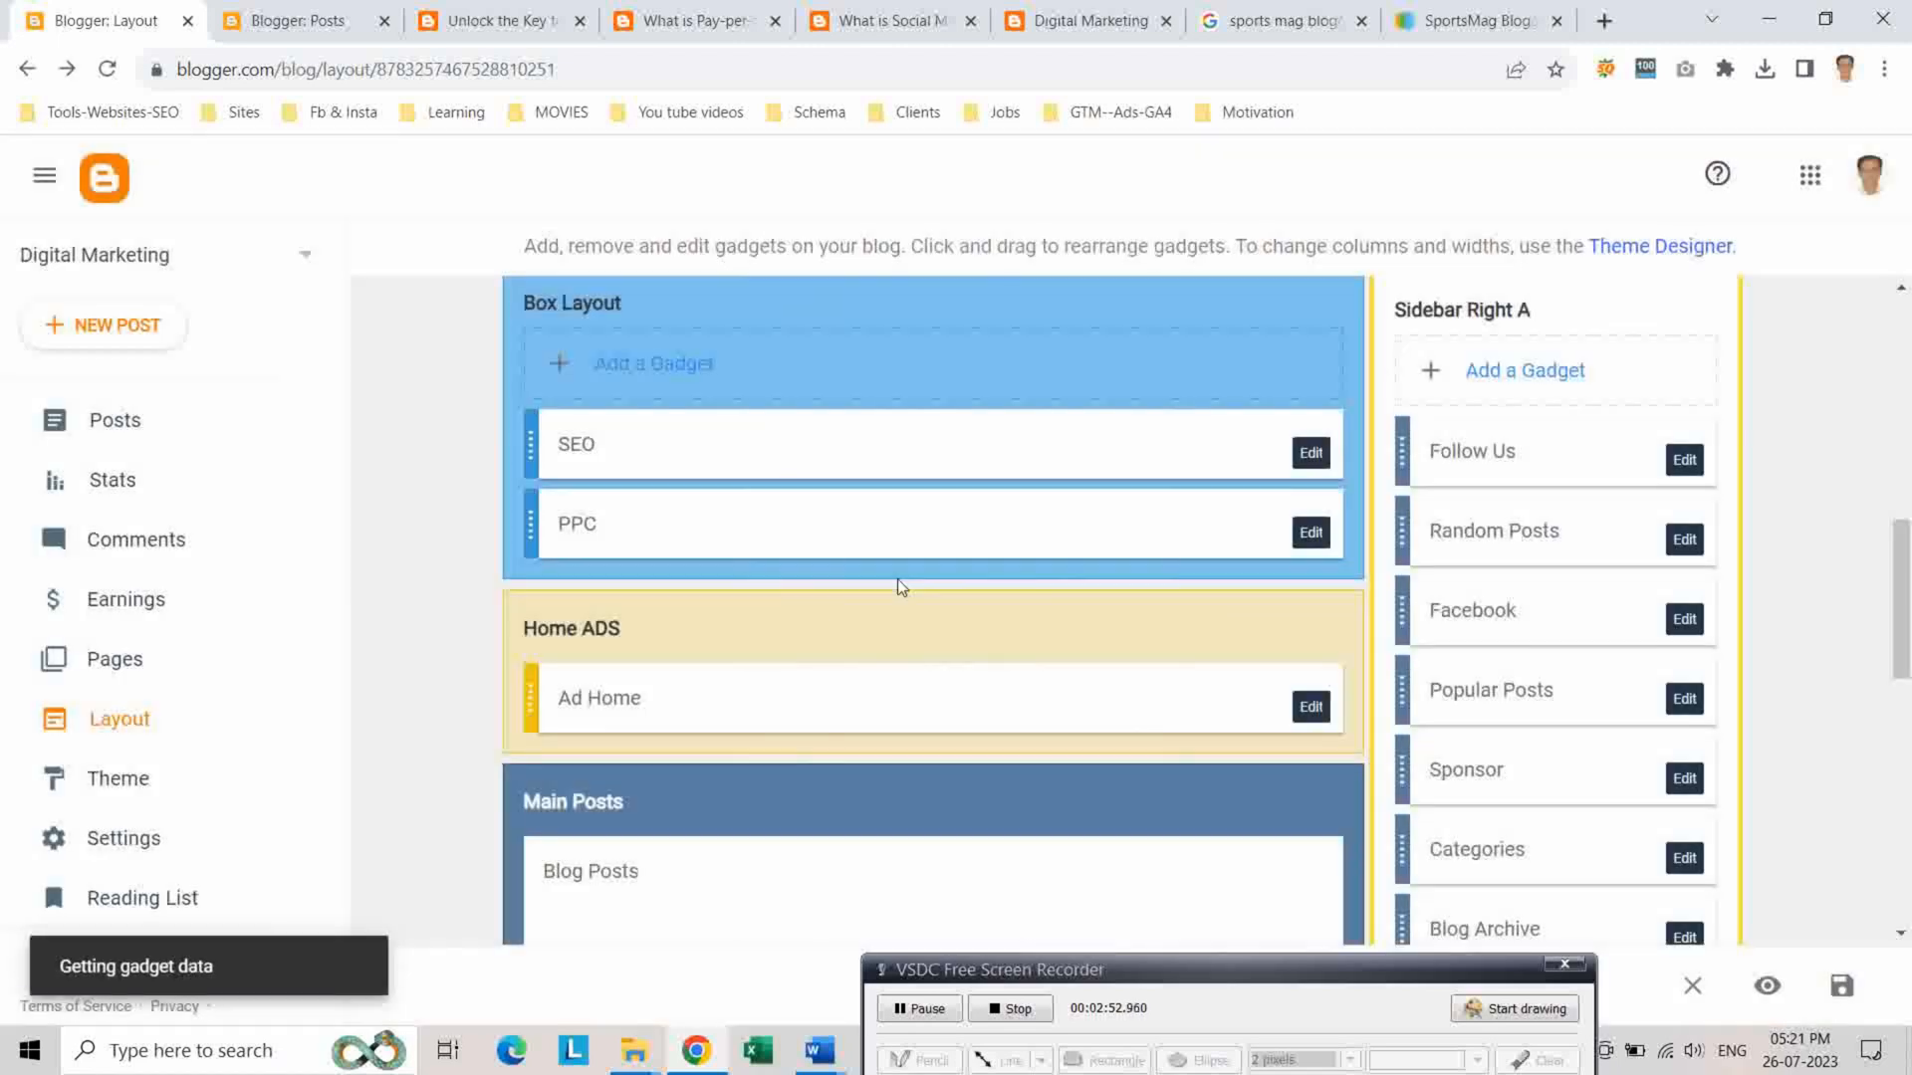
click(654, 362)
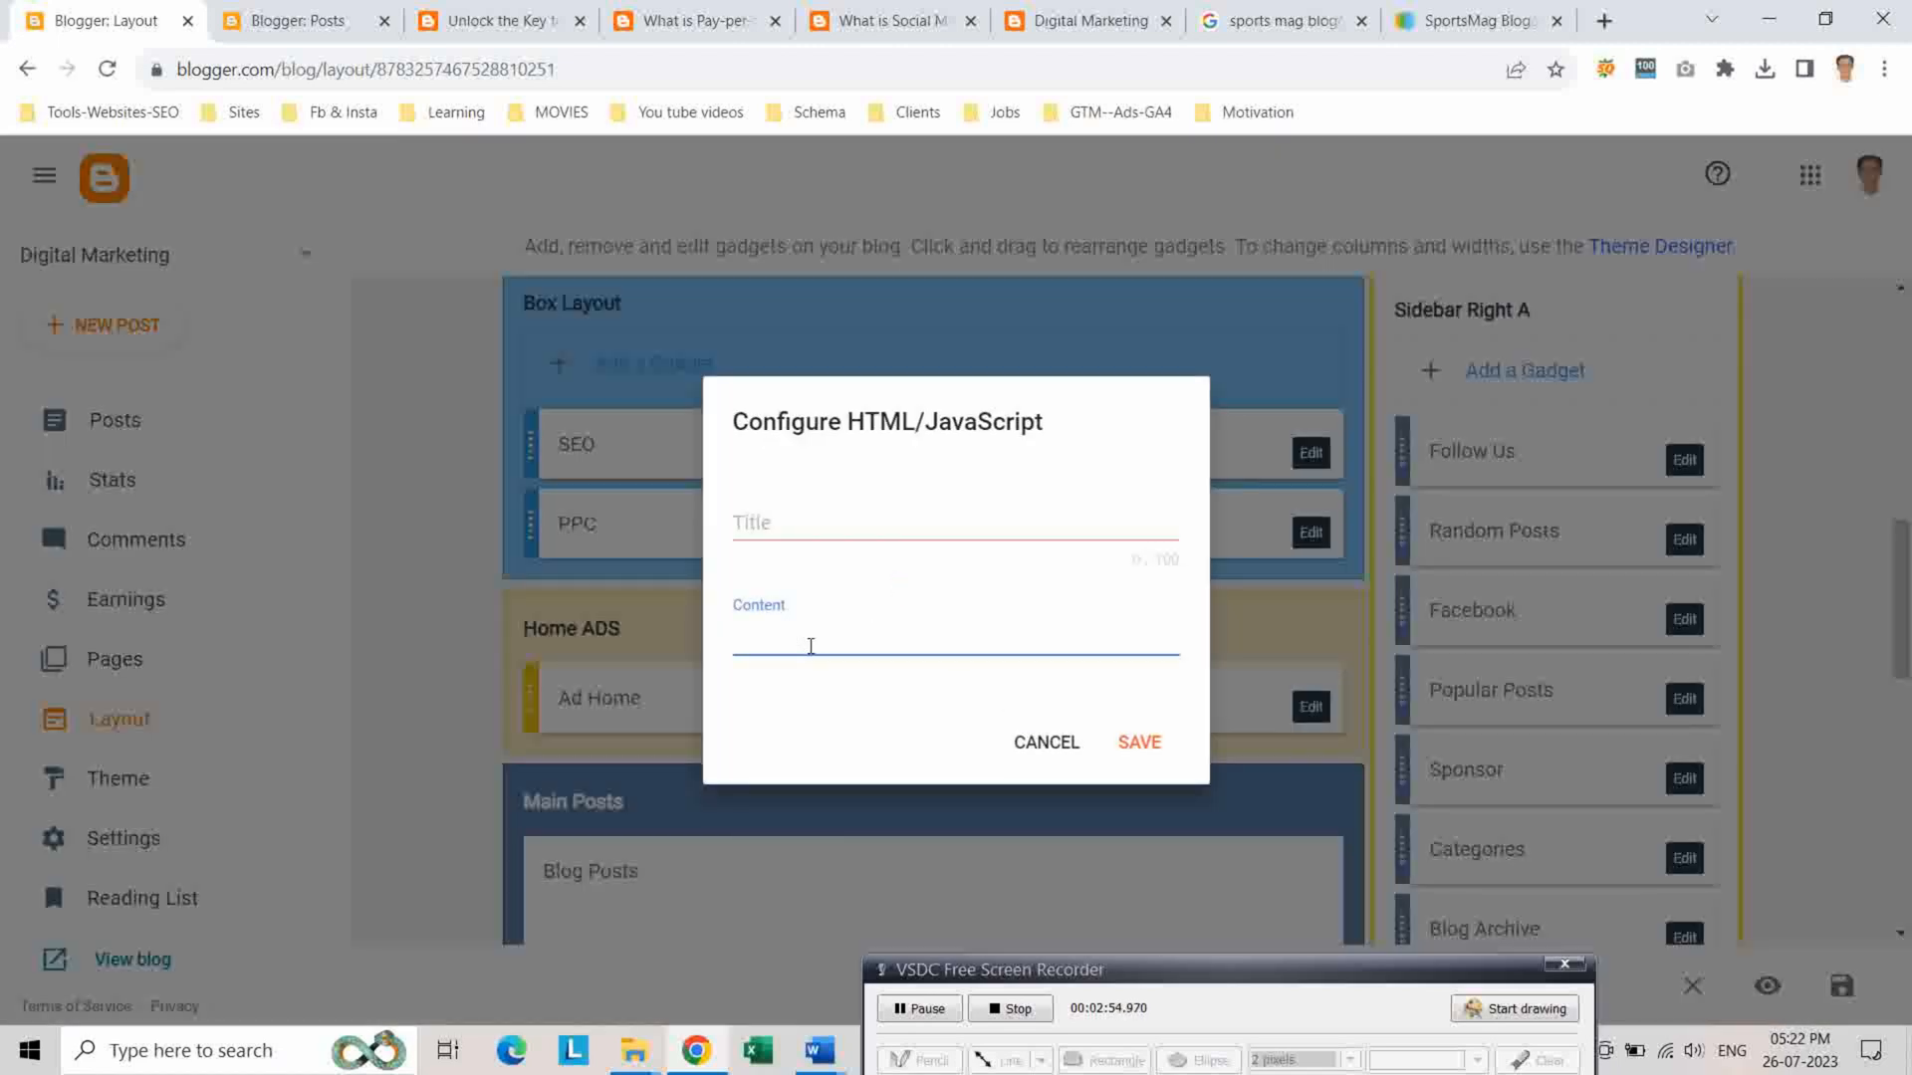
text(<span data-label="PPC" id="carousel"></span>)
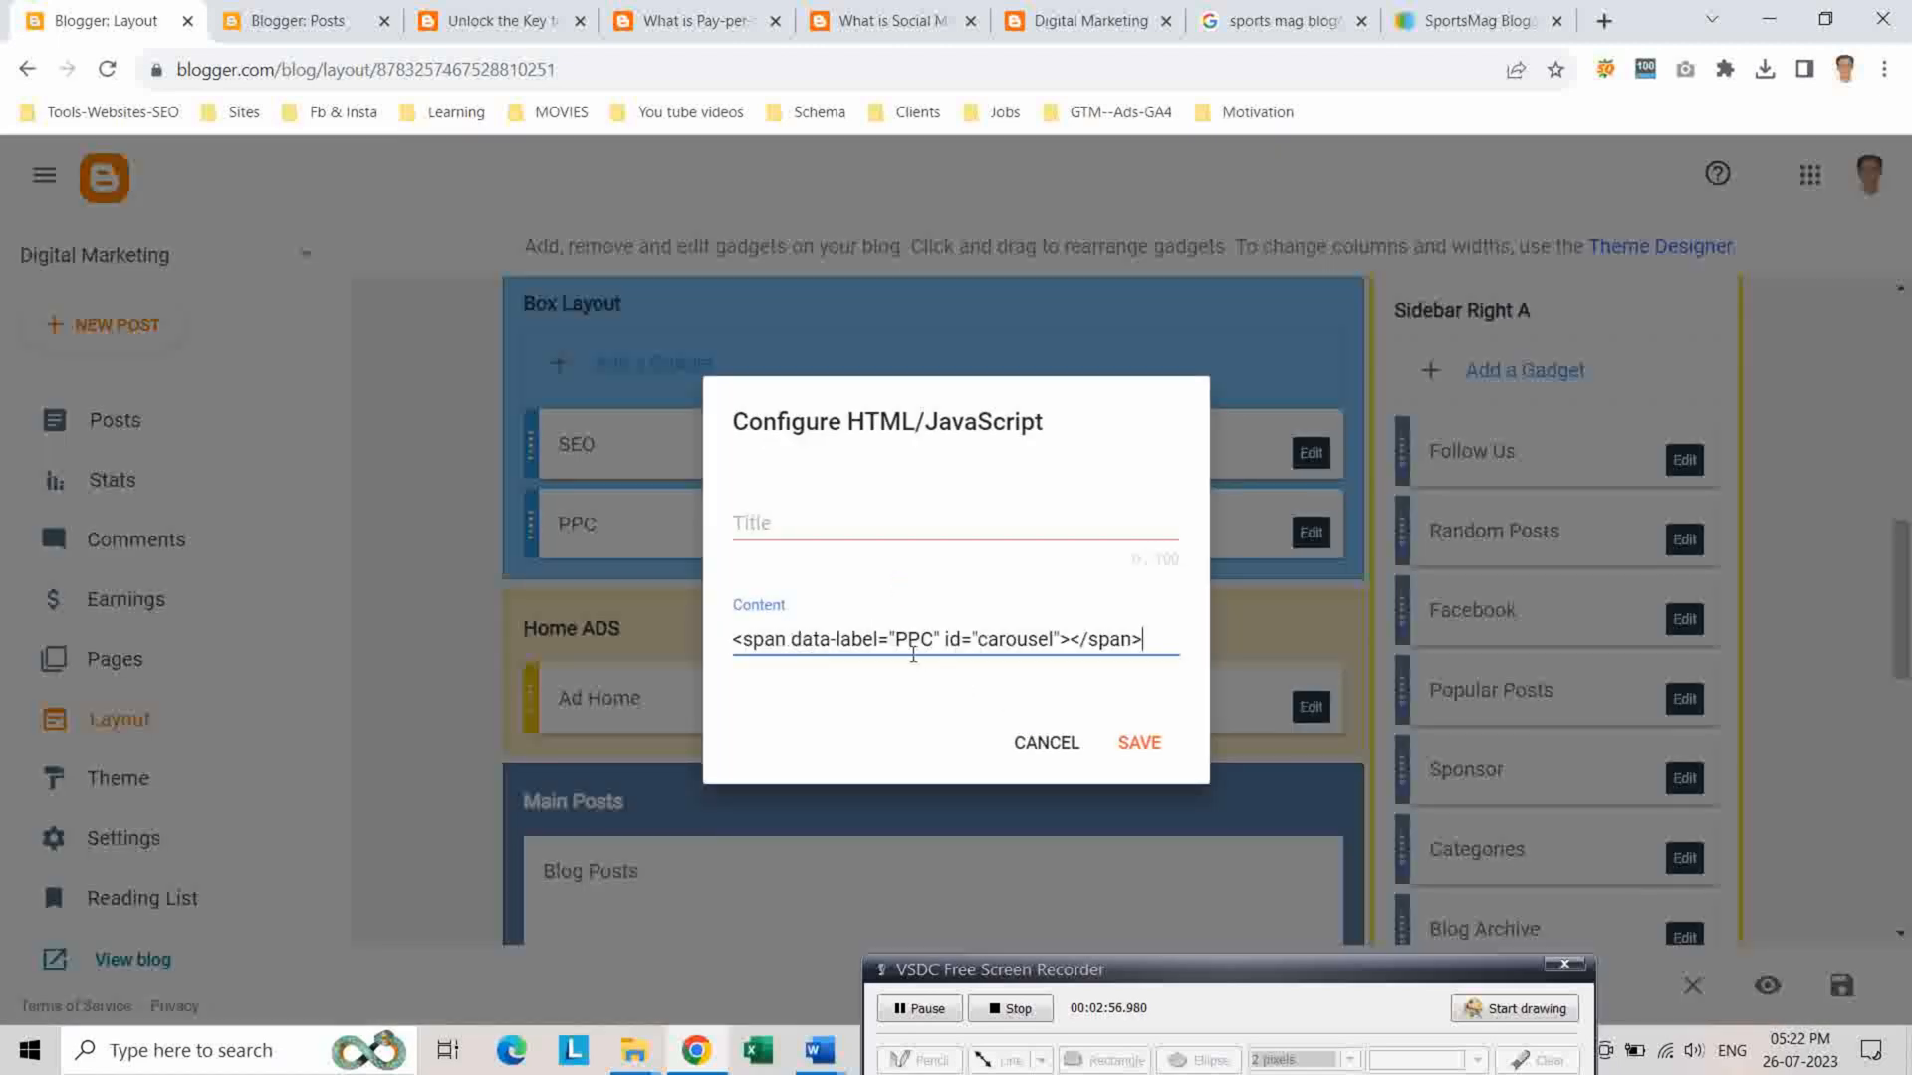
double_click(916, 640)
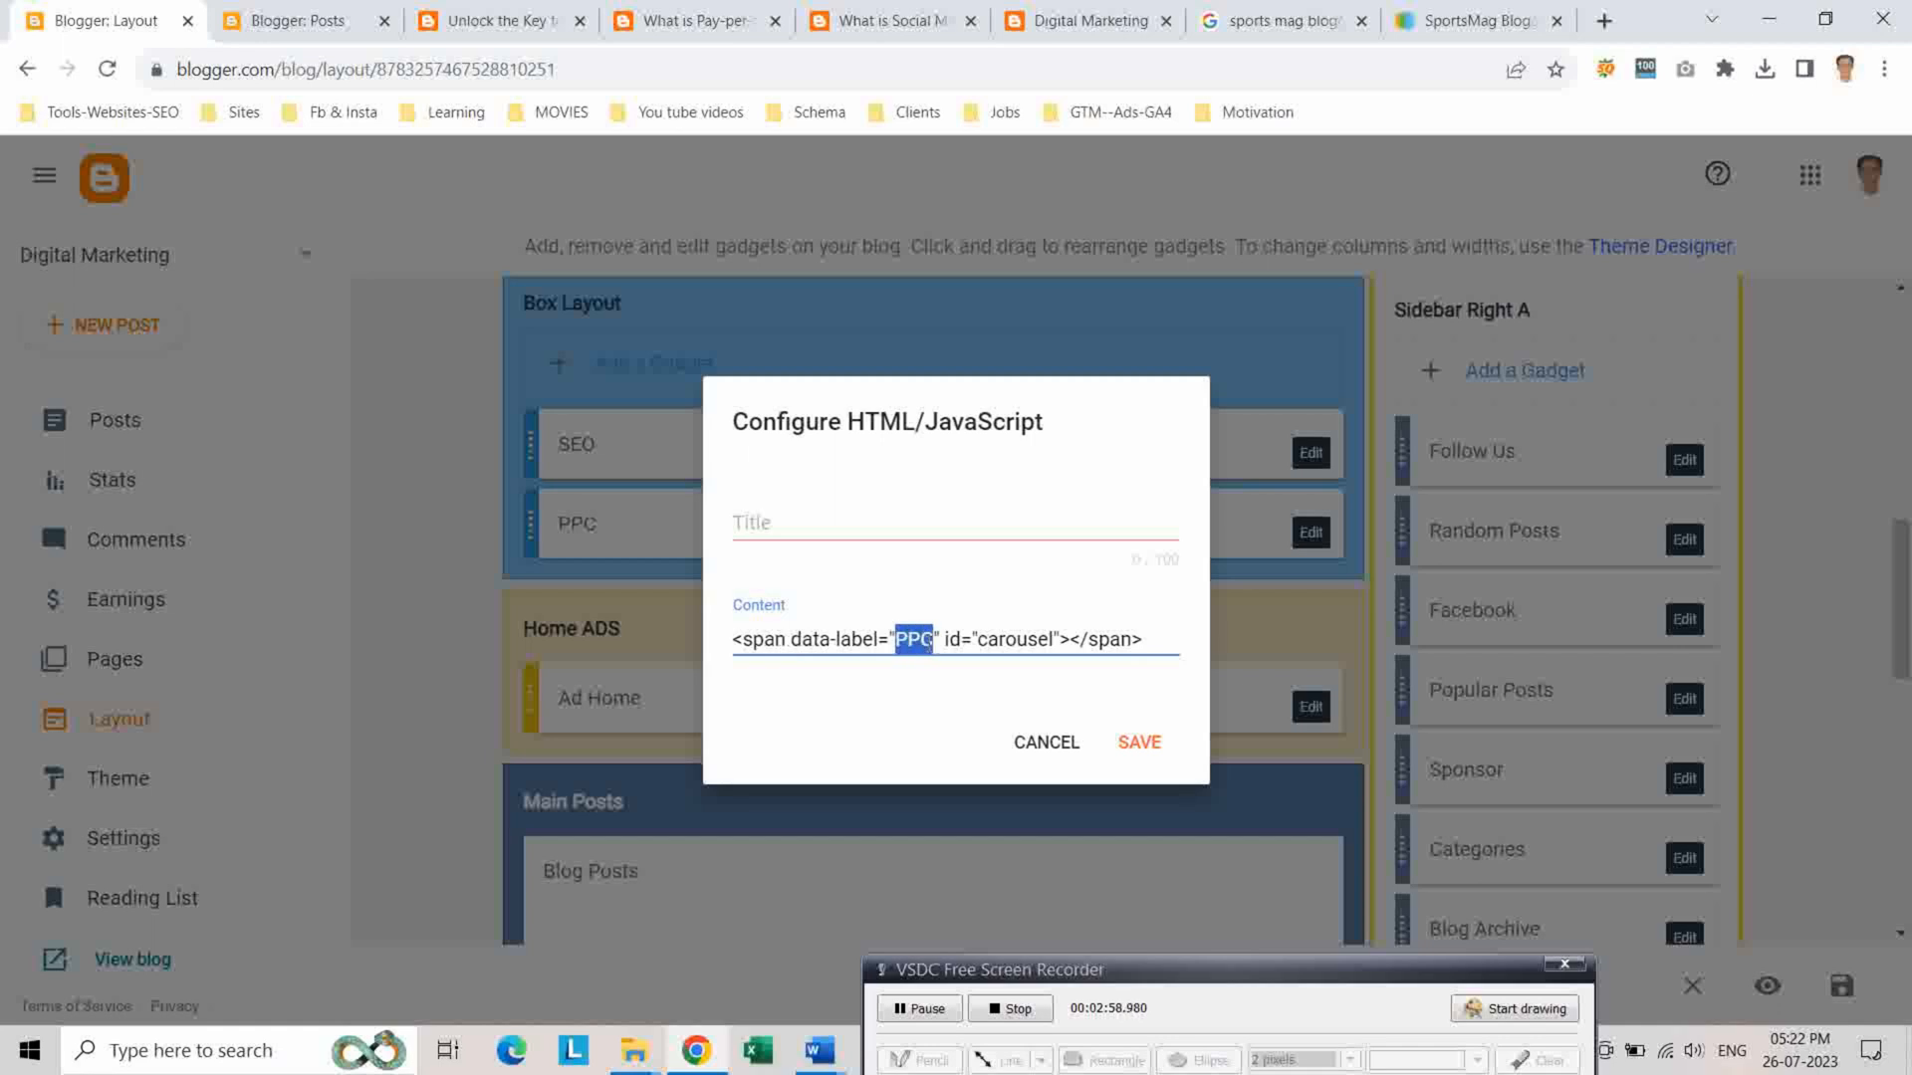
text(SMM)
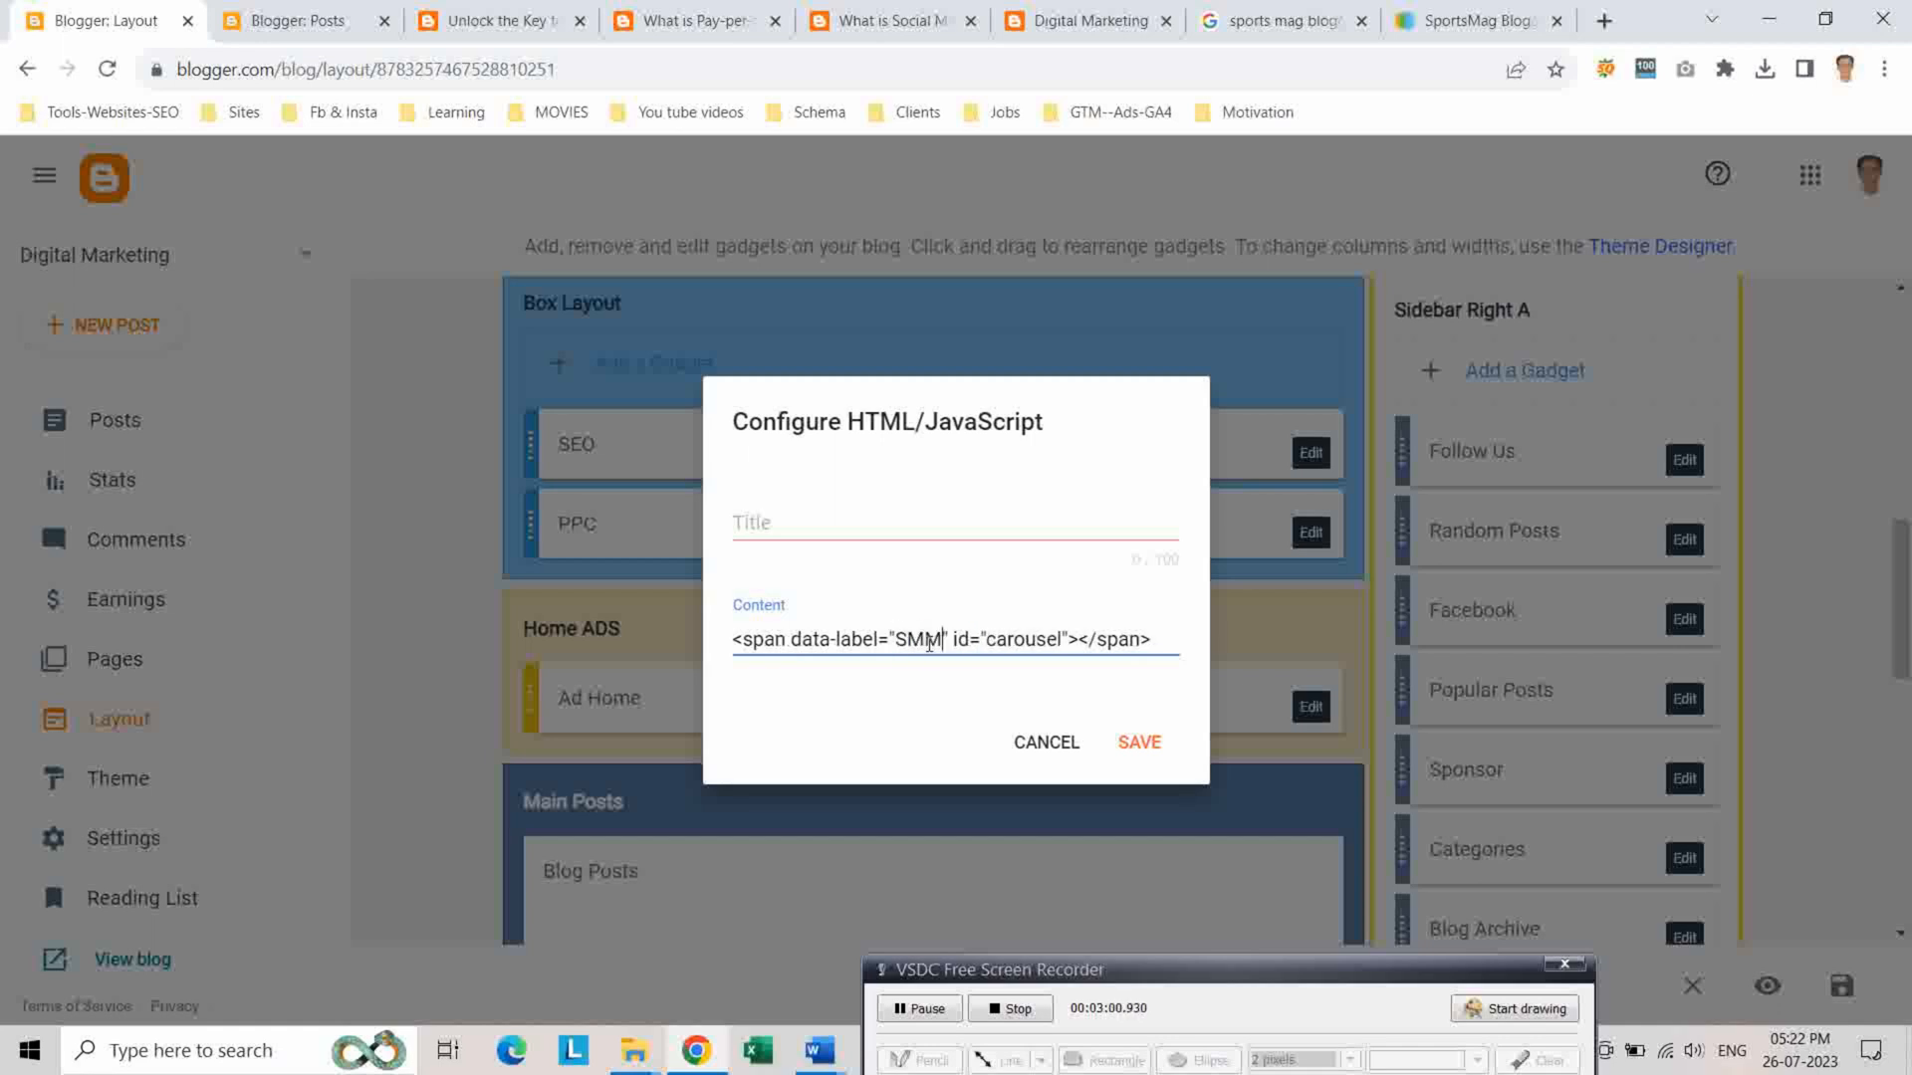
click(953, 522)
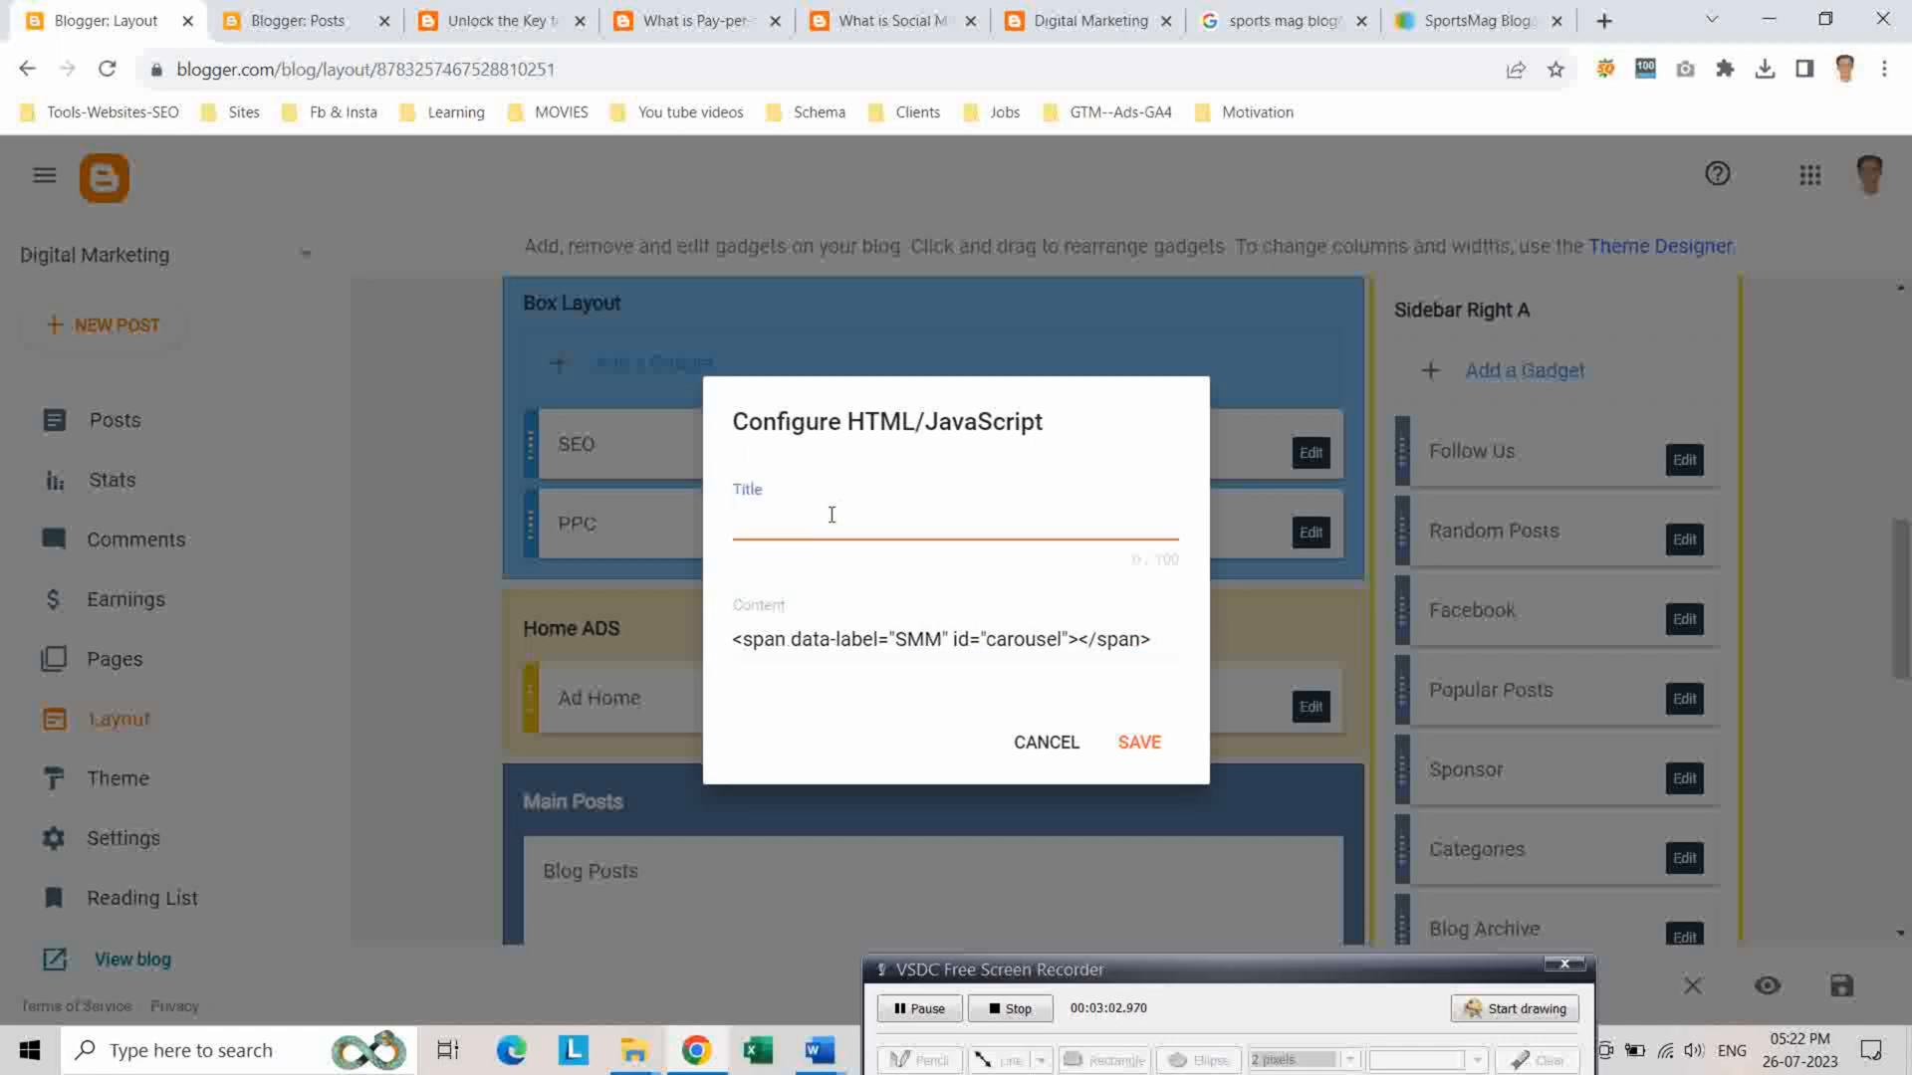
text(SMM)
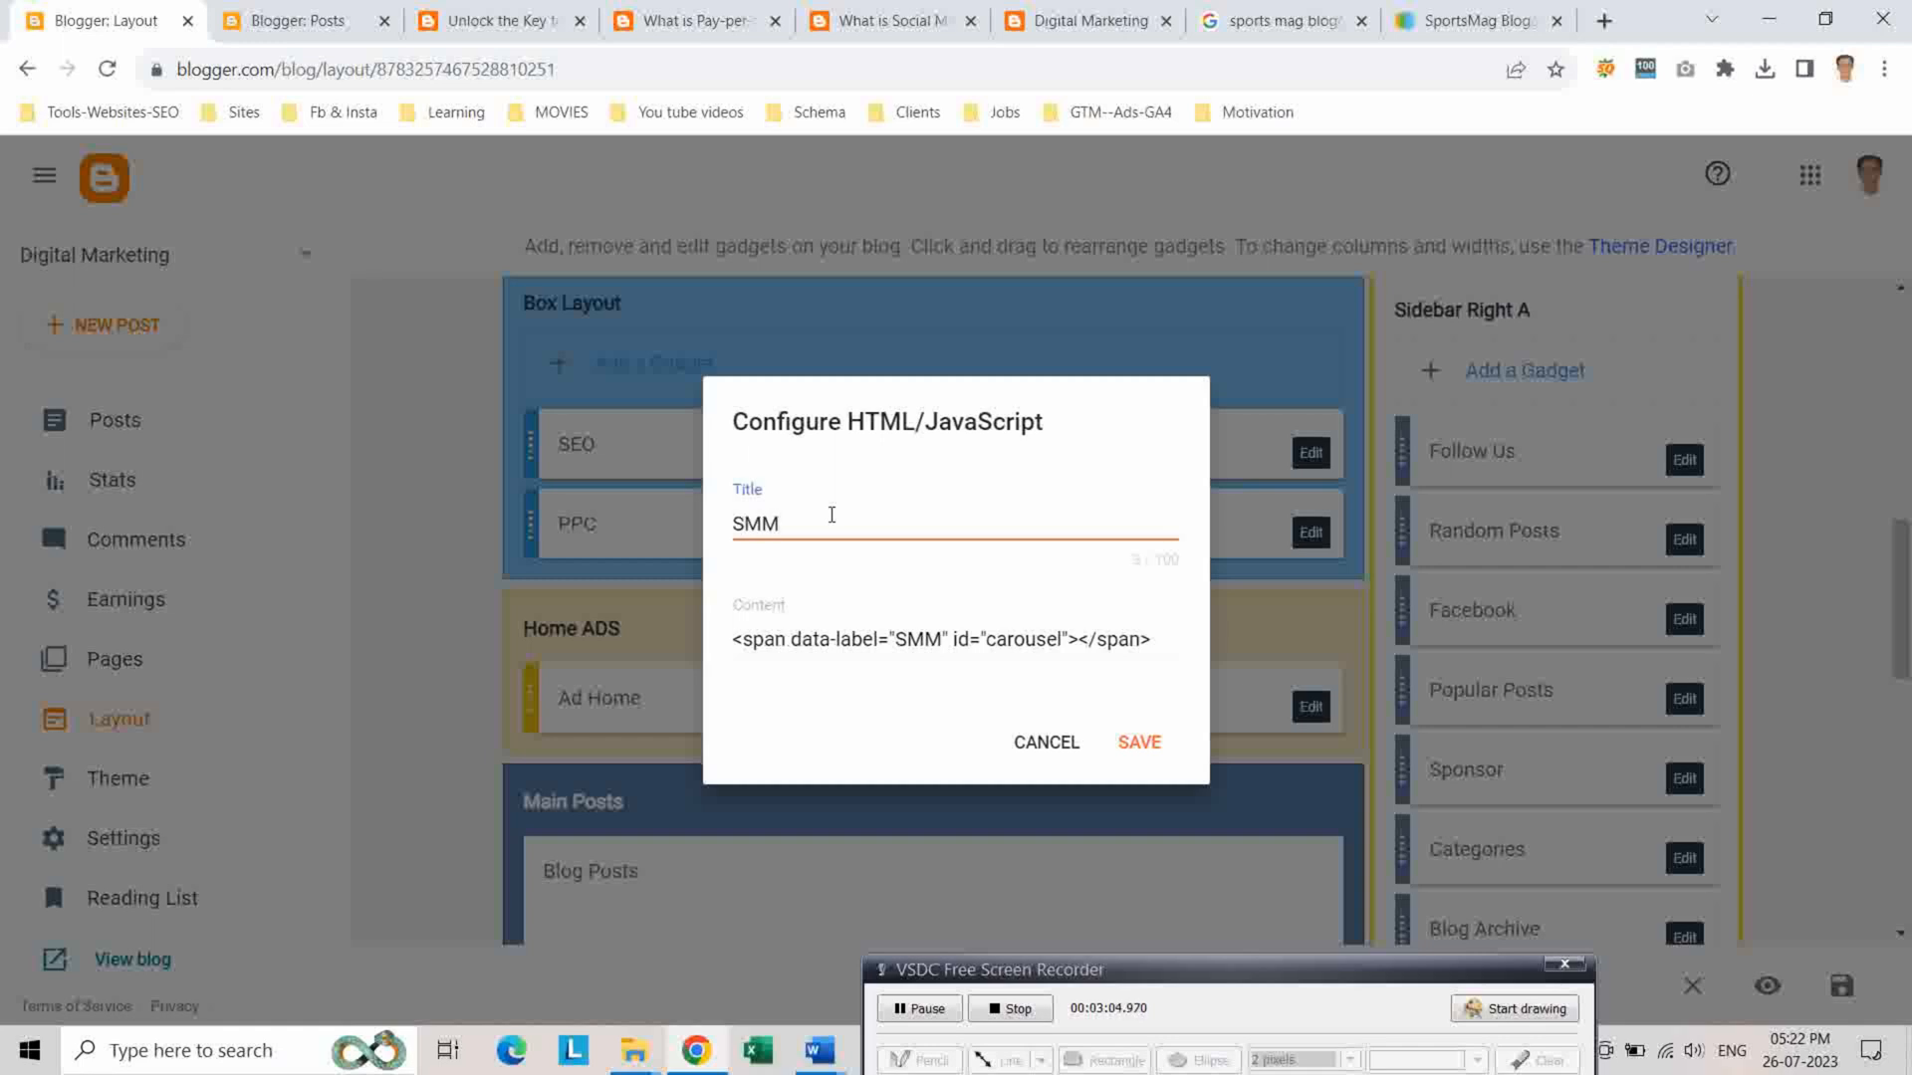
Save the SMM gadget and drag it into place after PPC in Box Layout
click(1137, 743)
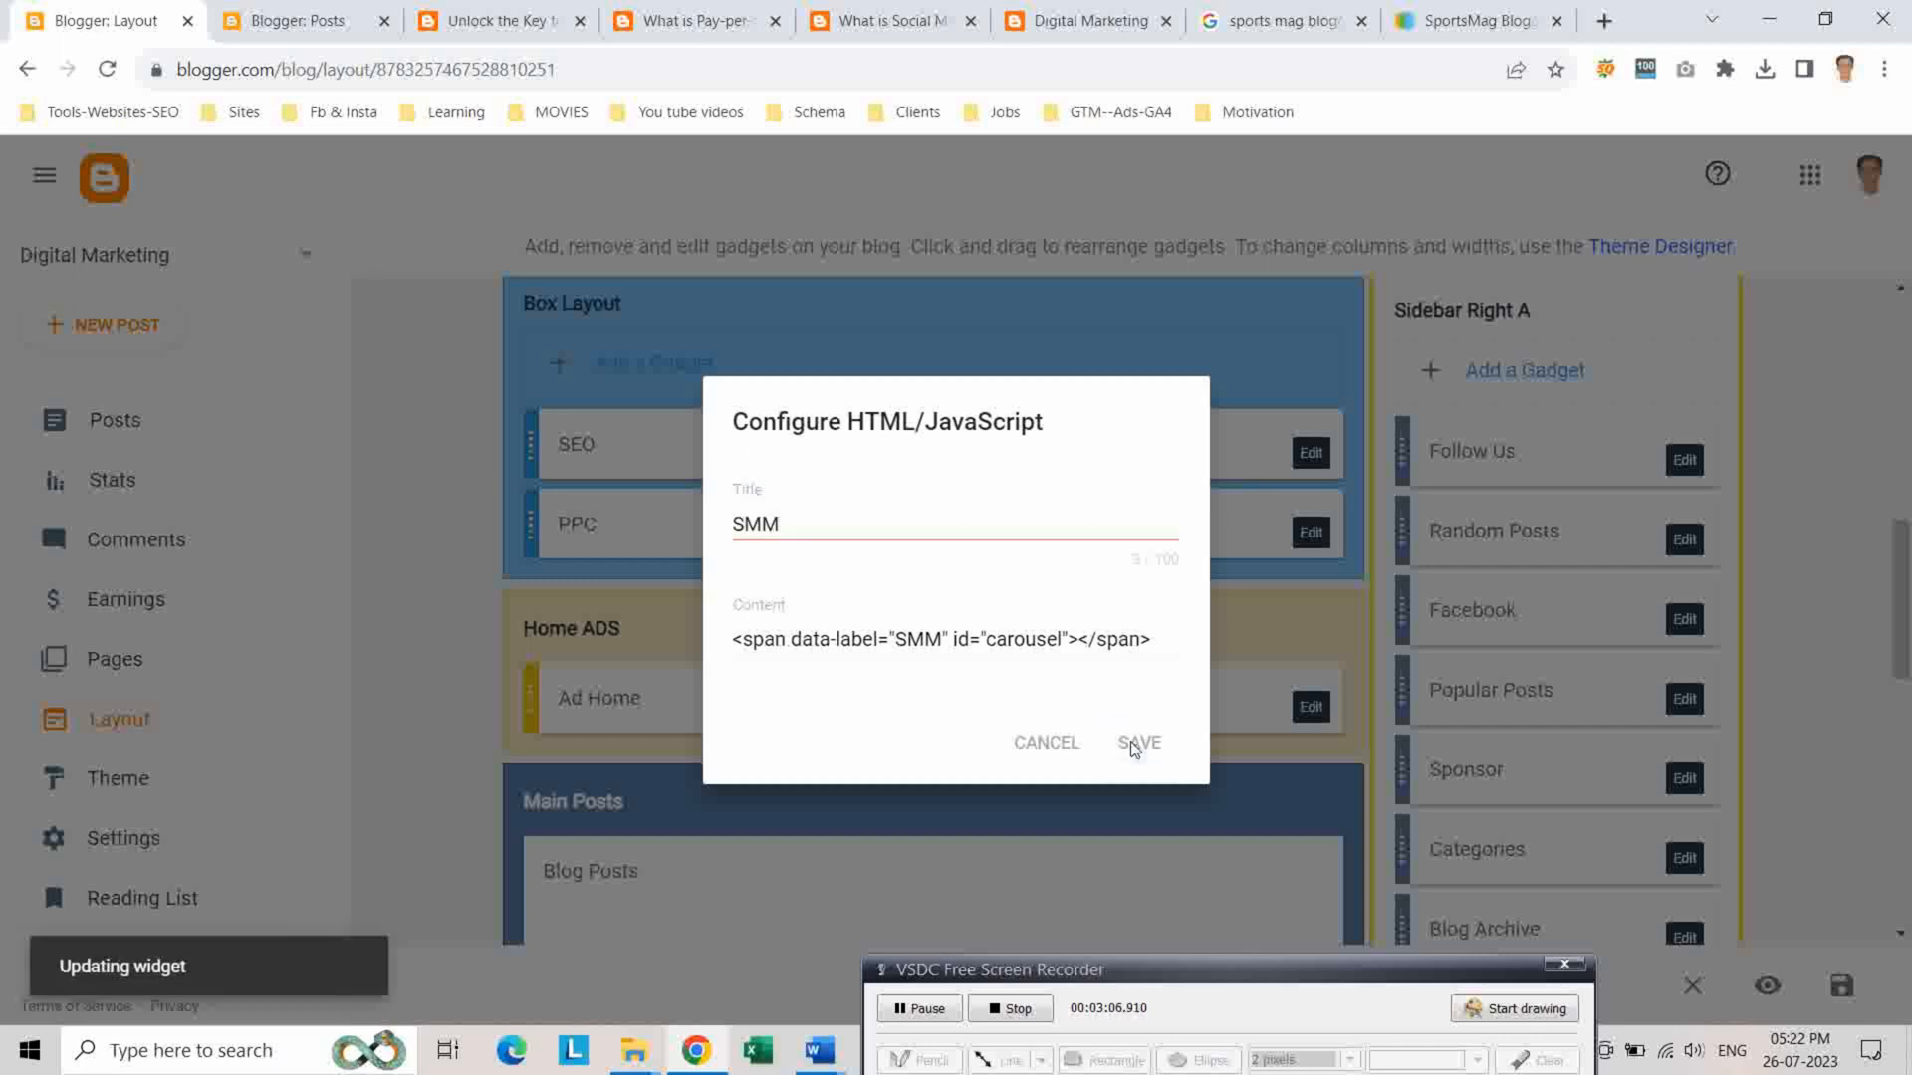
click(1137, 741)
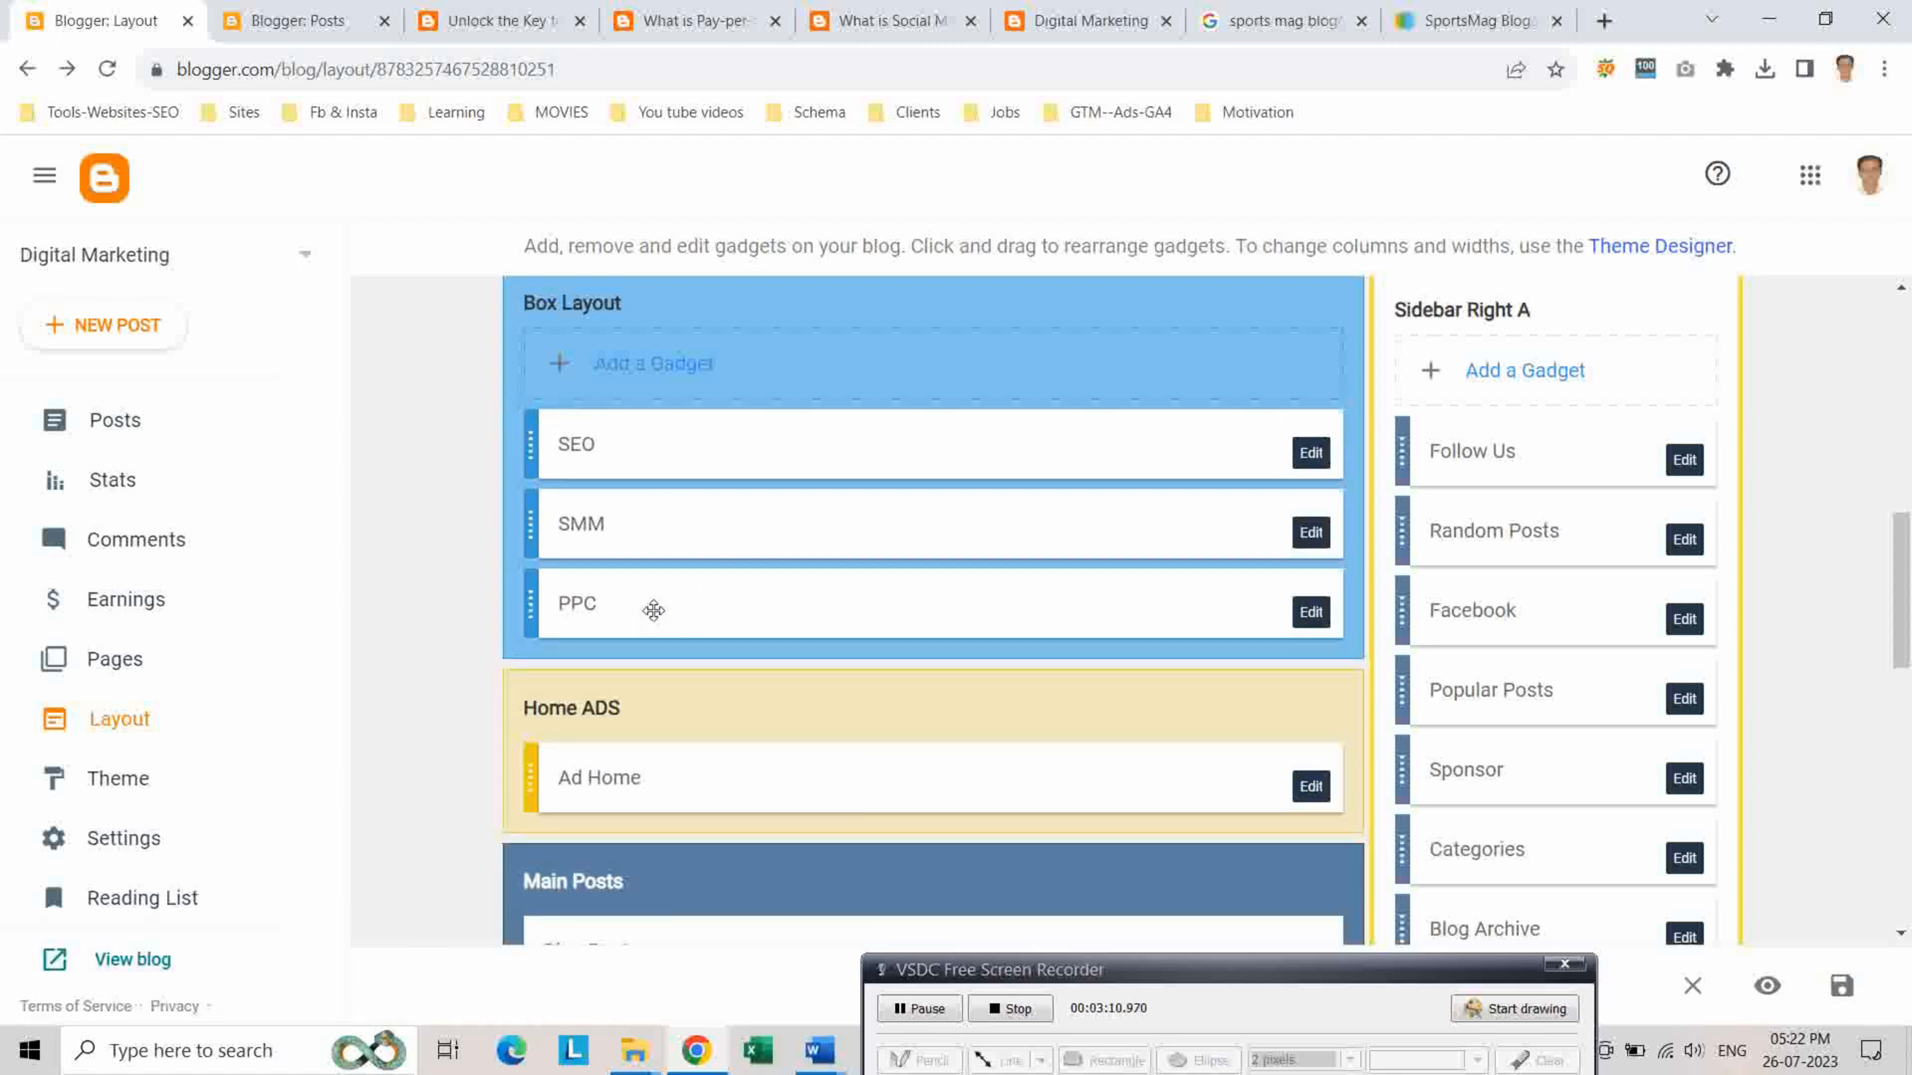
drag(655, 609, 655, 523)
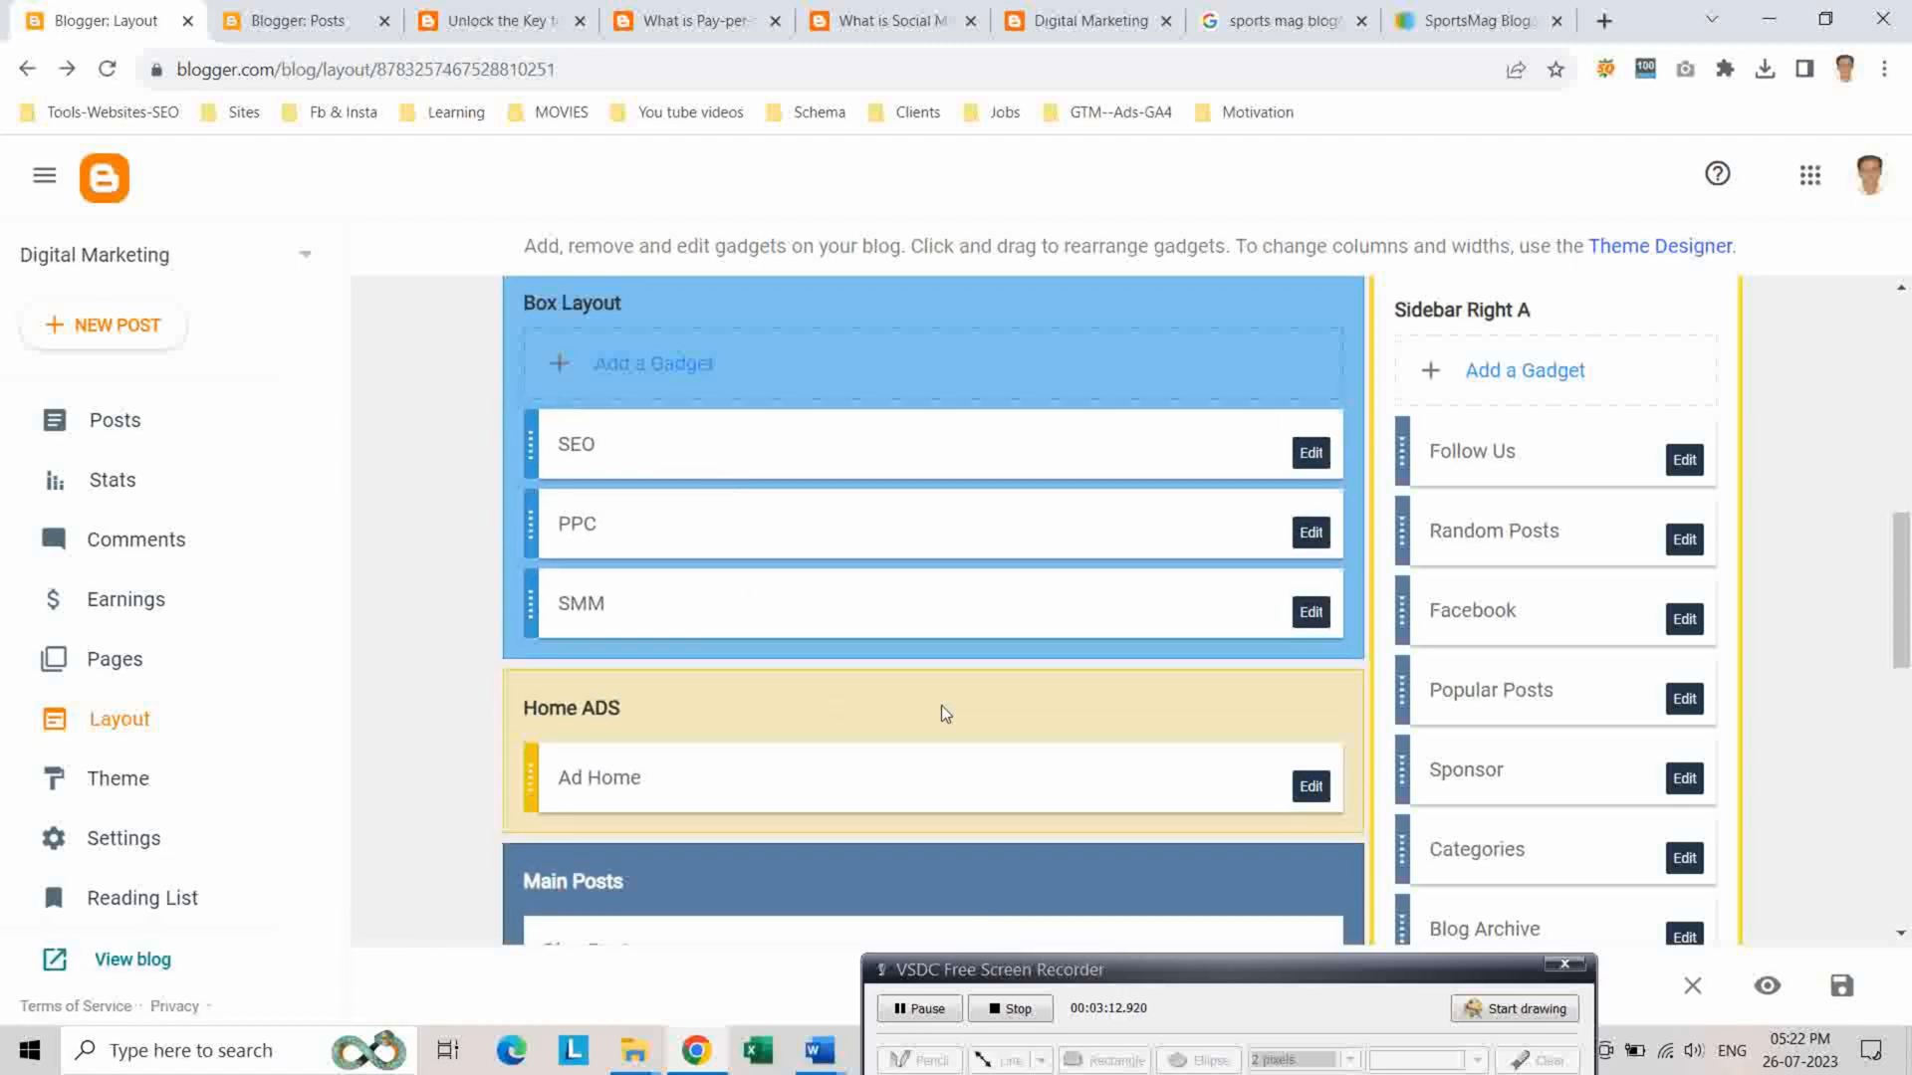
scroll(down, 3)
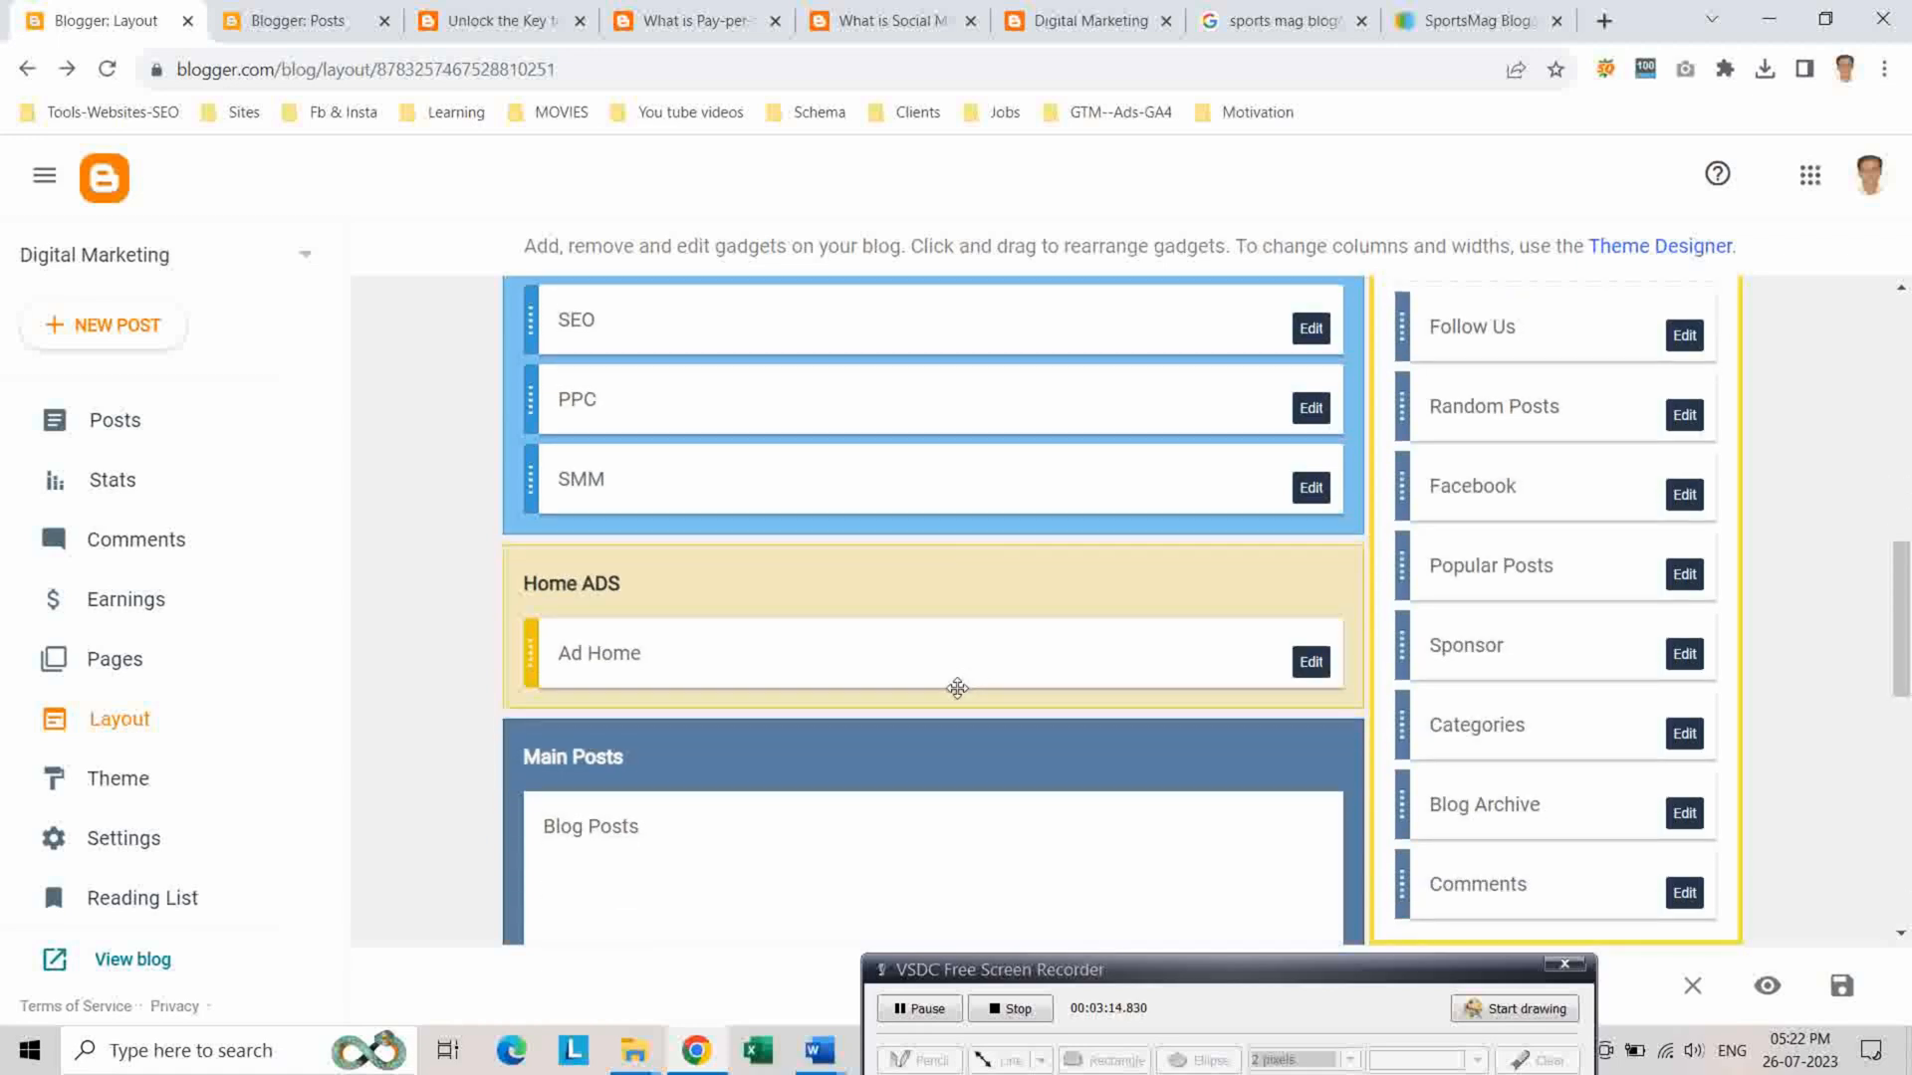
Reload the live Digital Marketing blog and scroll through the SMM, SEO and PPC sections
click(1084, 20)
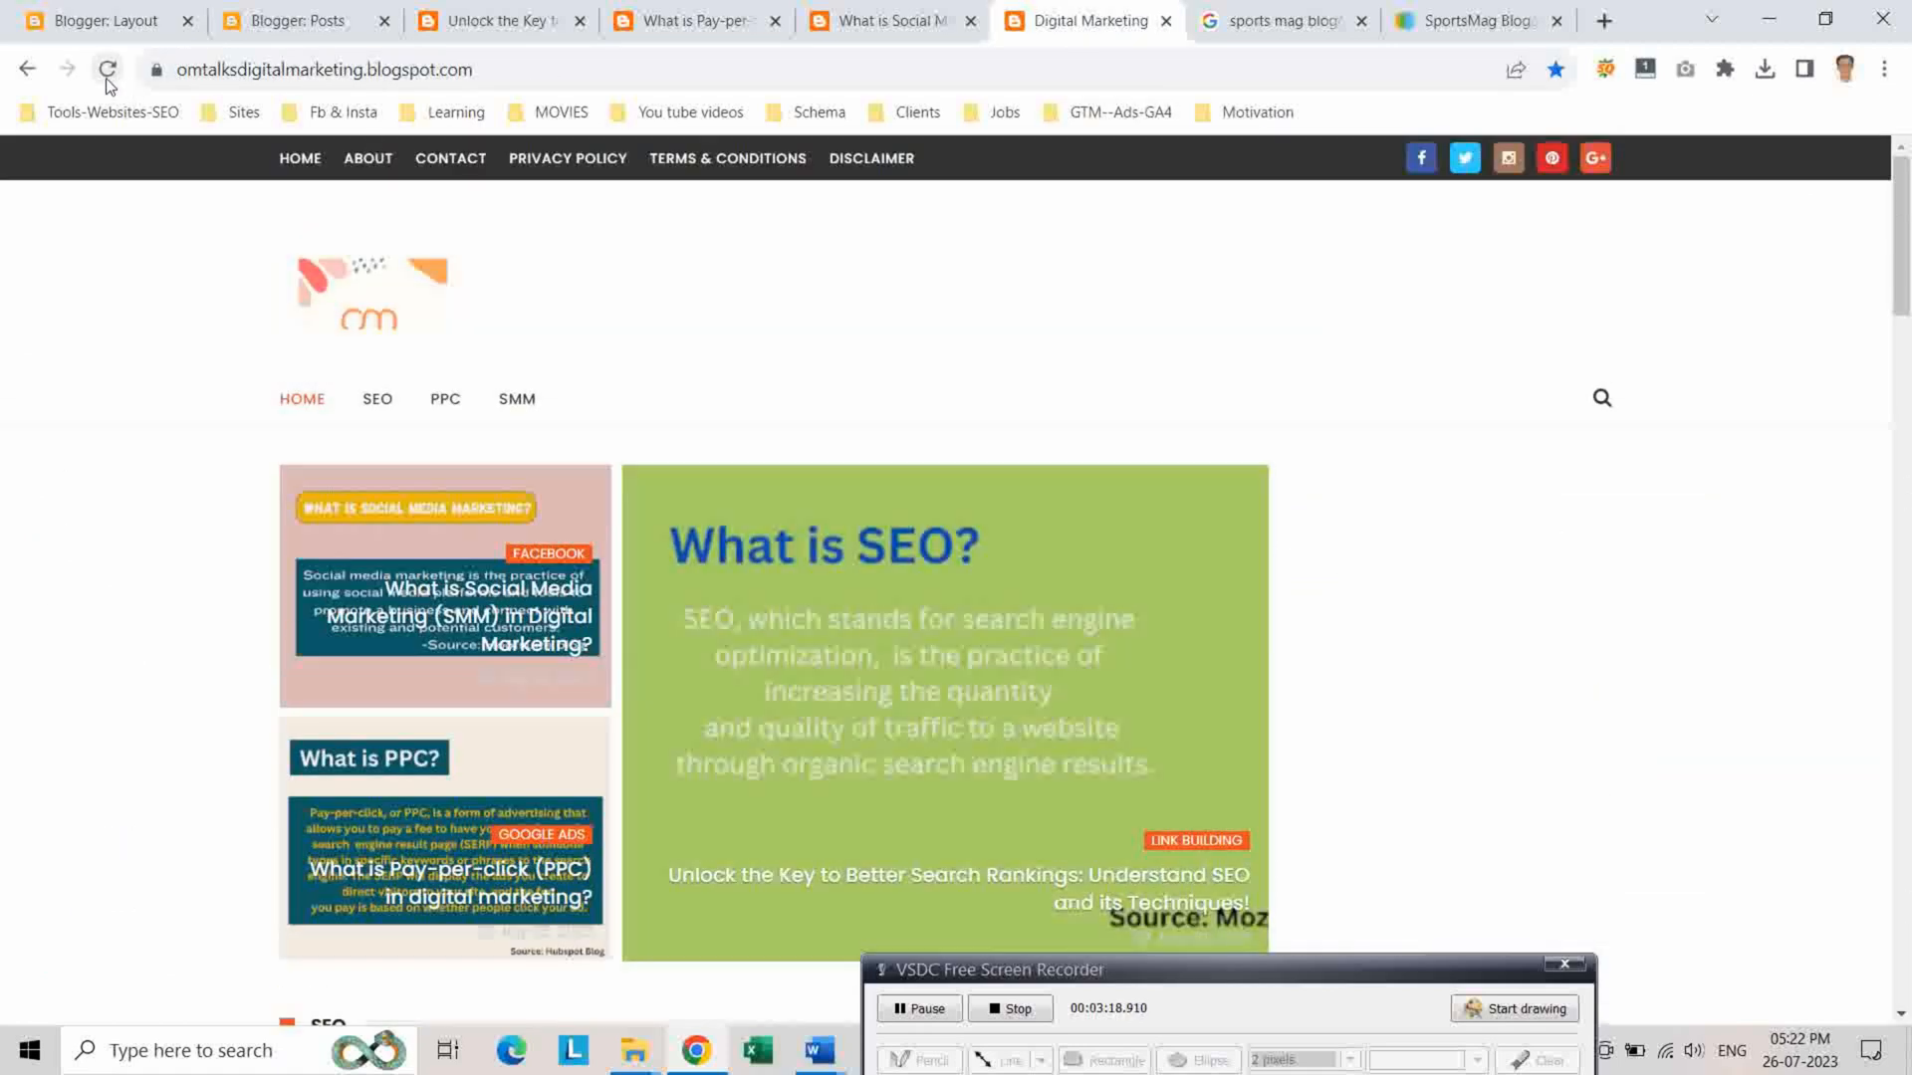
click(105, 70)
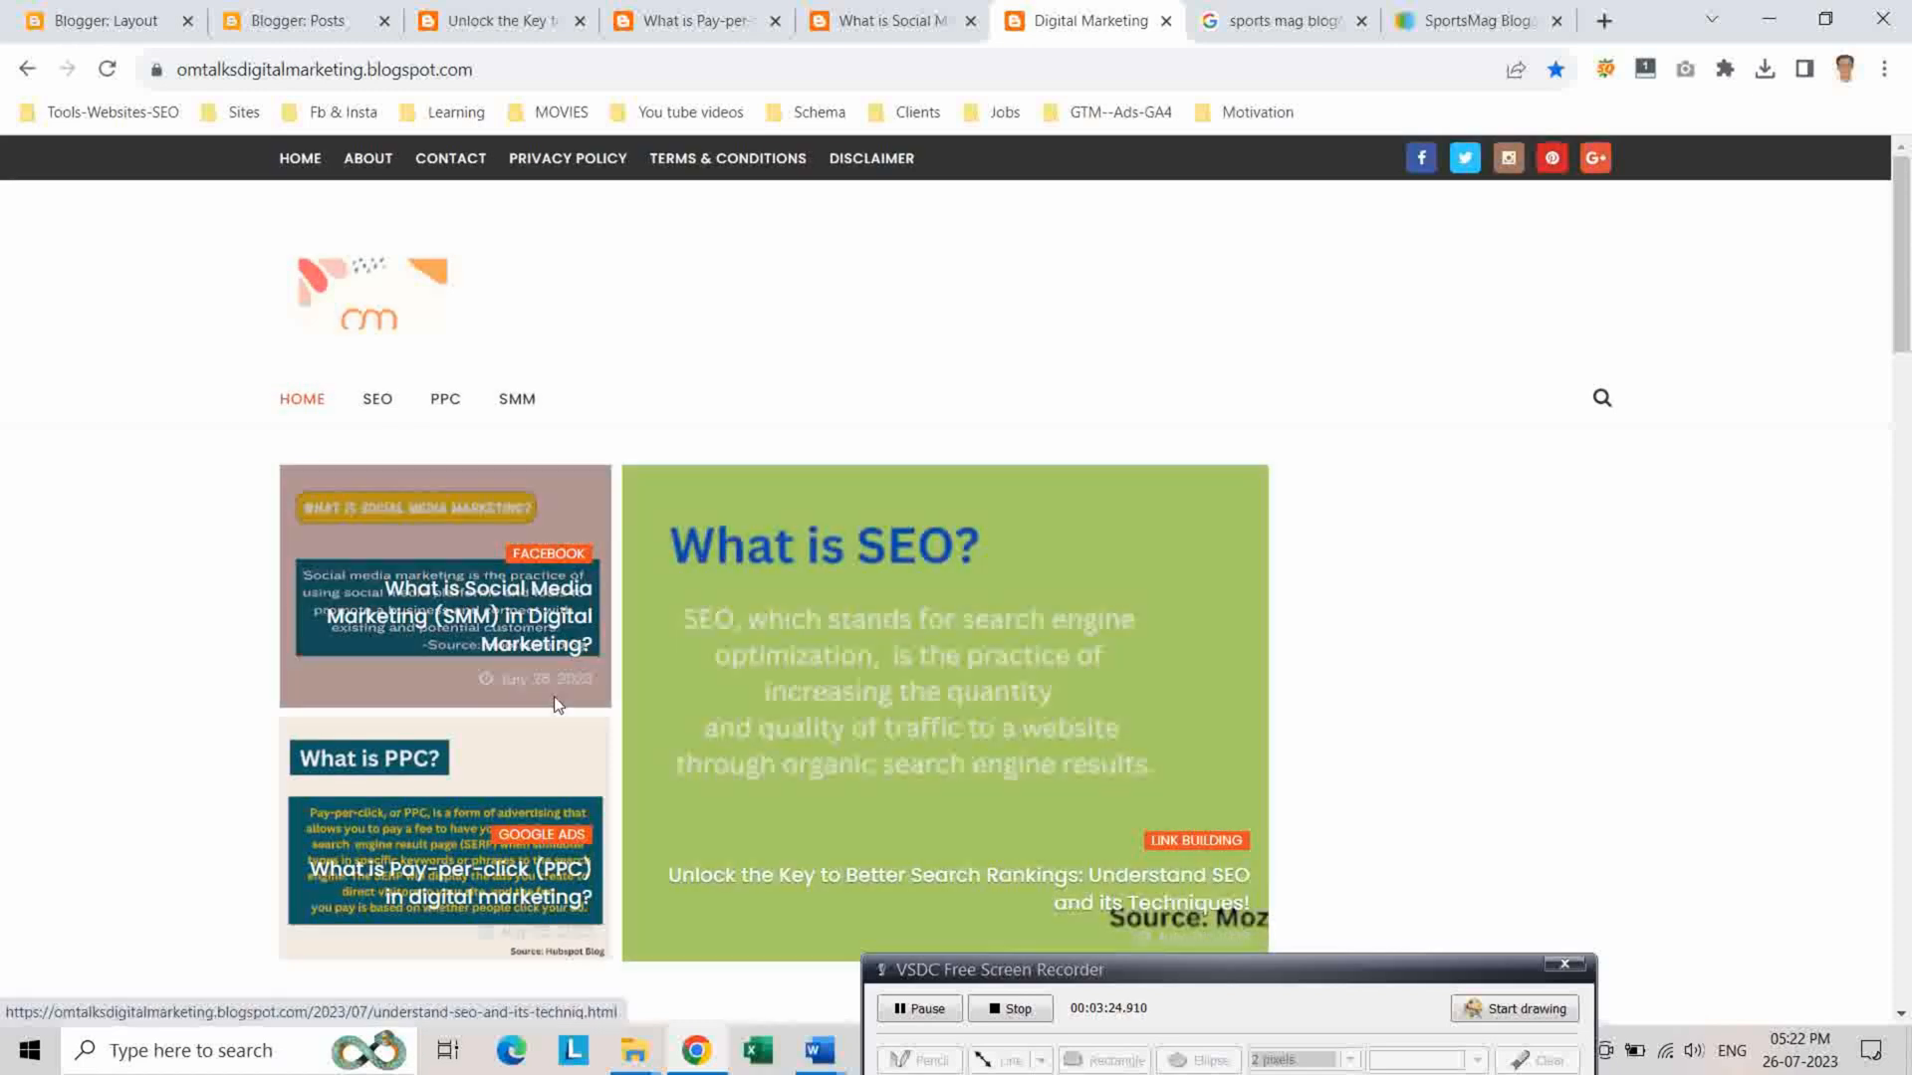
scroll(down, 3)
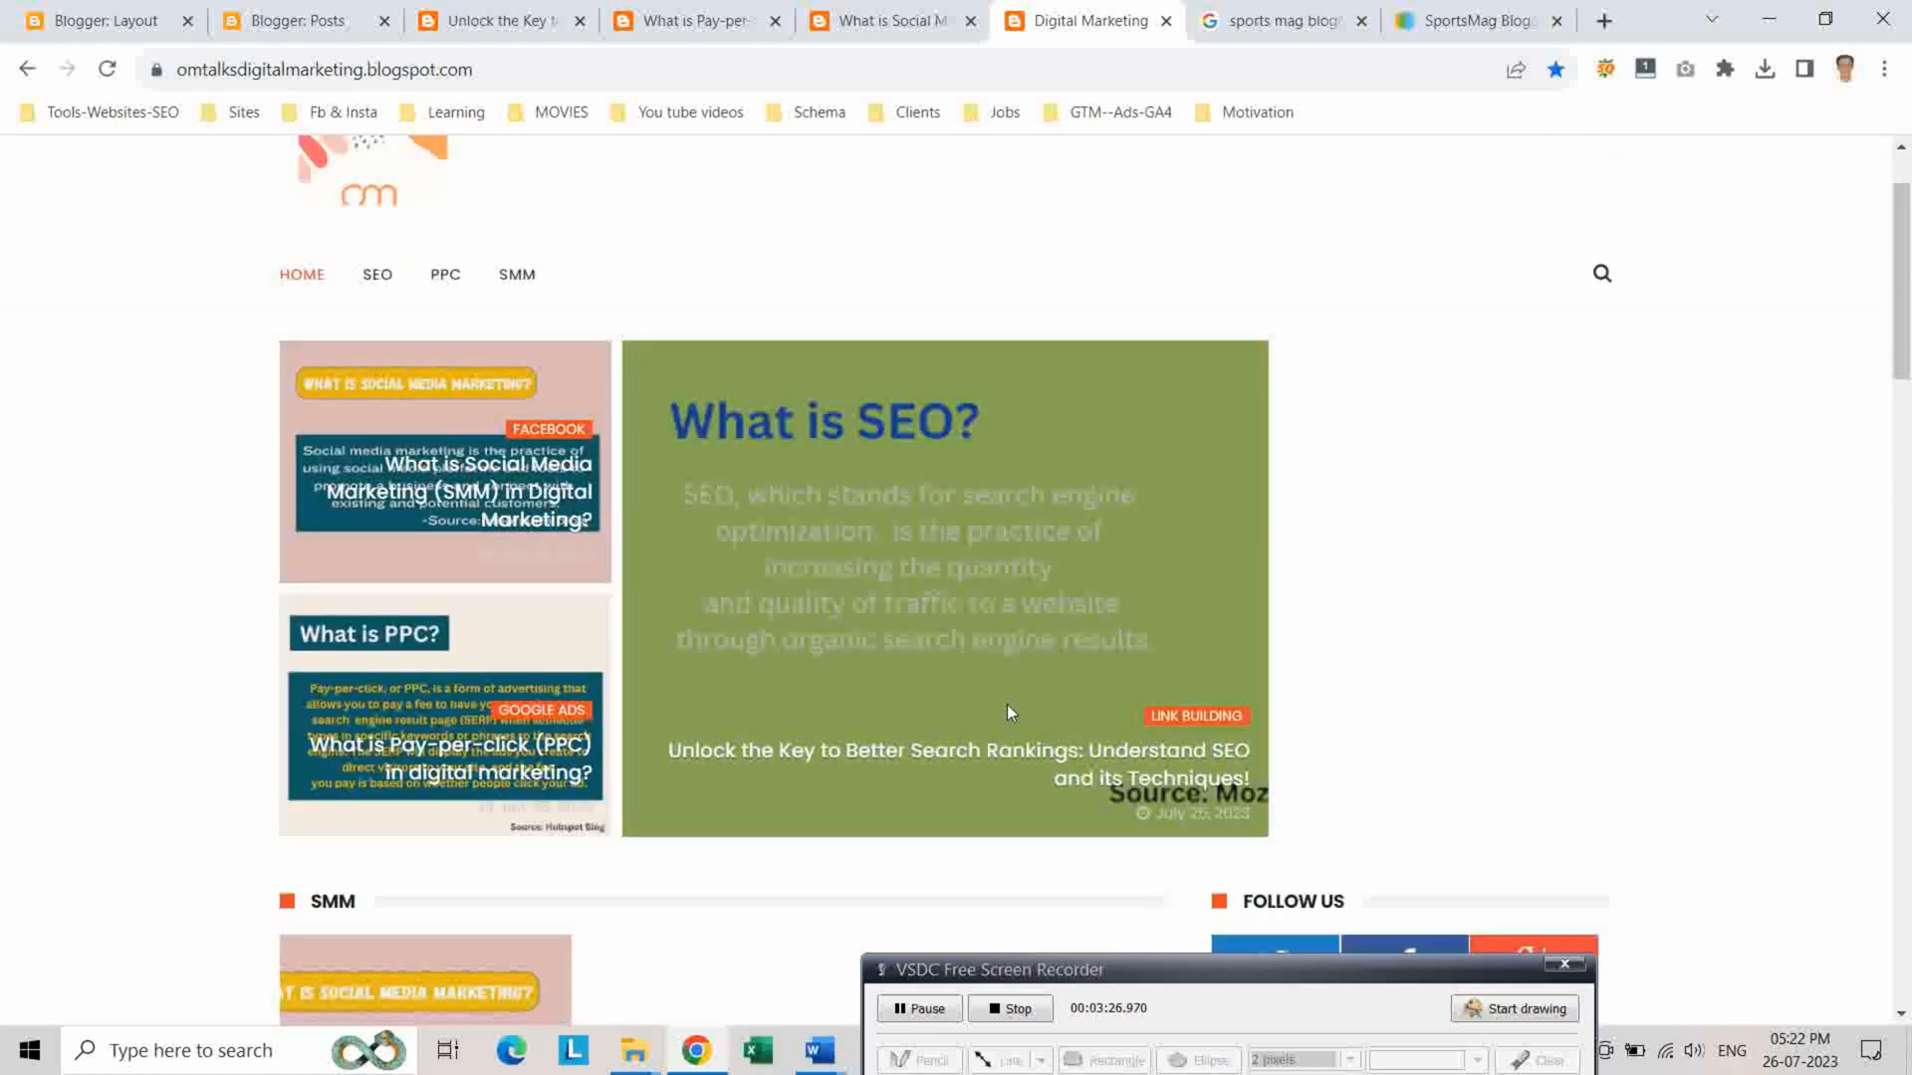
scroll(down, 3)
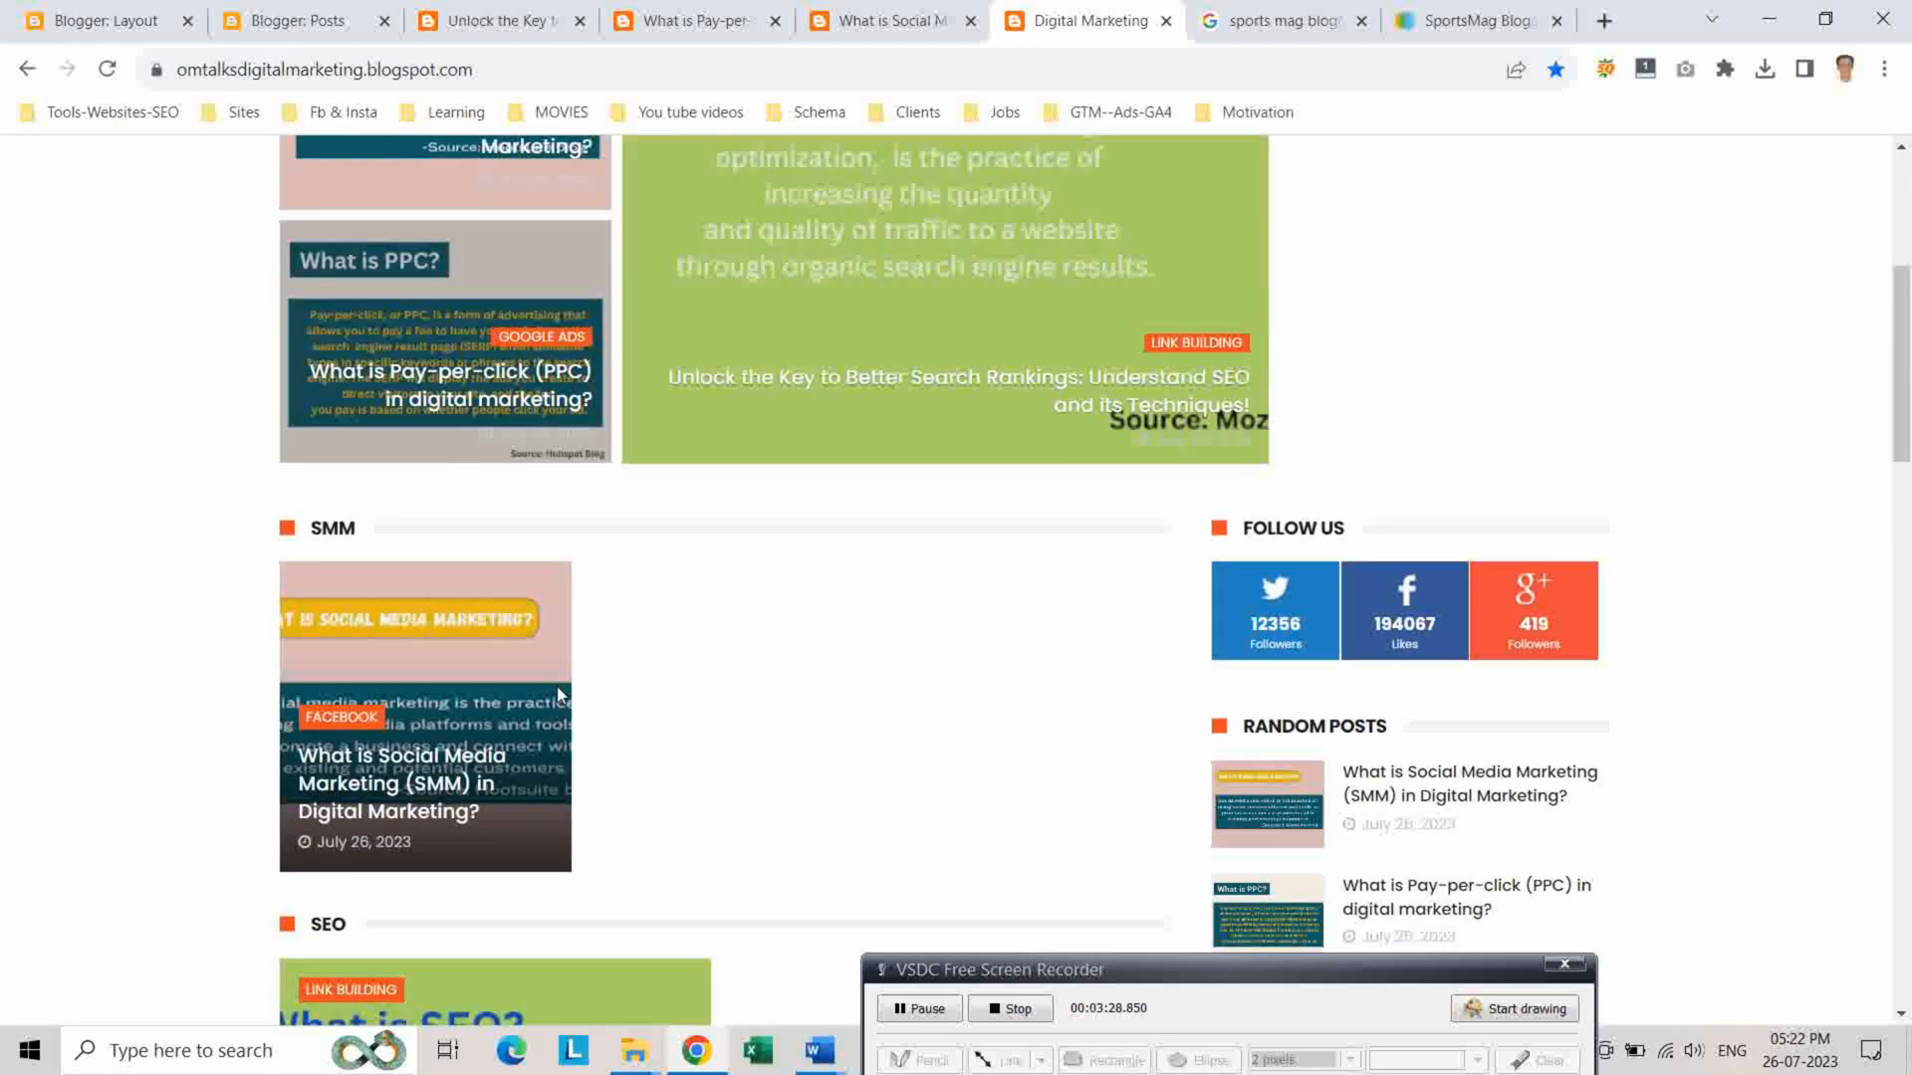
scroll(down, 3)
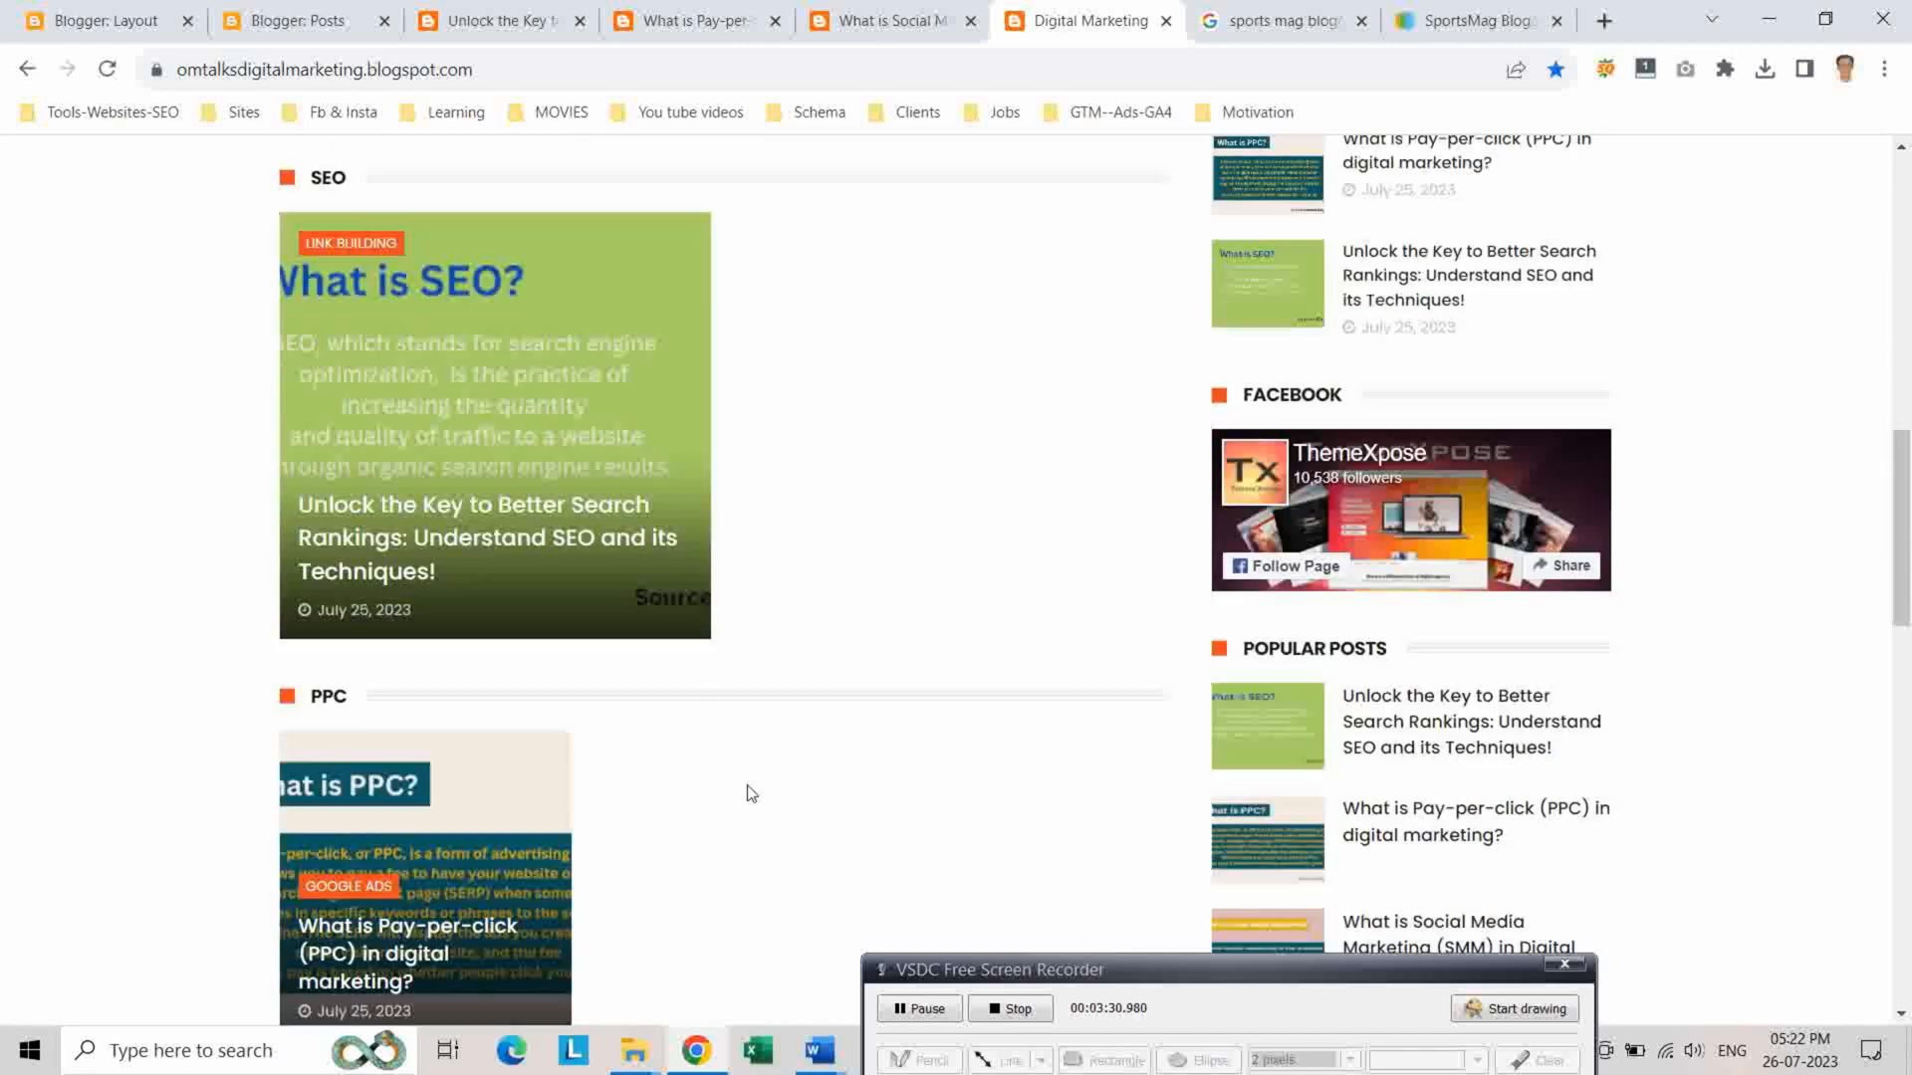
scroll(down, 3)
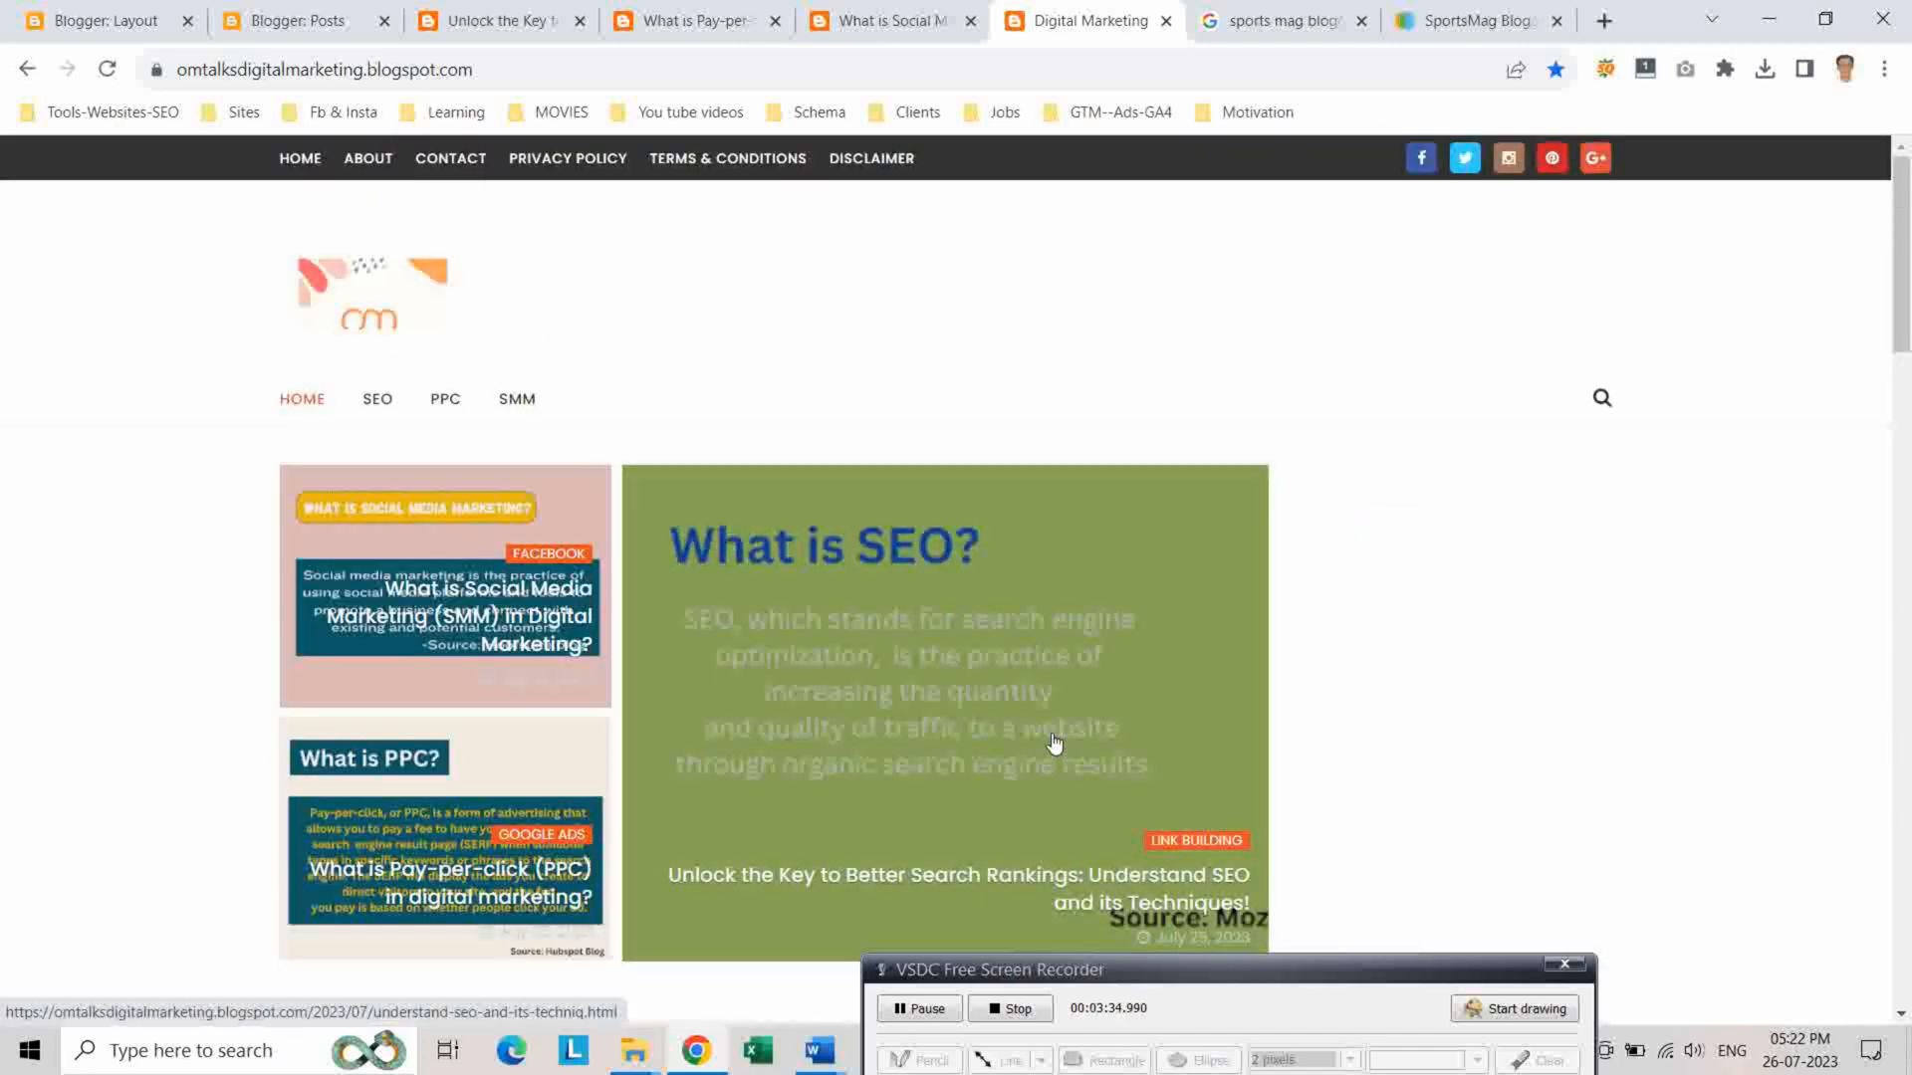
scroll(down, 3)
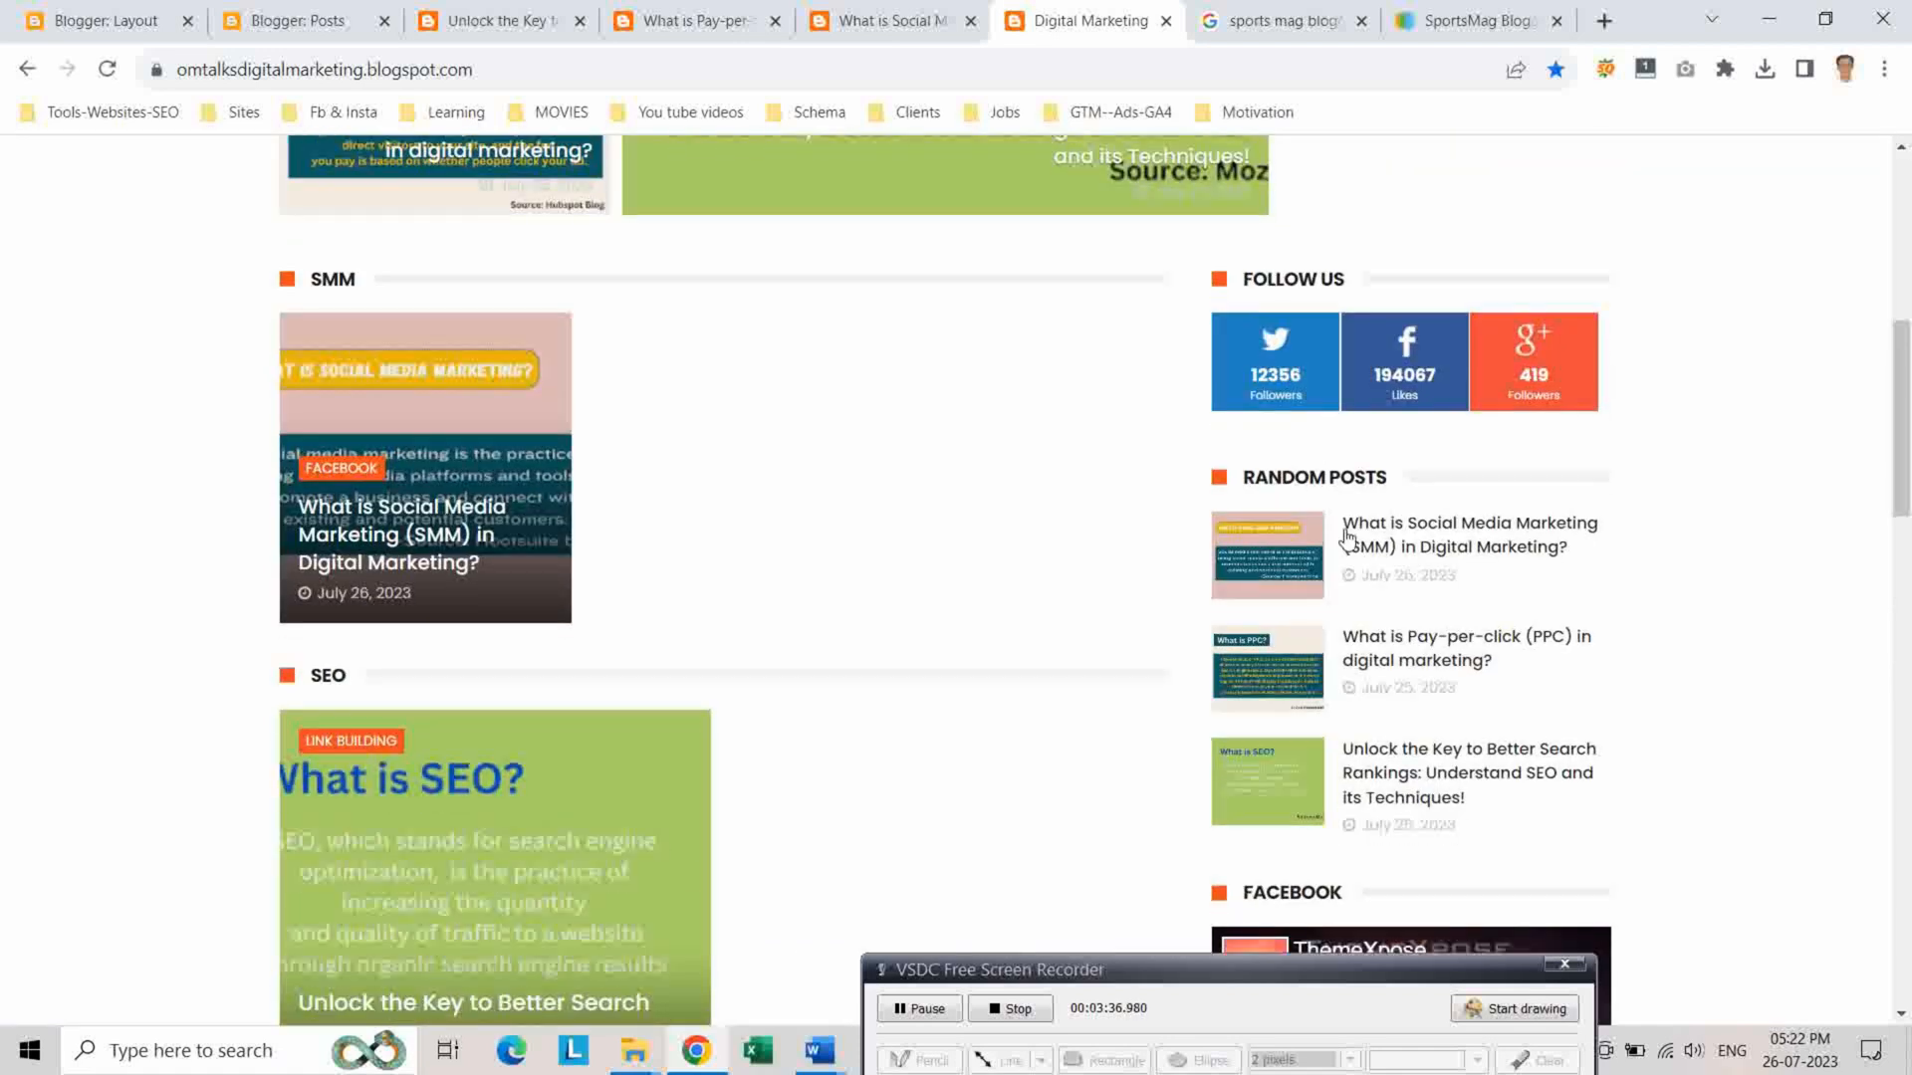
mouse_move(1445, 533)
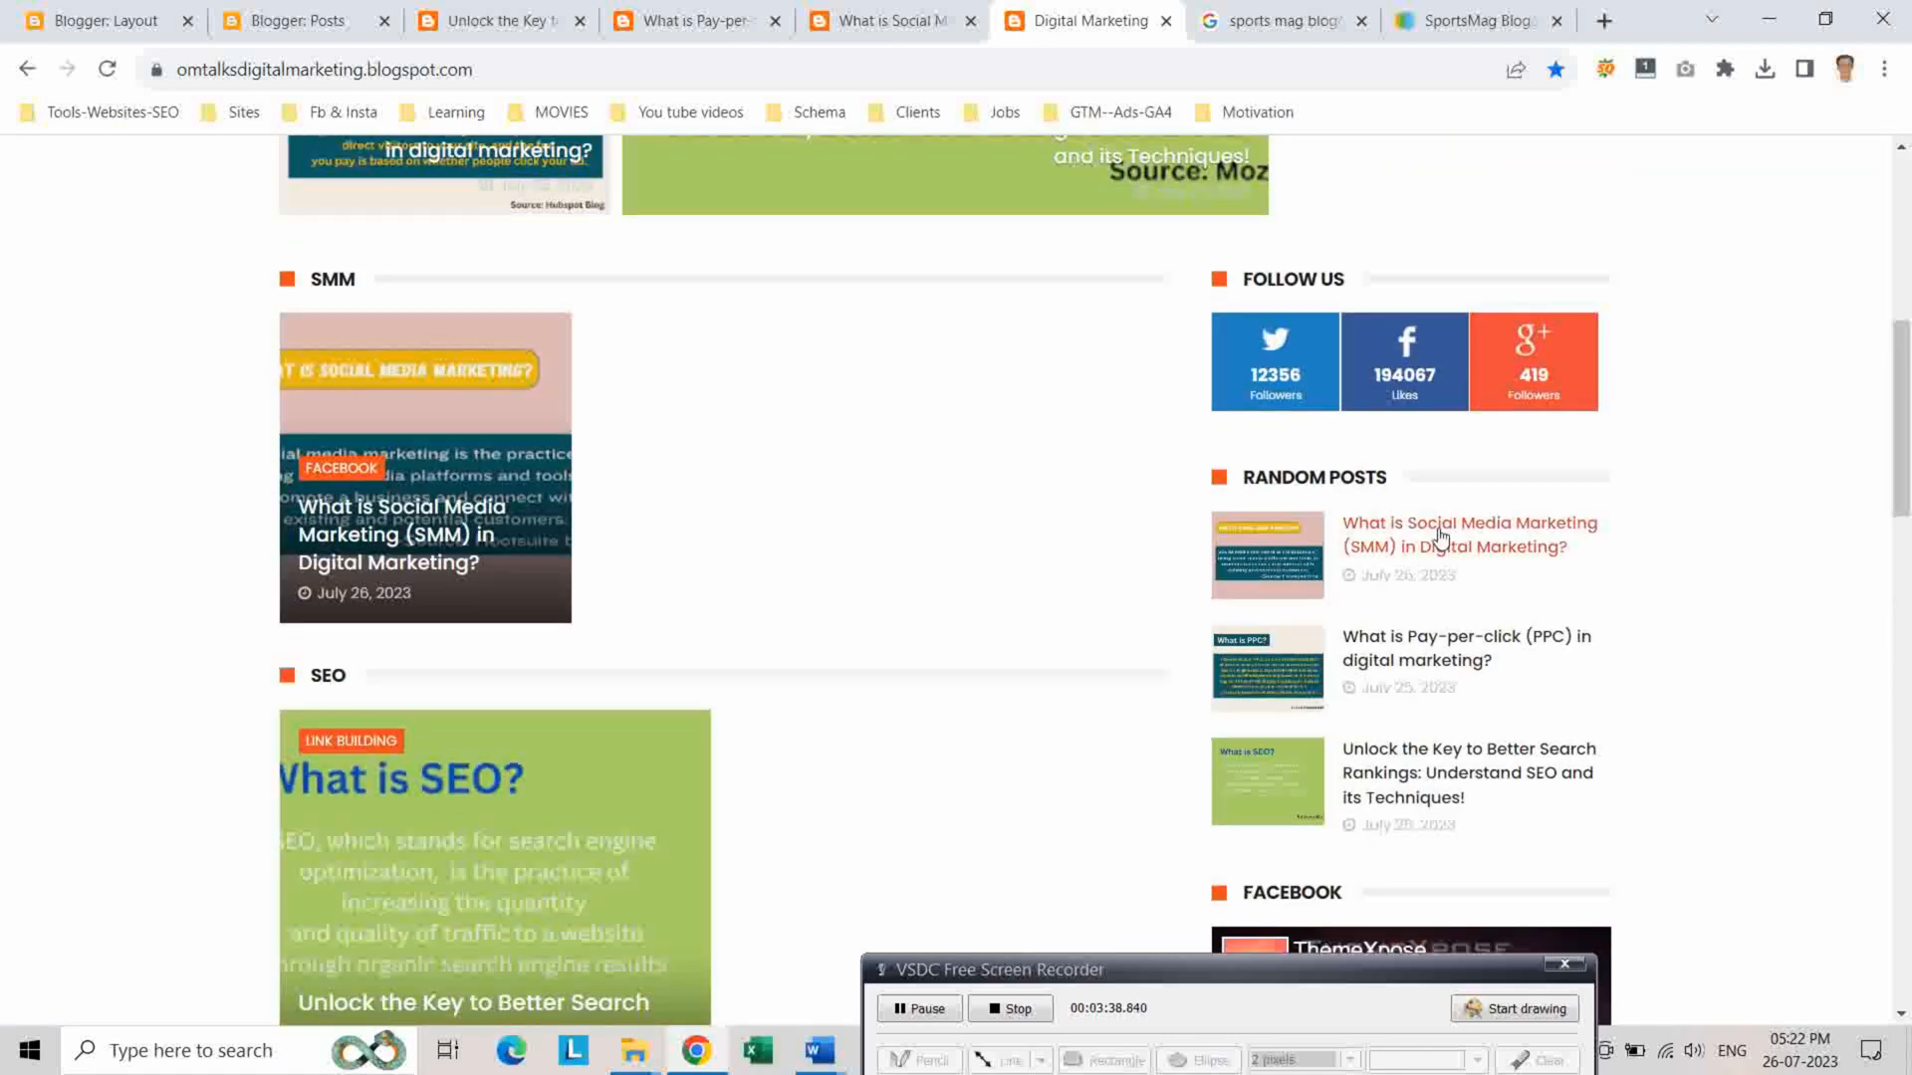
Back in Layout, remove the Follow Us gadget from the right sidebar
click(103, 20)
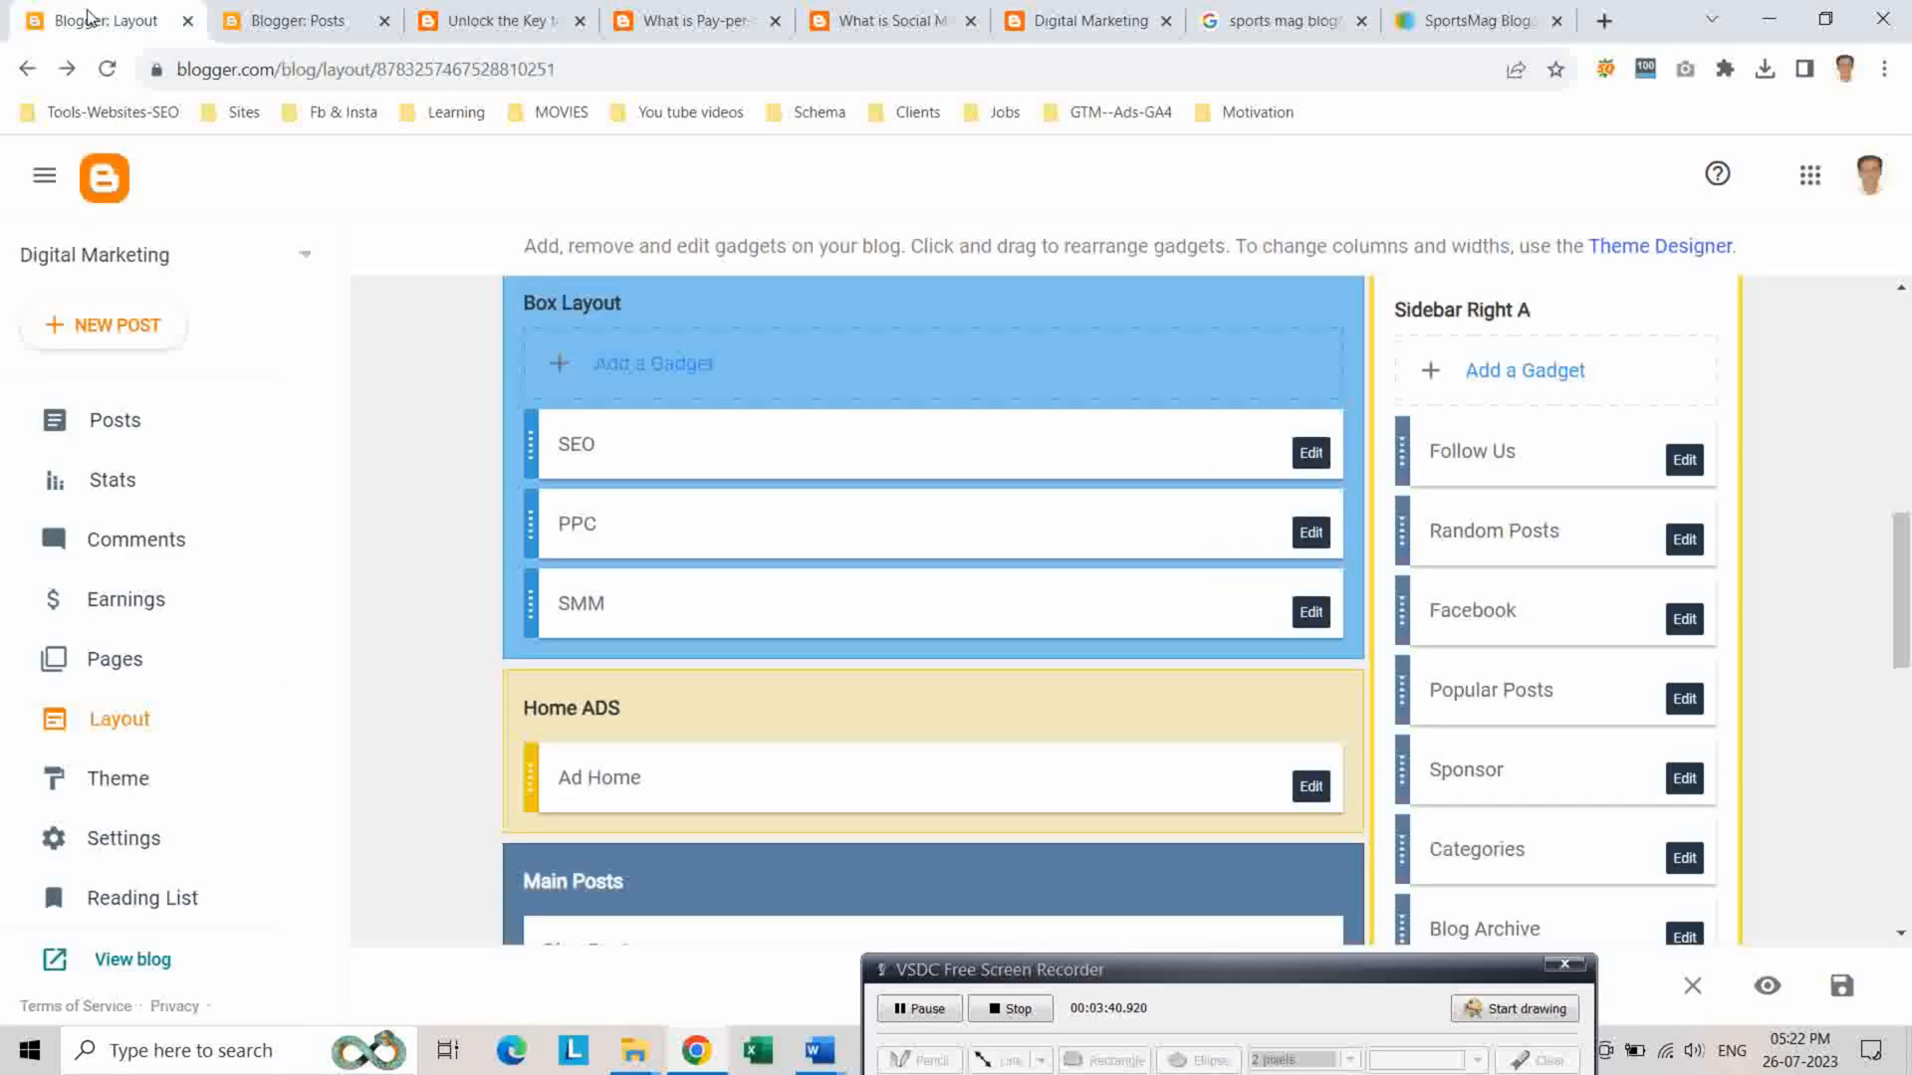
mouse_move(999, 659)
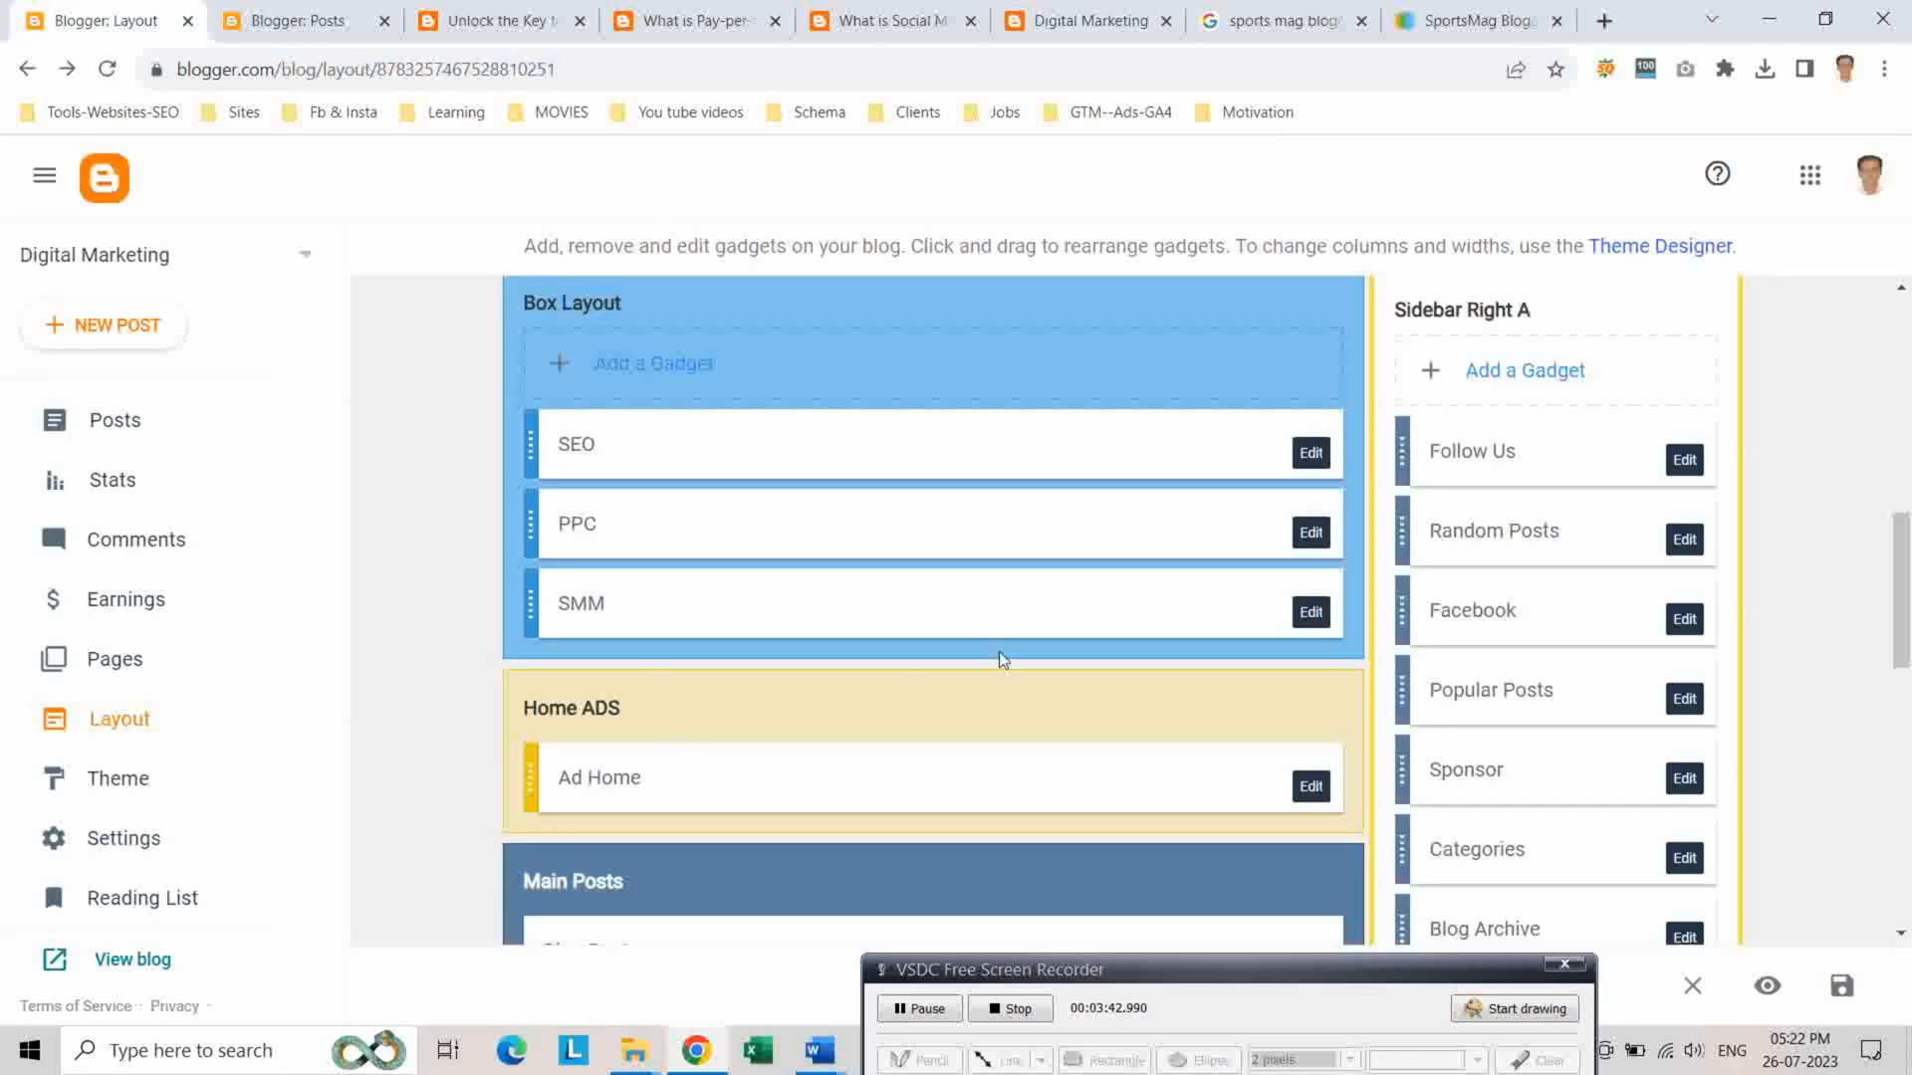
mouse_move(1694, 482)
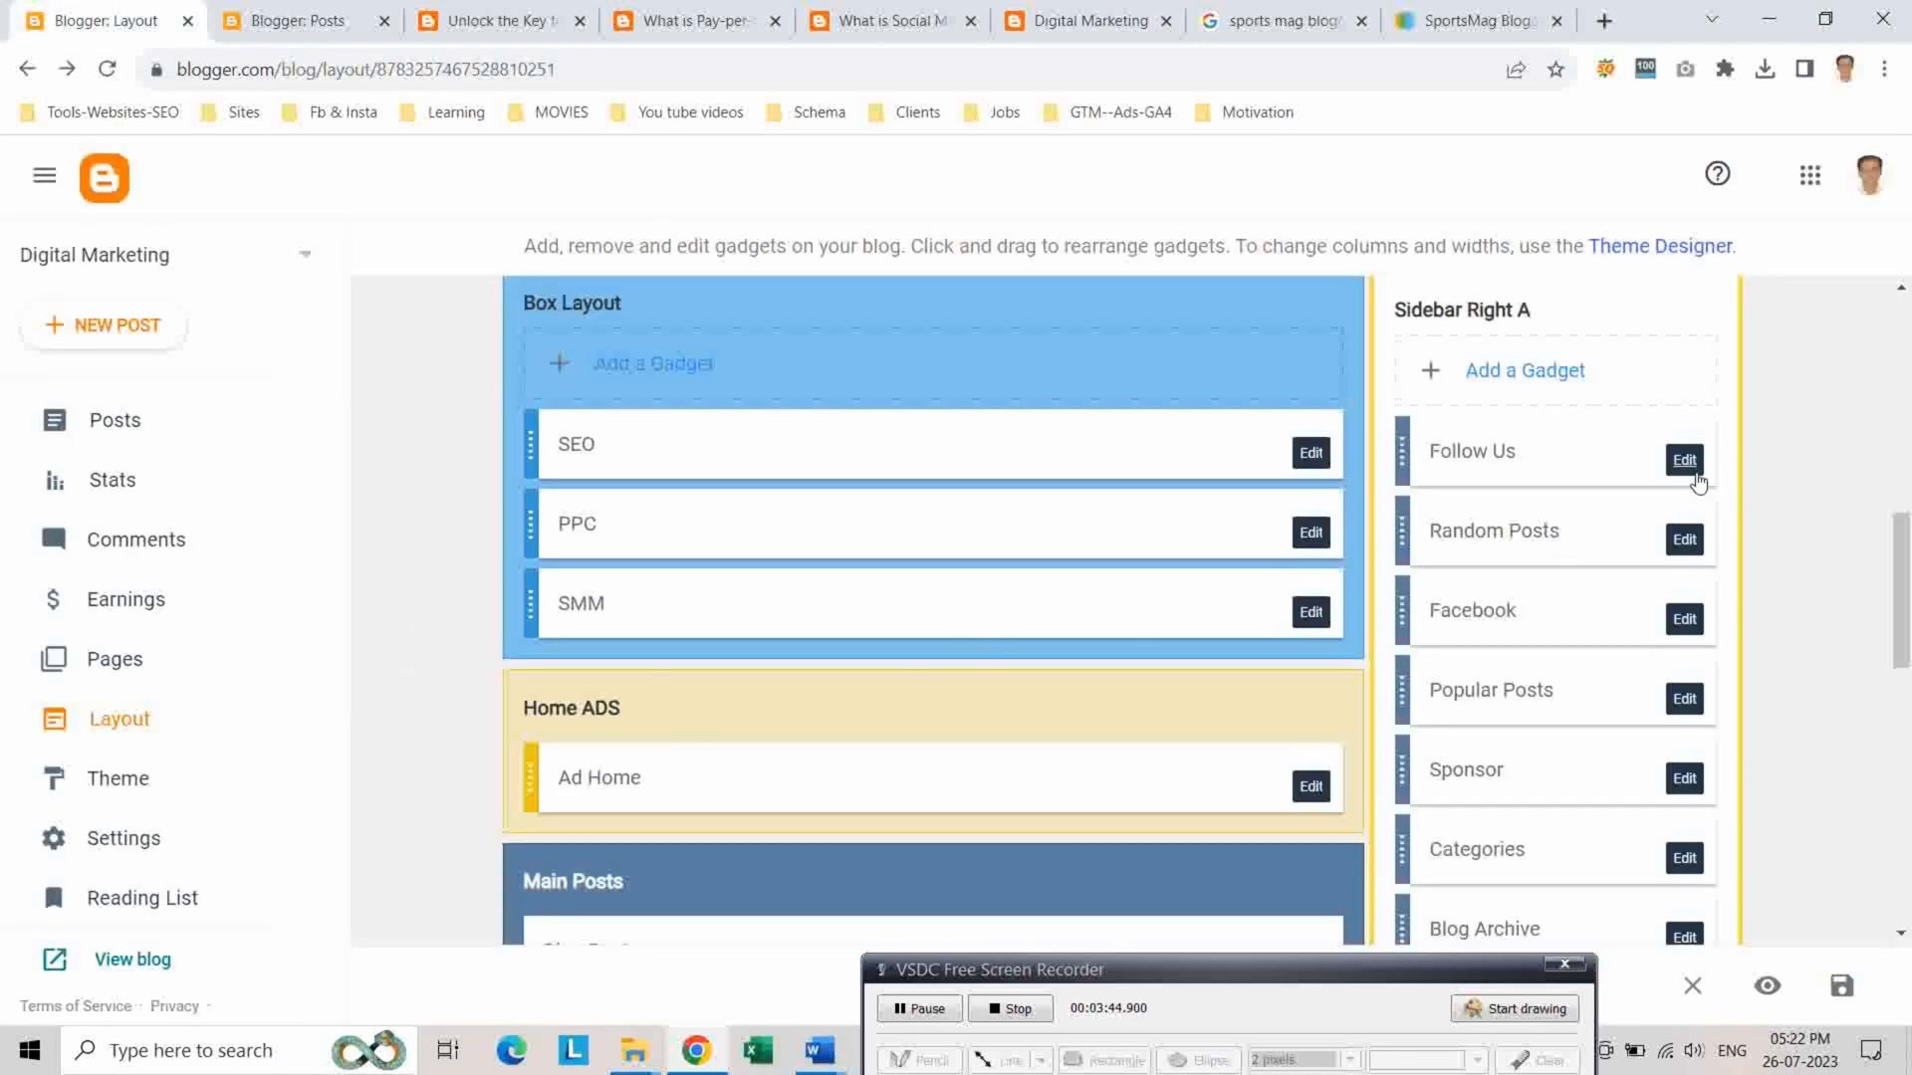
click(1685, 460)
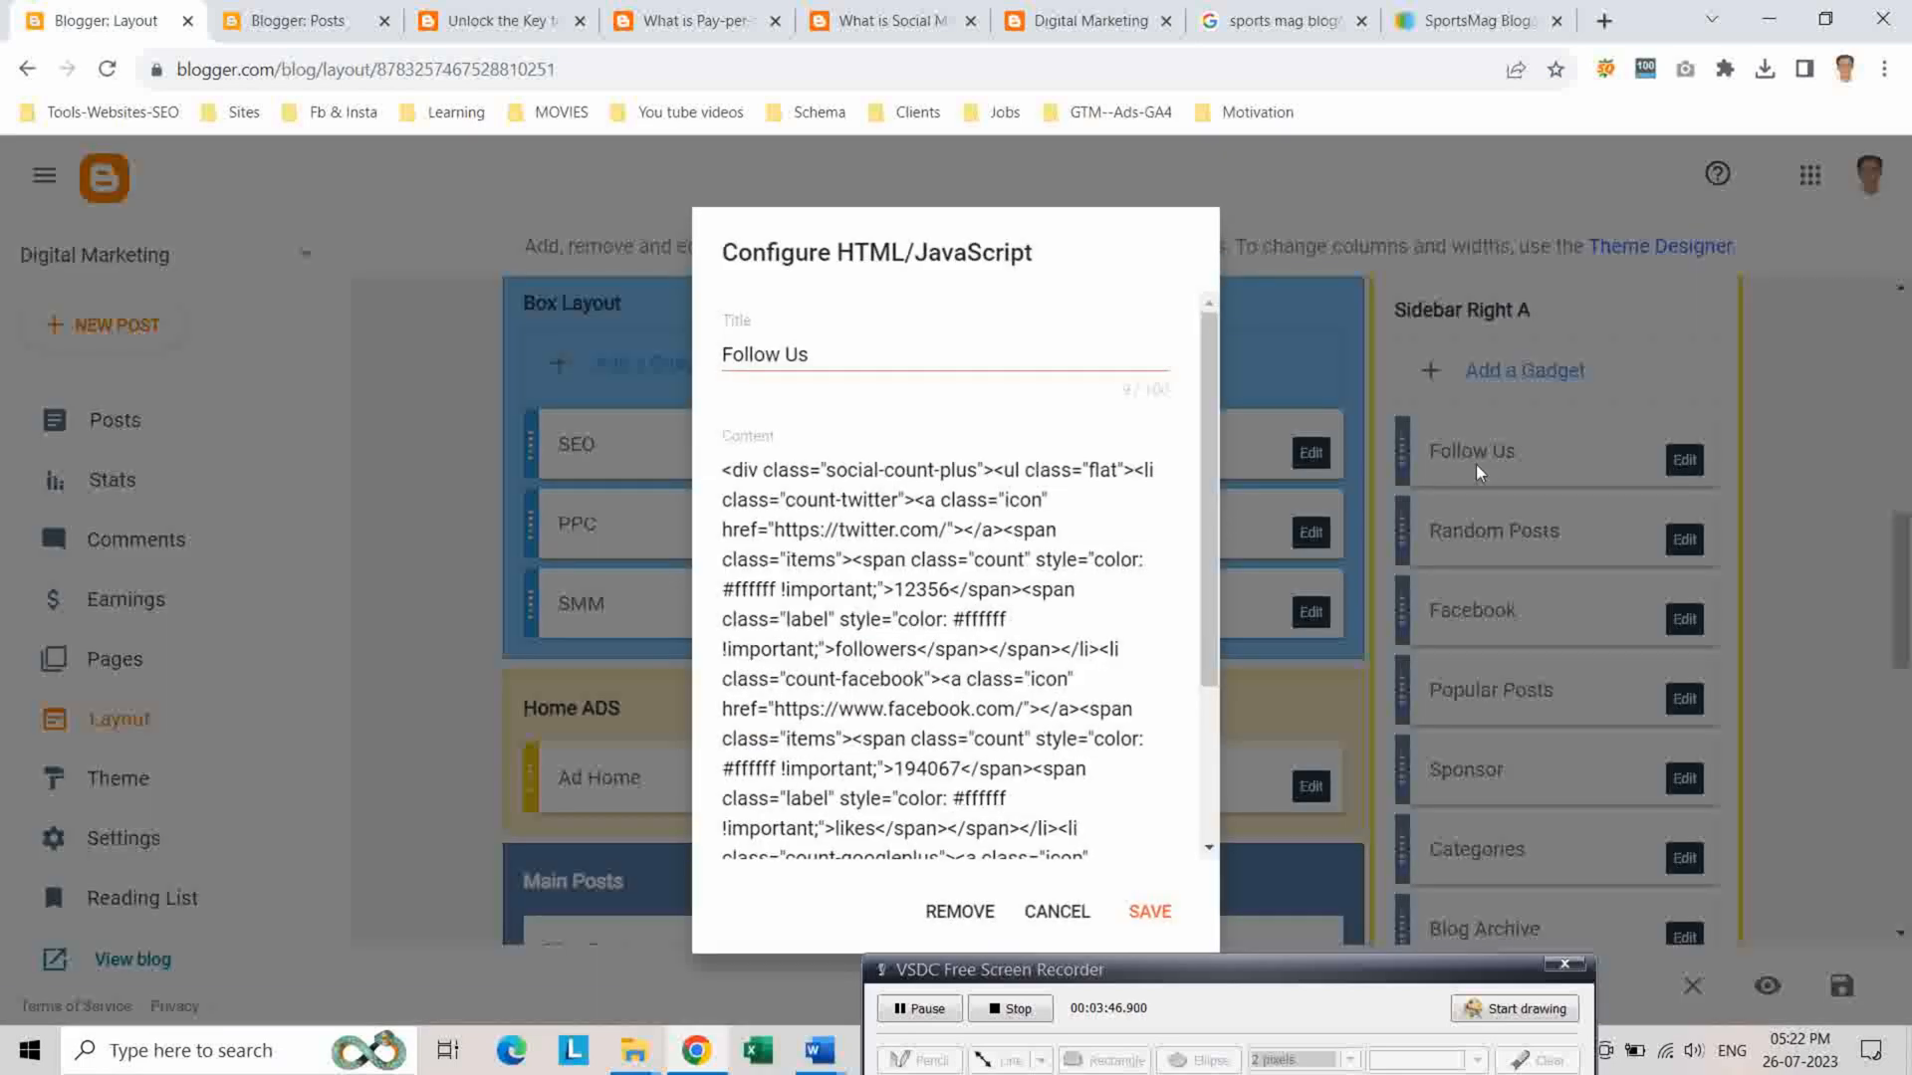
click(958, 910)
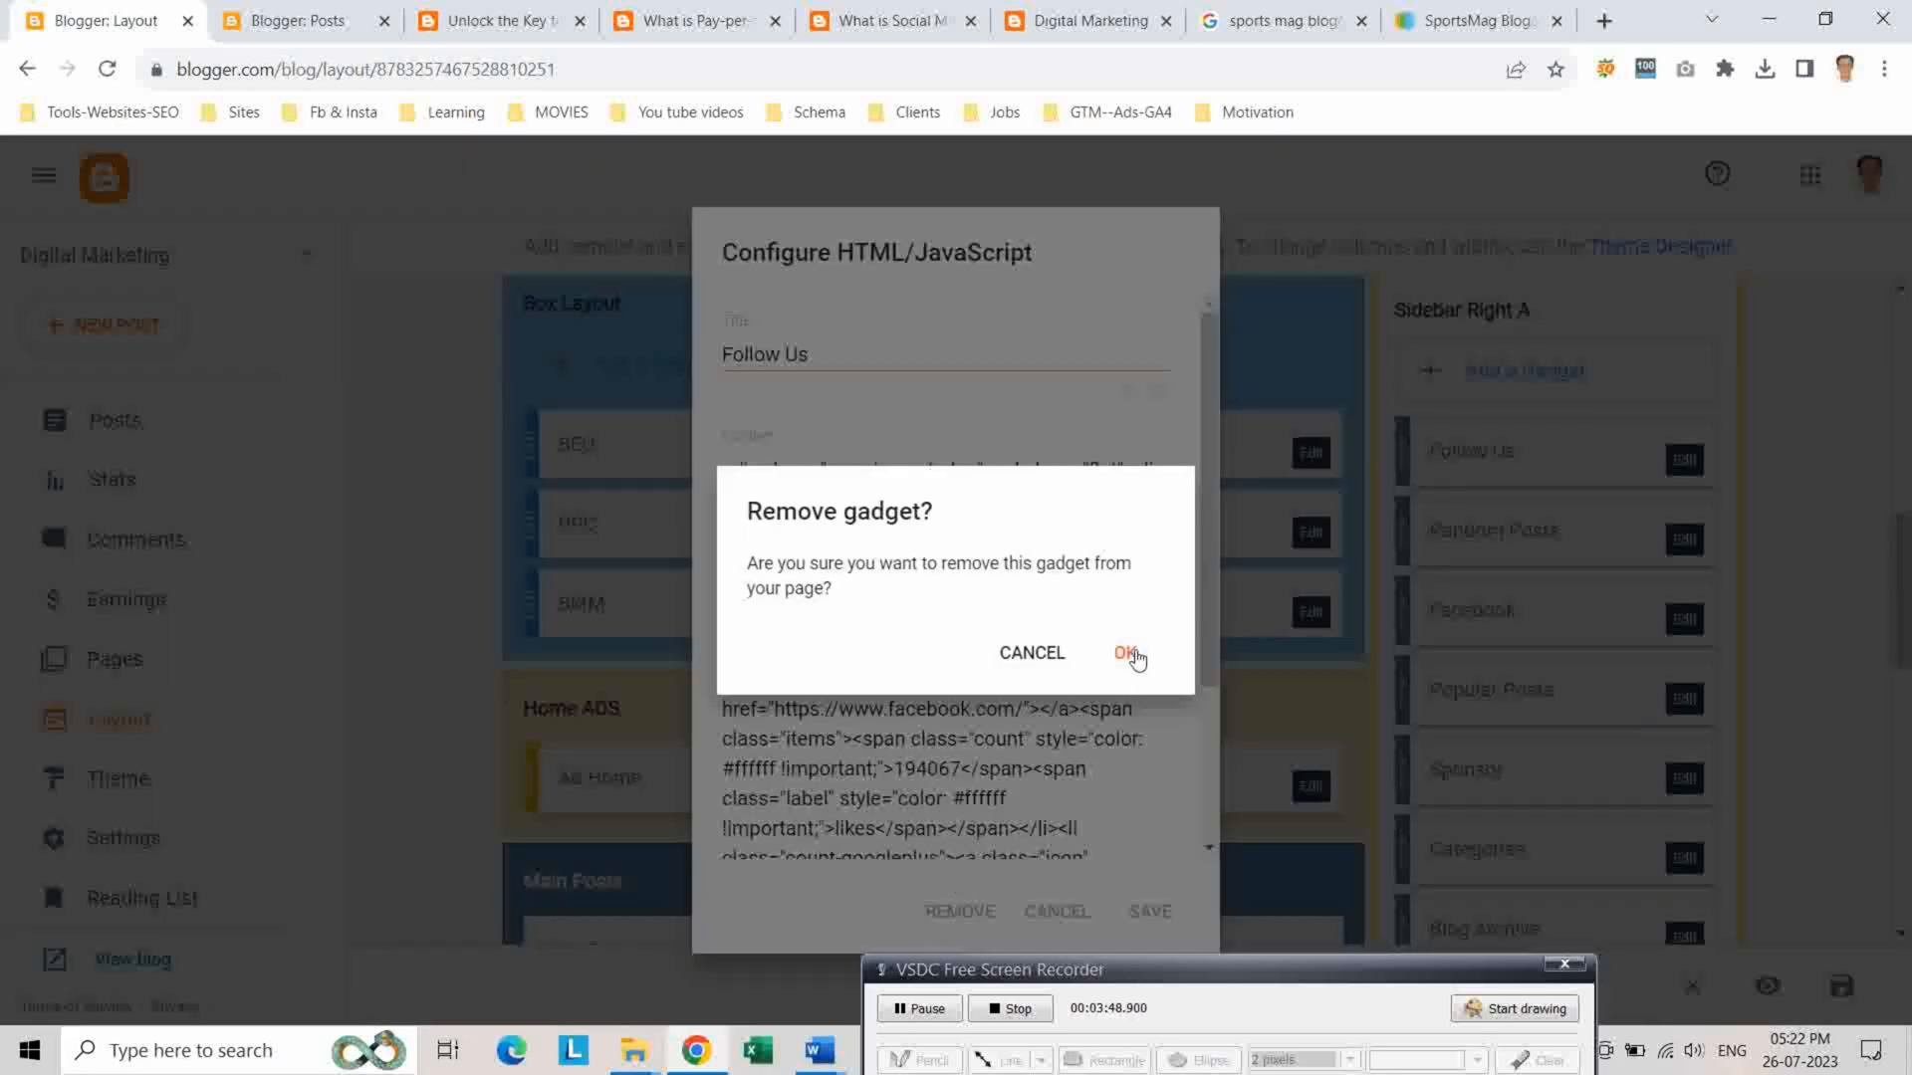
click(1123, 655)
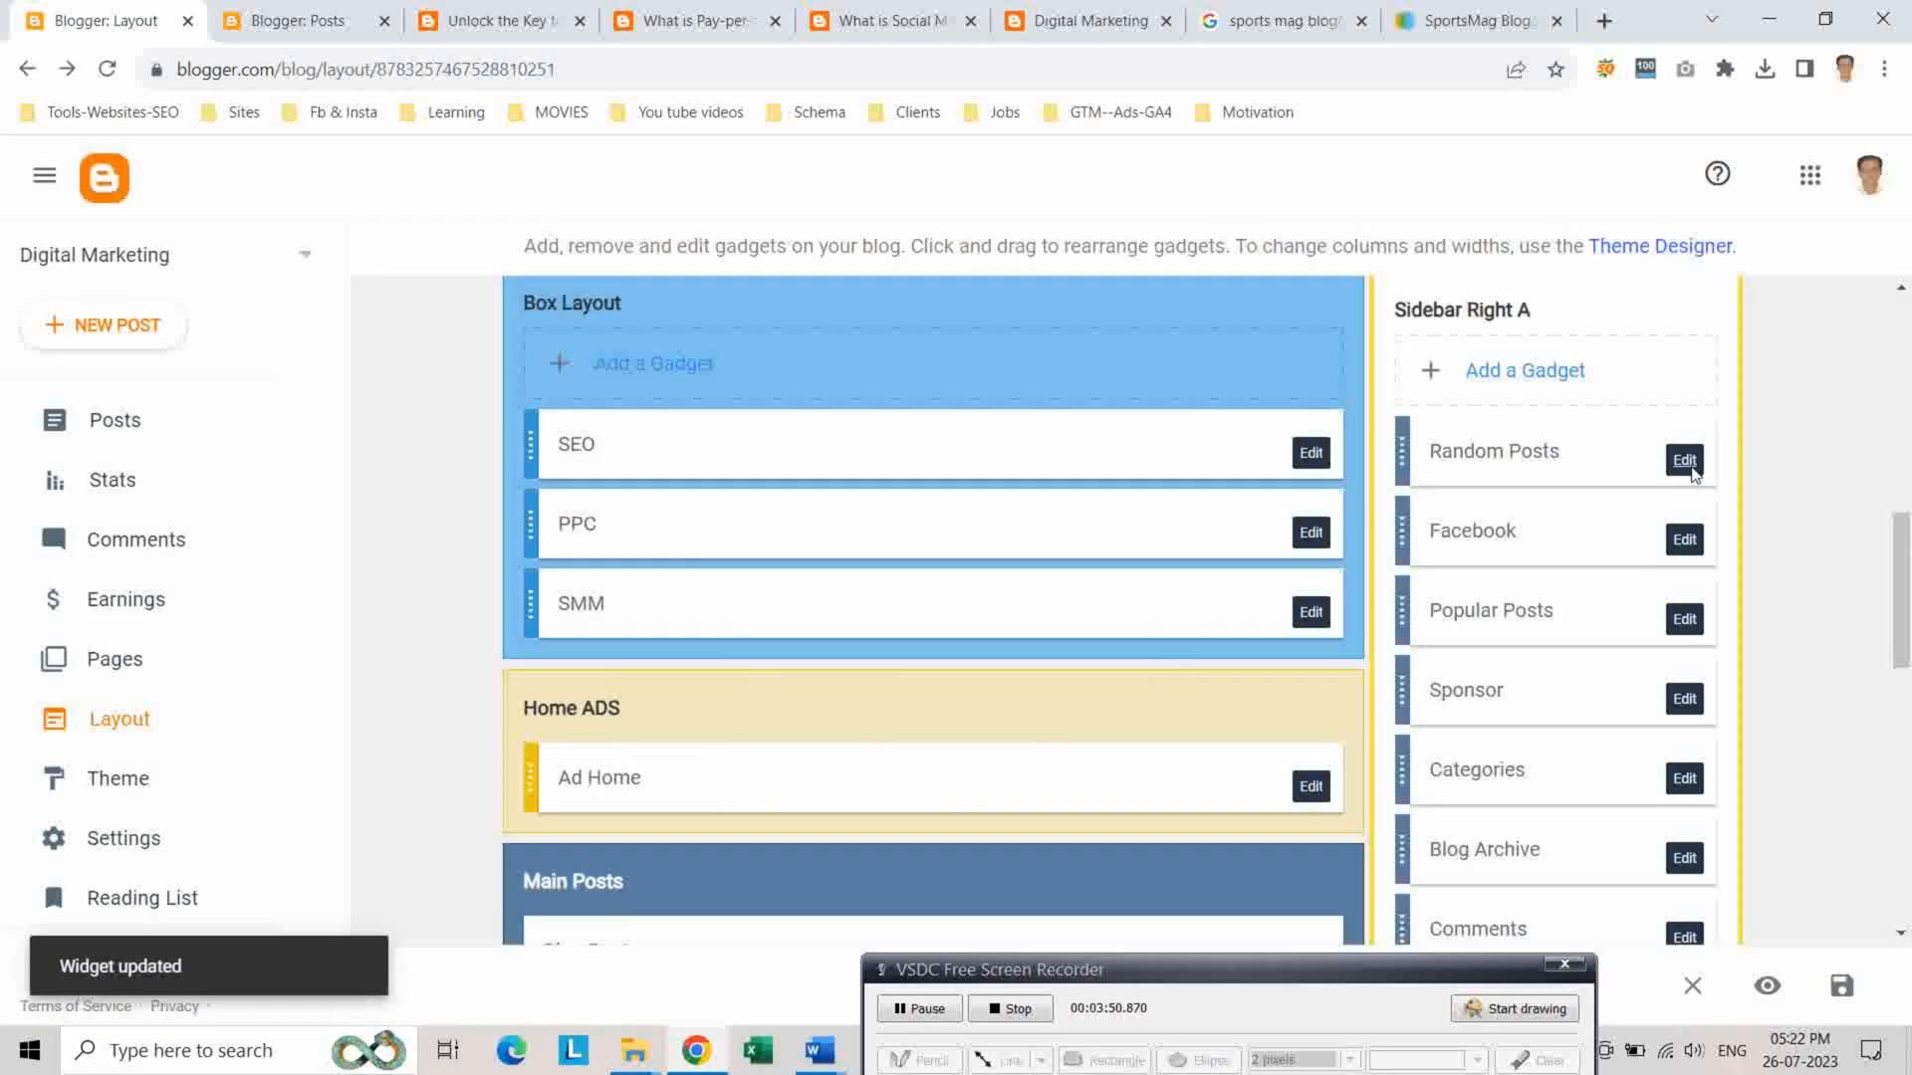
Remove the Random Posts and Facebook sidebar gadgets, confirming each
click(1685, 460)
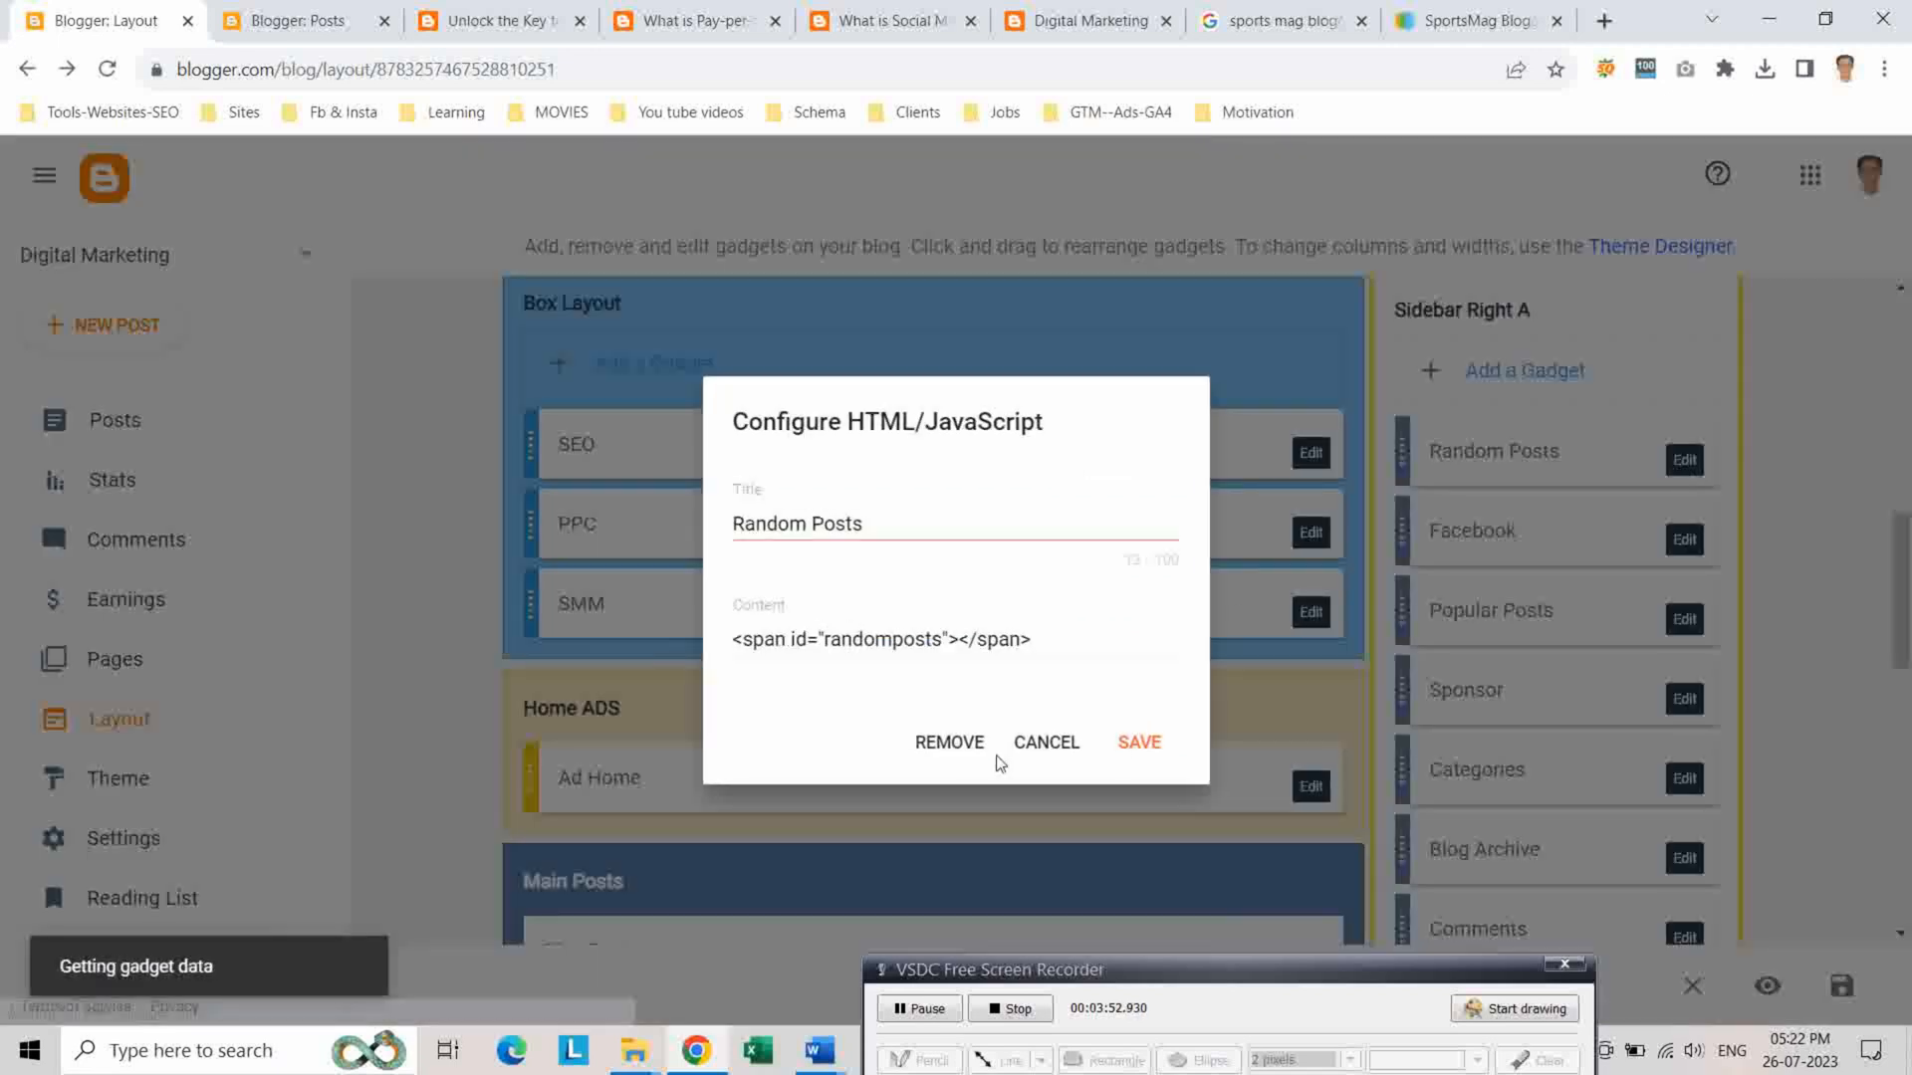
click(948, 740)
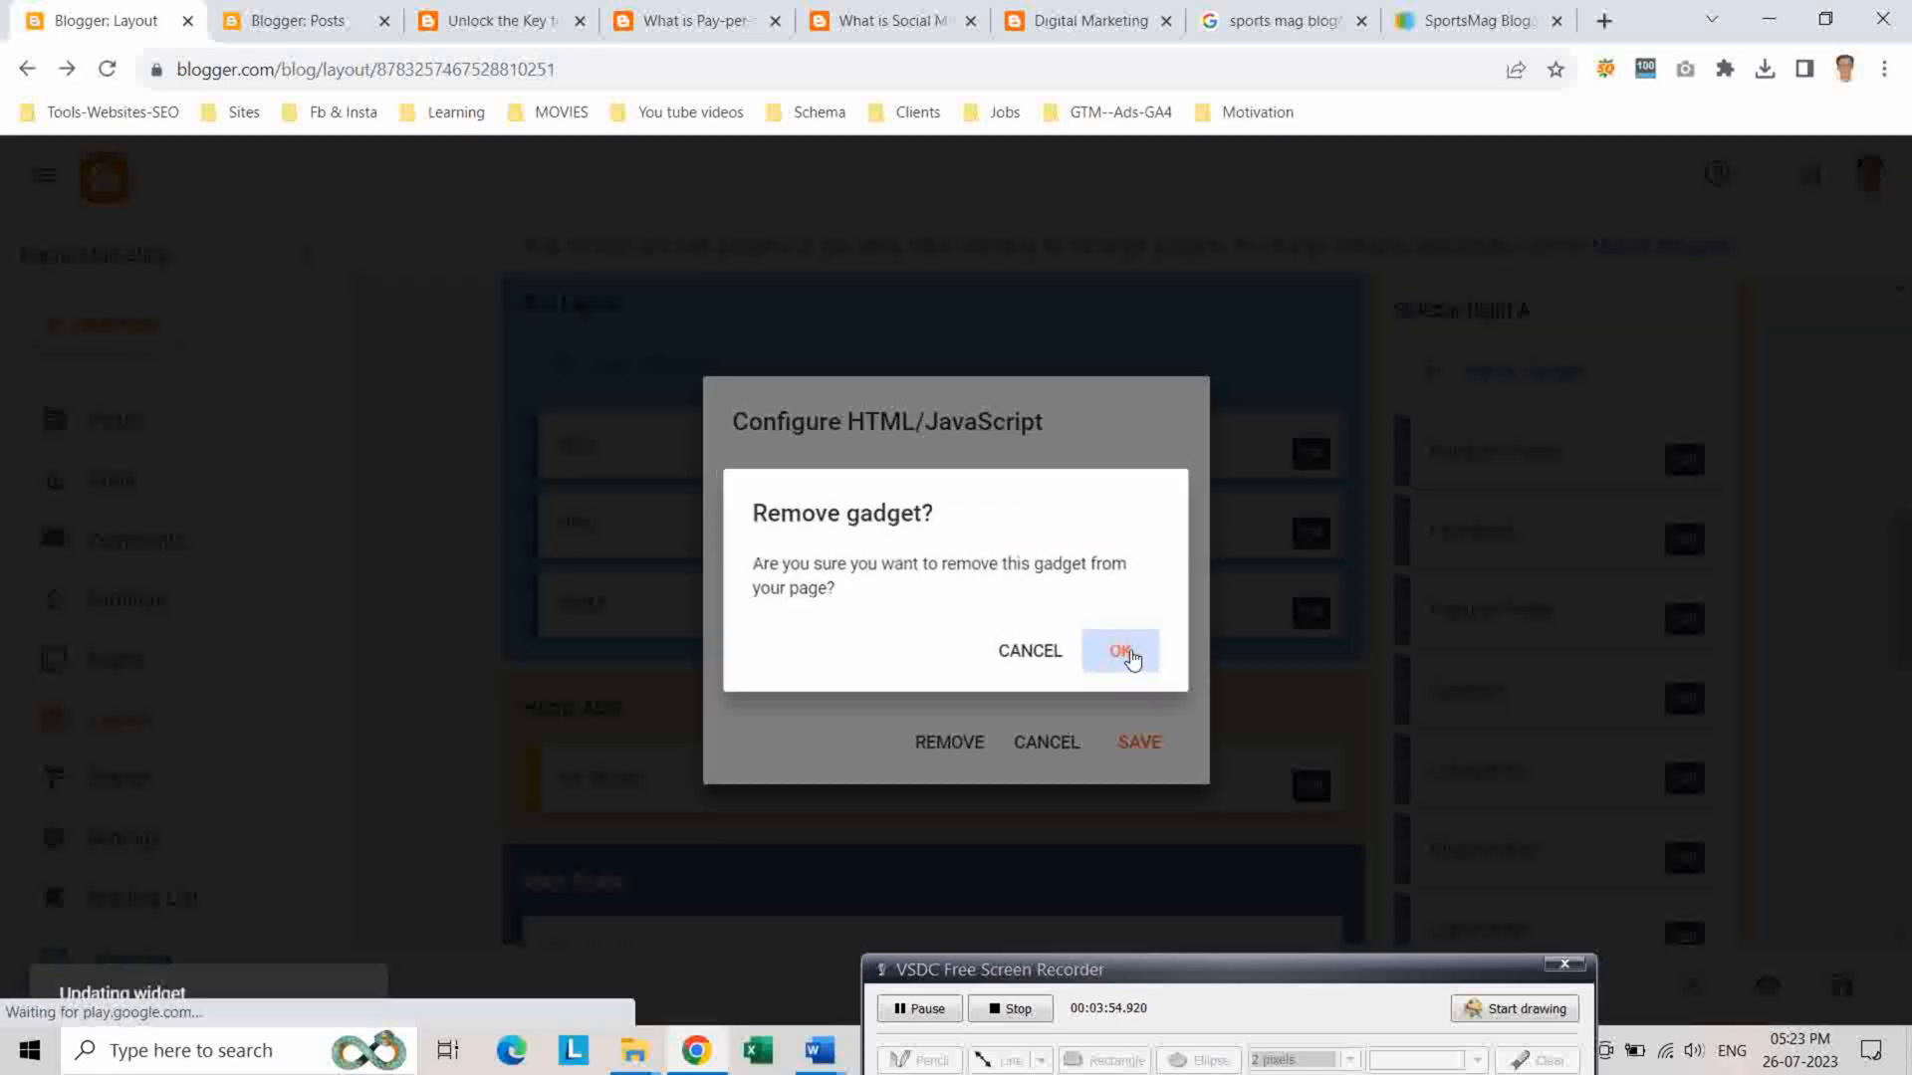
click(1121, 652)
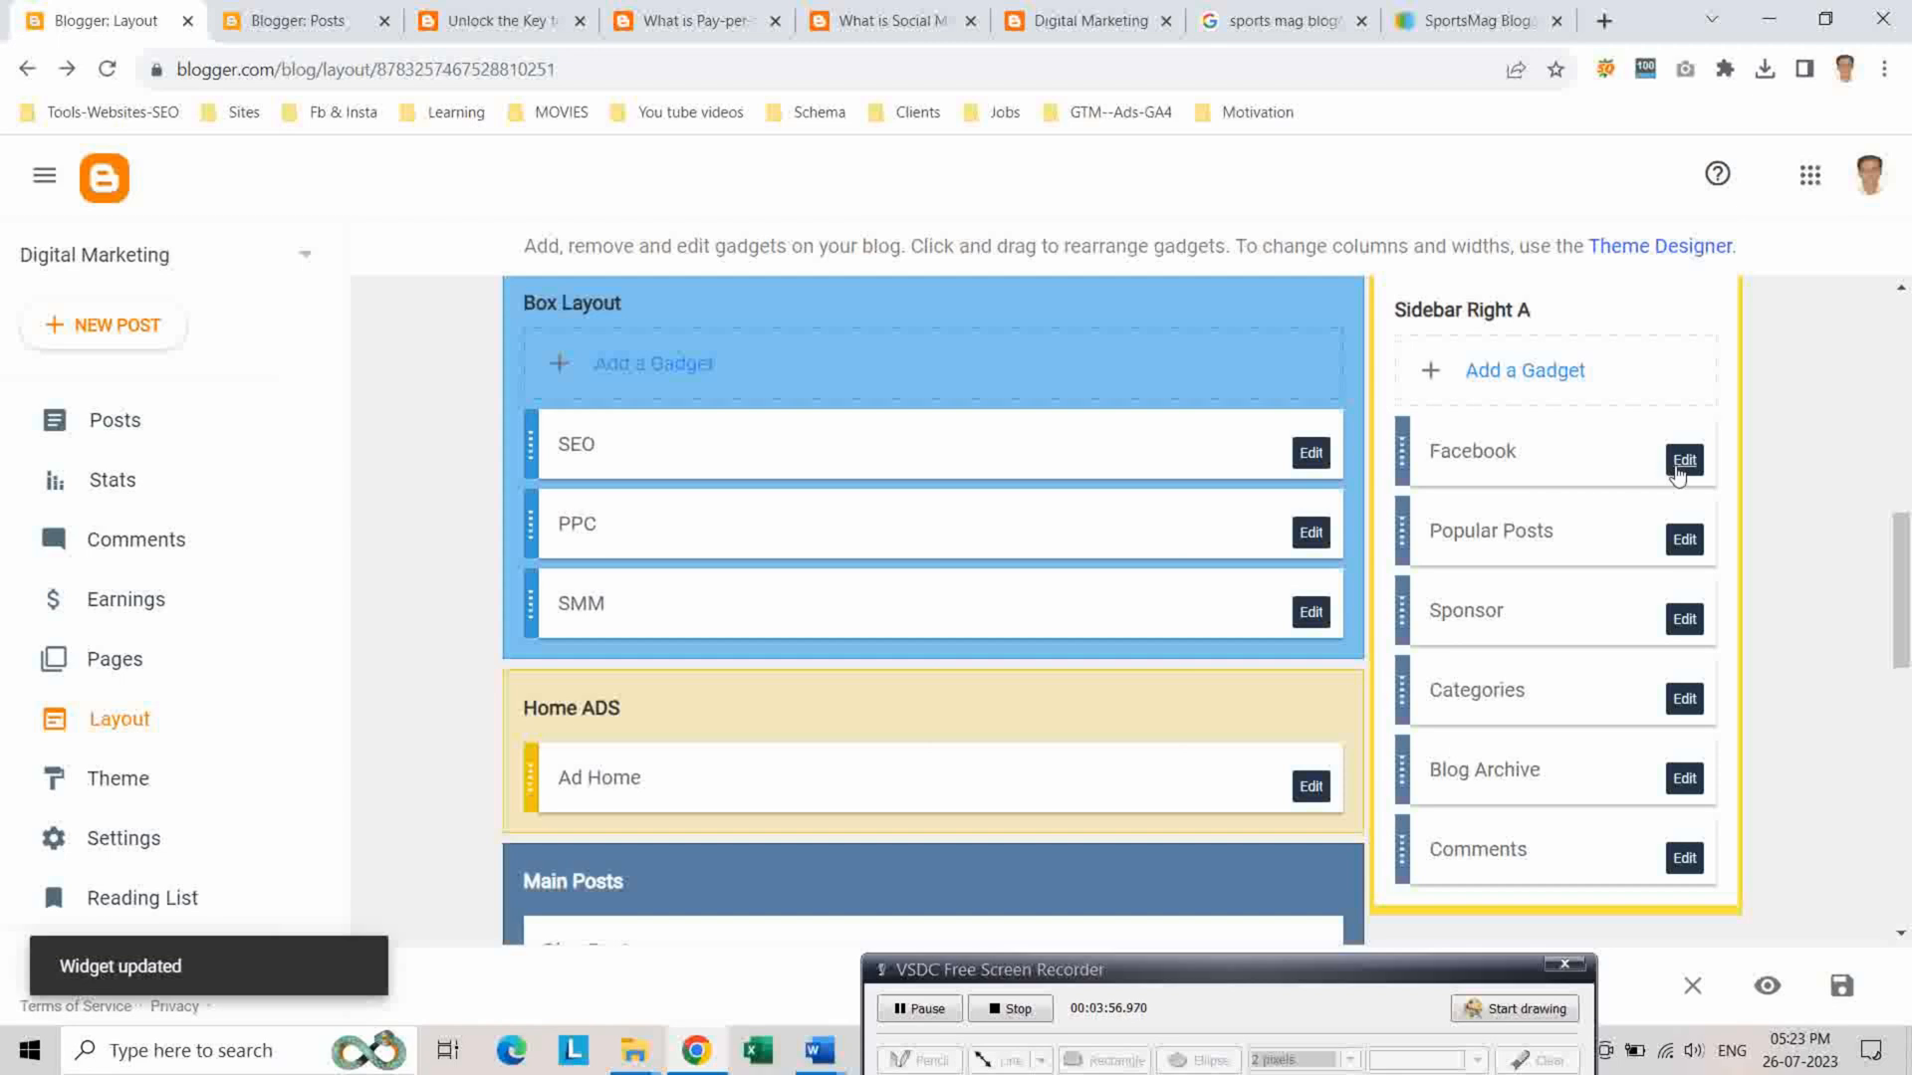
click(1685, 460)
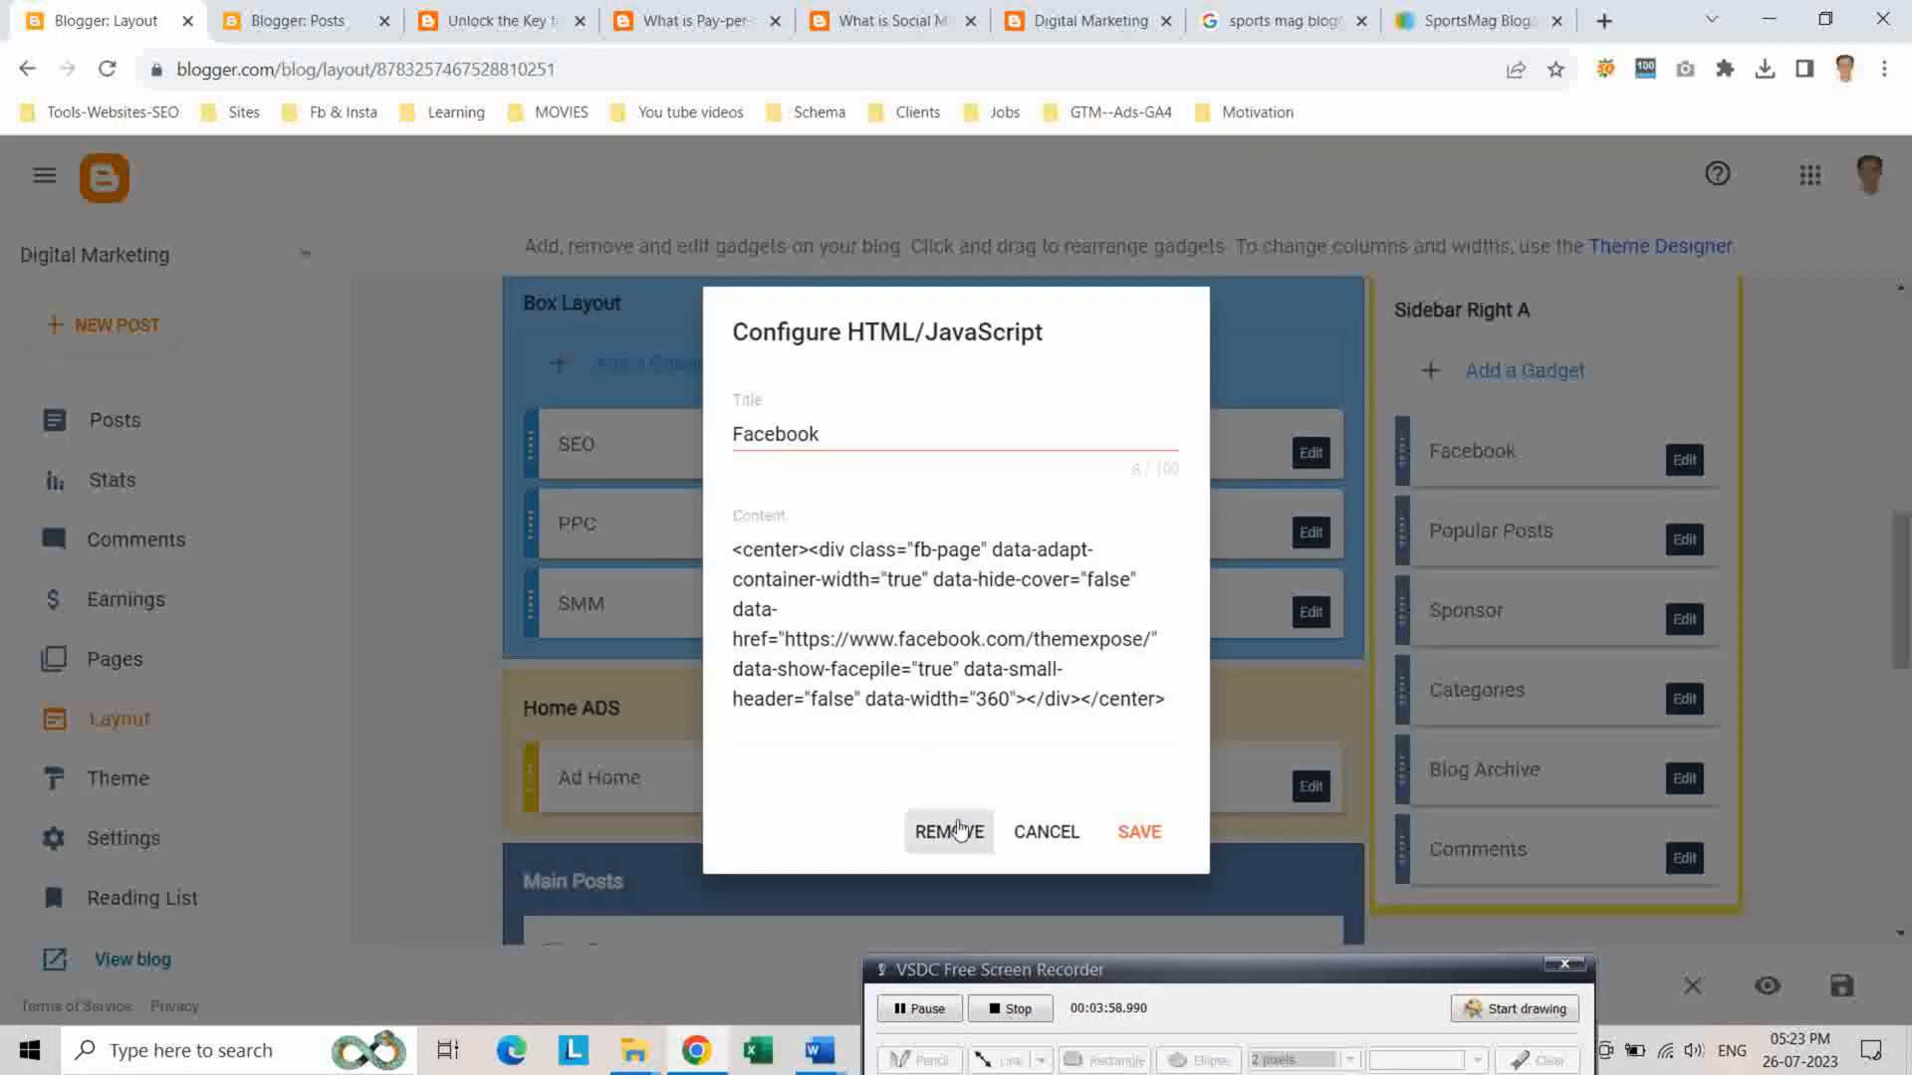
click(948, 833)
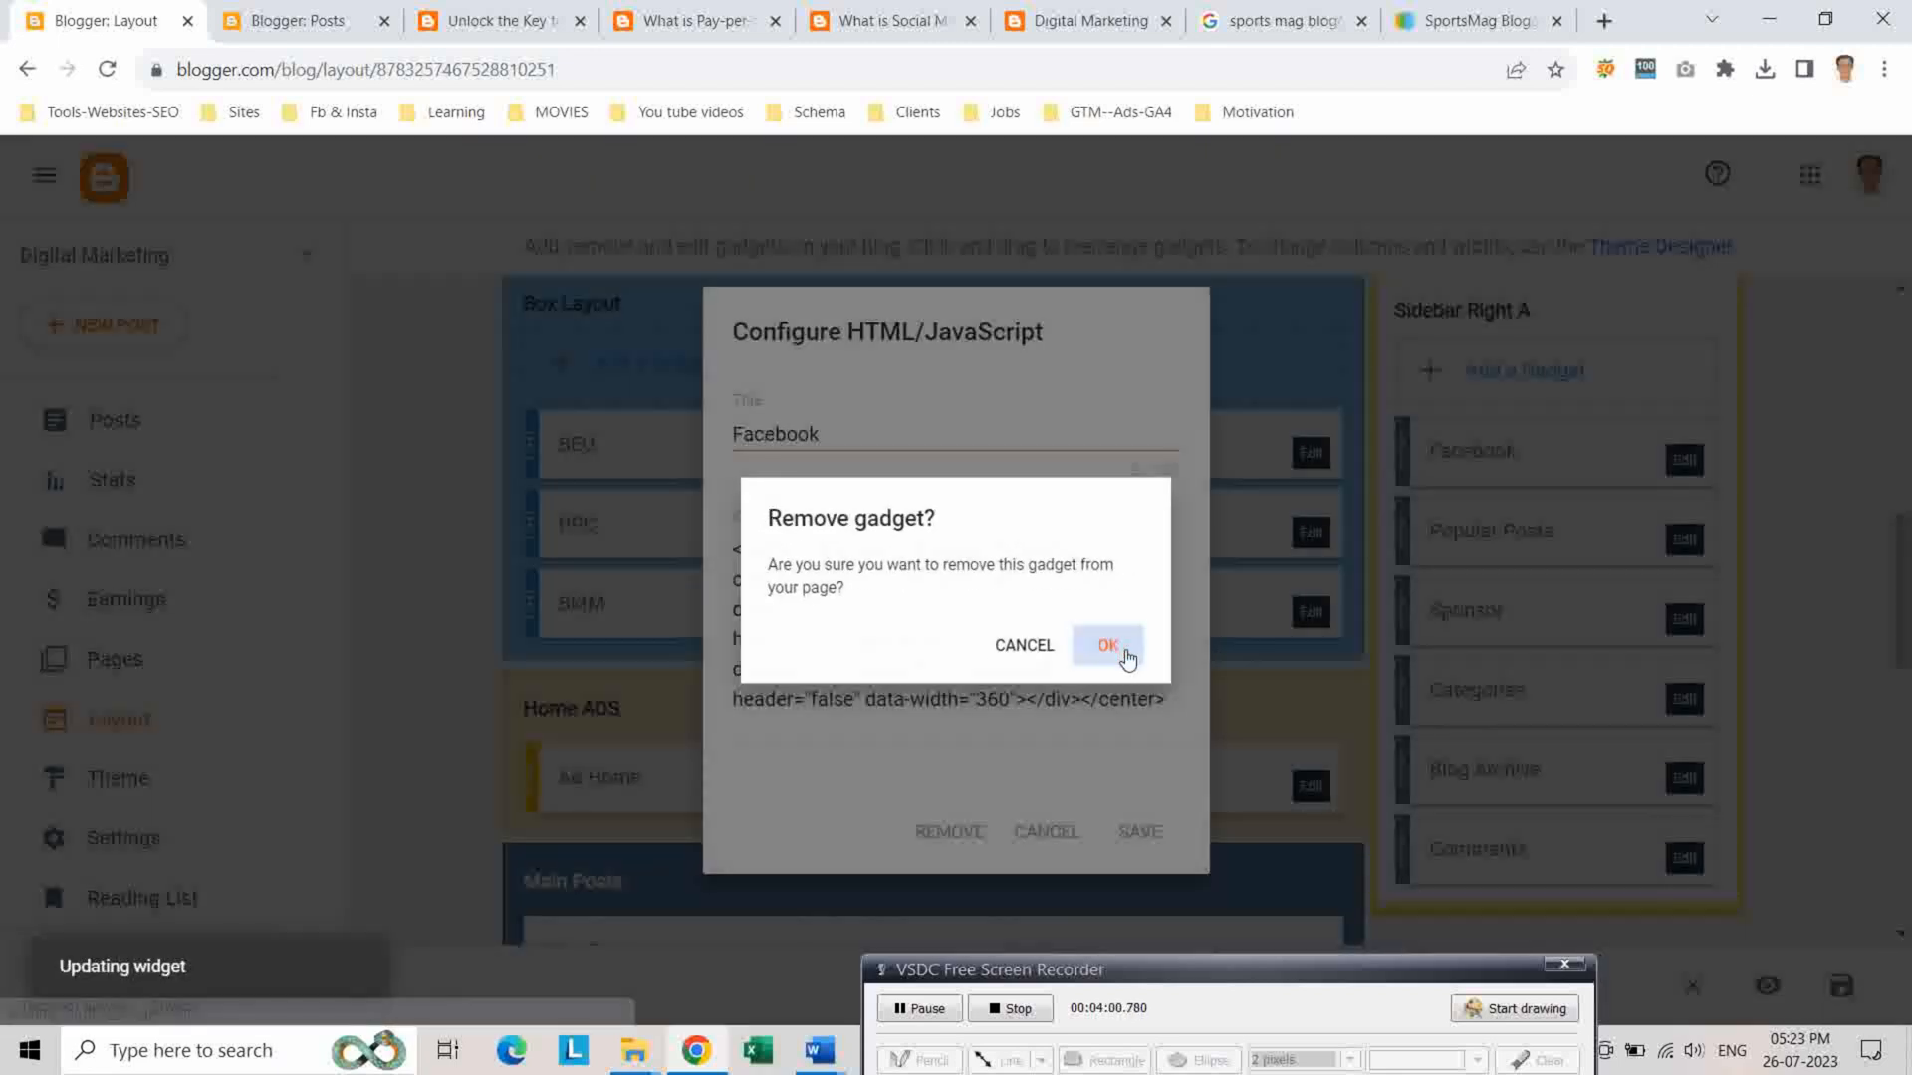
click(1105, 645)
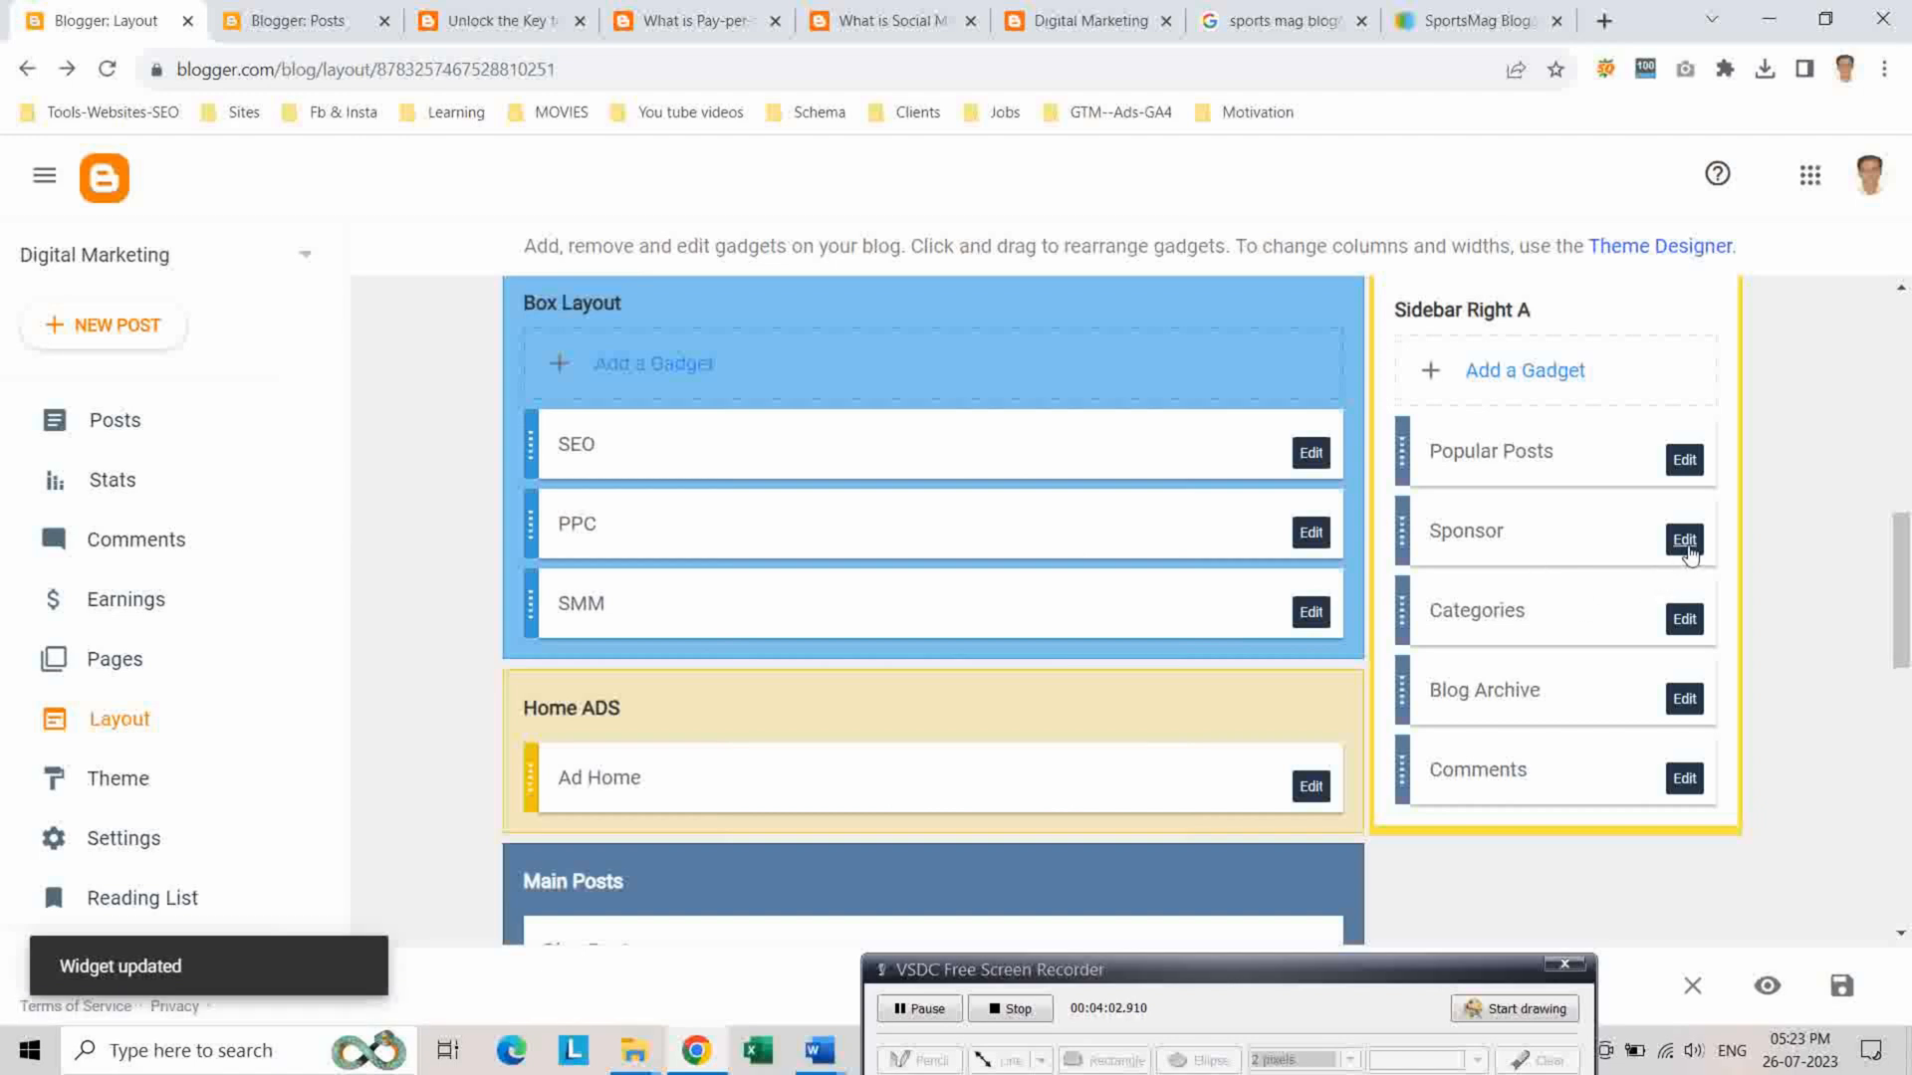
Remove the Sponsor and Blog Archive gadgets, leaving Popular Posts, Categories and Comments
click(1685, 539)
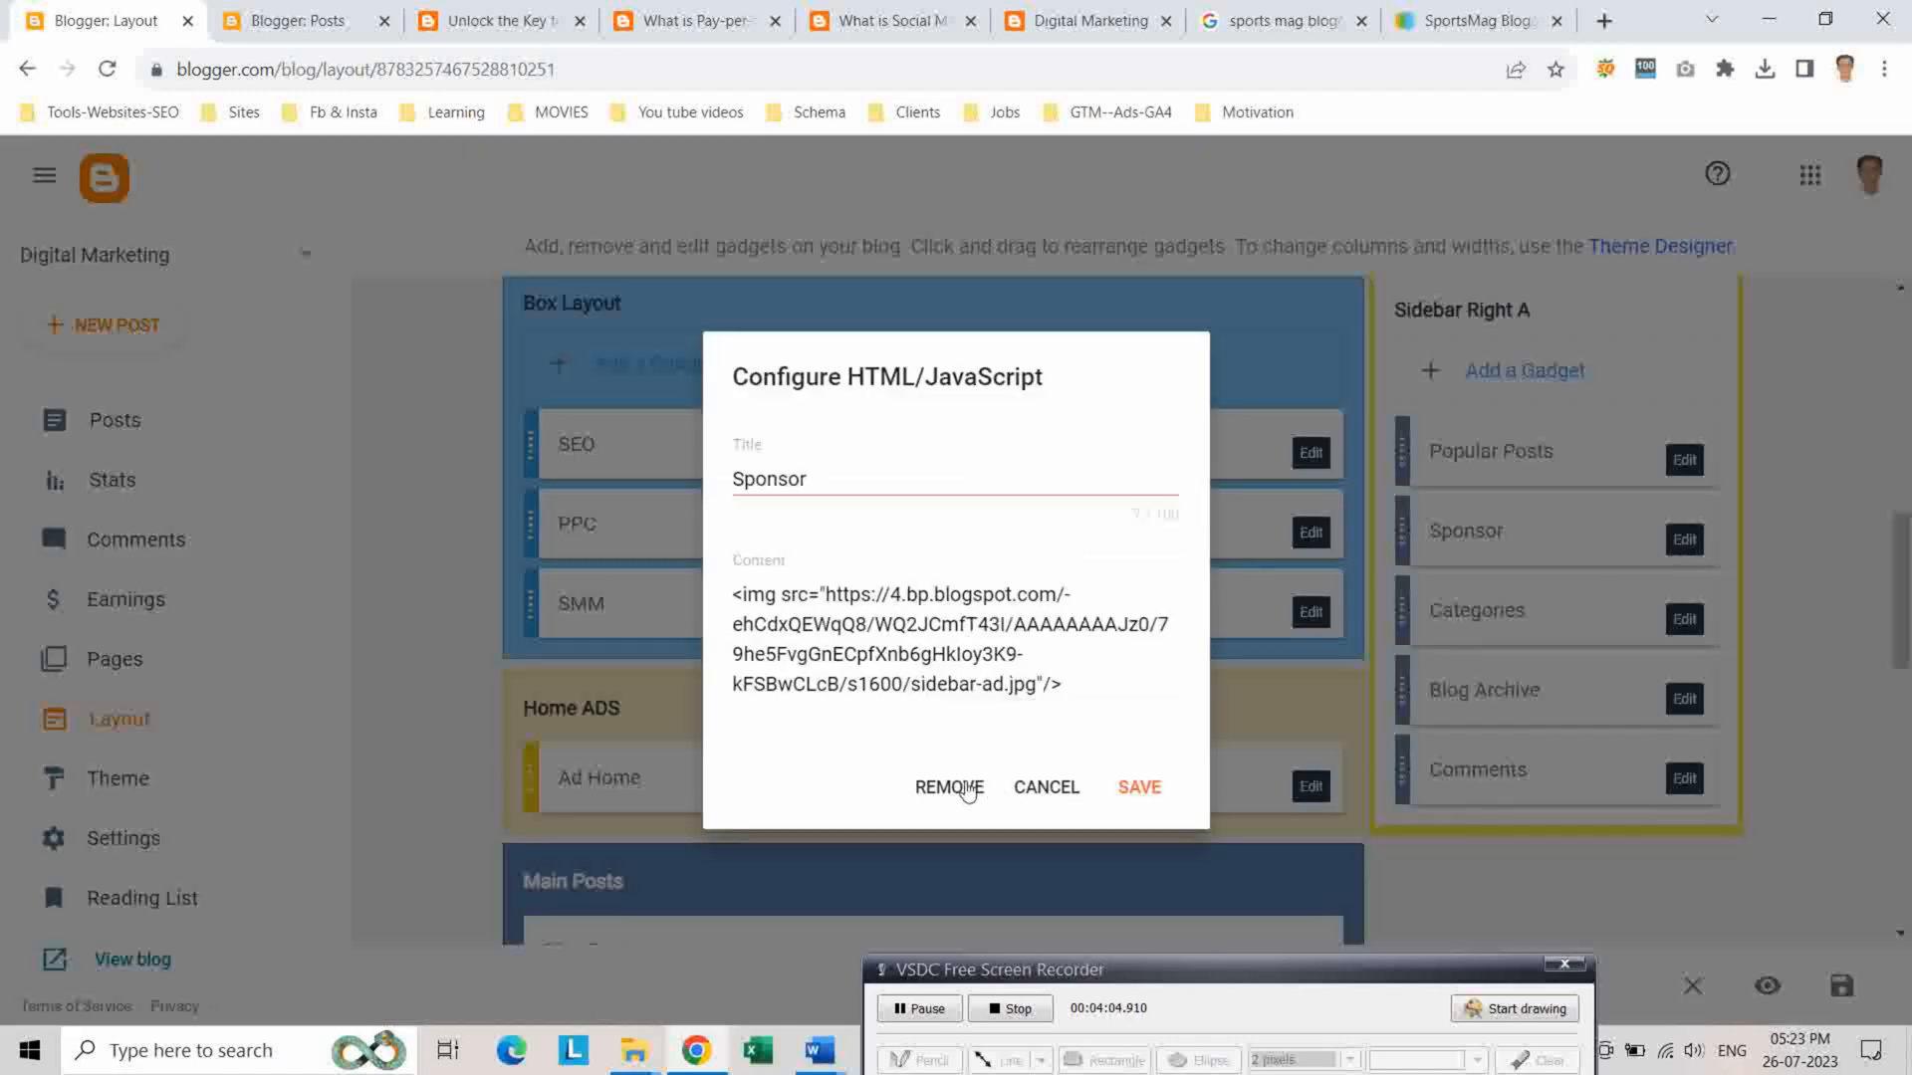
click(948, 787)
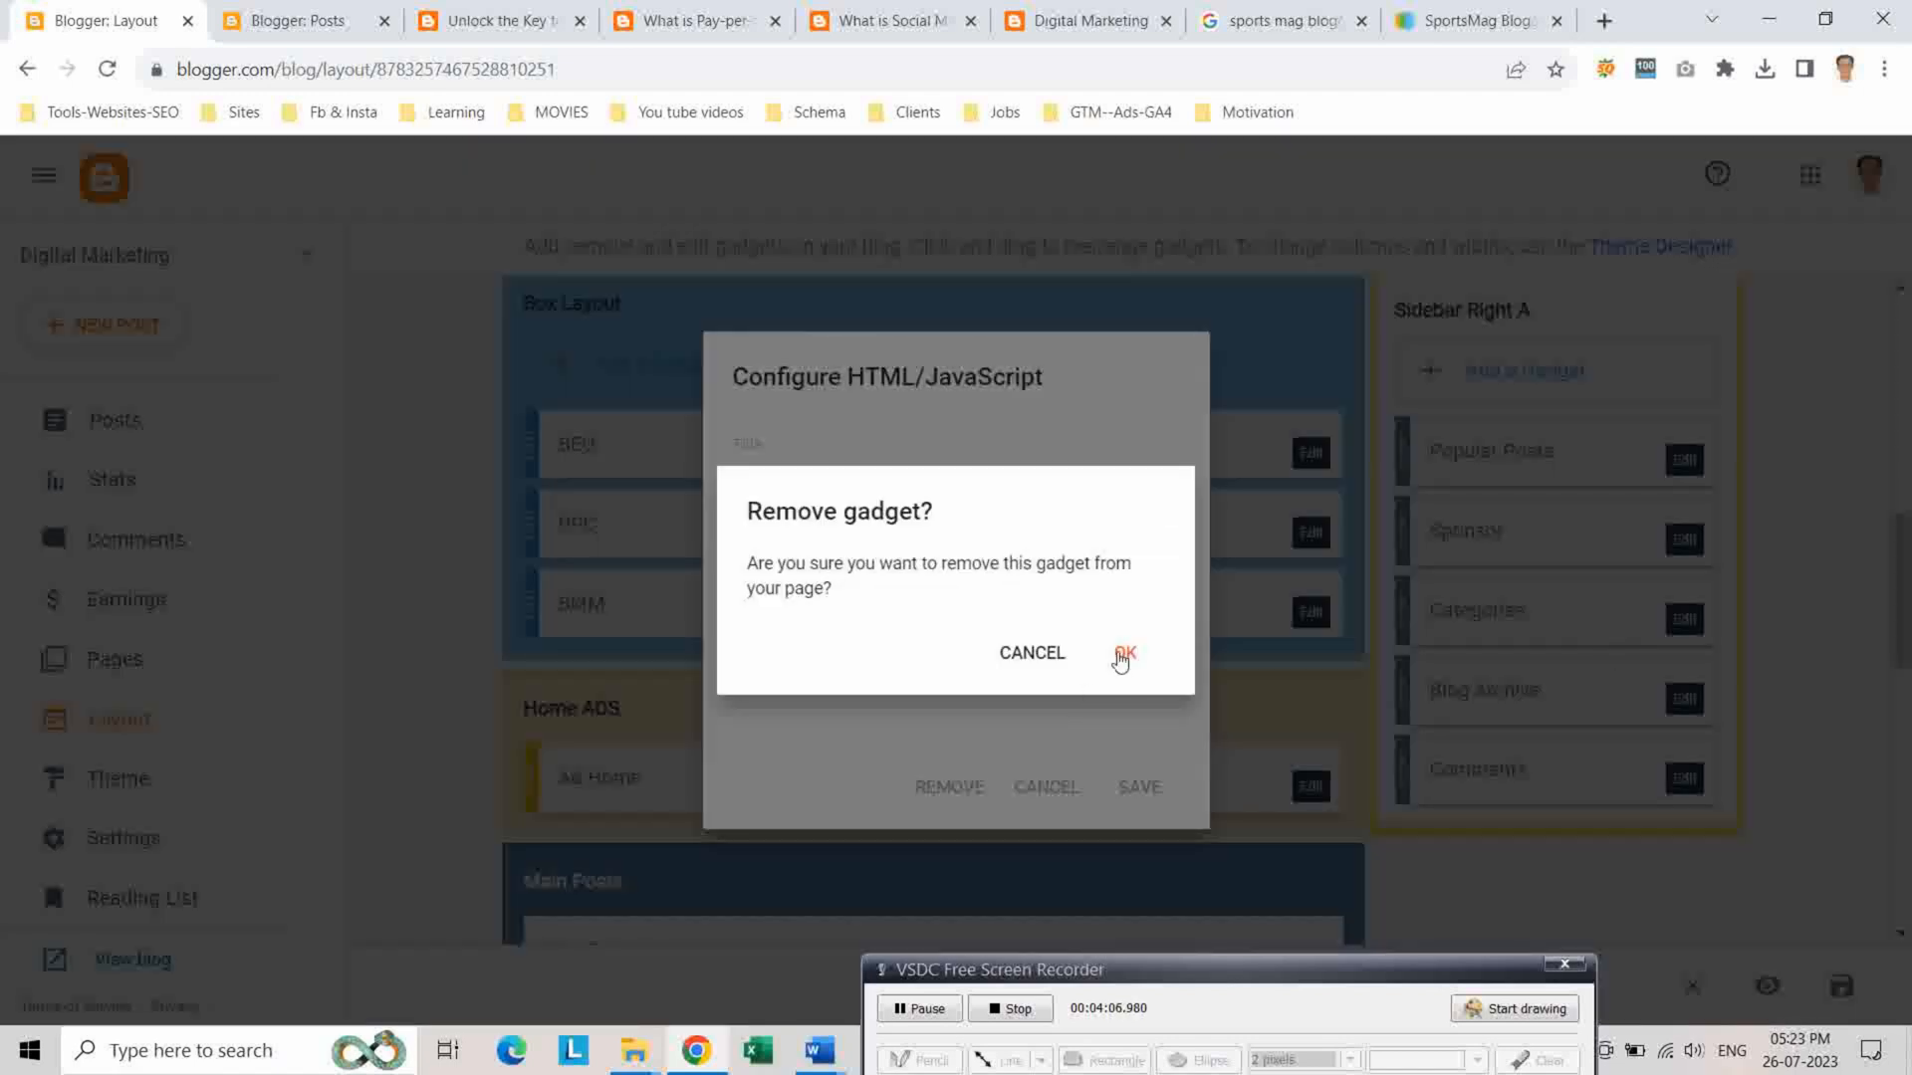
click(1123, 653)
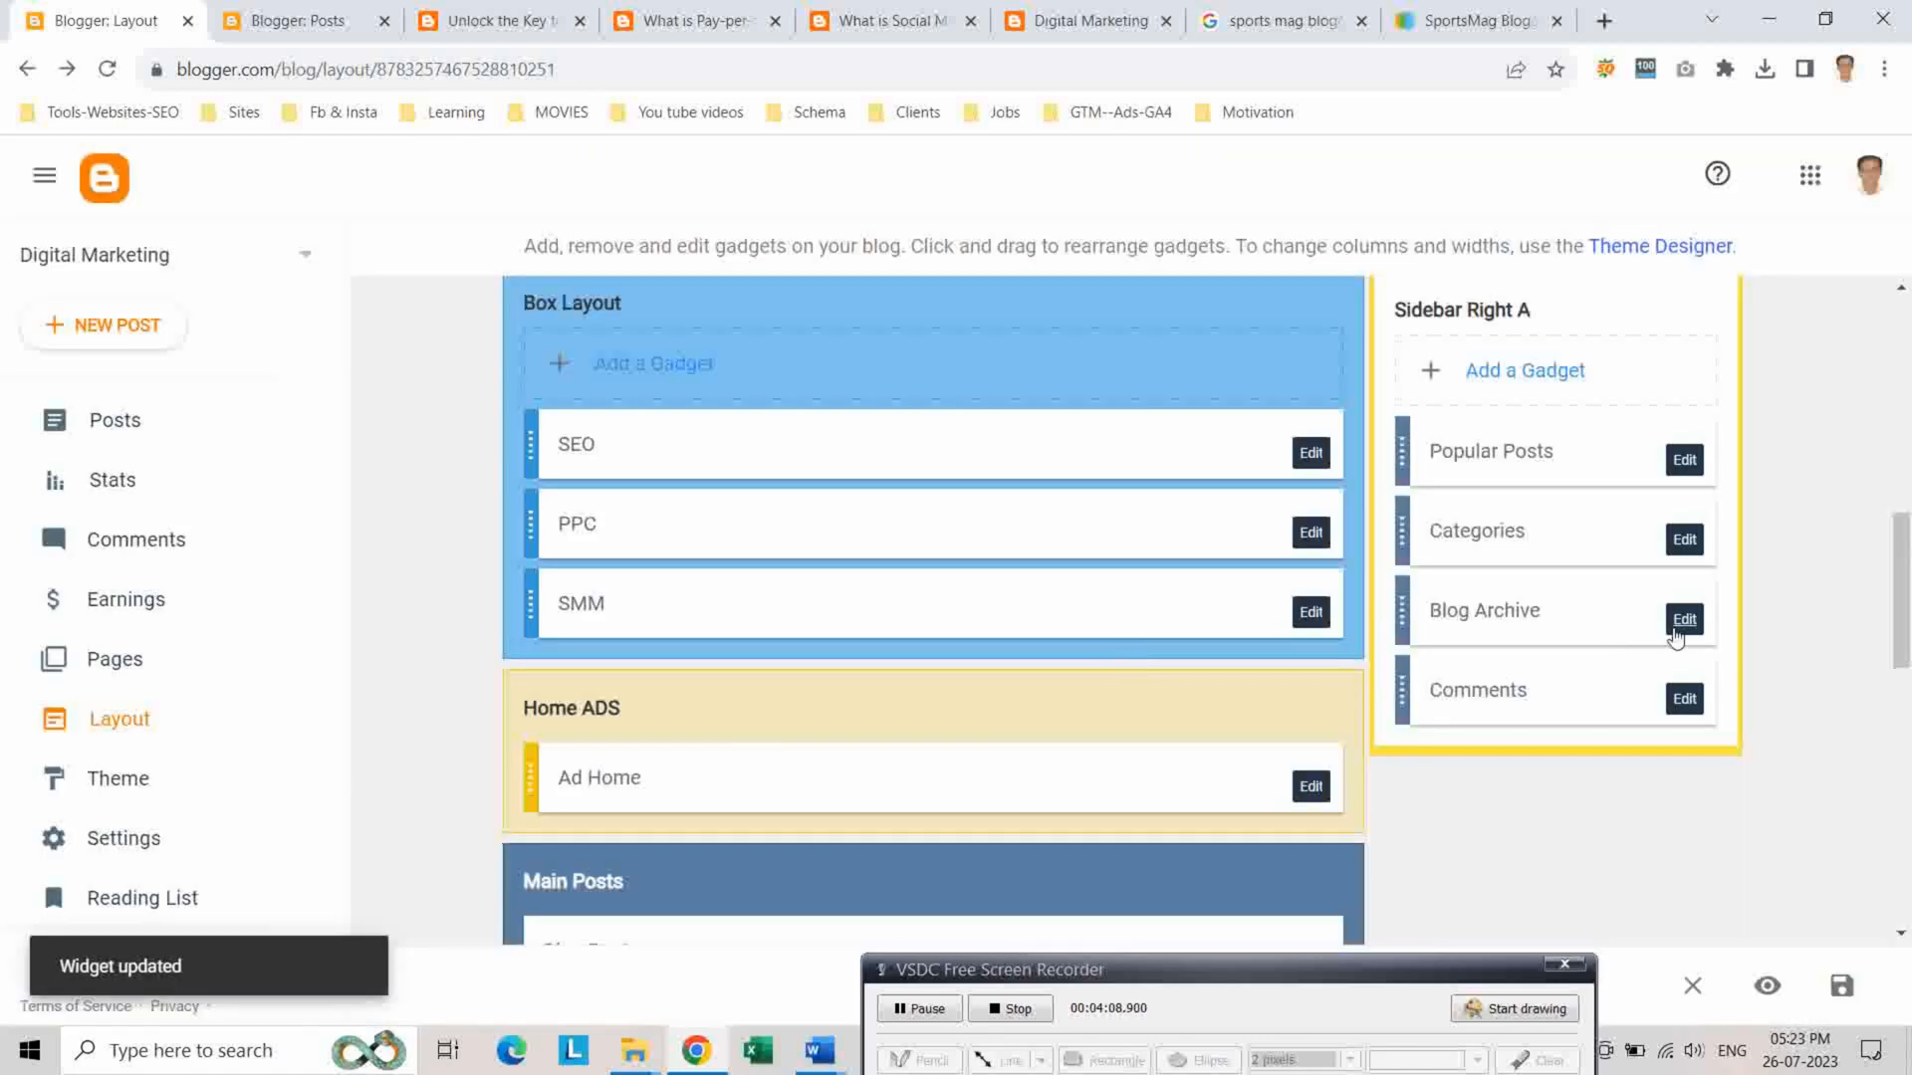
click(1685, 619)
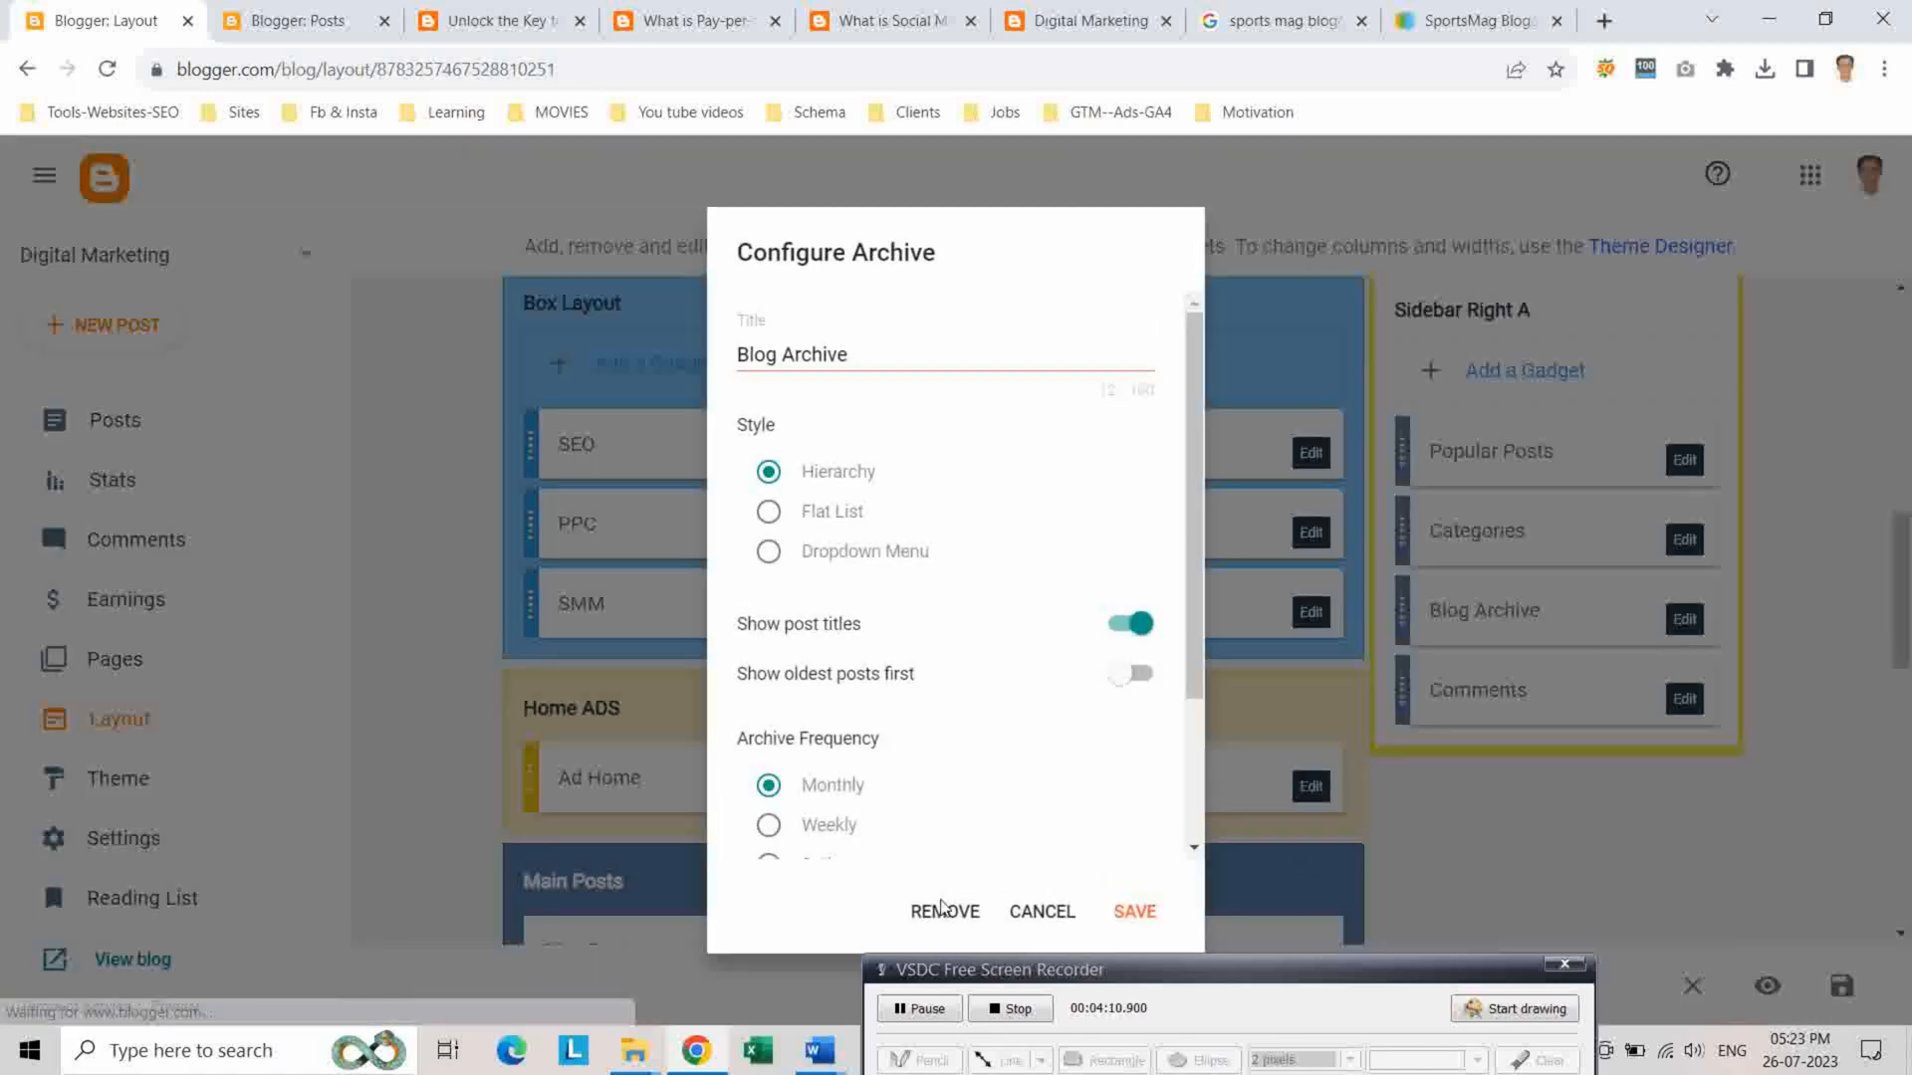
click(944, 909)
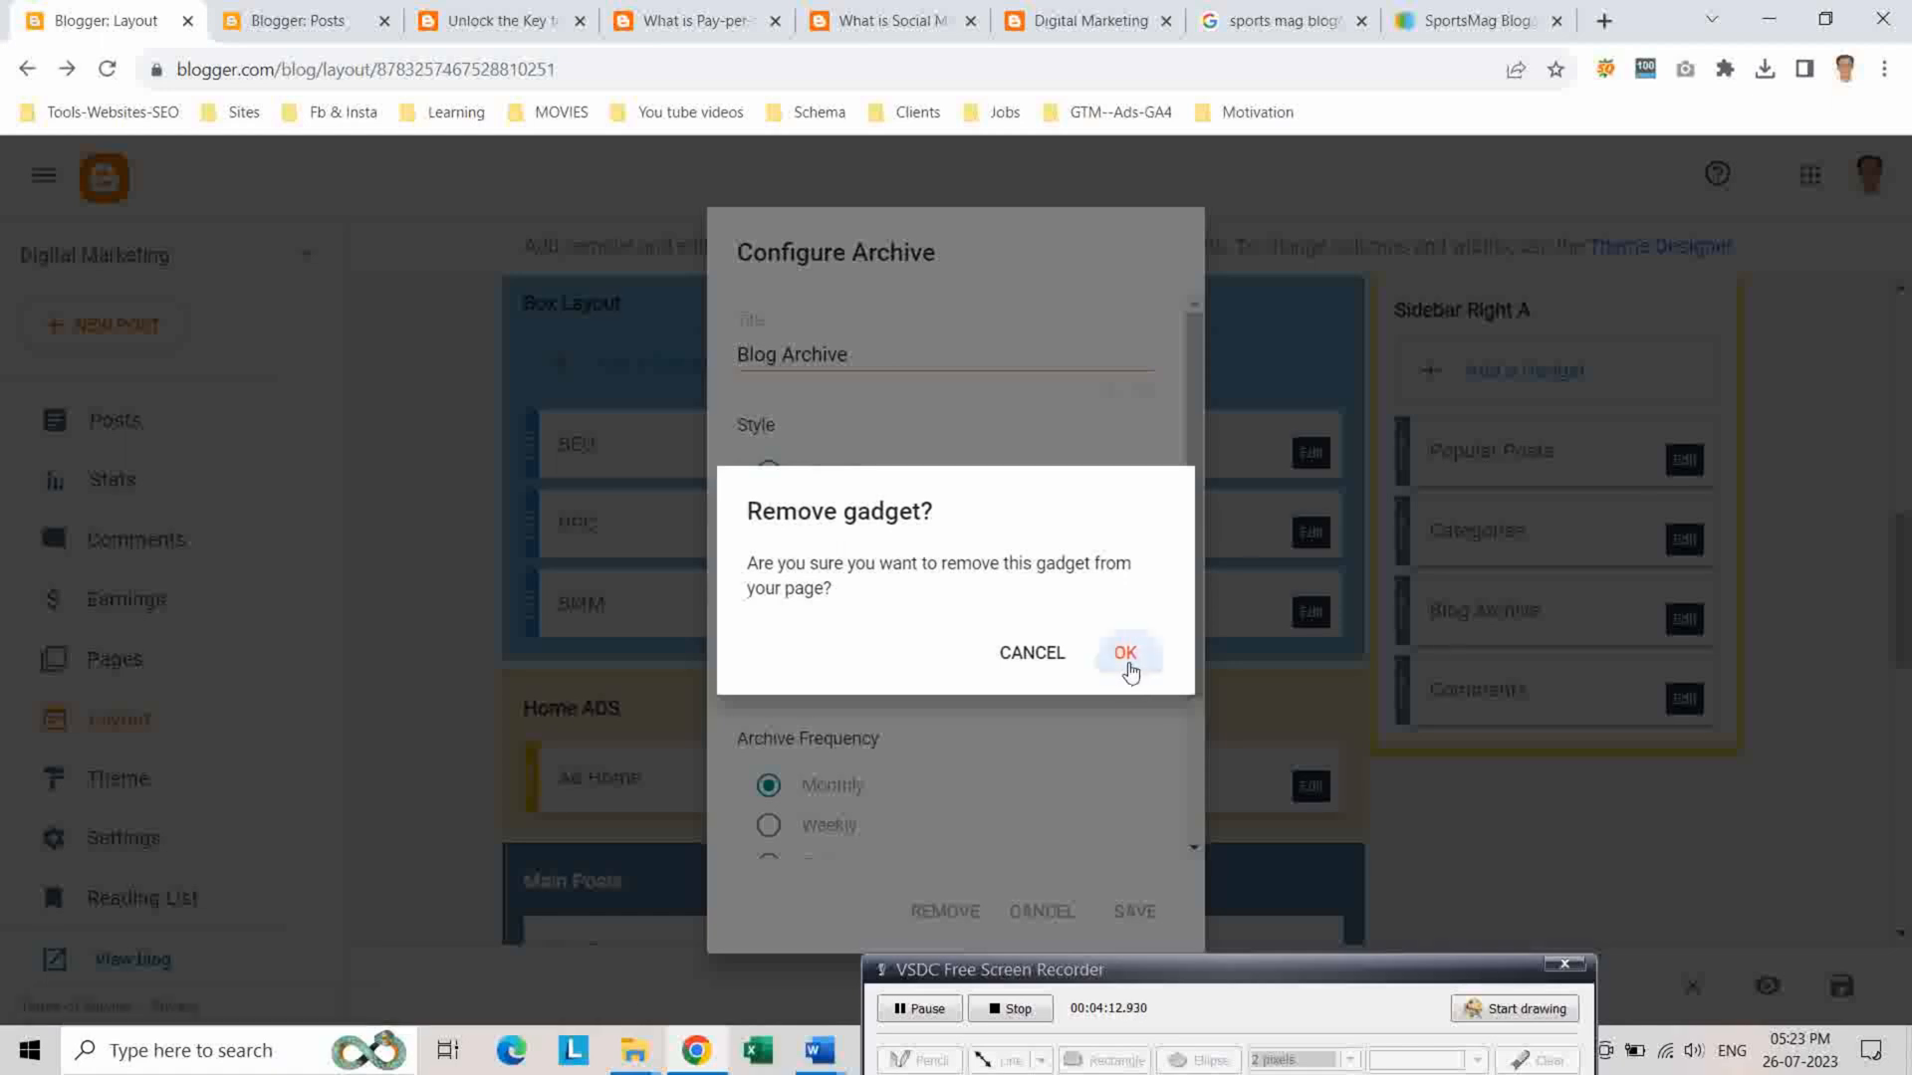
click(1123, 653)
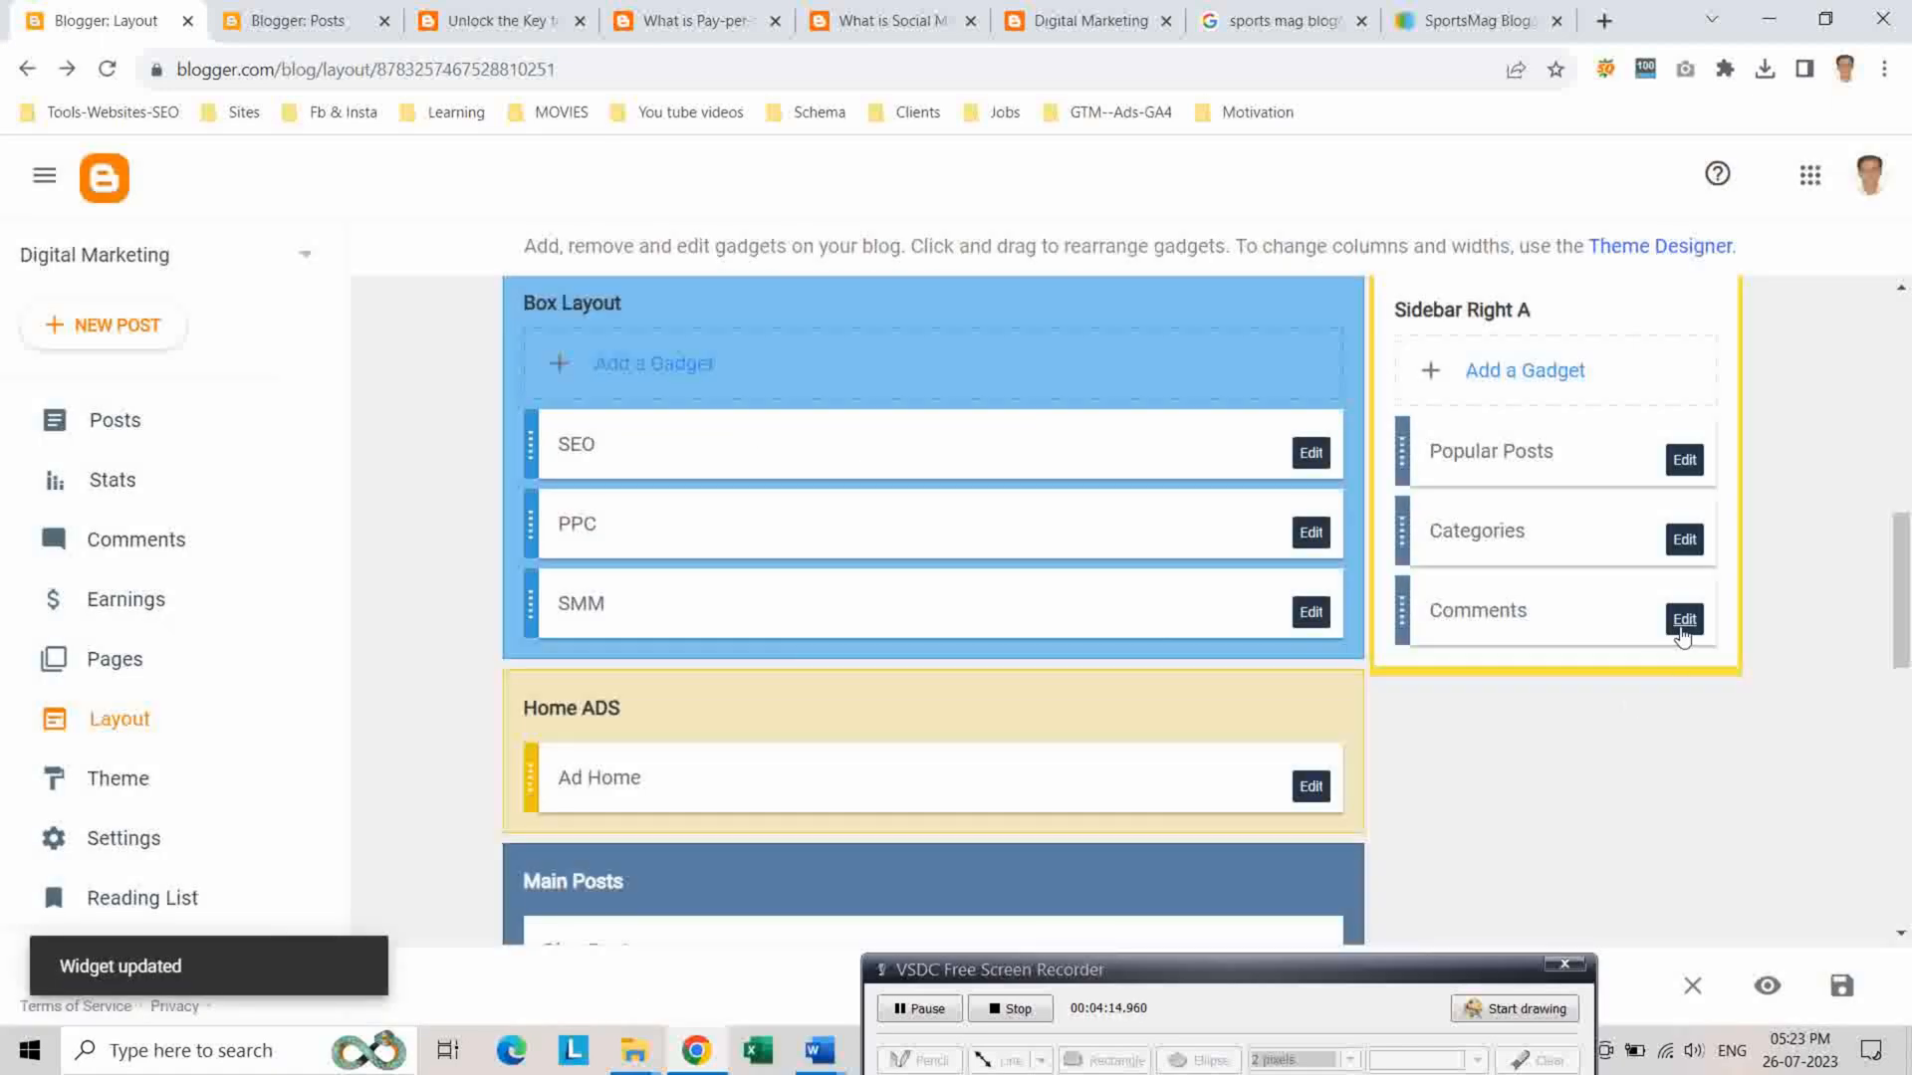
click(947, 742)
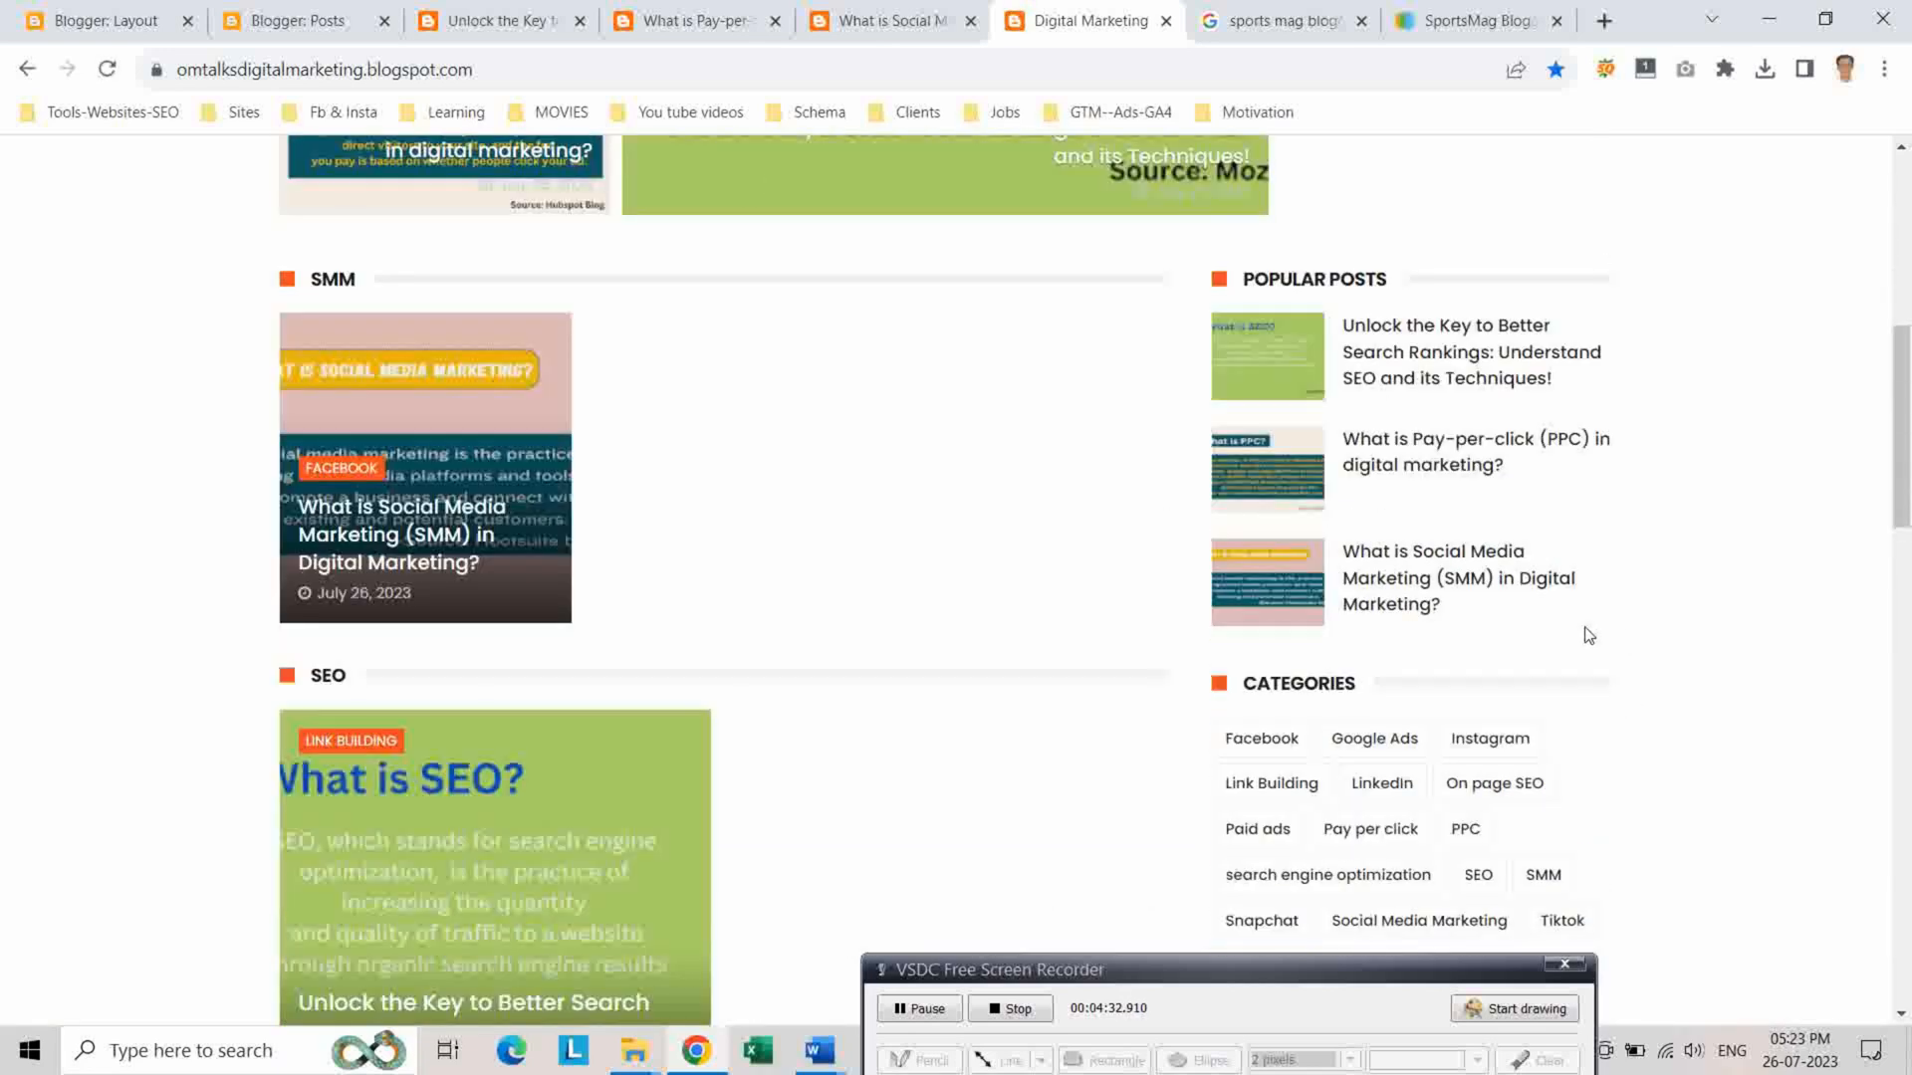
Scroll the live homepage down to the Recent Posts list and the Random/Recent/Popular footer
scroll(down, 3)
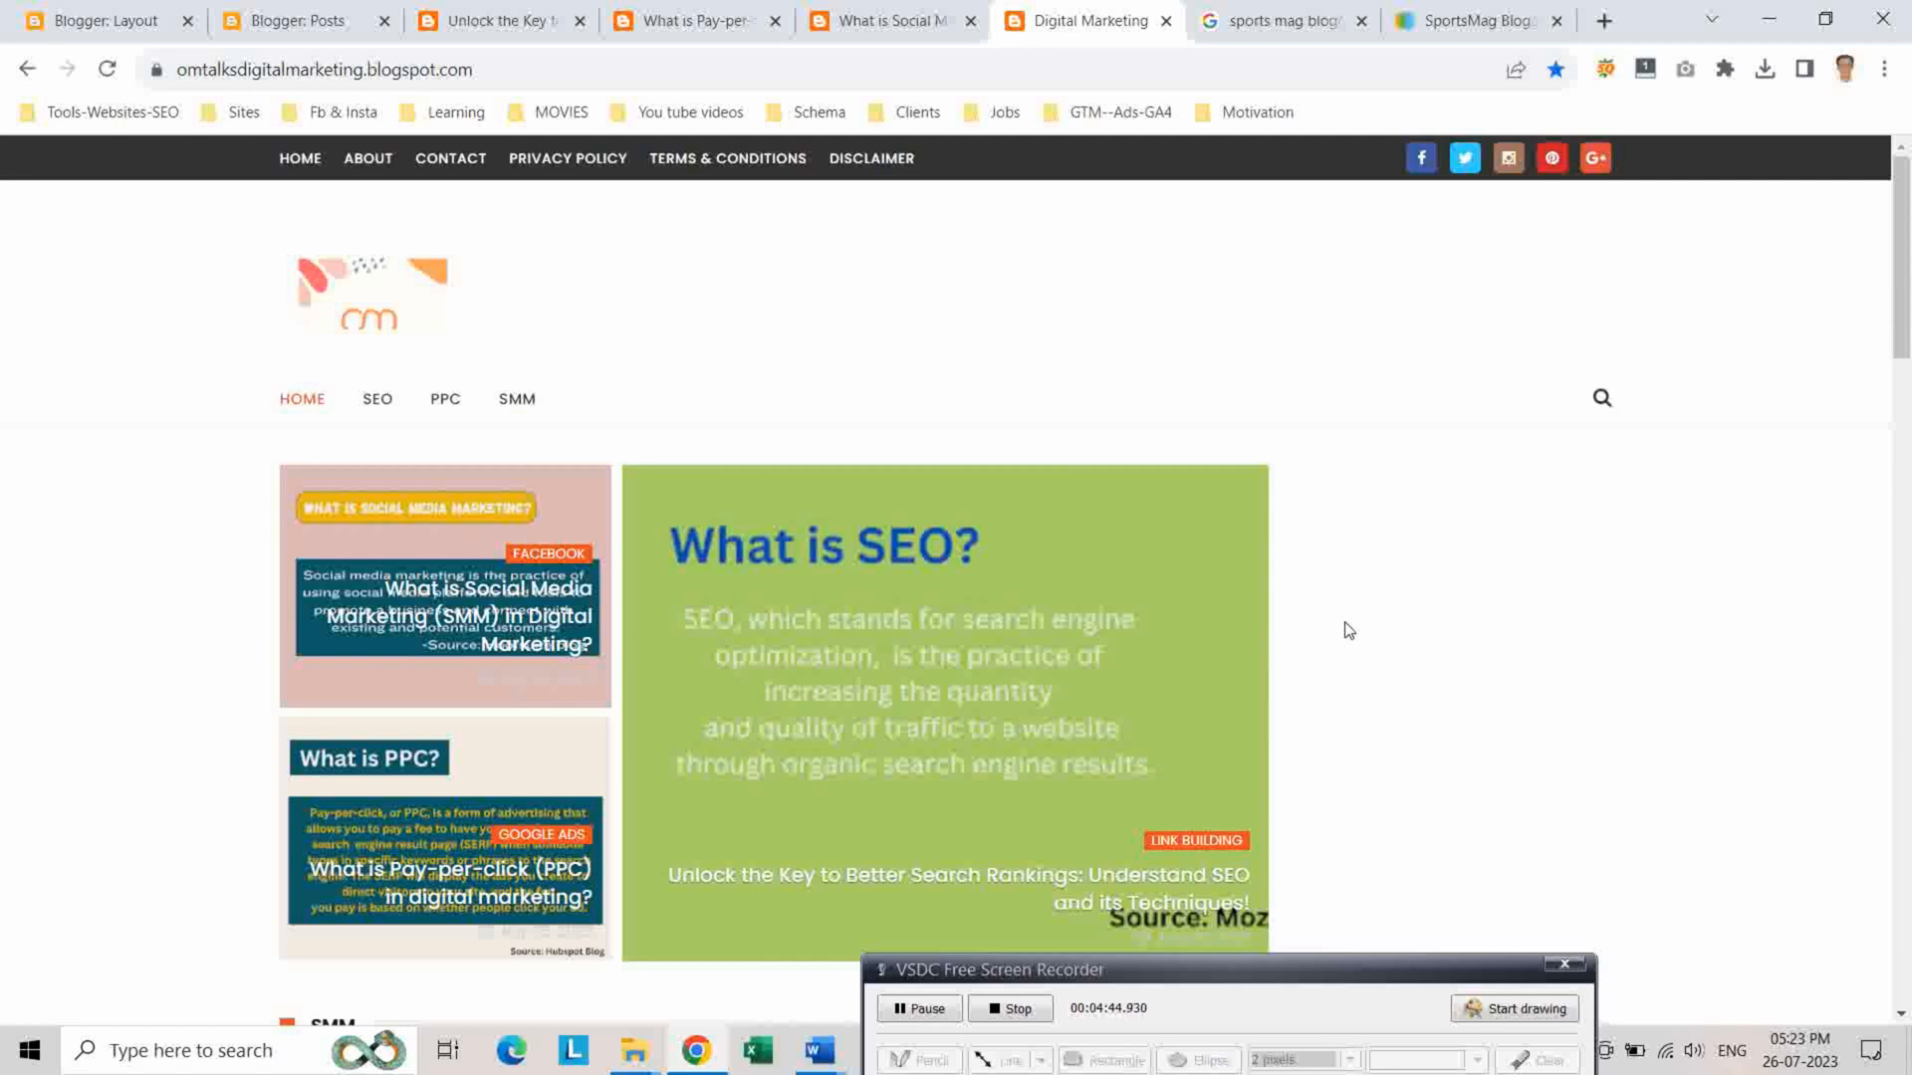
scroll(down, 3)
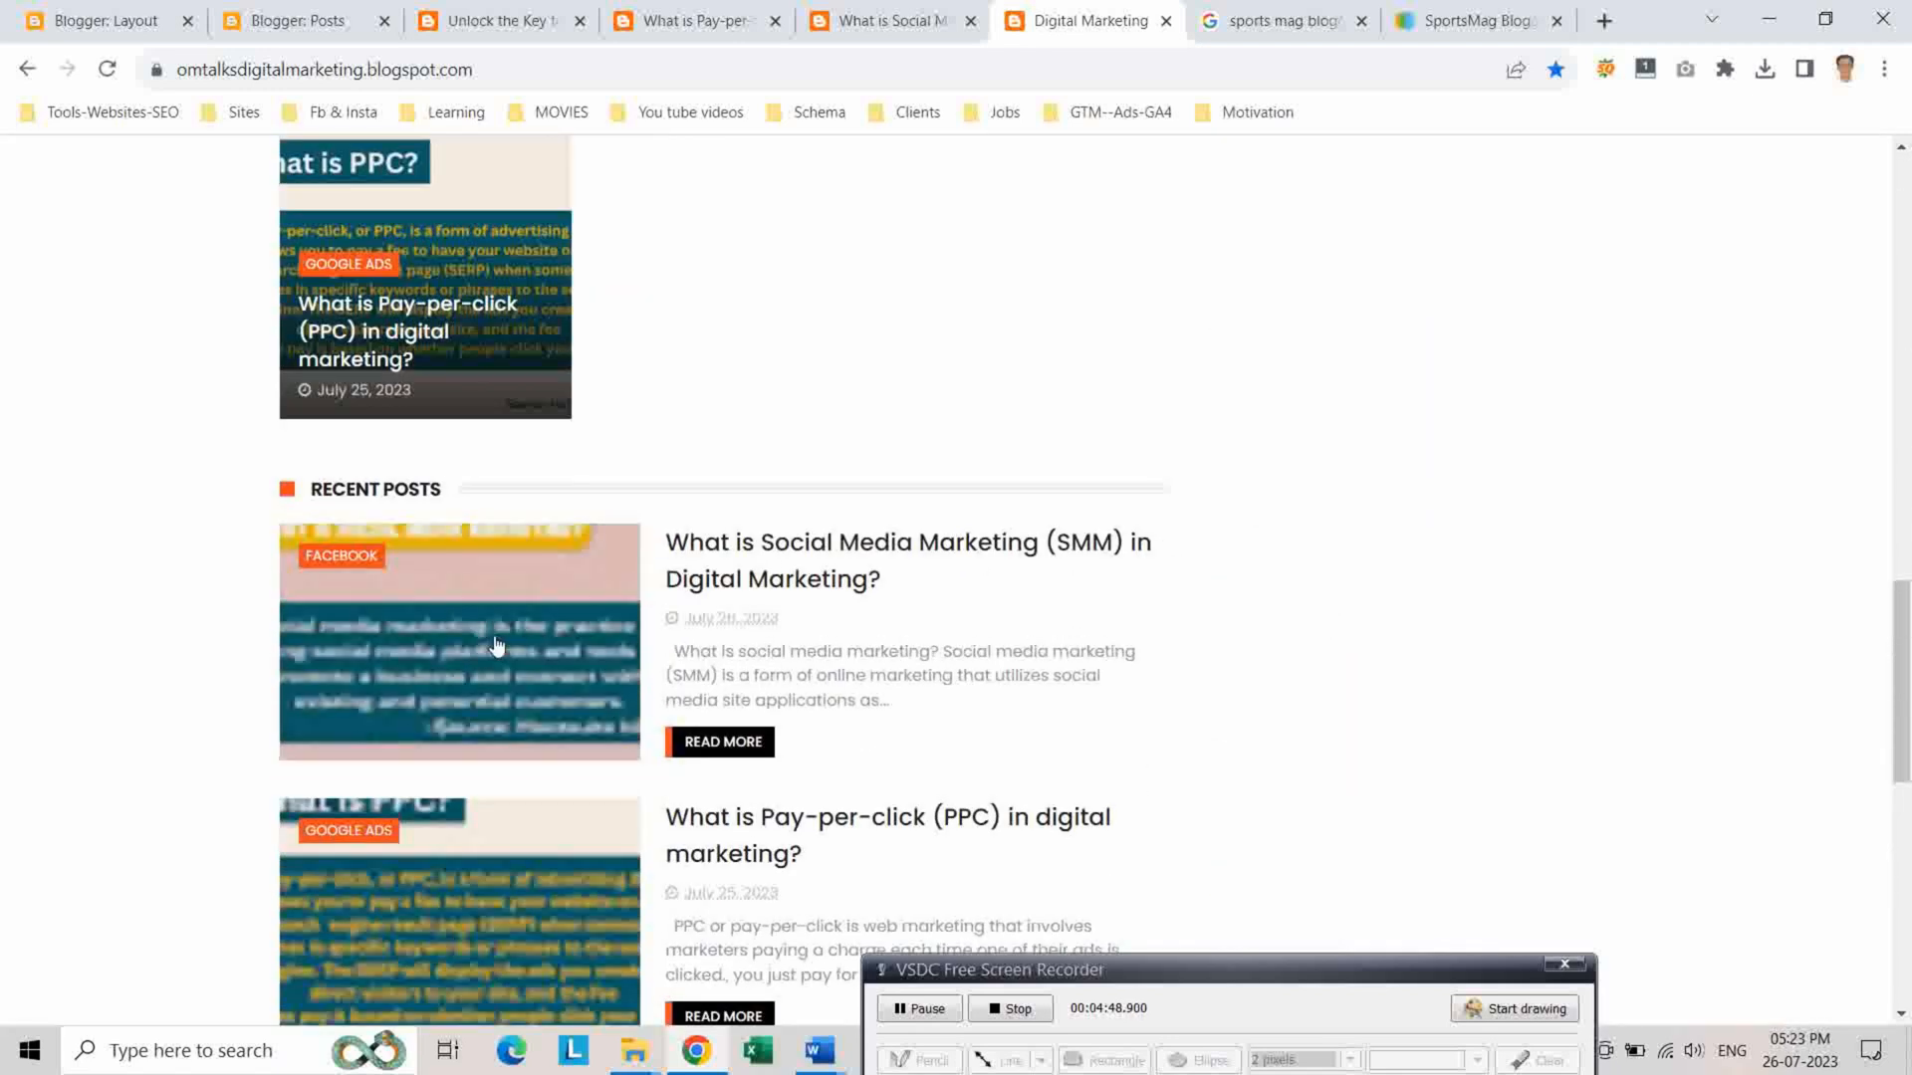
scroll(down, 3)
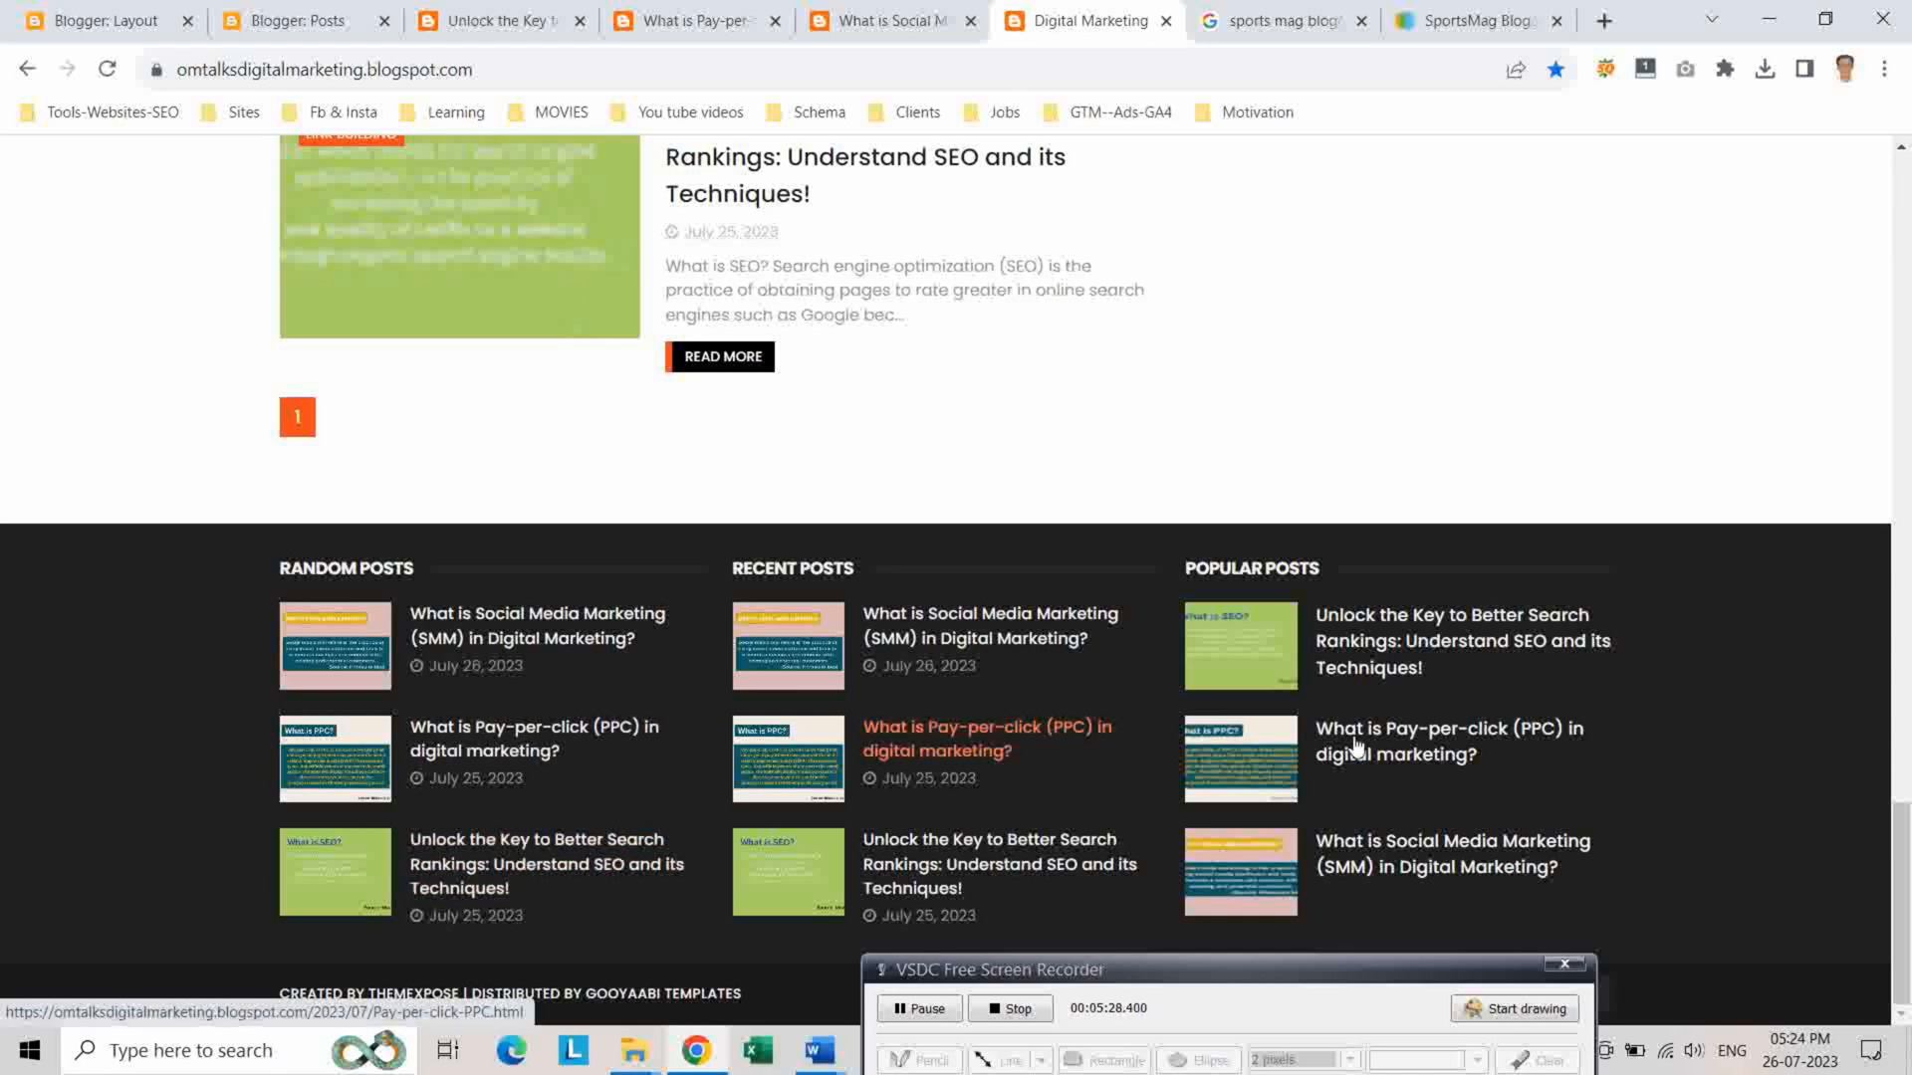
mouse_move(1410, 731)
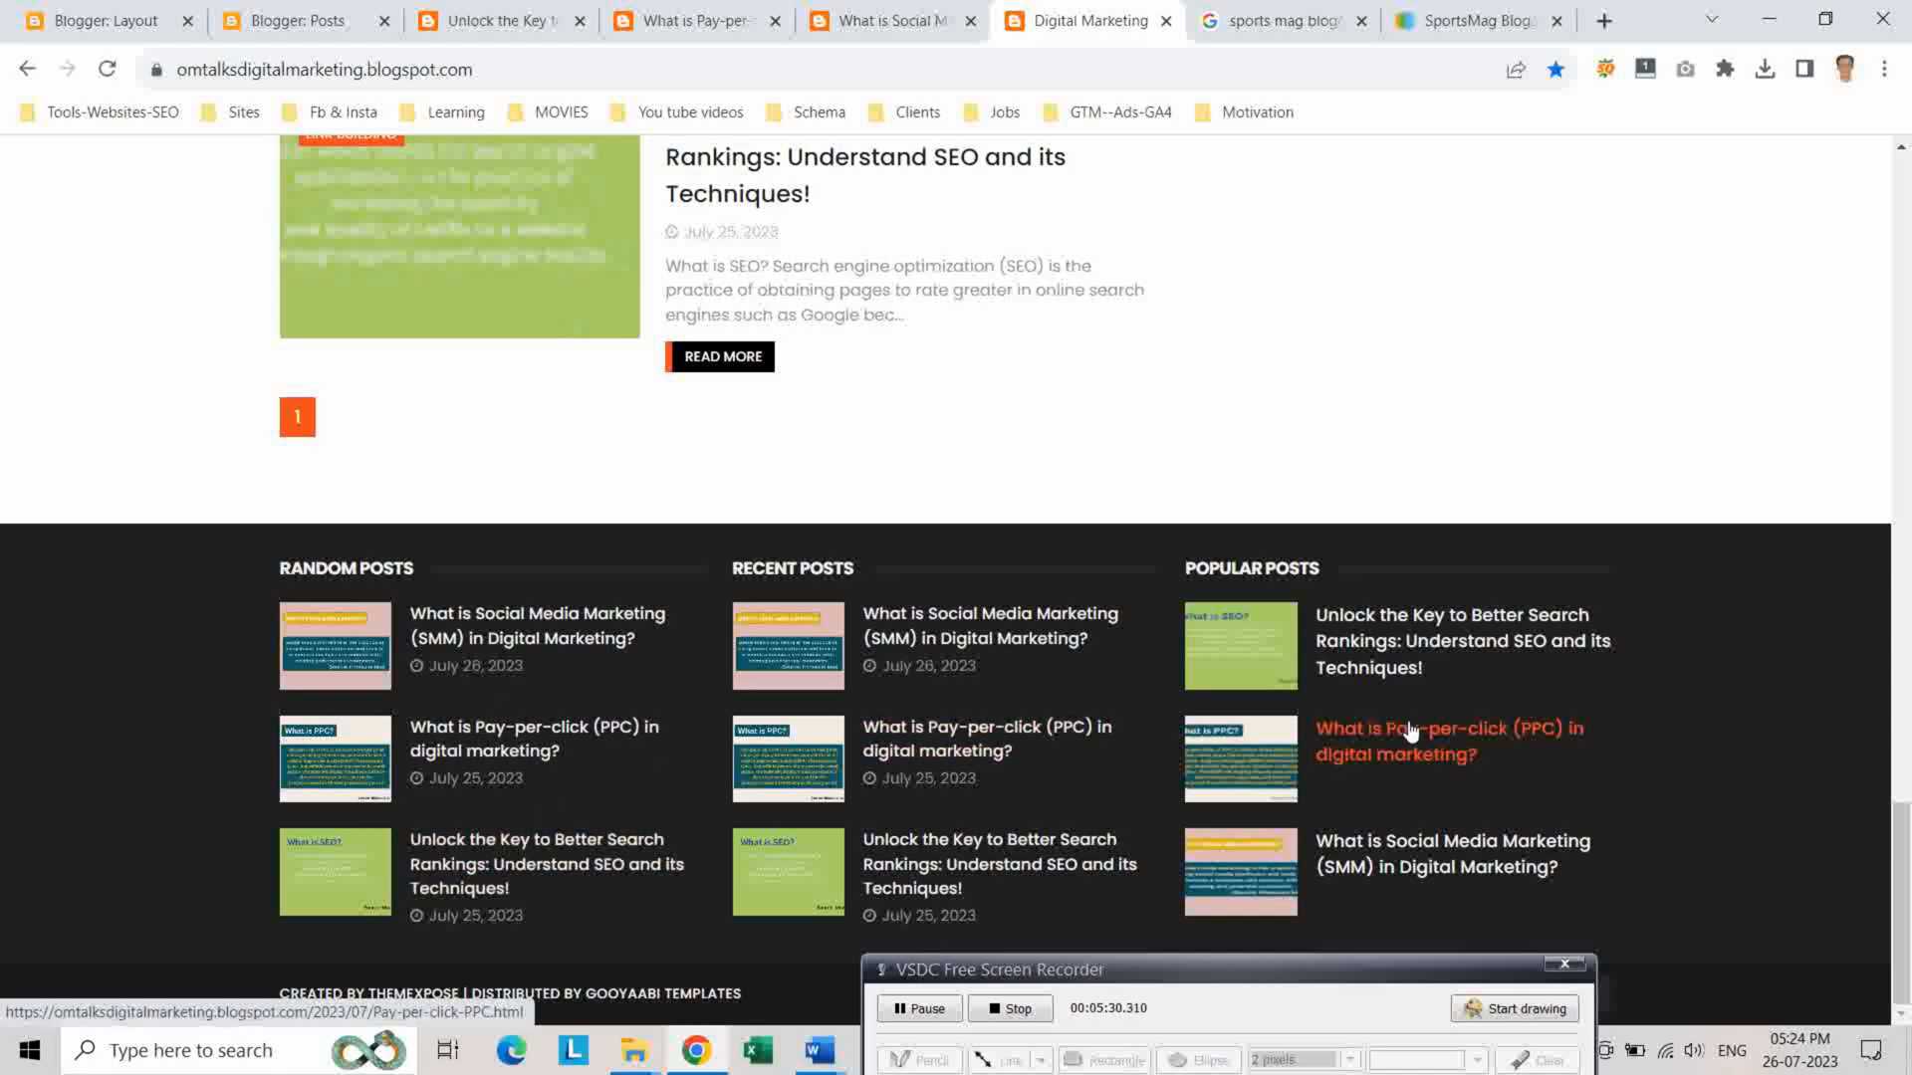
mouse_move(850, 715)
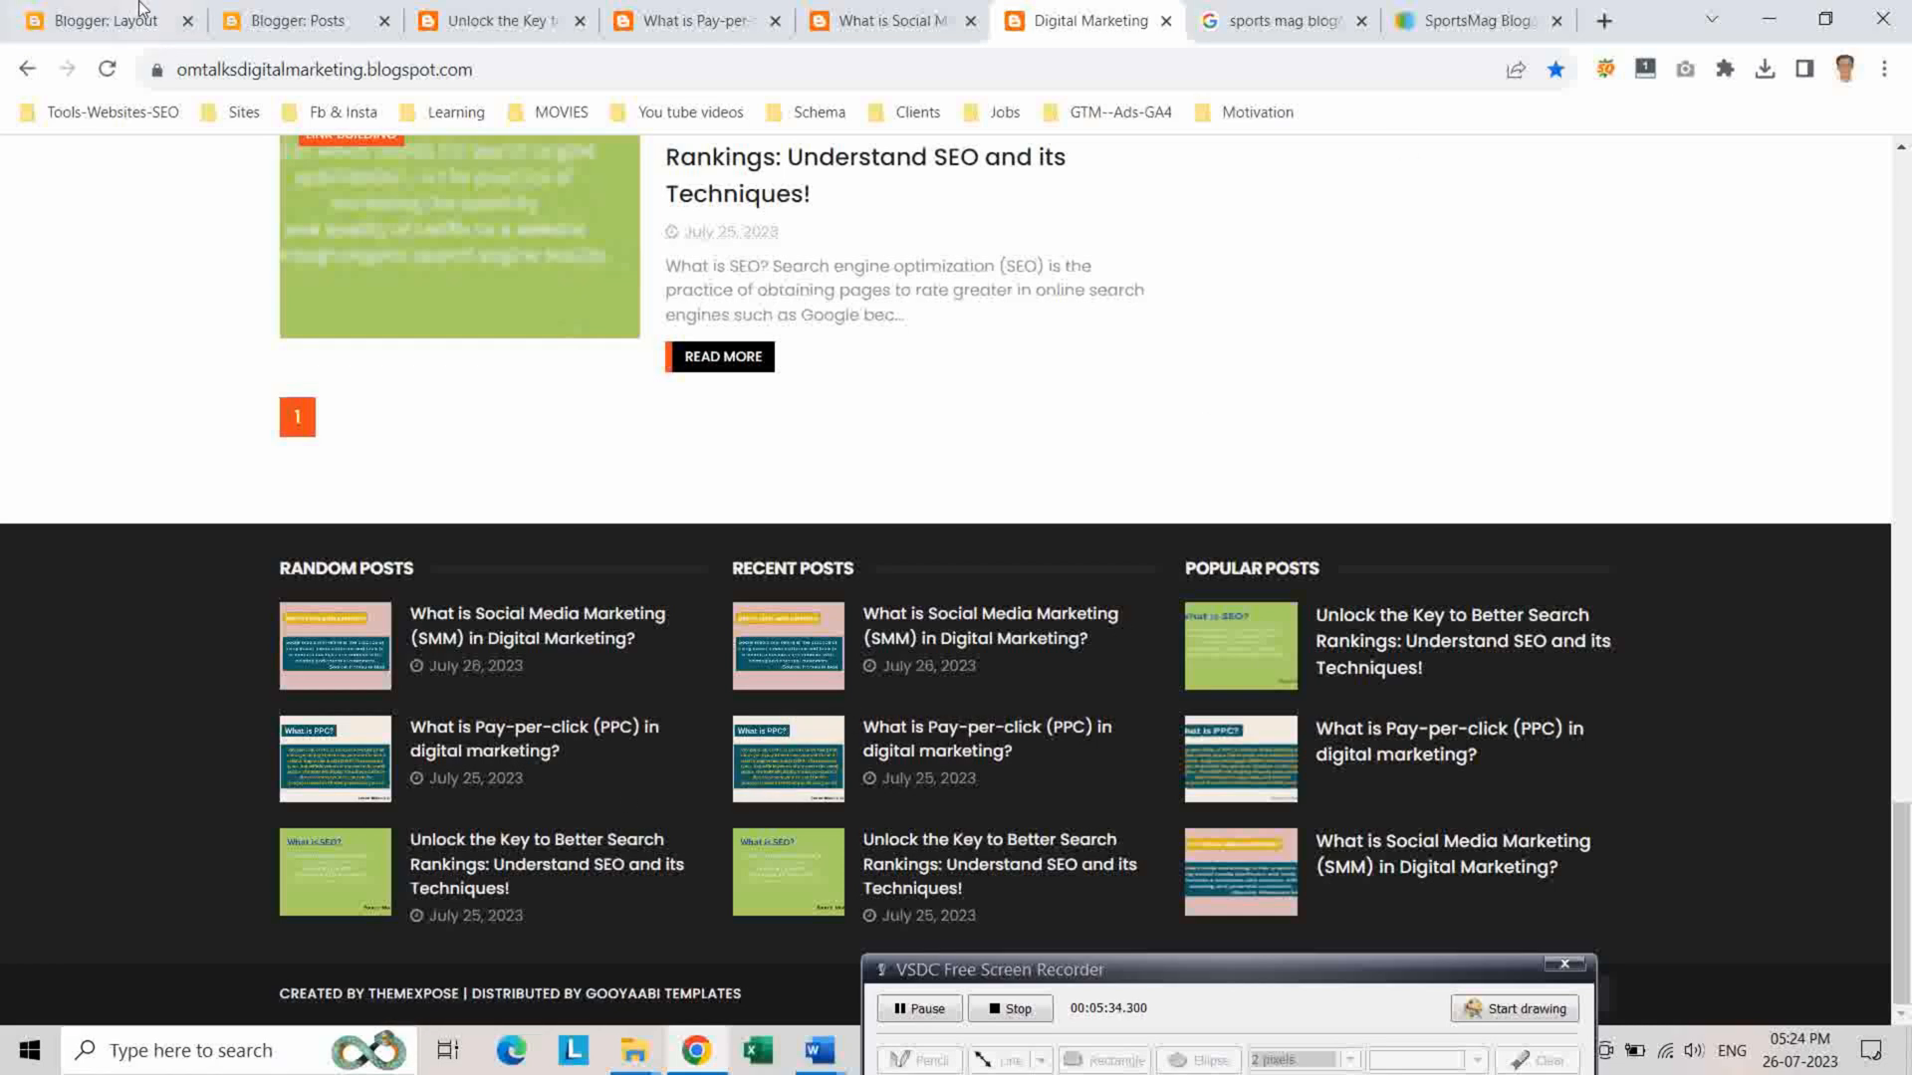
Delete the footer Random Posts gadget in Layout, then check the live footer shows only Recent and Popular Posts
click(97, 20)
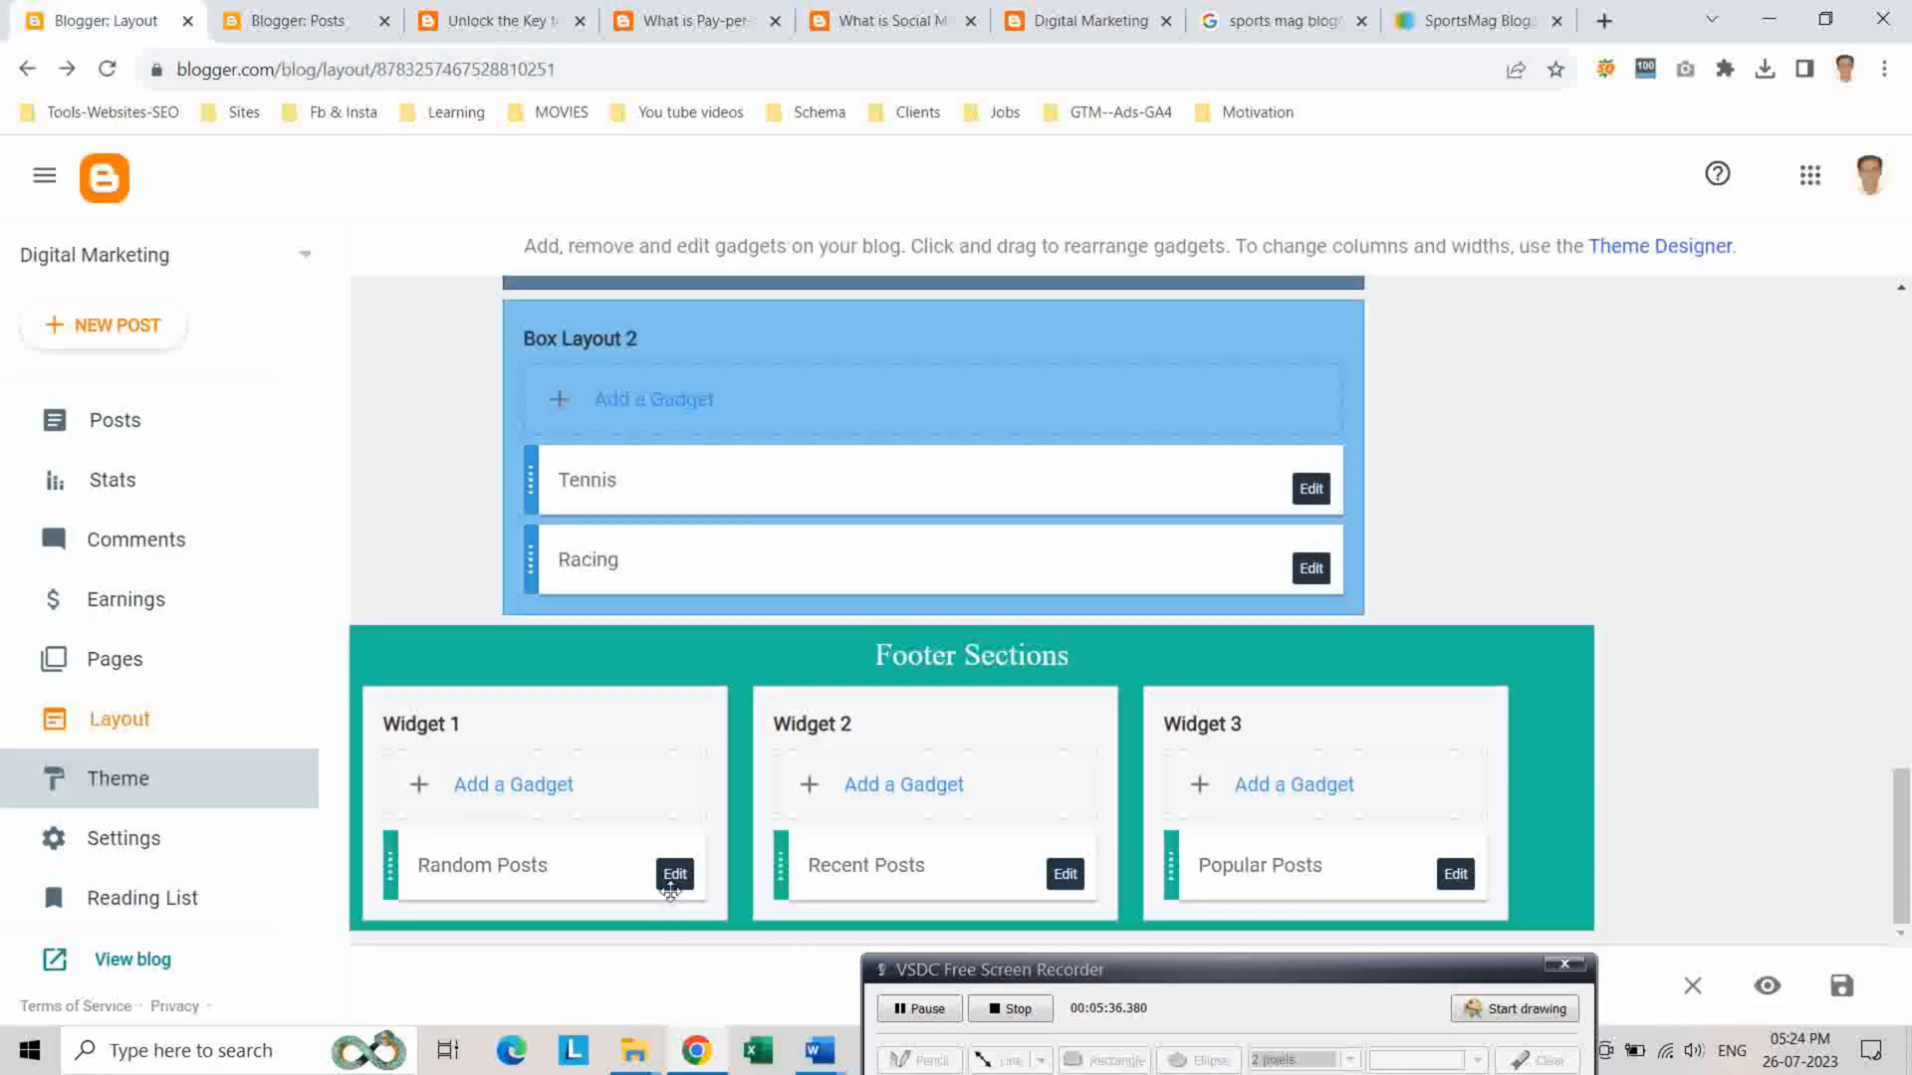
click(675, 874)
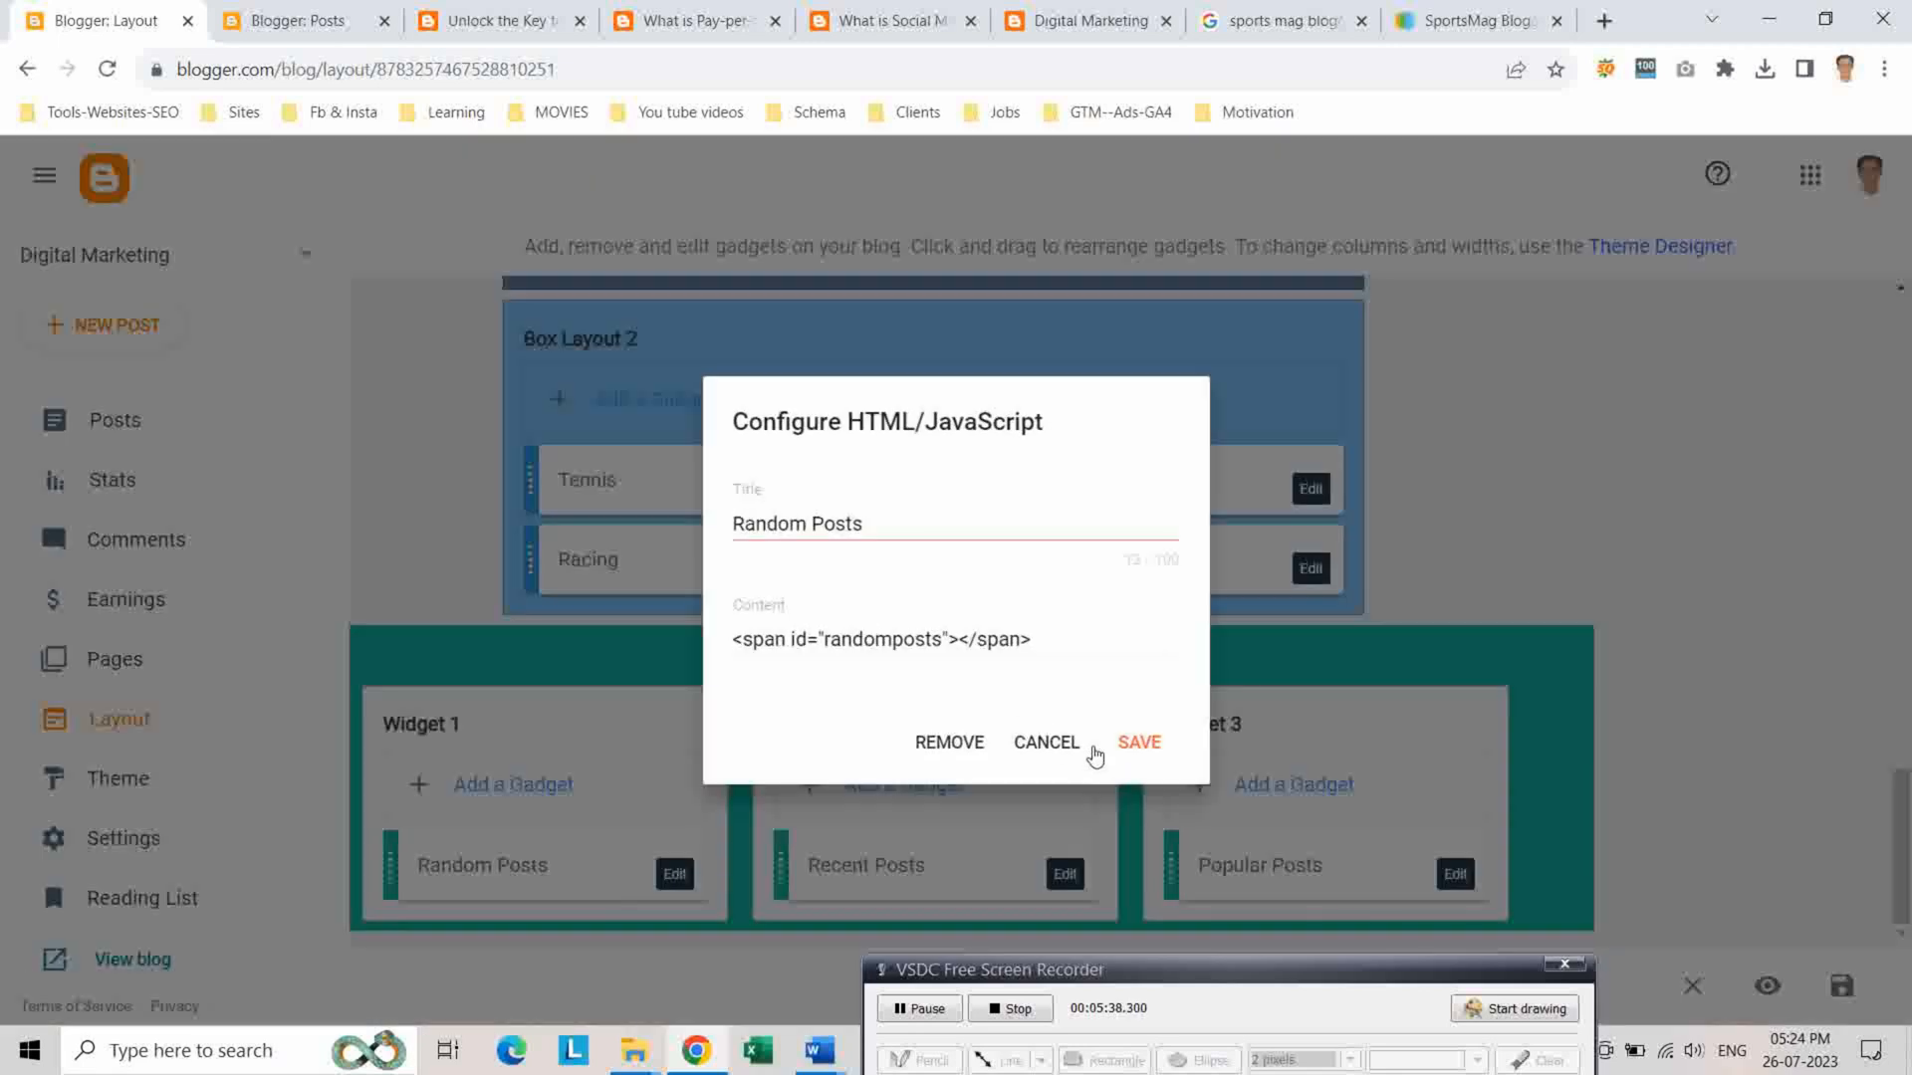
click(948, 742)
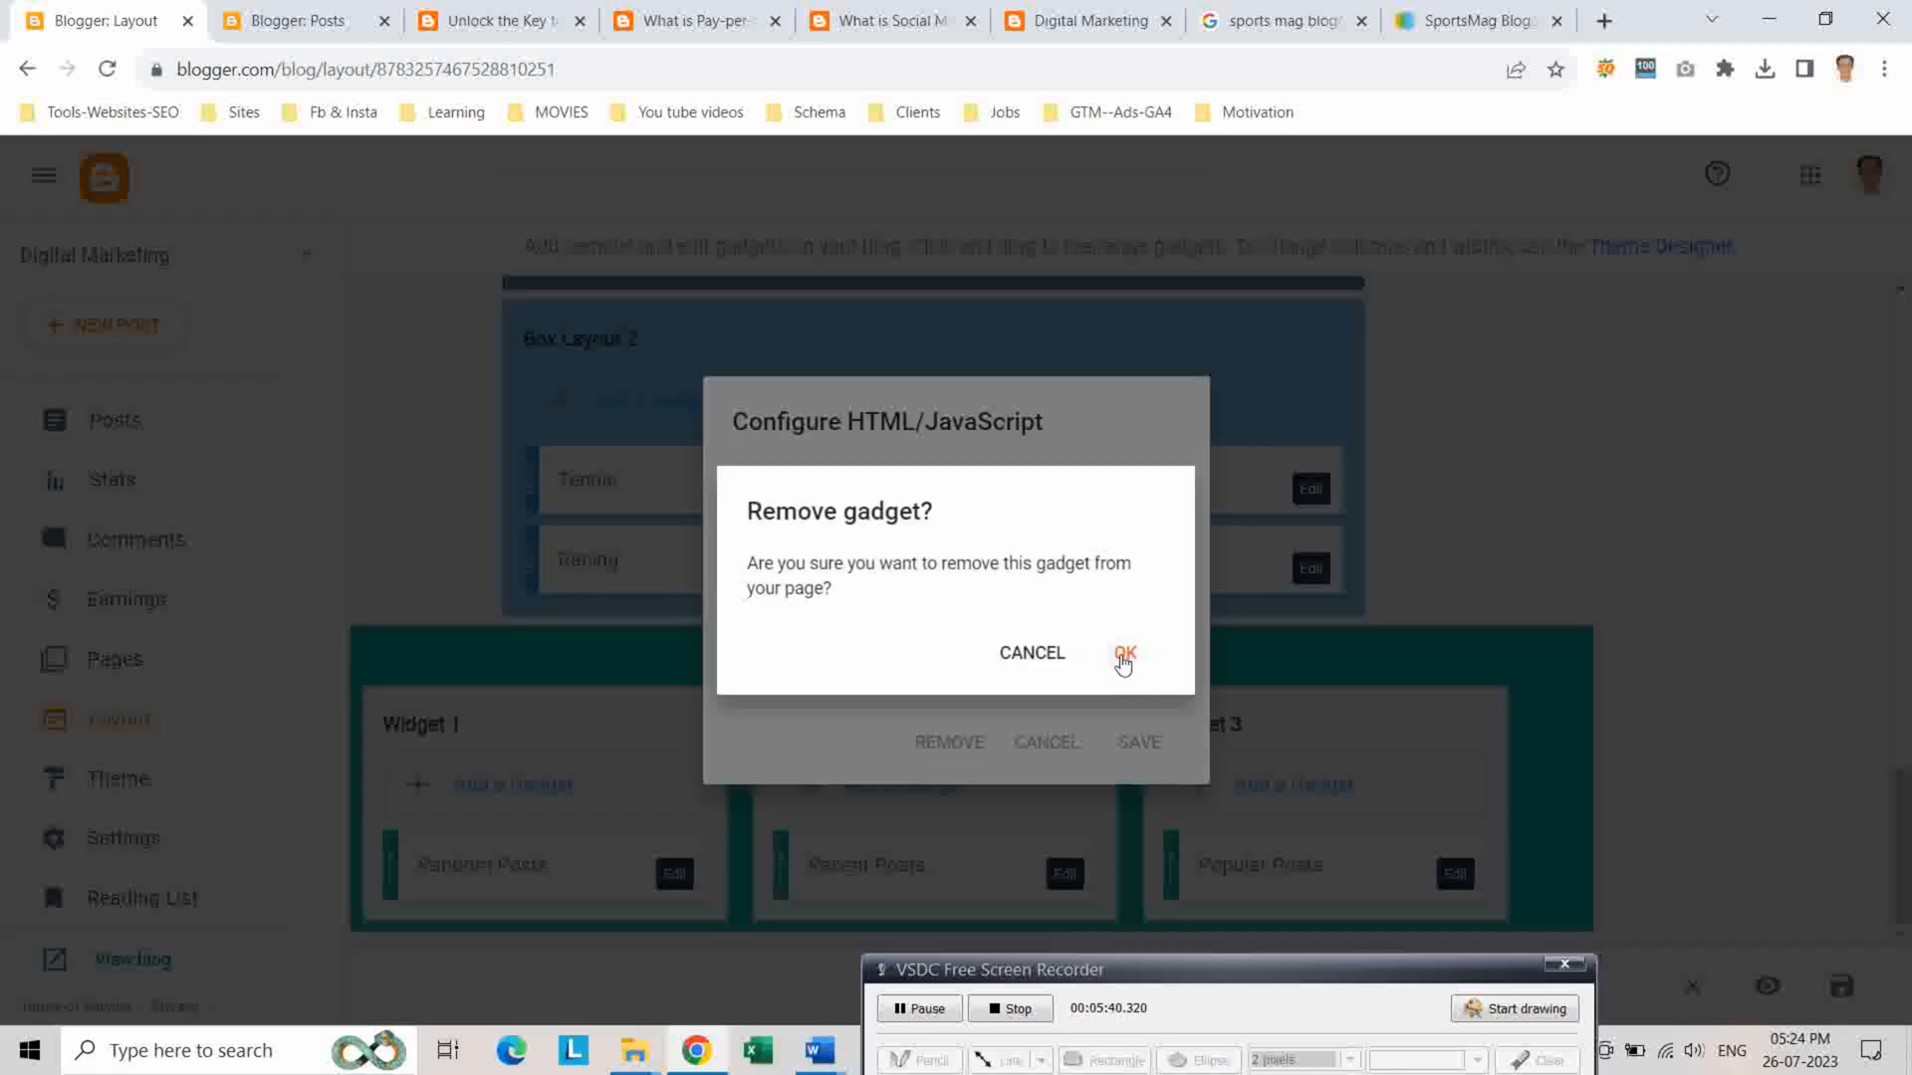
click(1123, 655)
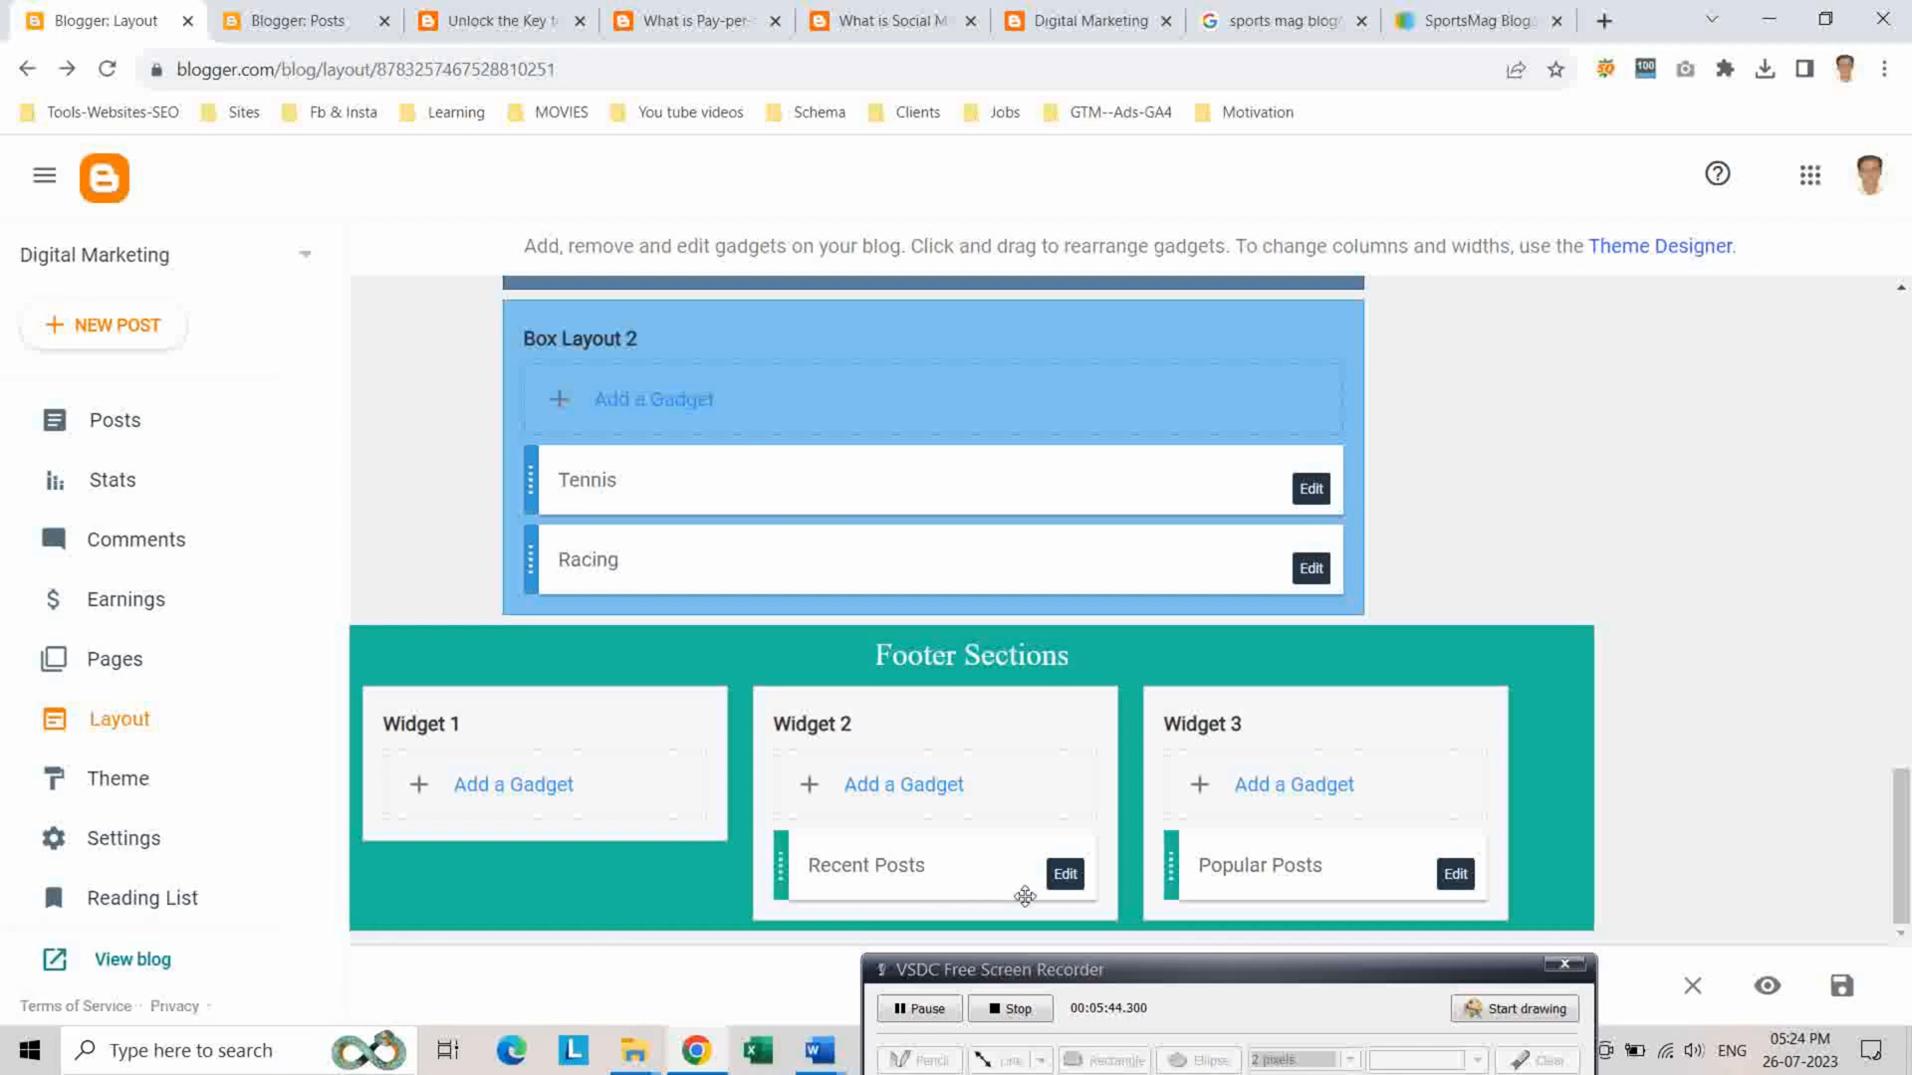
mouse_move(1089, 48)
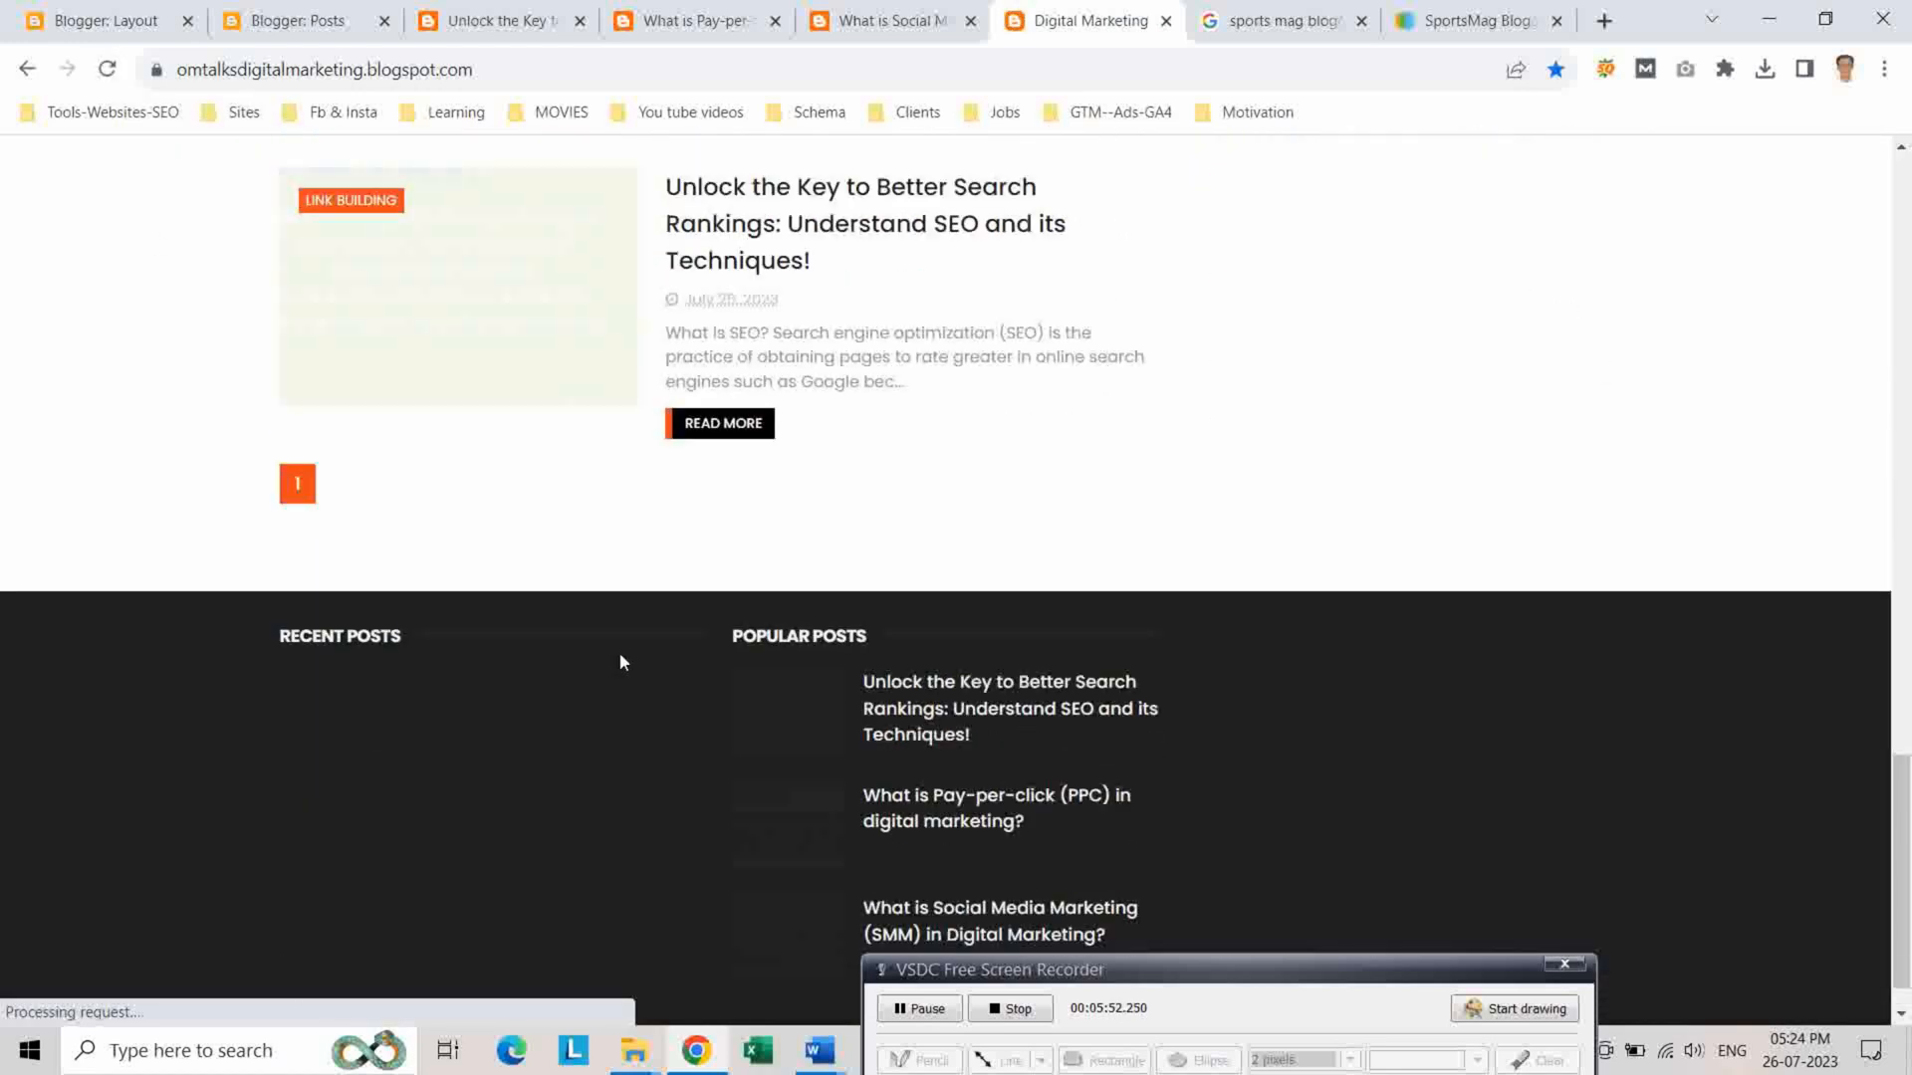
scroll(down, 3)
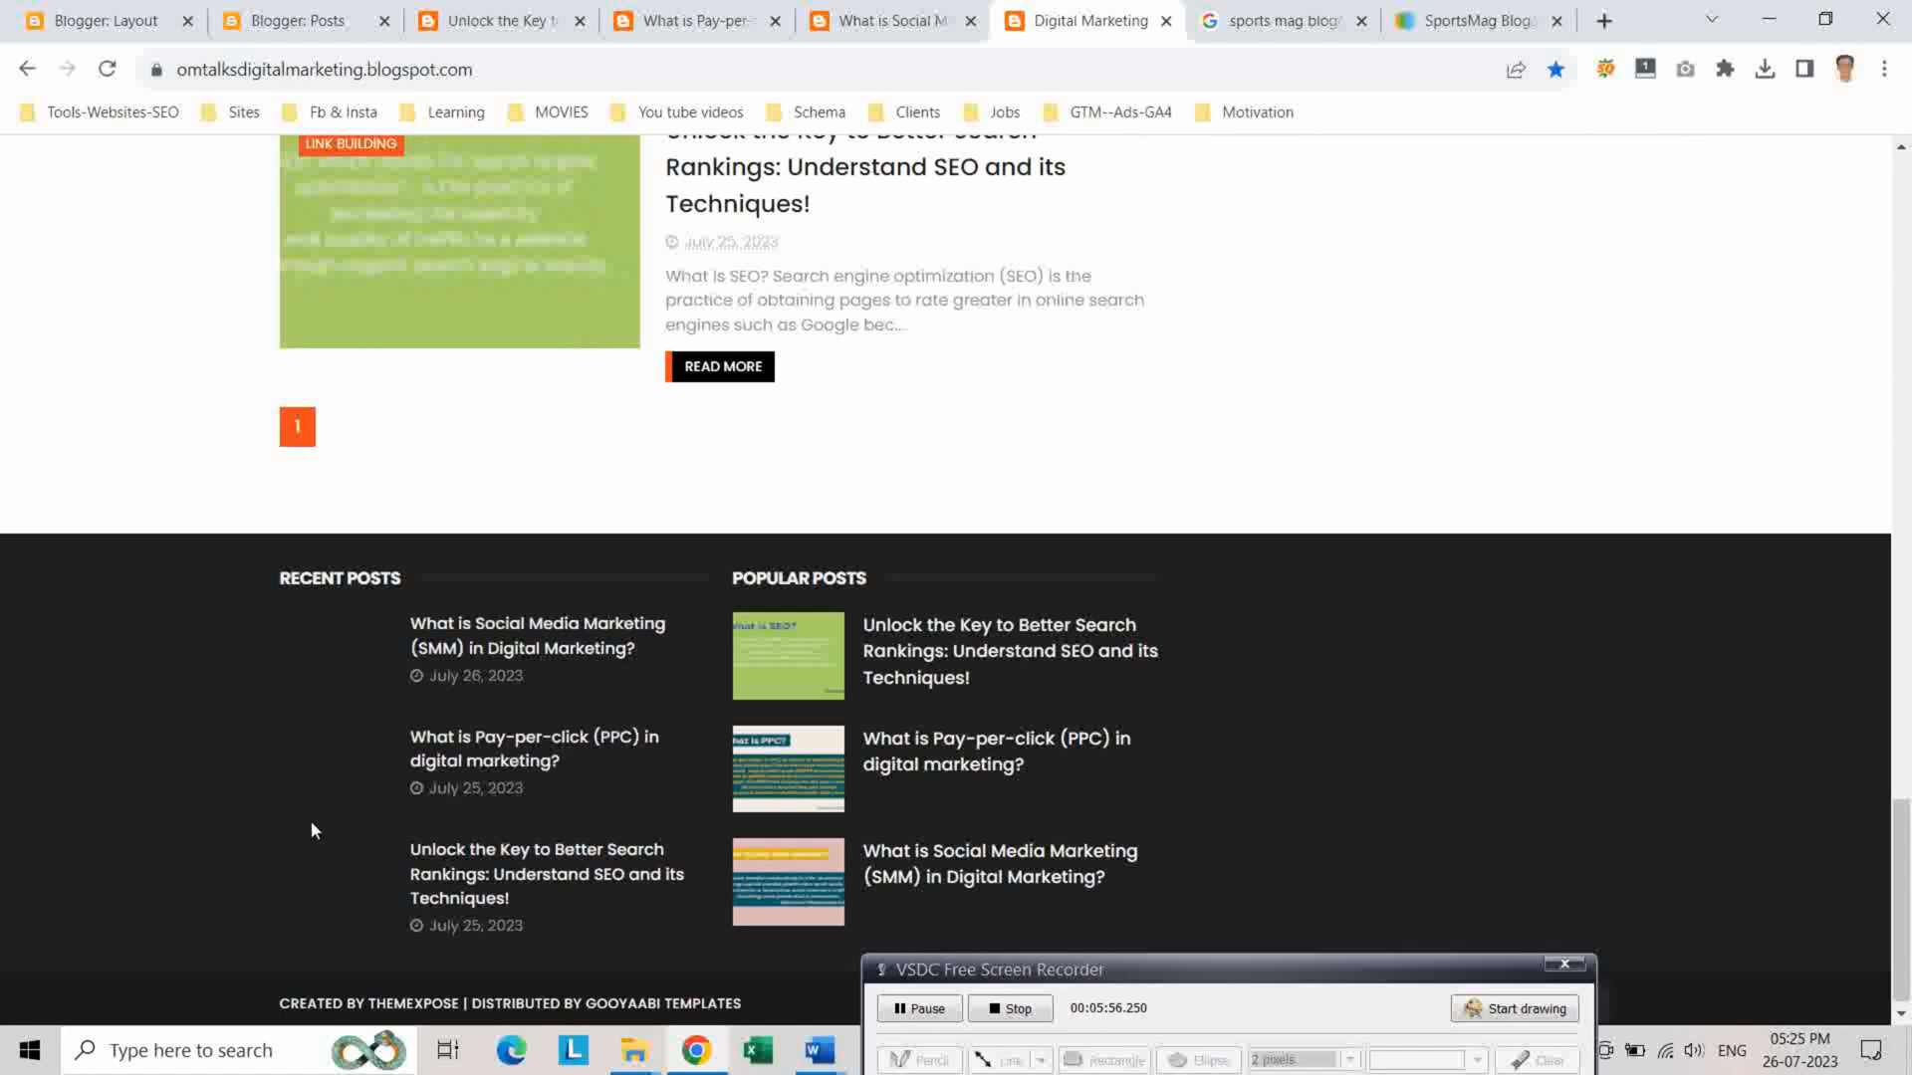
scroll(down, 3)
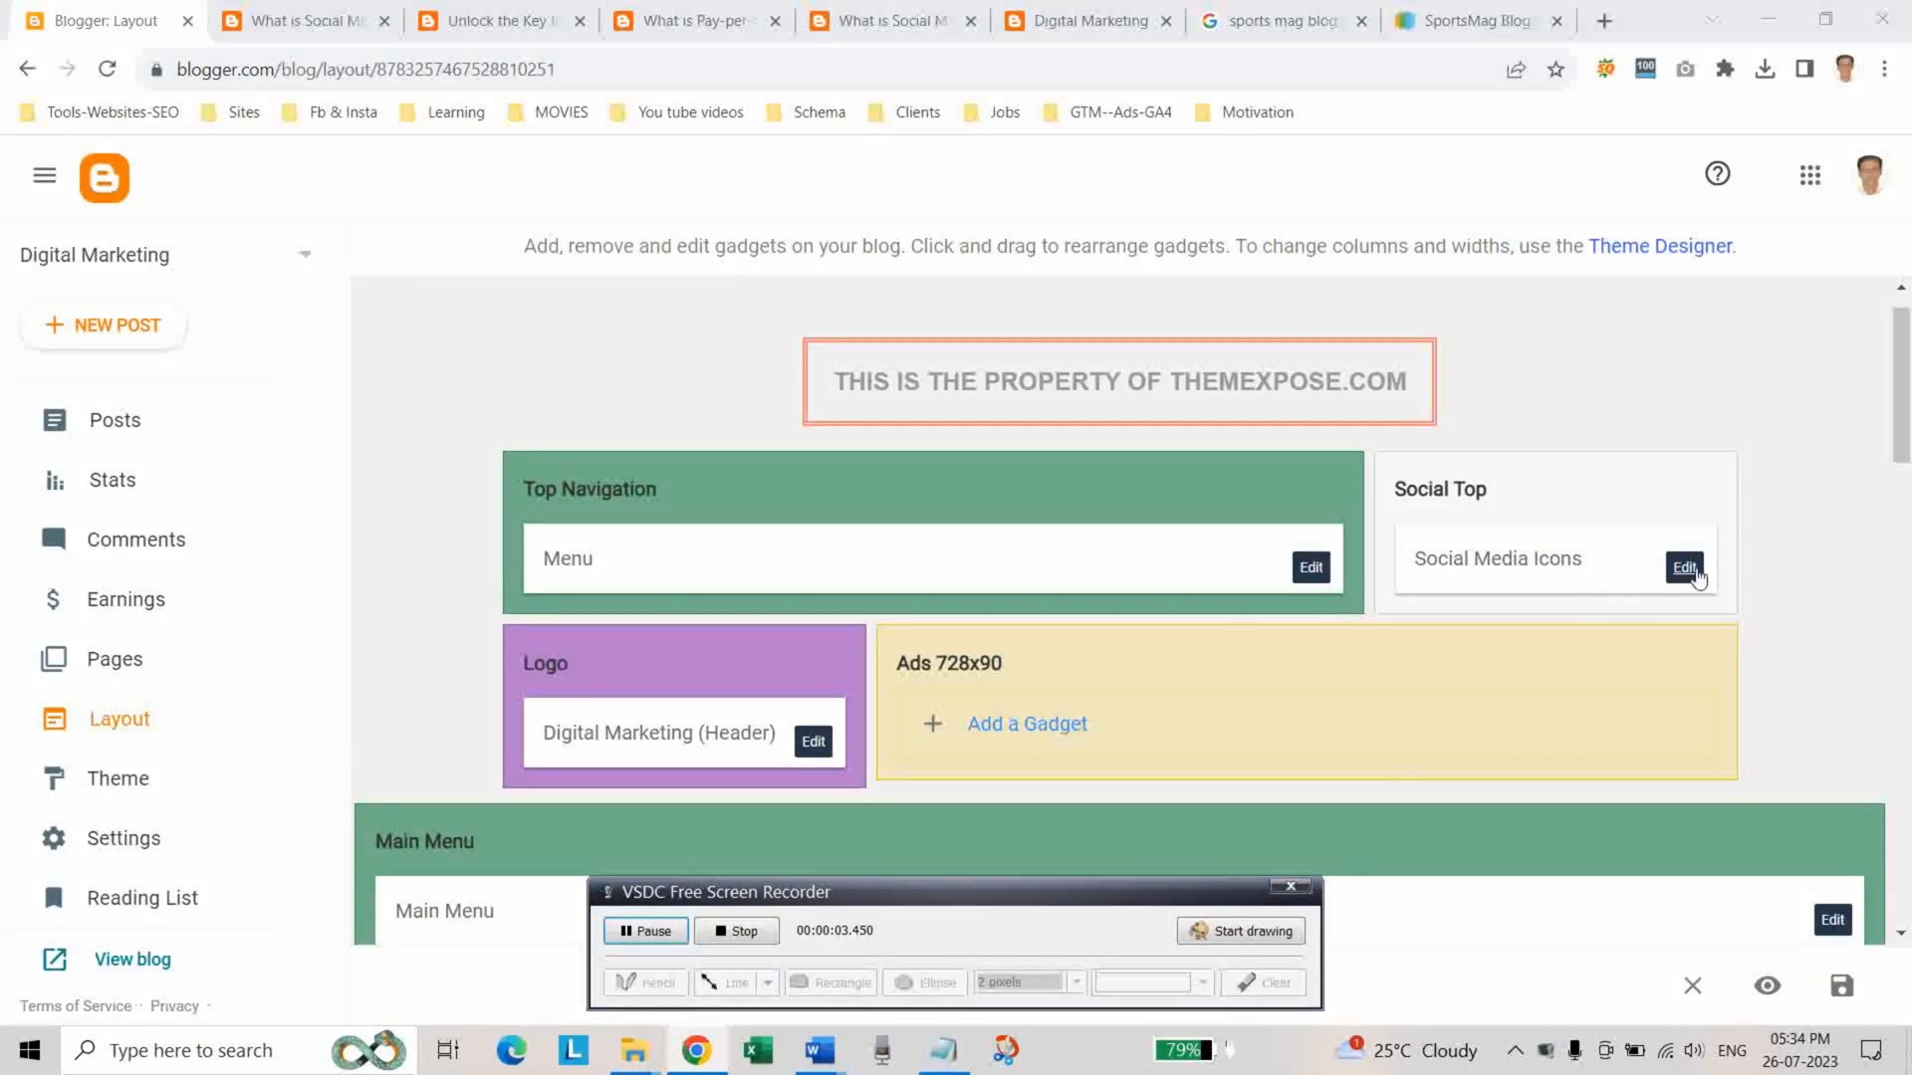
Review the Social Media Icons gadget settings and reach its link list
click(1684, 568)
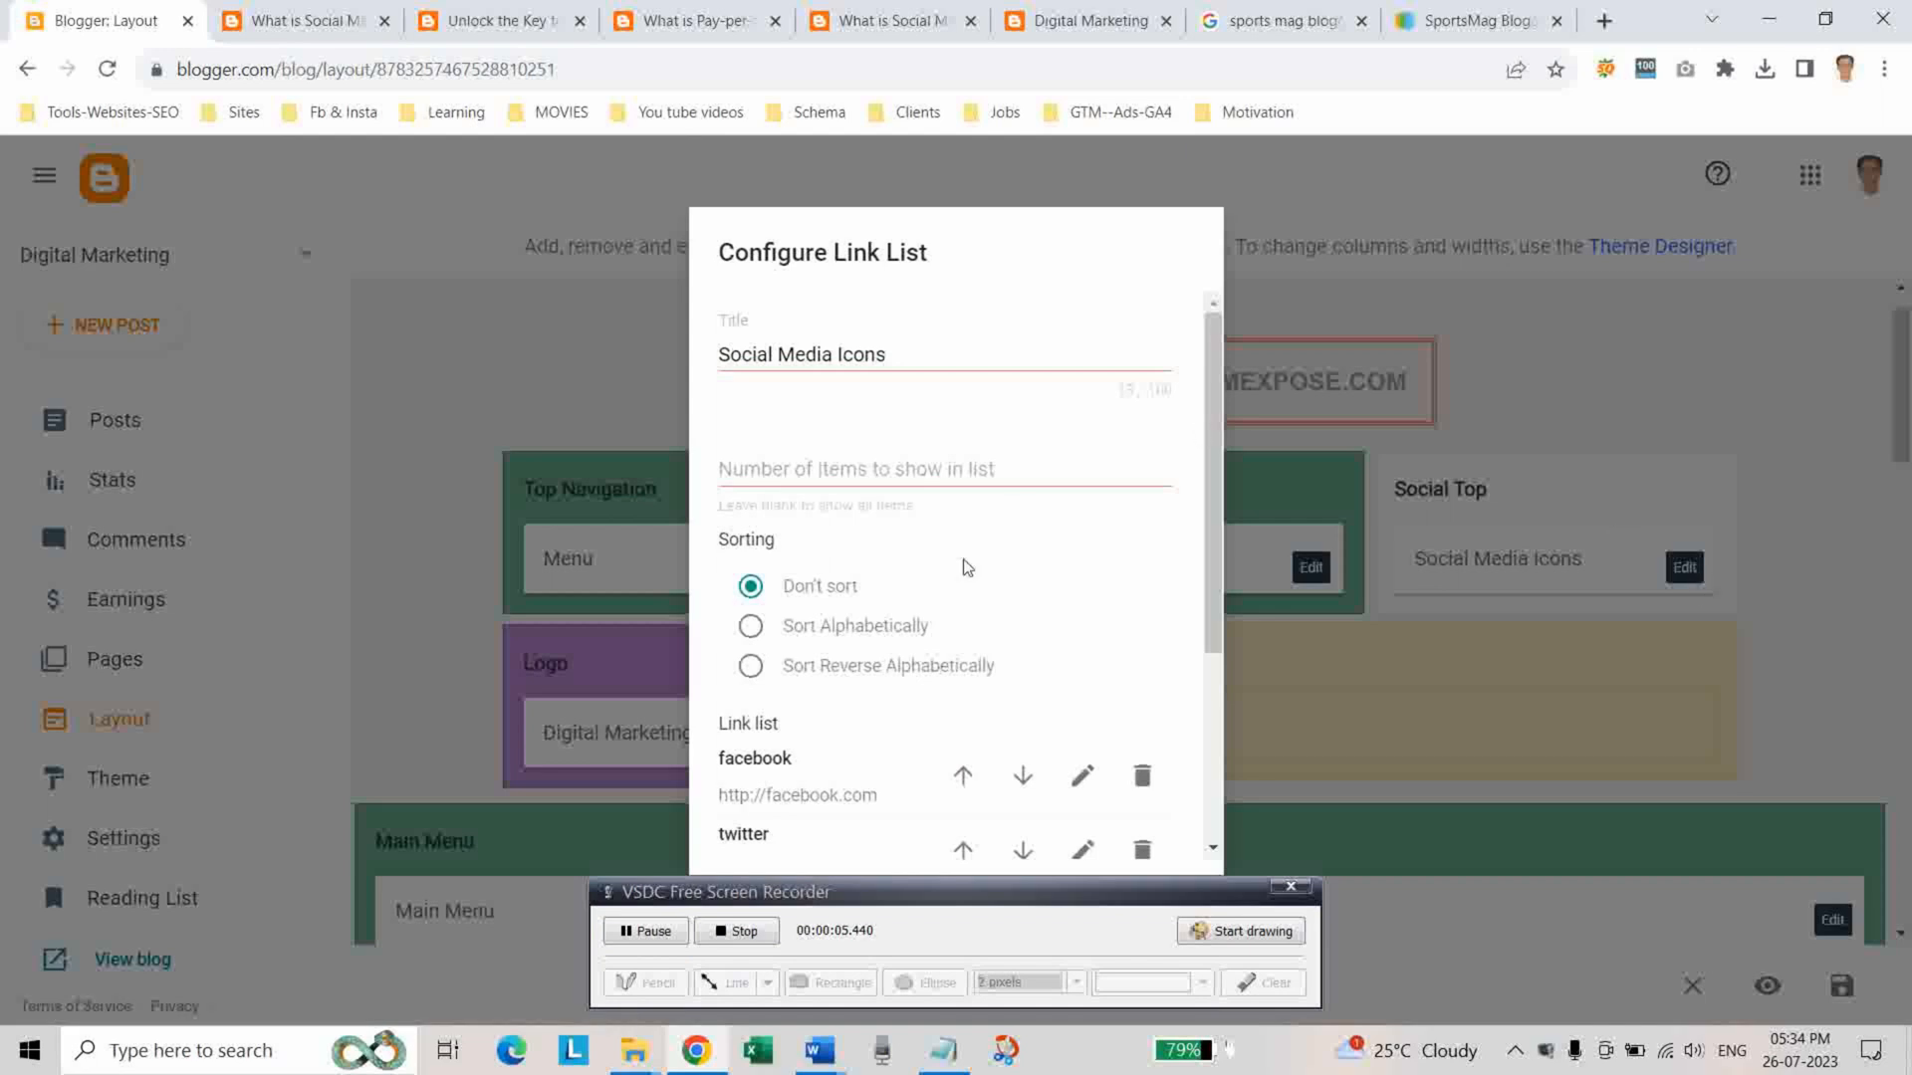
scroll(down, 3)
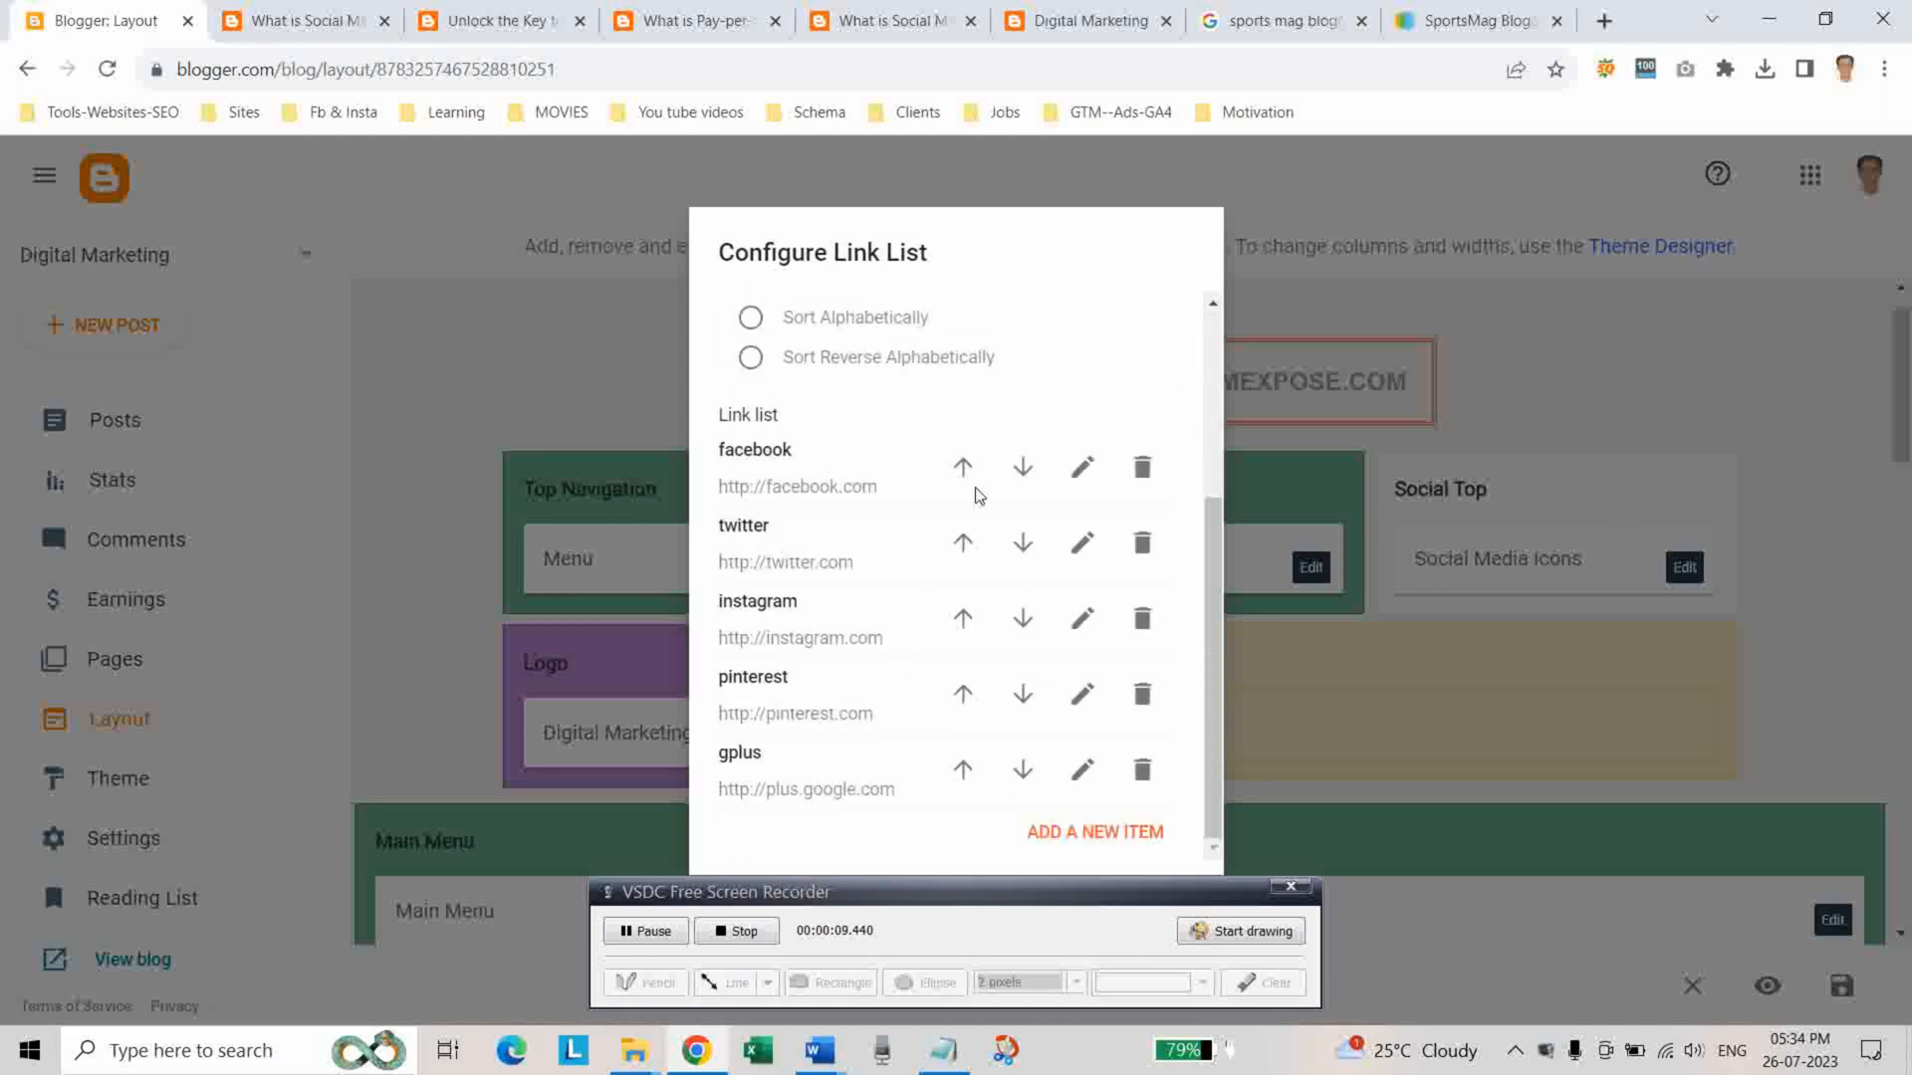
mouse_move(779, 523)
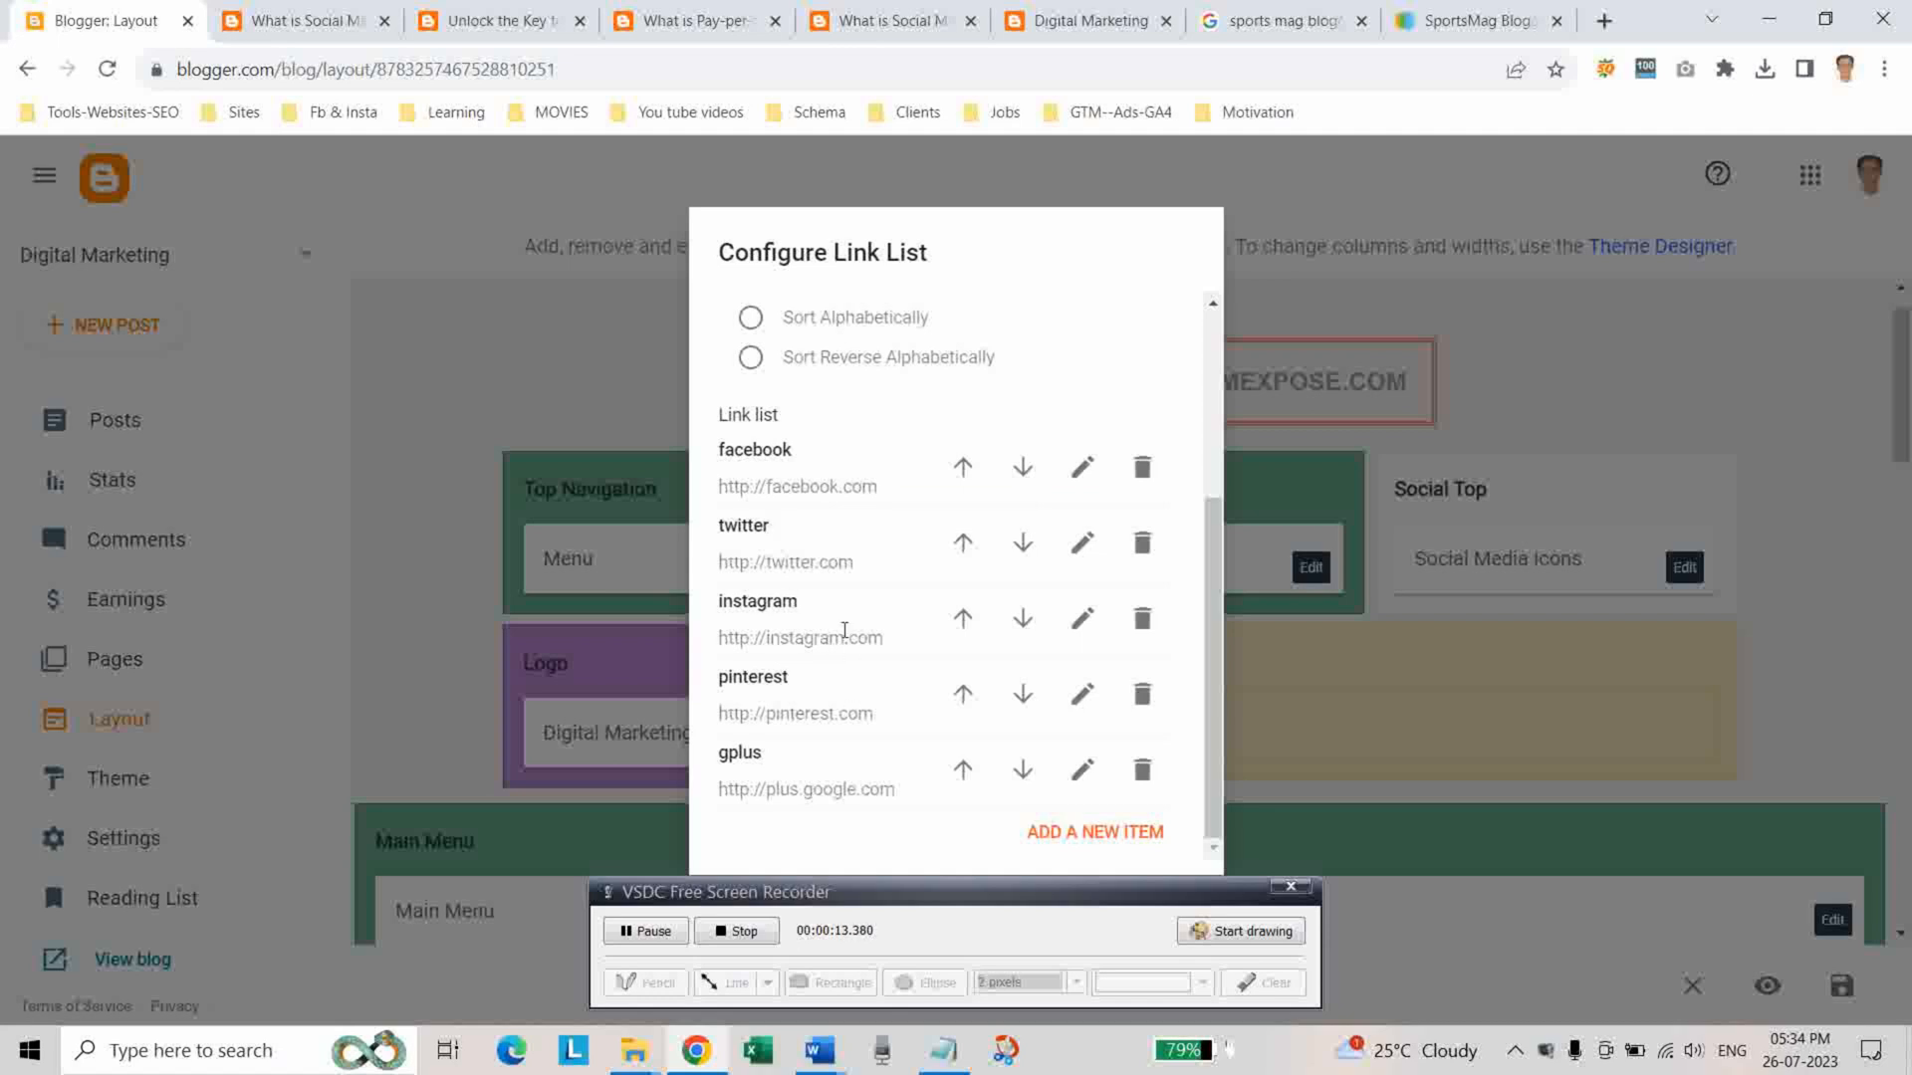
click(1083, 20)
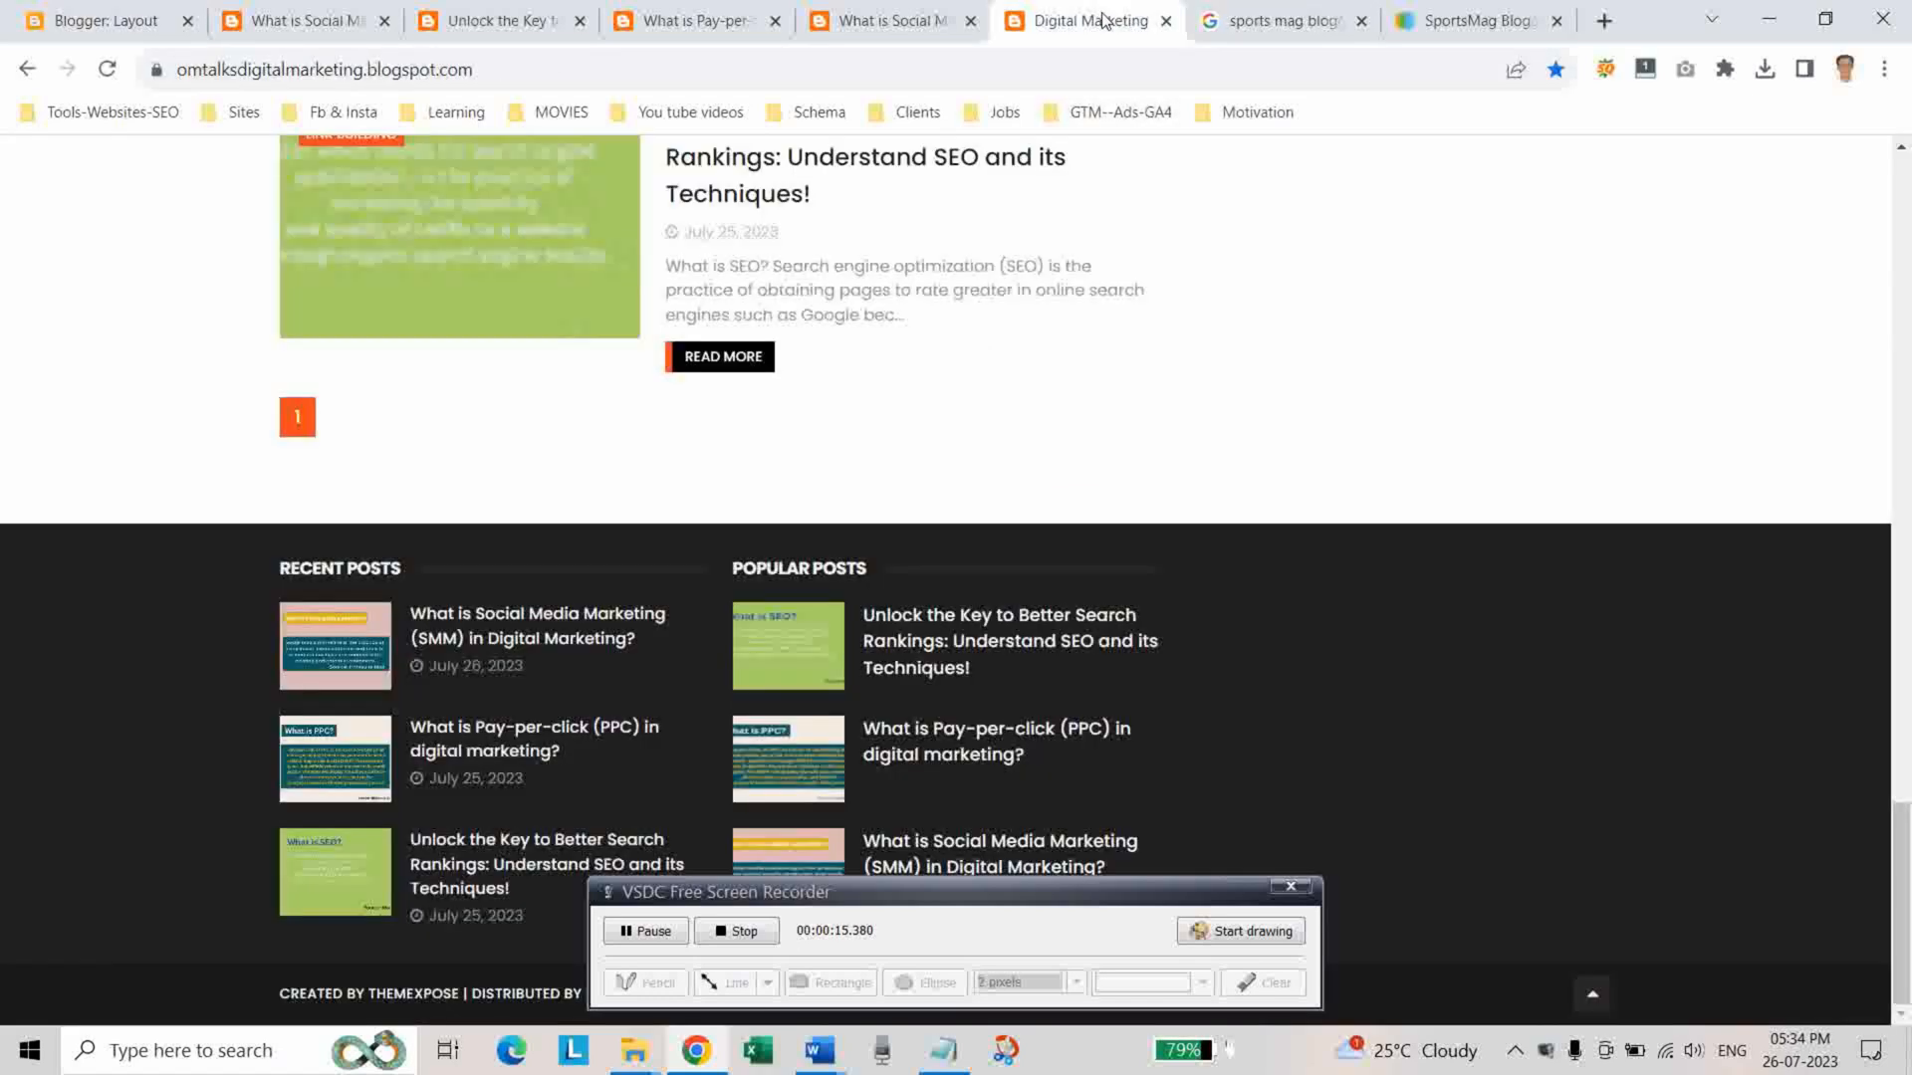
click(1472, 20)
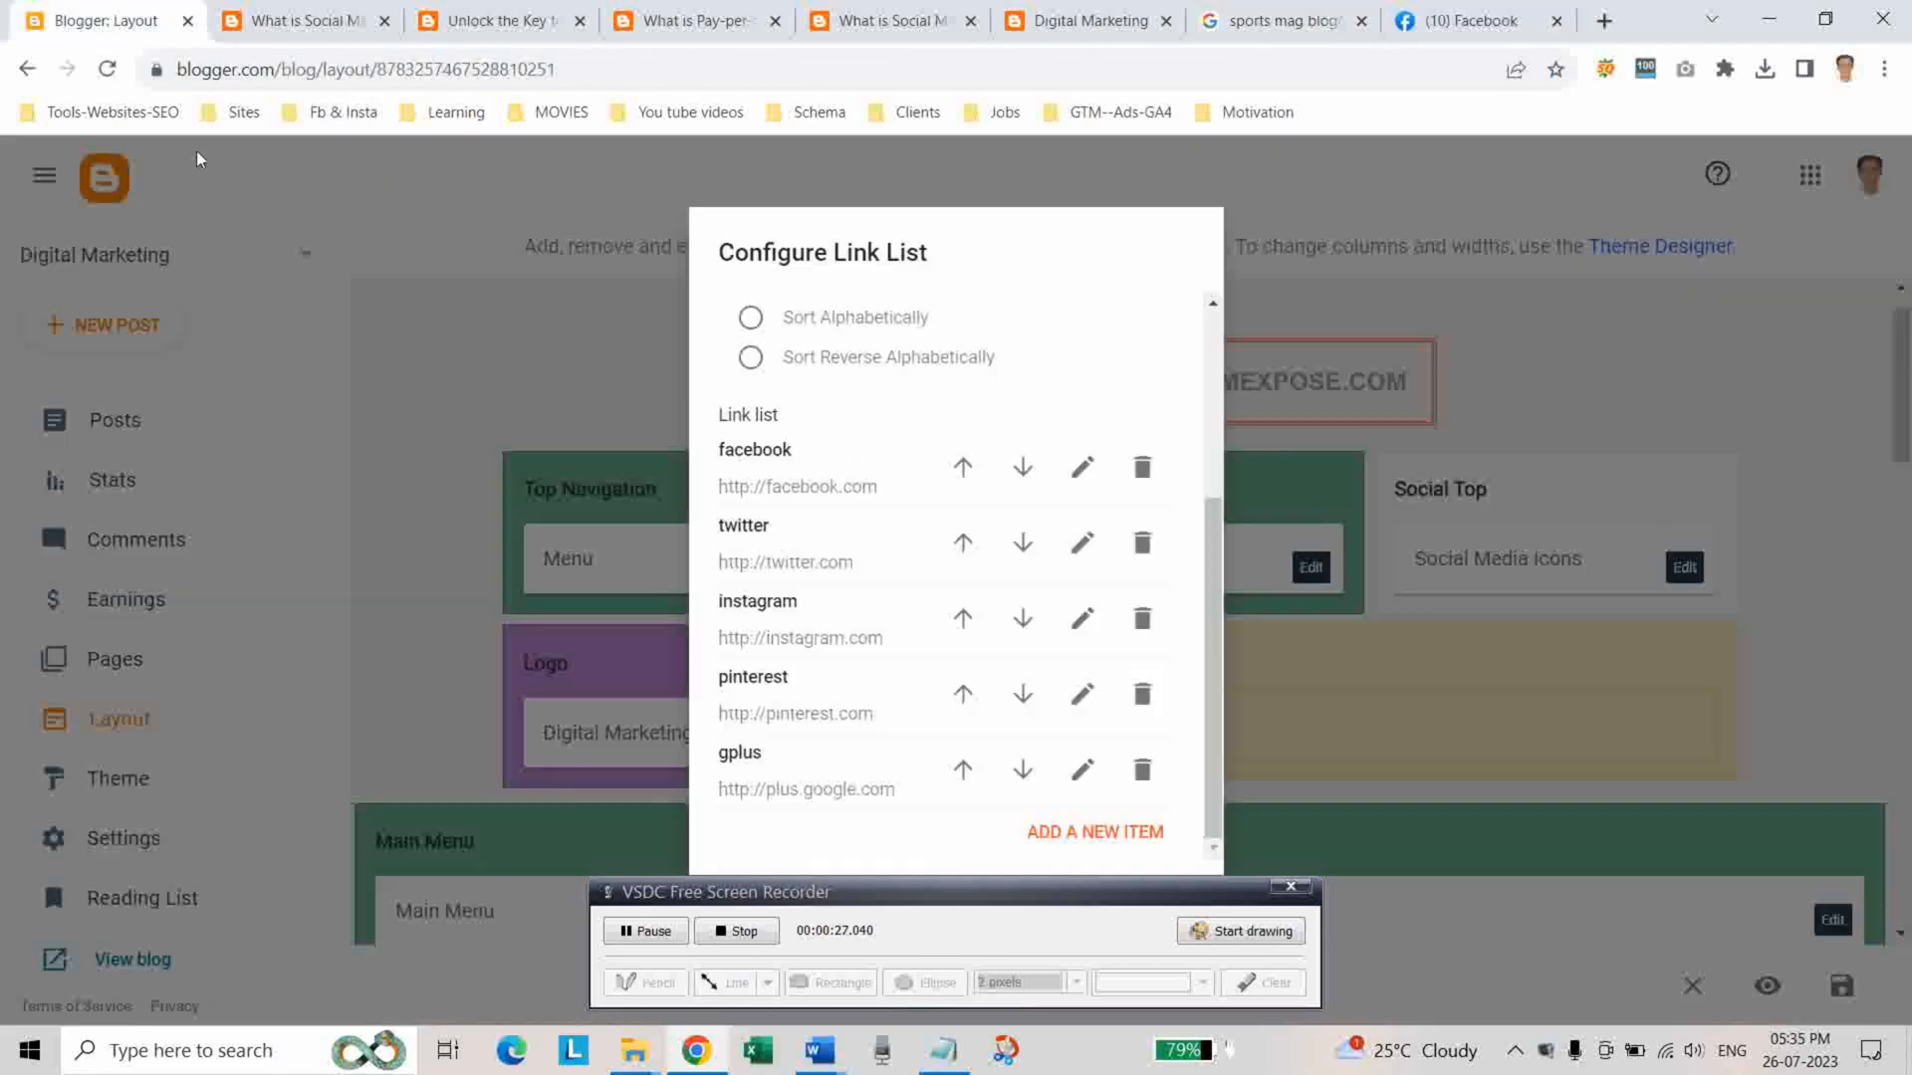
Change the facebook entry's Site URL to the /digitalmarketingtipps page and save it
click(1079, 466)
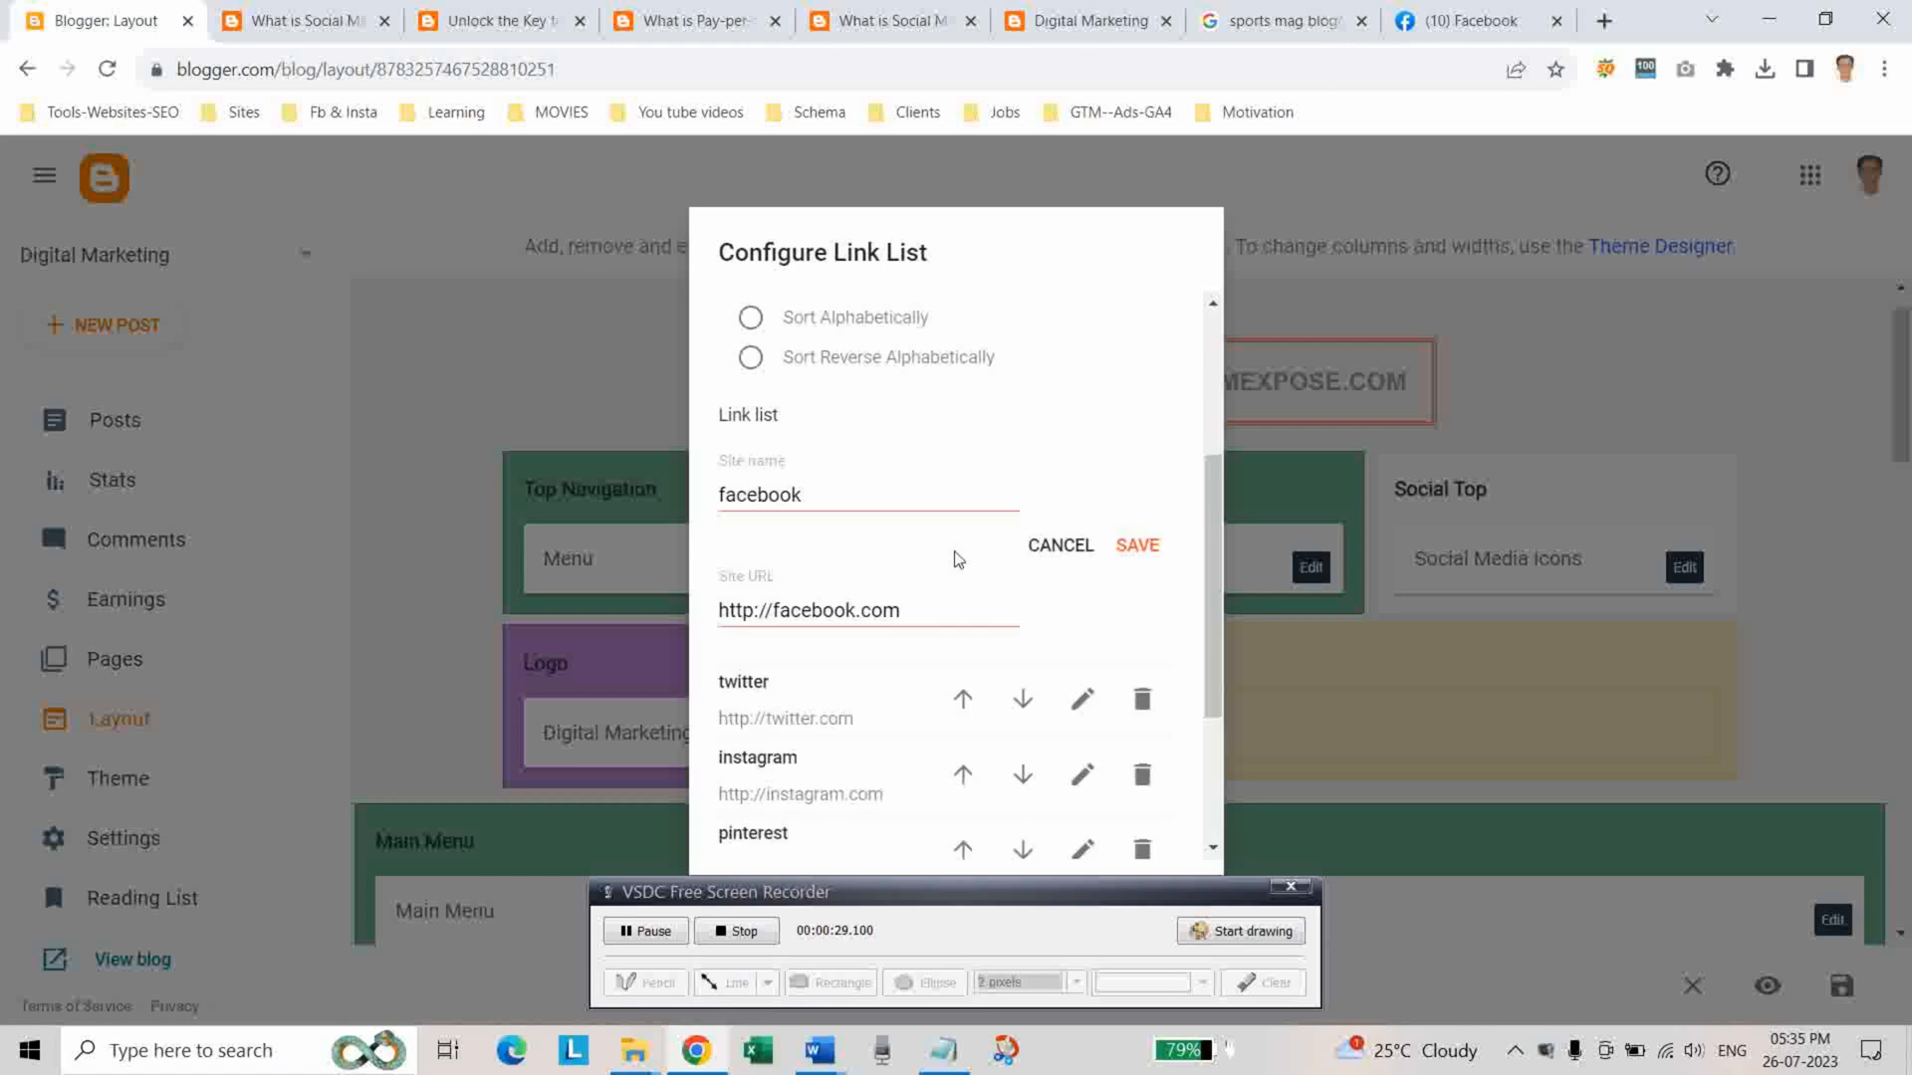
triple_click(808, 610)
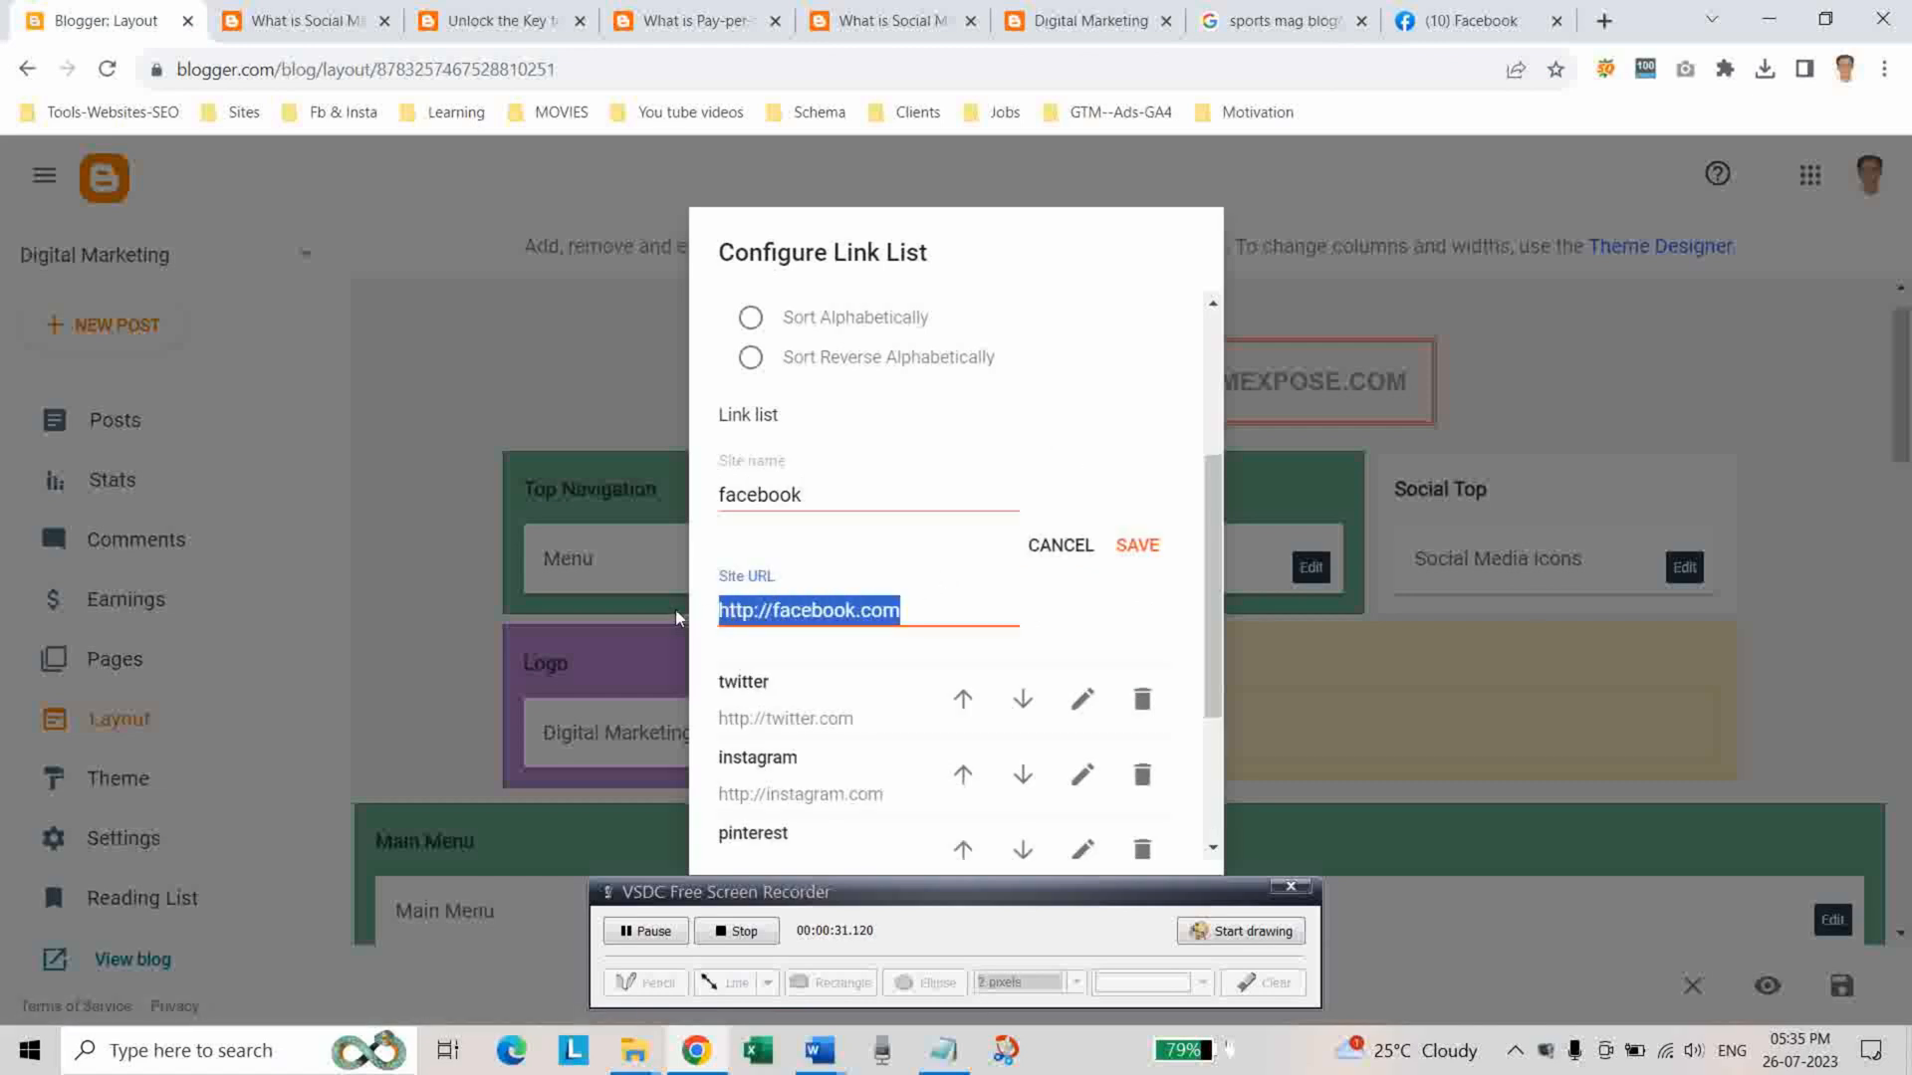
text(/digitalmarketingtipps)
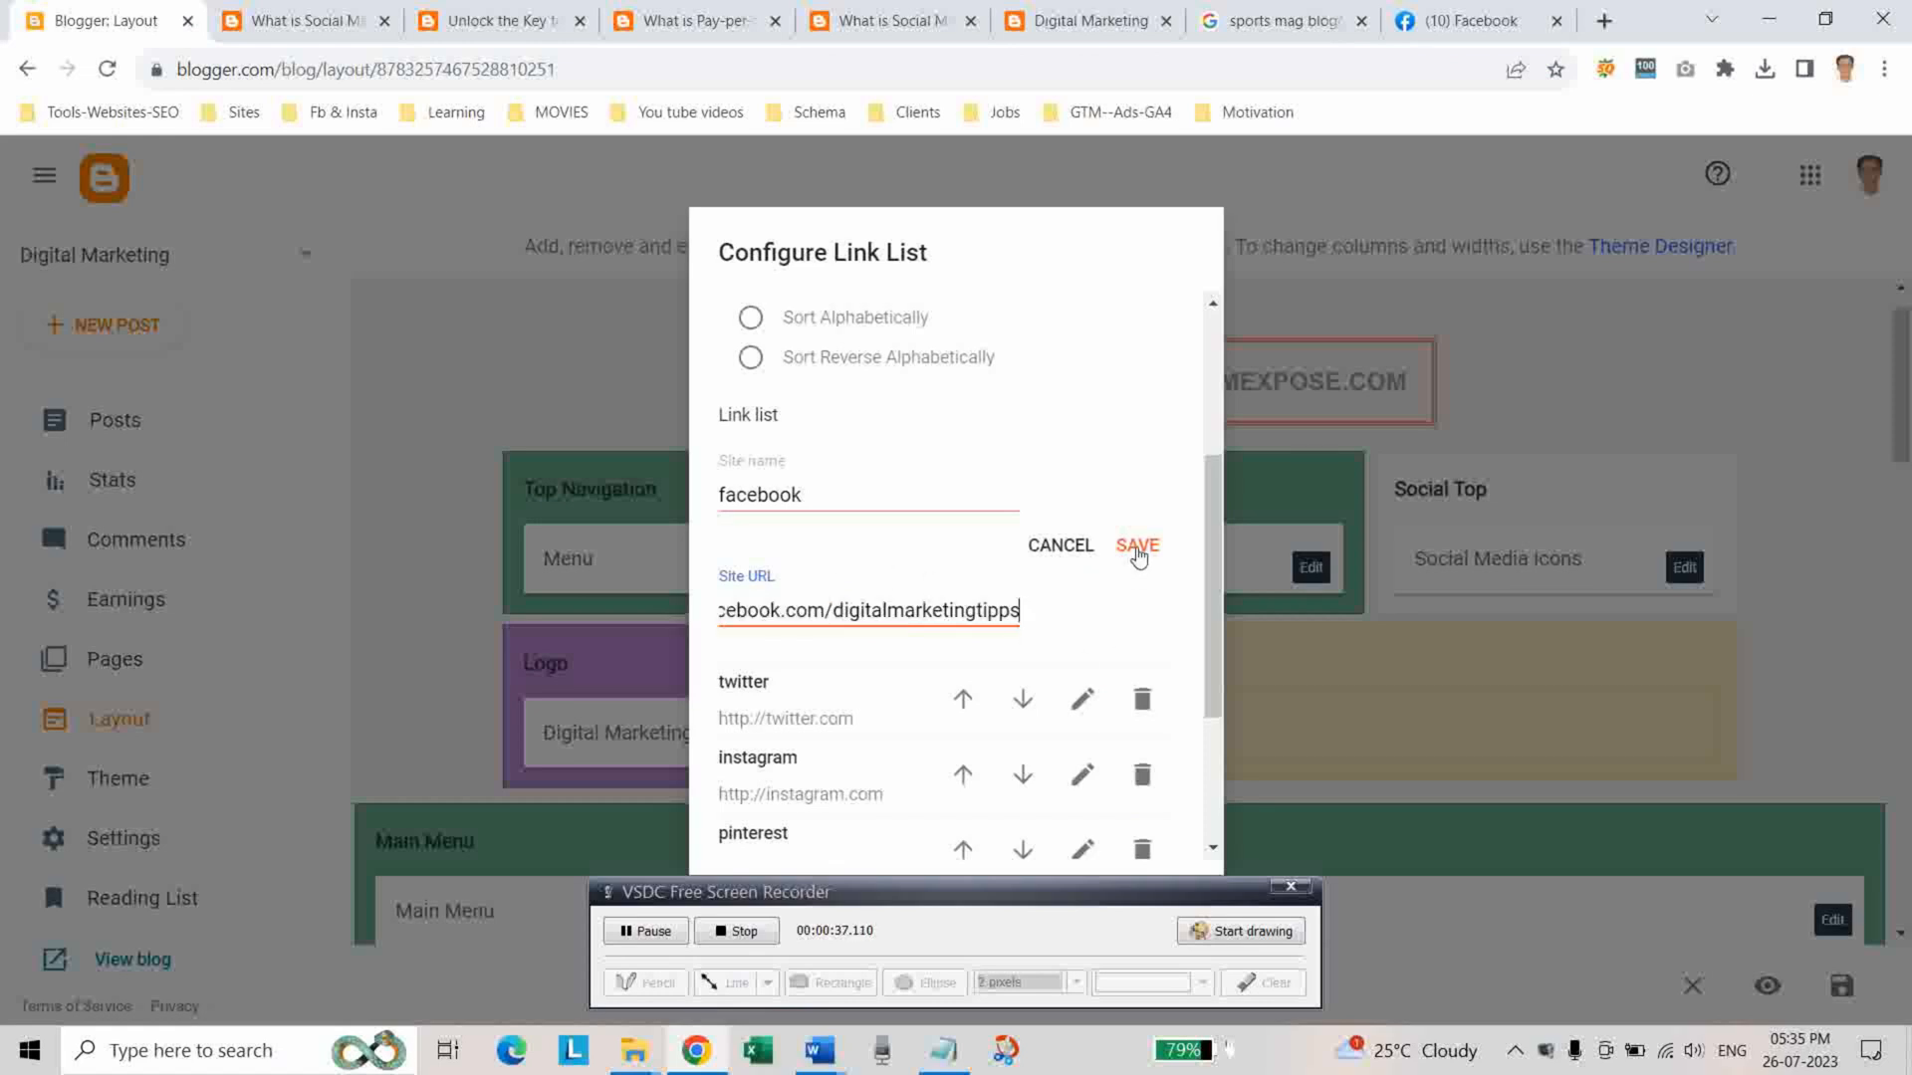
click(1134, 545)
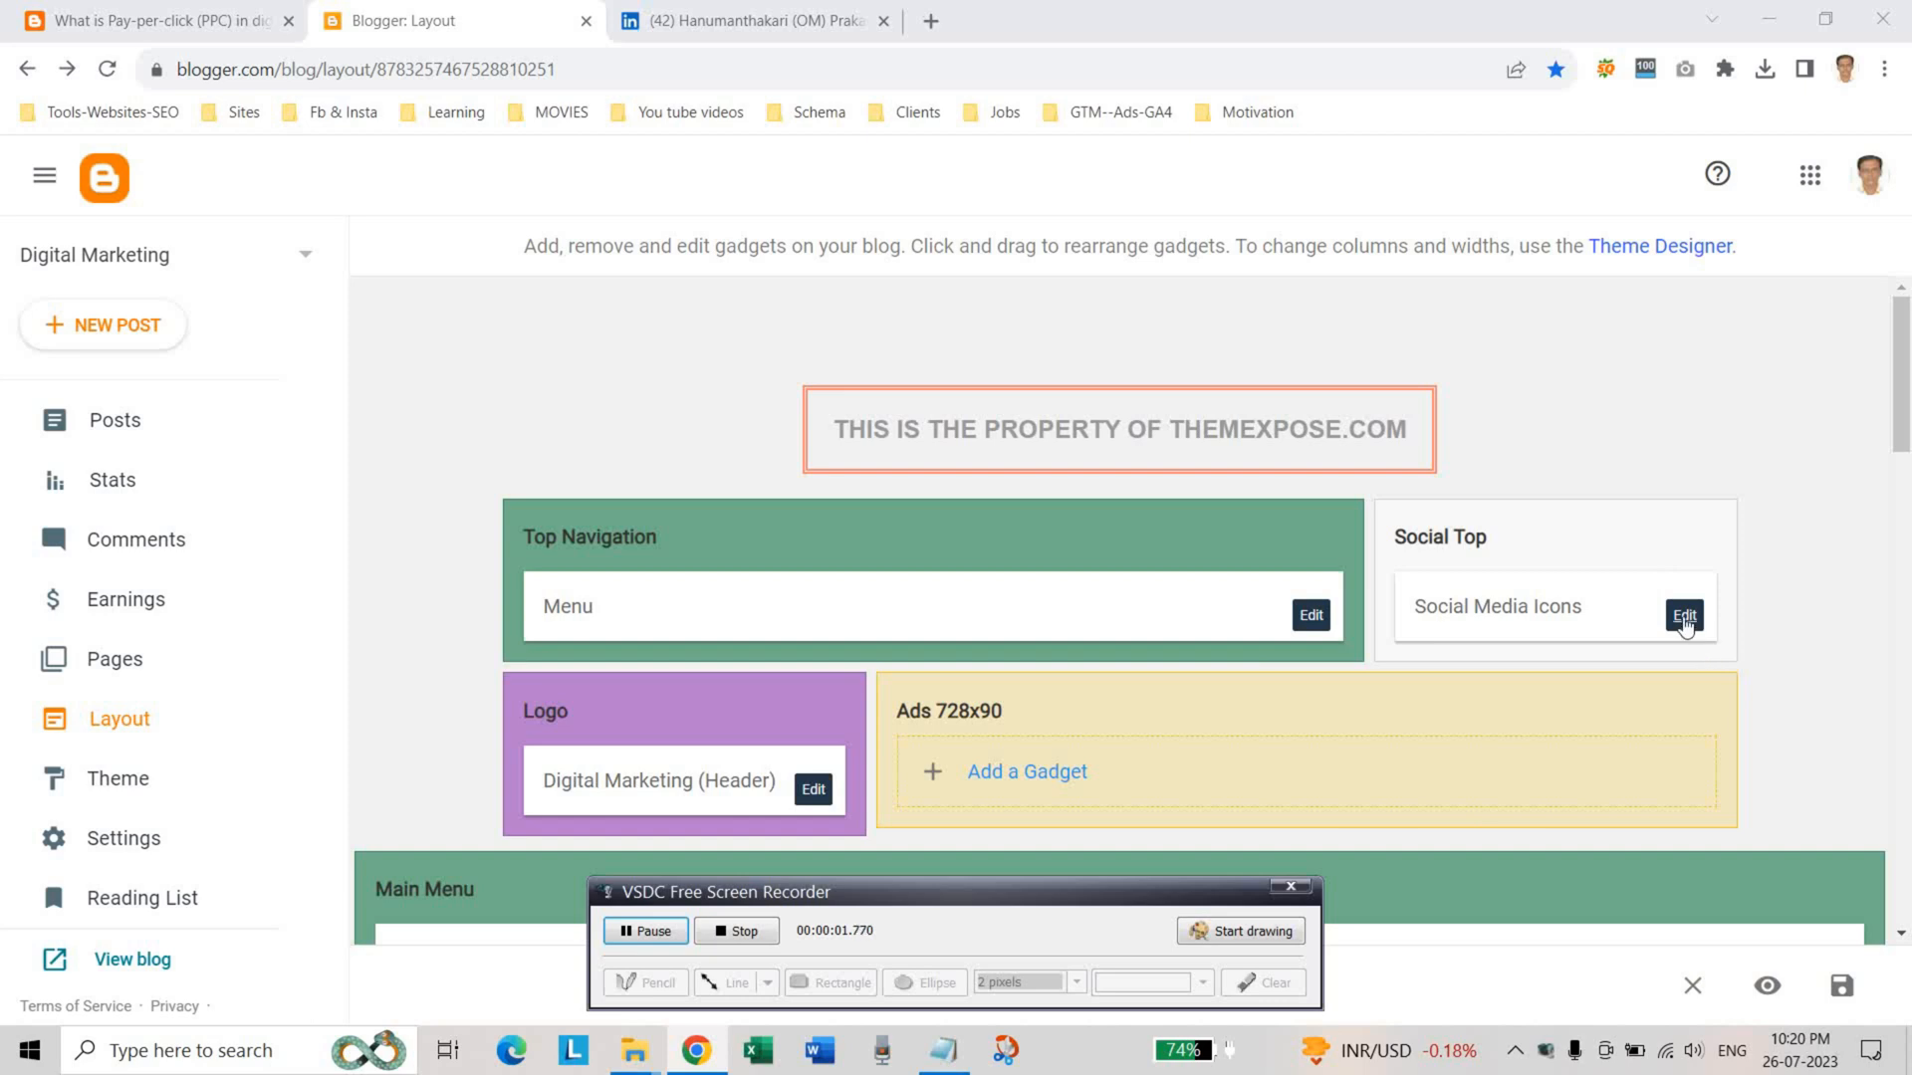
Save the link list with facebook and linkedin entries, save the layout, and view the live blog's icons
click(1684, 613)
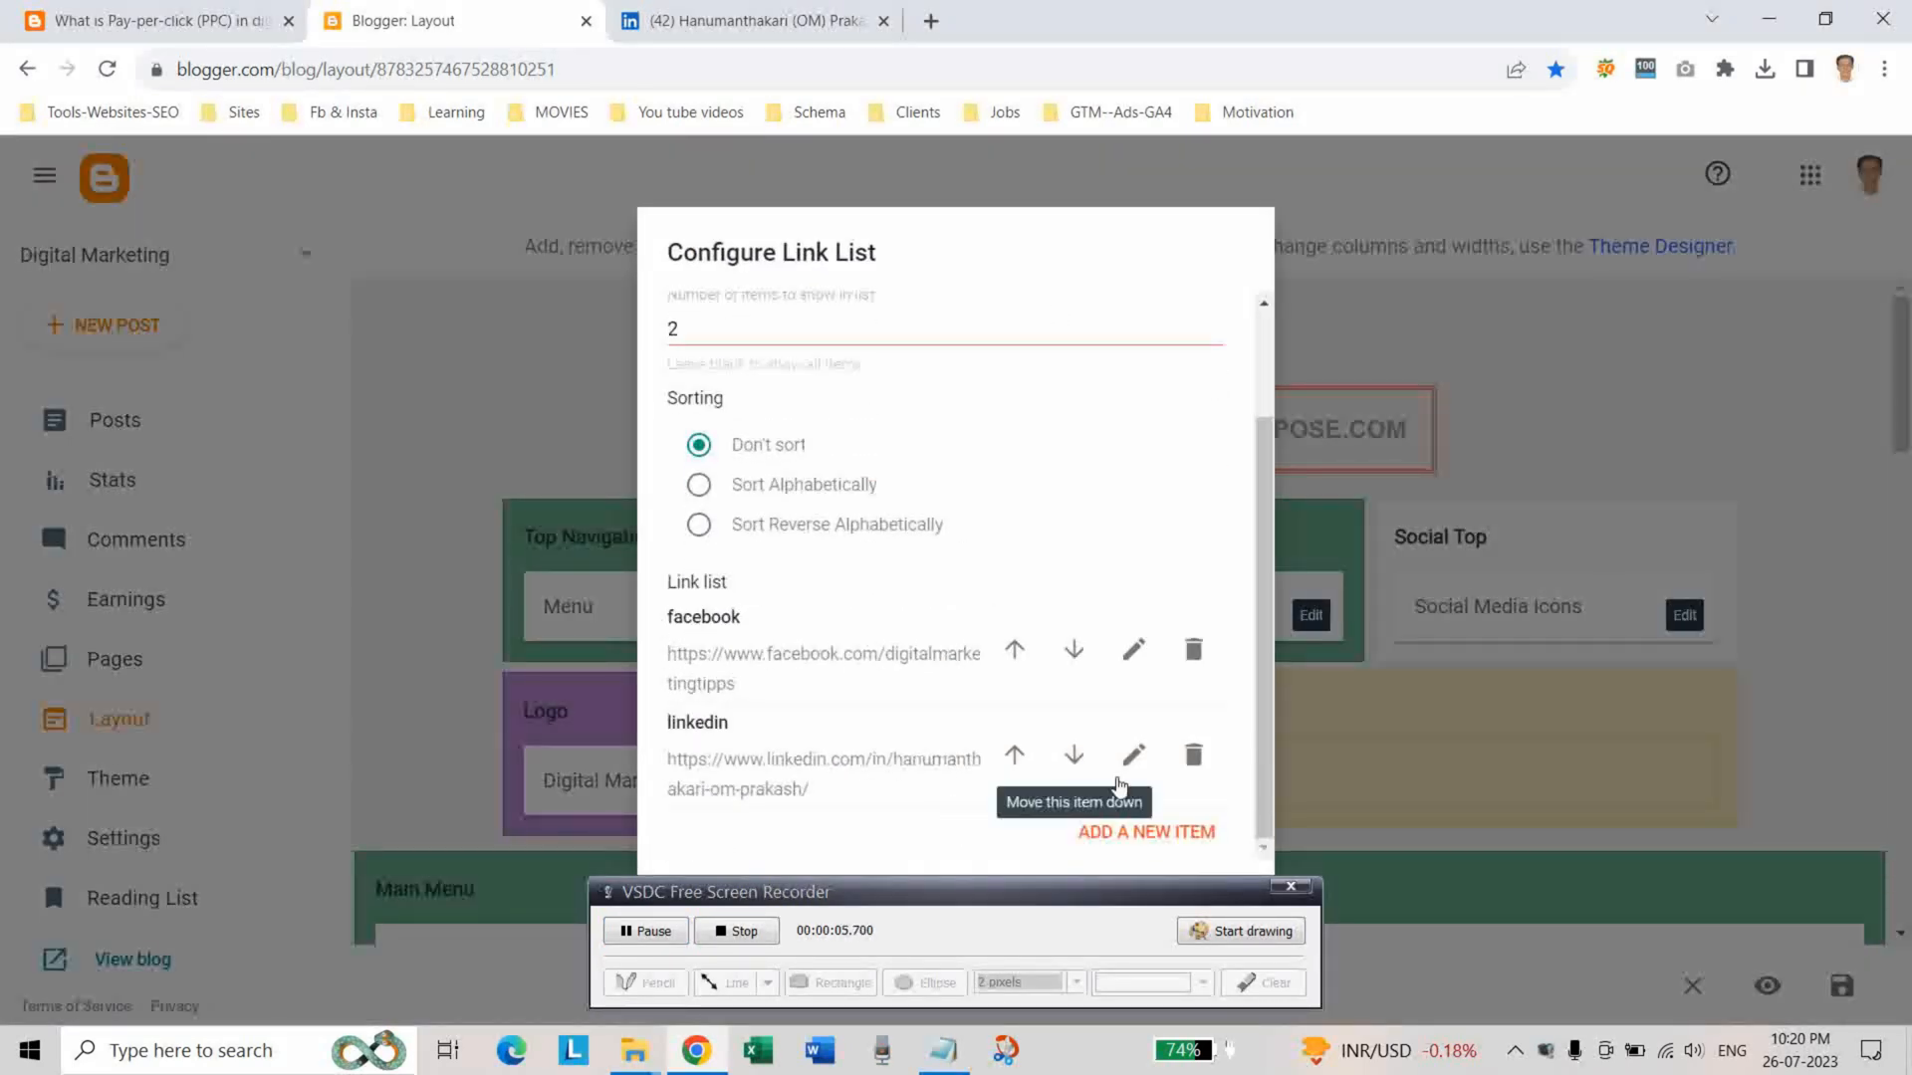
click(1133, 756)
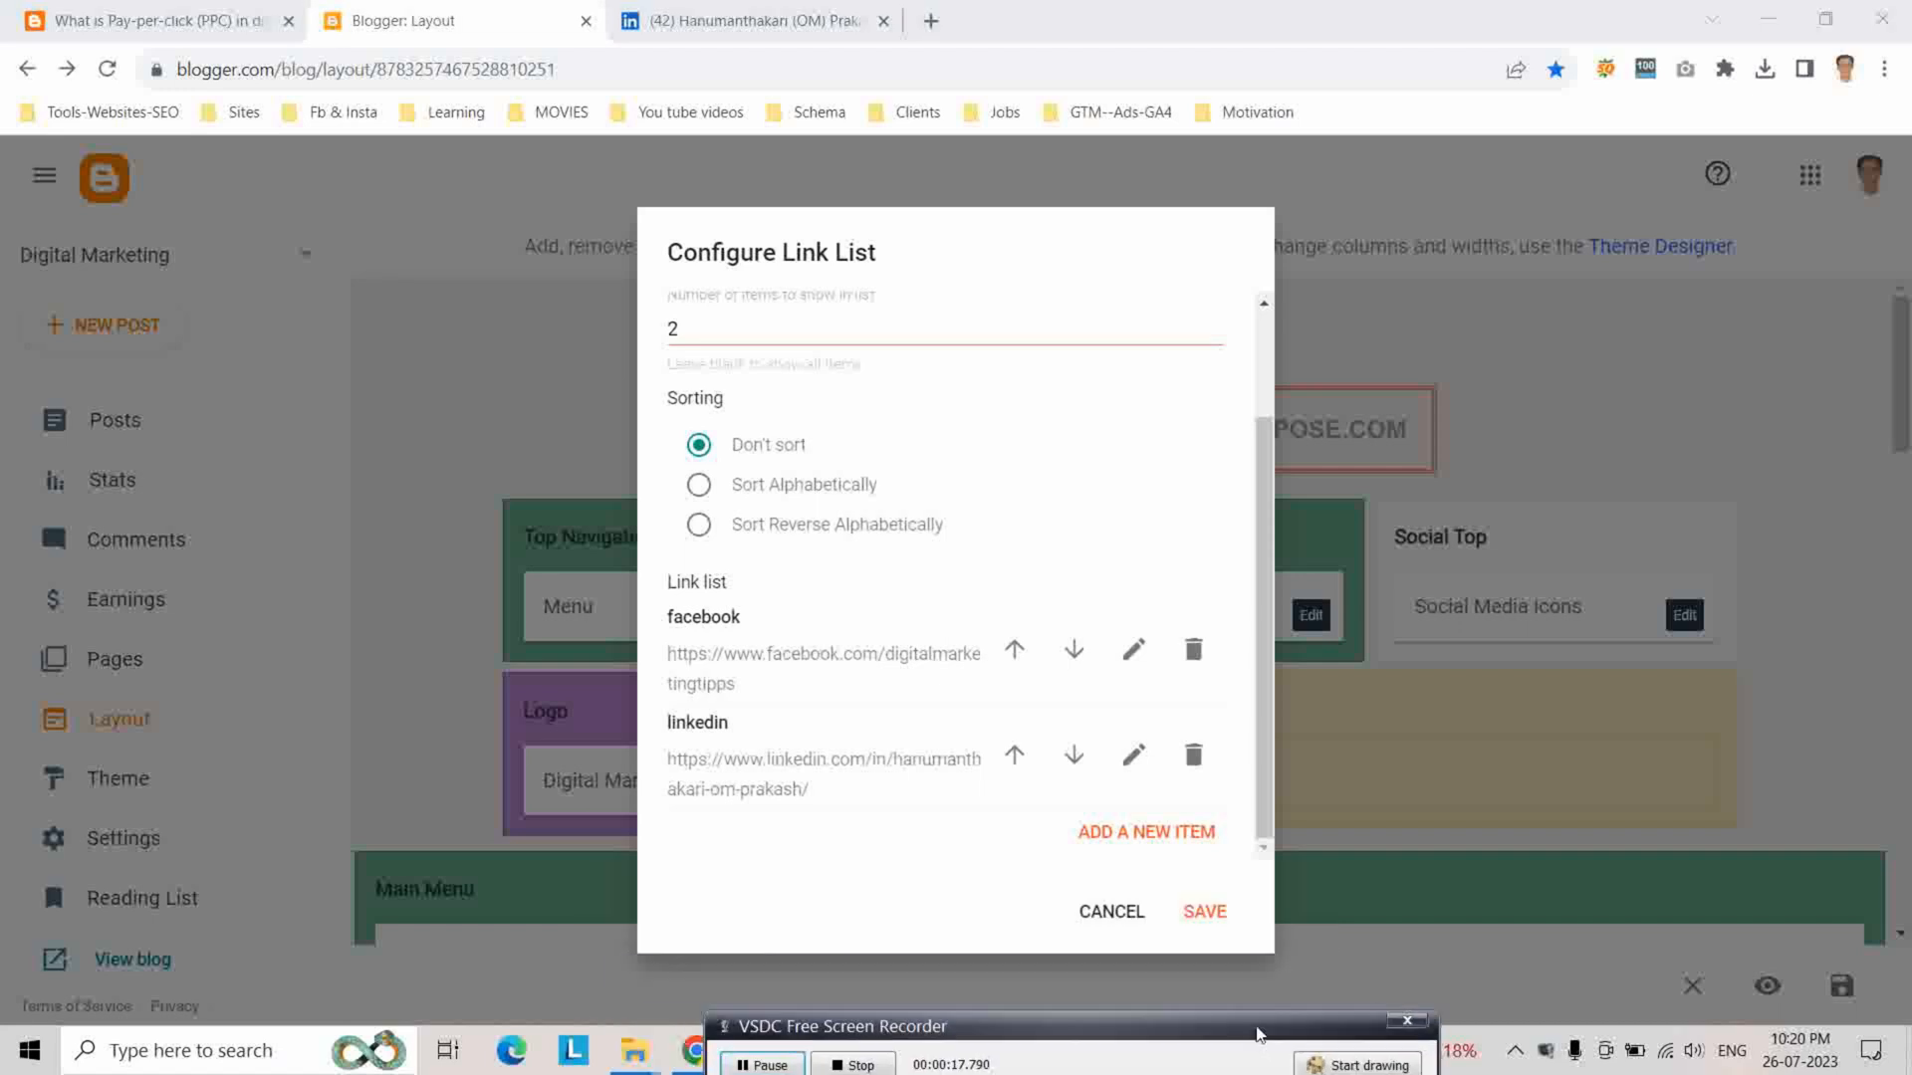
click(1203, 910)
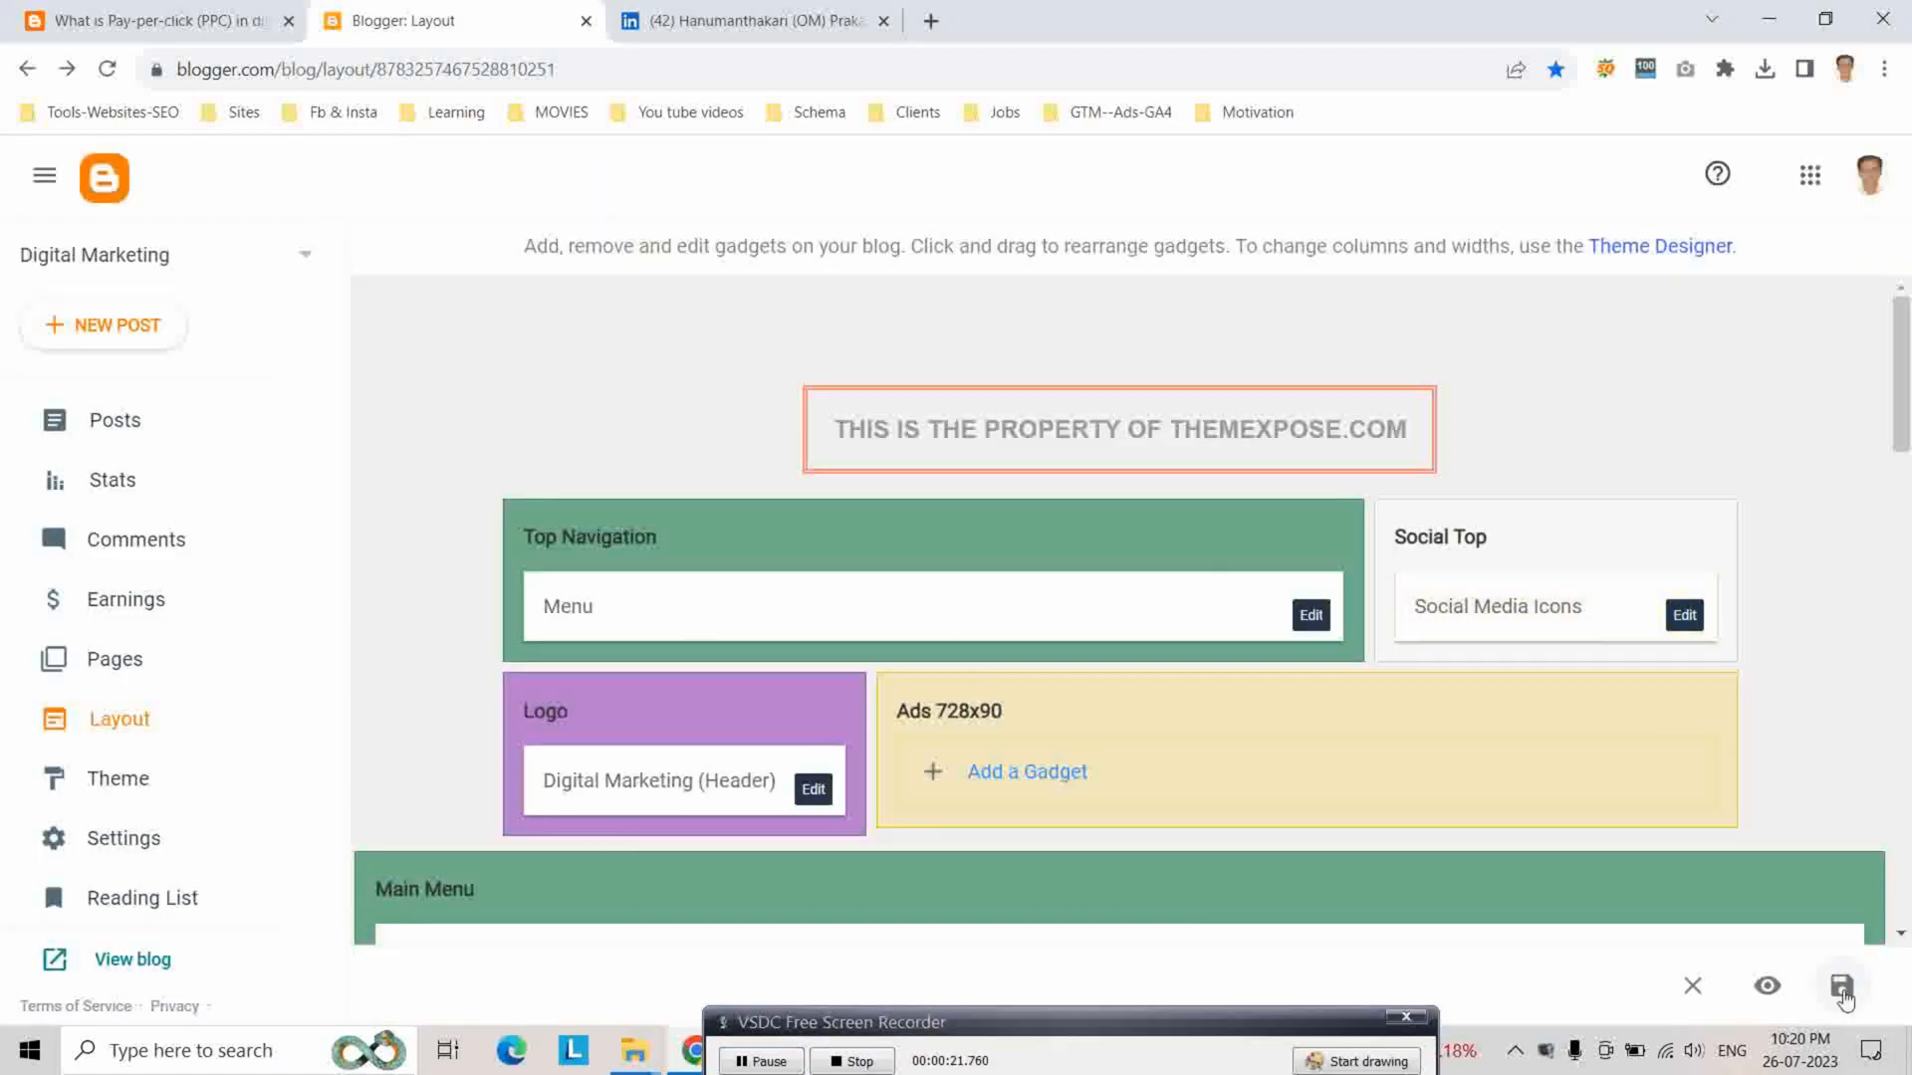
click(1844, 986)
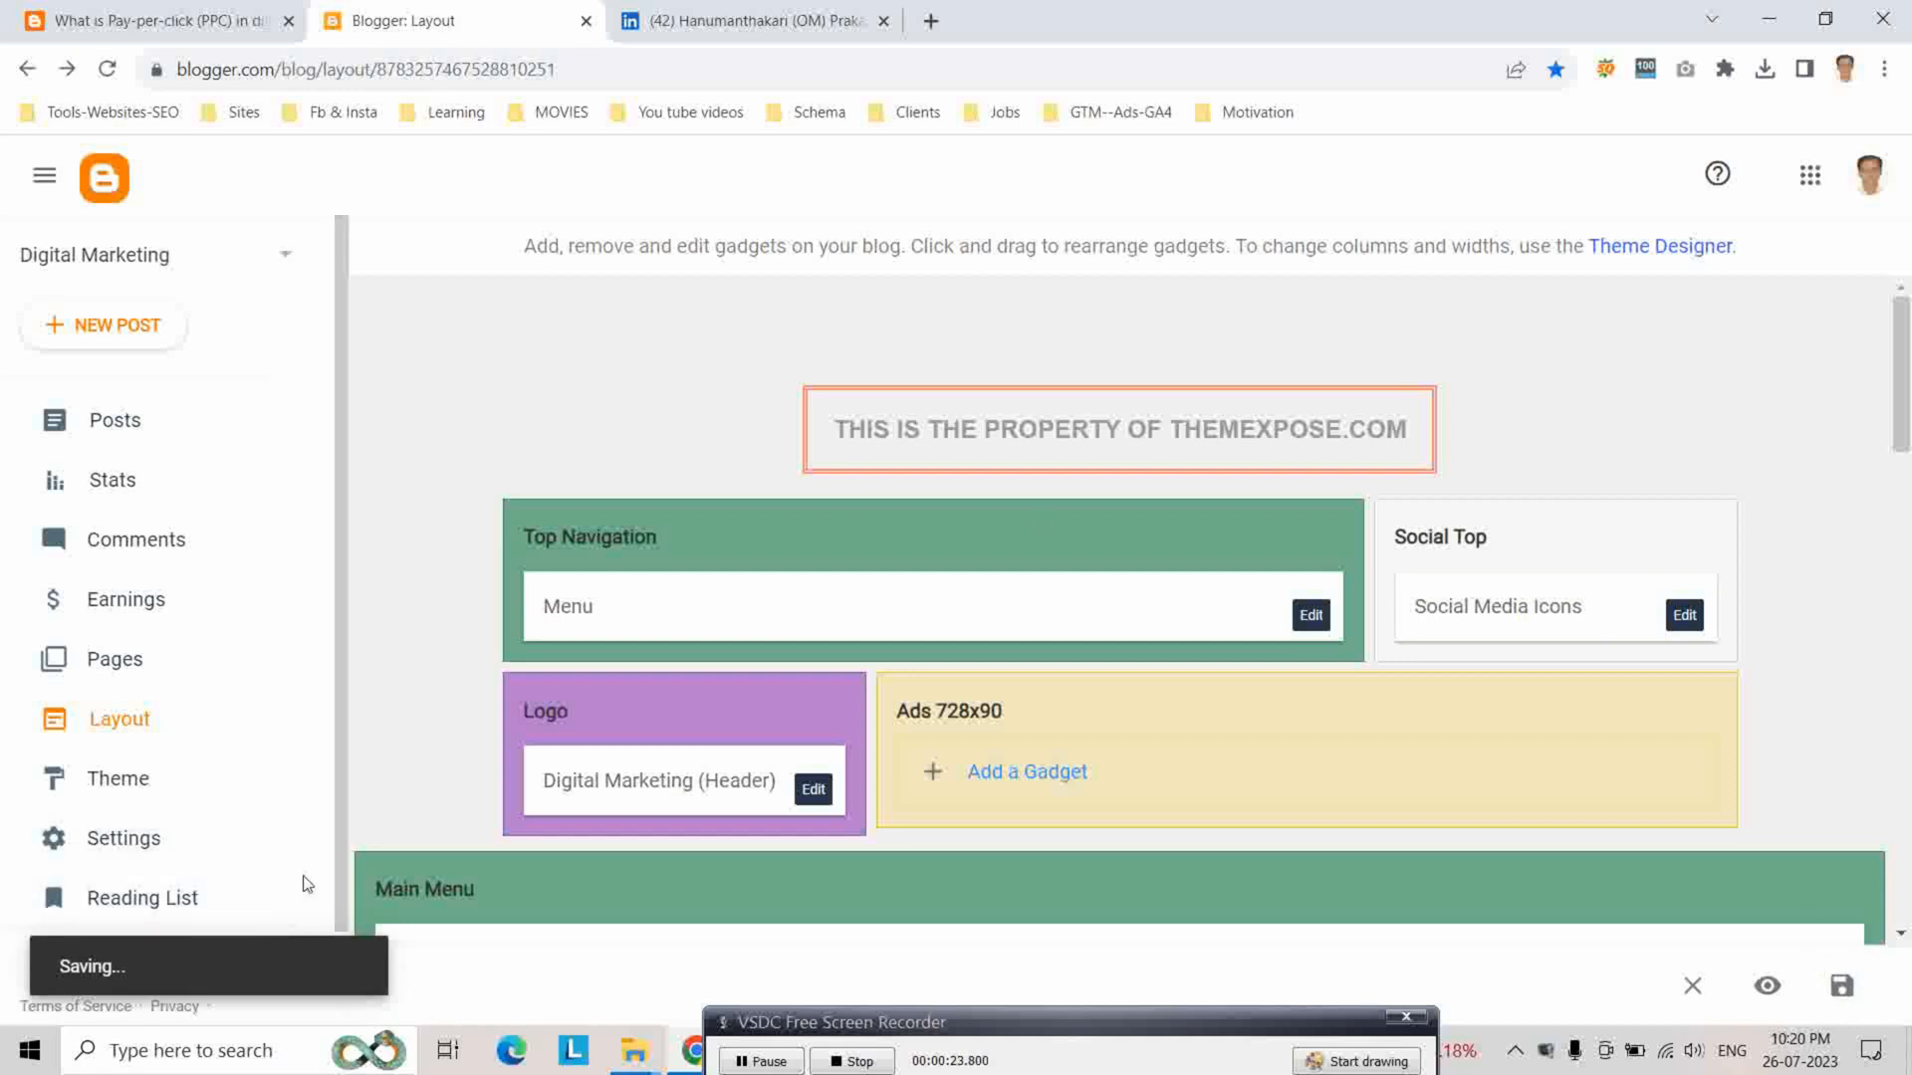
mouse_move(199, 804)
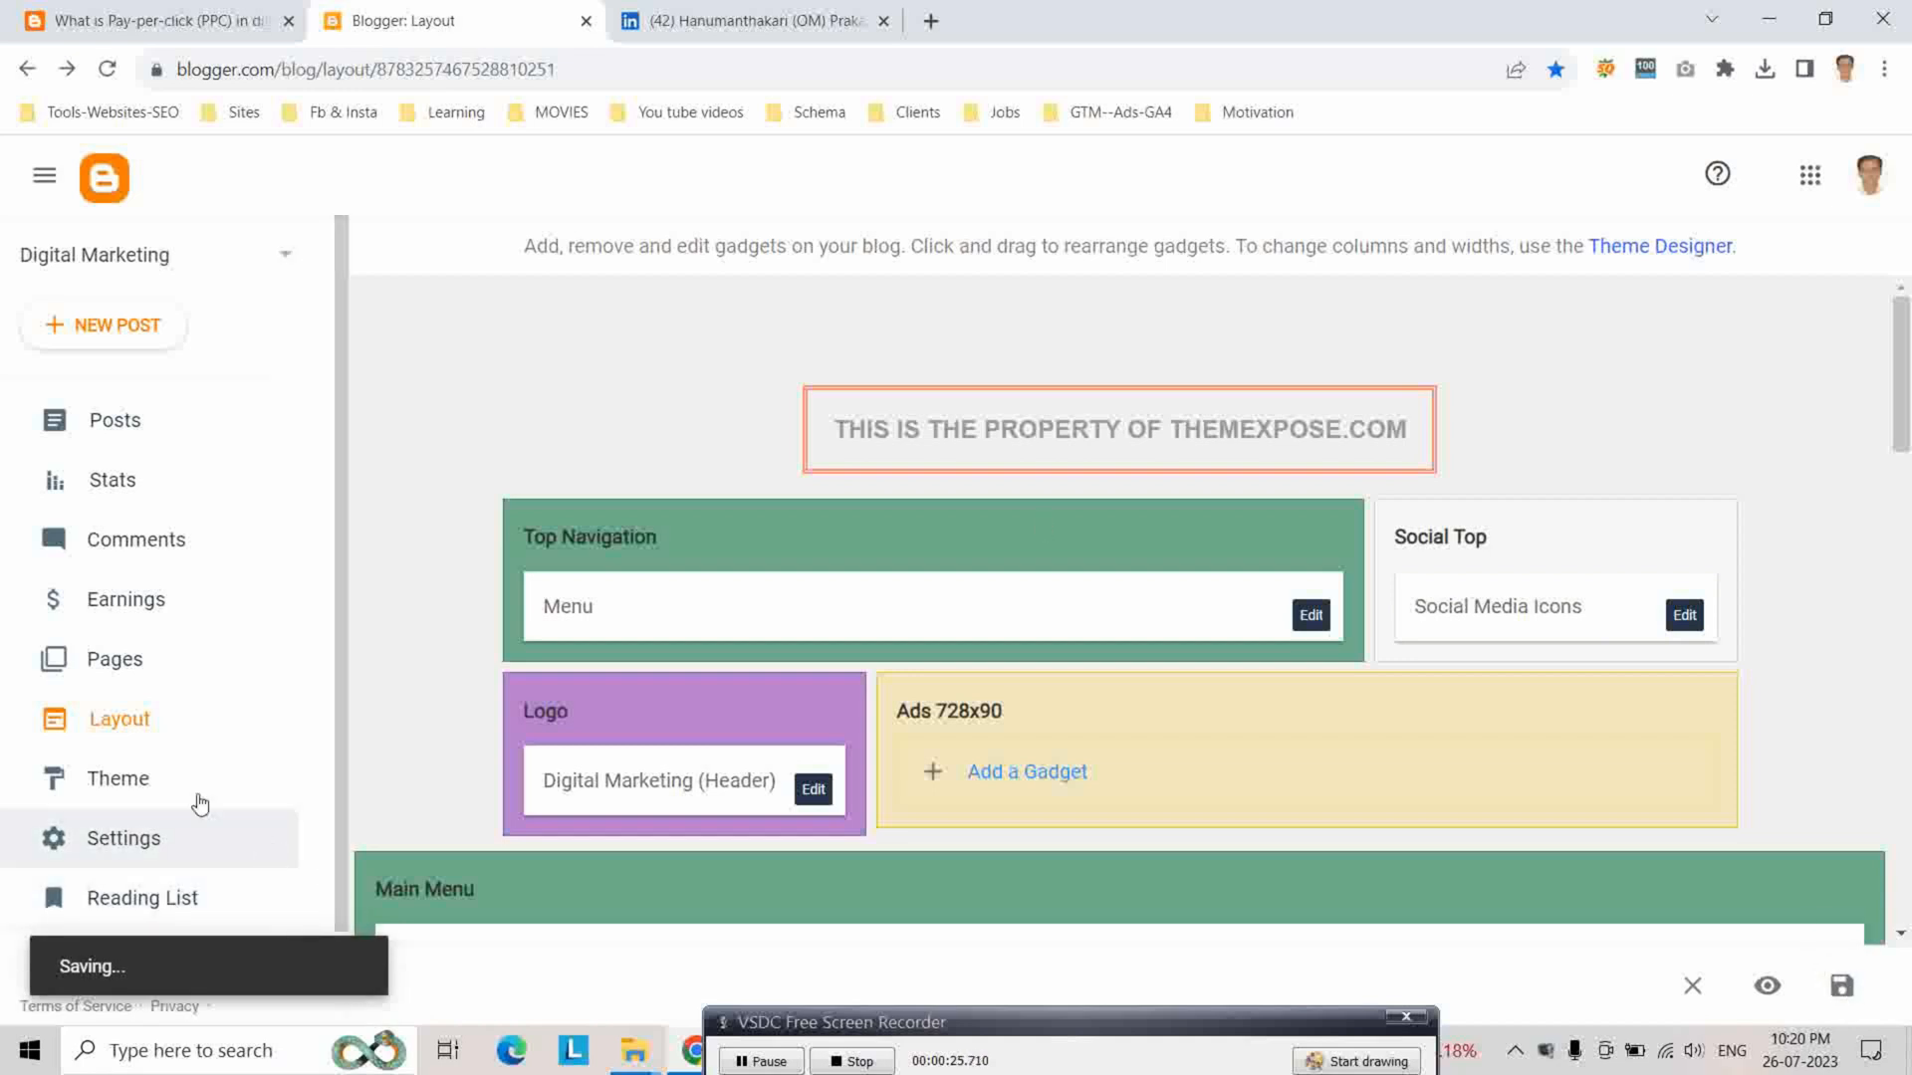
mouse_move(284, 876)
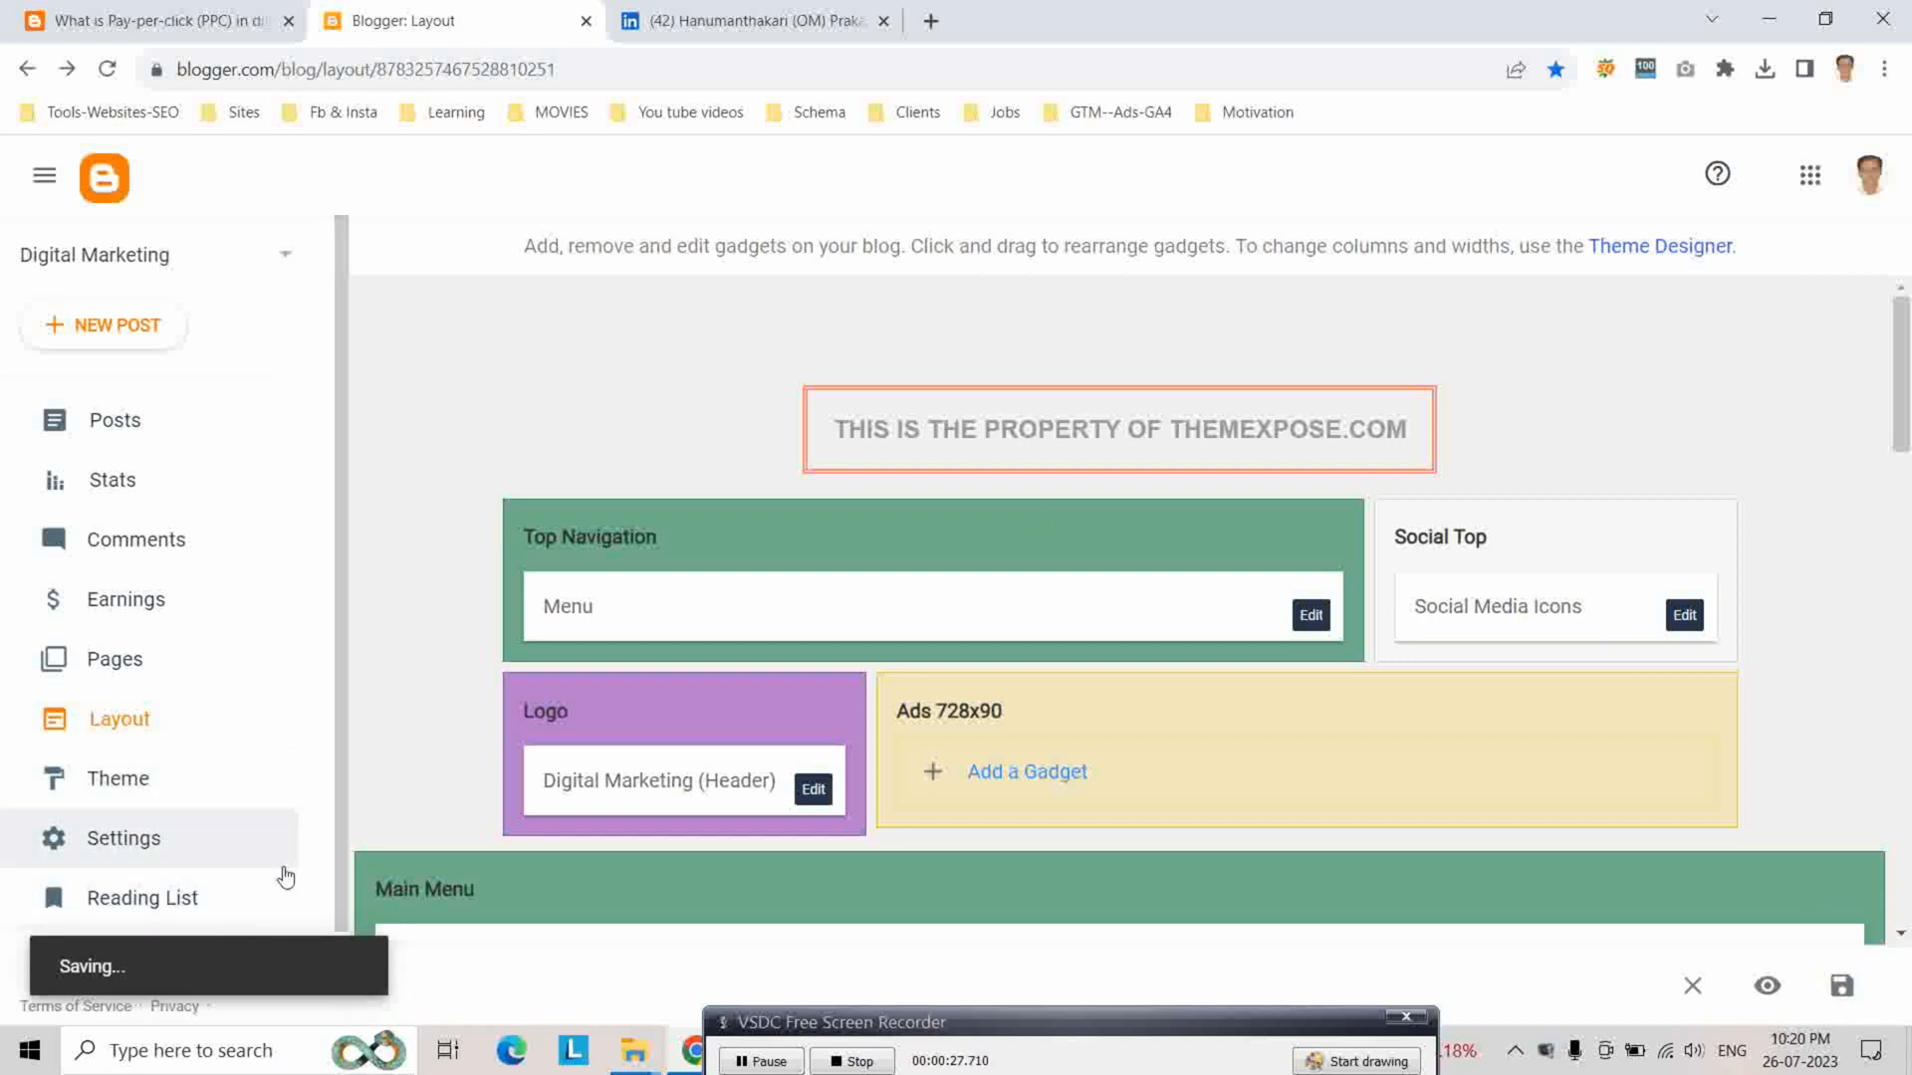
mouse_move(285, 818)
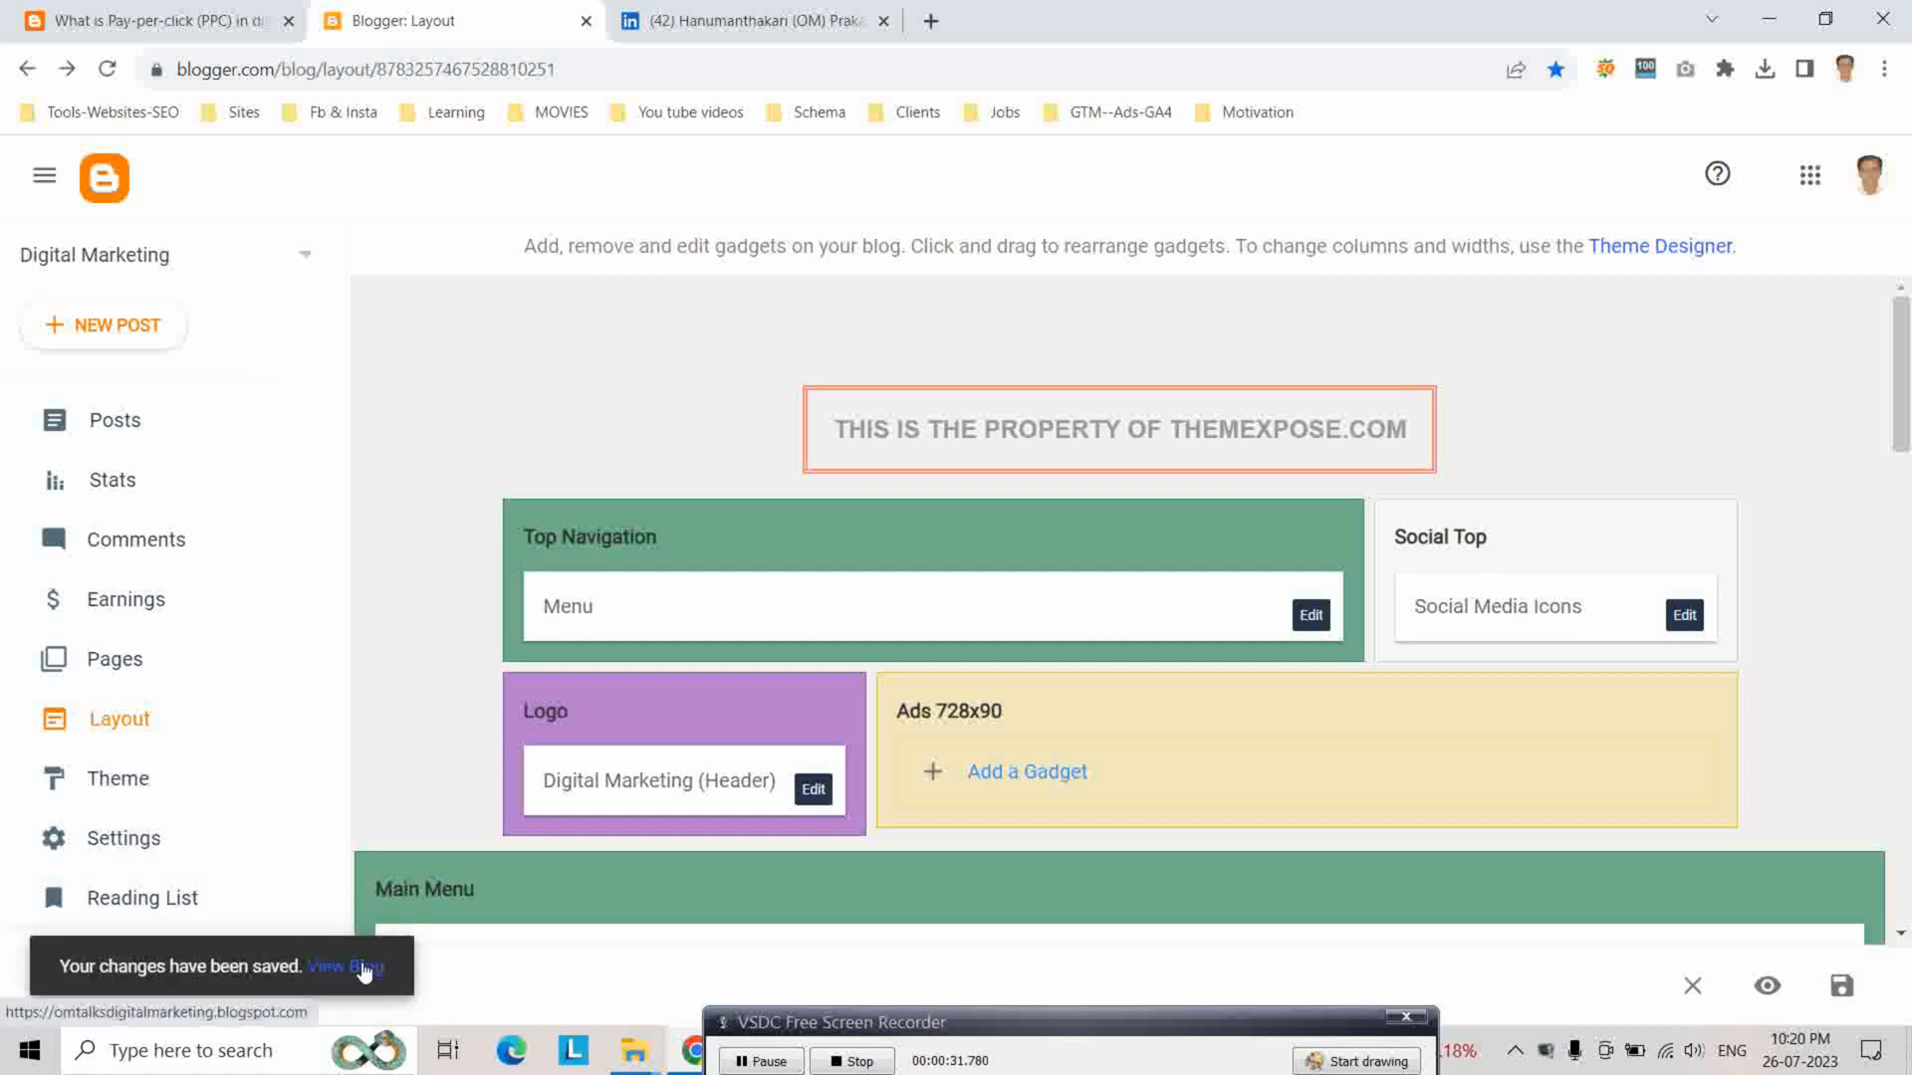
click(345, 966)
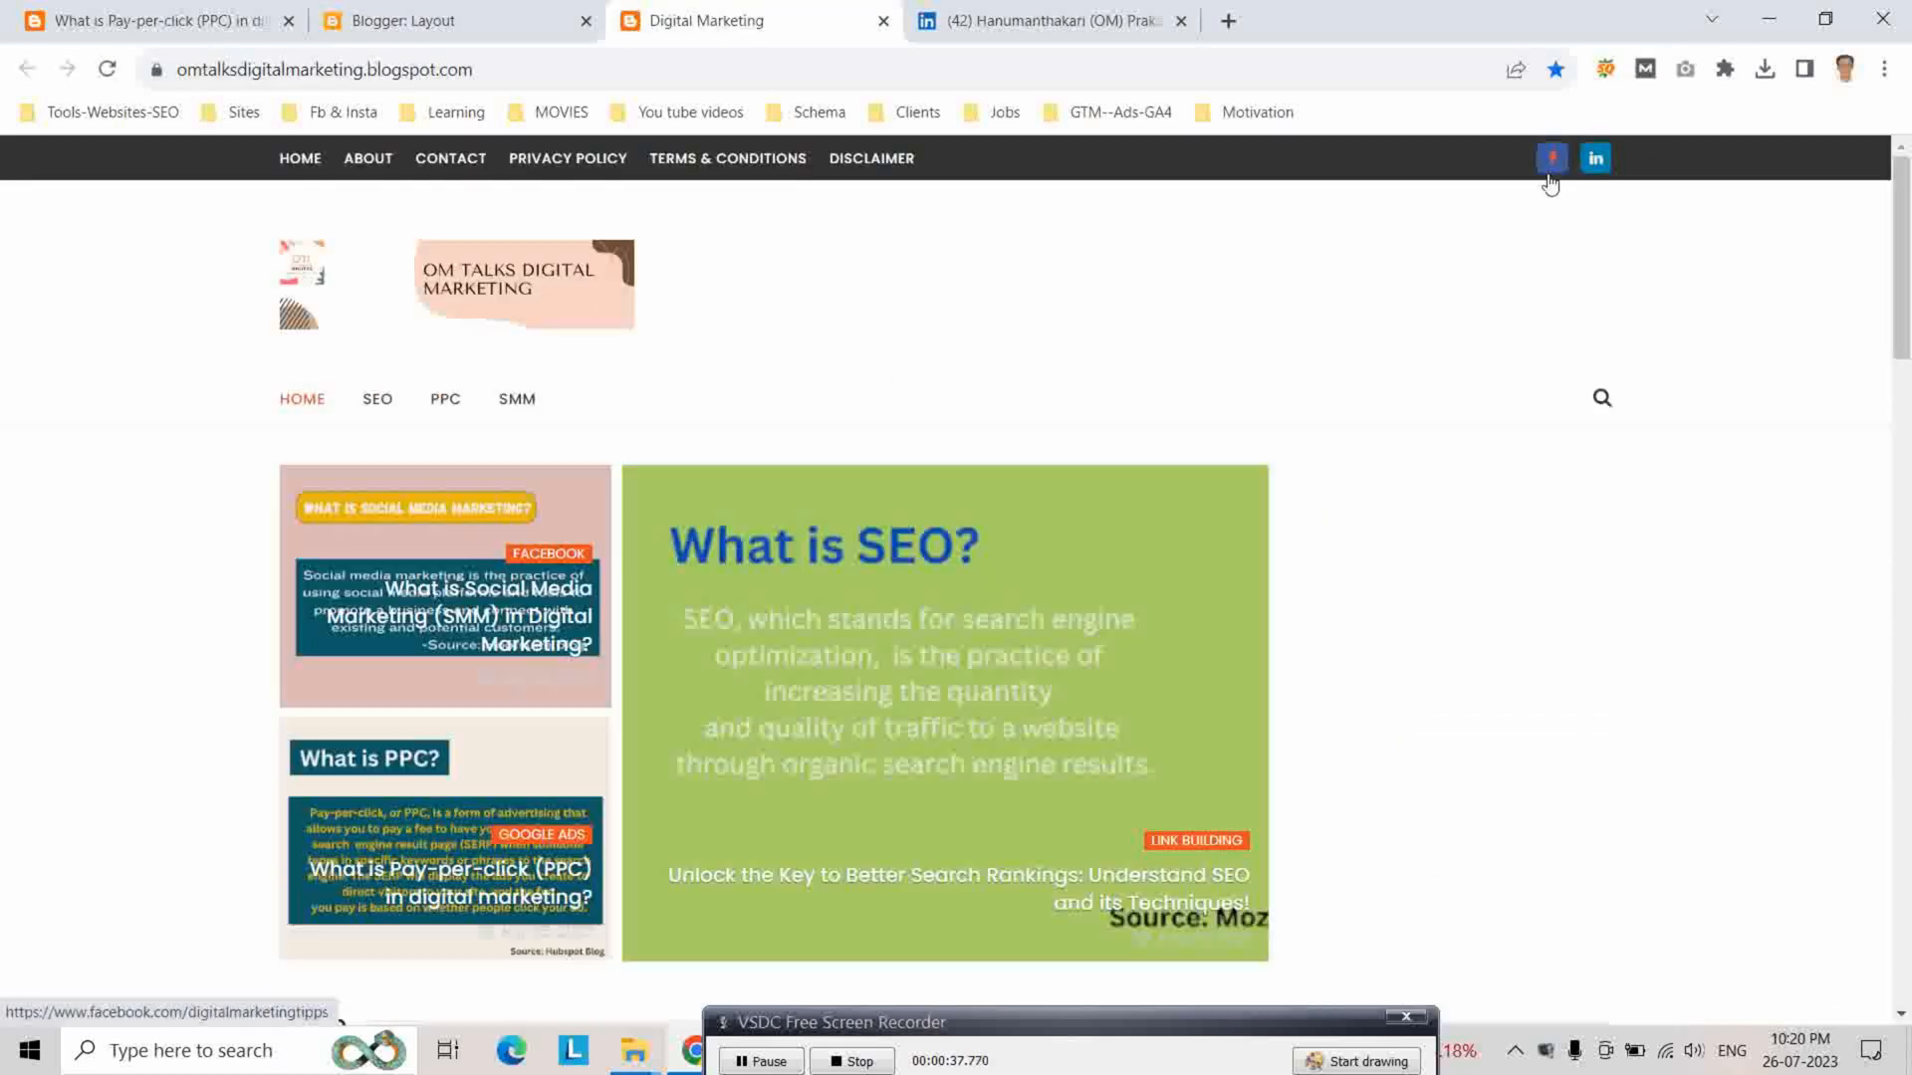
mouse_move(1595, 159)
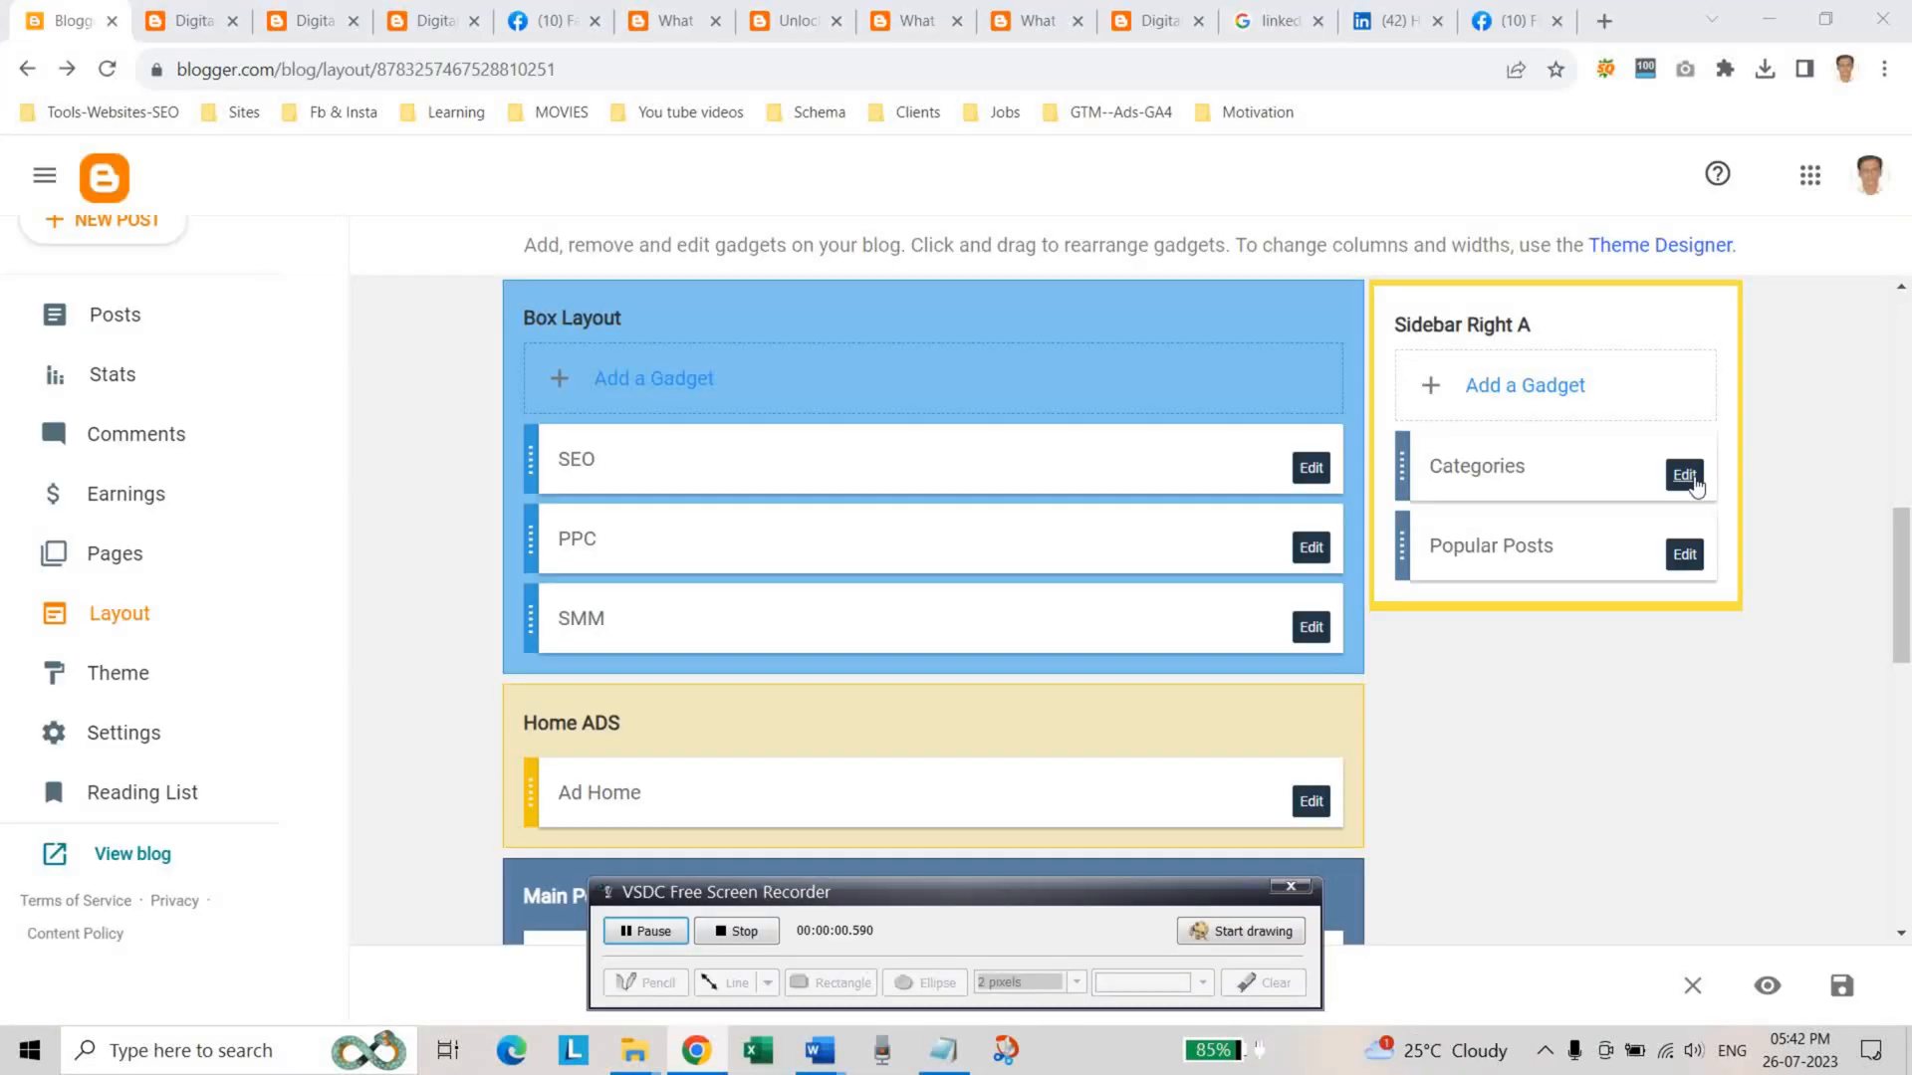
Set Categories to Display as List (after trying Cloud) with PPC, SEO, SMM checked, and save the layout
click(1683, 474)
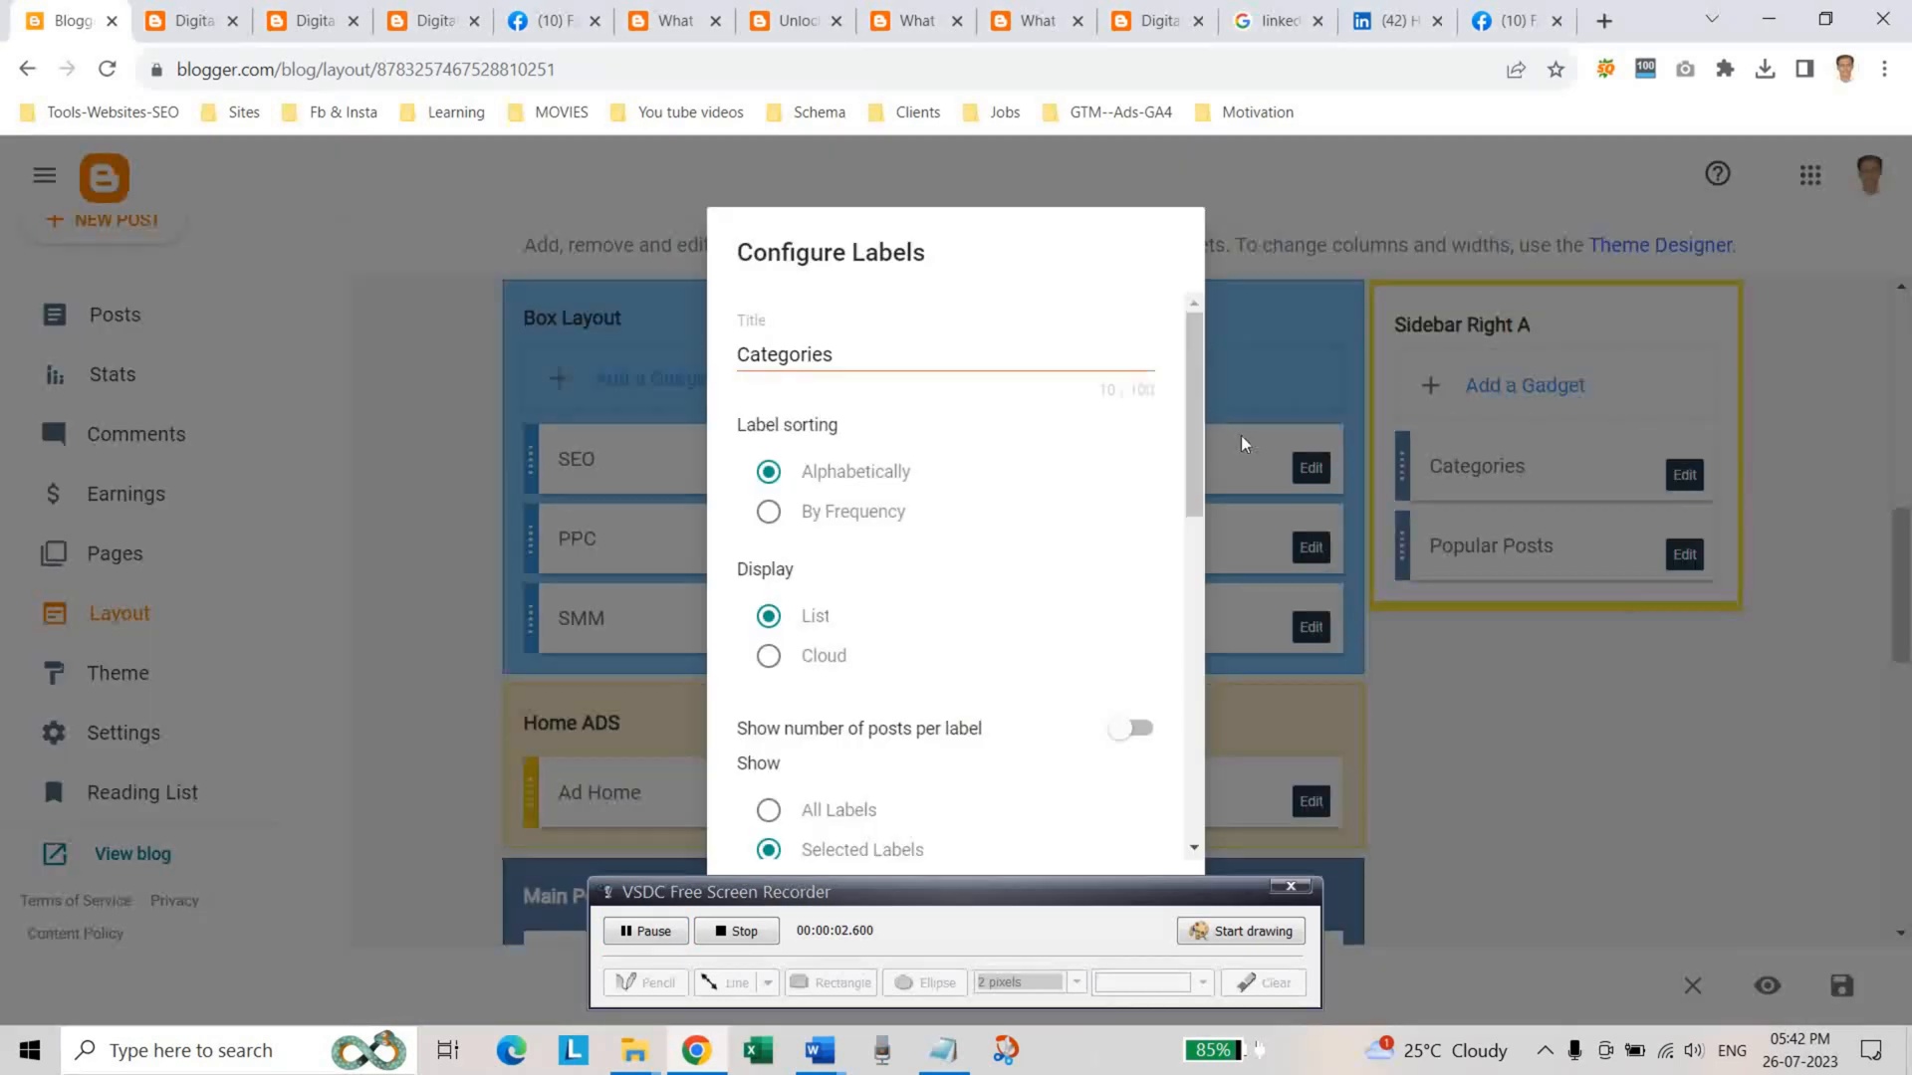
scroll(down, 3)
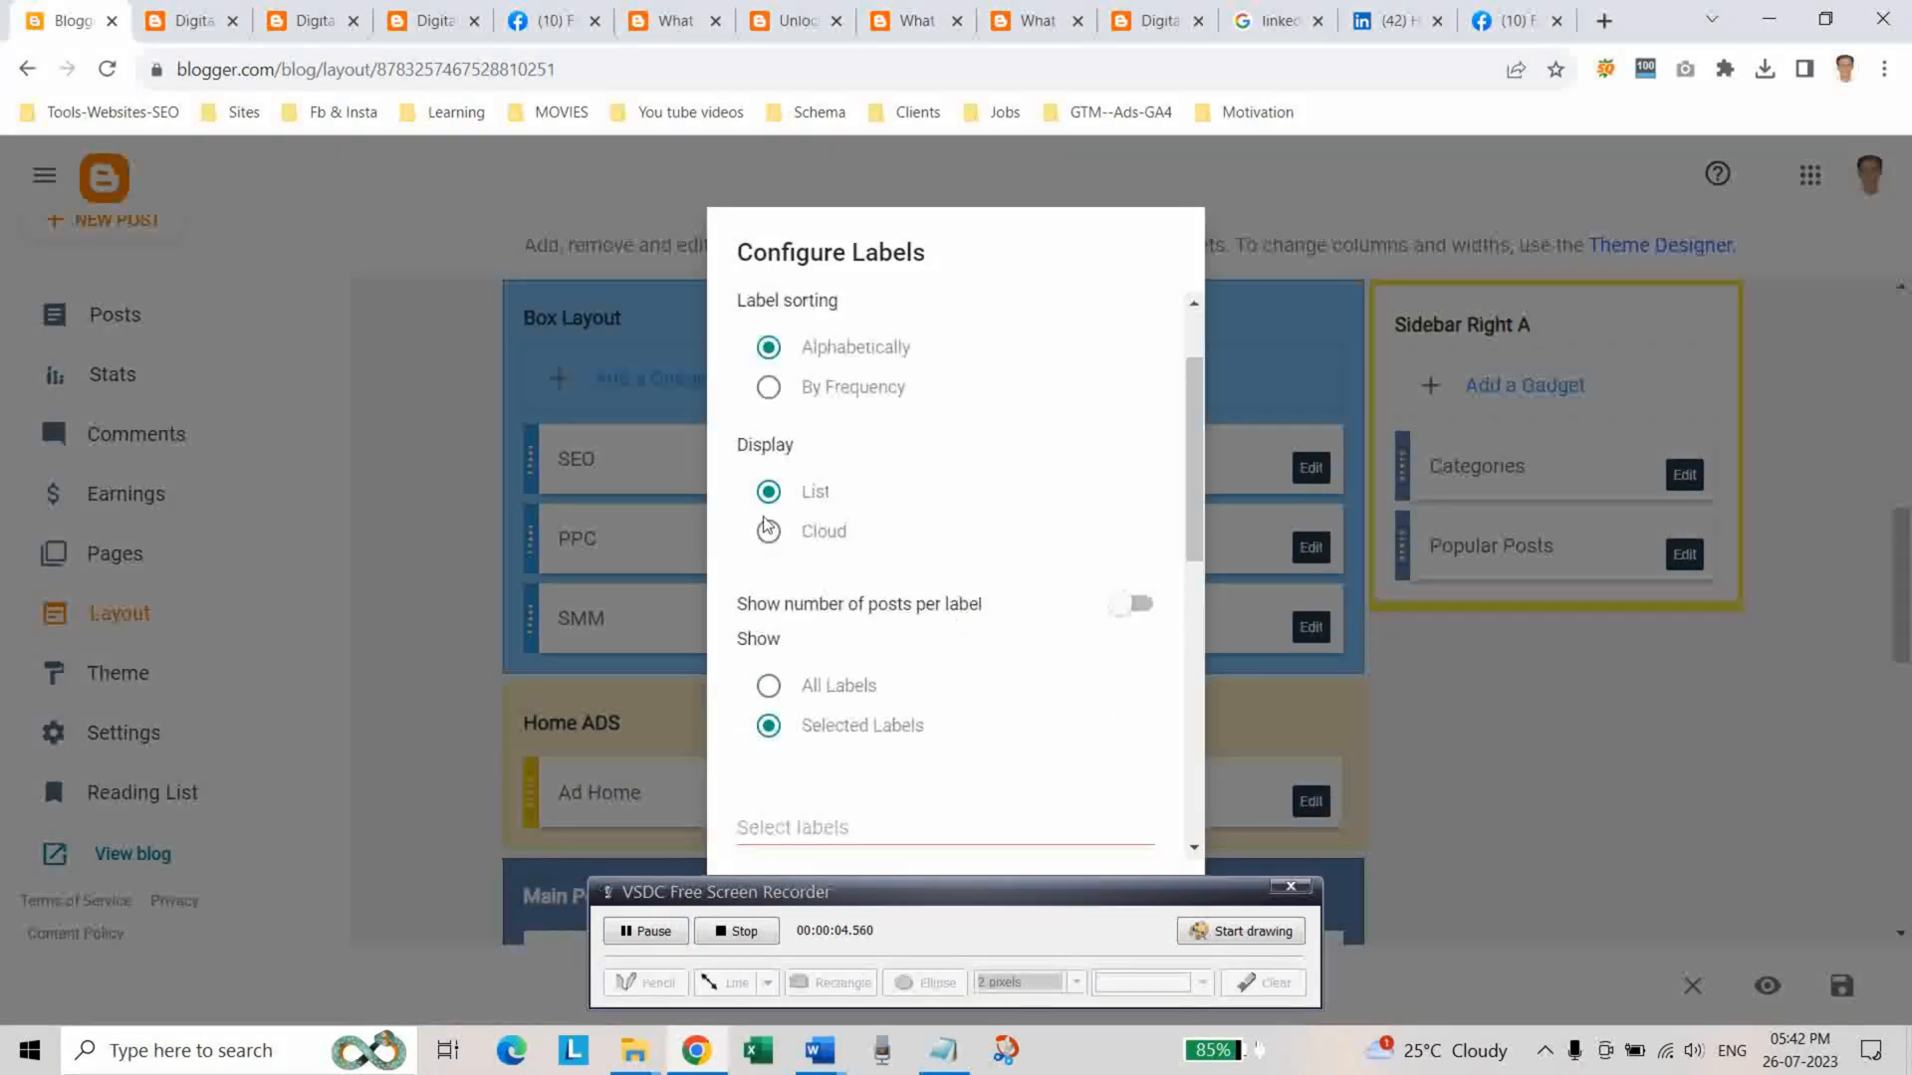
click(768, 529)
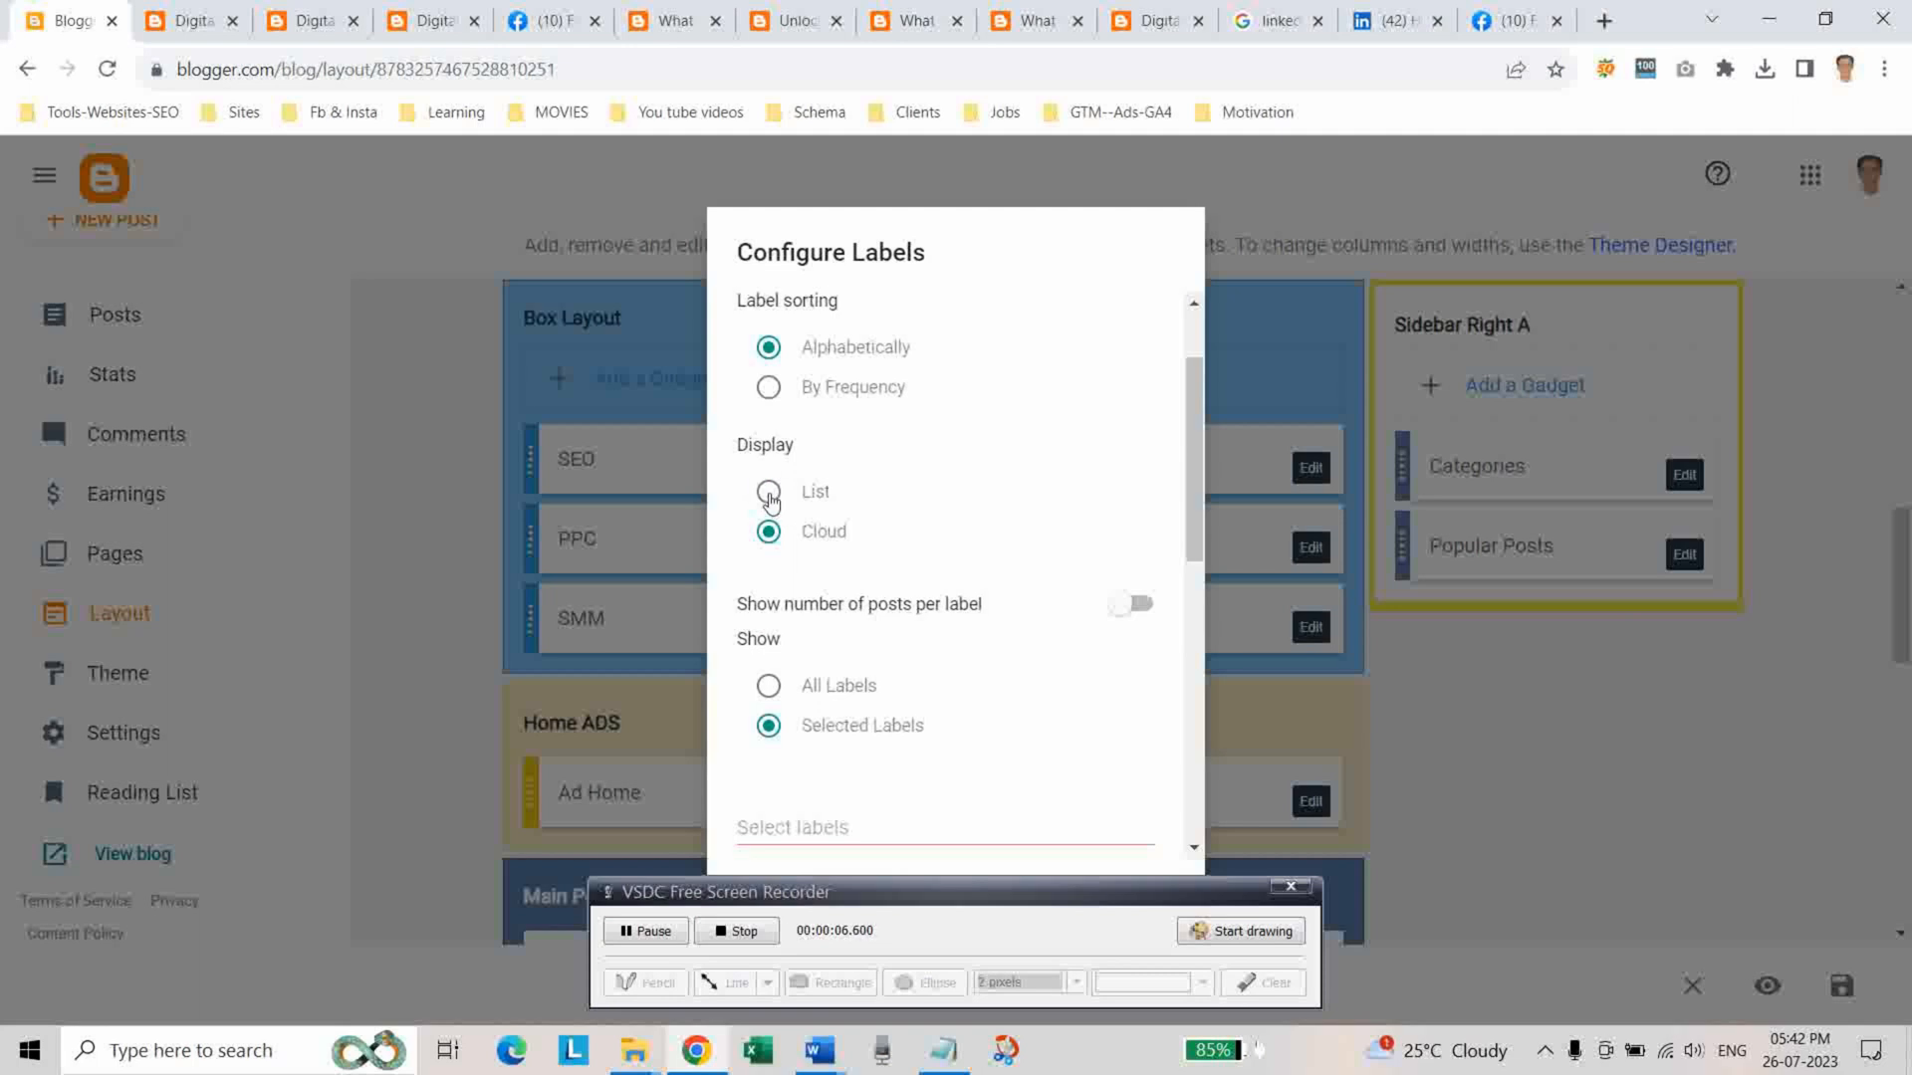
click(769, 489)
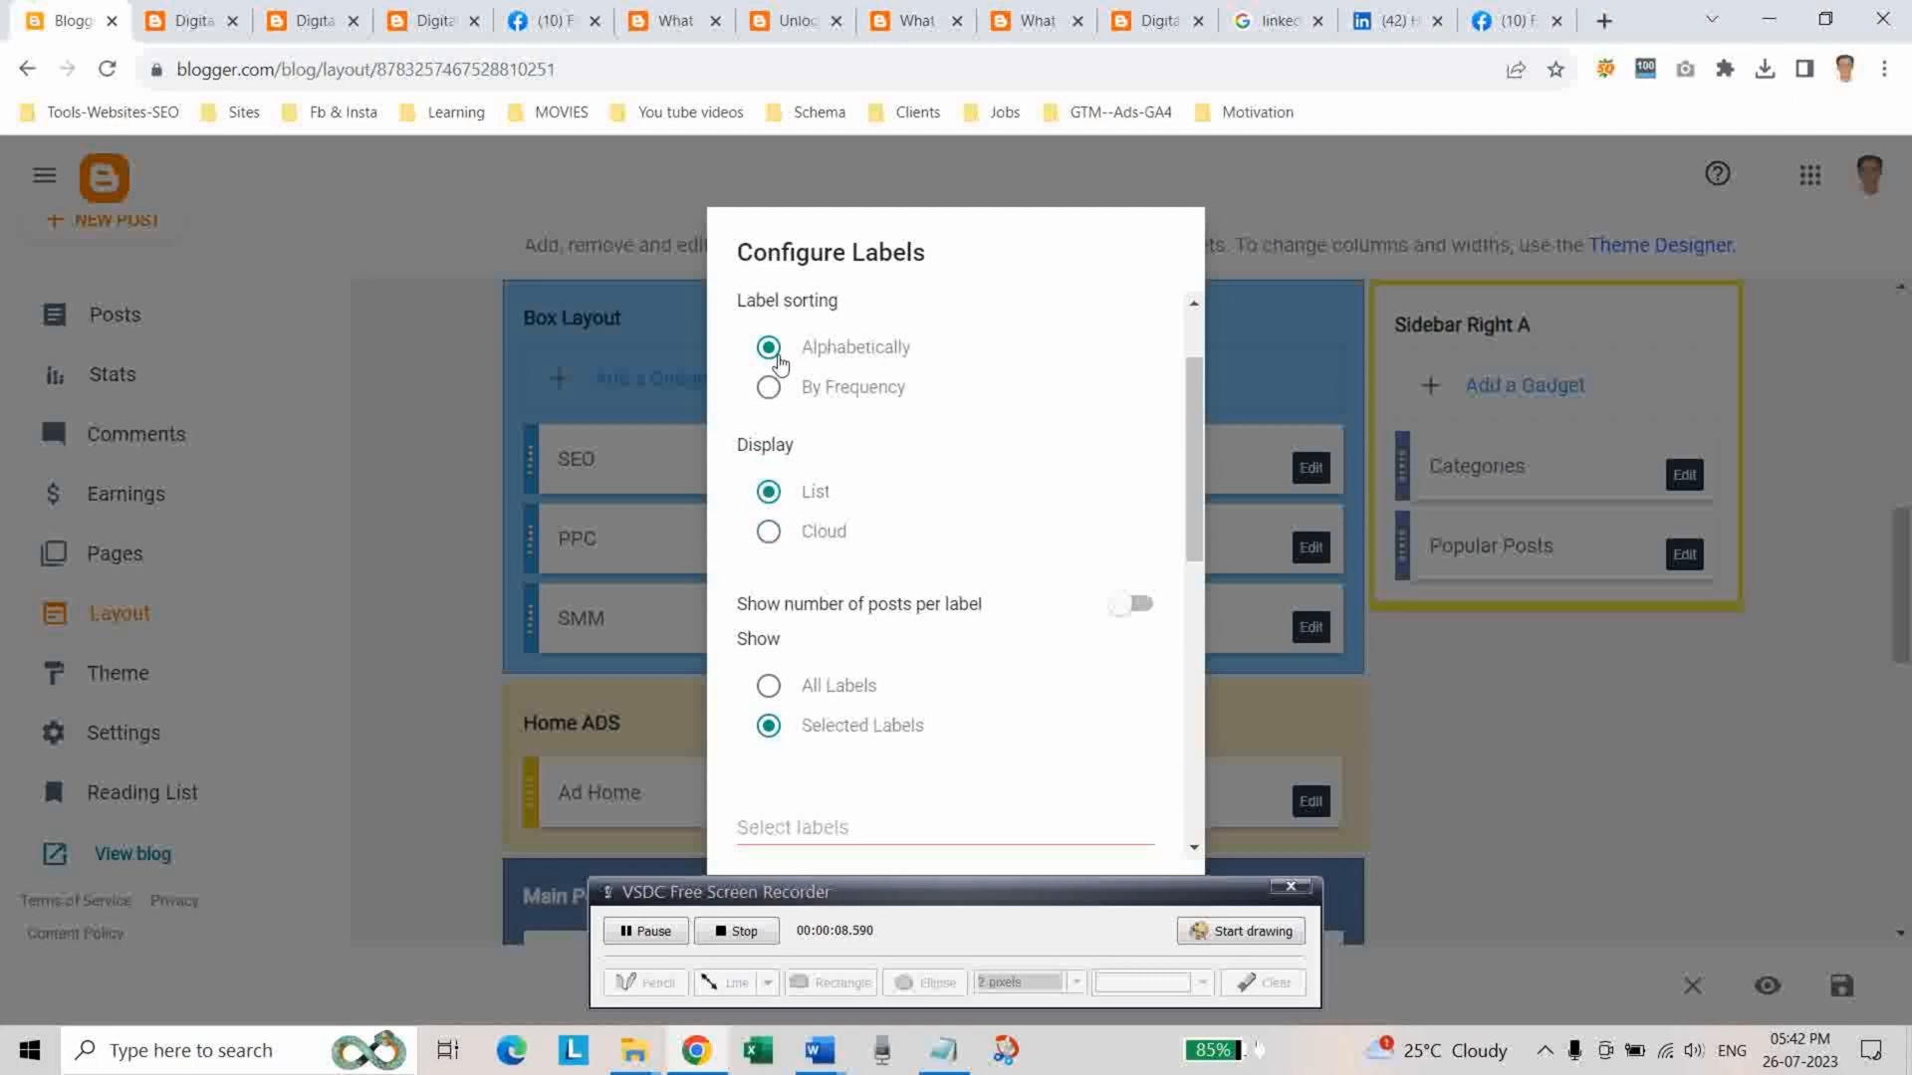
scroll(down, 3)
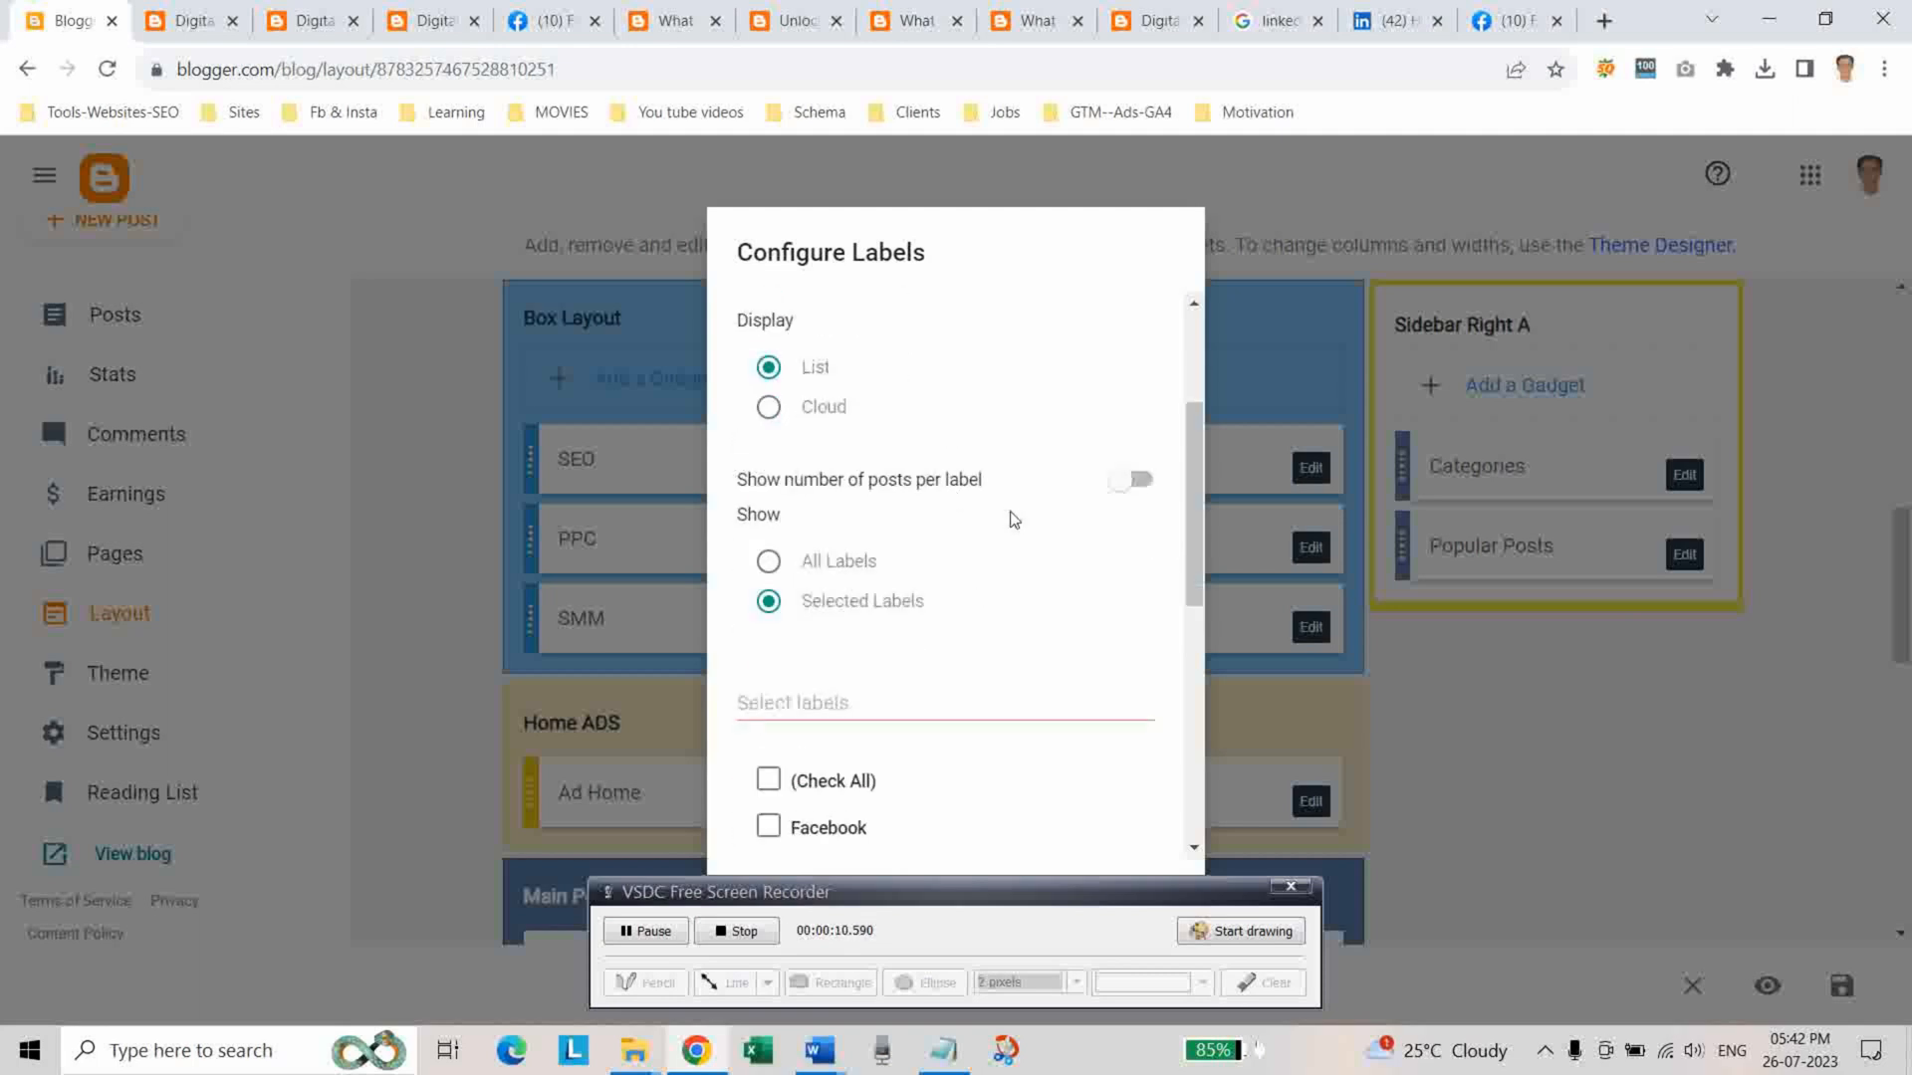
scroll(down, 3)
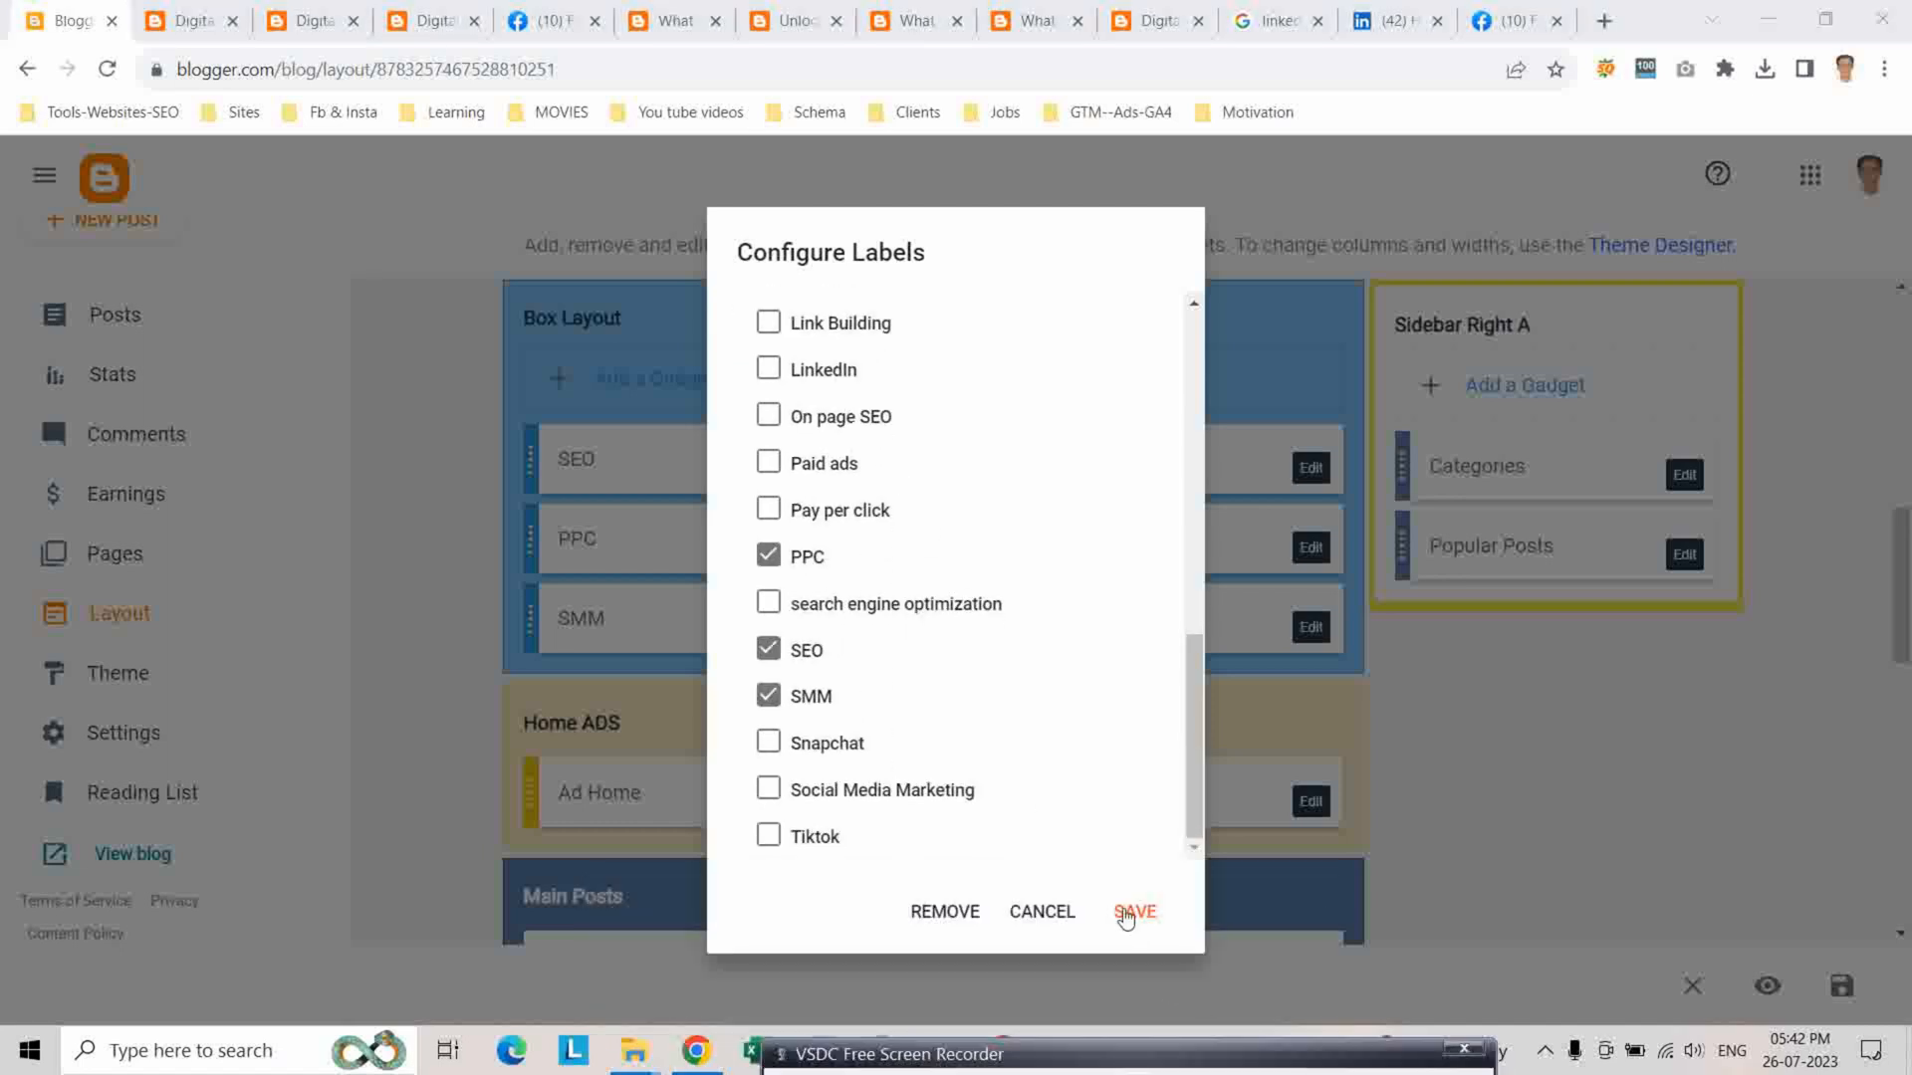
click(1133, 910)
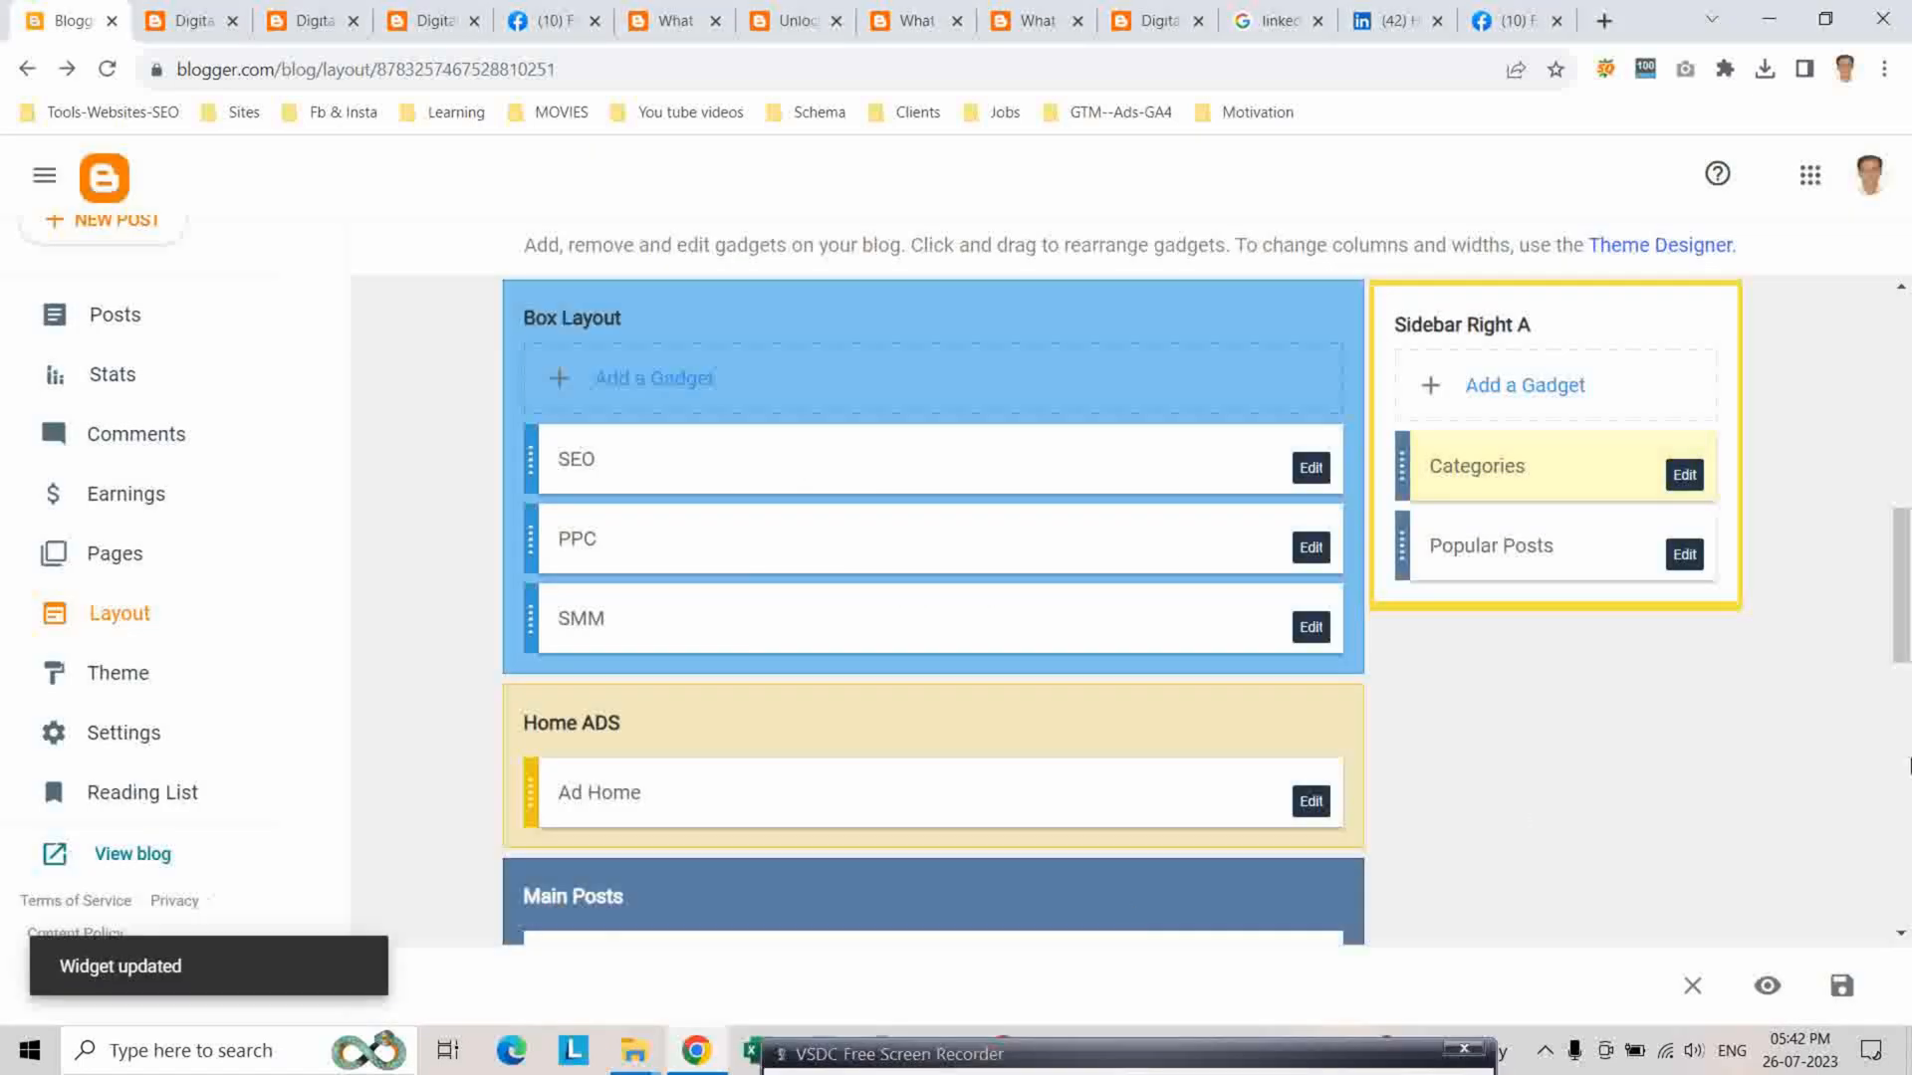
click(1840, 985)
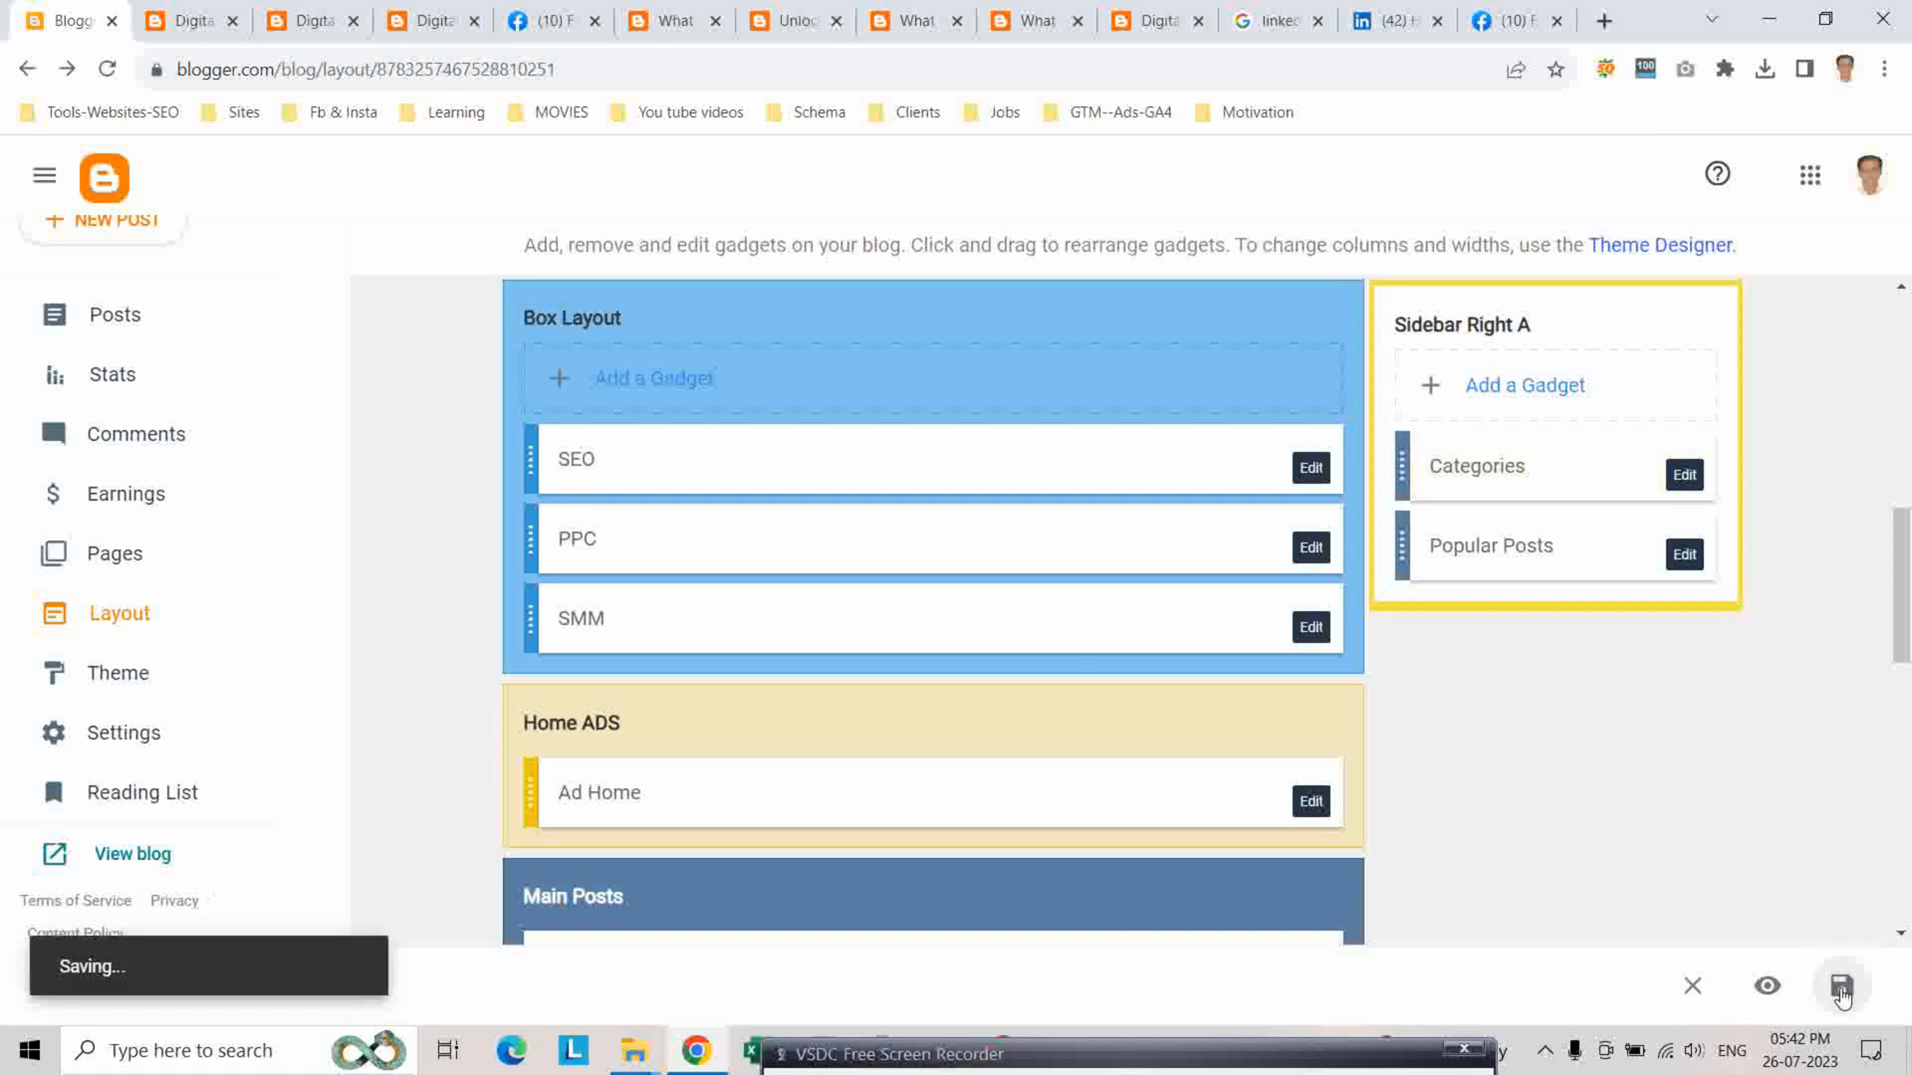
mouse_move(131, 855)
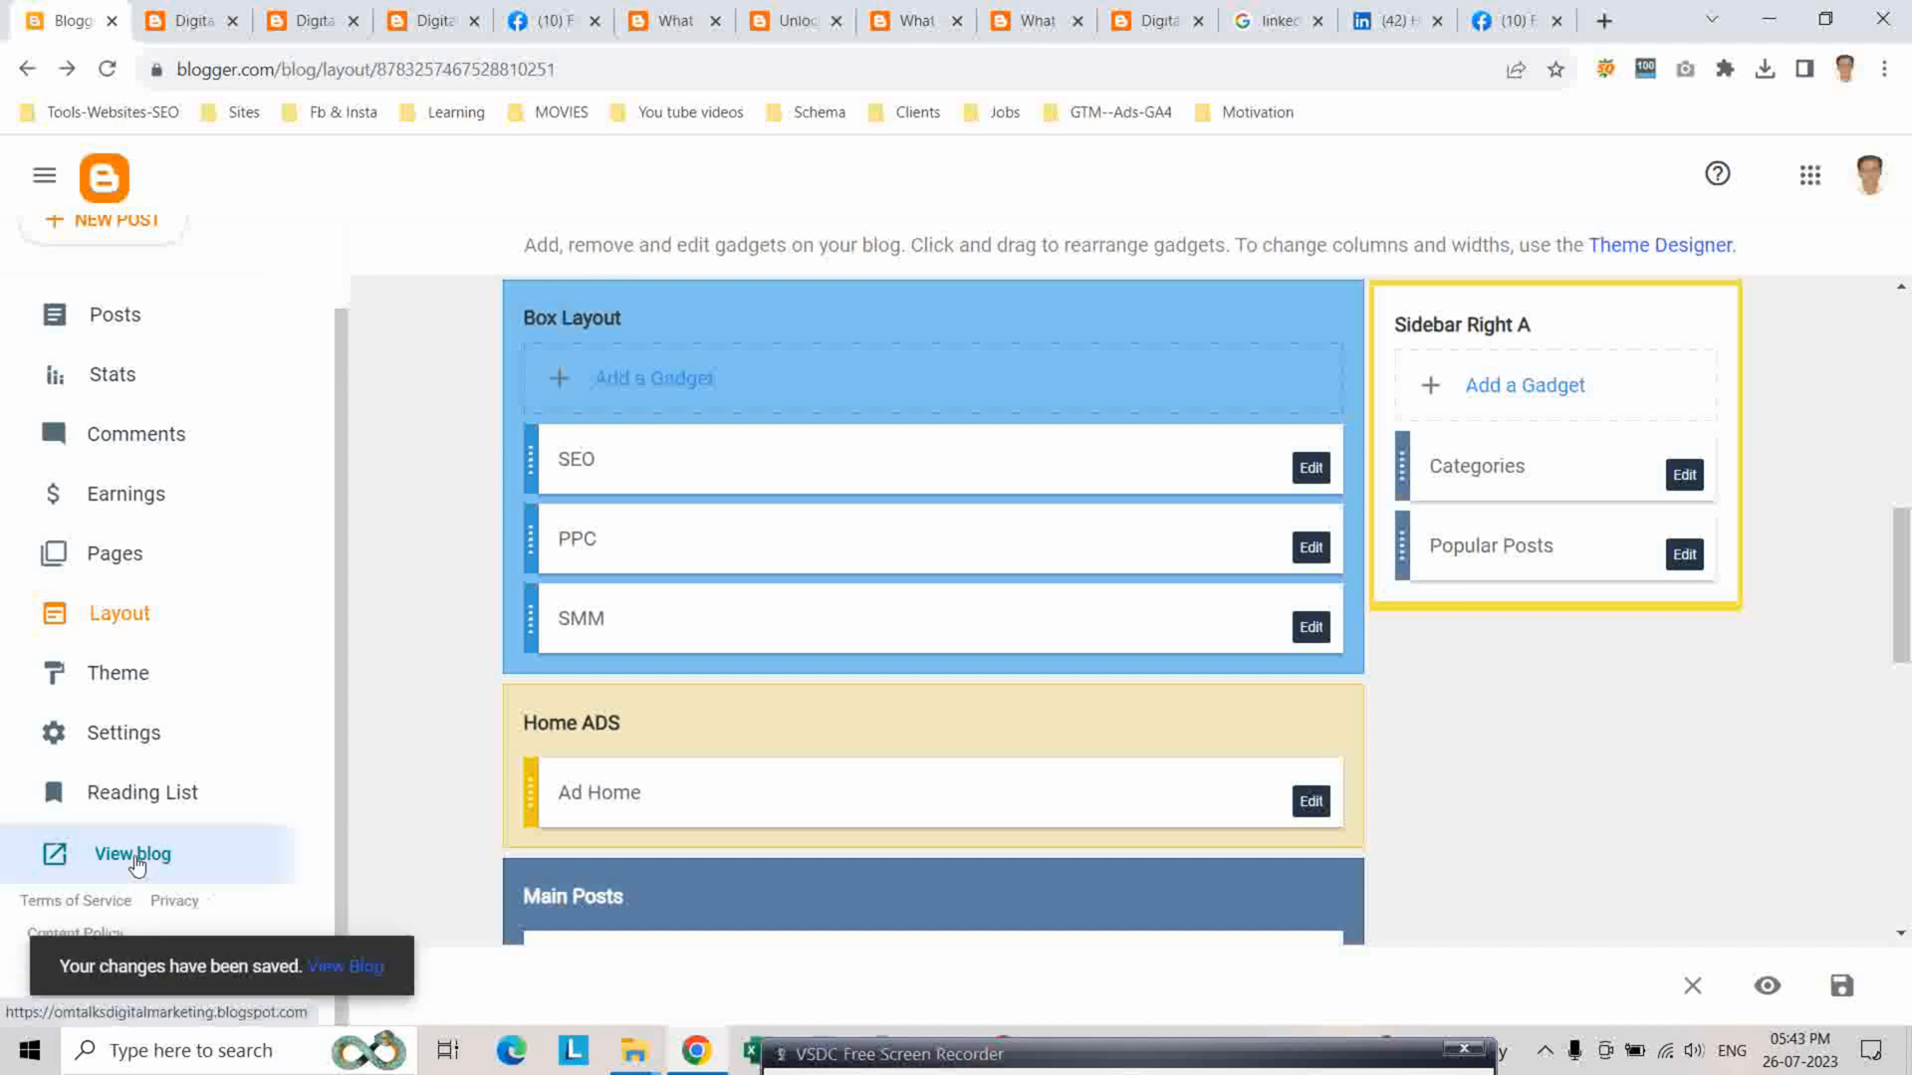
View the live blog and scroll to the Categories sidebar listing PPC, SEO and SMM
click(131, 855)
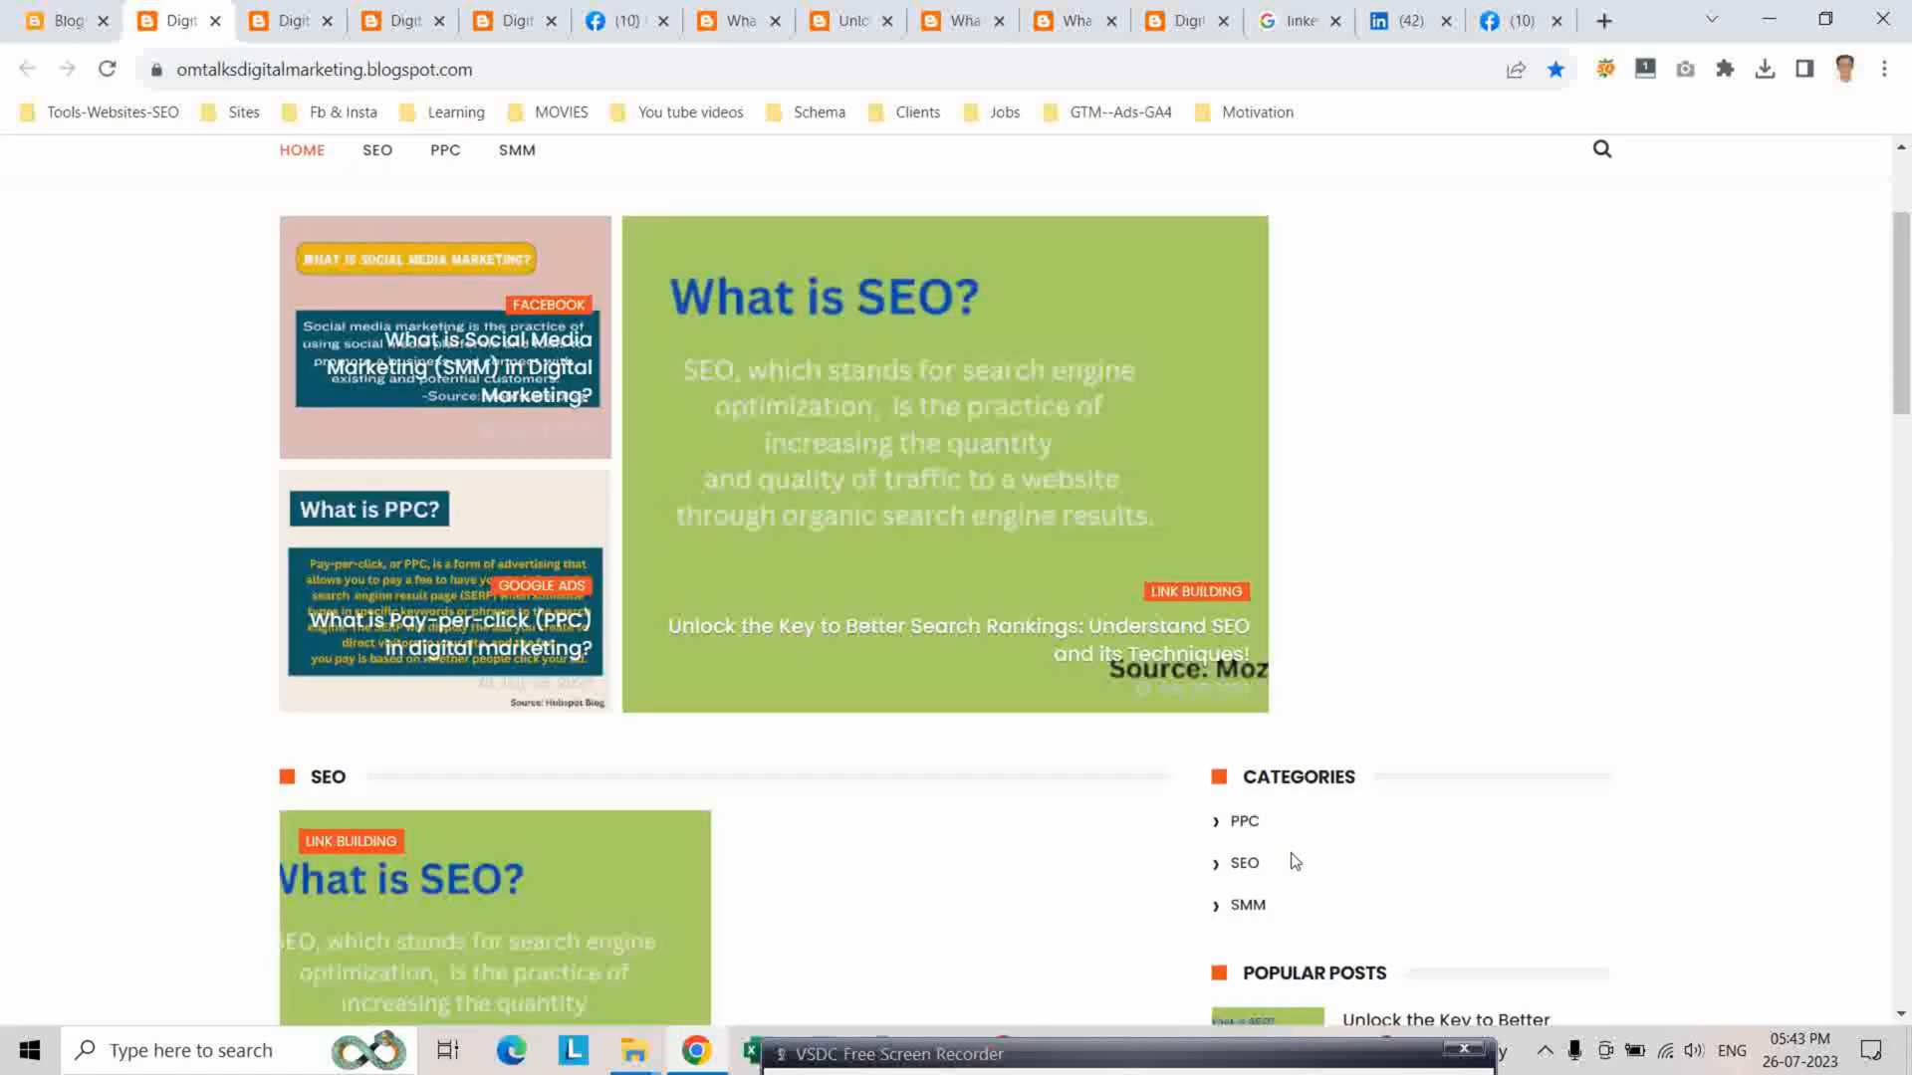
scroll(down, 3)
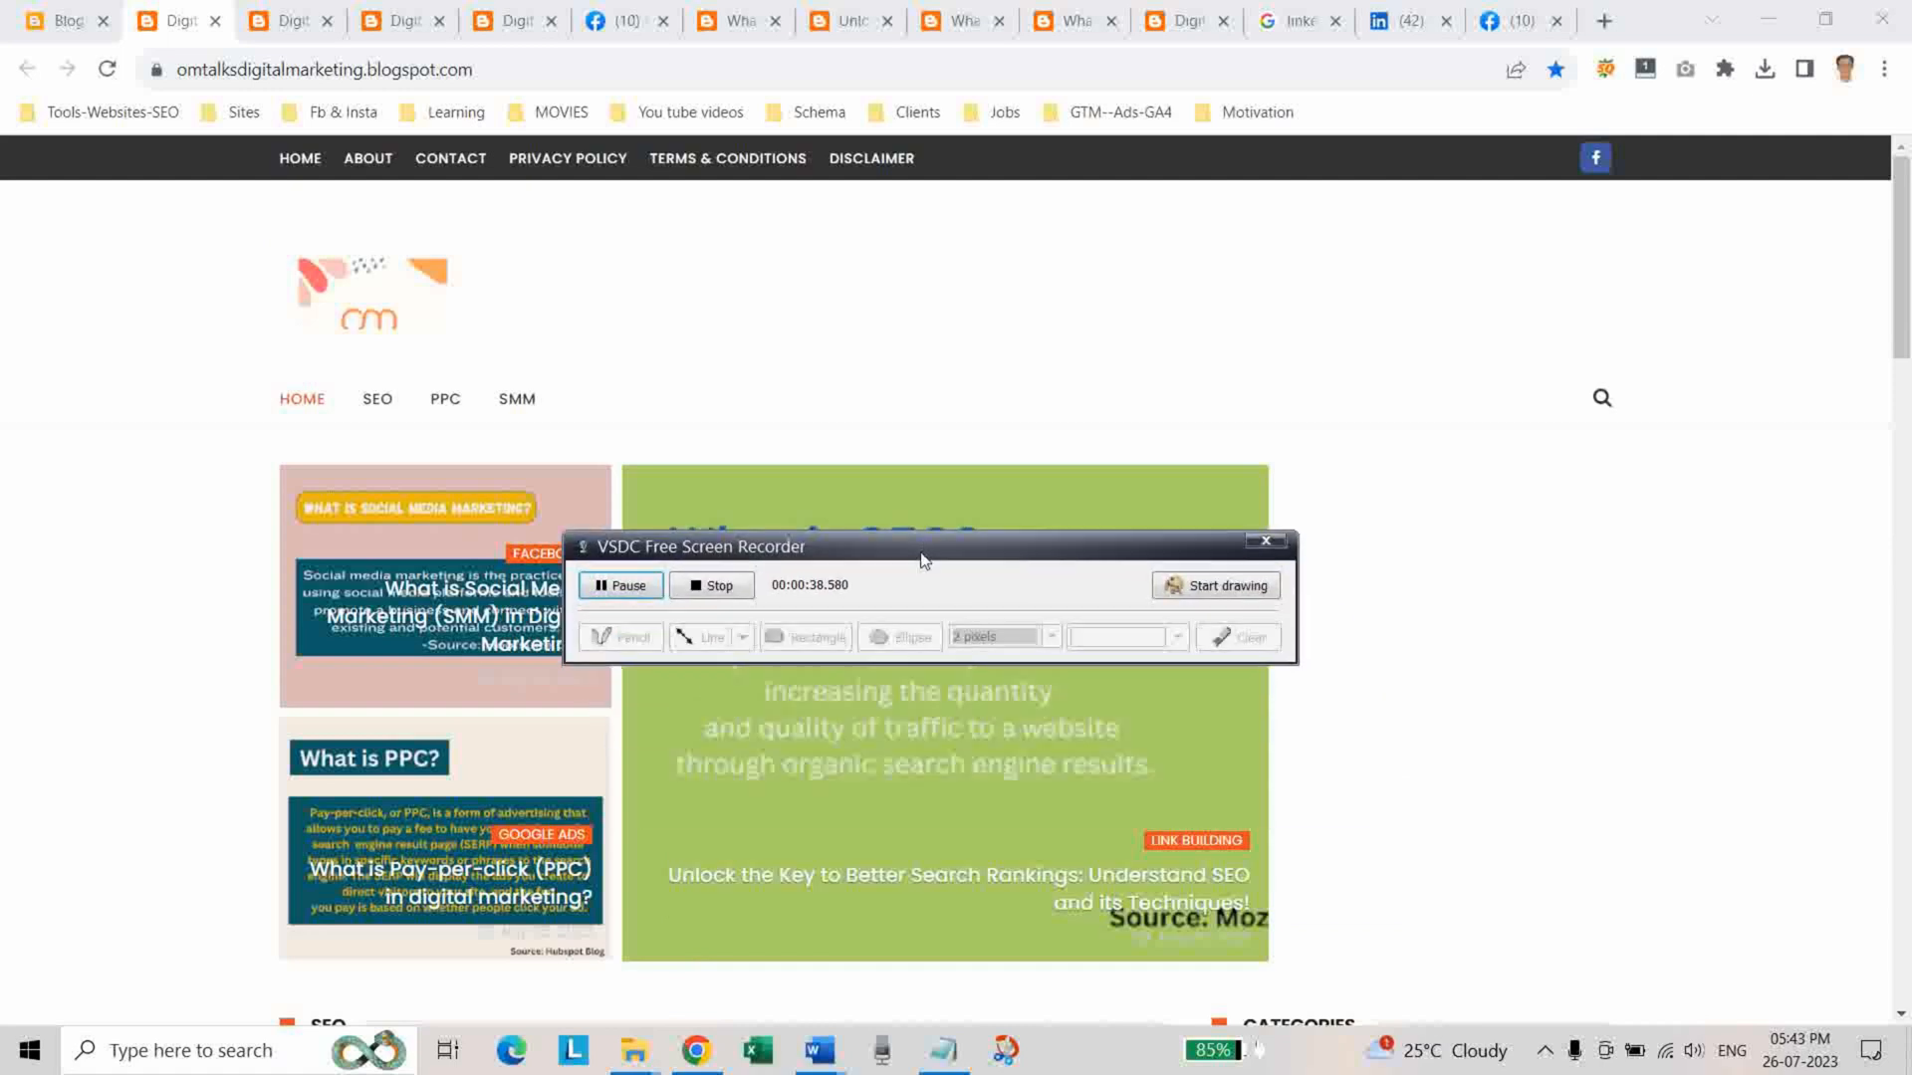
mouse_move(877, 741)
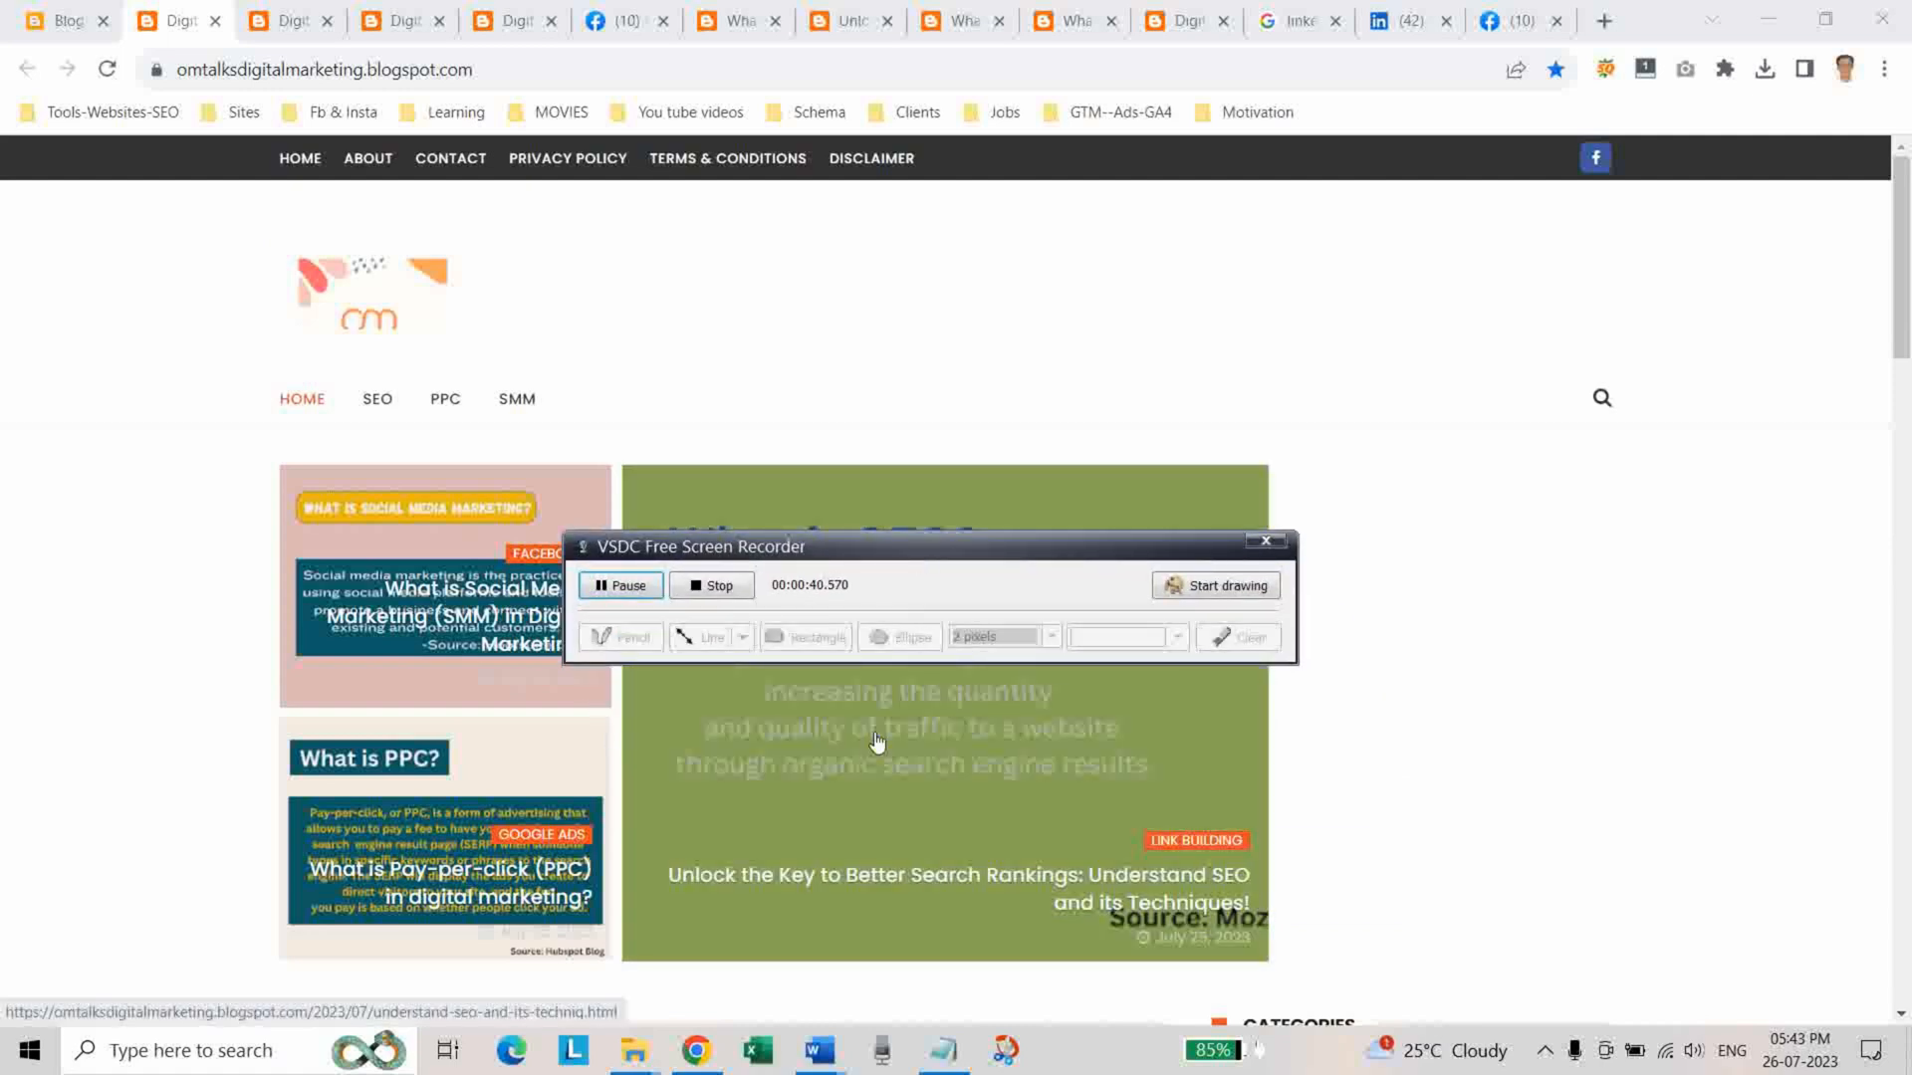